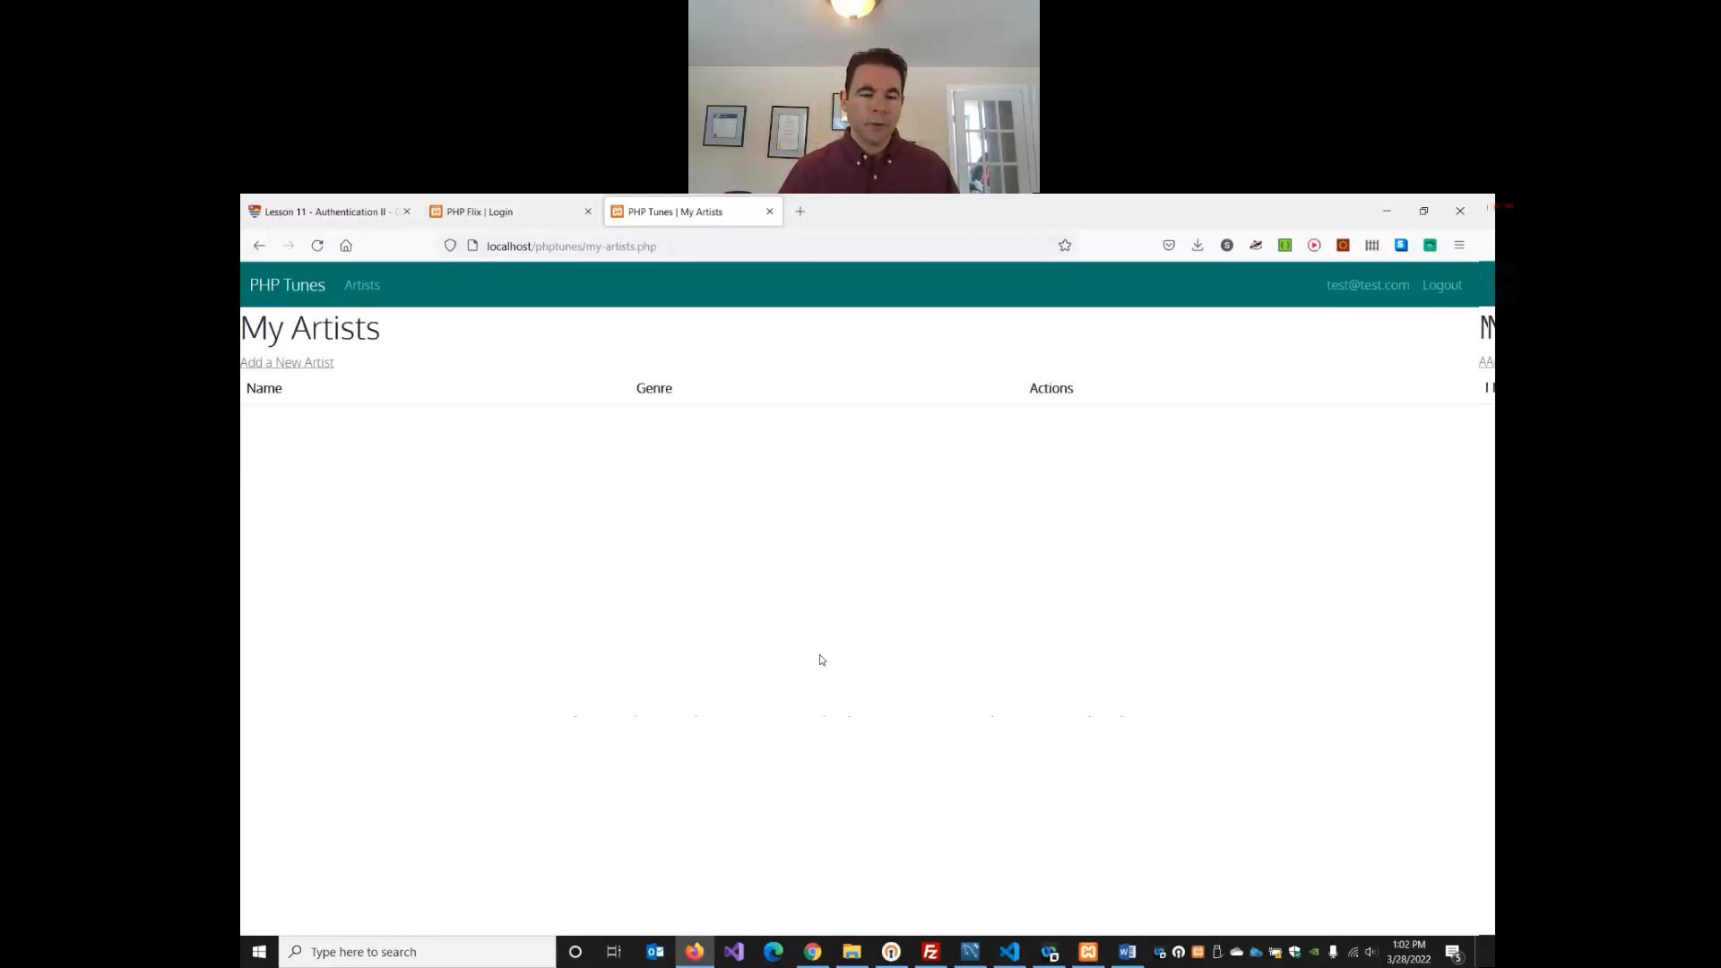
pyautogui.moveTo(1256, 408)
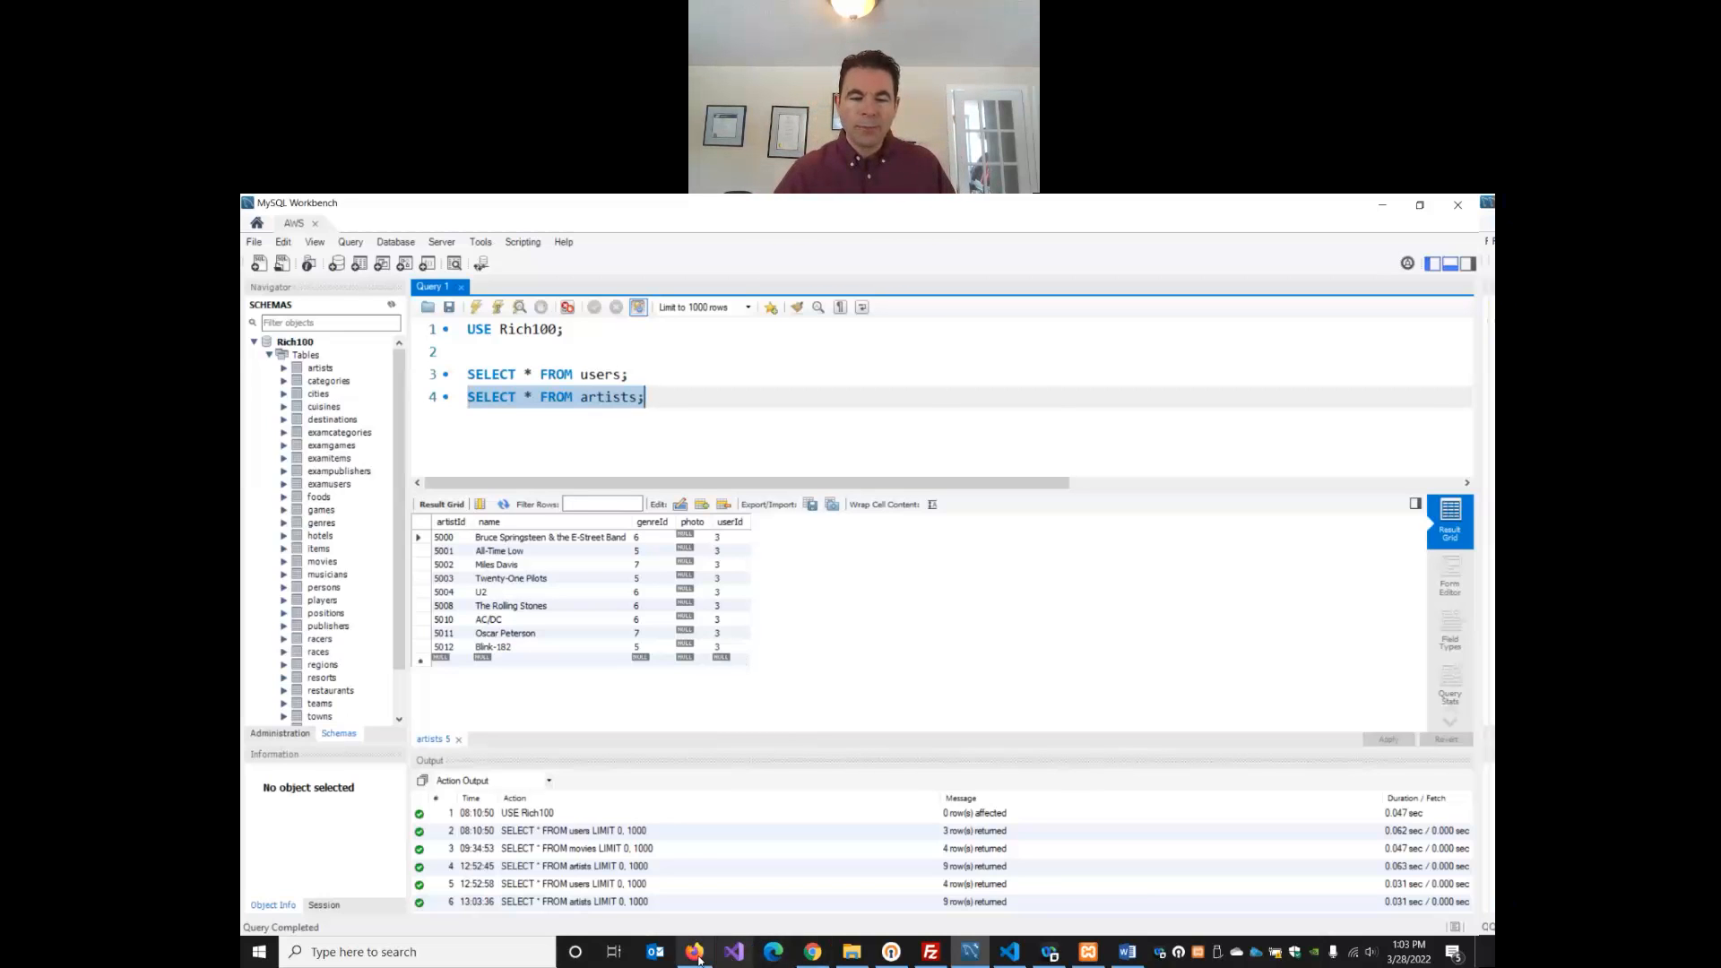
# Step: Return from MySQL Workbench to the empty My Artists page in Firefox
pyautogui.click(691, 952)
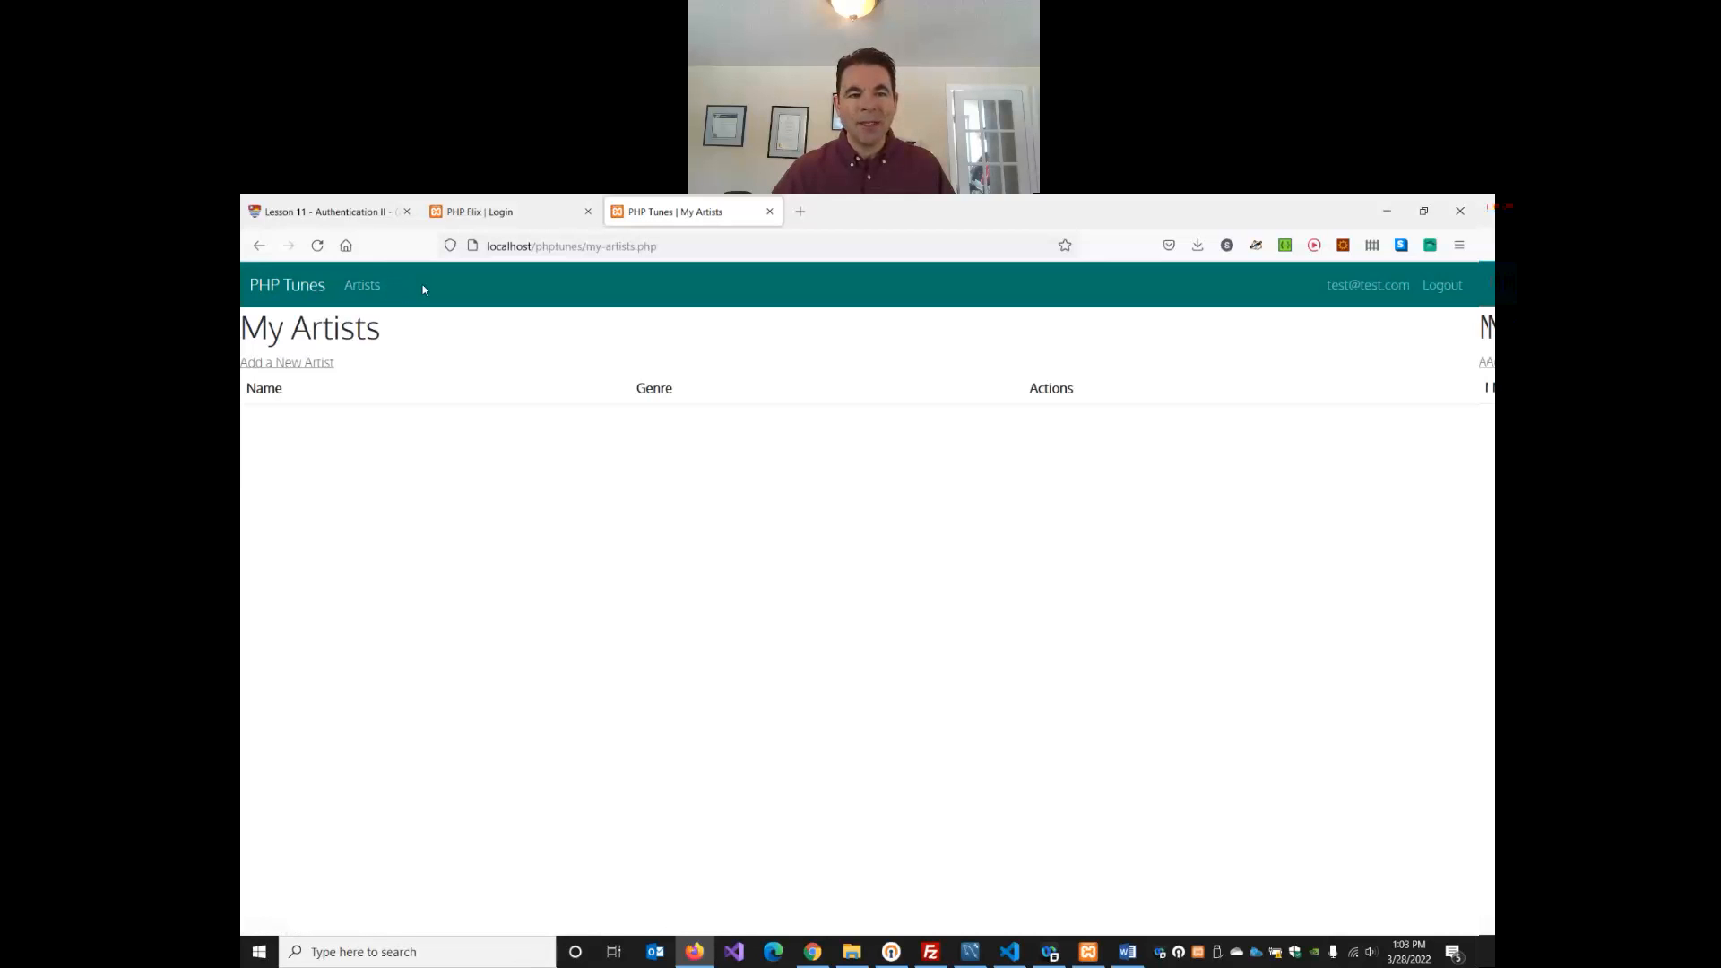
pyautogui.moveTo(438, 287)
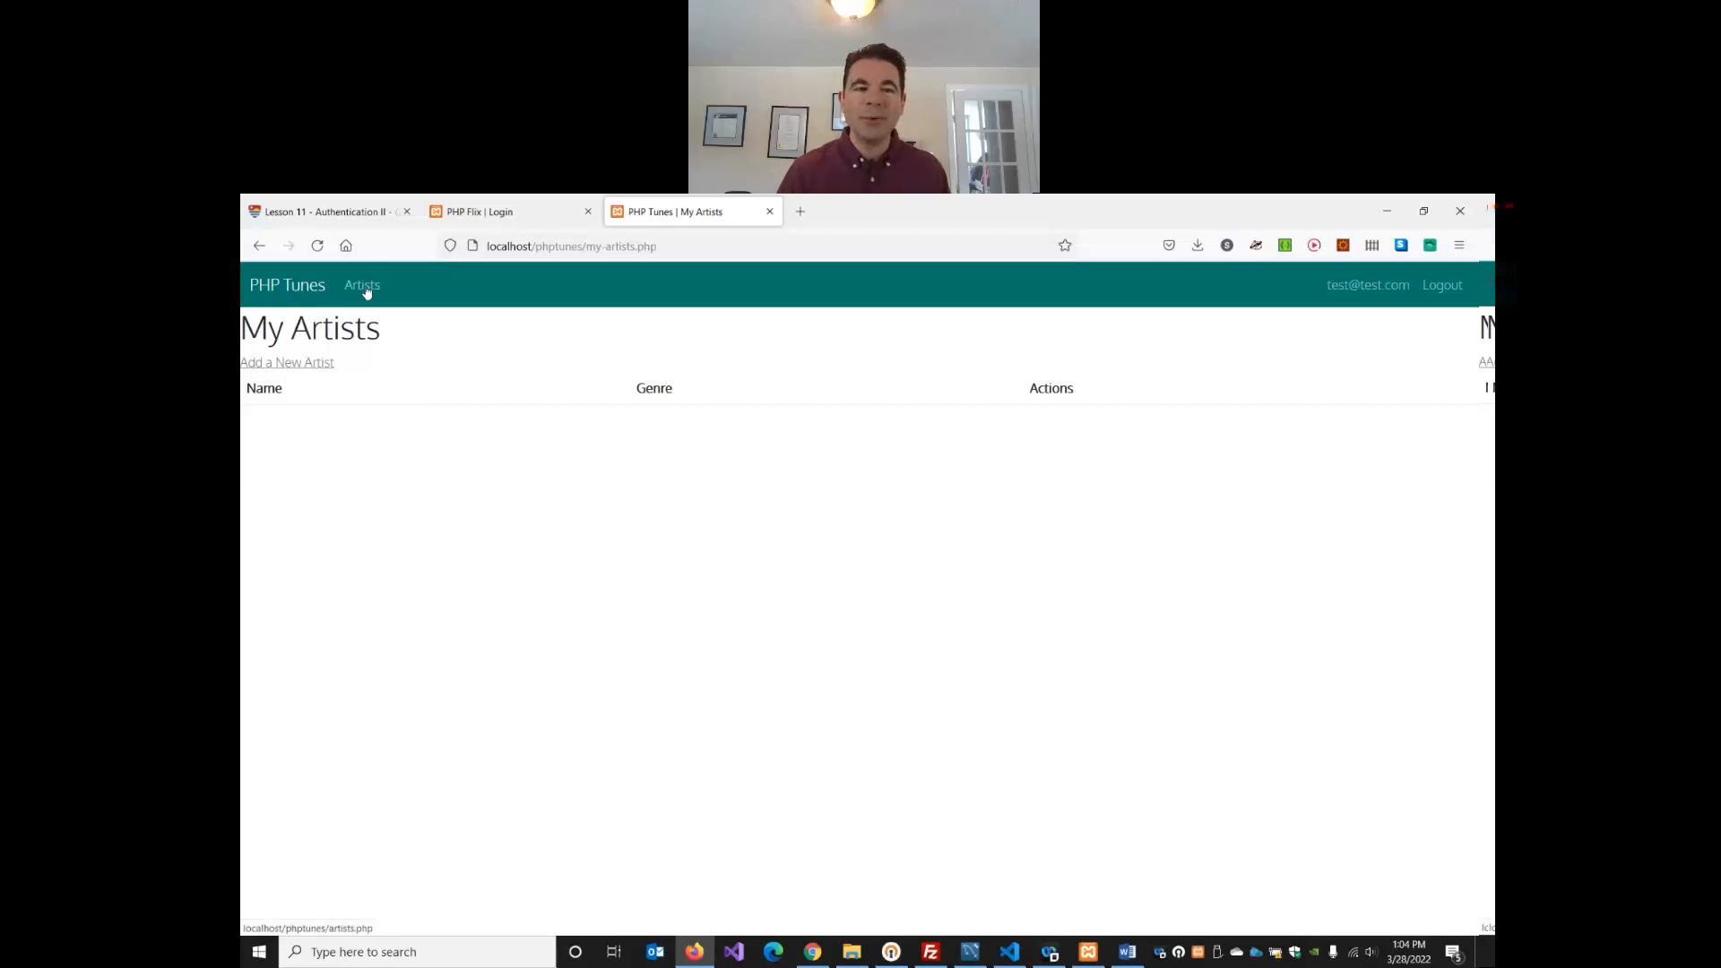
pyautogui.moveTo(664, 688)
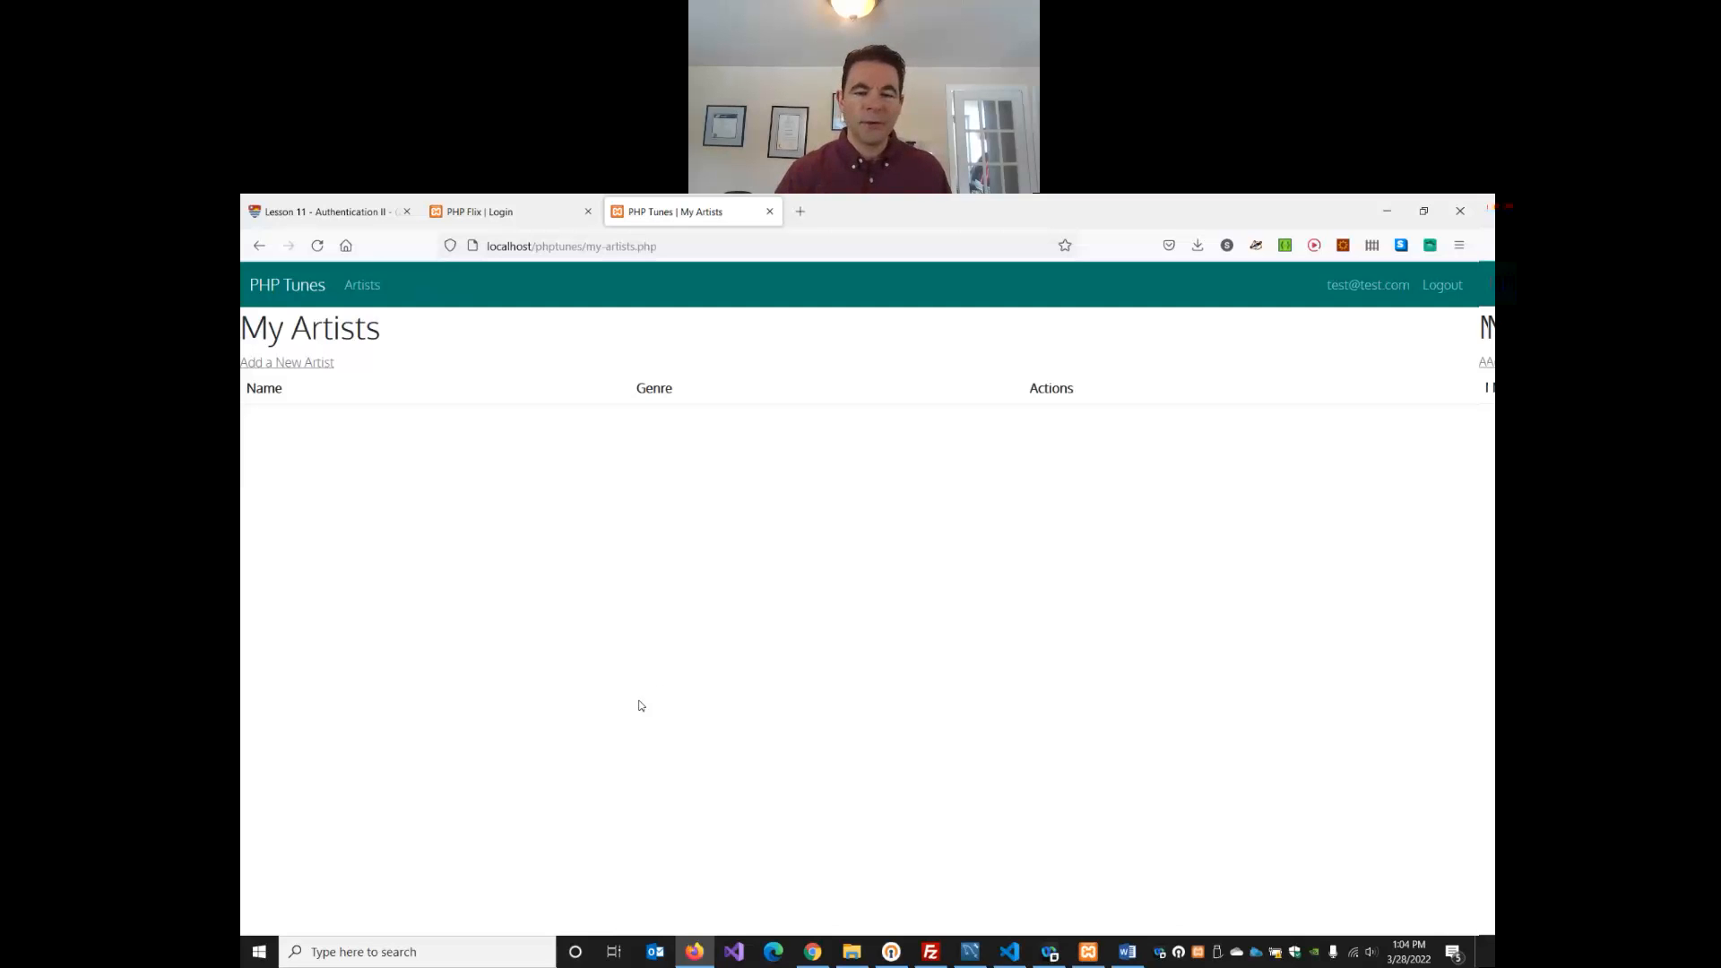
pyautogui.moveTo(1009, 951)
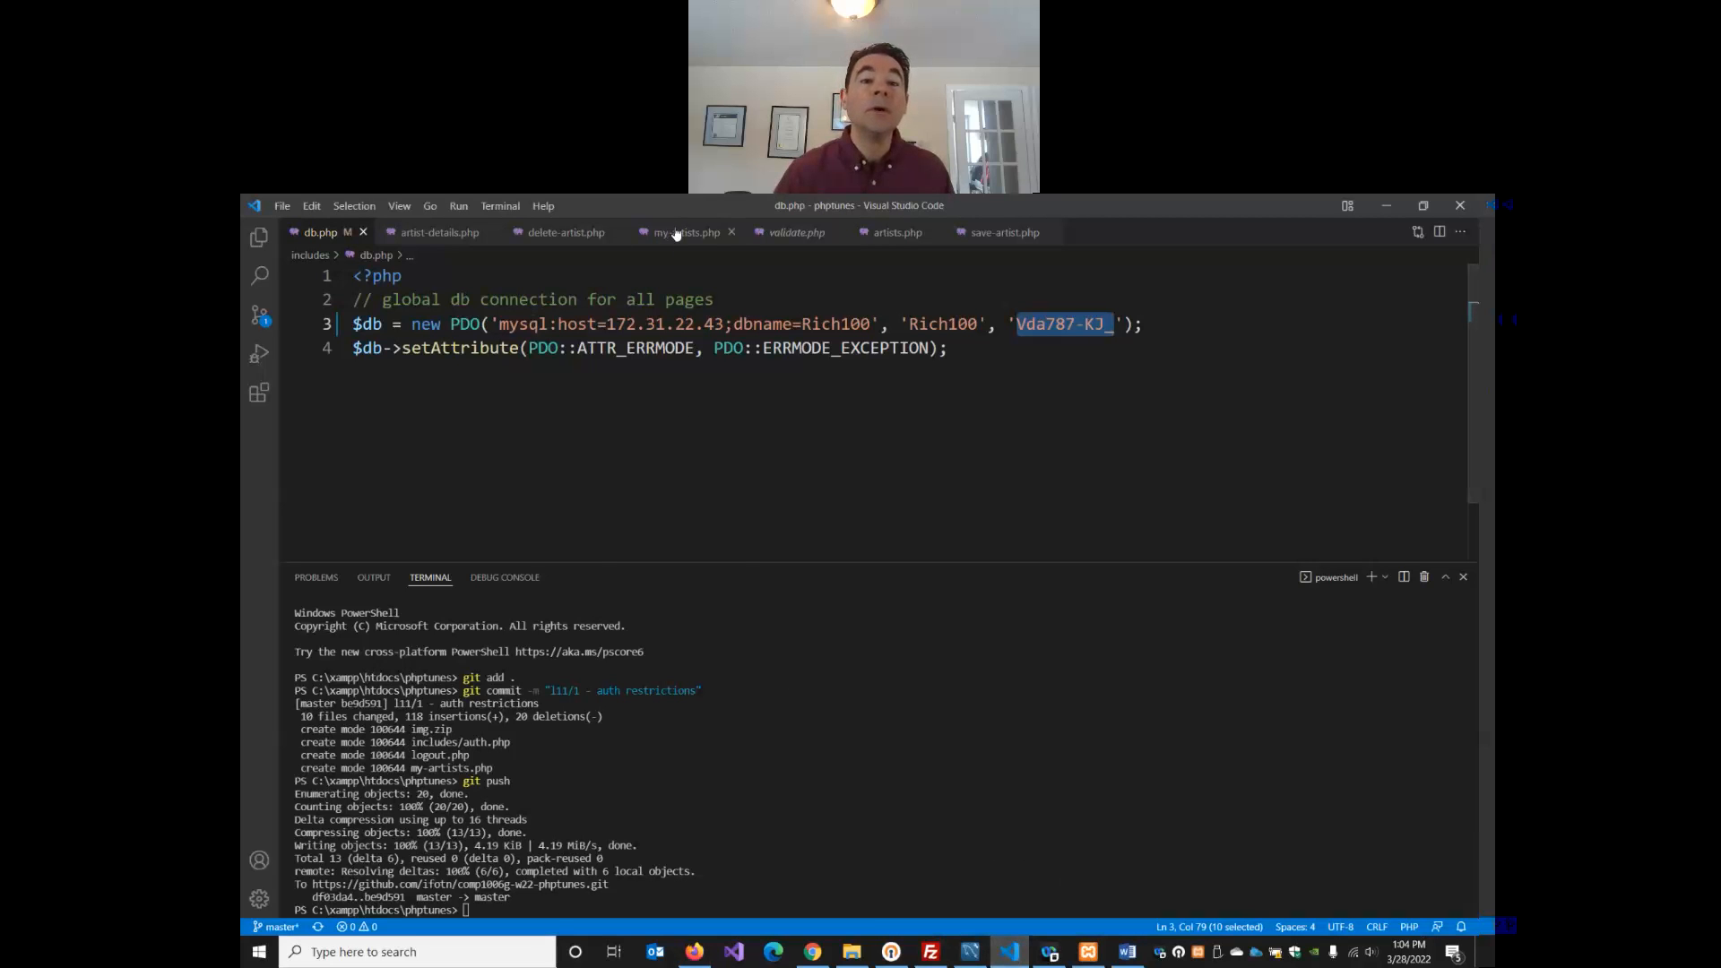
# Step: Add require 'includes/auth.php'; right after the opening <?php in my-artists.php
pyautogui.click(684, 231)
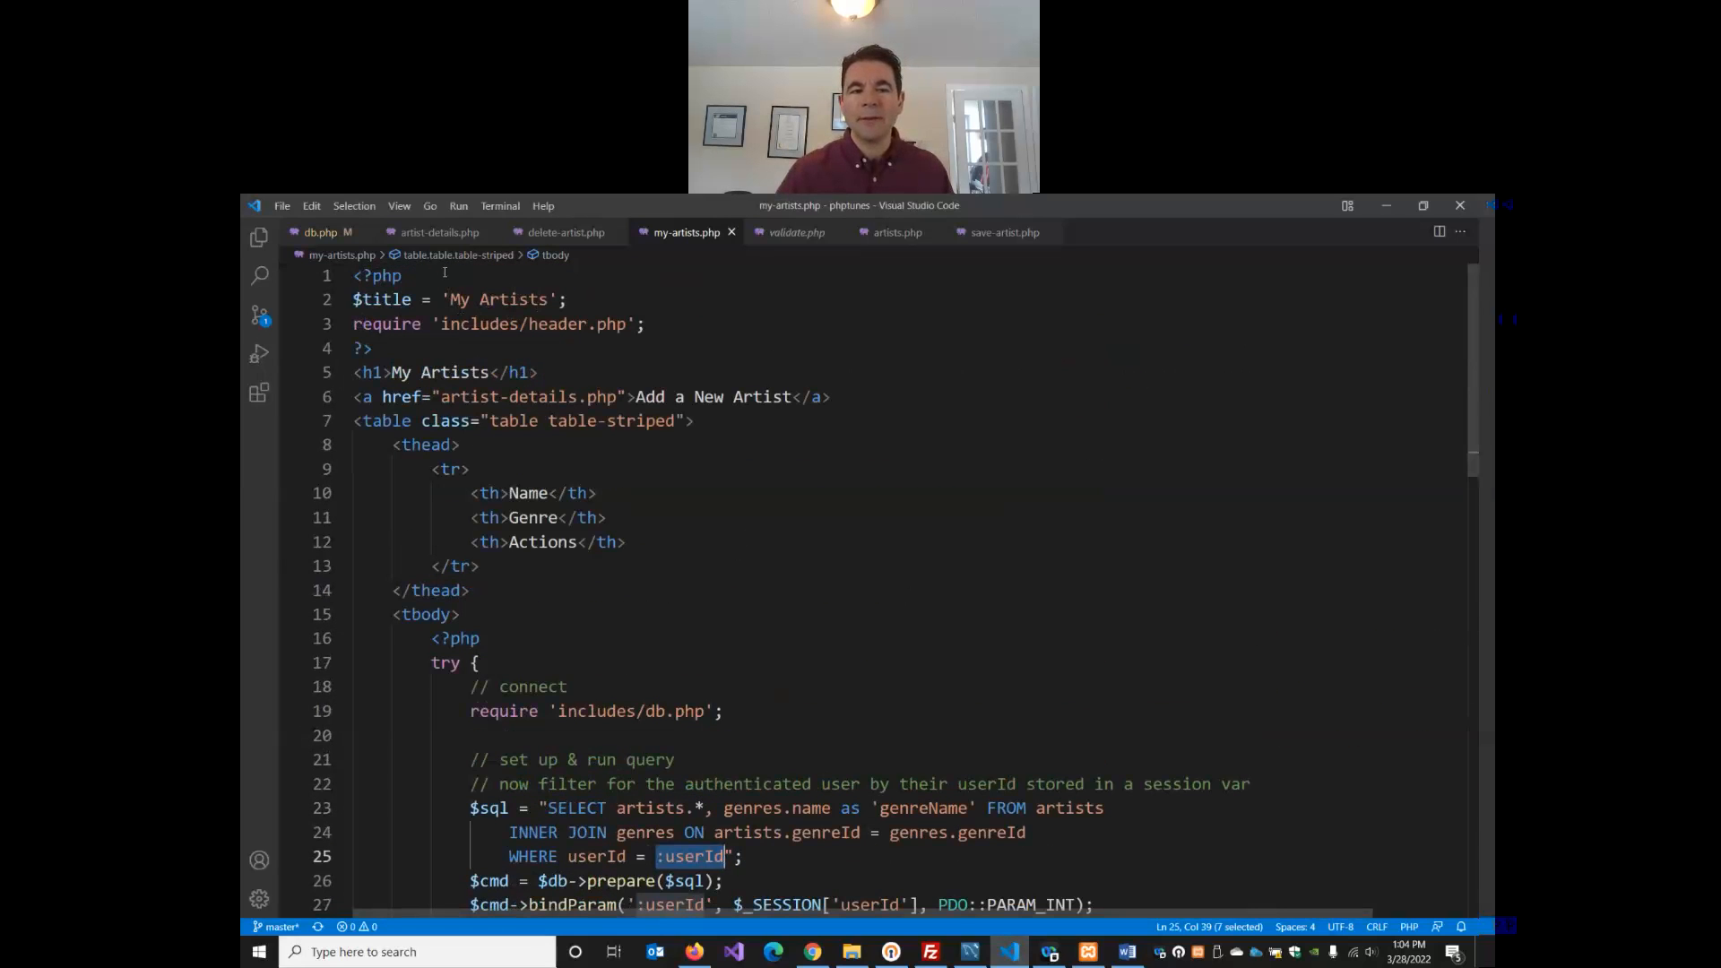
pyautogui.press('Enter')
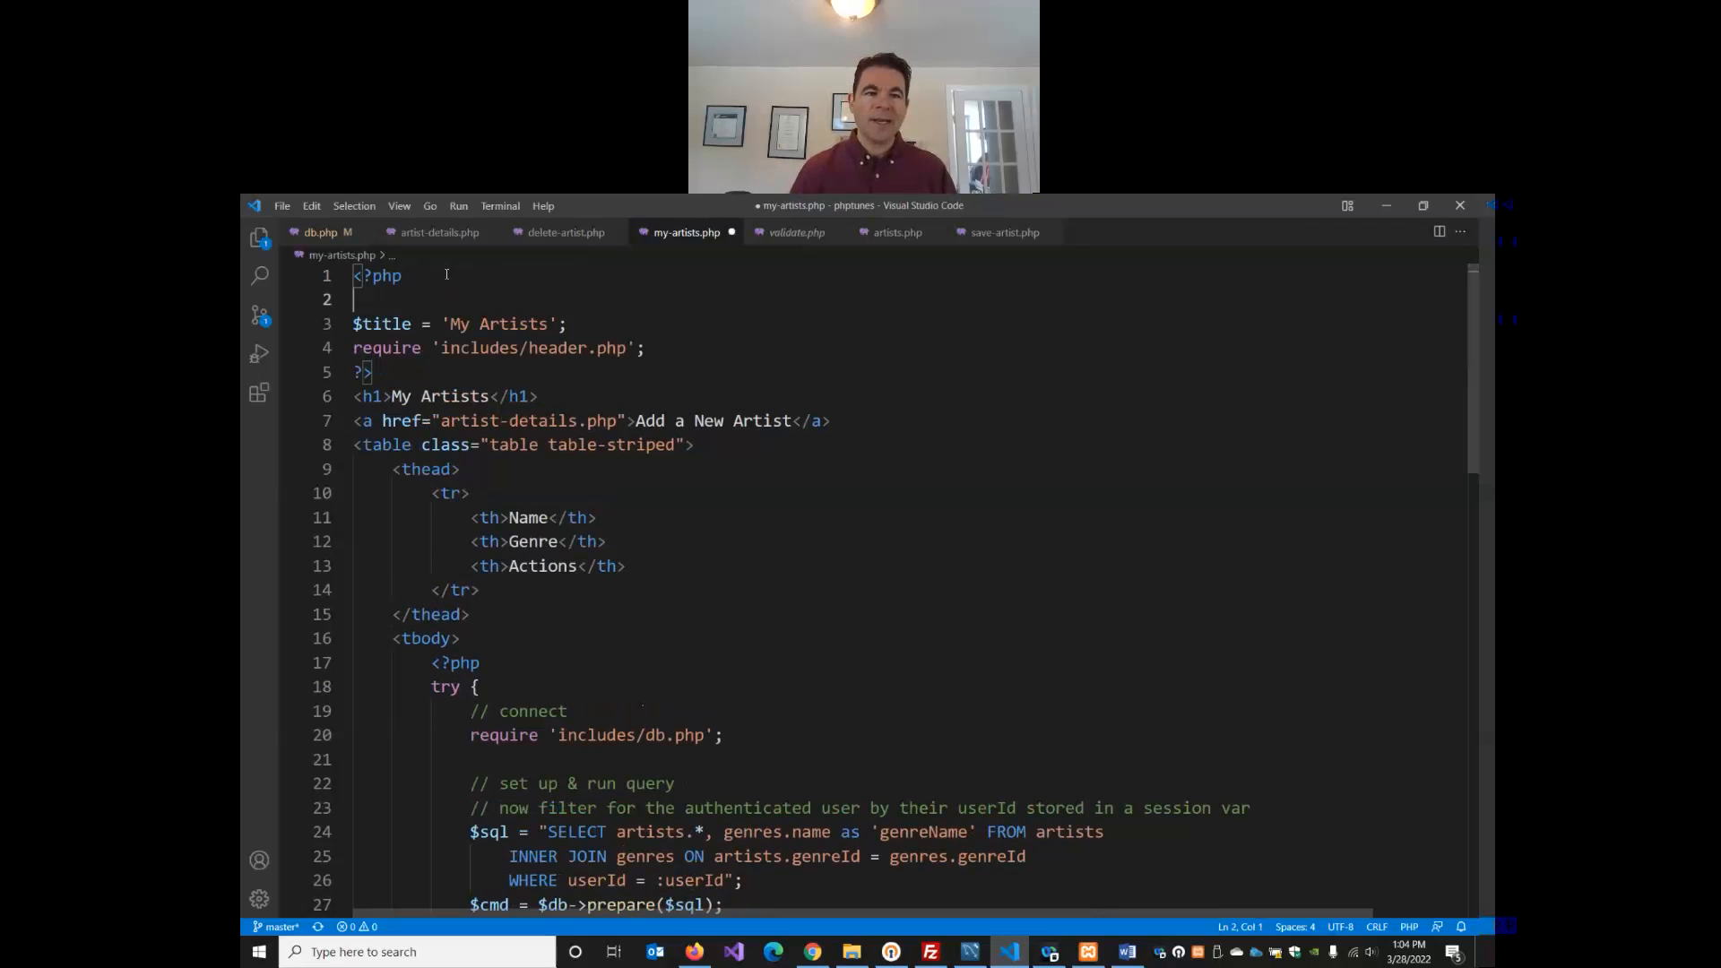
pyautogui.write("require 'includes/a")
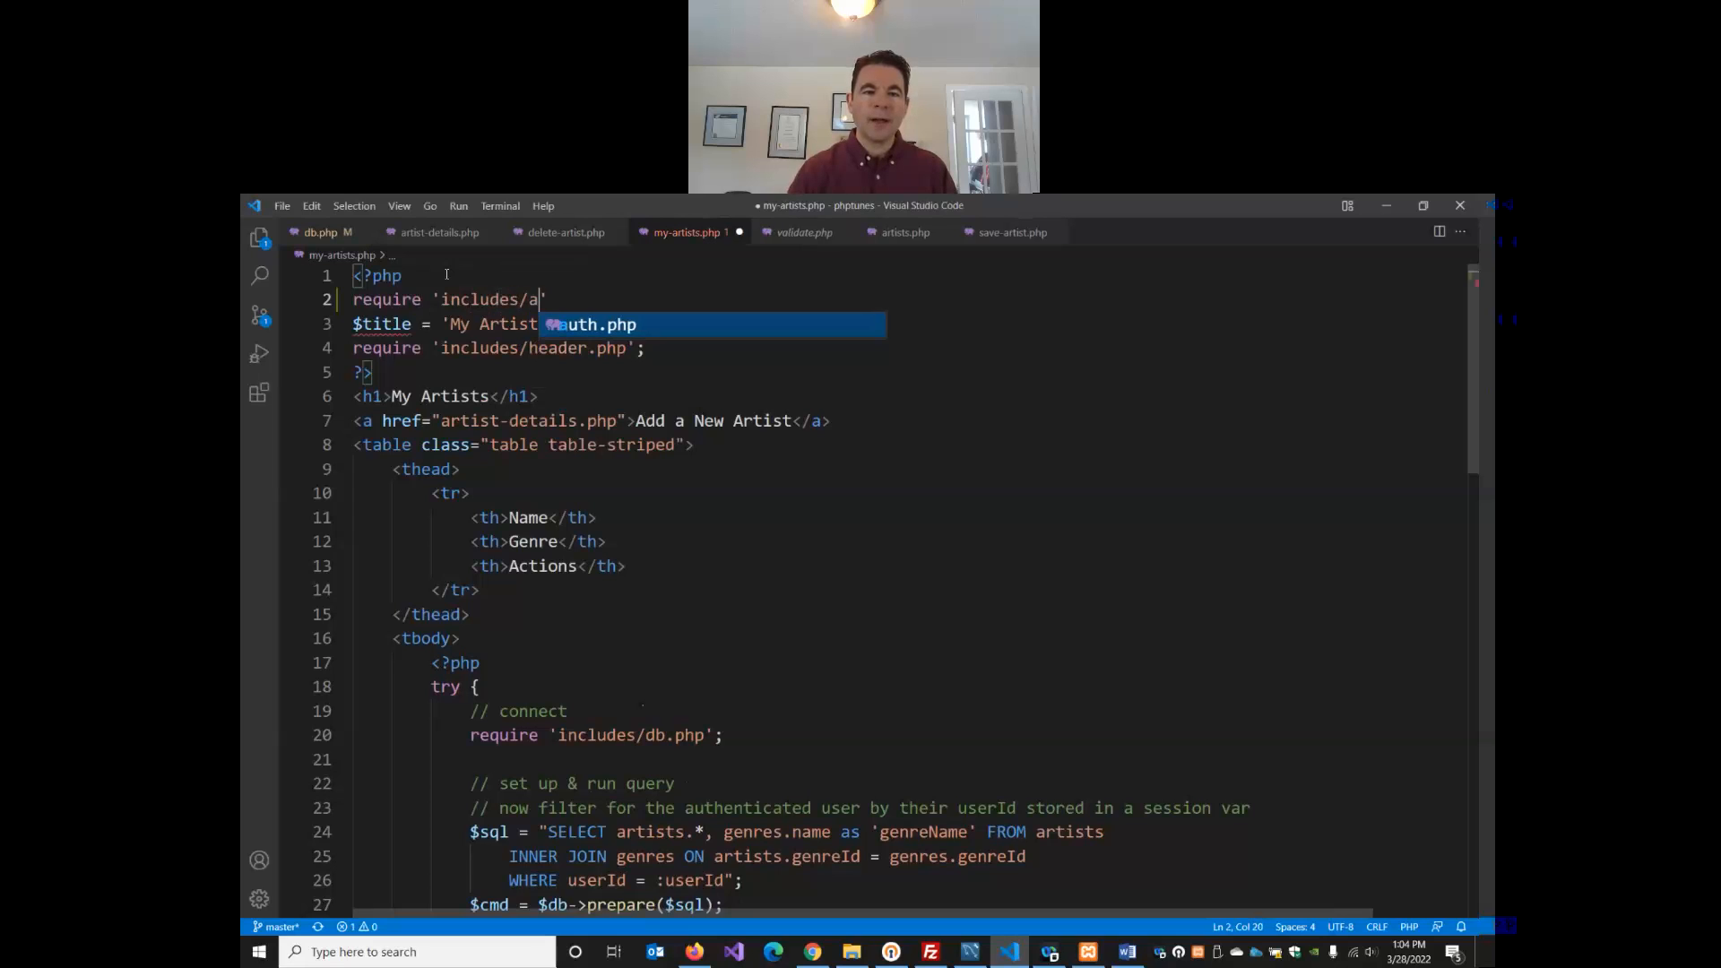
pyautogui.press('Tab')
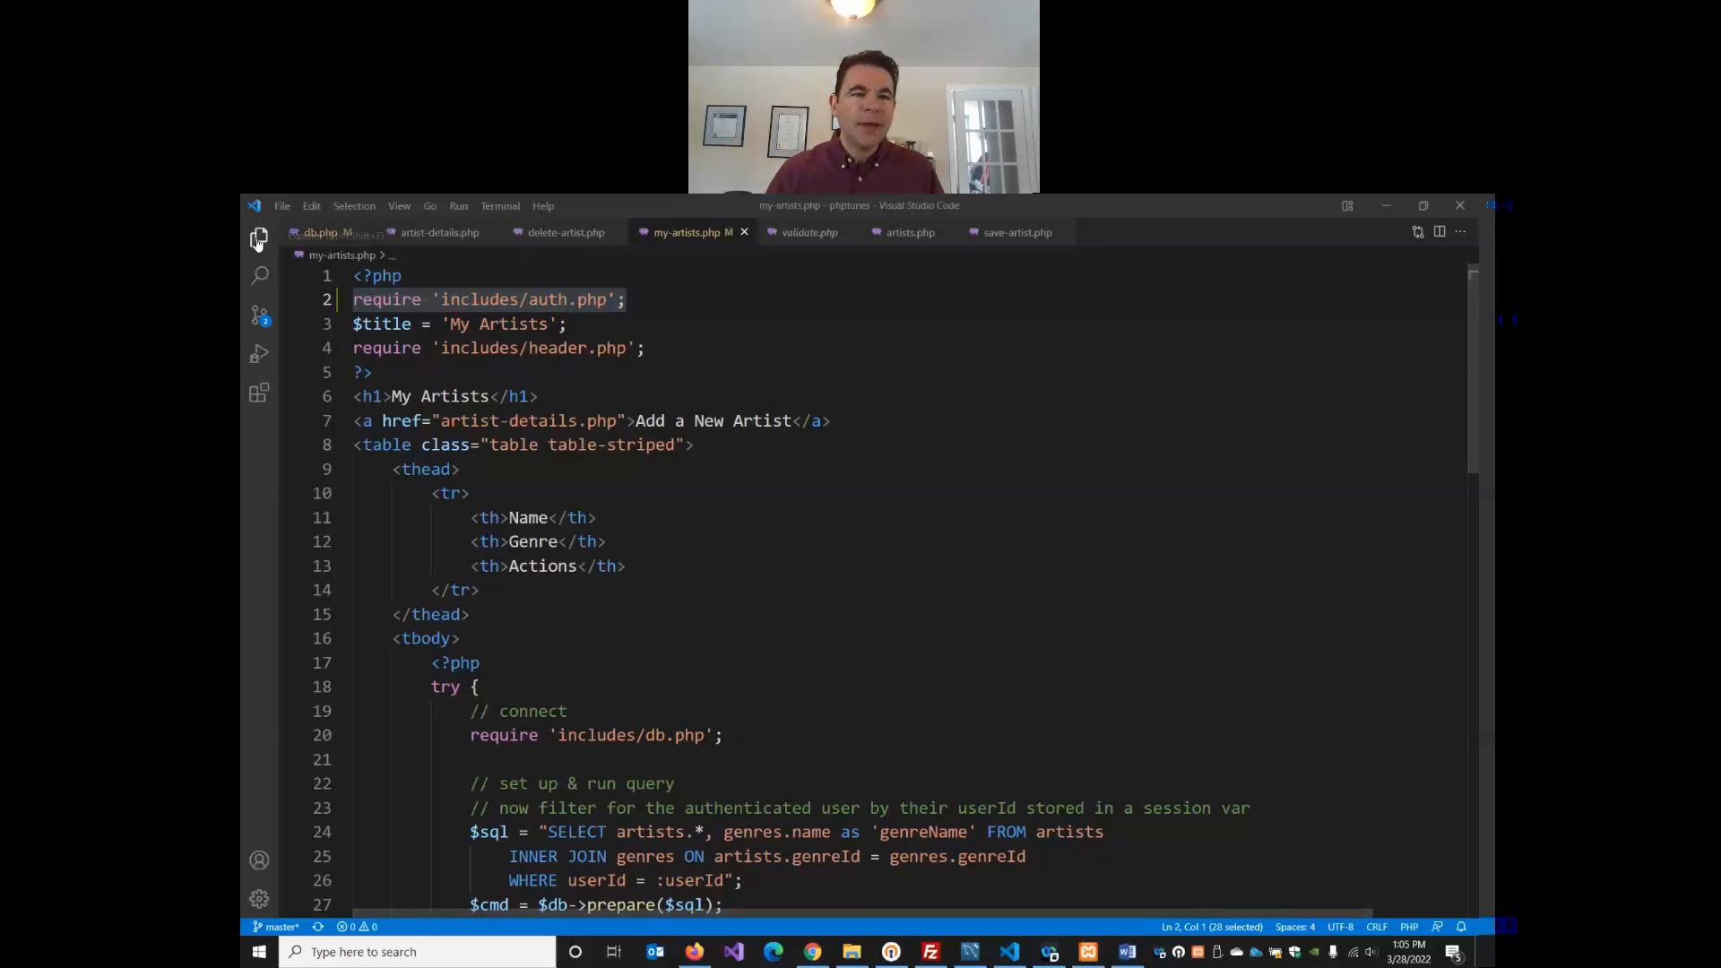
# Step: In save-artist.php add a commented $userId = $_SESSION['userId']; variable
pyautogui.click(258, 236)
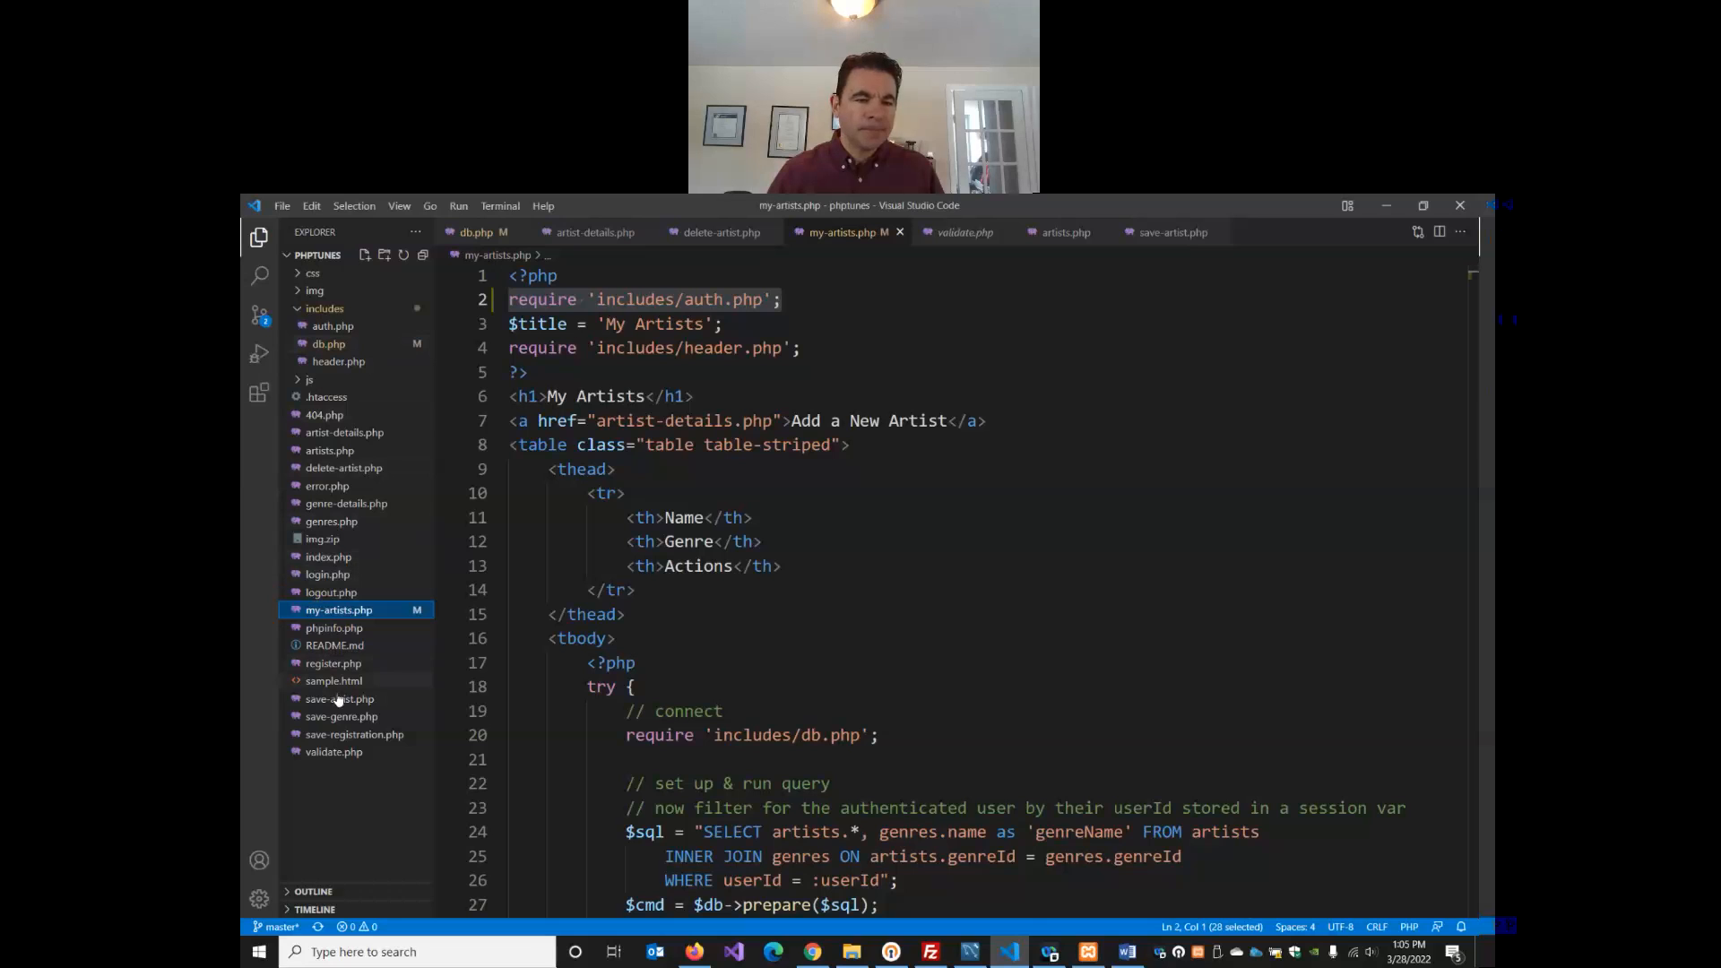
pyautogui.click(1173, 231)
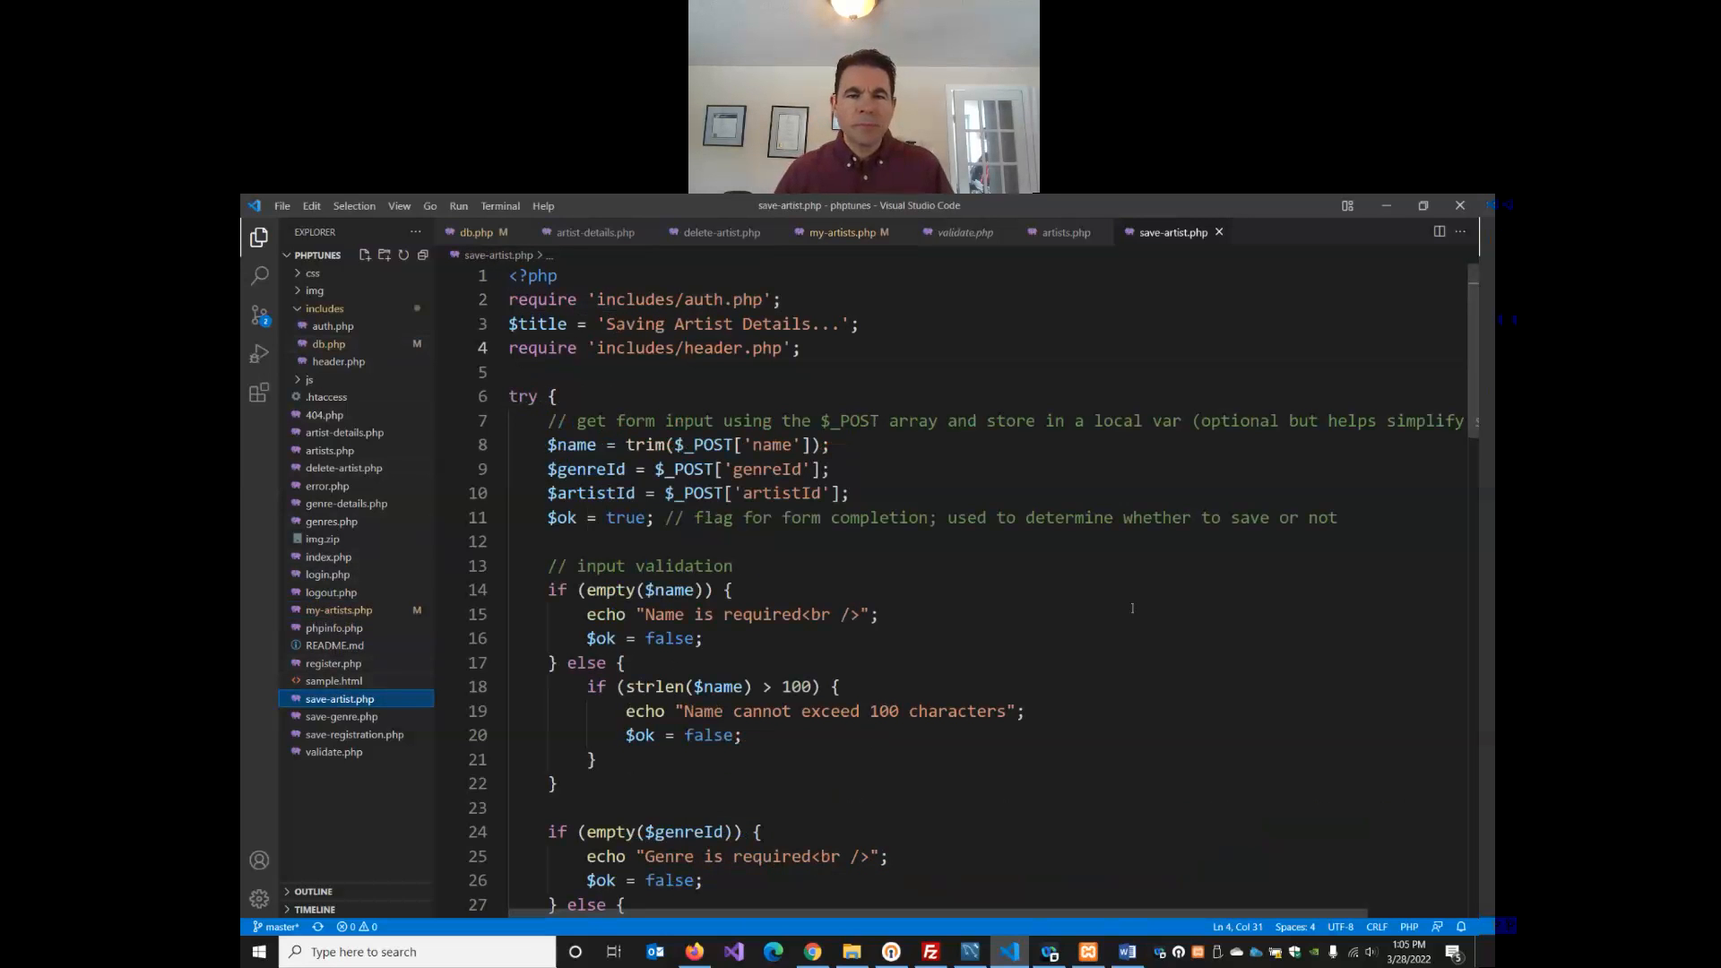
pyautogui.scroll(-3)
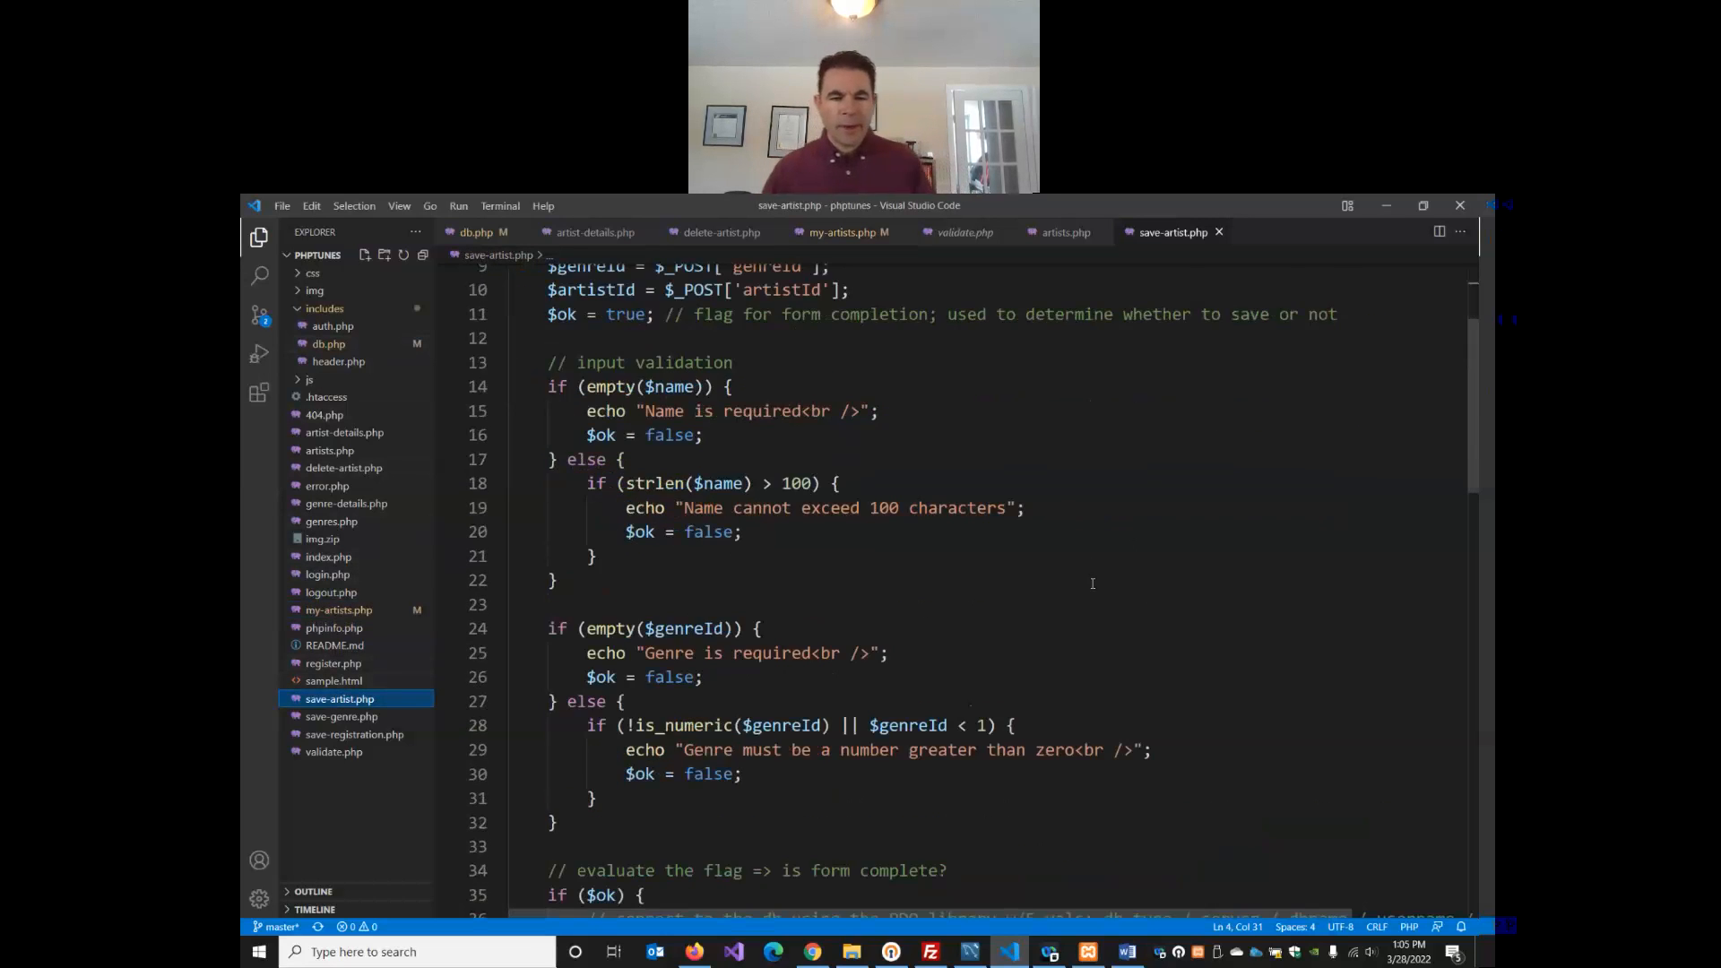
pyautogui.scroll(-3)
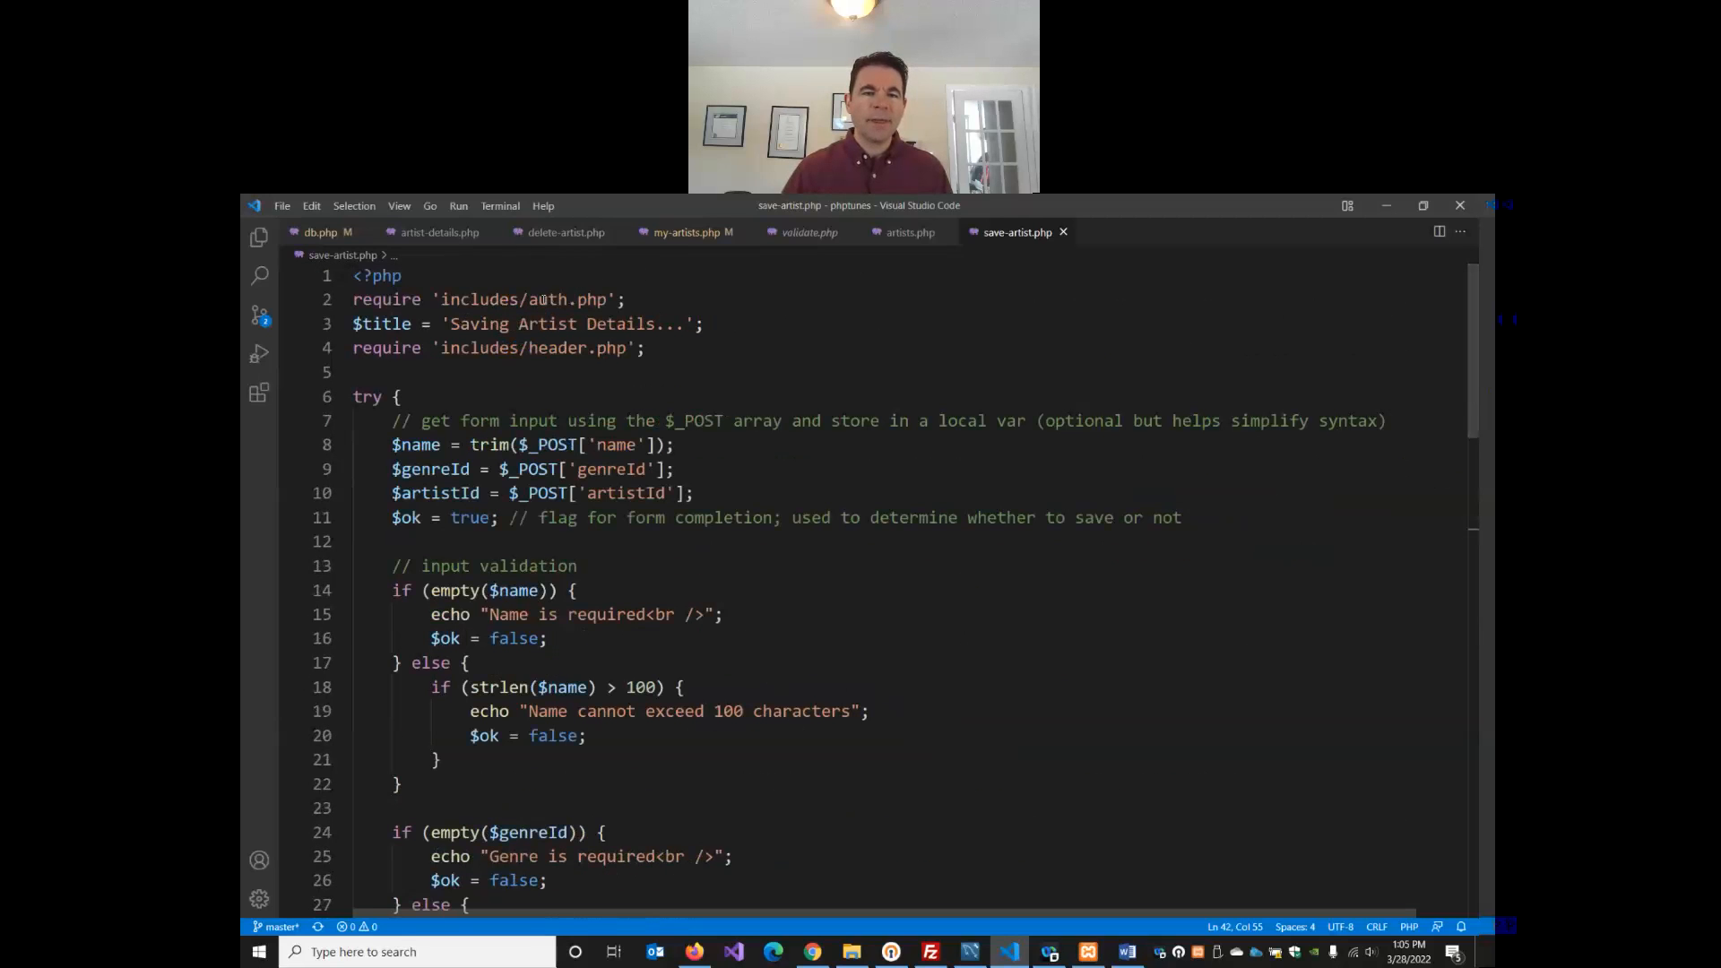
pyautogui.scroll(-3)
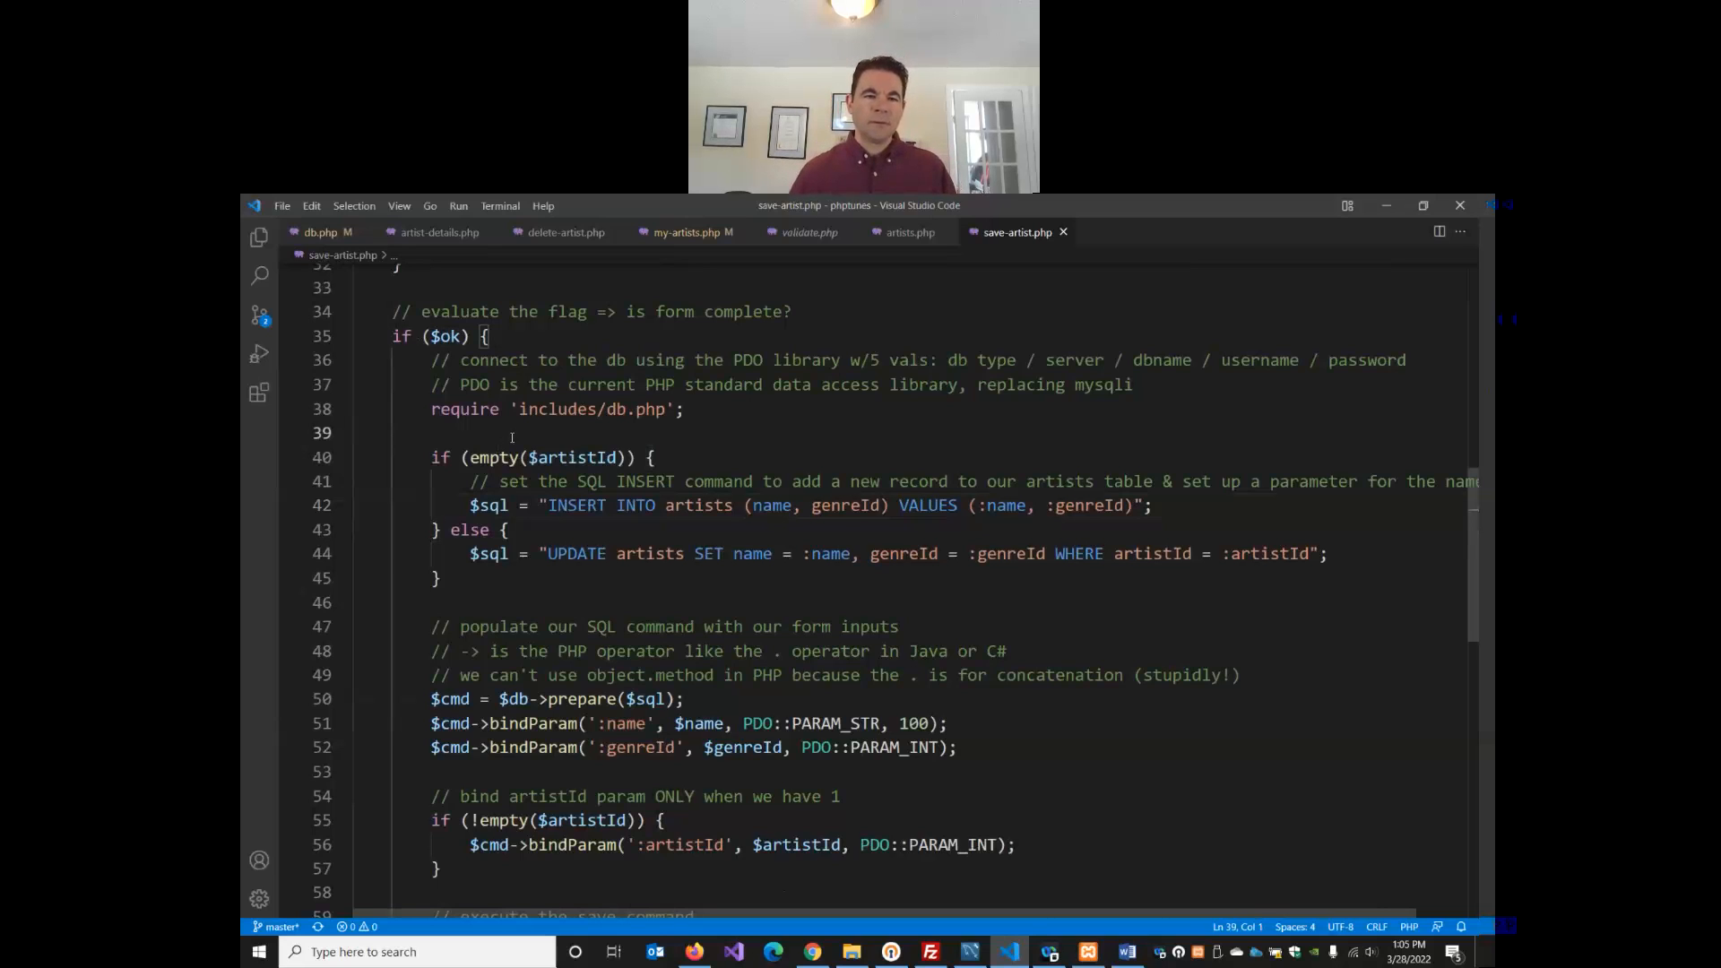
pyautogui.write('// set')
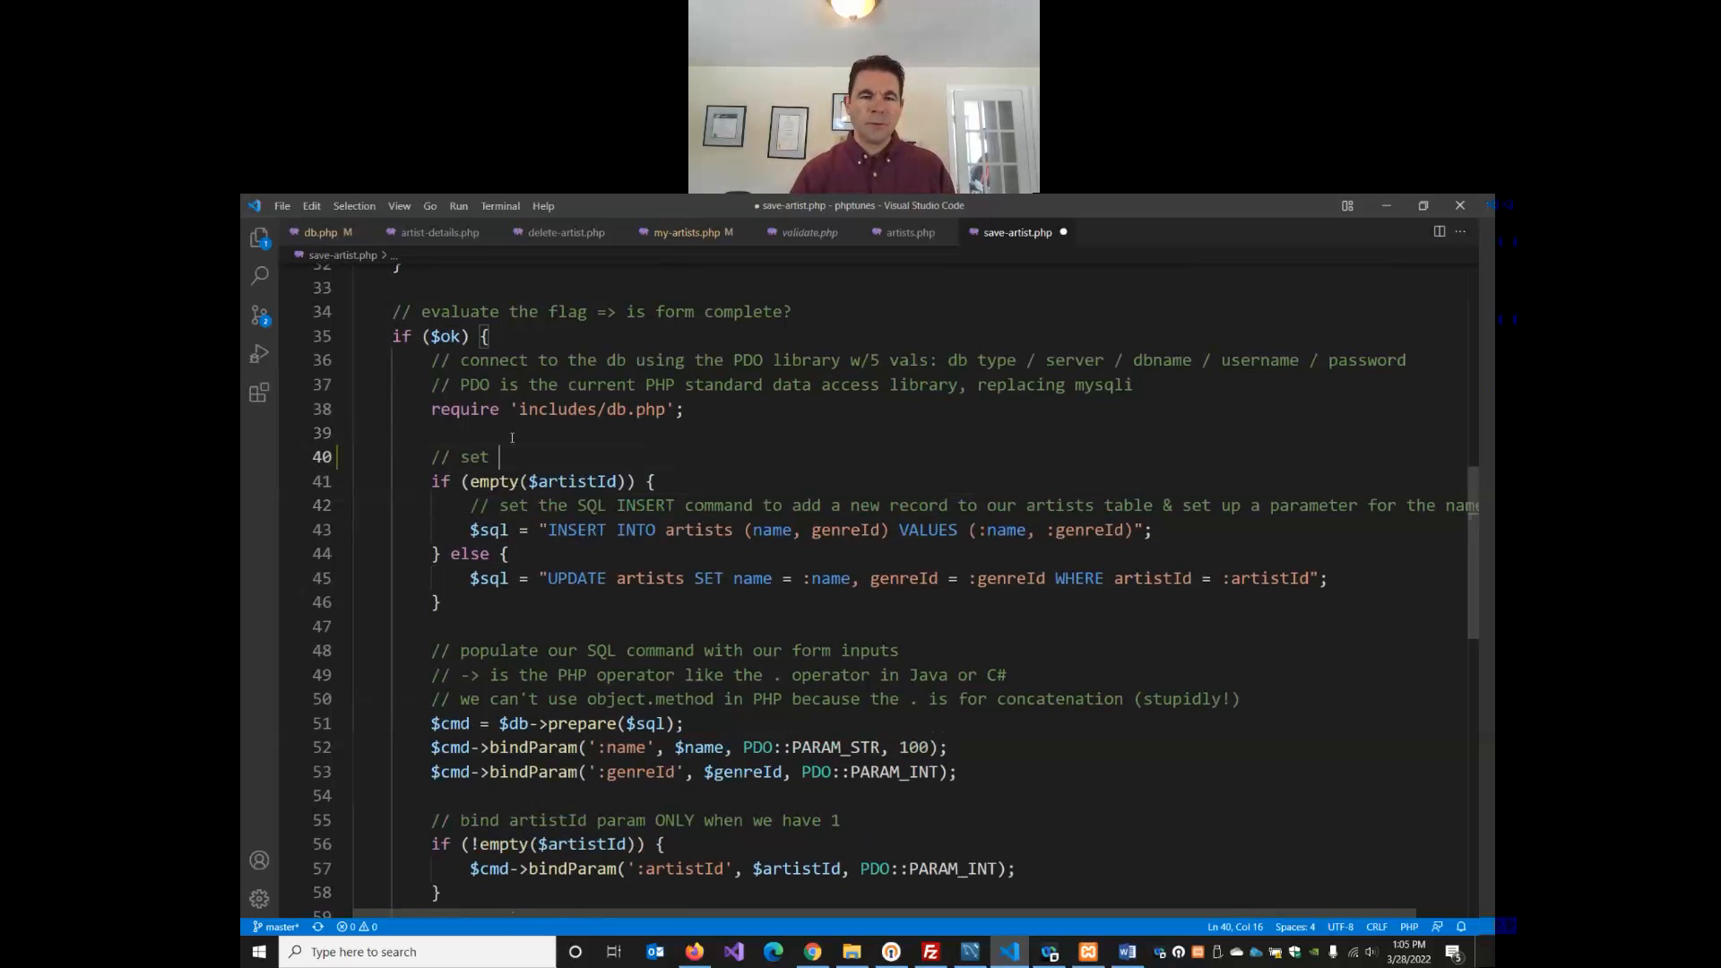
pyautogui.write('userId var from session var')
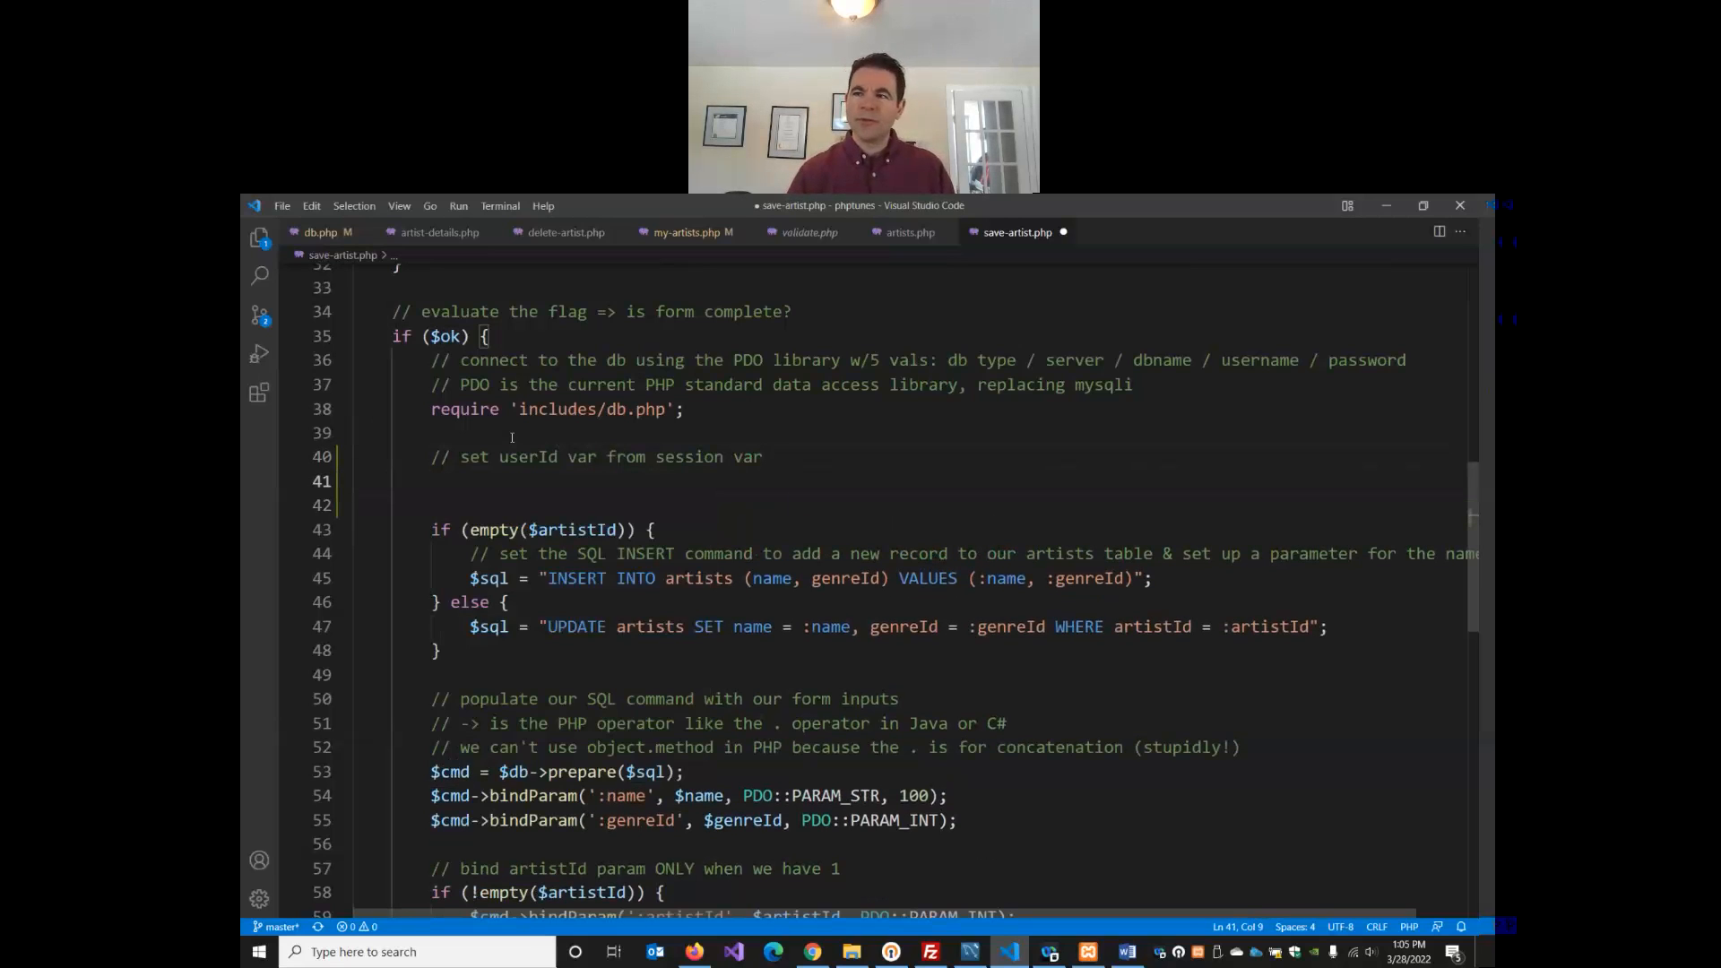
pyautogui.write('$userId =')
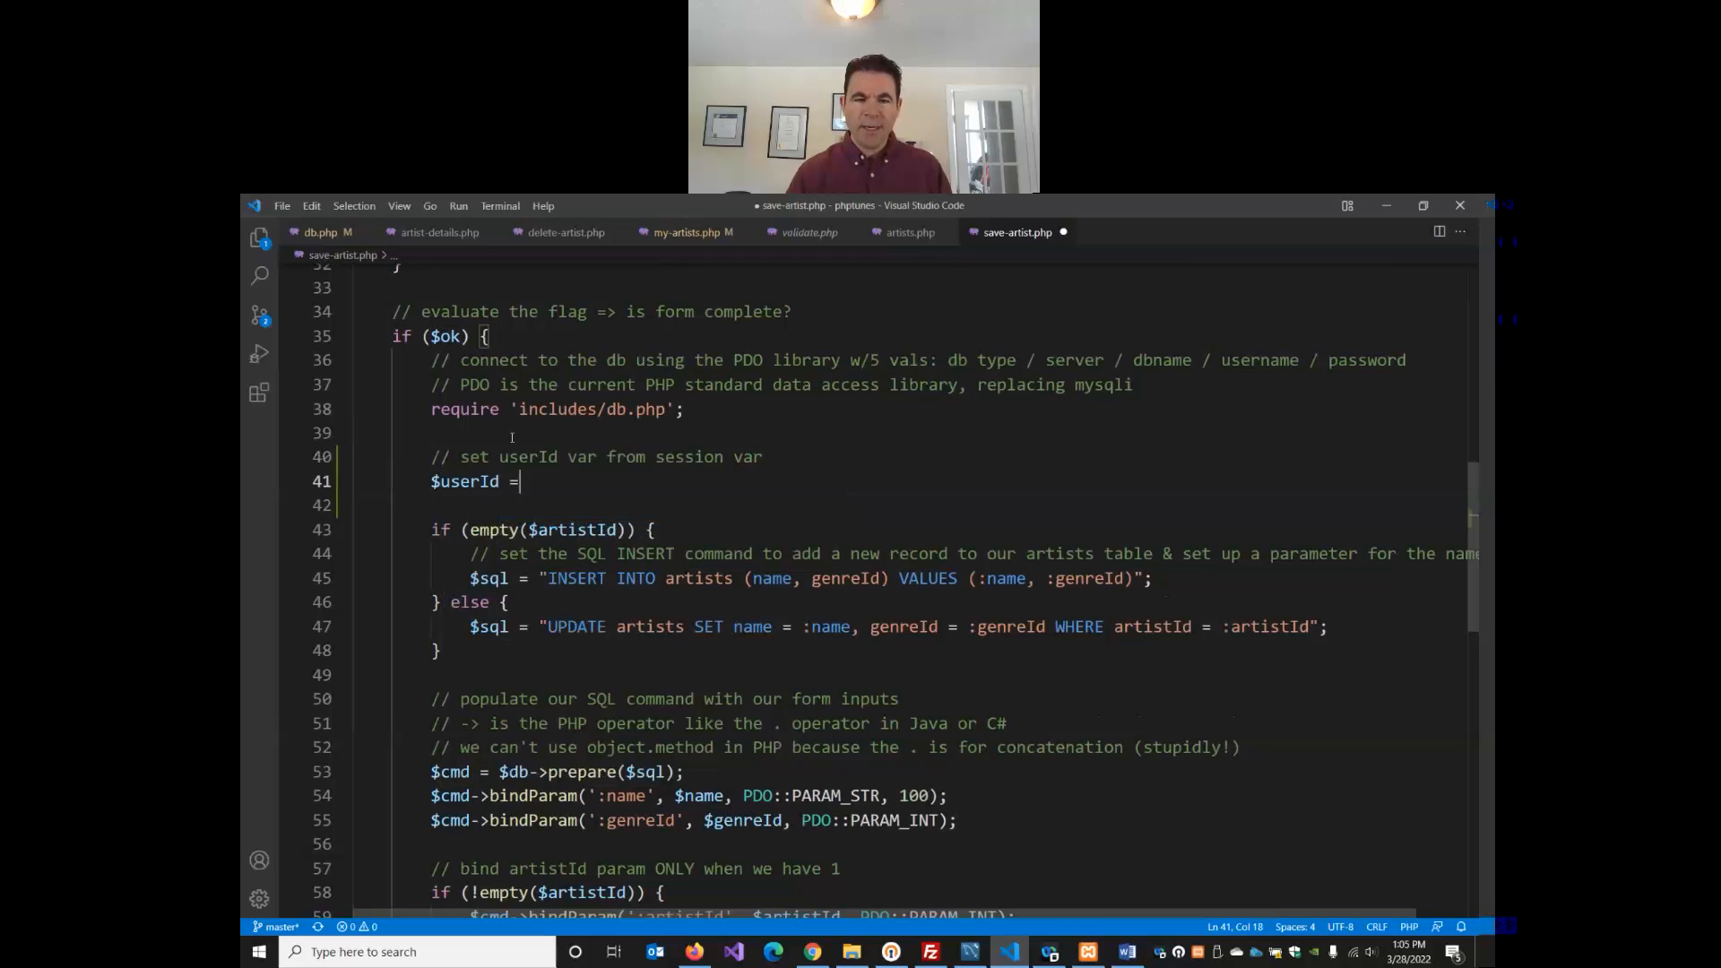
pyautogui.write('$_se')
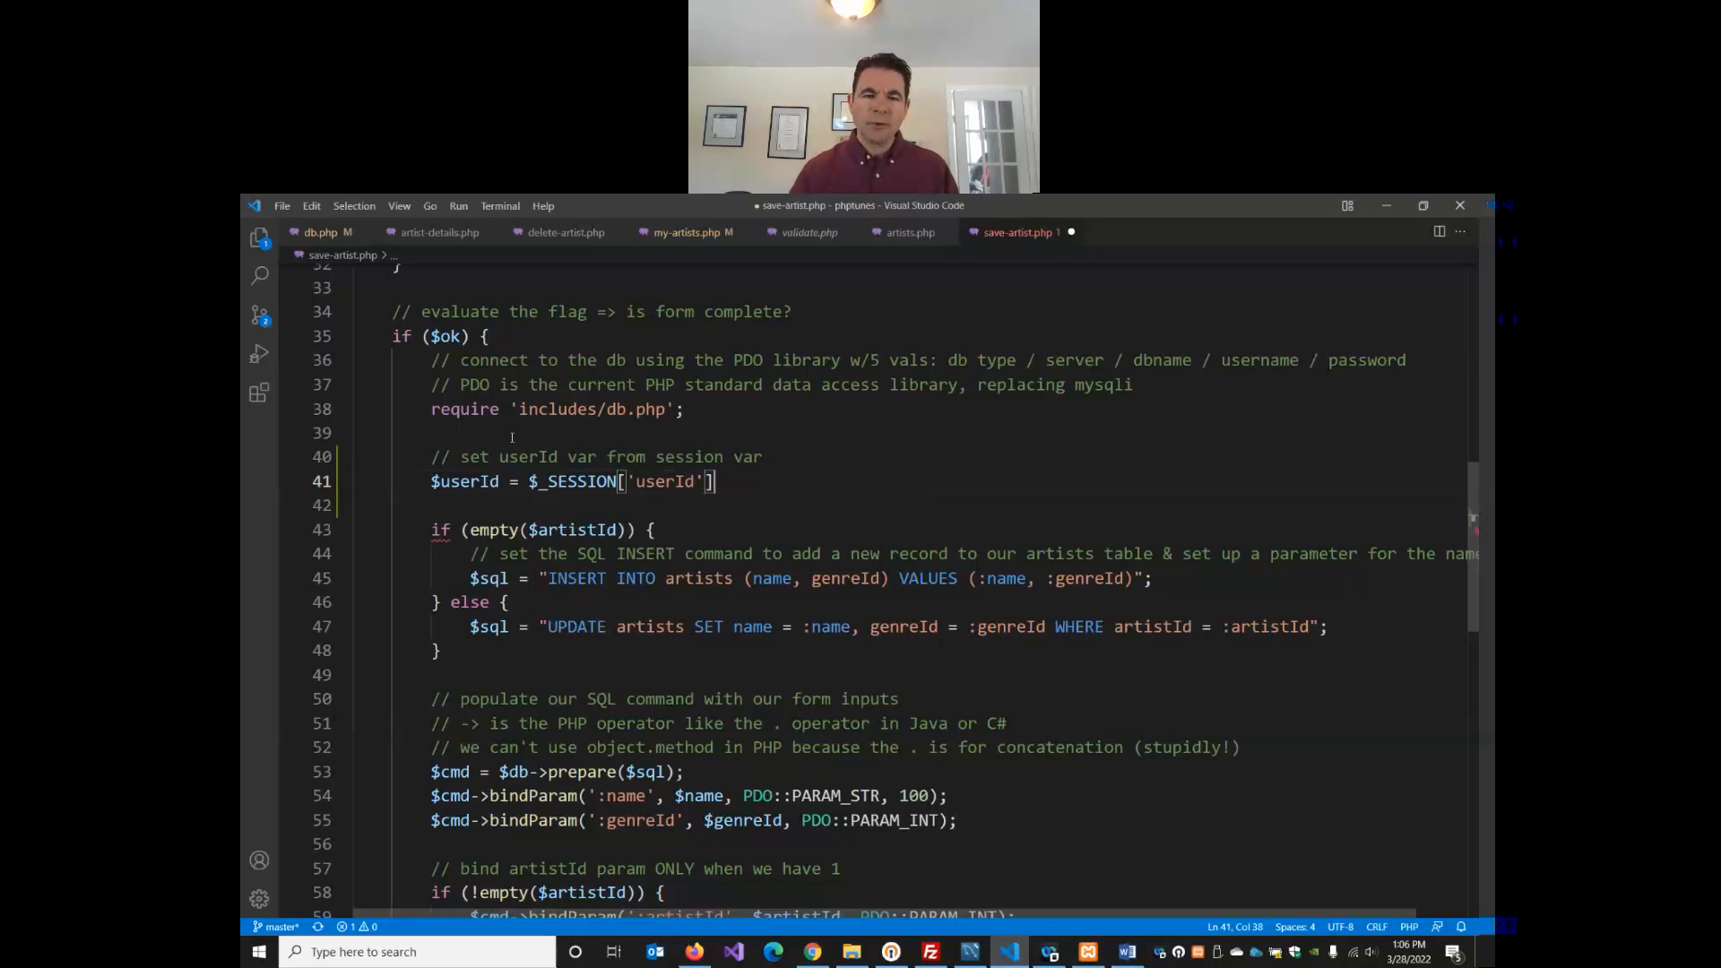
pyautogui.write(';')
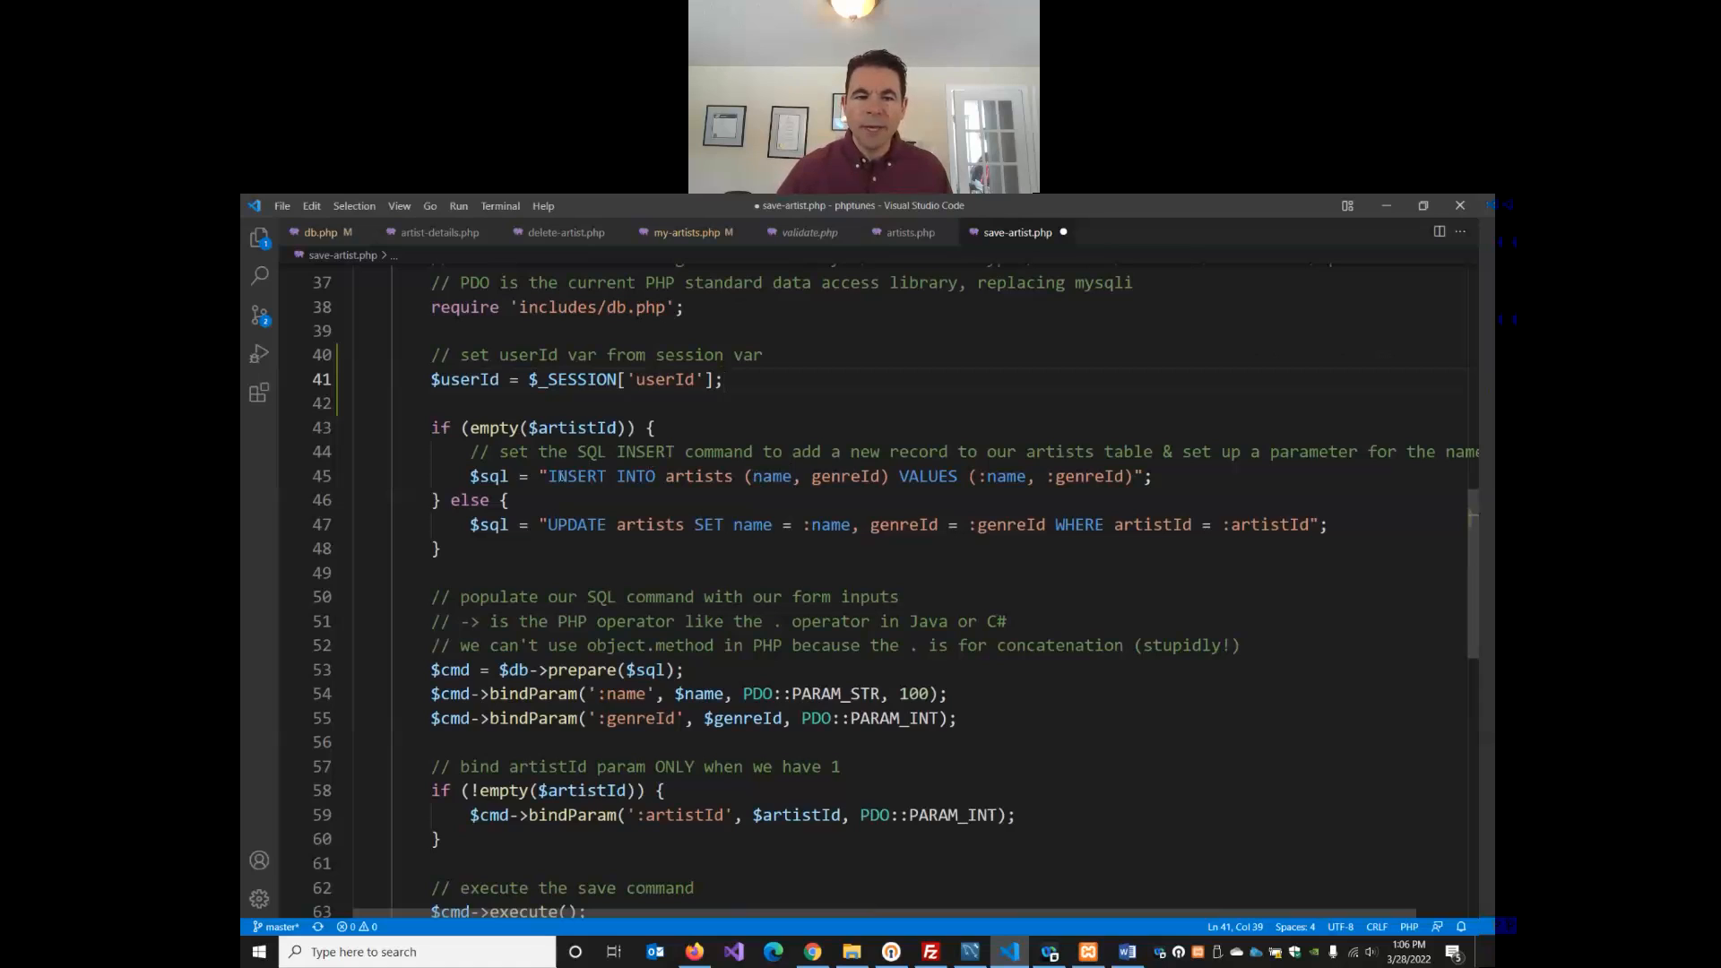
# Step: Add userId to the INSERT and UPDATE SQL, bind :userId, and save the file
pyautogui.moveTo(550, 477); pyautogui.dragTo(1156, 525)
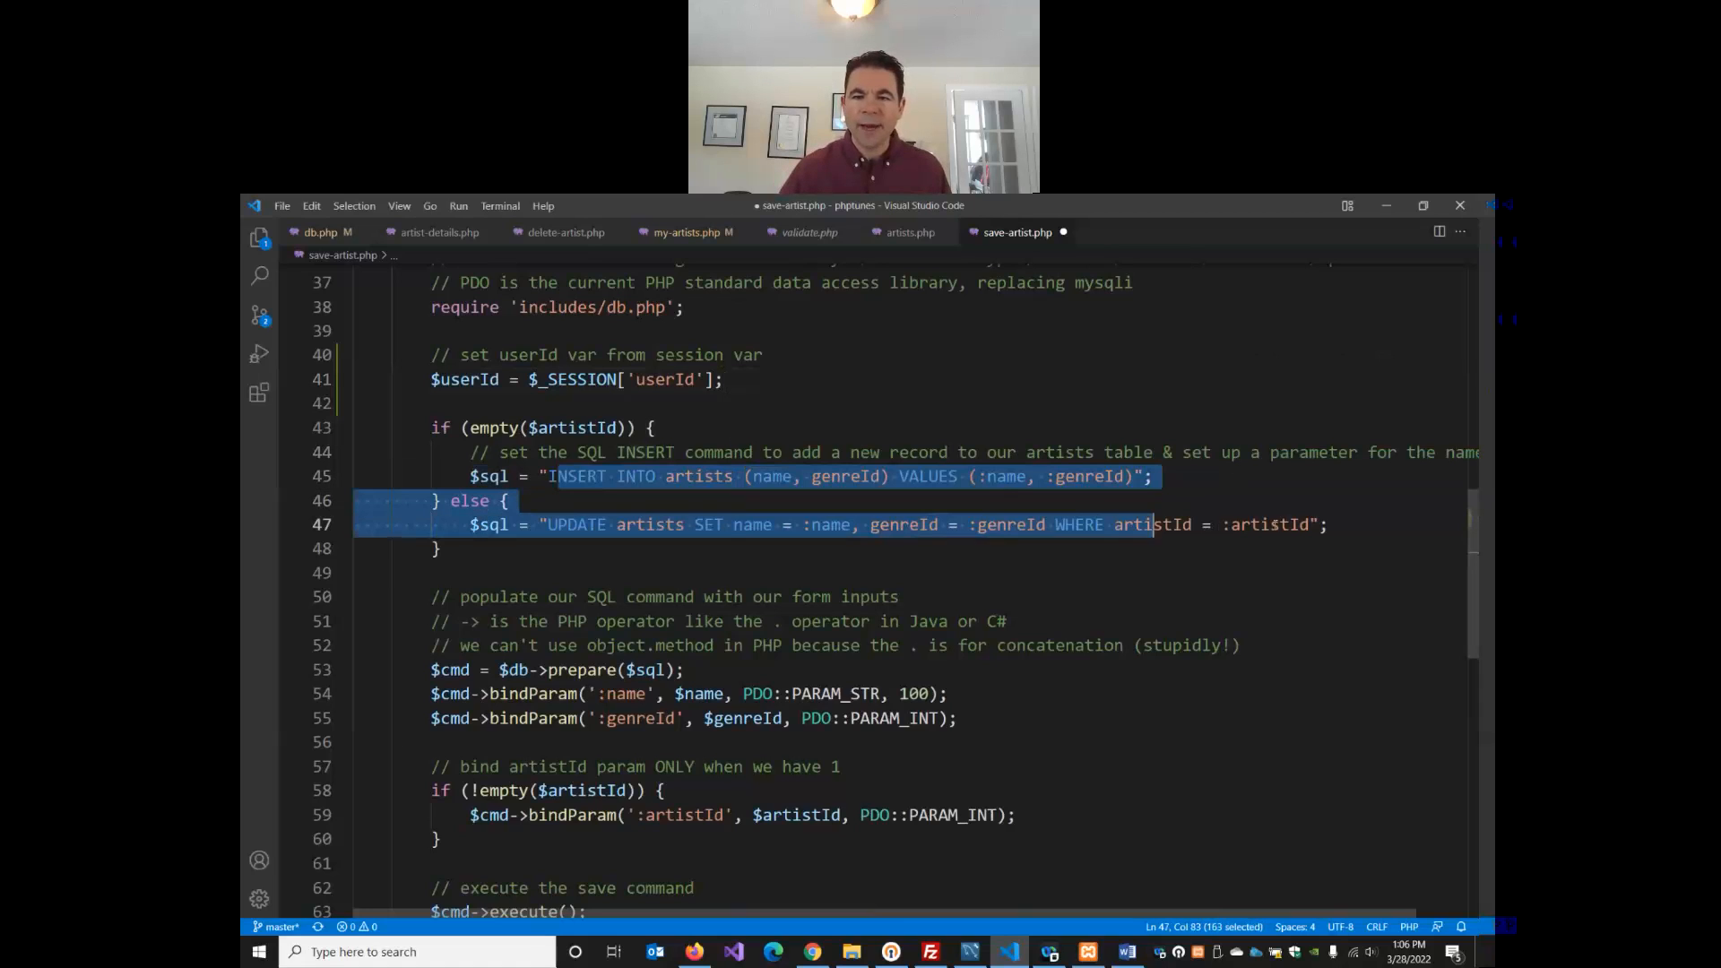
pyautogui.moveTo(1156, 525); pyautogui.dragTo(1280, 525)
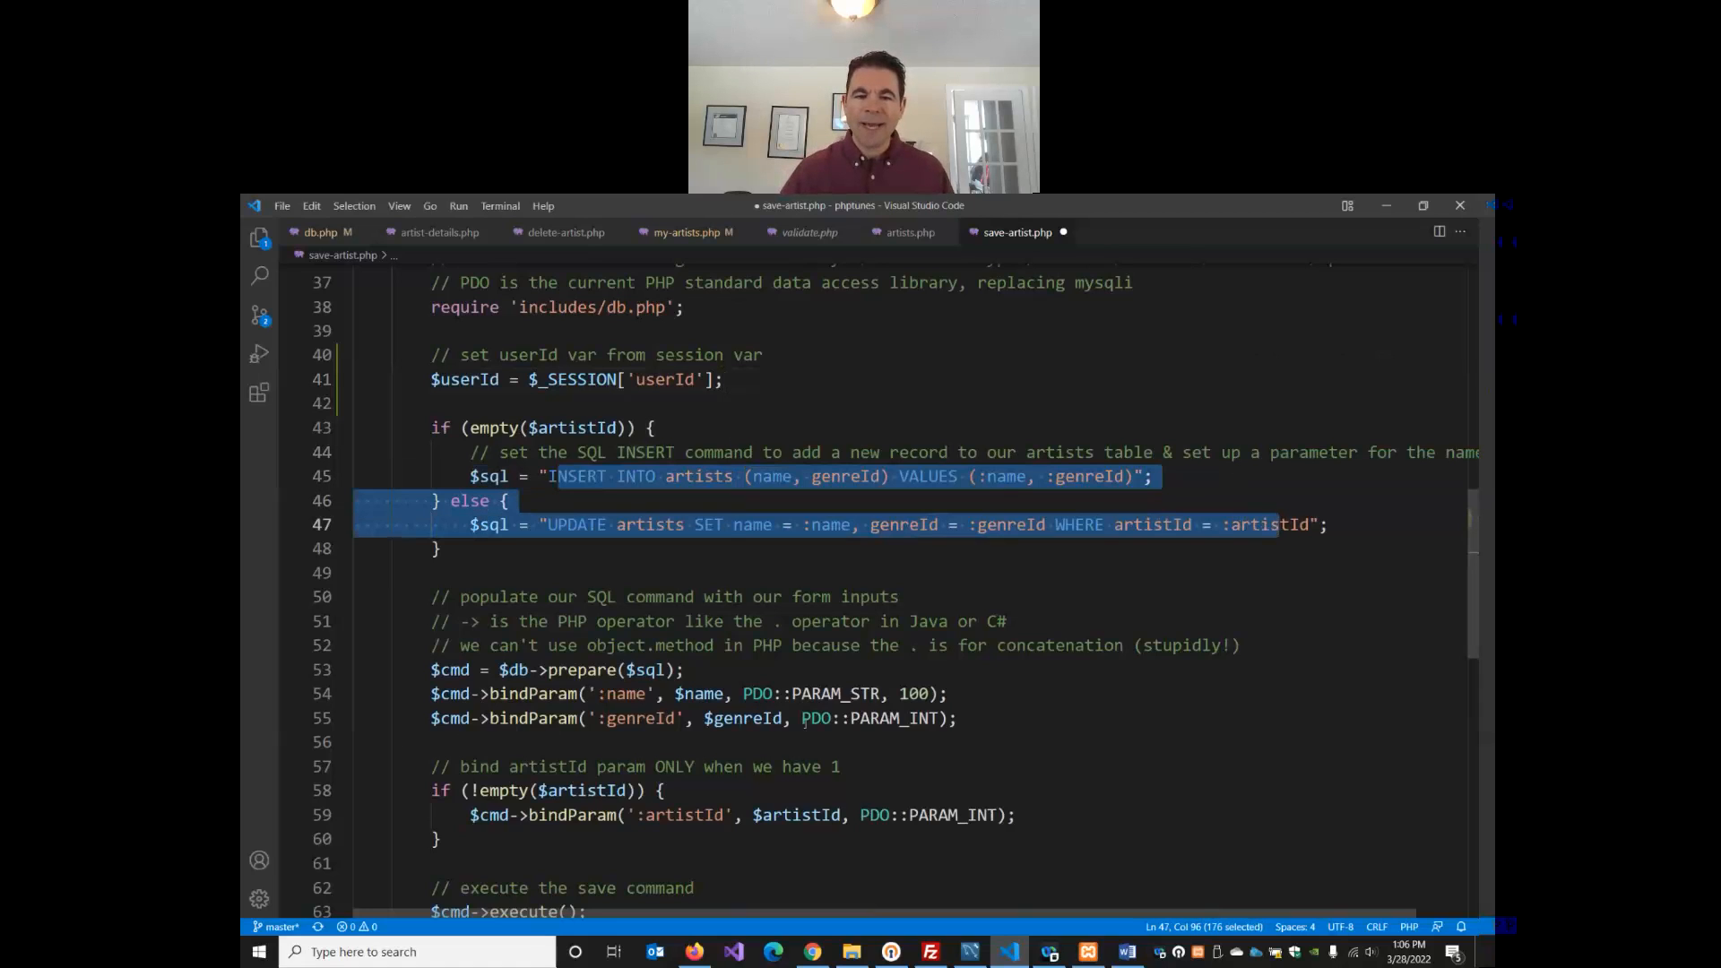
pyautogui.click(884, 476)
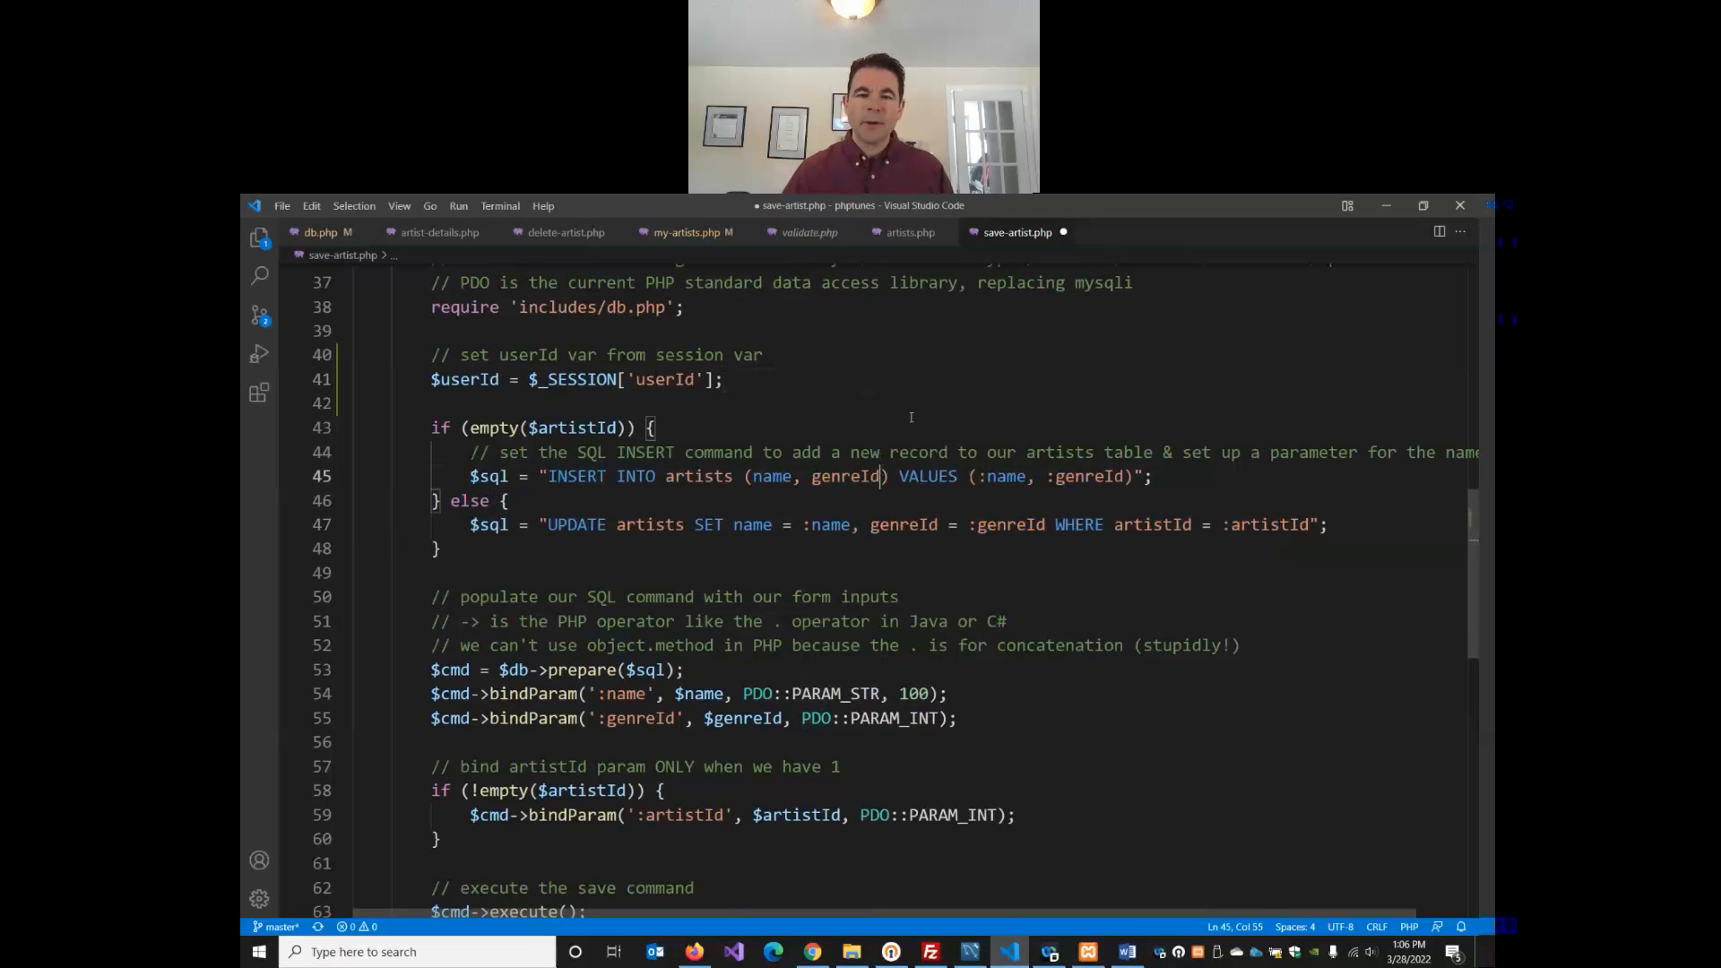
pyautogui.write(', userId')
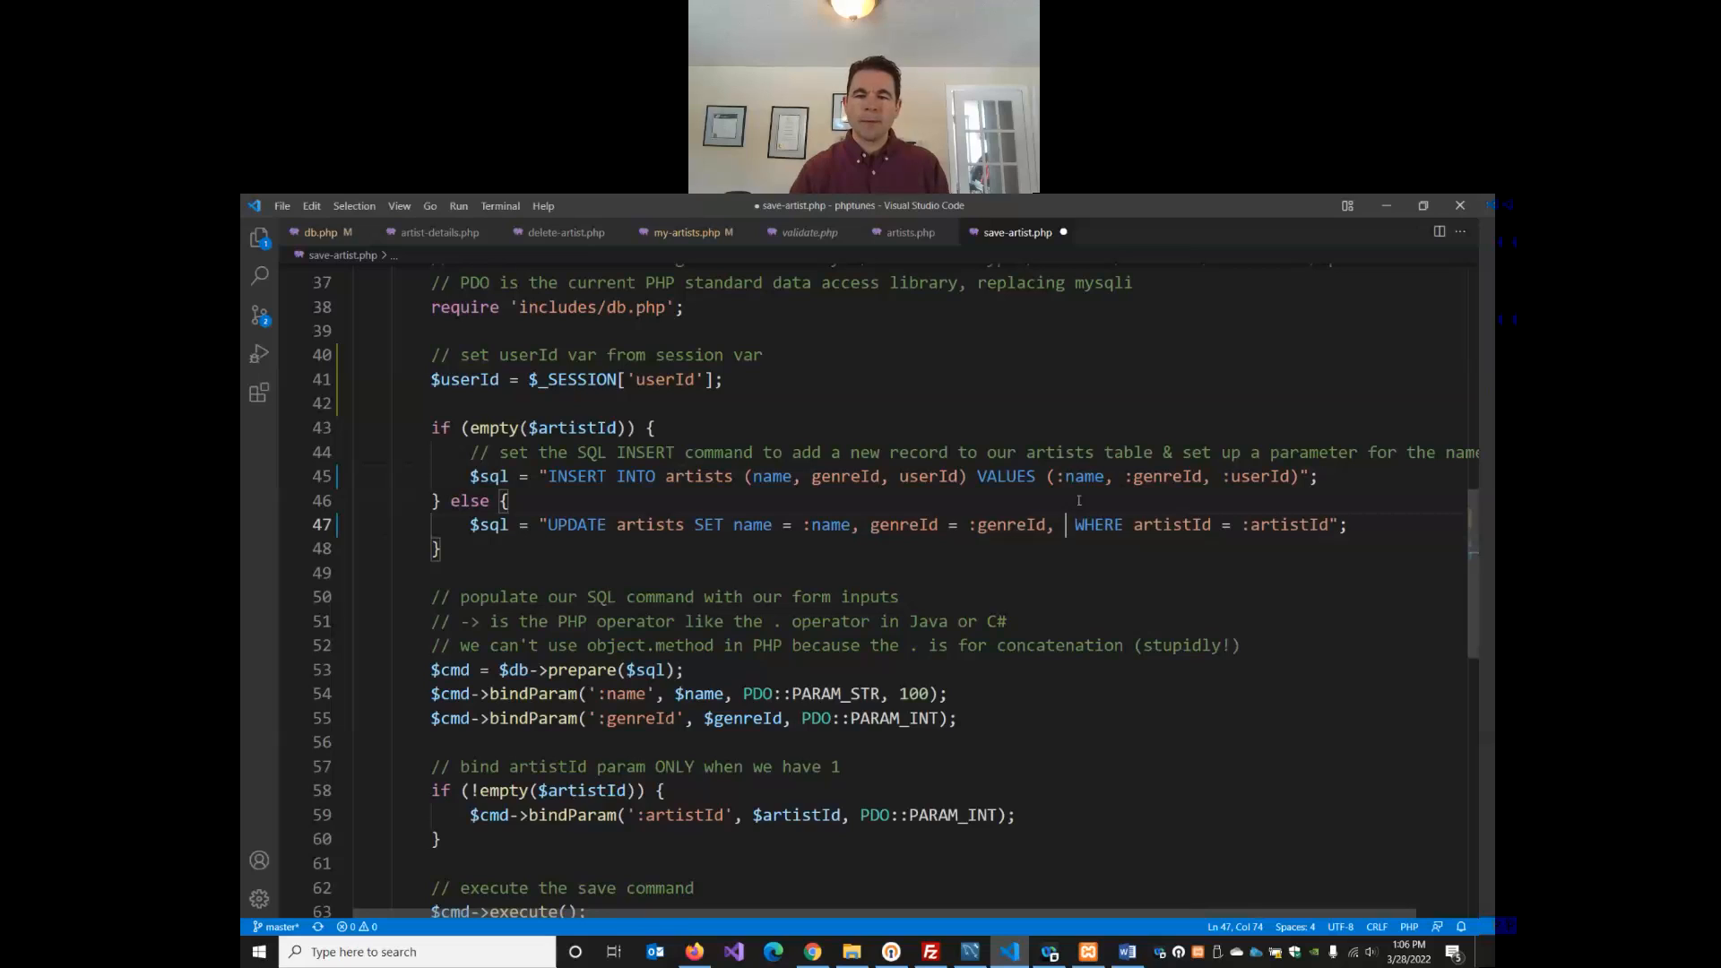
pyautogui.write('userId = :')
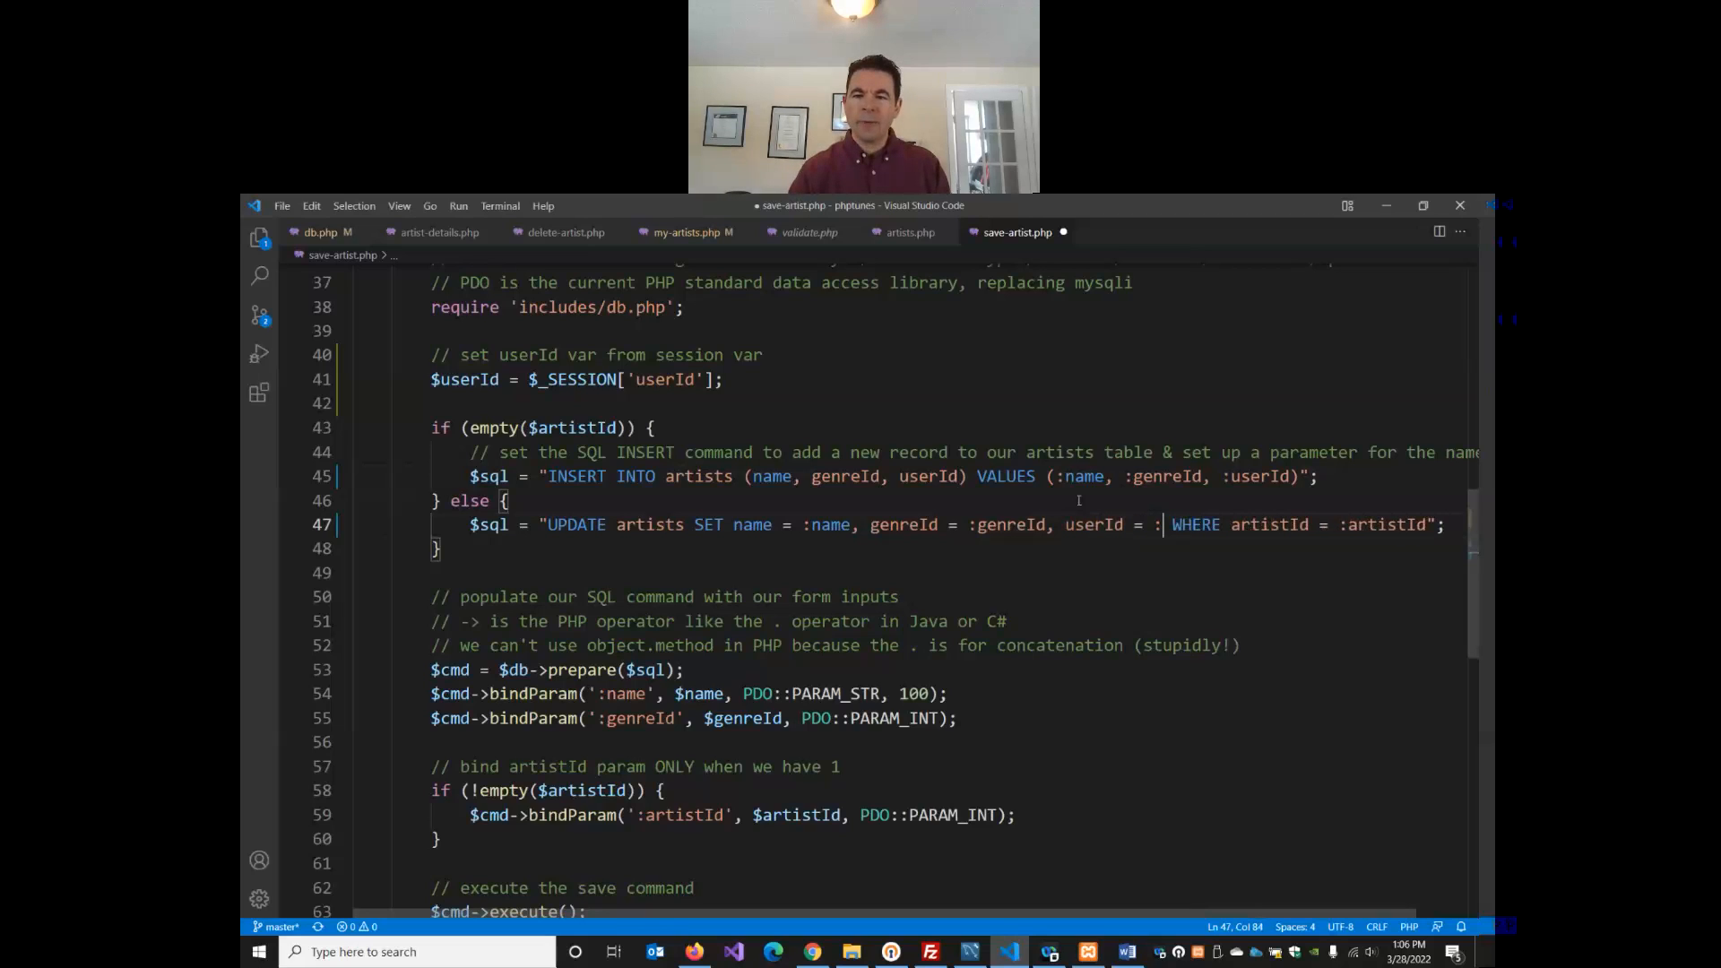
pyautogui.write('userId')
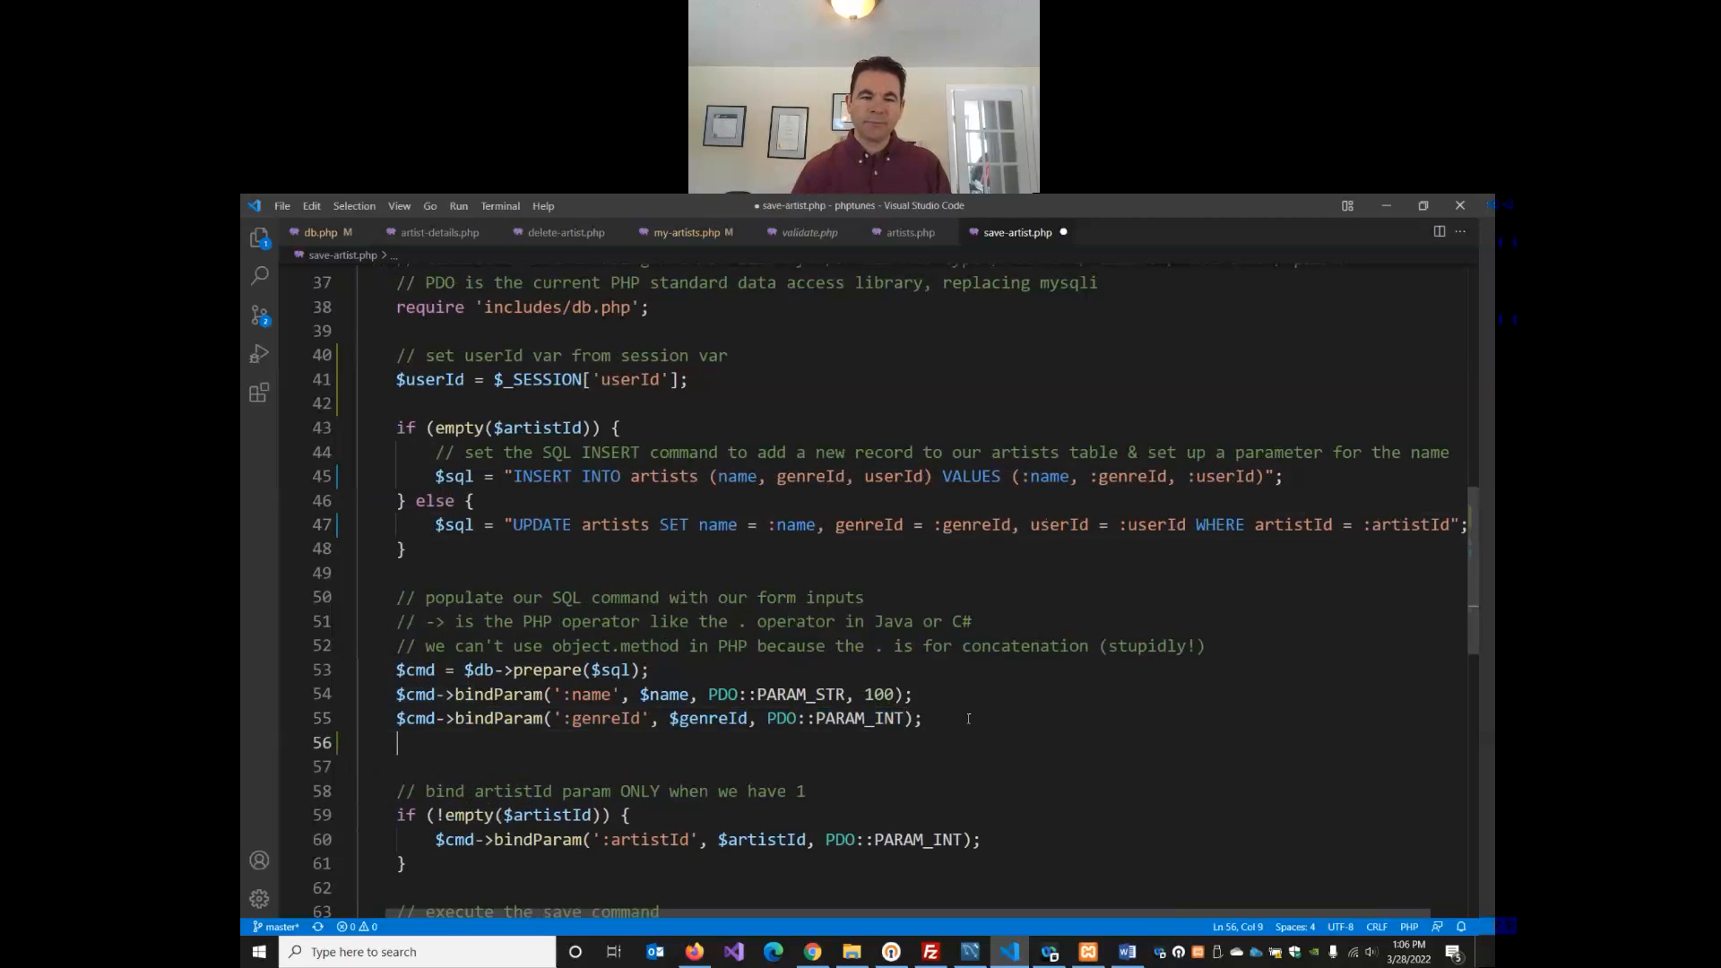
pyautogui.write("$cmd->bindParam(':userId', $userId, PDO::PARAM_INT);")
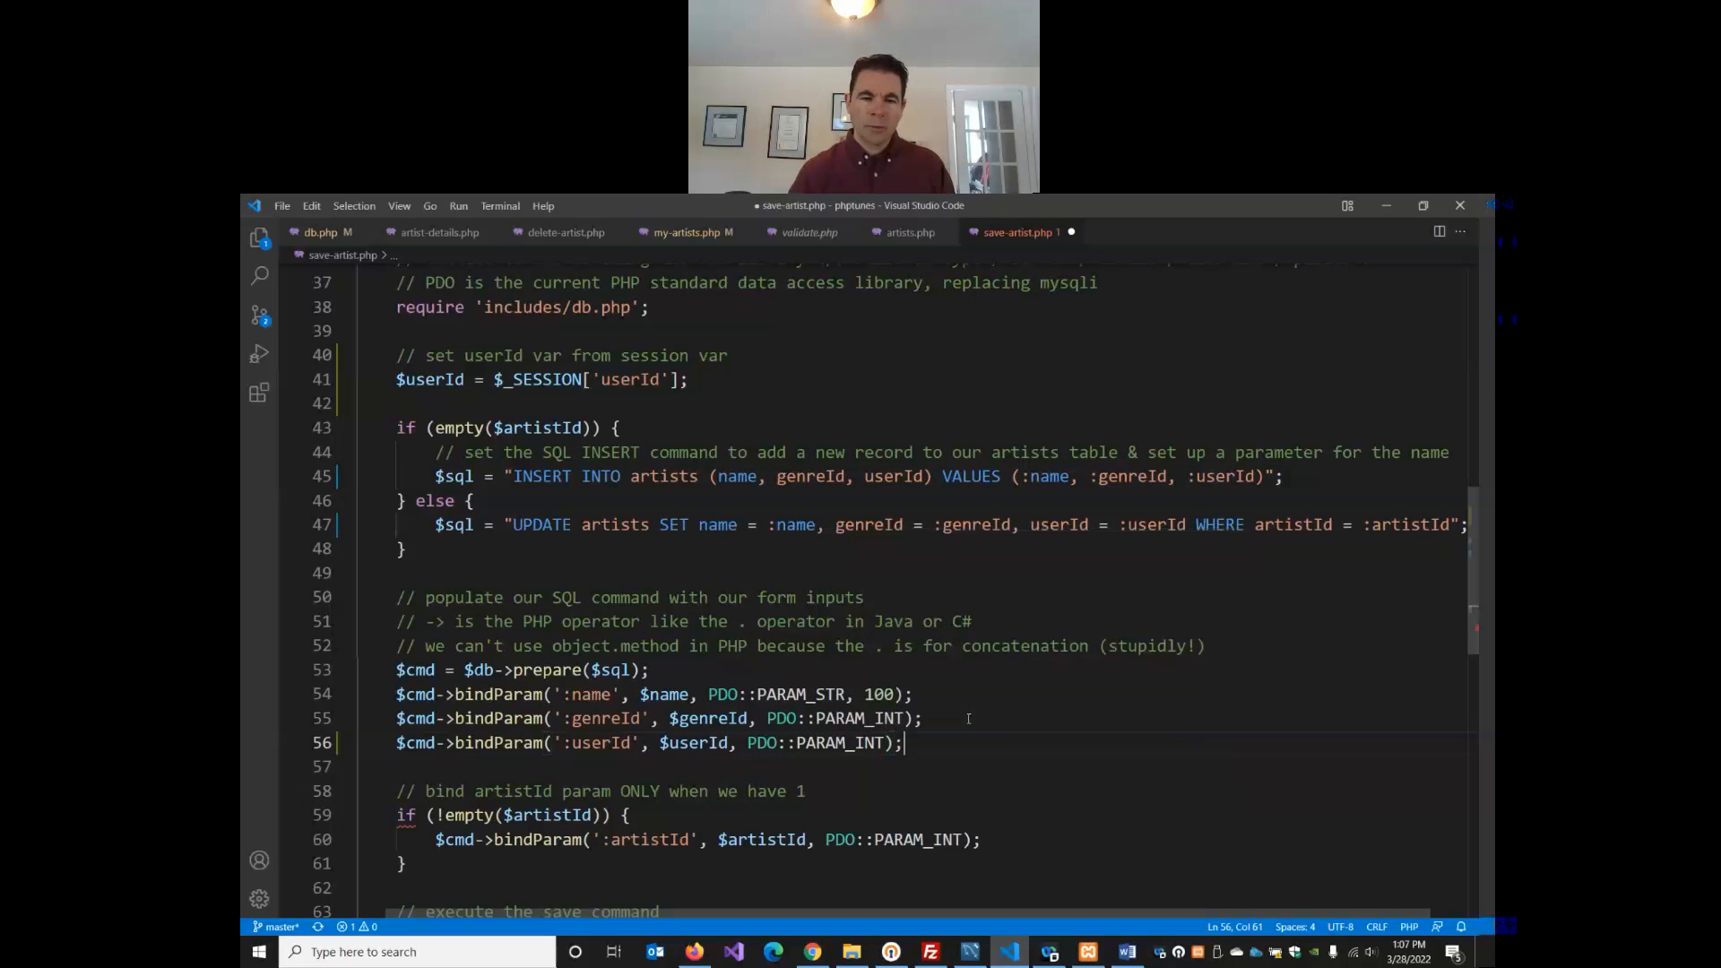
pyautogui.press('ctrl+s')
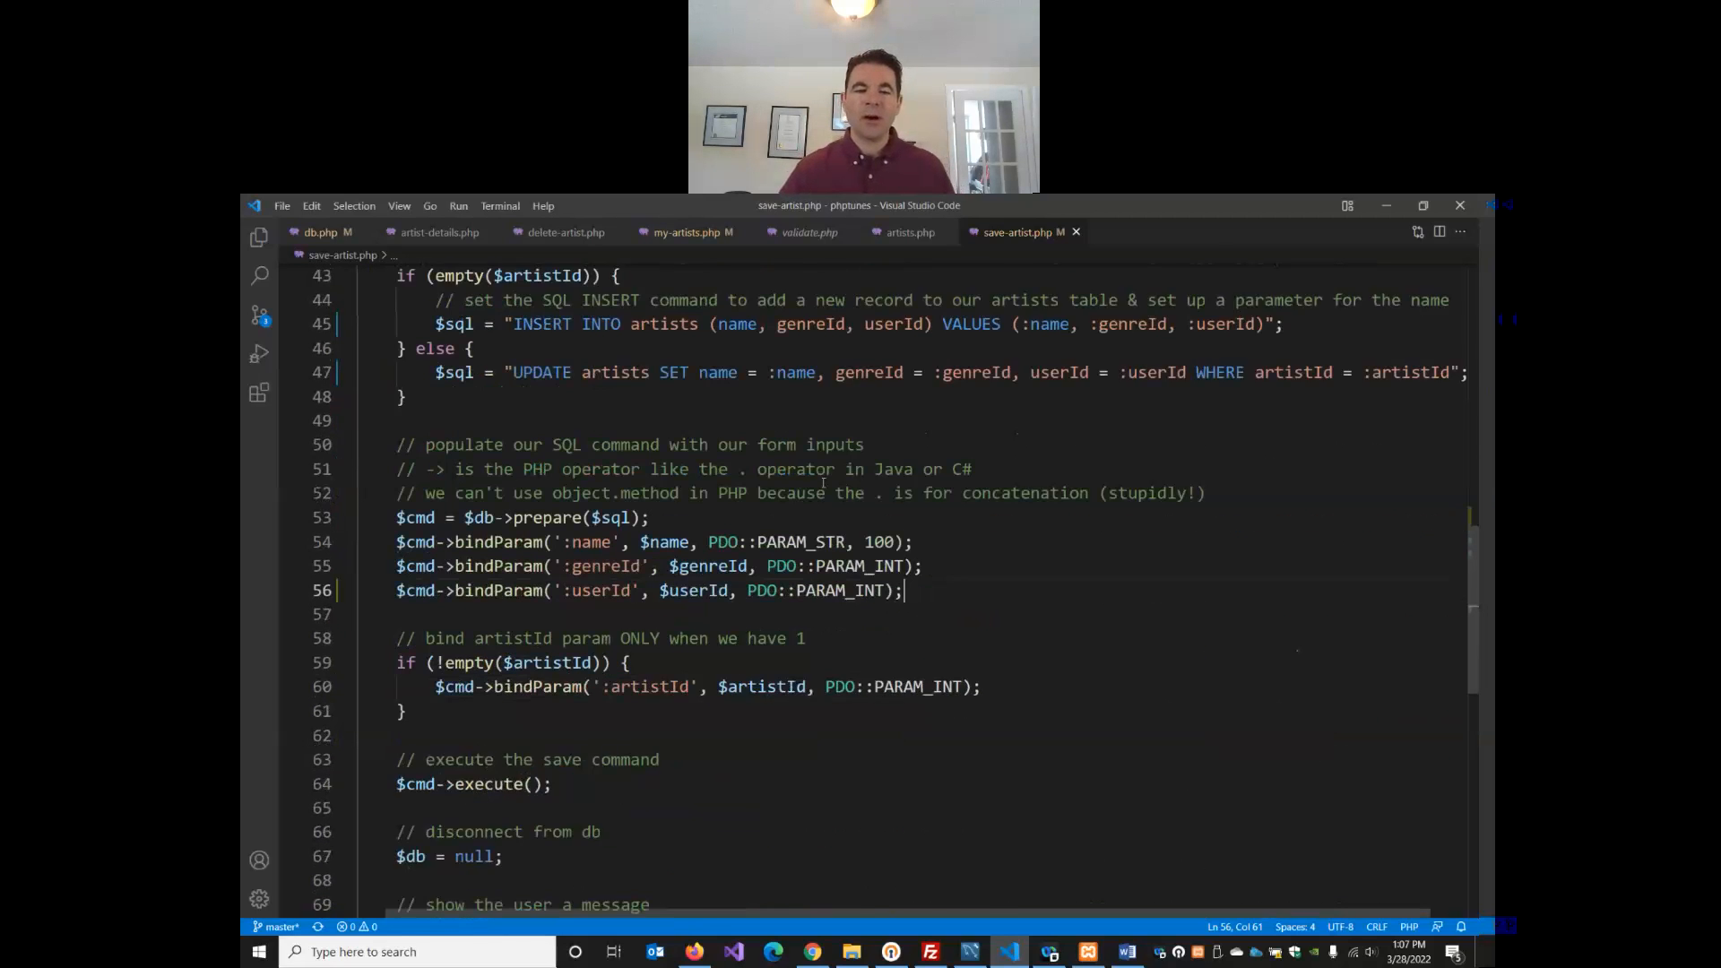
pyautogui.scroll(-3)
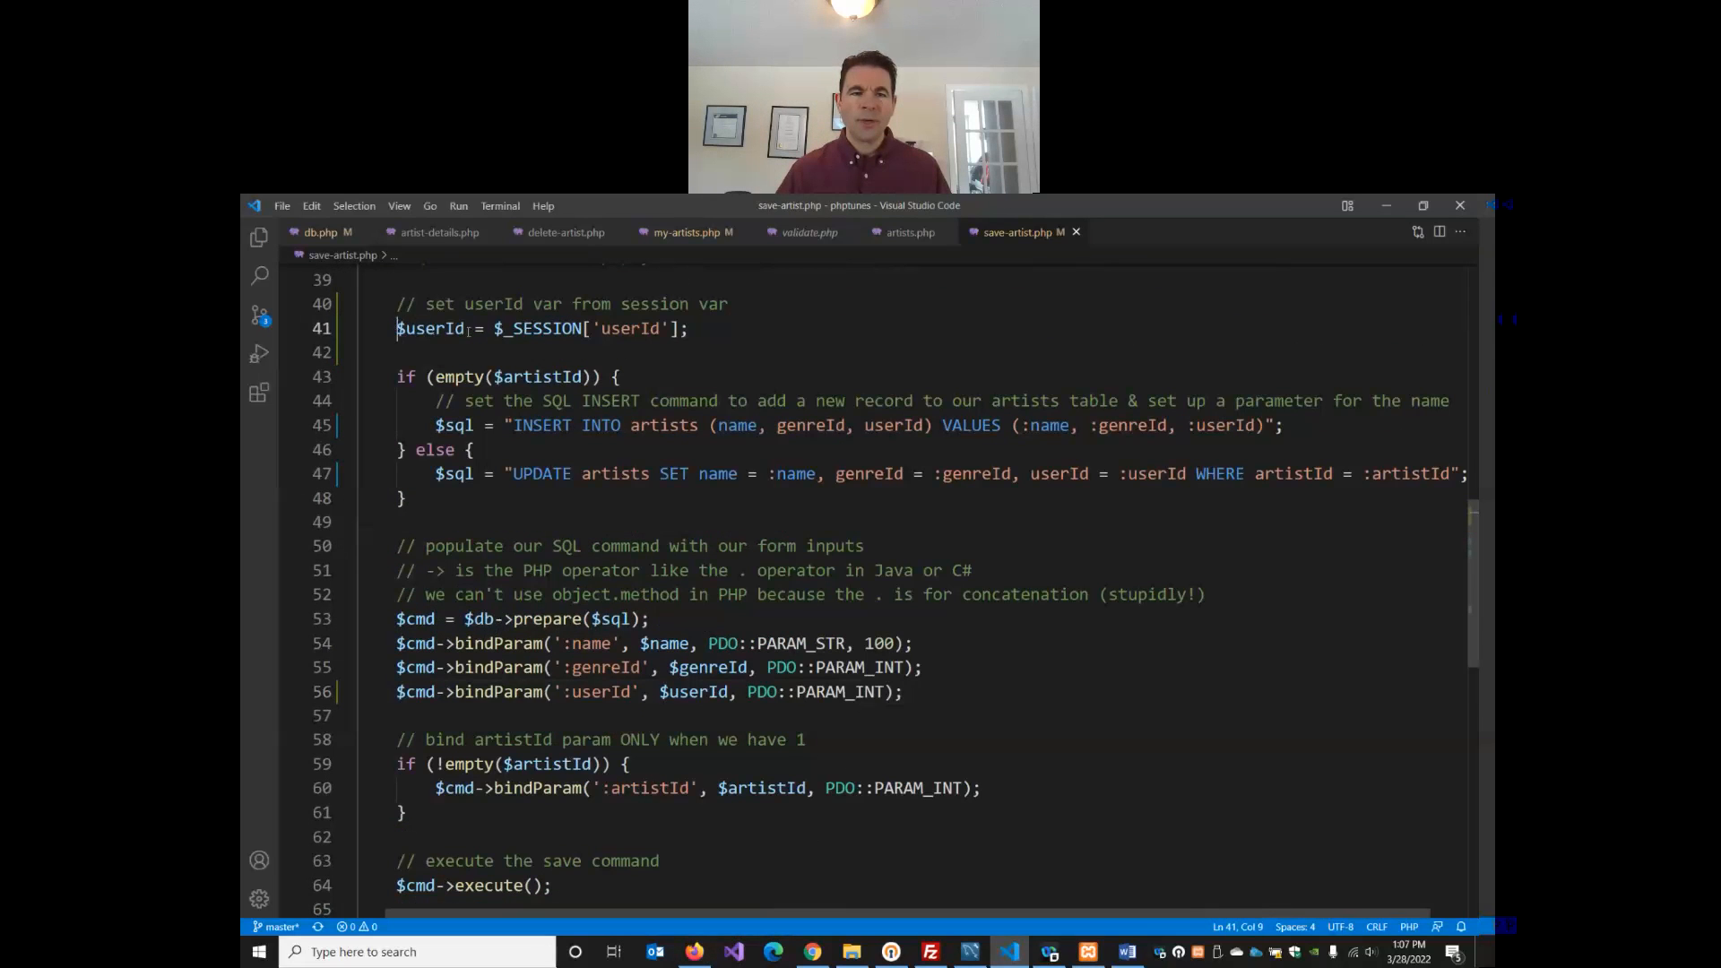
# Step: Highlight the session $userId variable in save-artist.php for review
pyautogui.moveTo(494, 328); pyautogui.dragTo(647, 328)
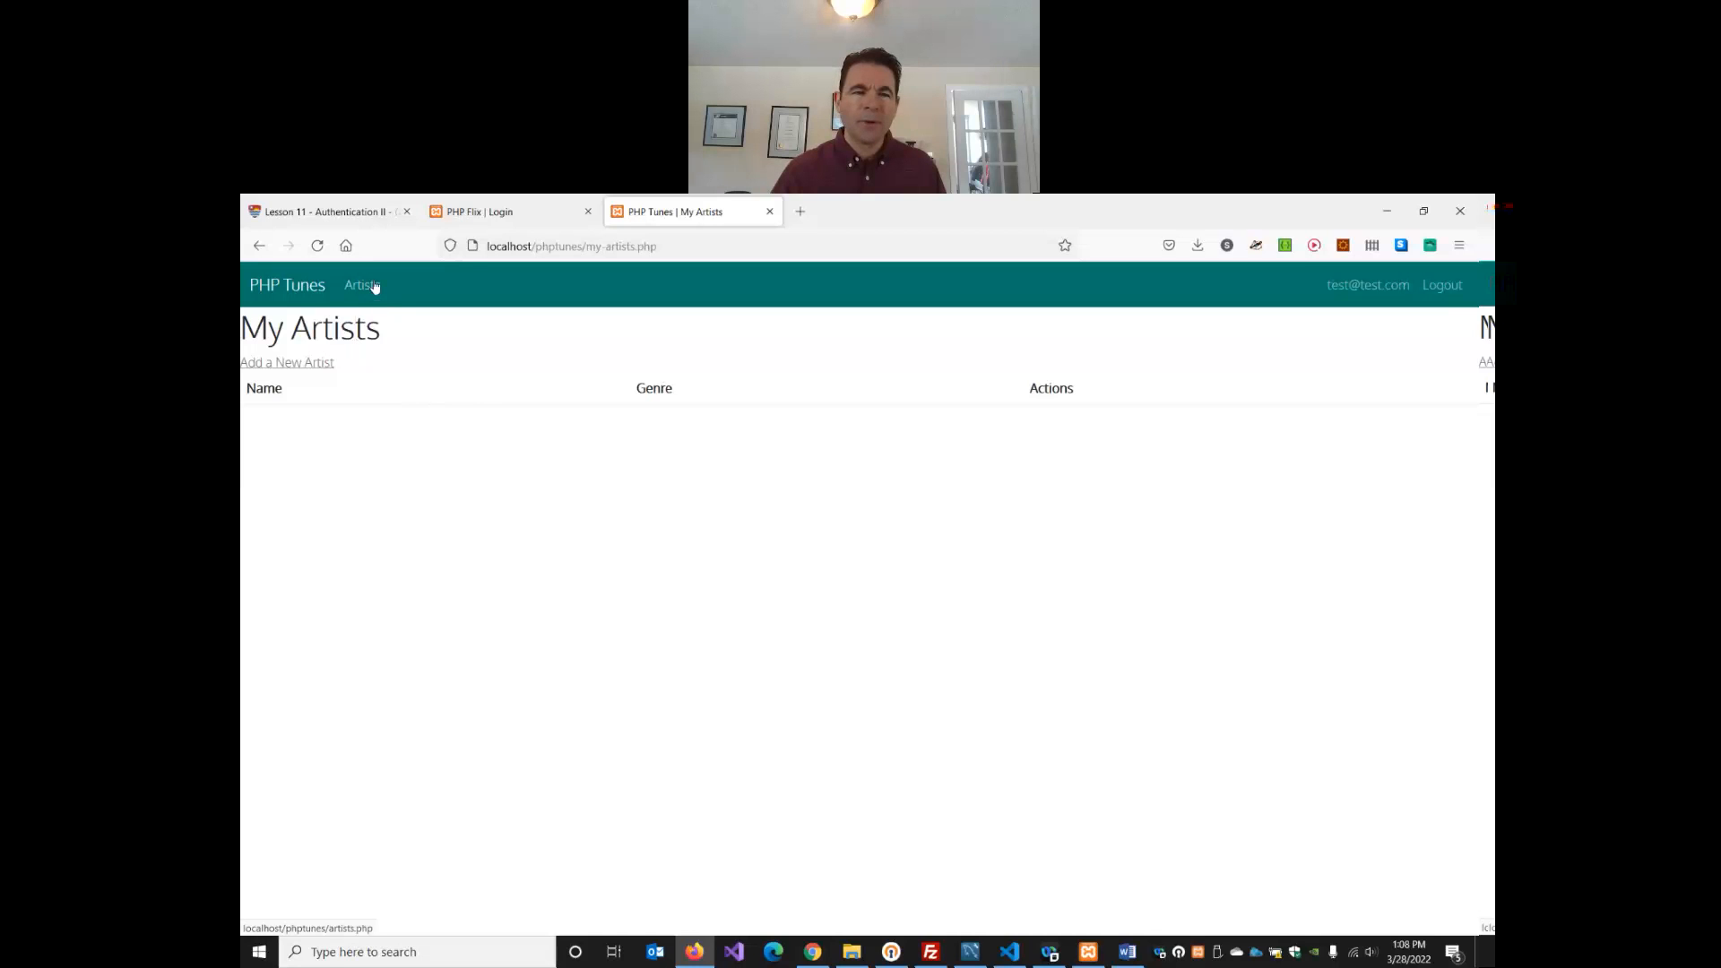
# Step: Start a new artist named The Lumineers with genre Alternative
pyautogui.click(360, 285)
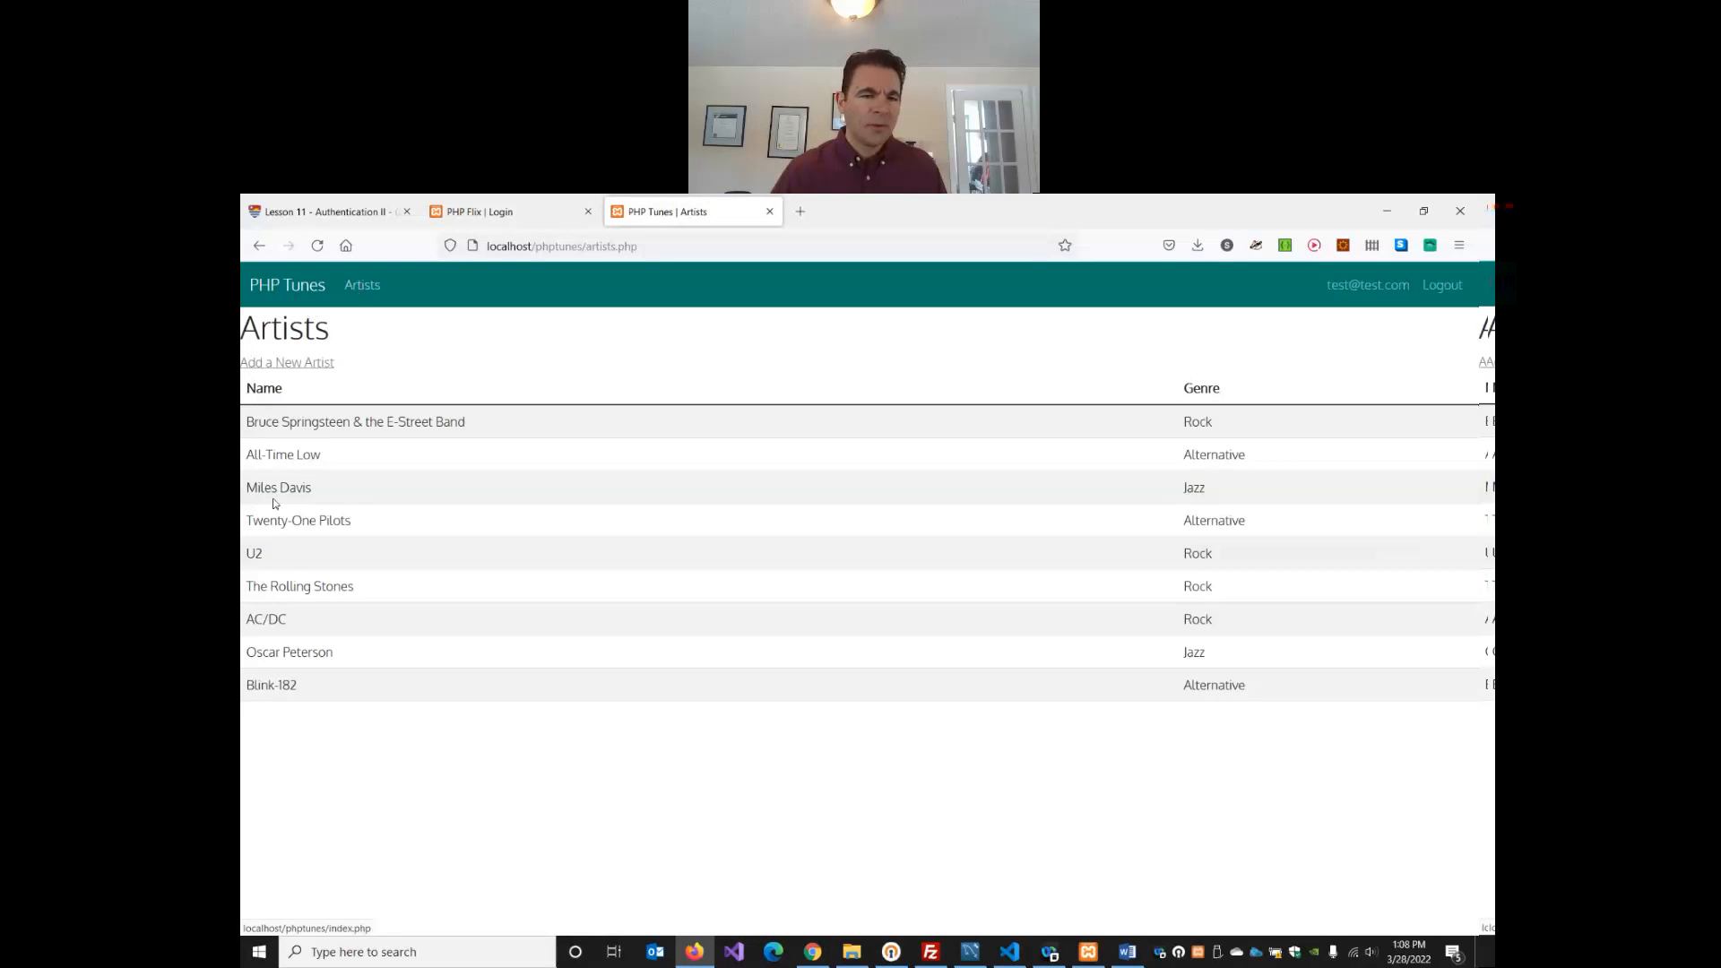
pyautogui.moveTo(291, 453)
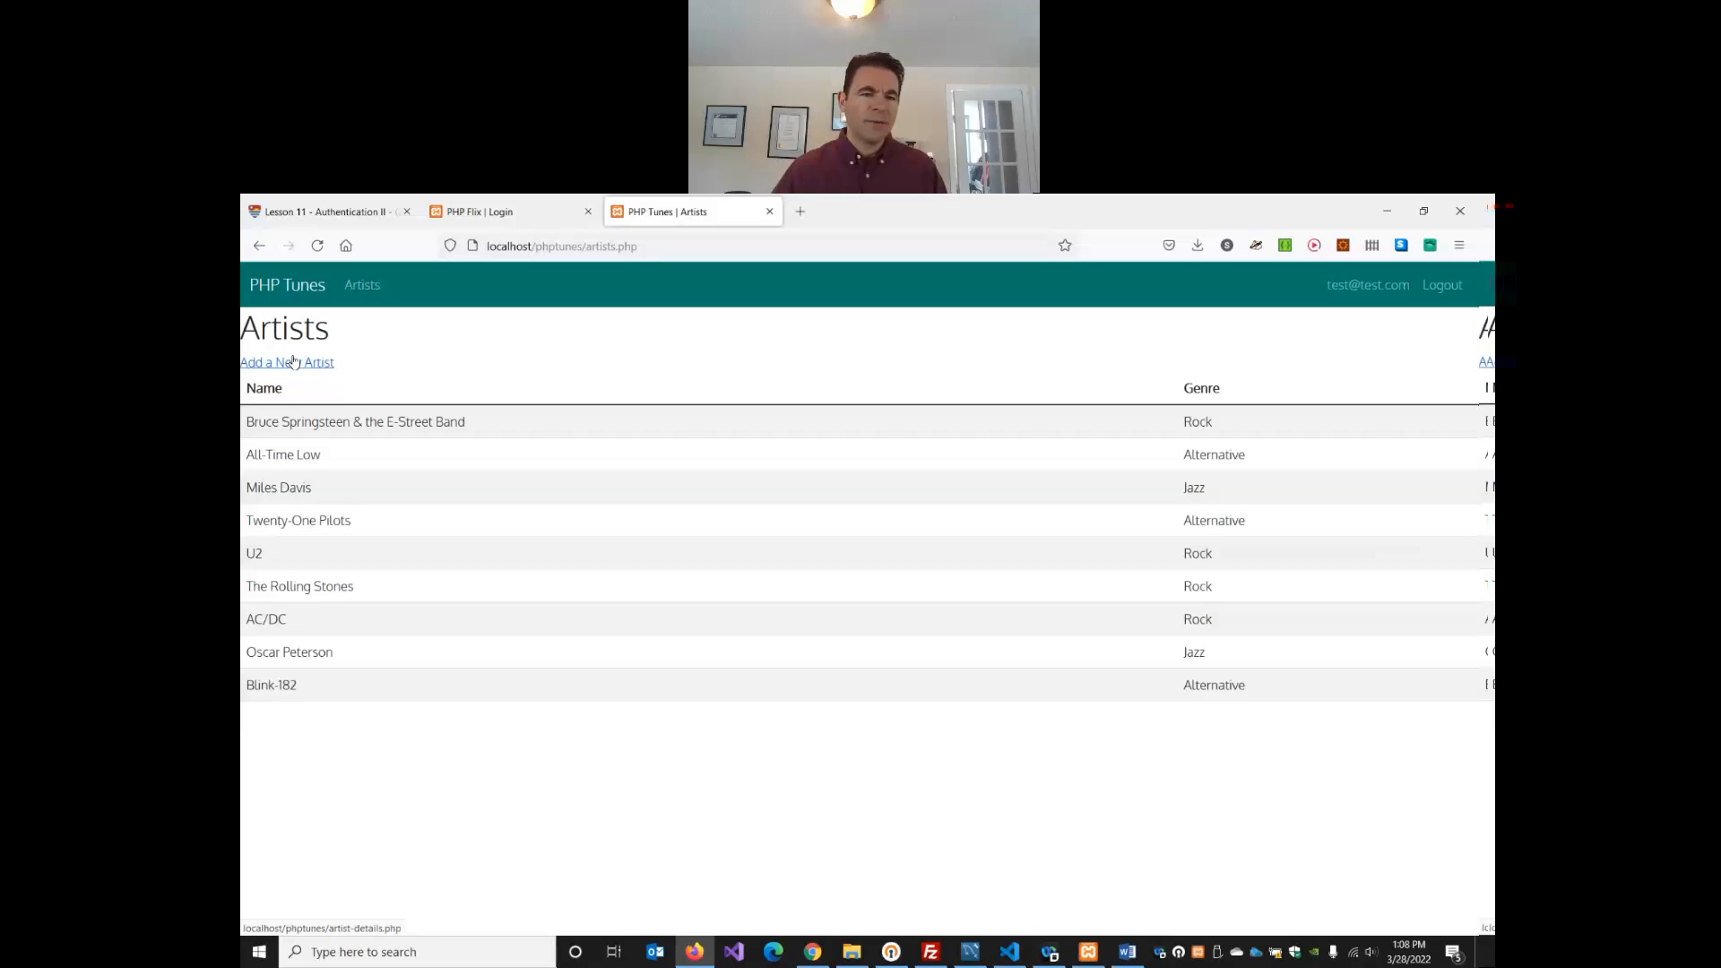
pyautogui.click(287, 362)
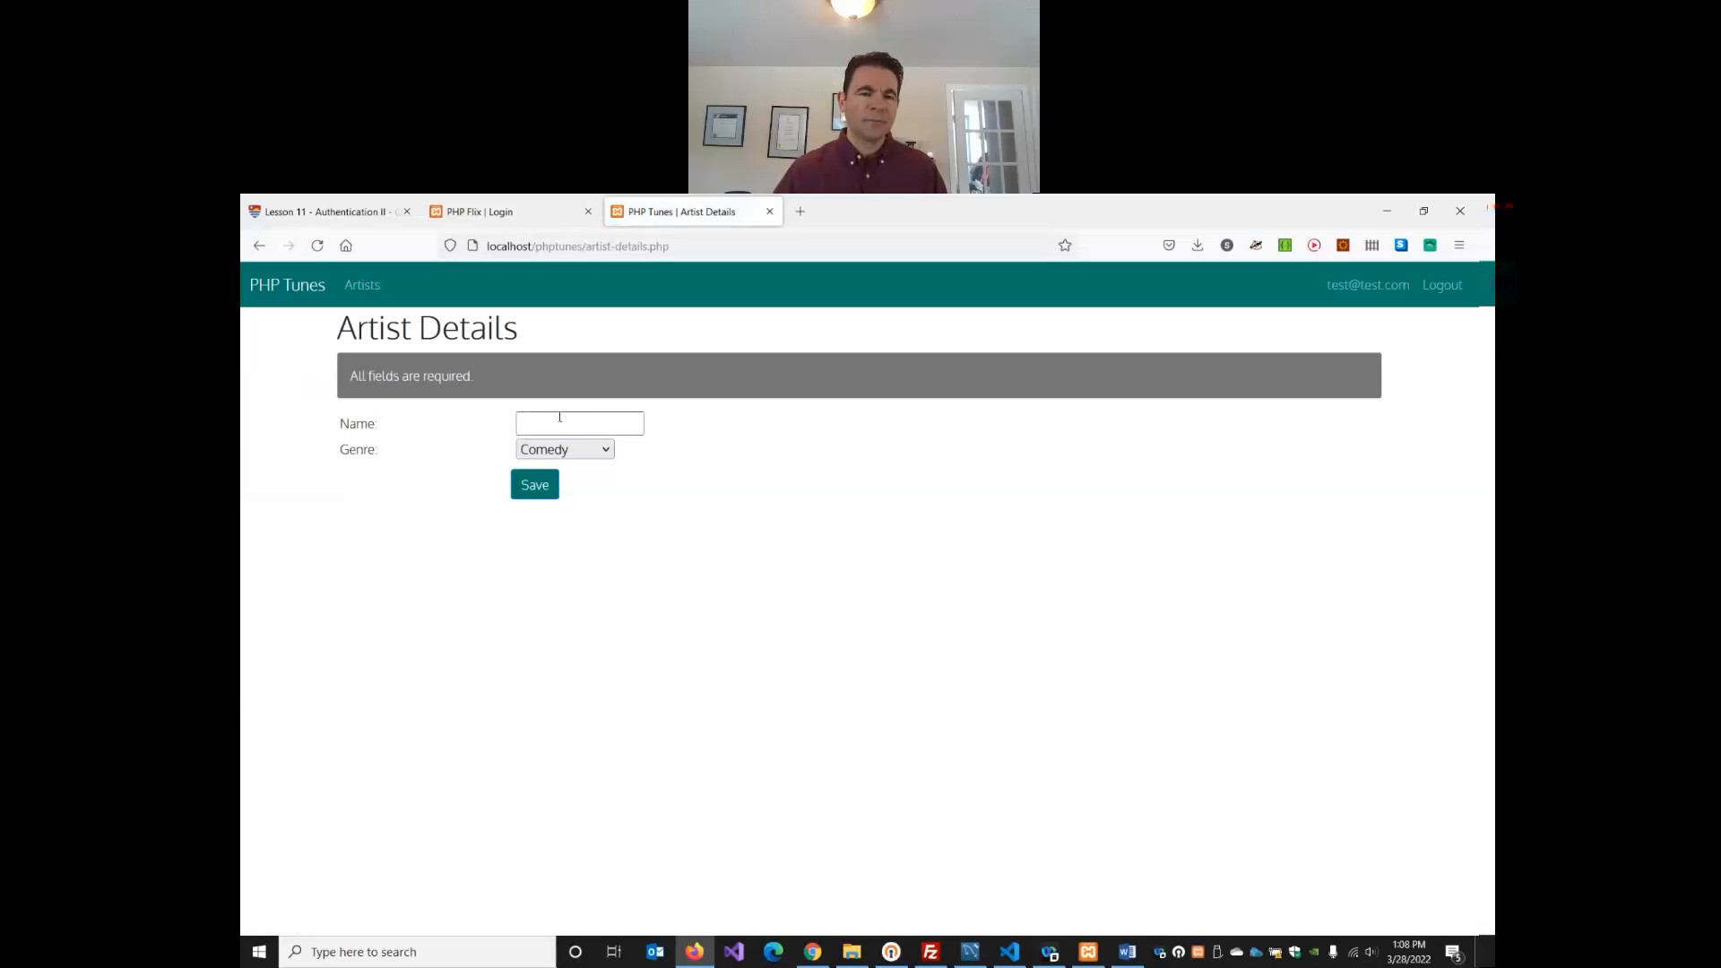
pyautogui.write('The Lumineers')
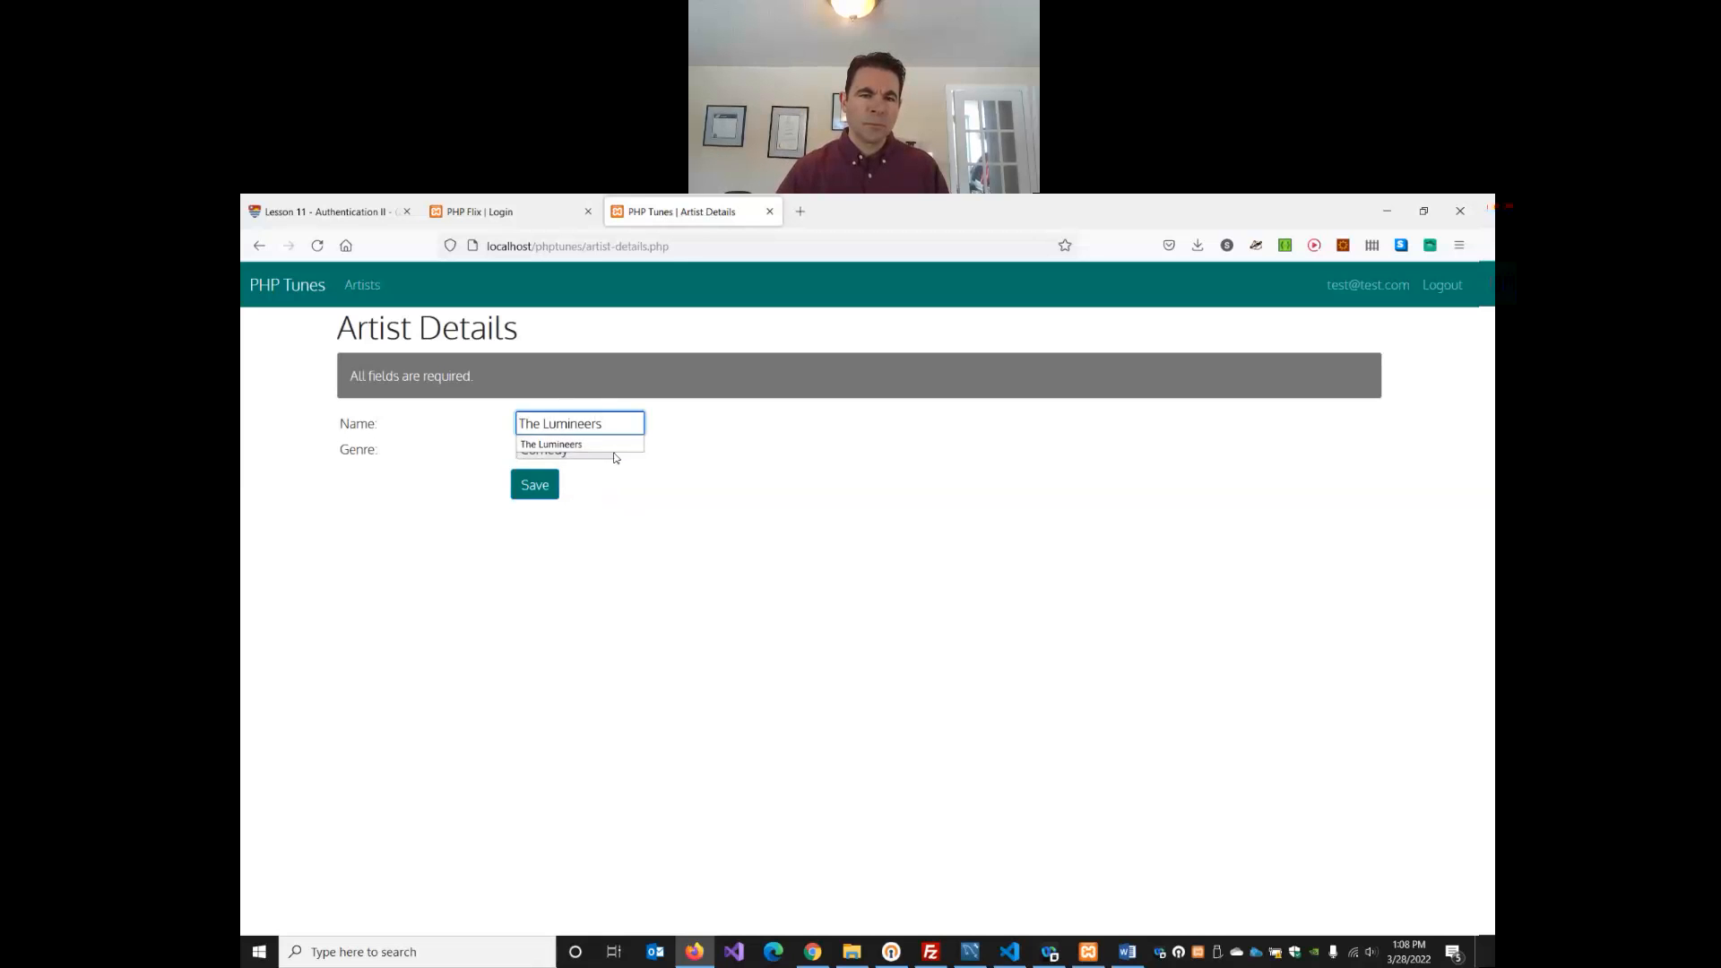
pyautogui.click(565, 448)
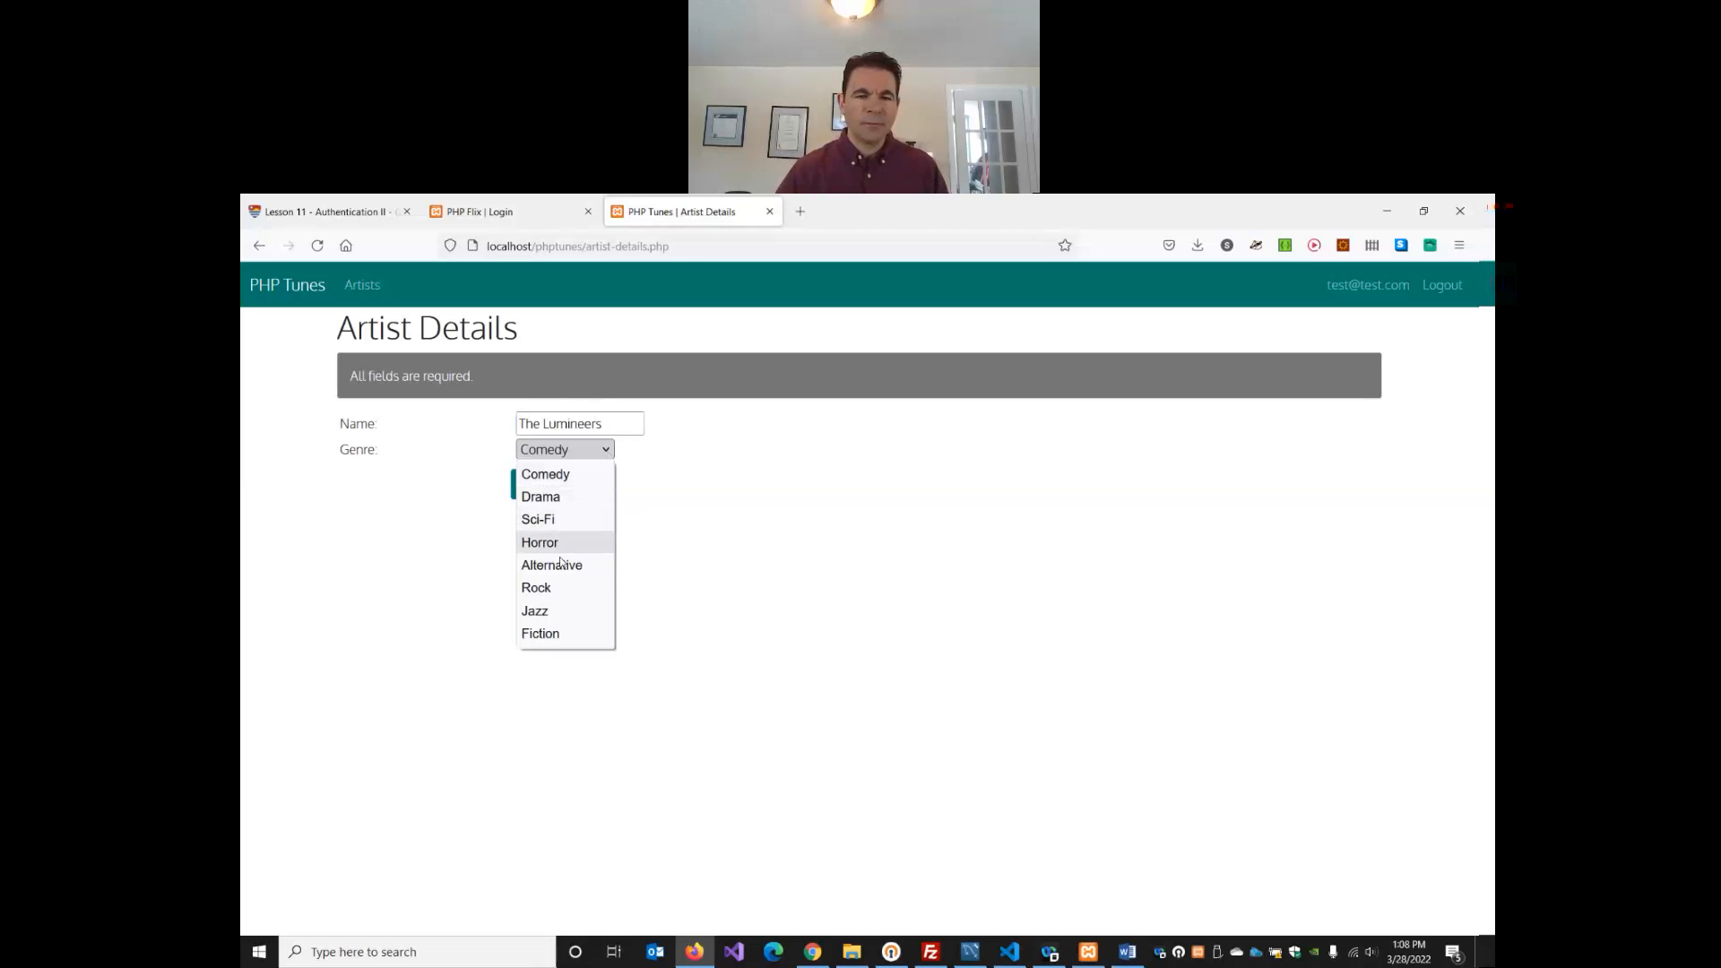
pyautogui.click(551, 564)
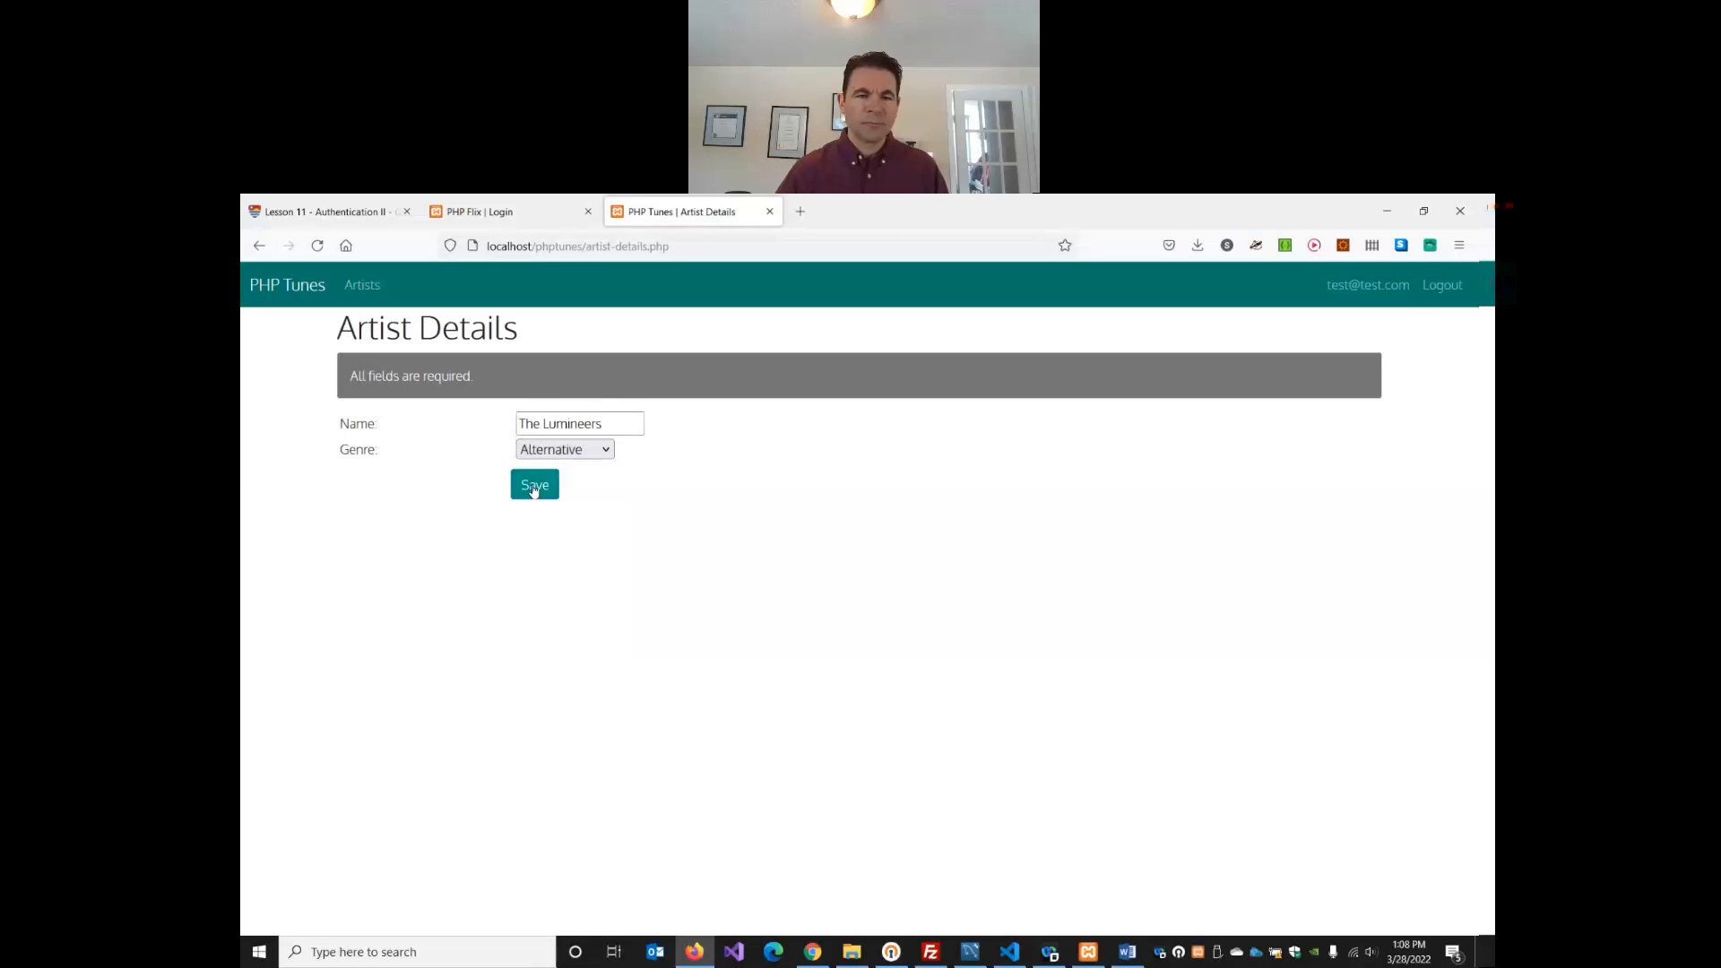
# Step: Save the artist and return to the artists list showing The Lumineers
pyautogui.click(534, 486)
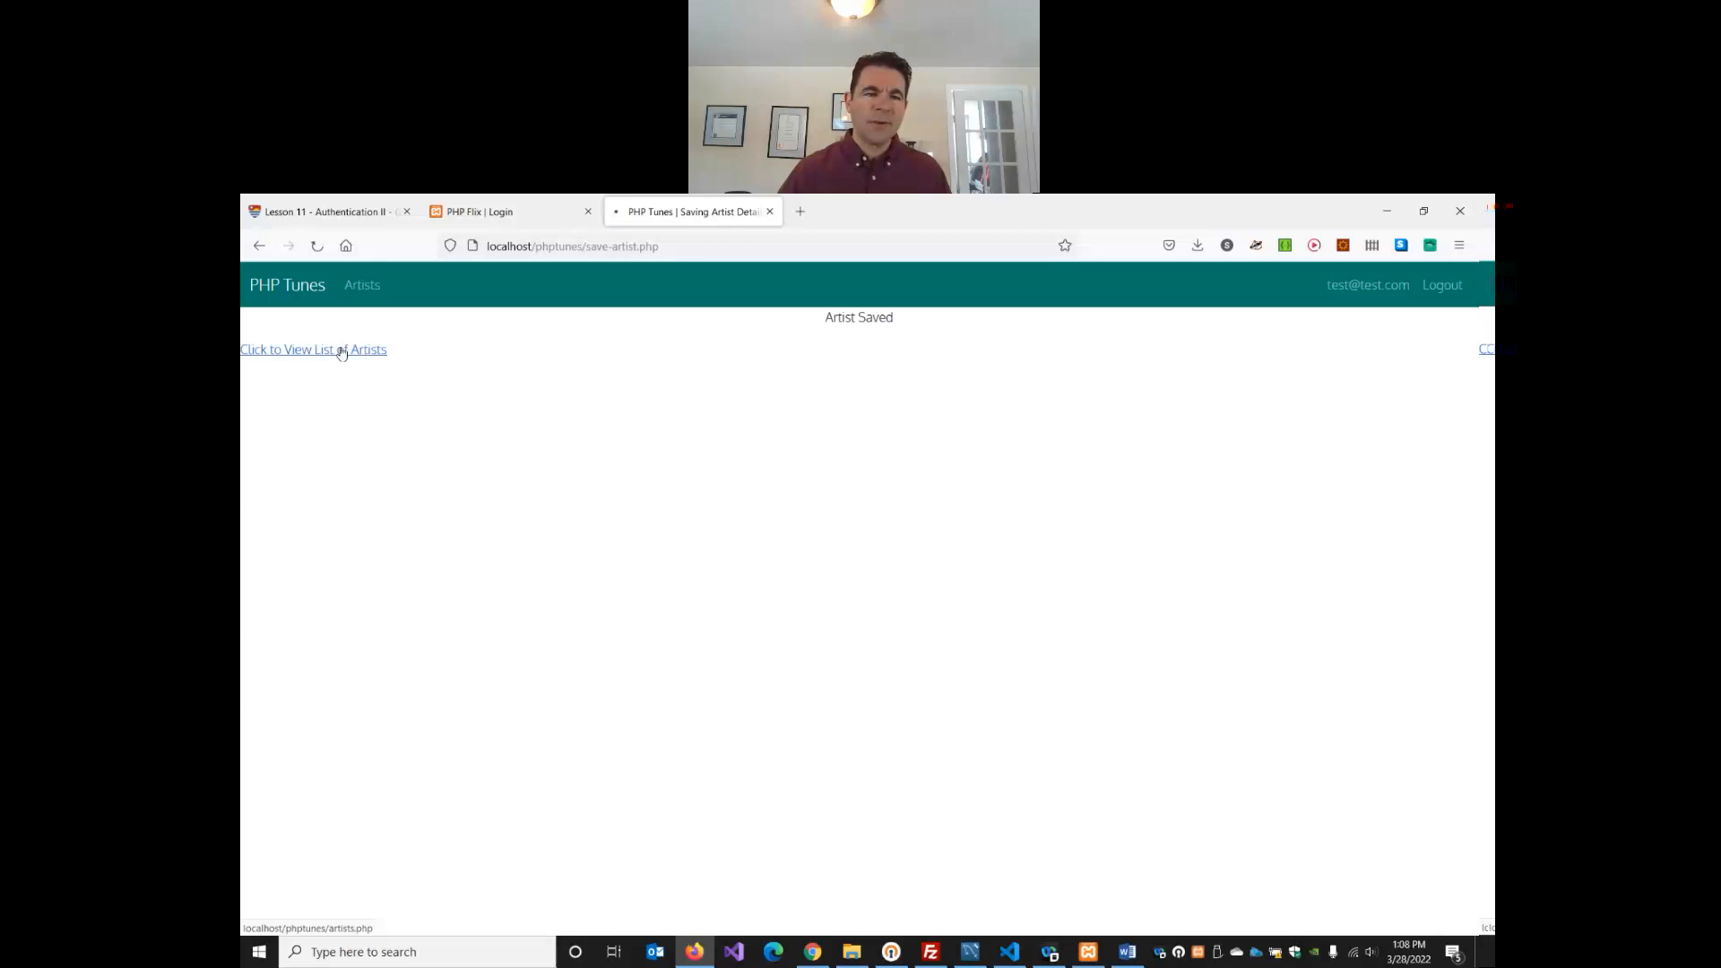
pyautogui.click(312, 349)
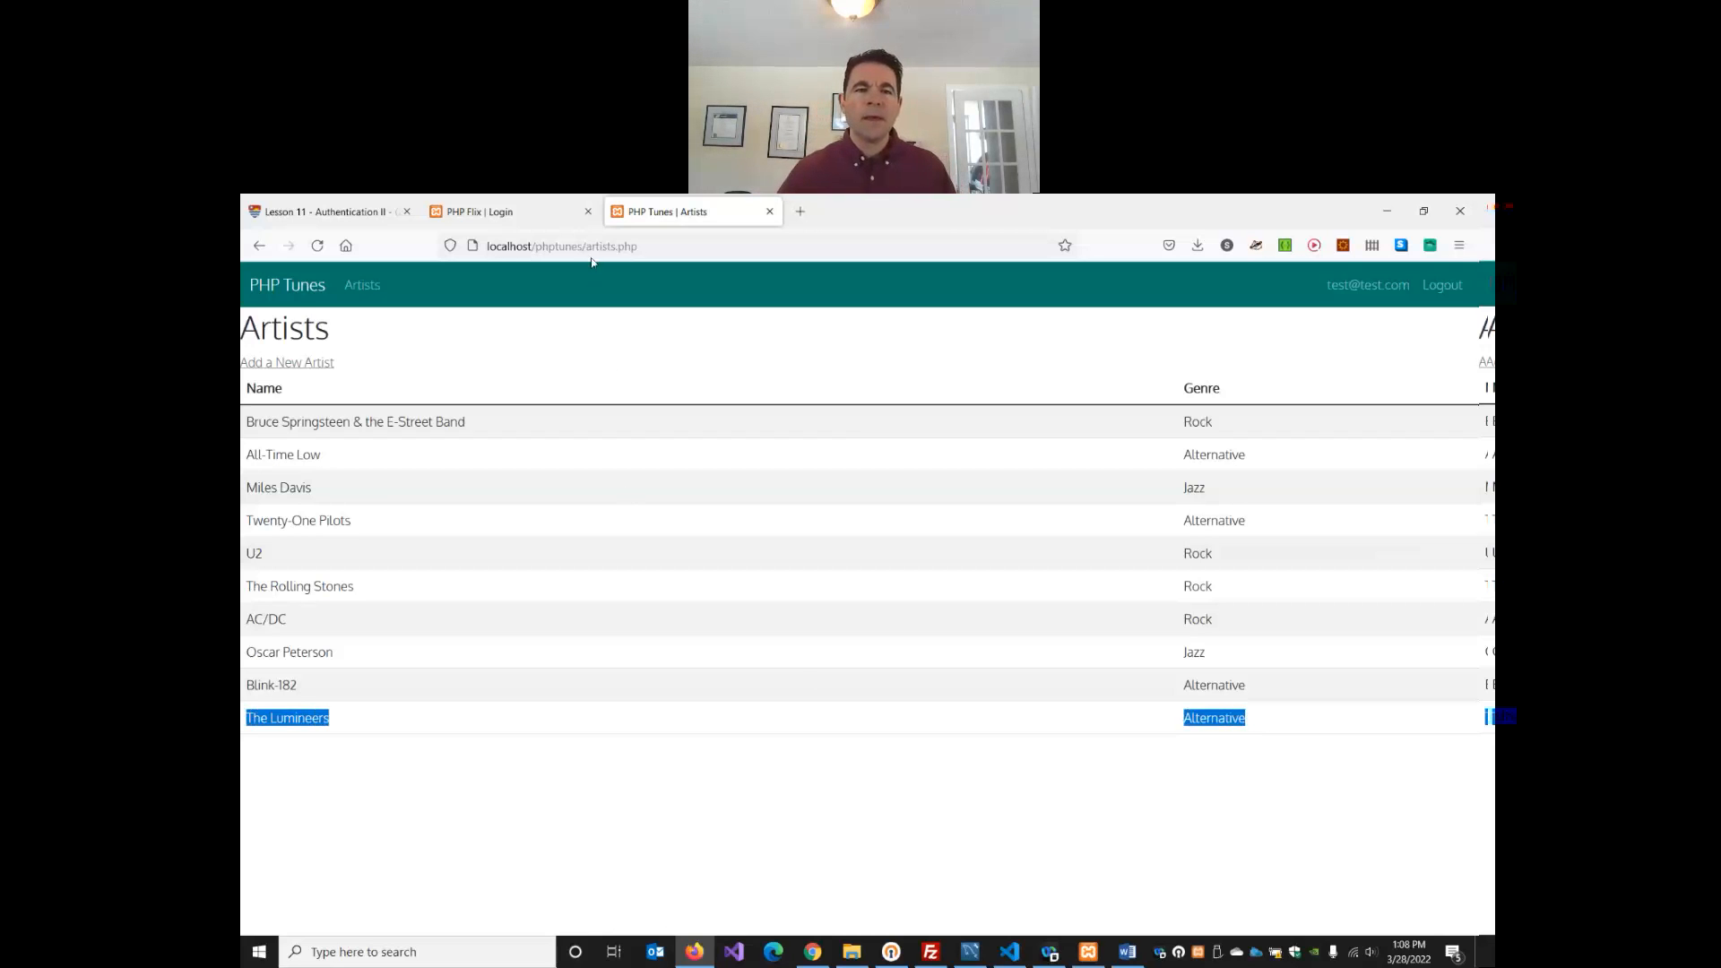
pyautogui.click(561, 246)
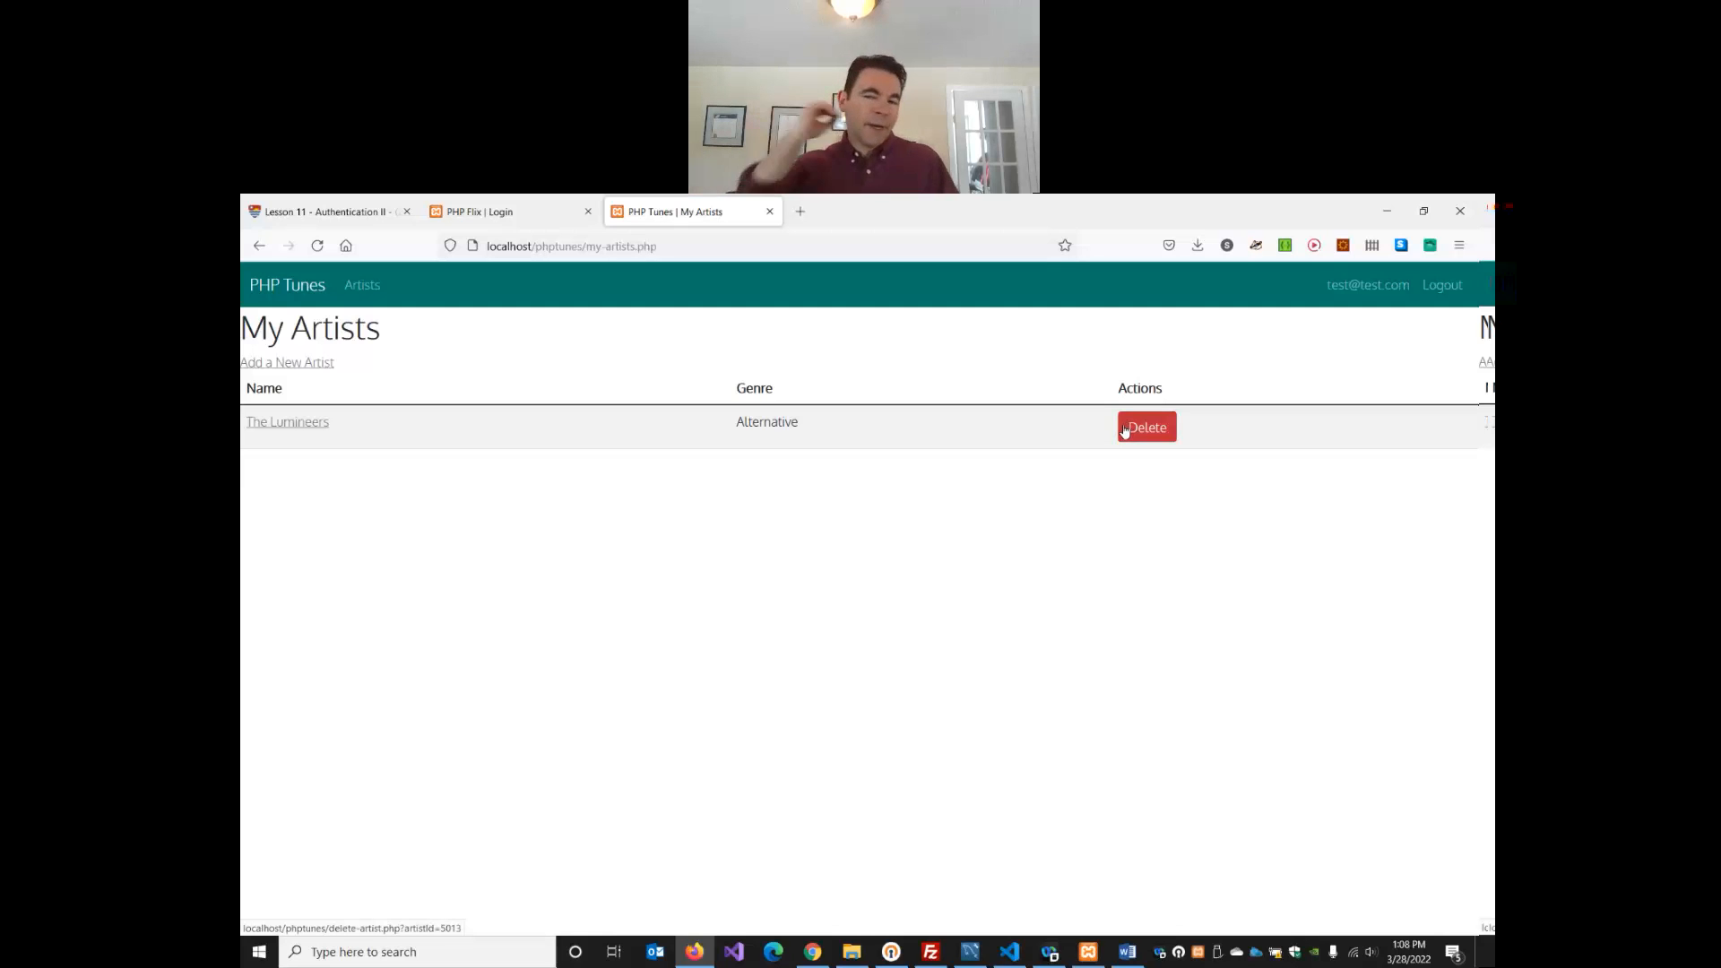
pyautogui.moveTo(1084, 428)
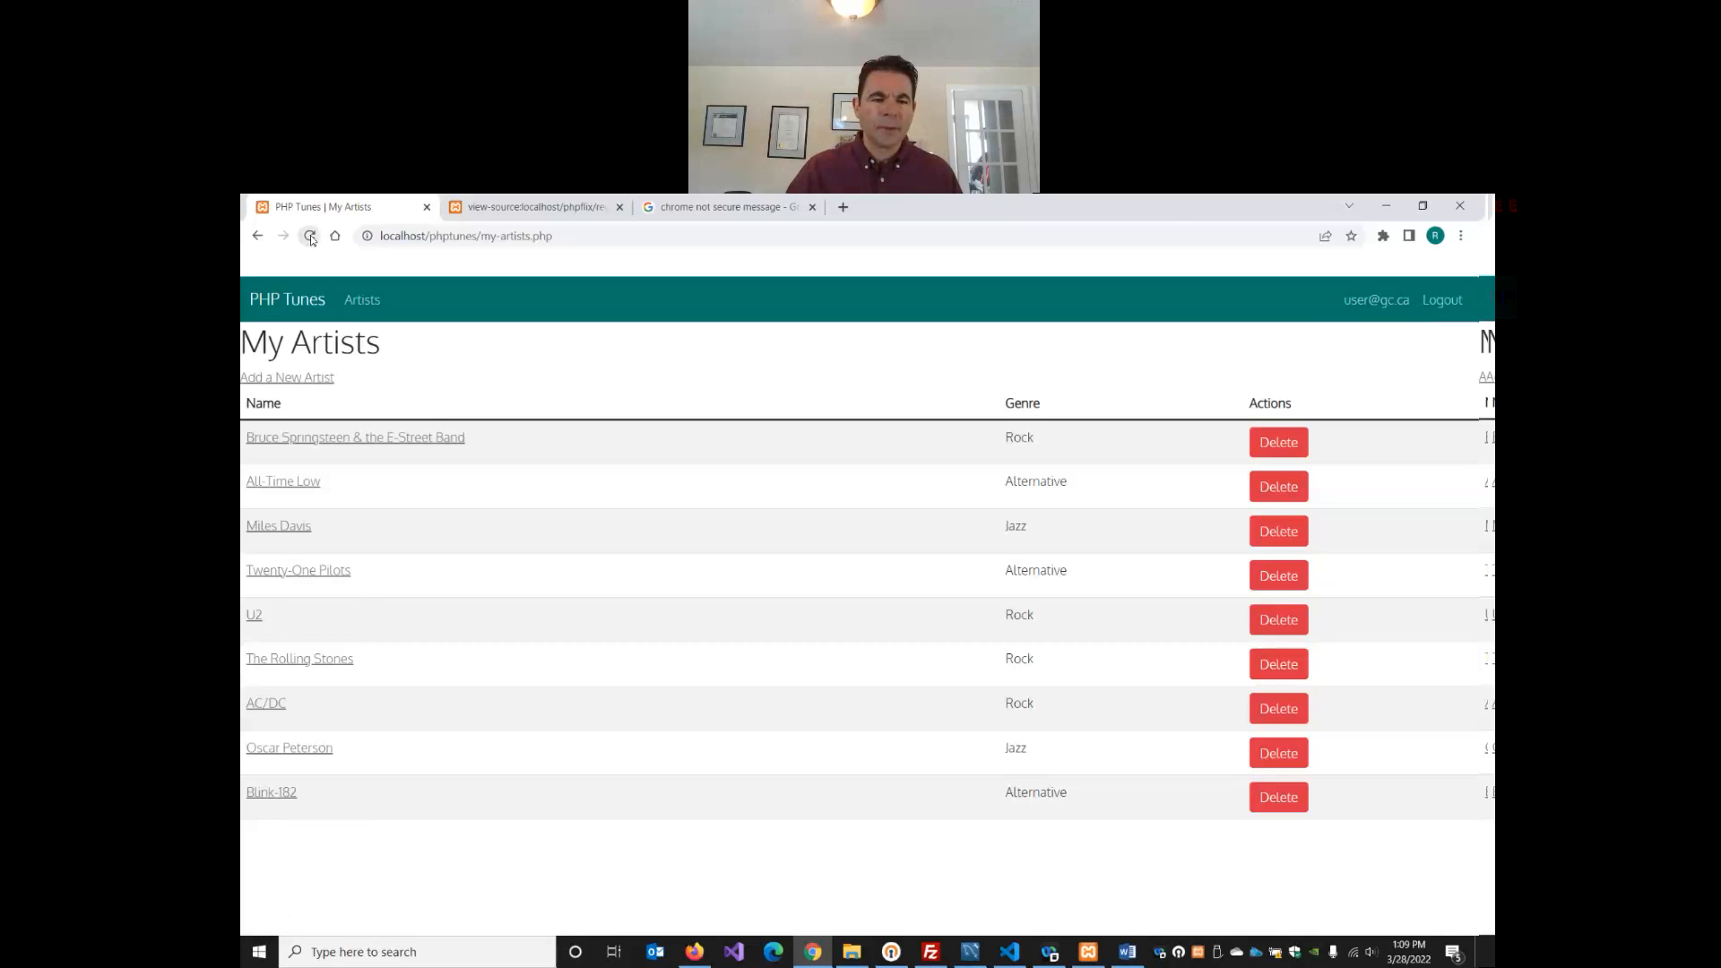
# Step: Reload My Artists, switch to the full Artists list and highlight The Lumineers
pyautogui.click(310, 235)
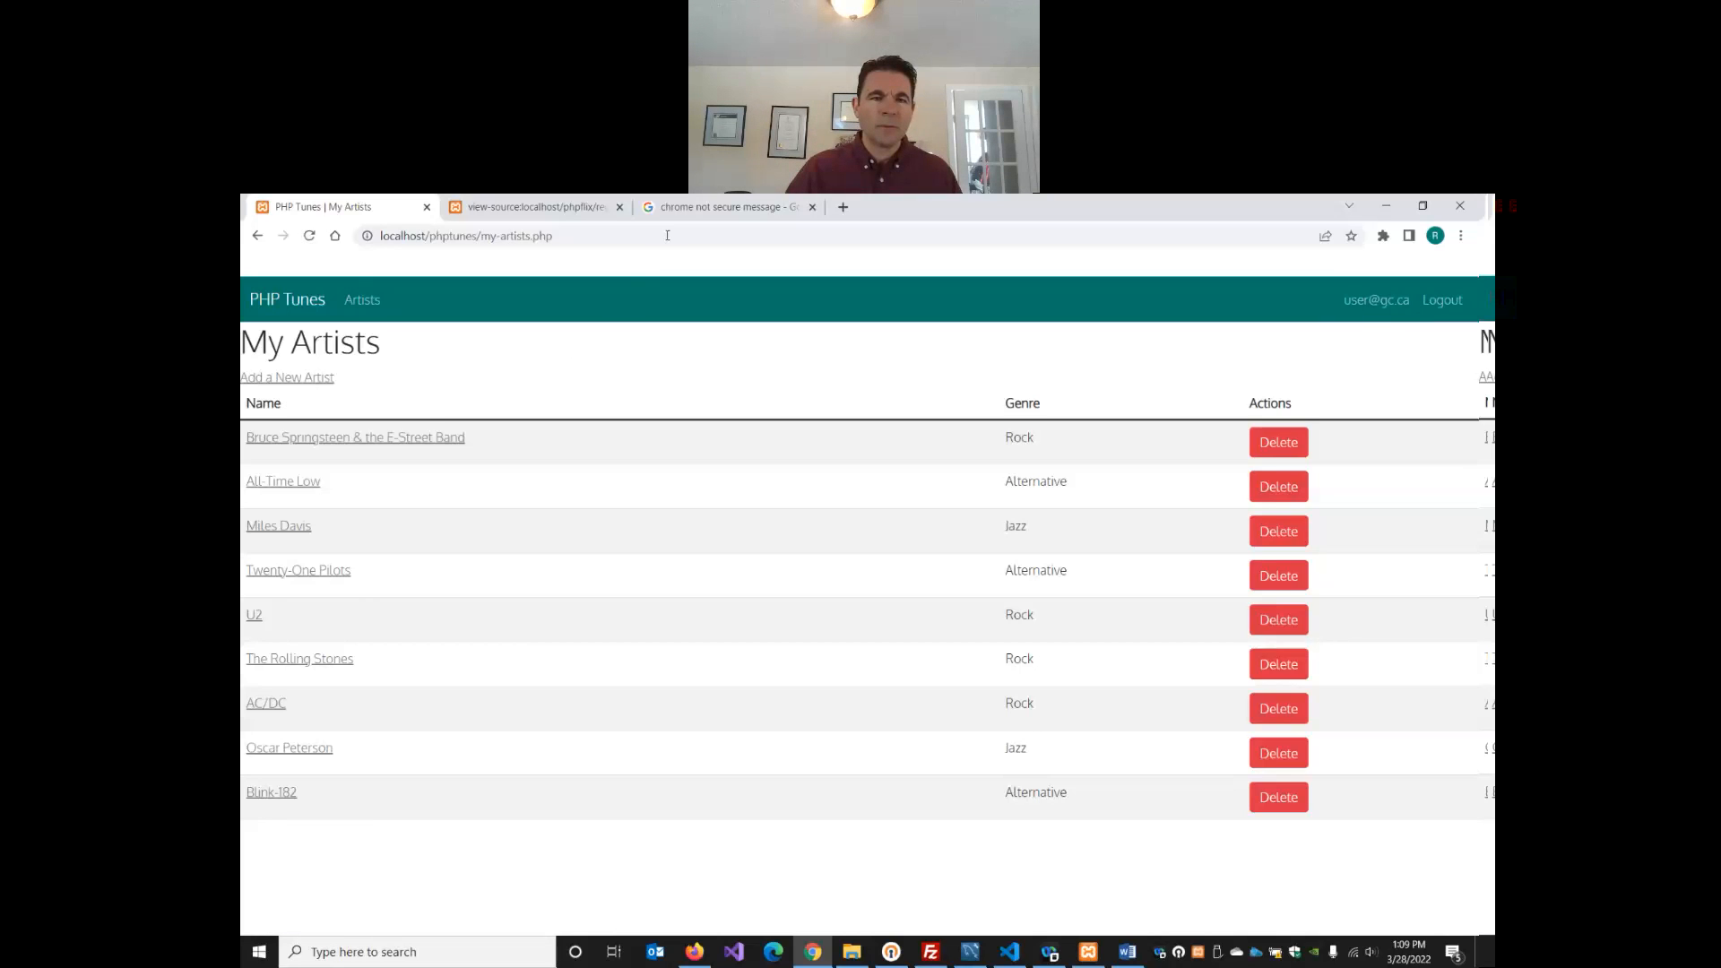
pyautogui.click(466, 235)
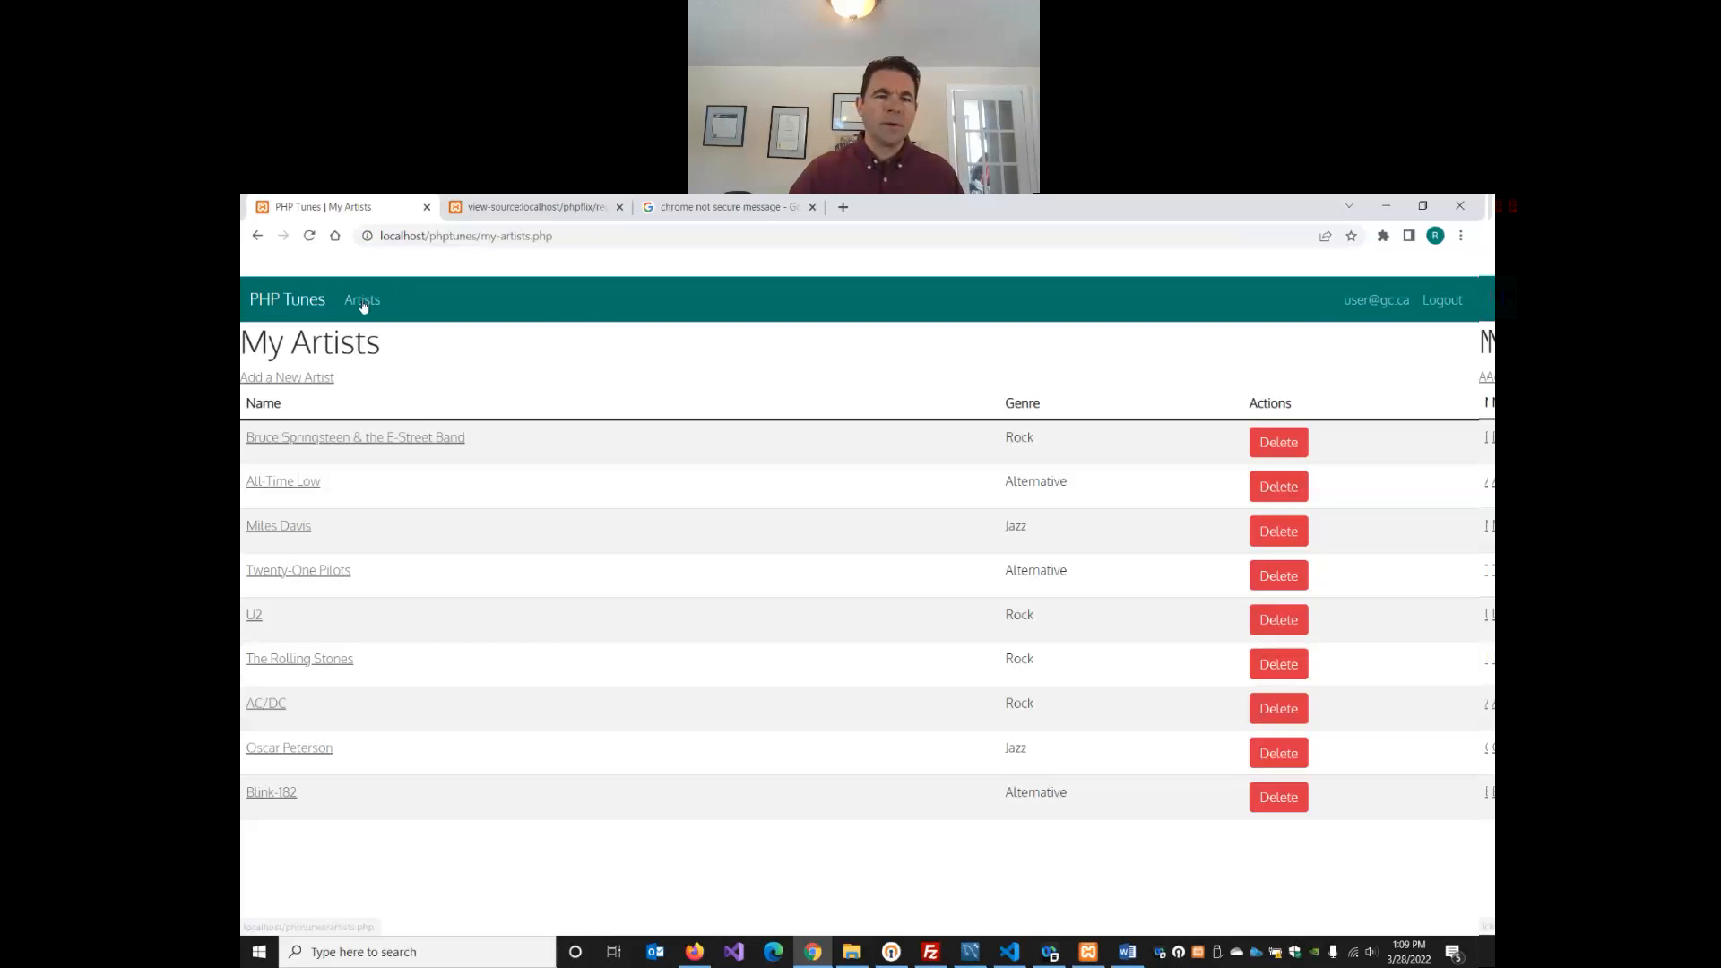
pyautogui.click(360, 299)
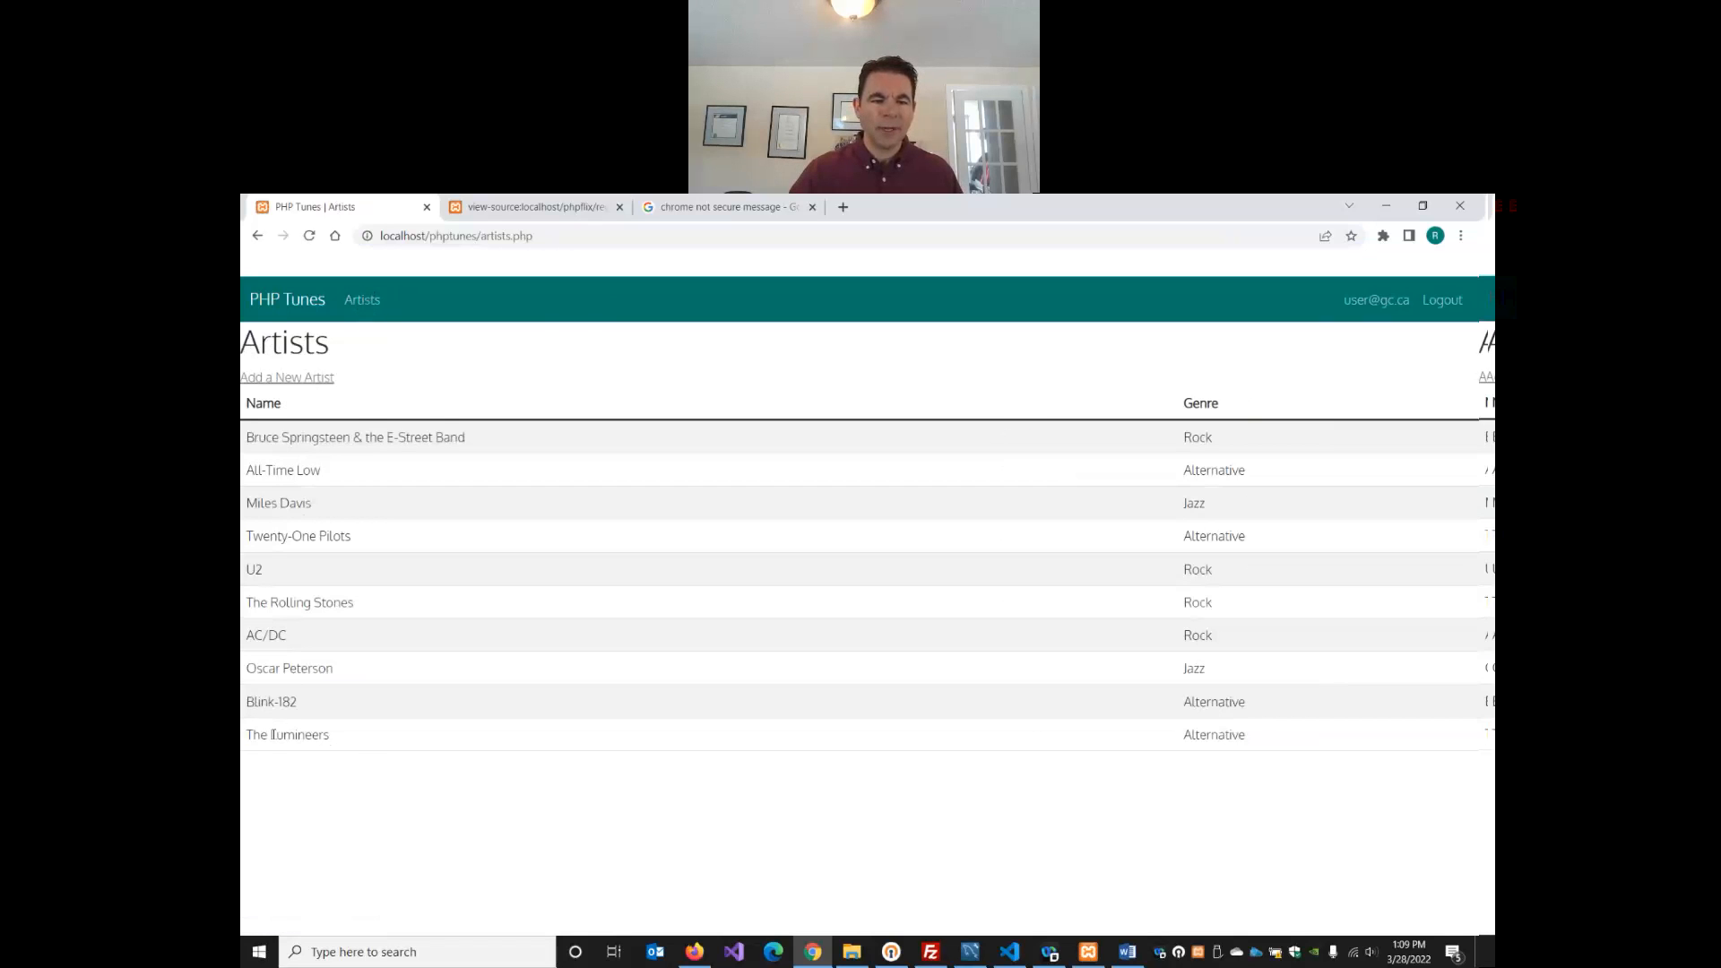
pyautogui.doubleClick(287, 735)
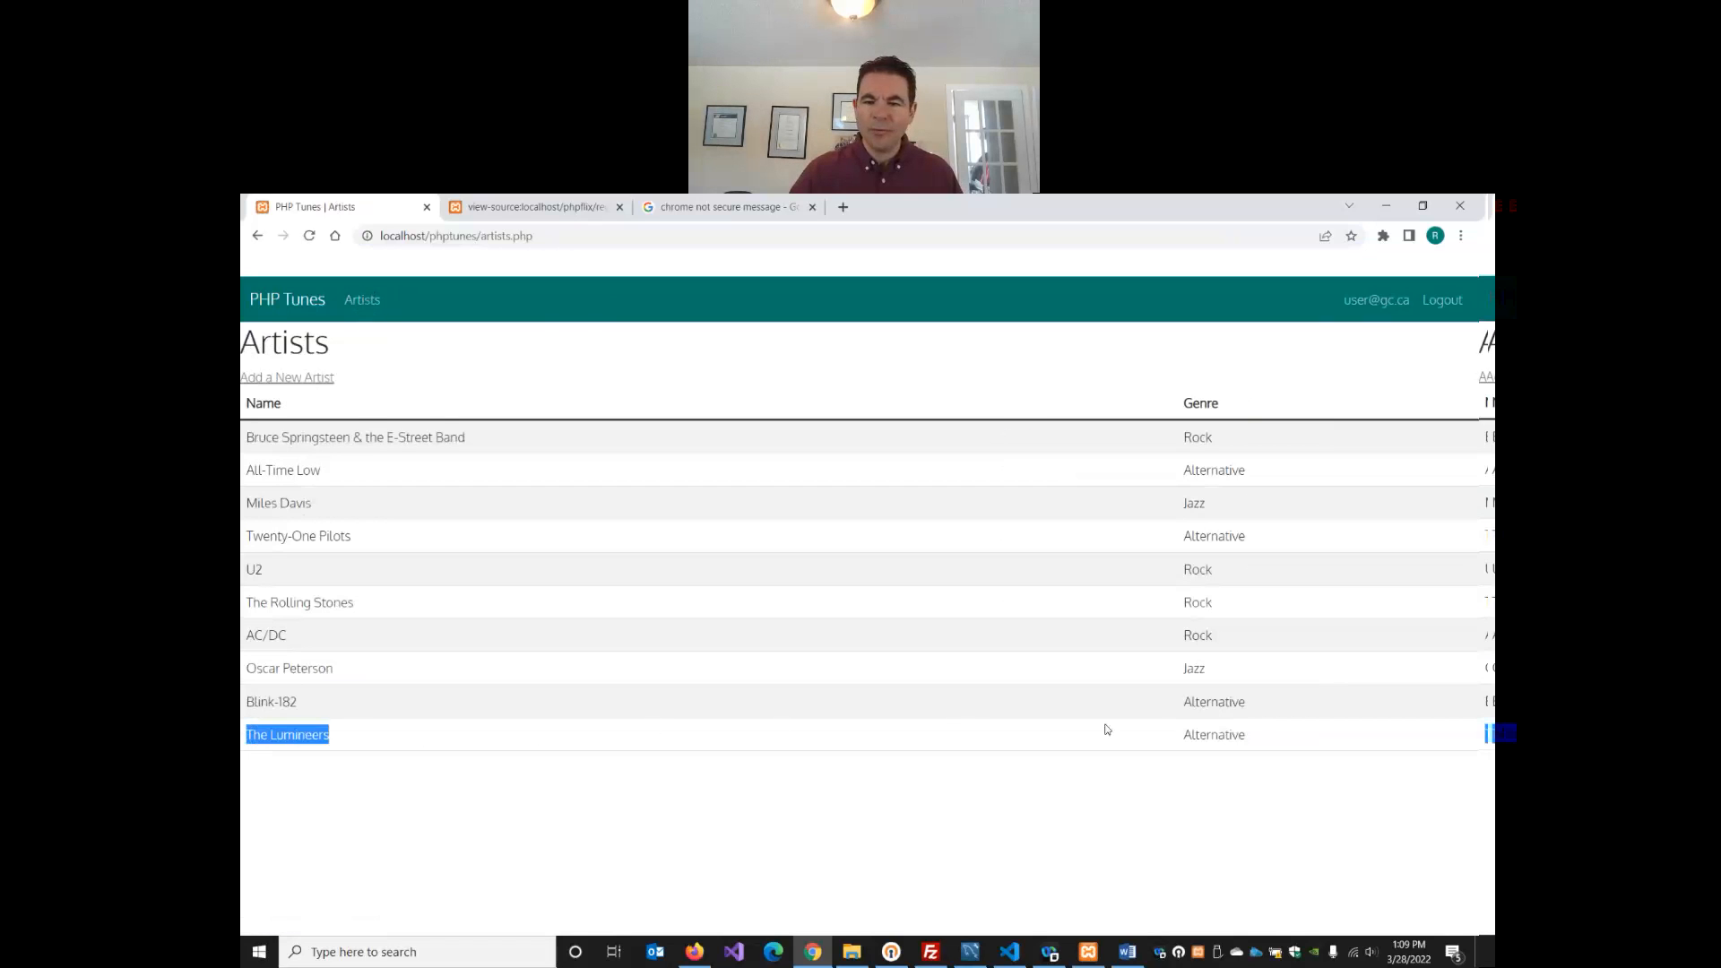
pyautogui.doubleClick(1213, 734)
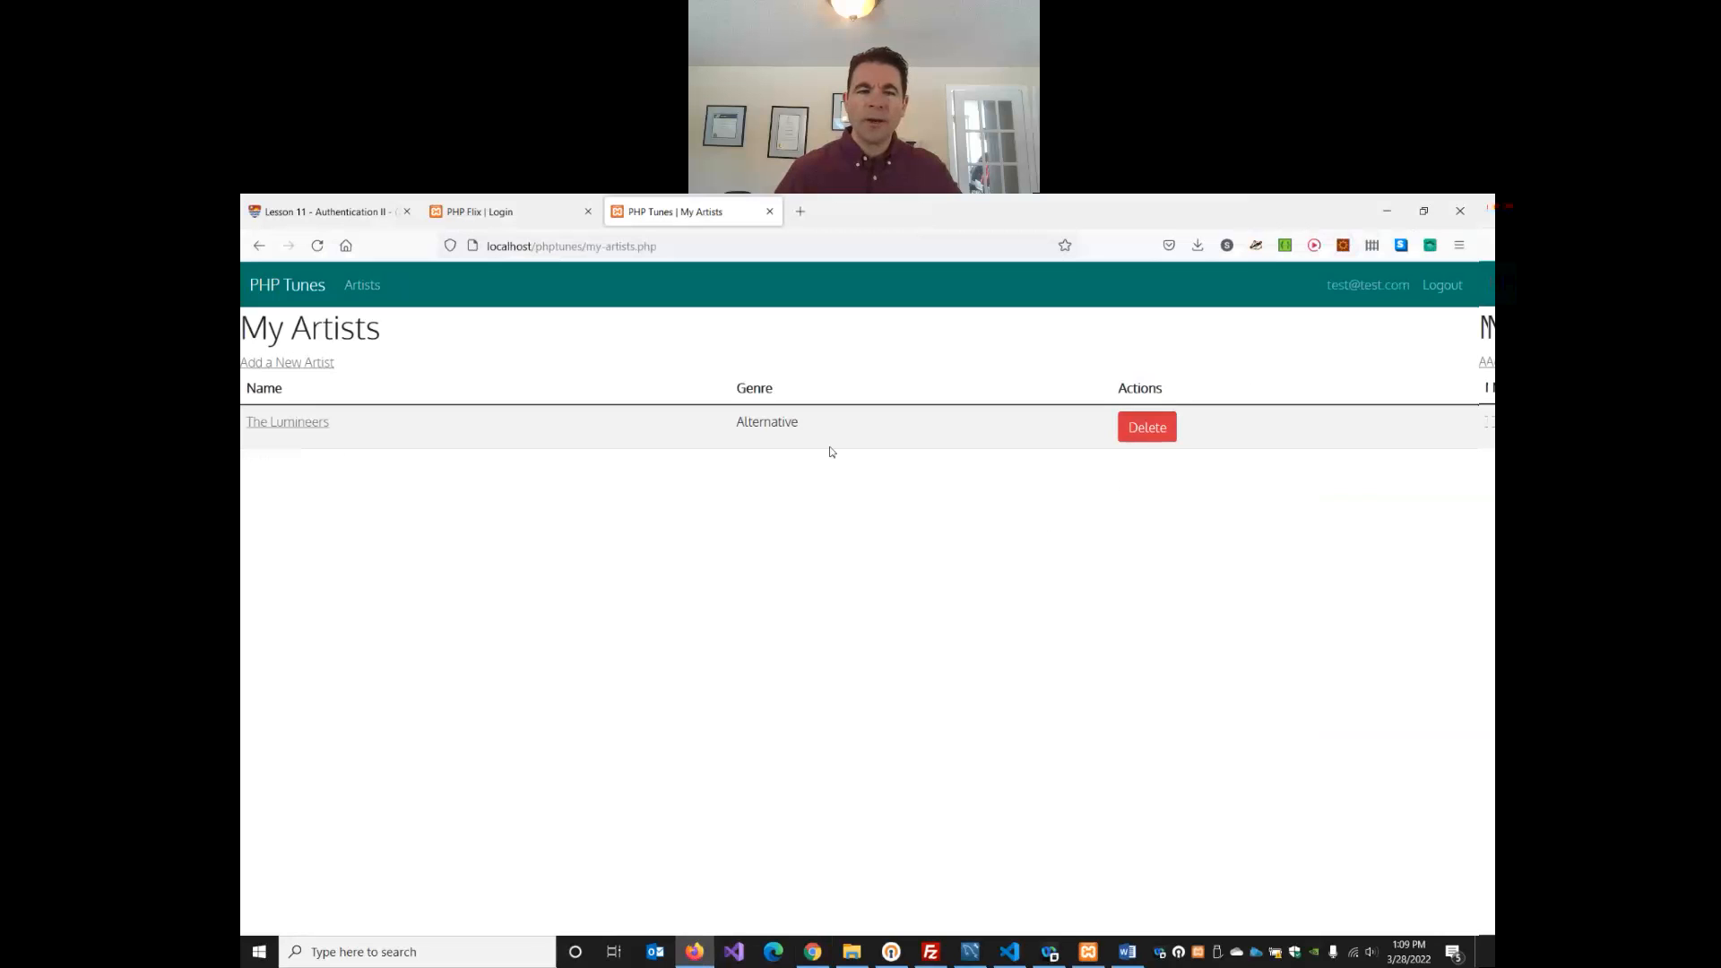
pyautogui.click(287, 422)
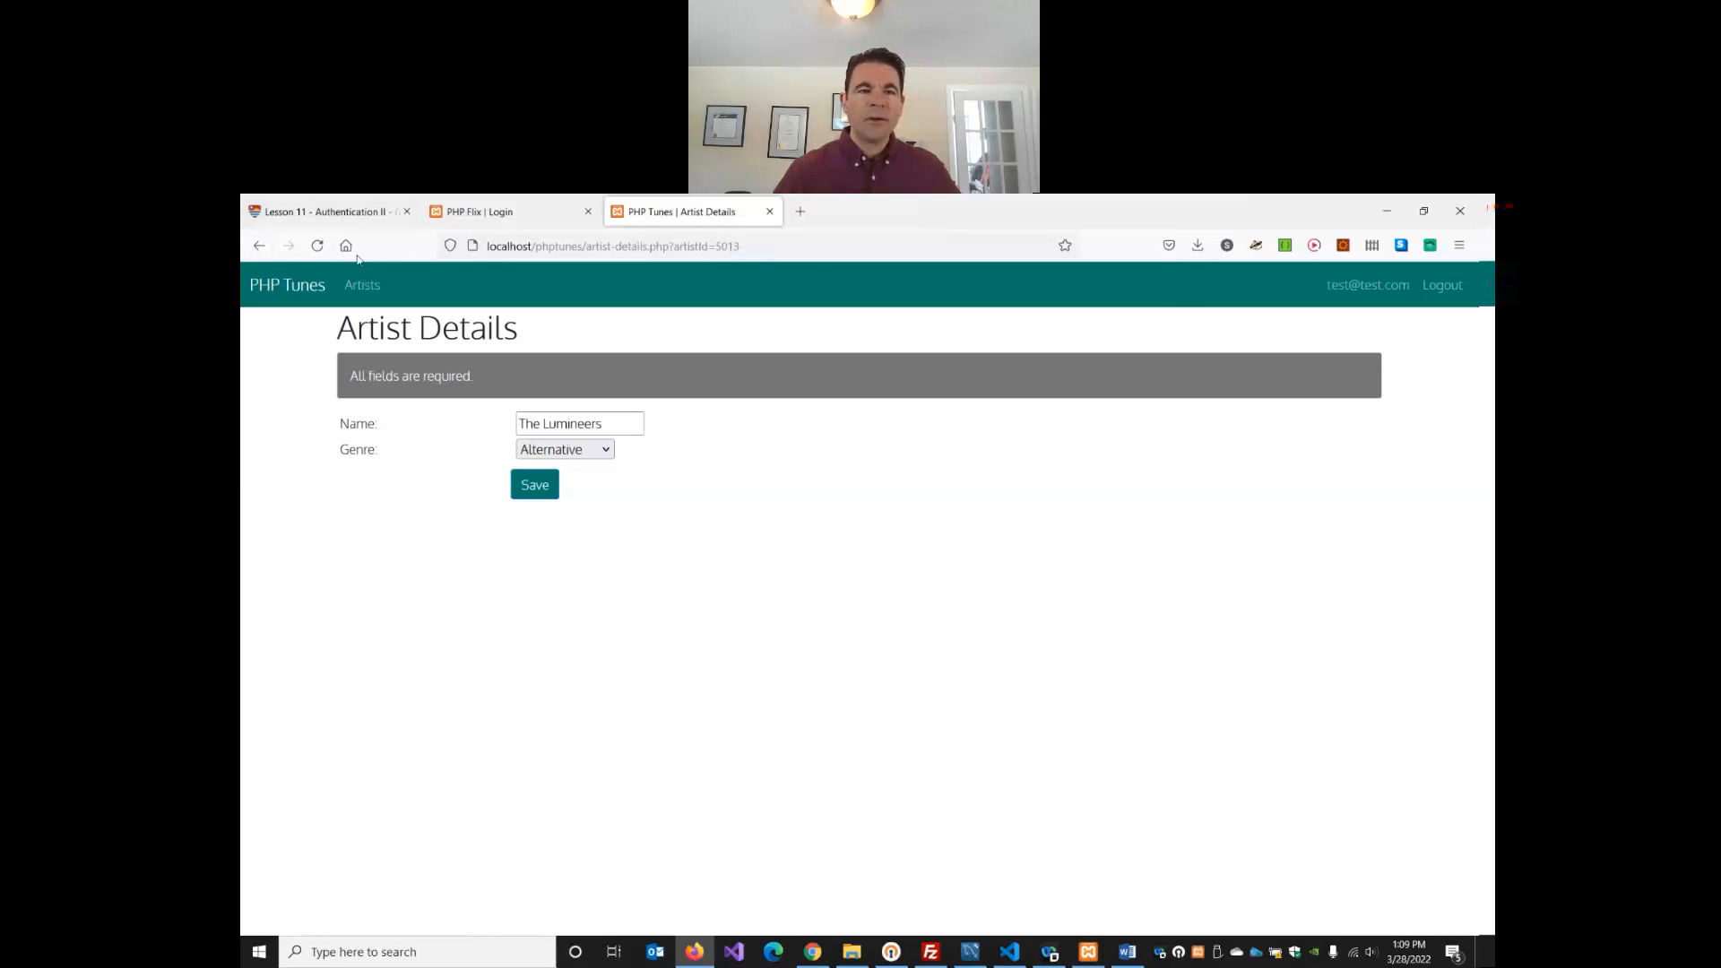
pyautogui.click(534, 484)
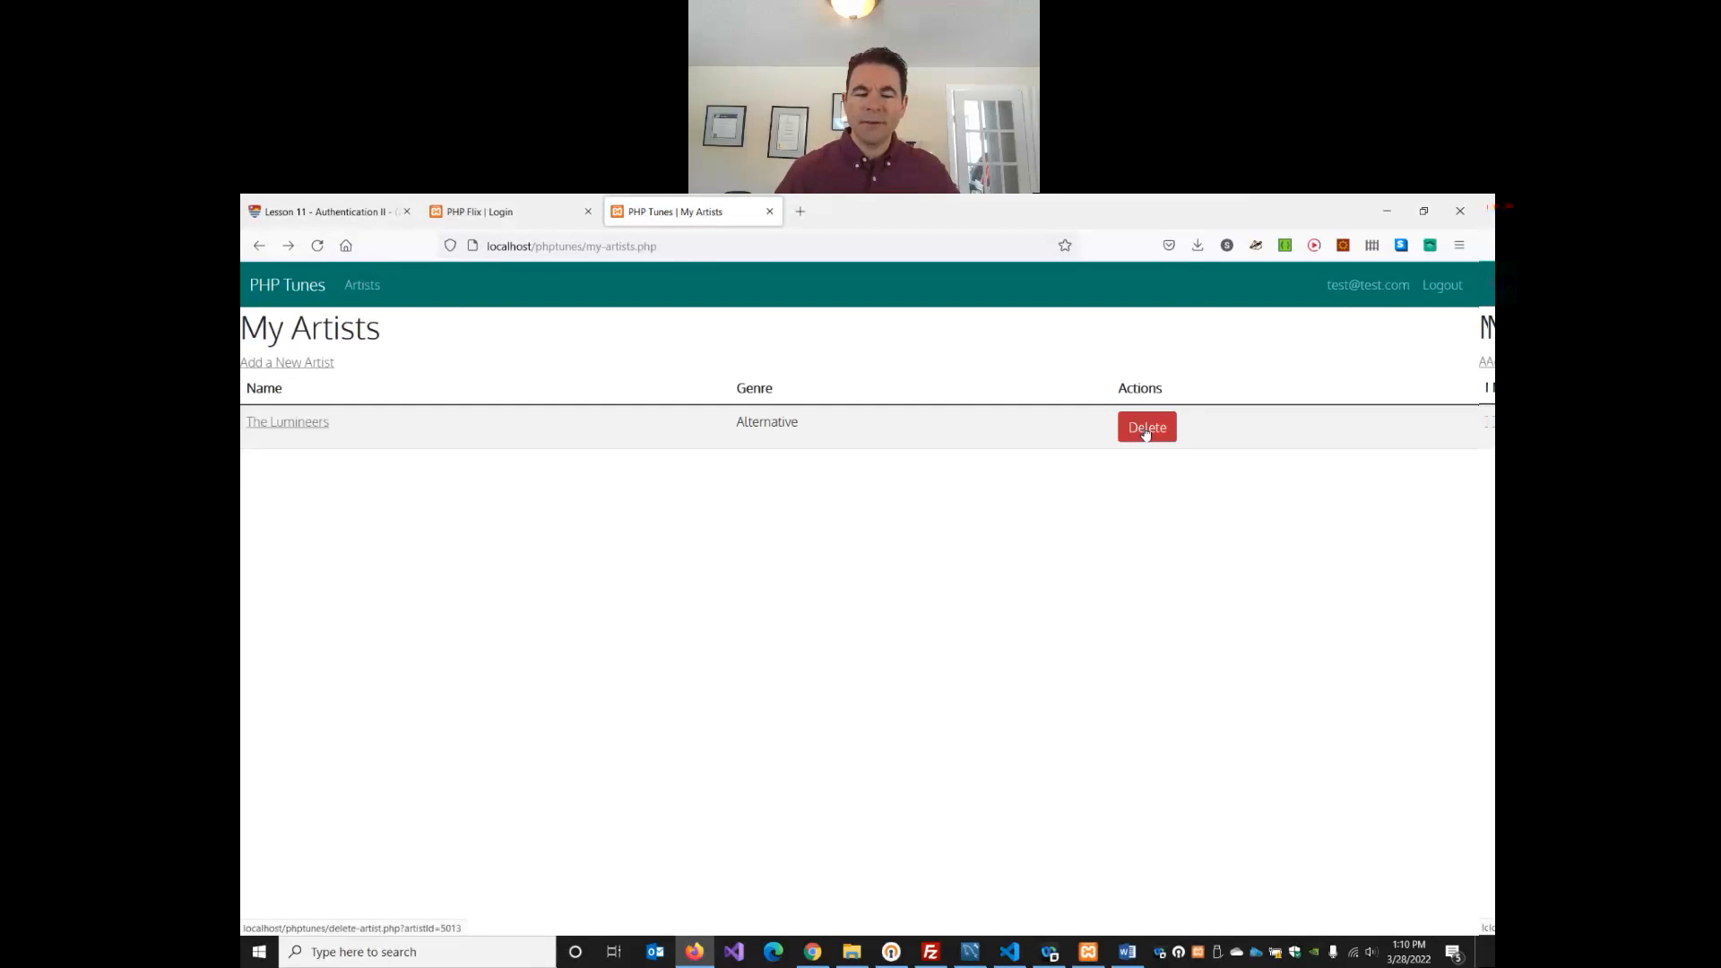
pyautogui.moveTo(805, 813)
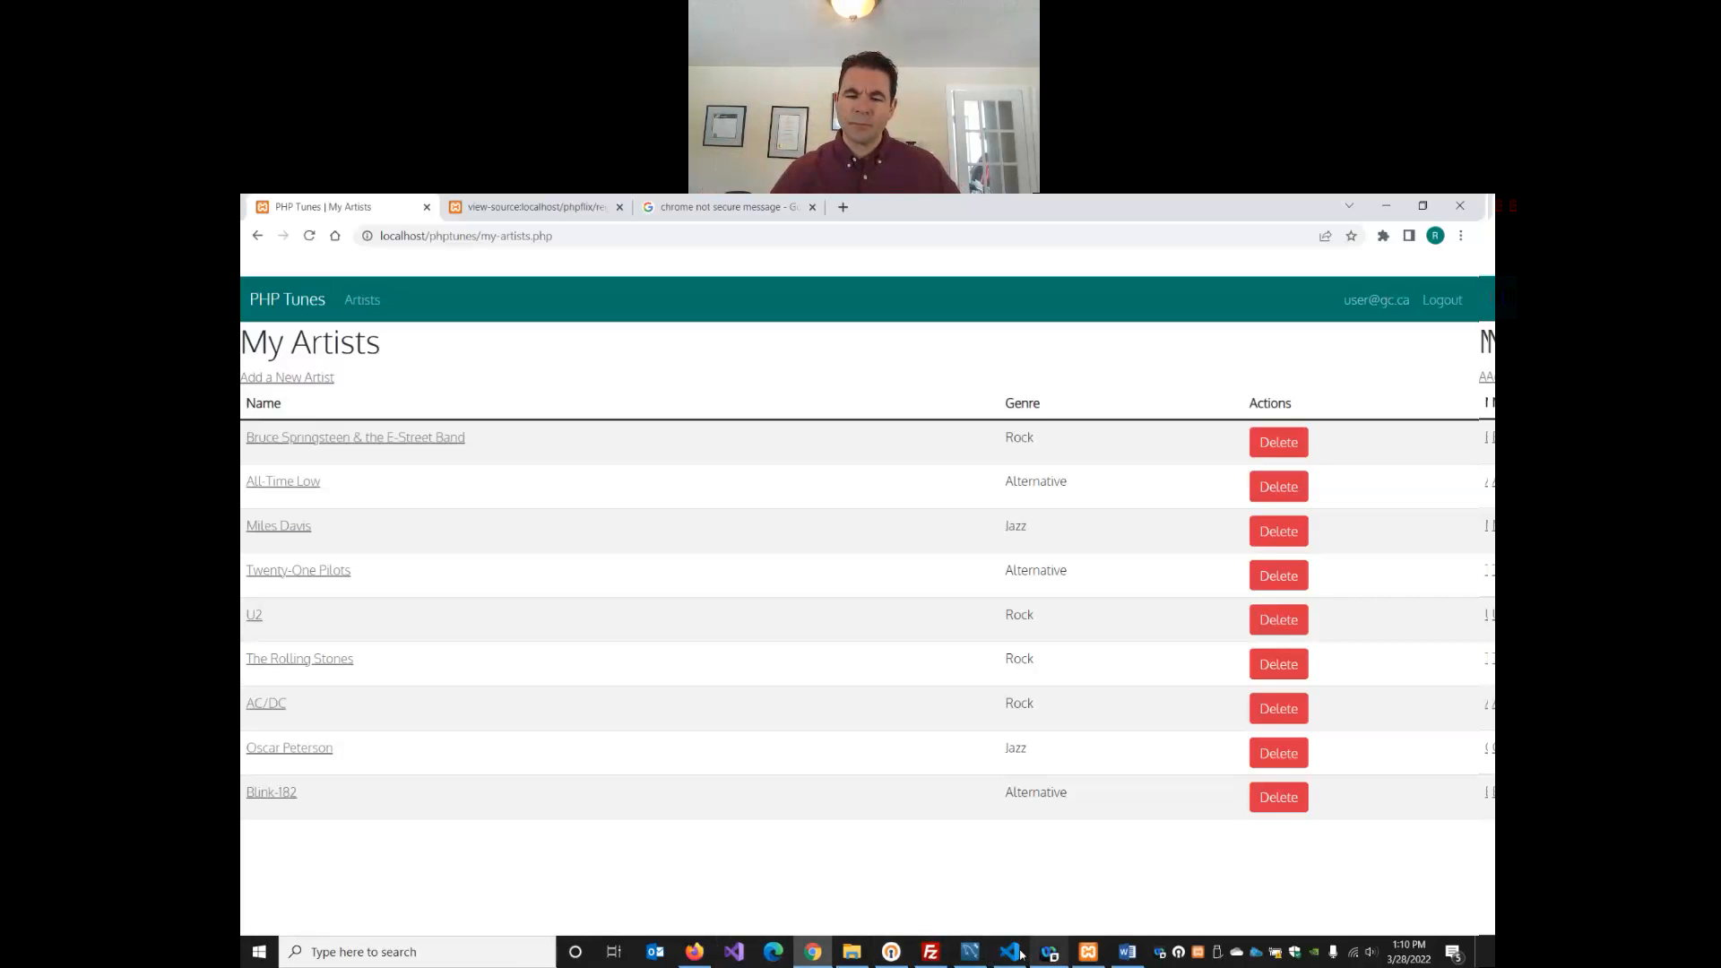
pyautogui.click(1009, 952)
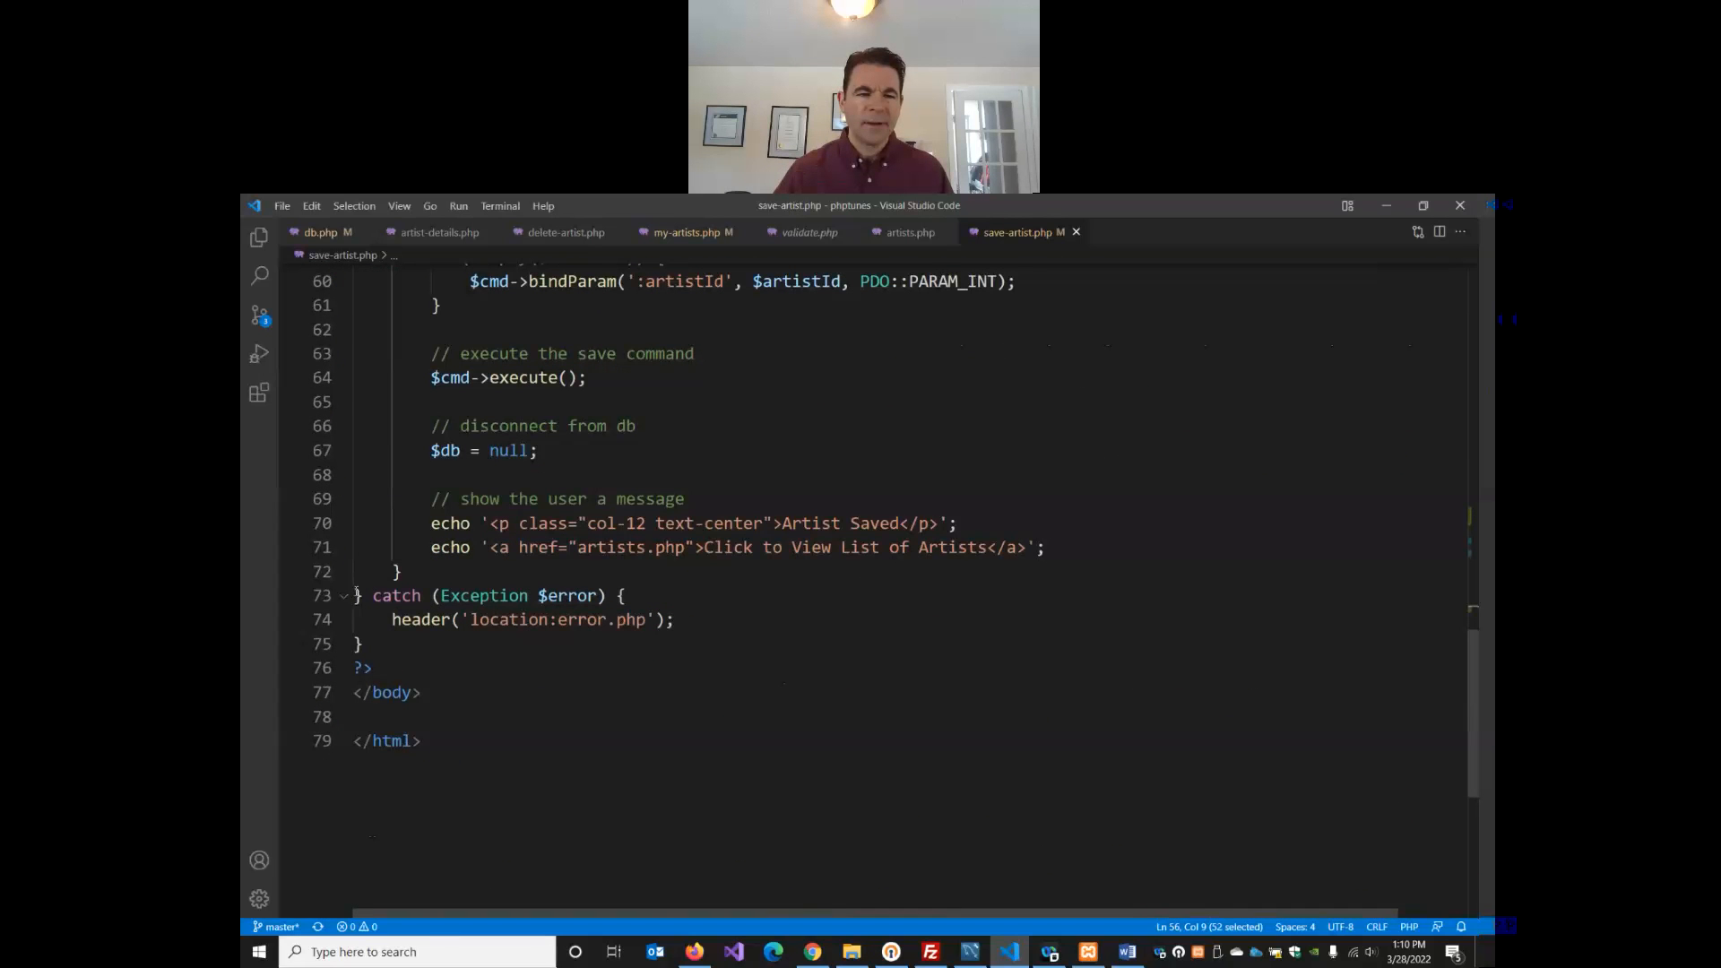
# Step: Review the SQL in save-artist.php, then load includes/header.php from Explorer
pyautogui.moveTo(355, 595); pyautogui.dragTo(363, 643)
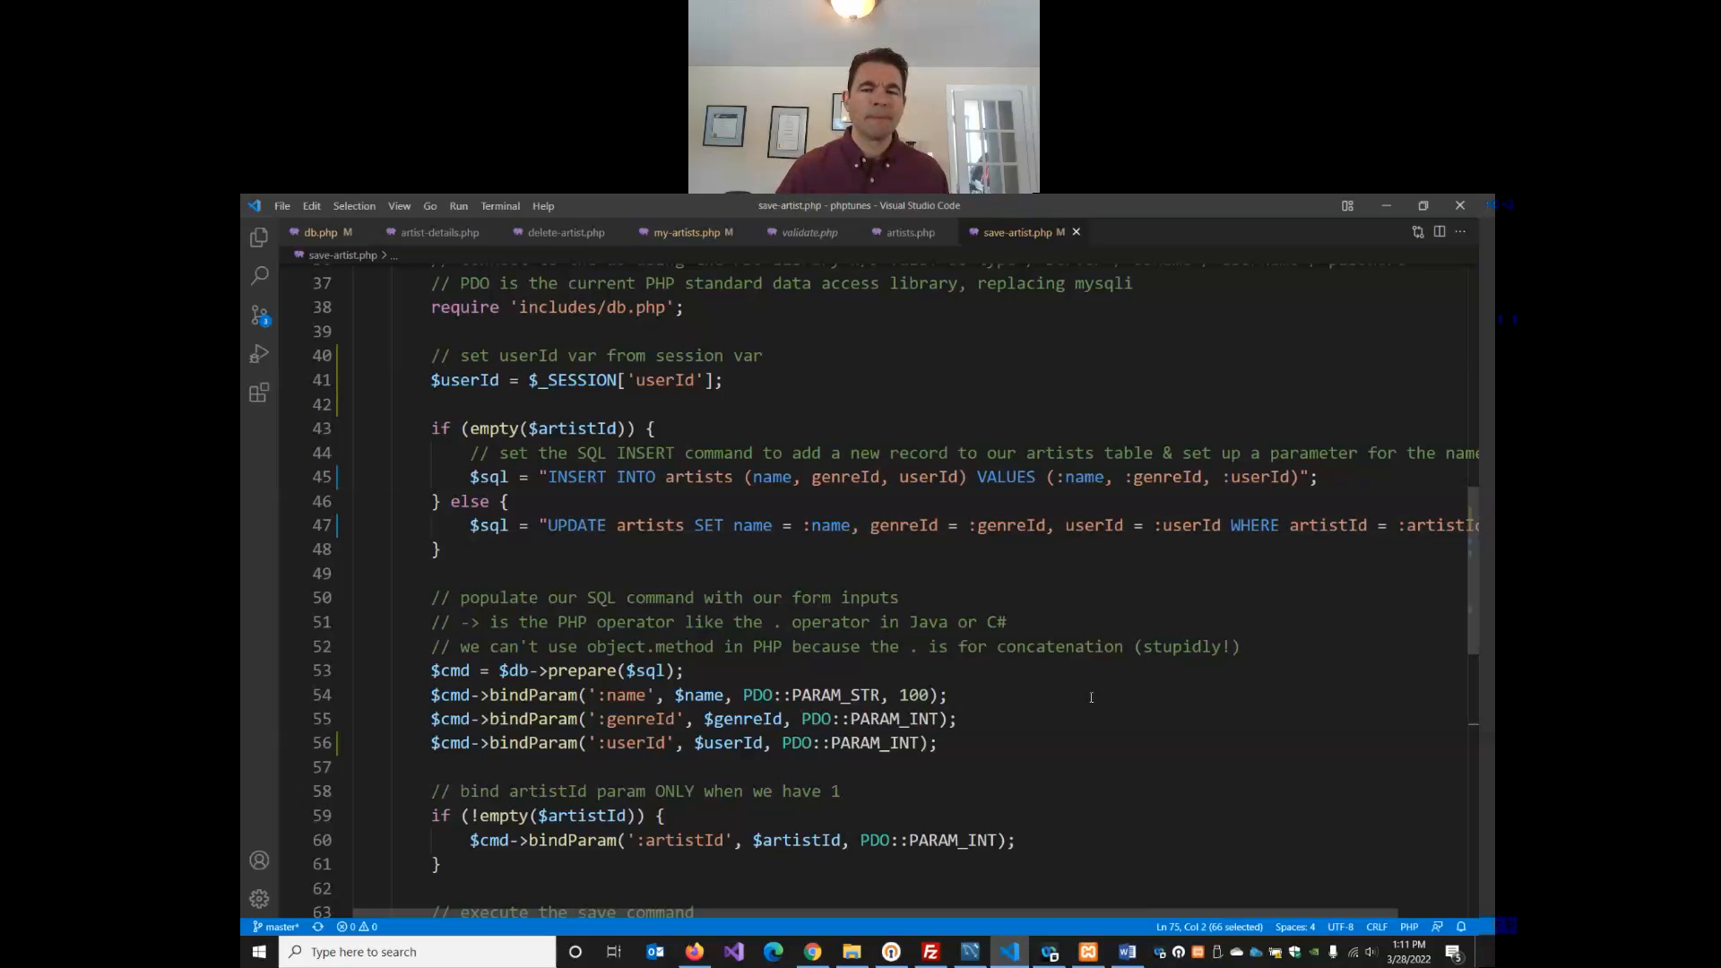
pyautogui.click(260, 236)
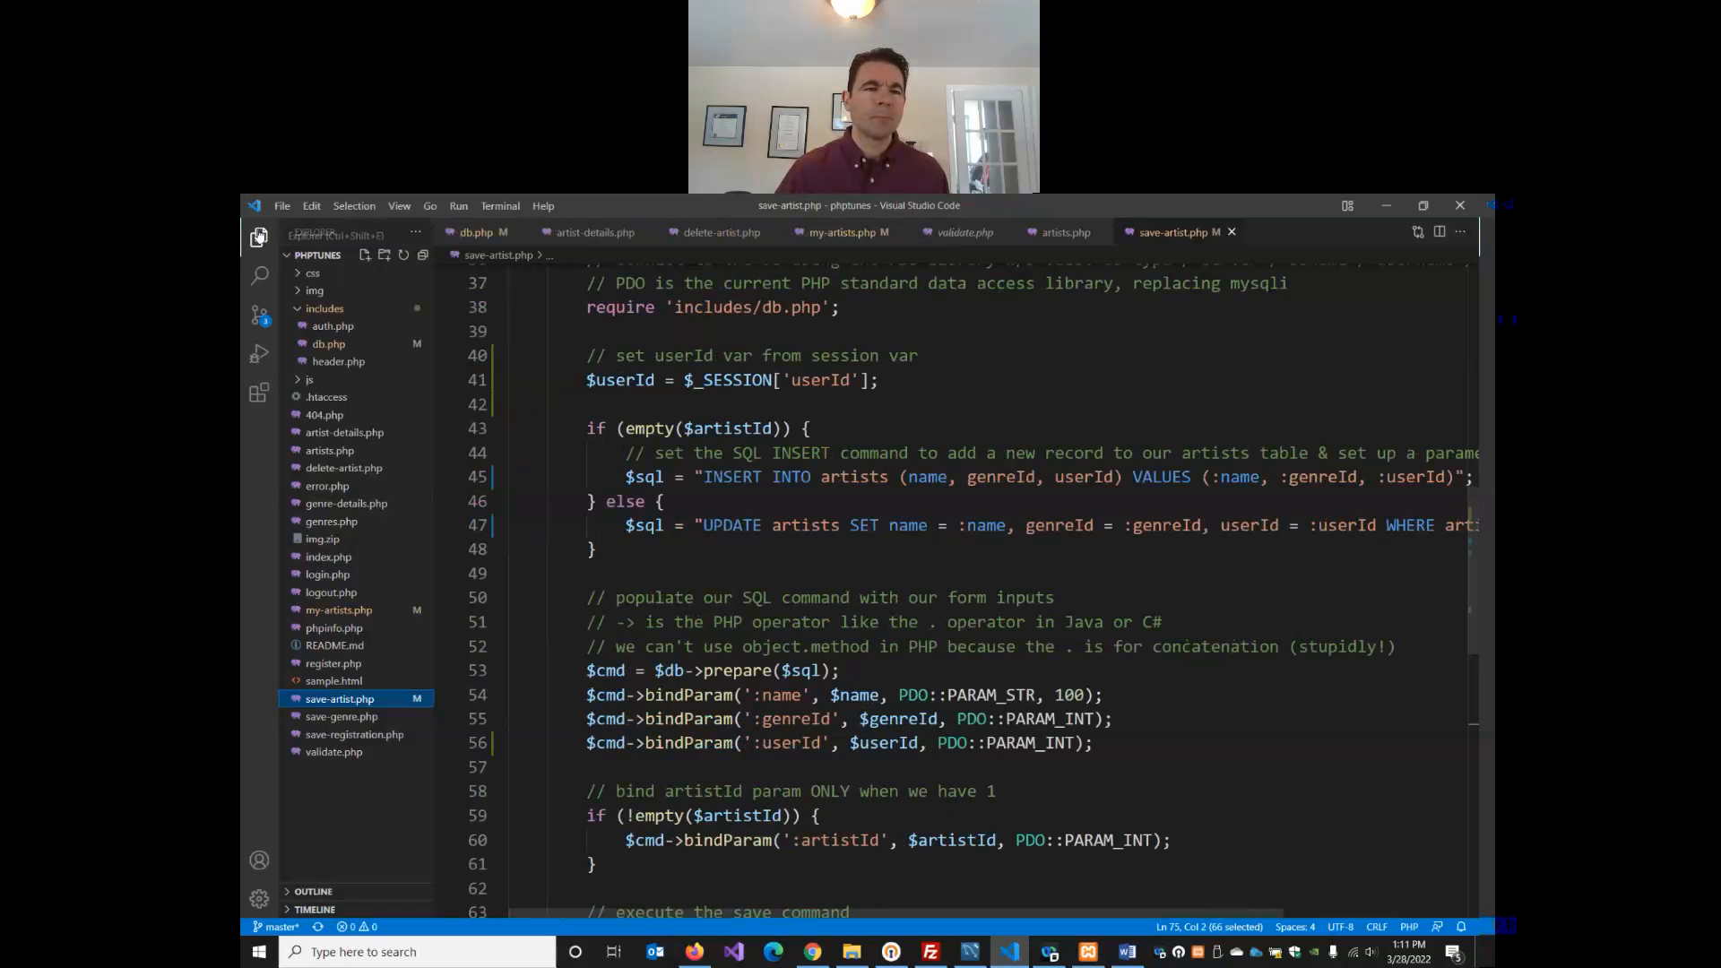
pyautogui.click(339, 361)
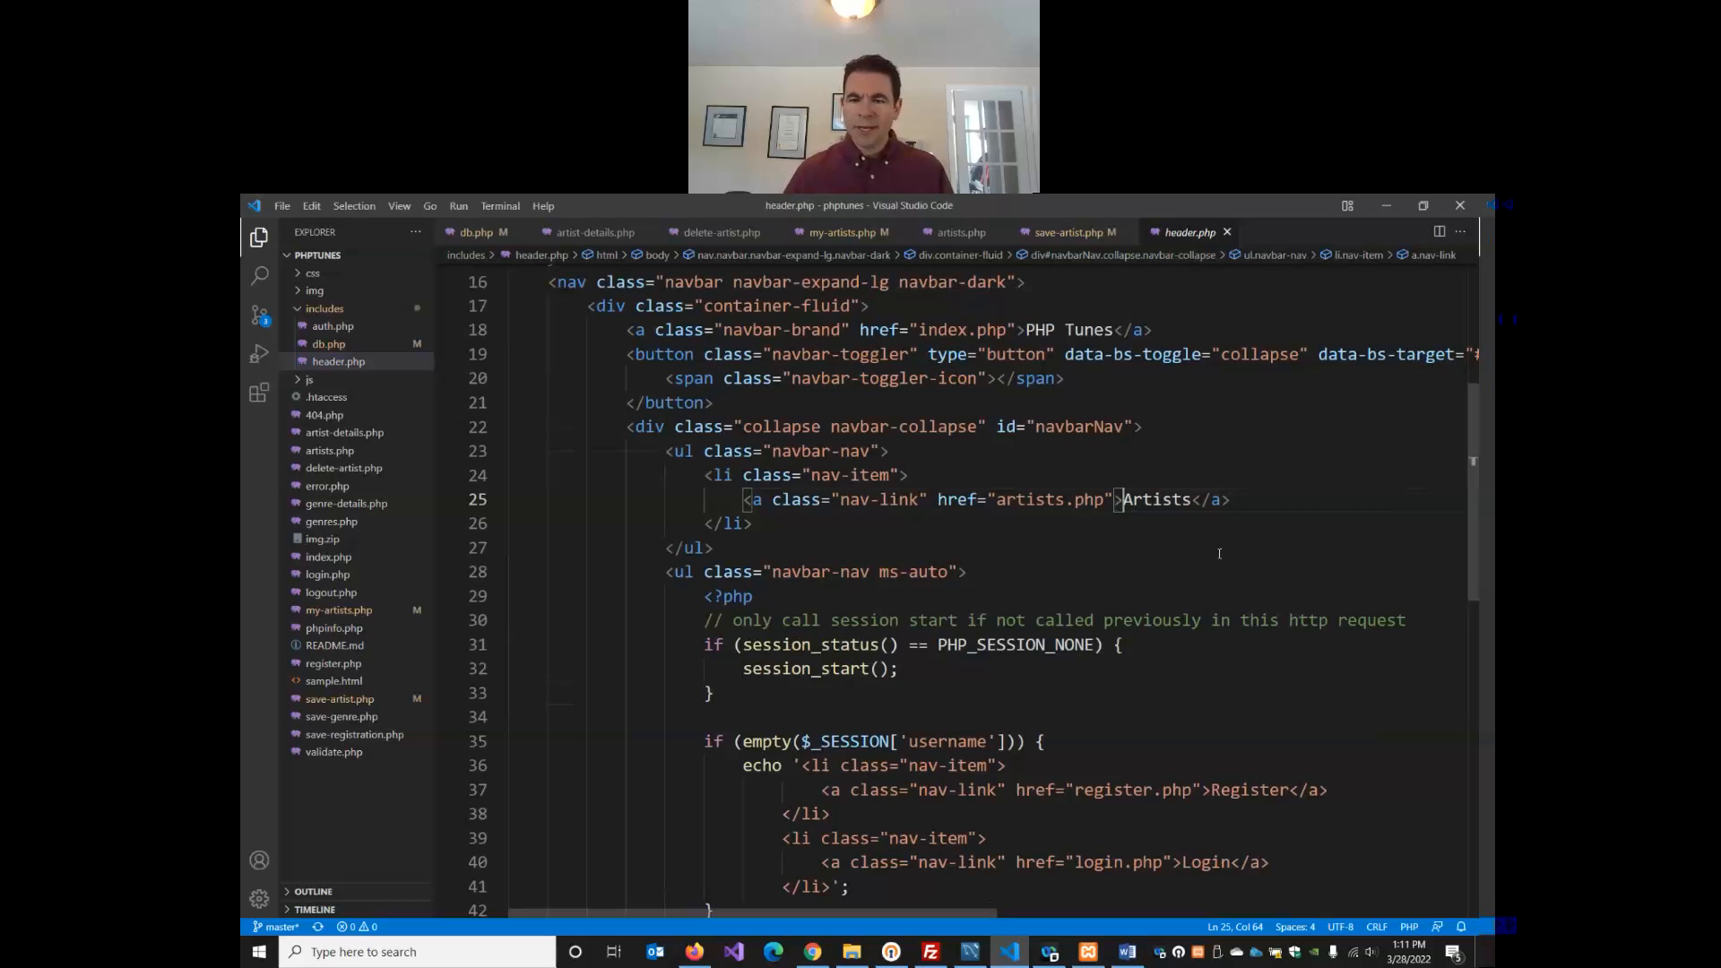
# Step: Relabel the link All Artists and move the session_start check into a new <?php block after it
pyautogui.write('All A')
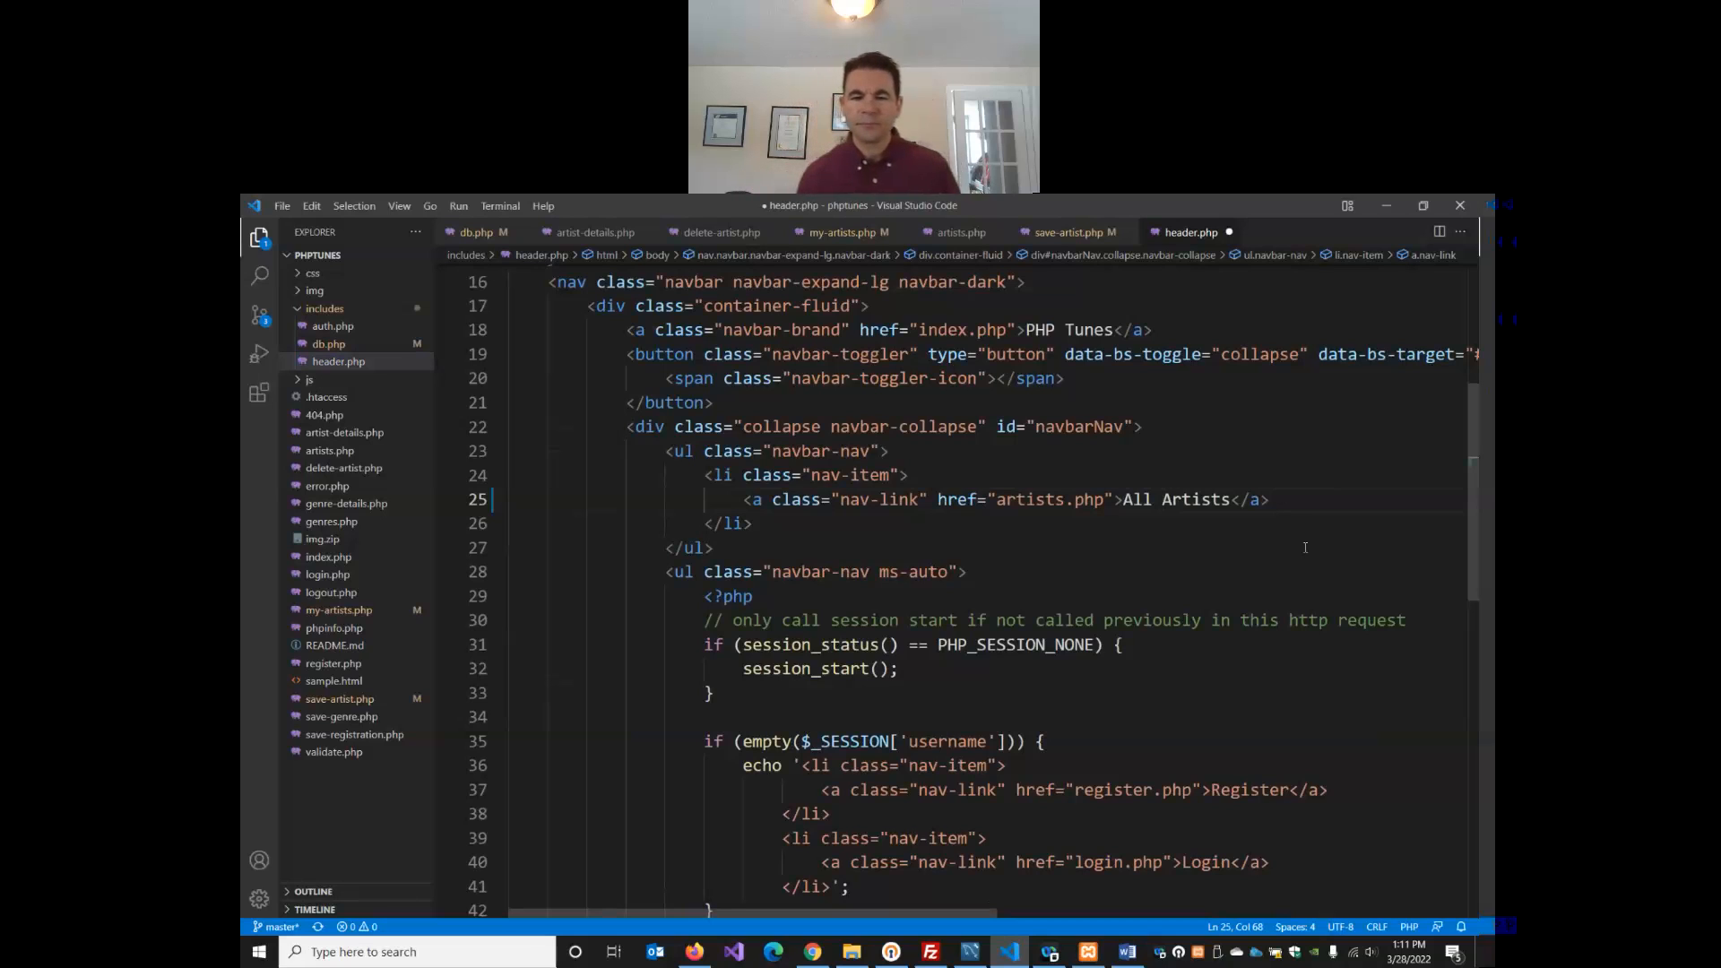
pyautogui.moveTo(1247, 564)
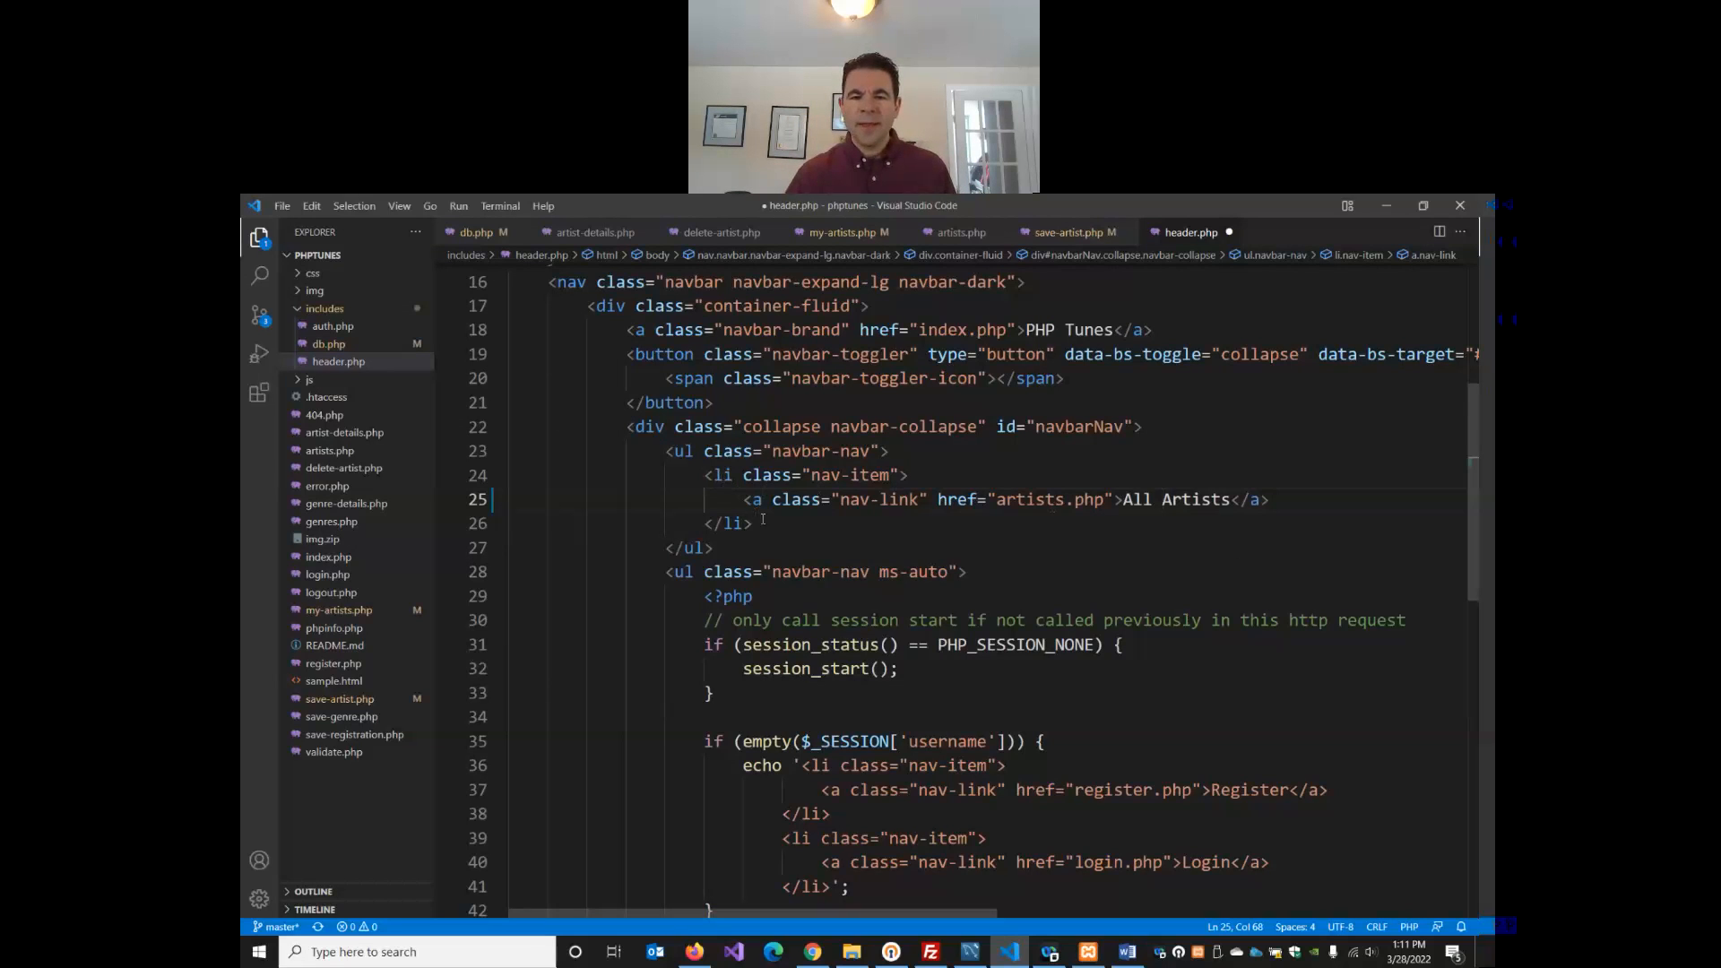
pyautogui.click(754, 524)
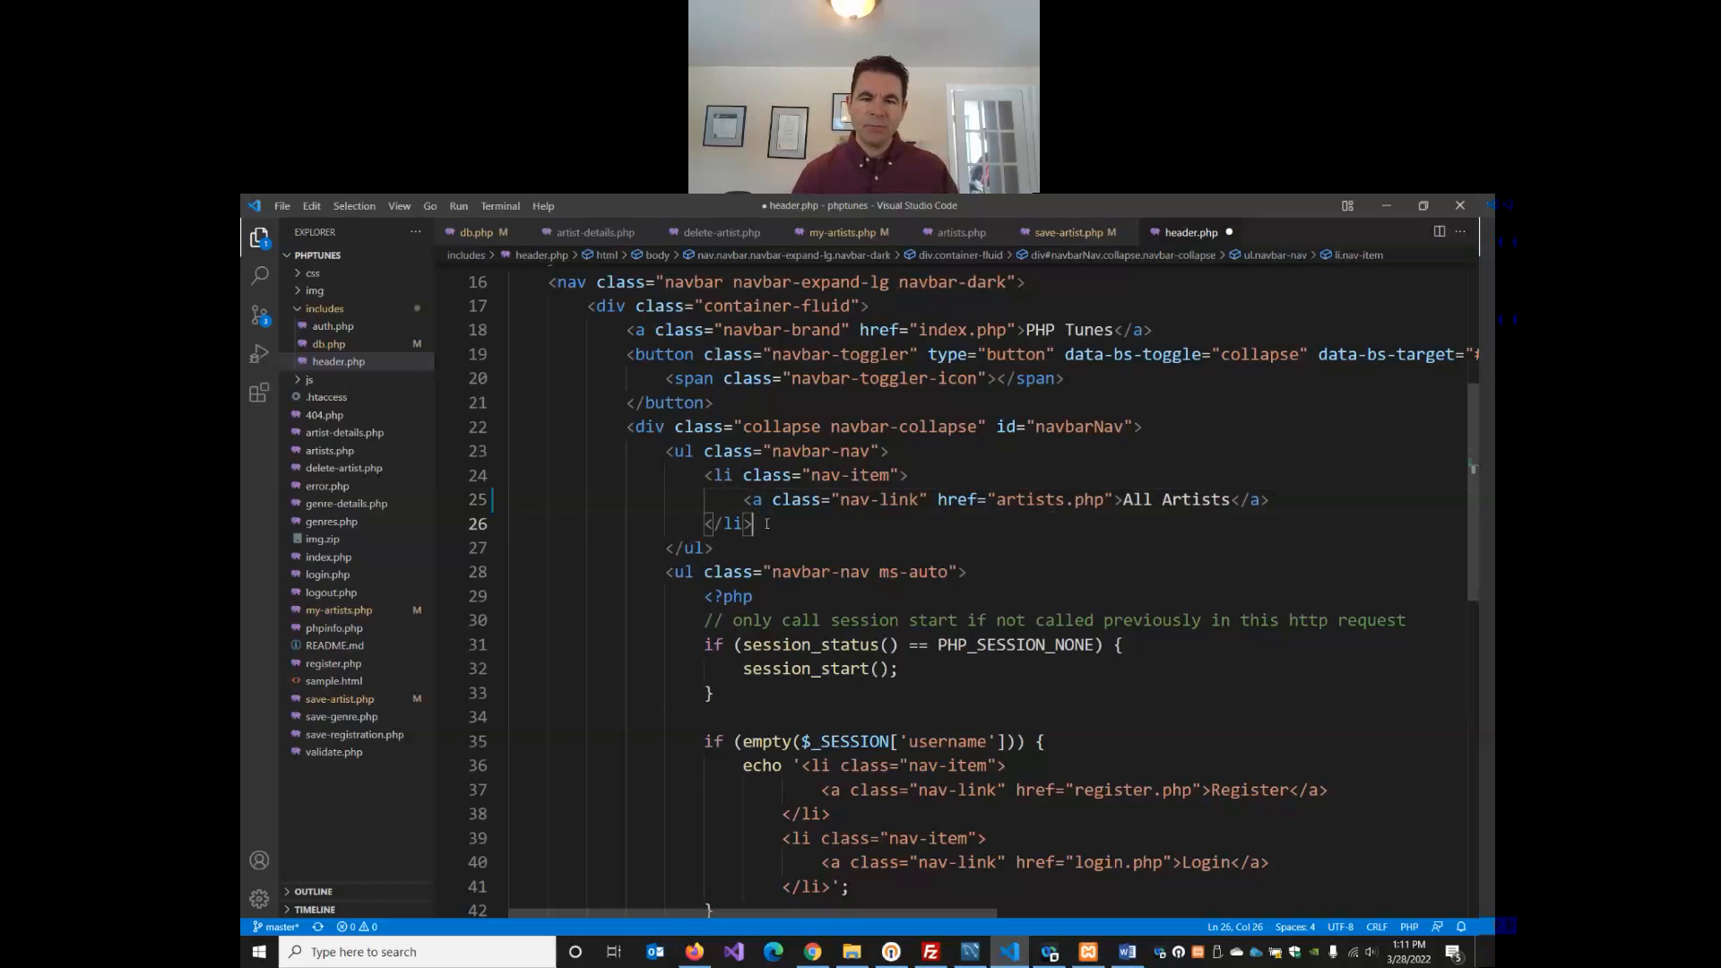
pyautogui.write('<?php')
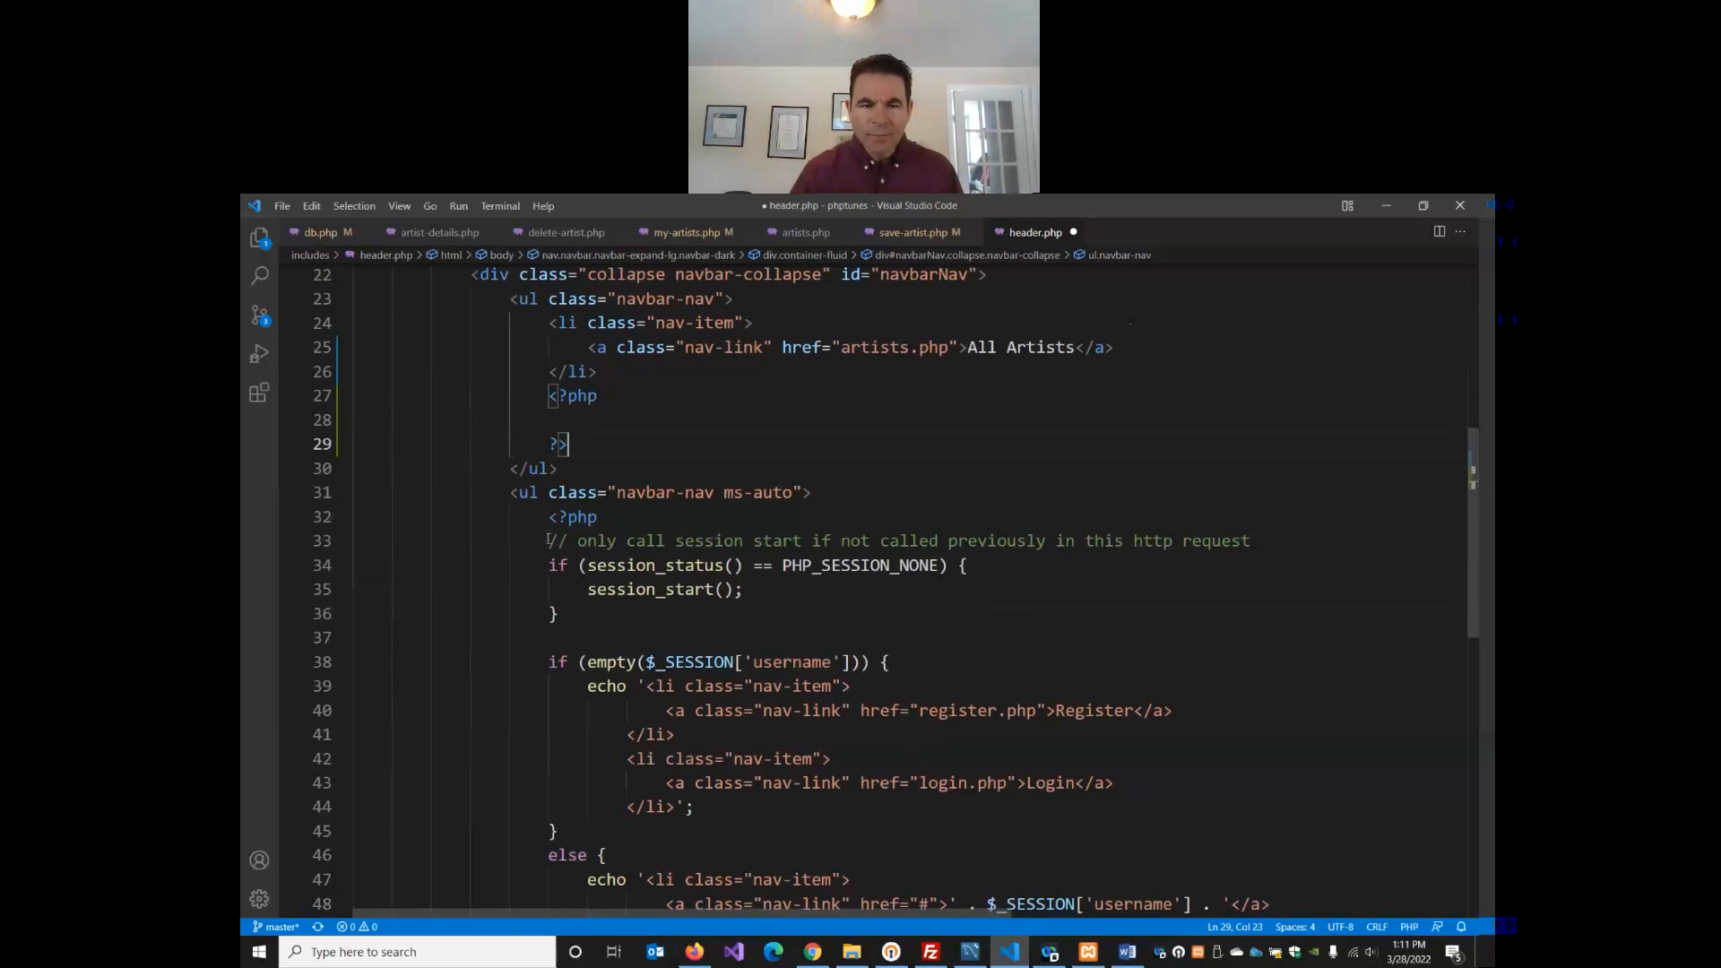
pyautogui.moveTo(544, 539); pyautogui.dragTo(557, 613)
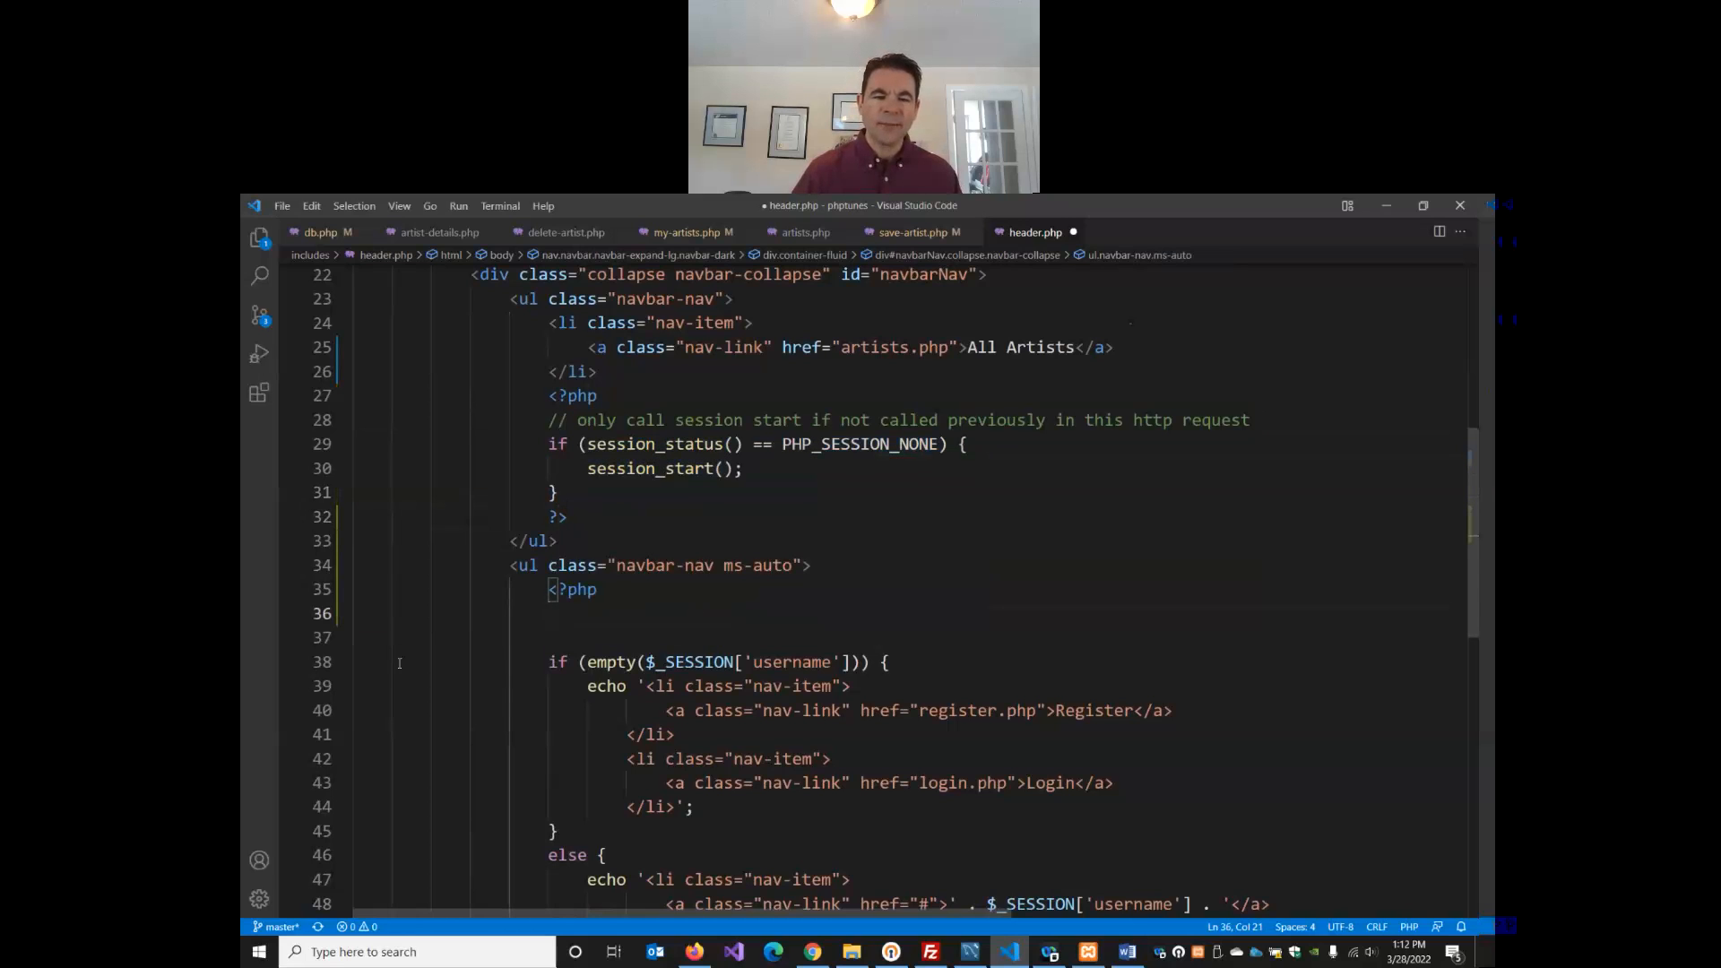
pyautogui.press('Backspace')
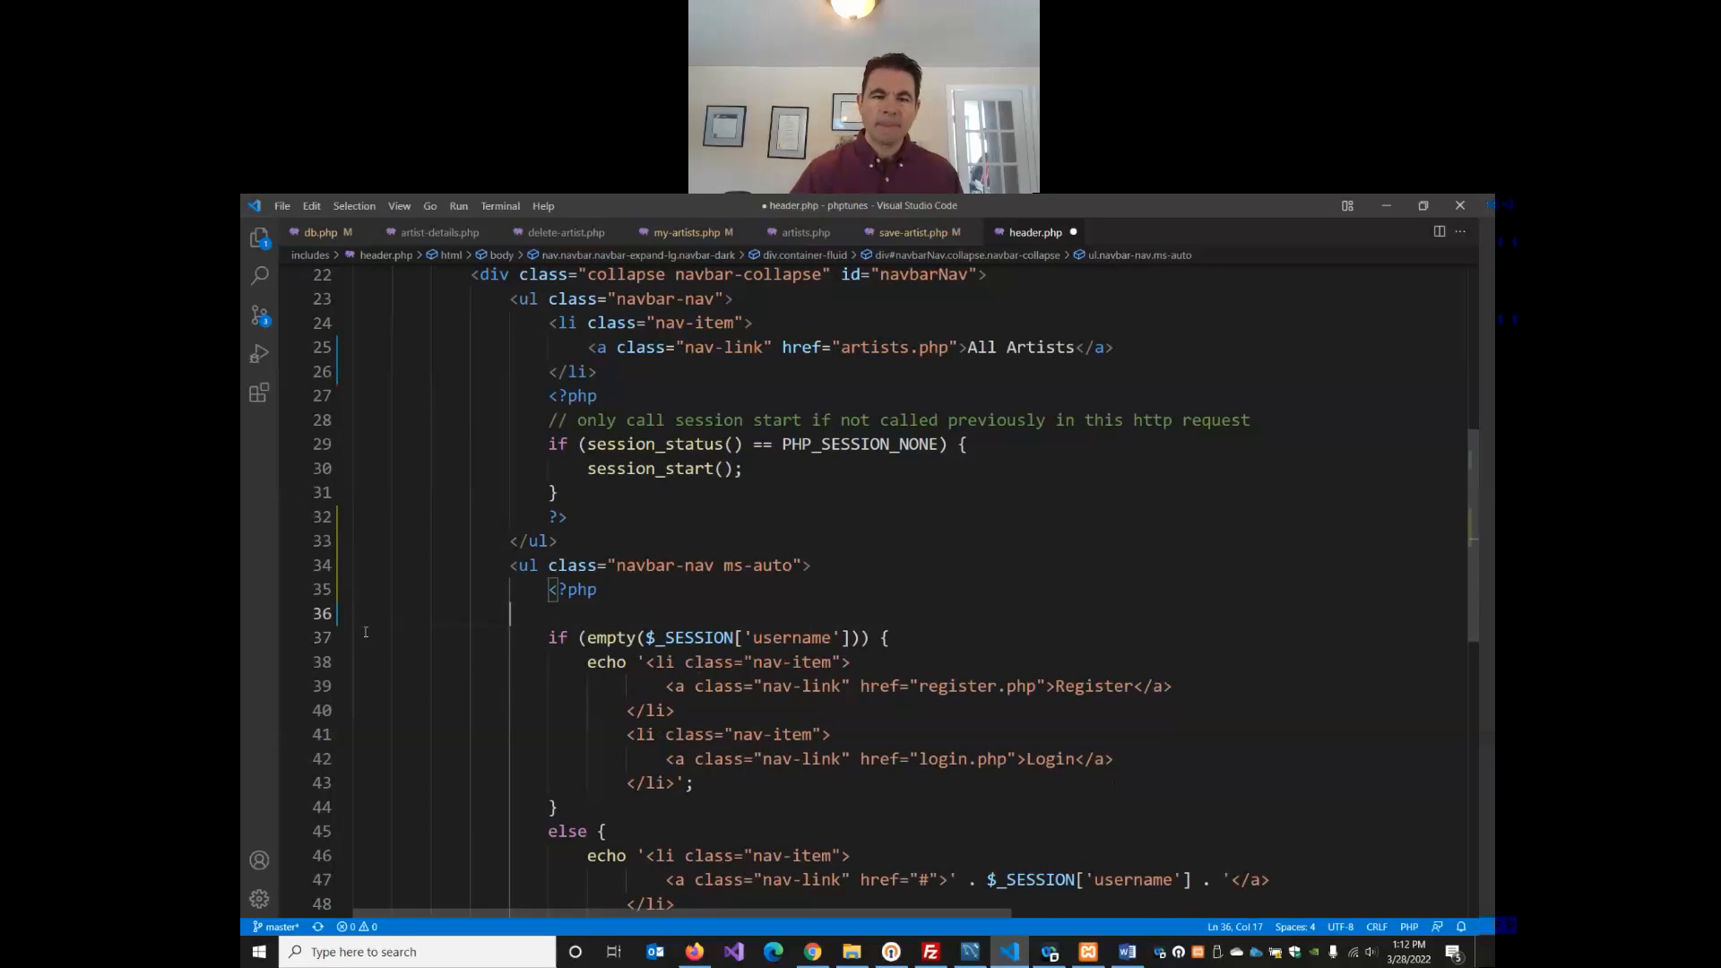
pyautogui.press('Backspace')
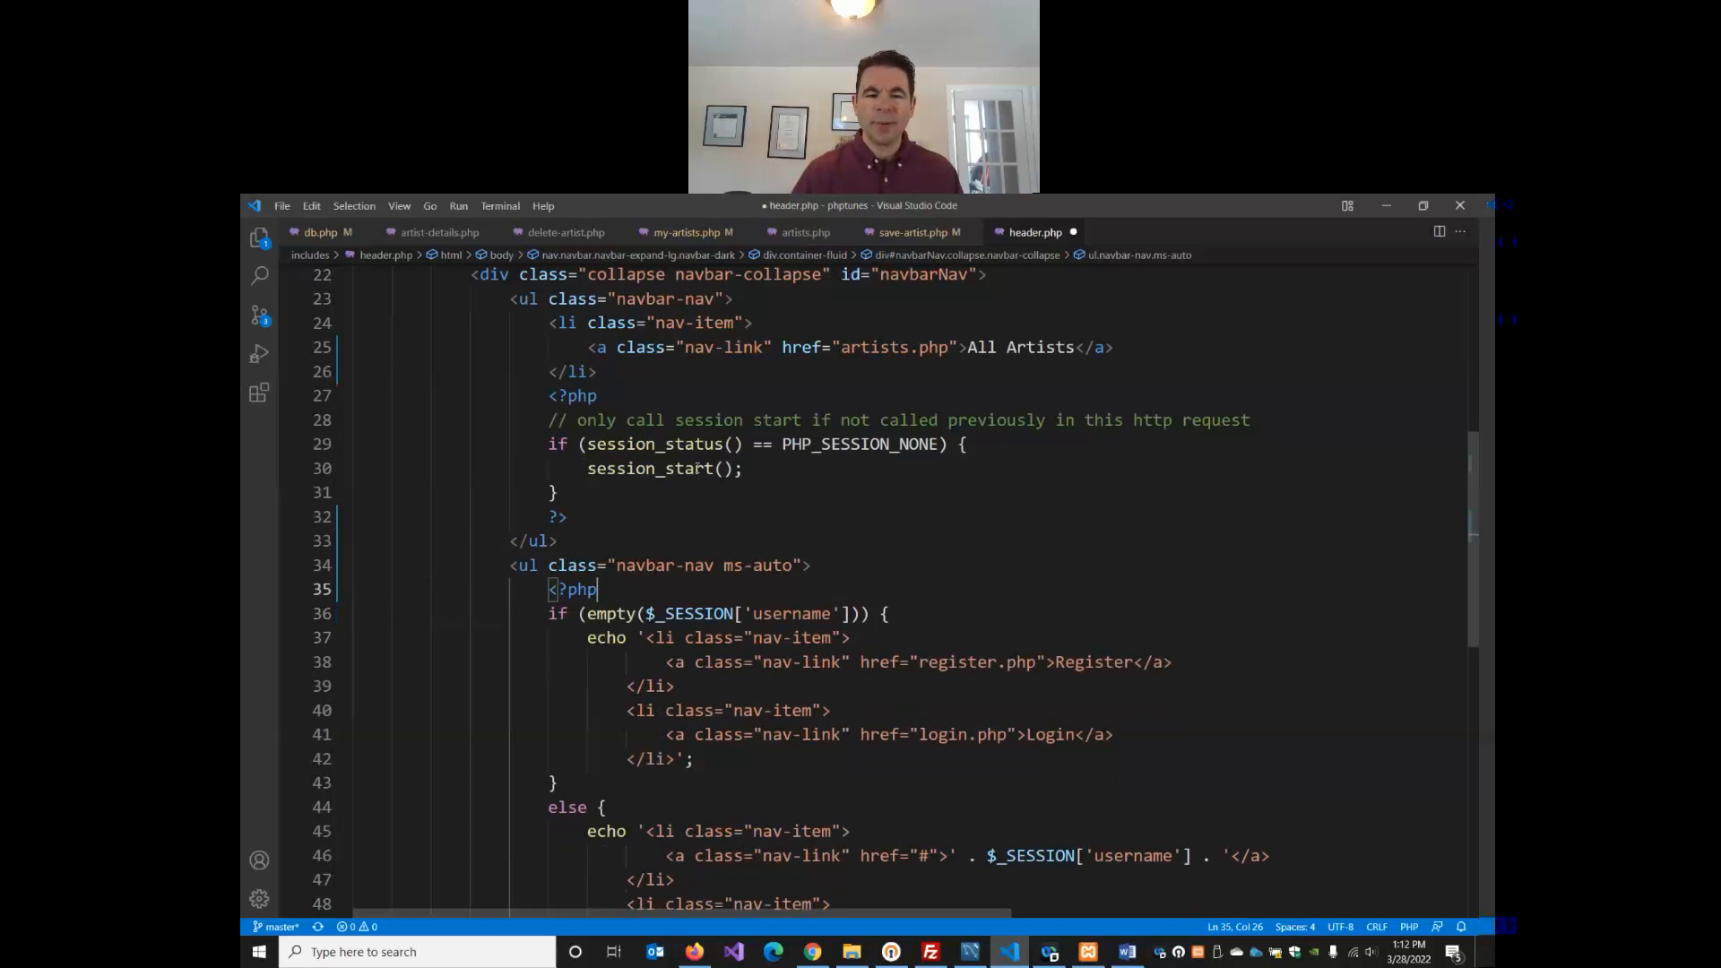
# Step: Add an if (!empty($_SESSION['username'])) { block after the session check
pyautogui.click(742, 468)
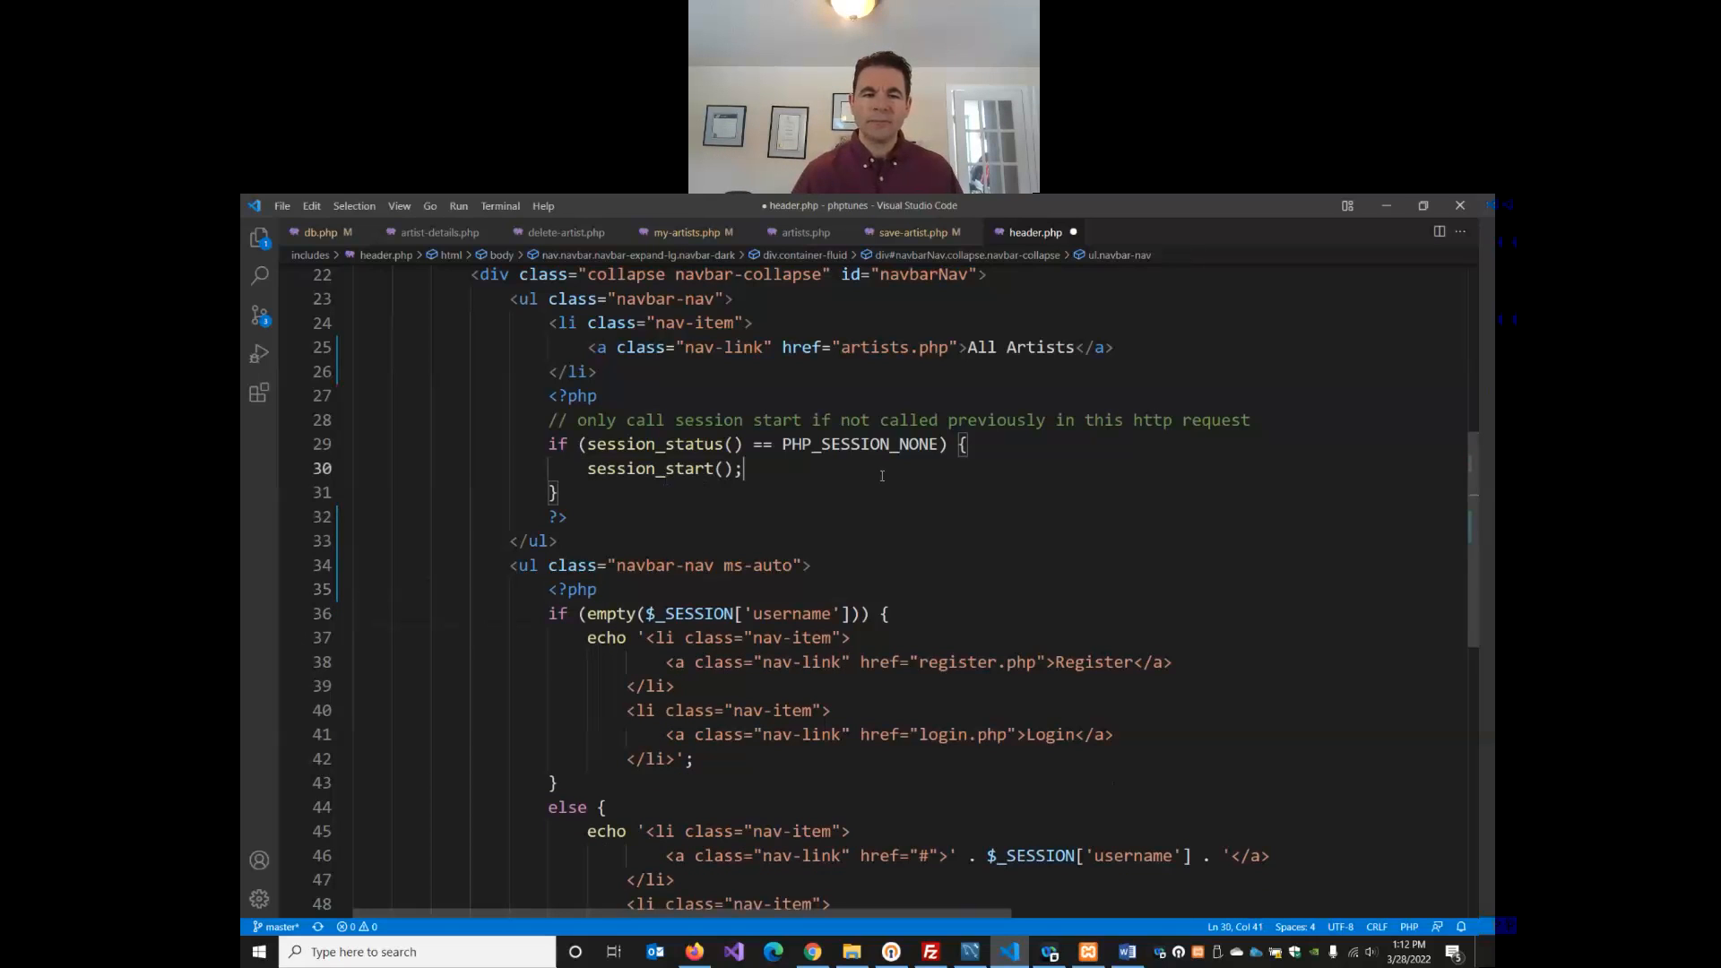
pyautogui.press('Enter')
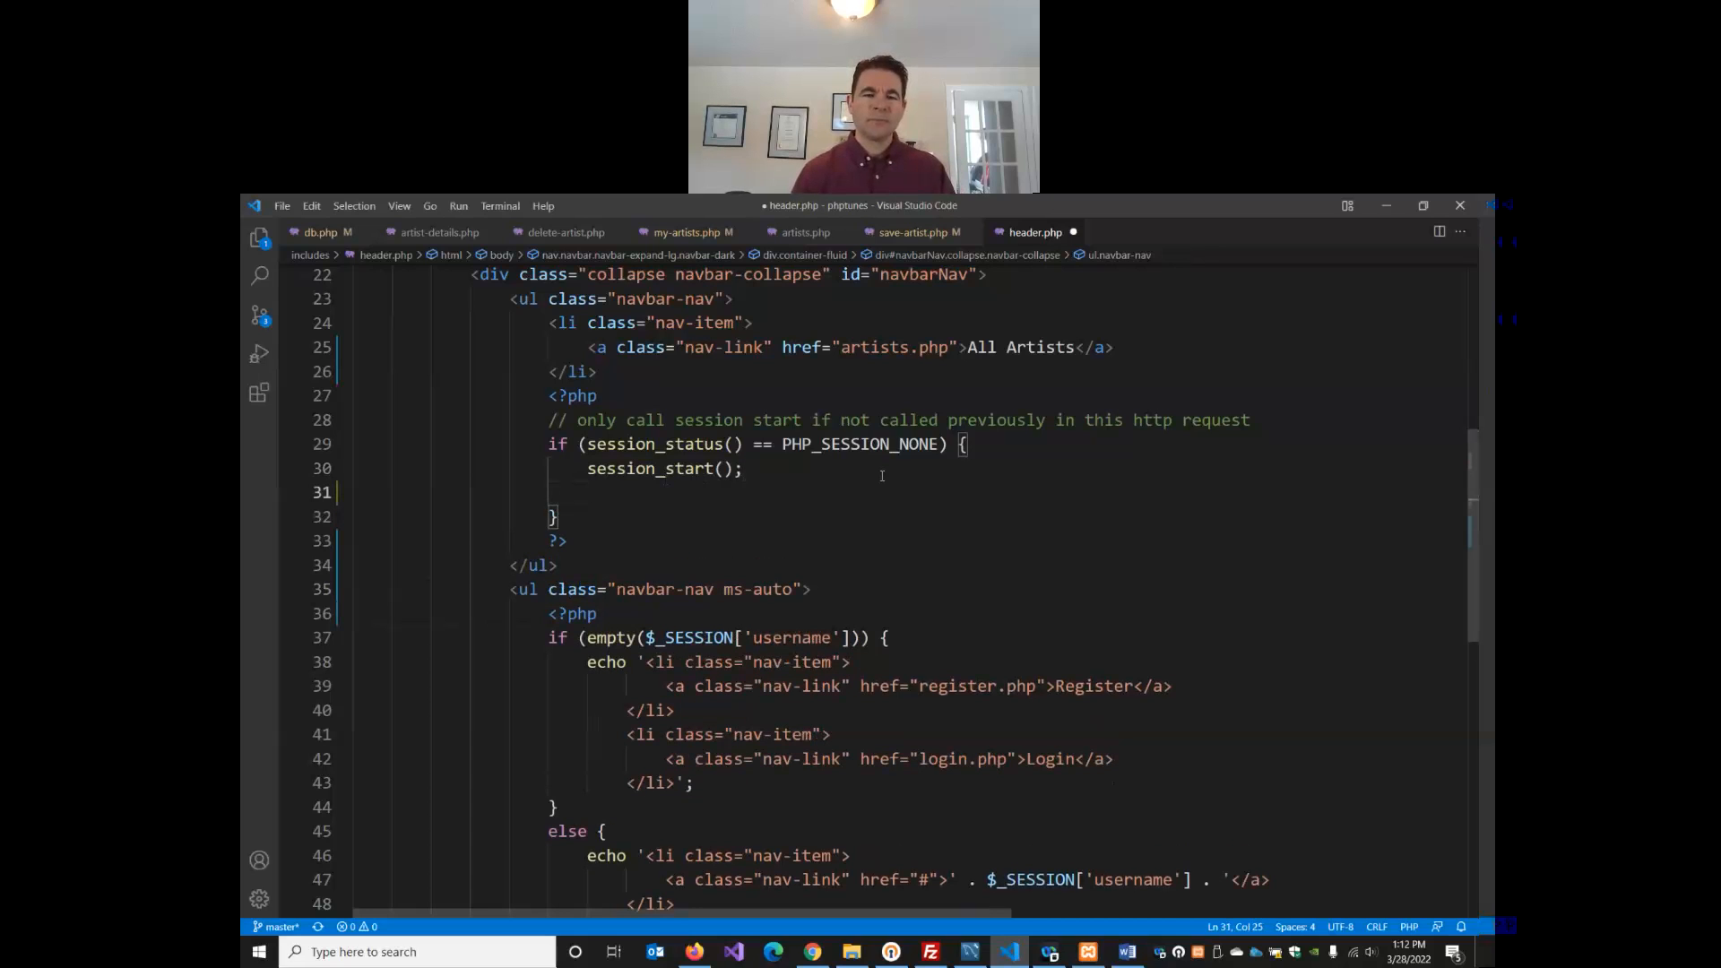
pyautogui.press('Backspace')
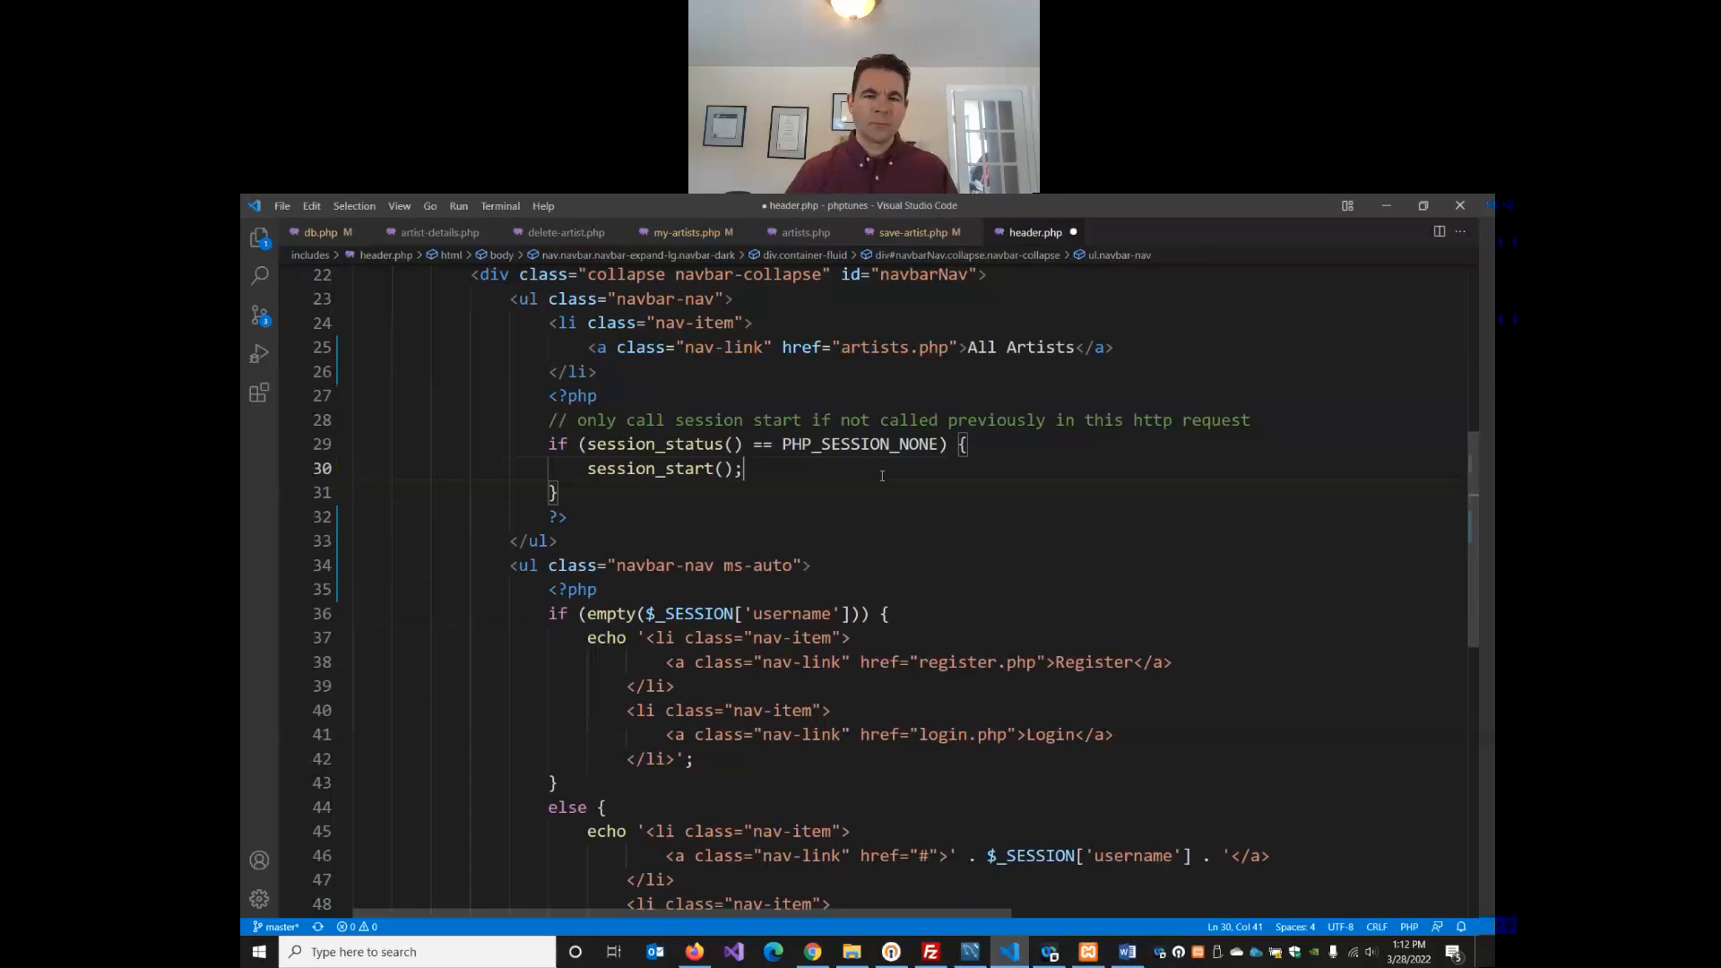
pyautogui.press('enter')
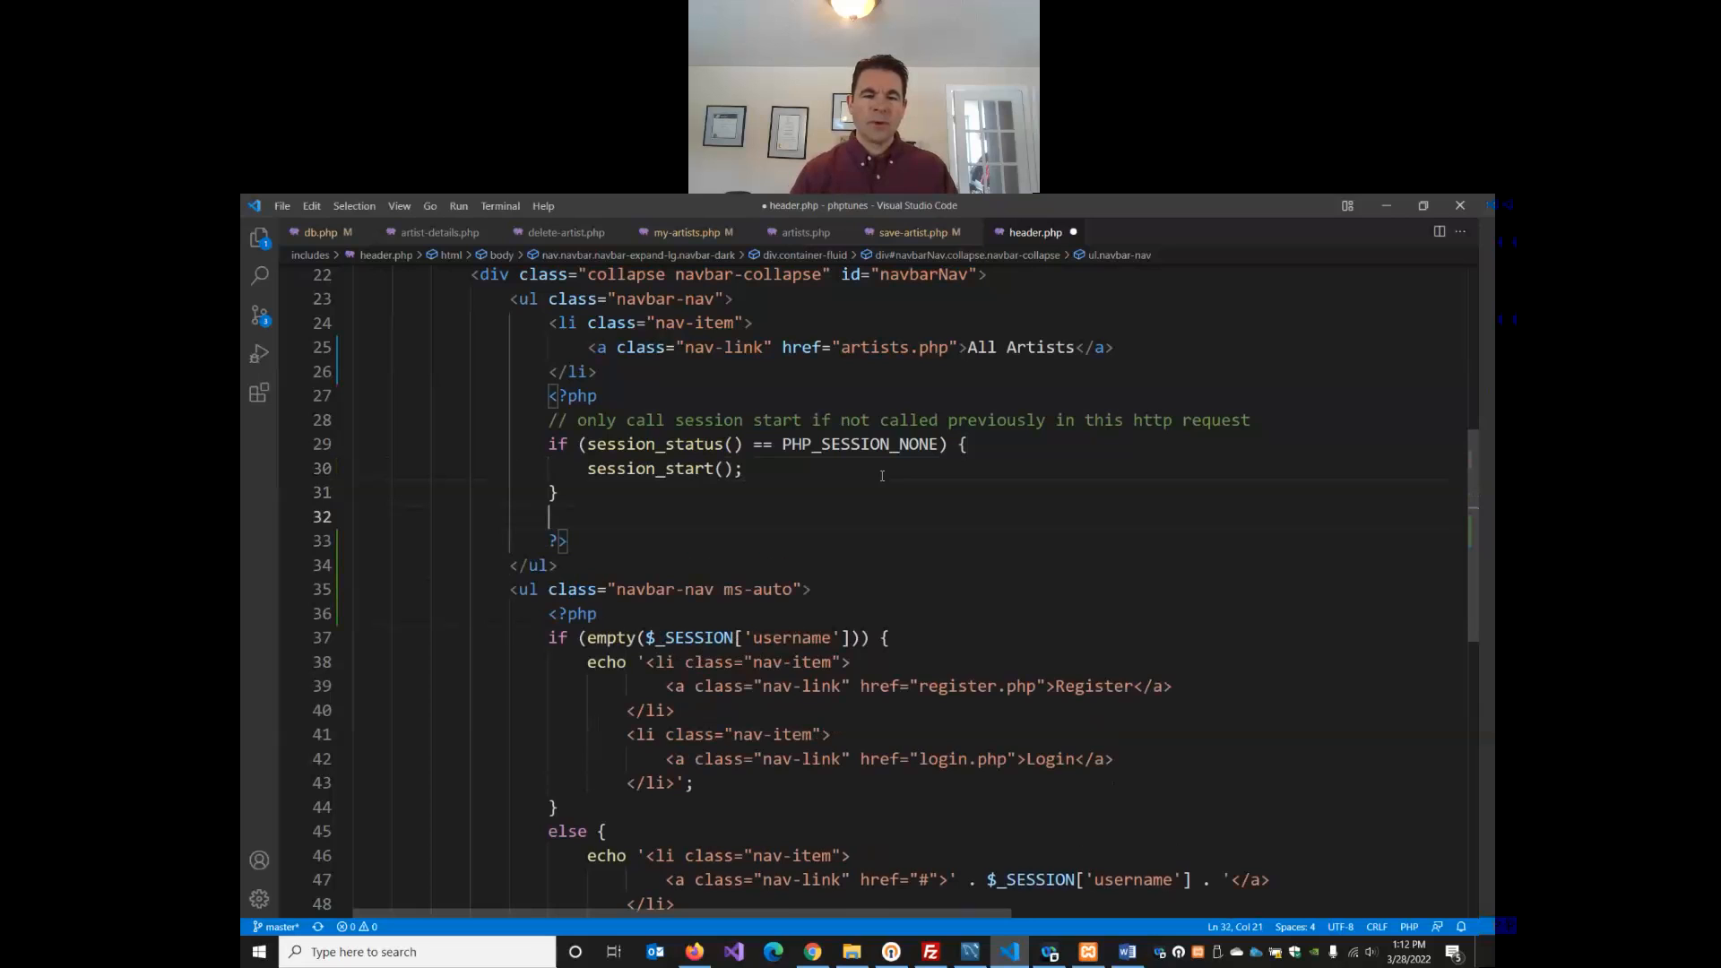
pyautogui.write('if (e')
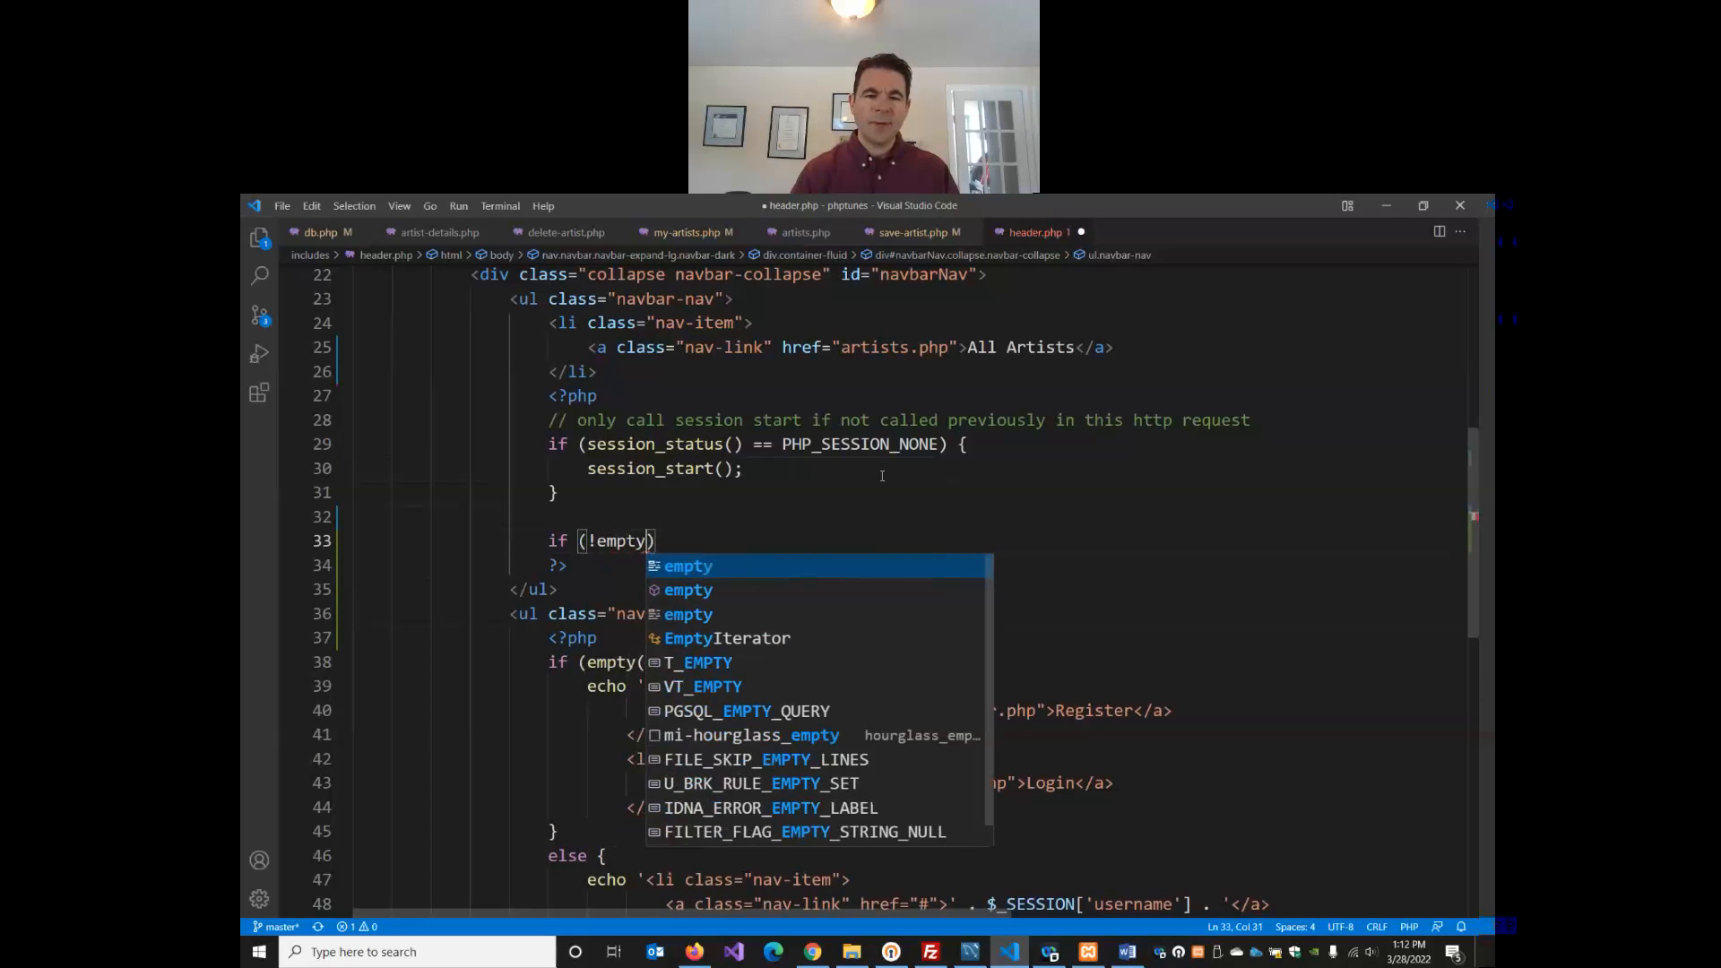
pyautogui.write('($_SESSION')
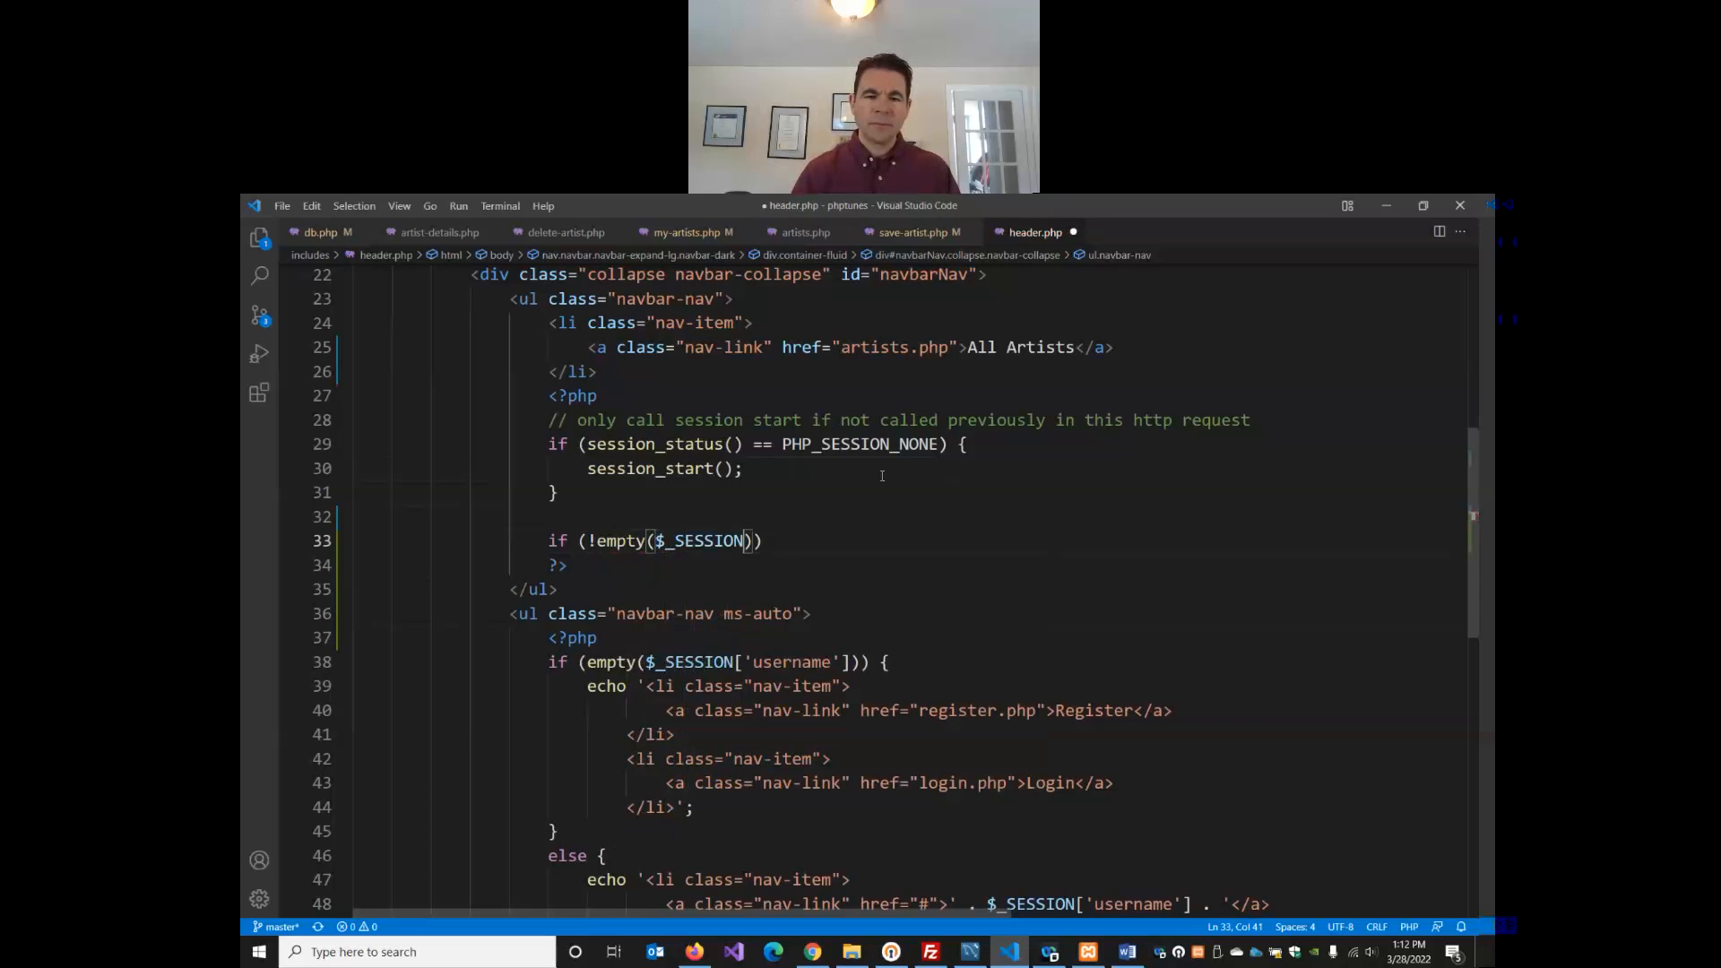
pyautogui.write("['user'")
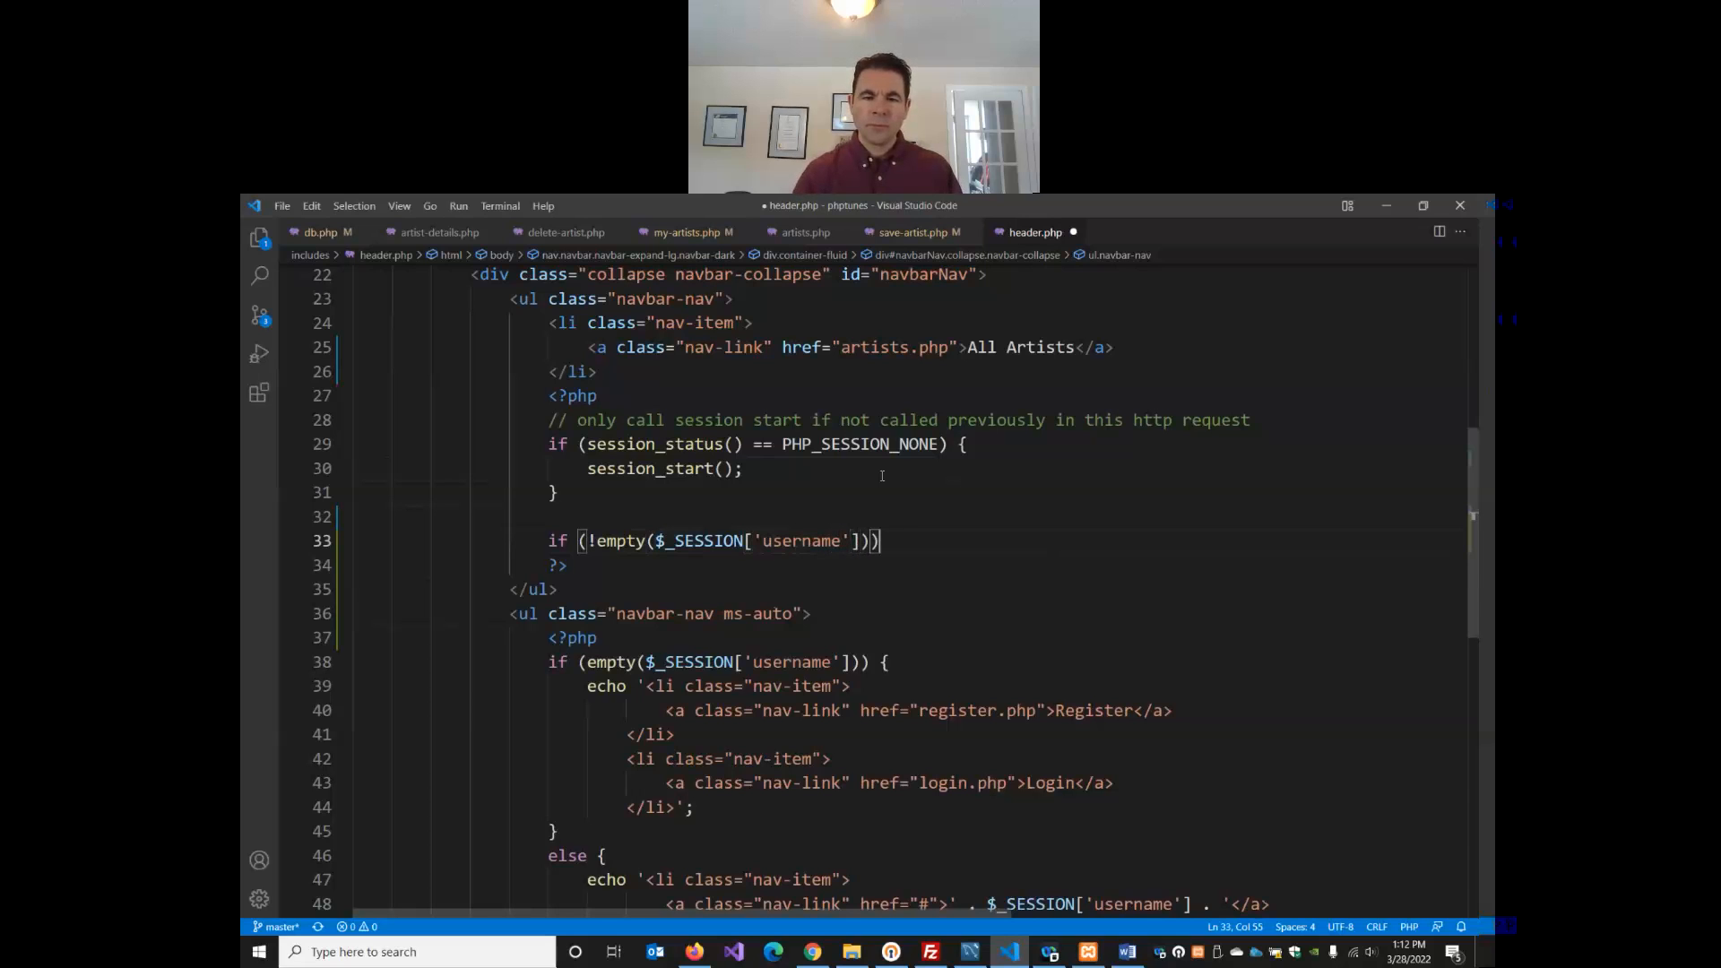
pyautogui.write('{')
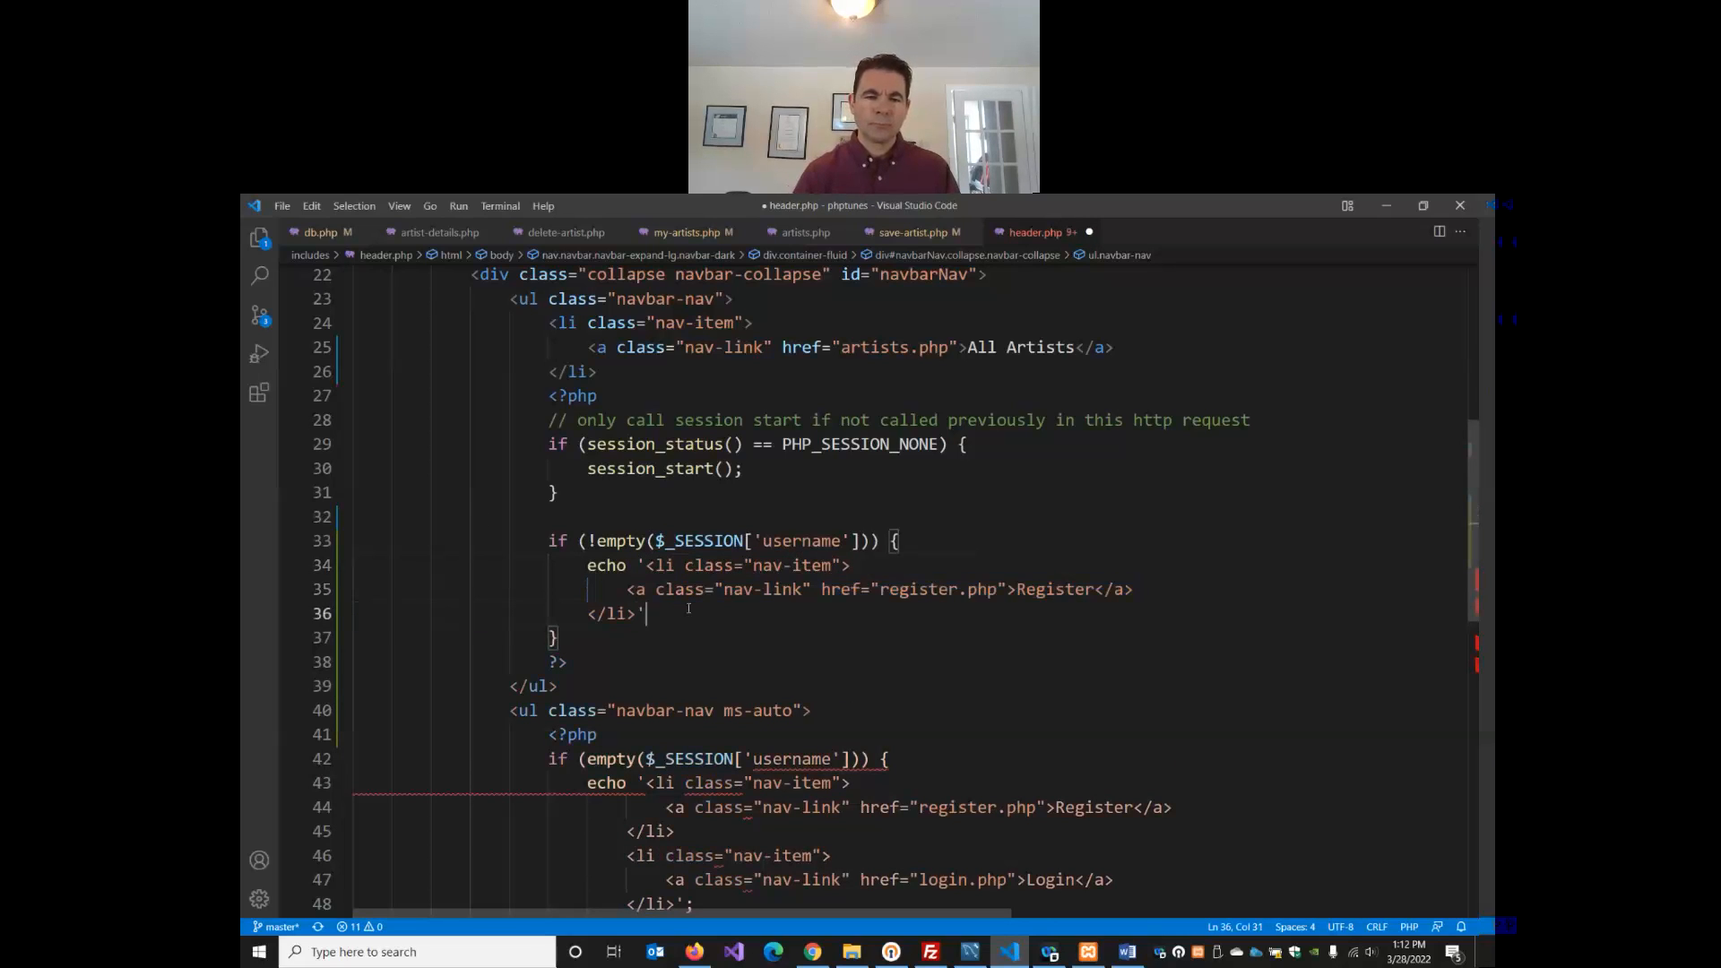
# Step: Echo a nav-item linking my-artists.php labelled My Artists inside it and save
pyautogui.write(';')
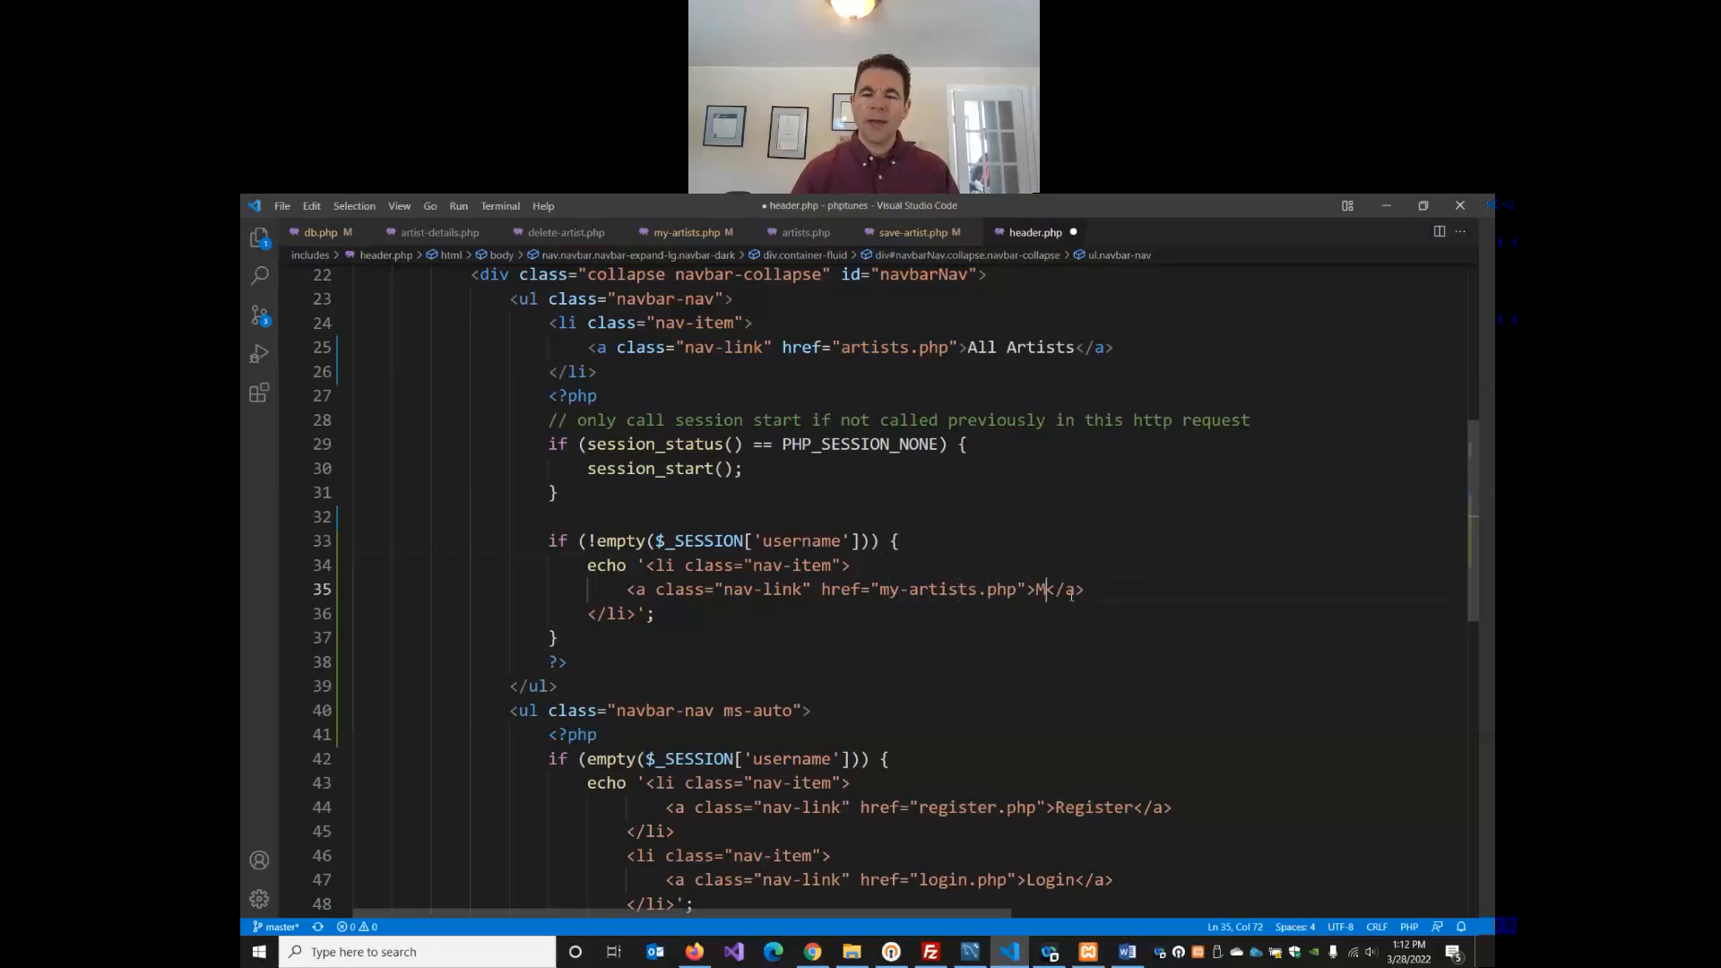
pyautogui.write('y Artists')
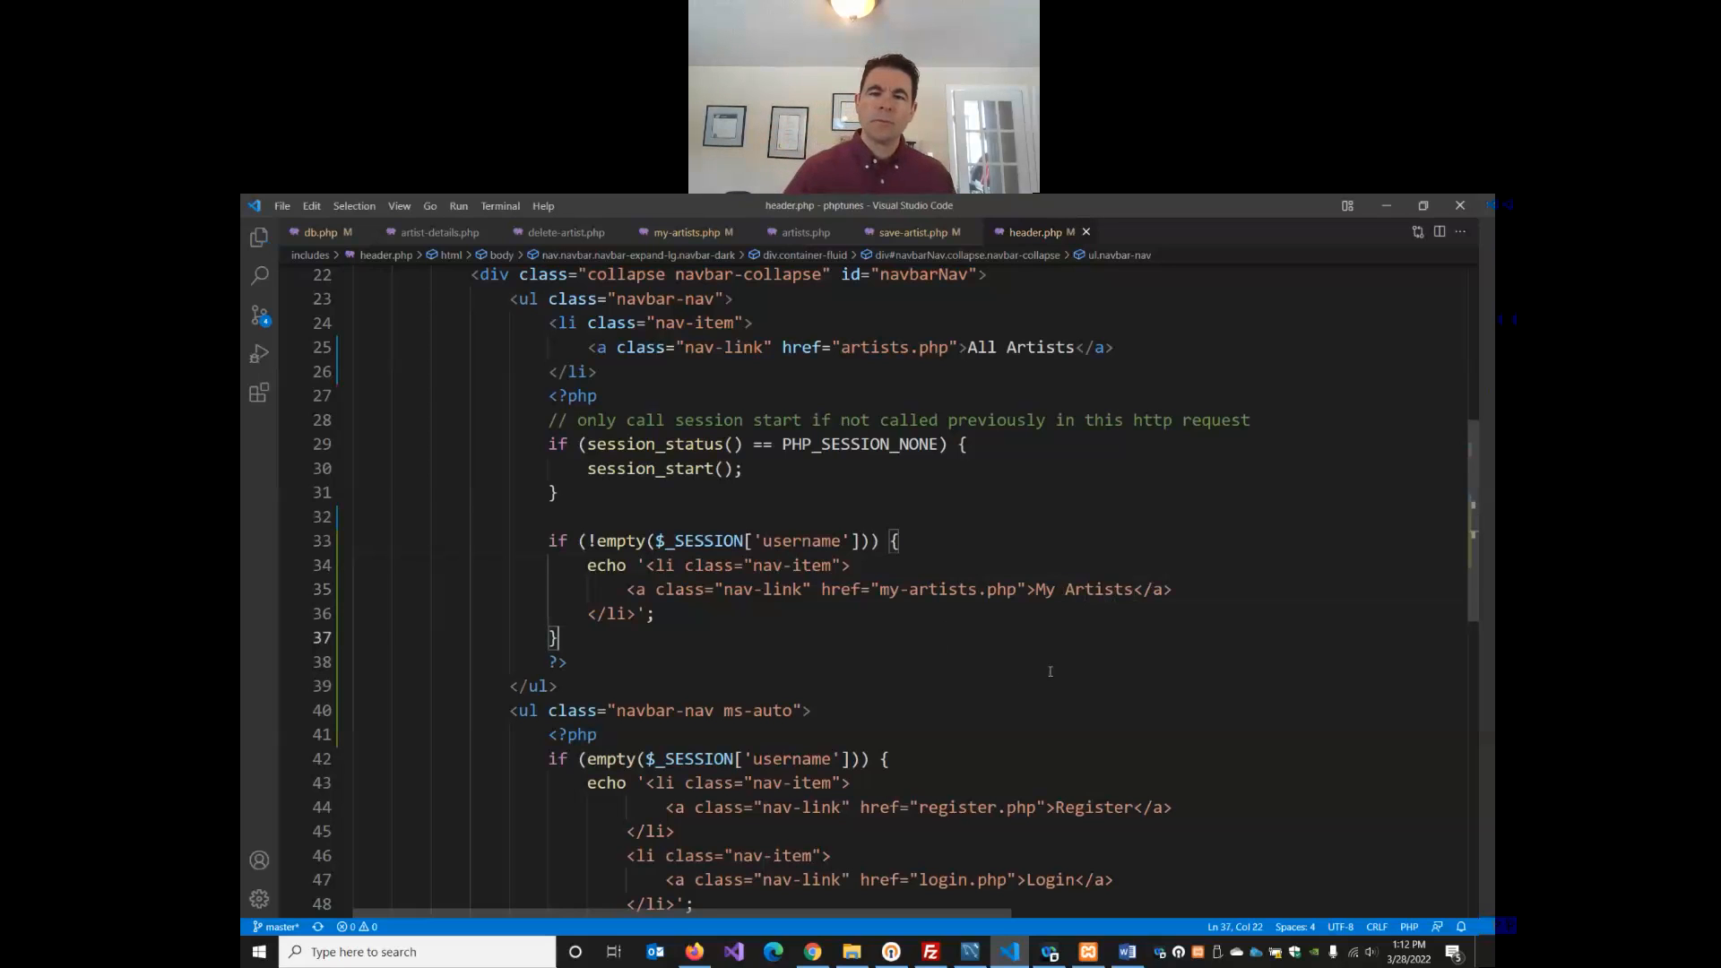
pyautogui.scroll(-3)
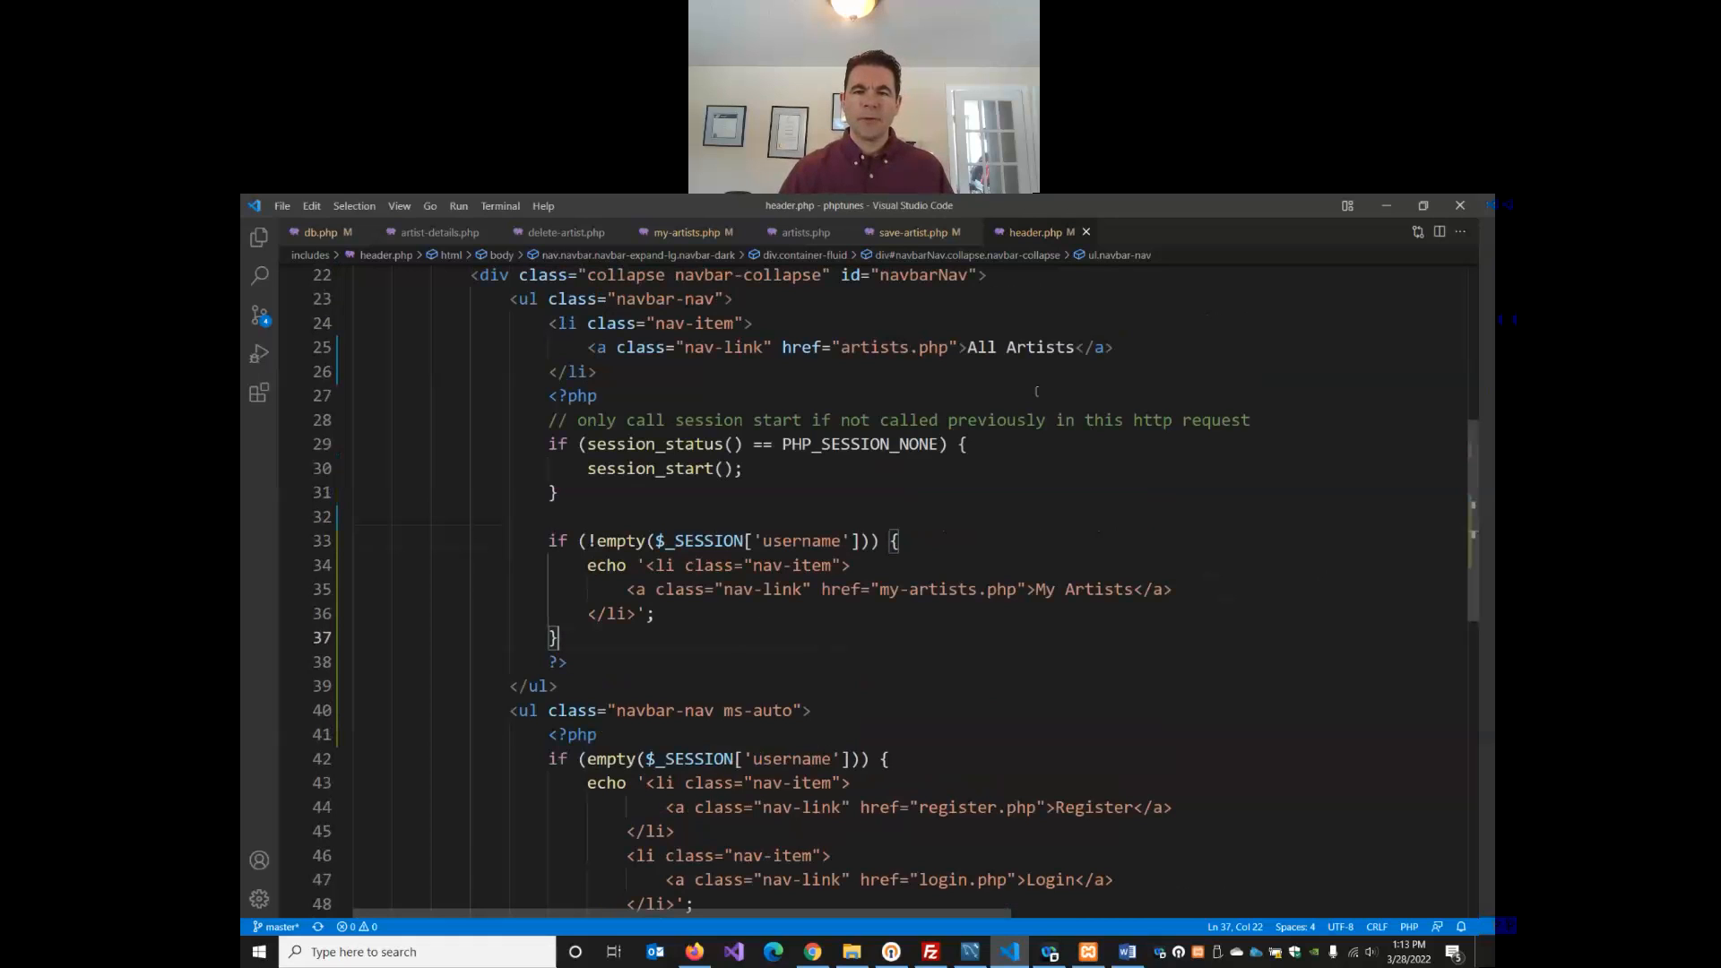
pyautogui.doubleClick(1020, 346)
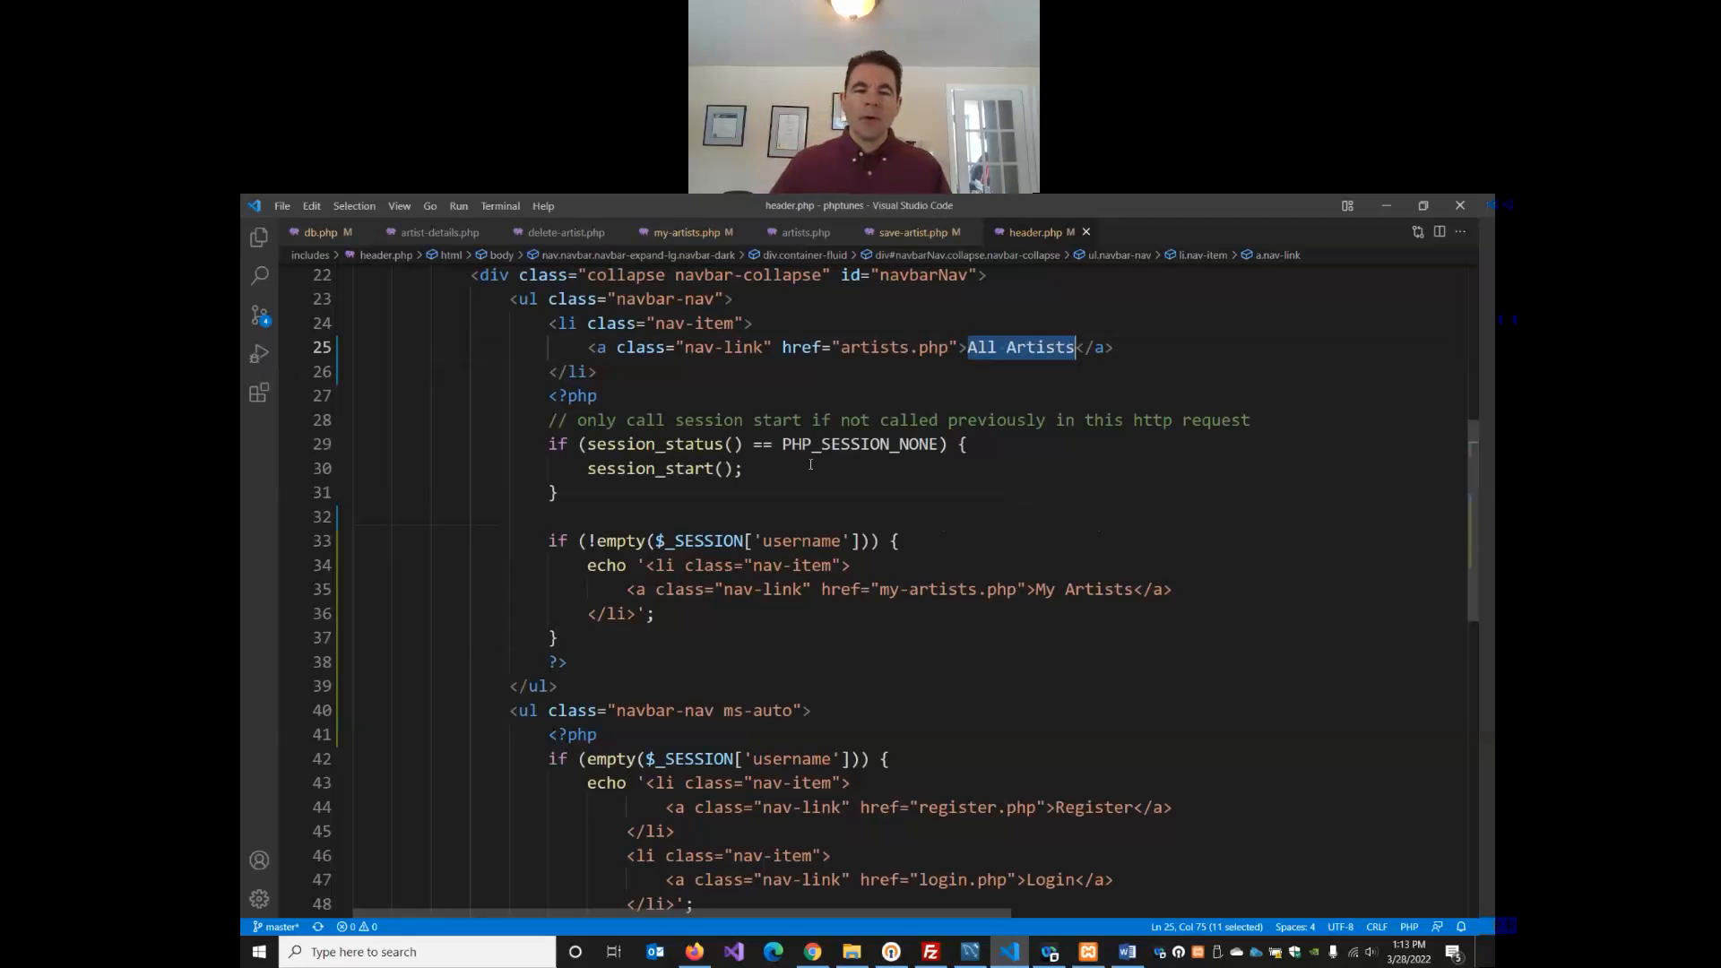
pyautogui.moveTo(649, 467)
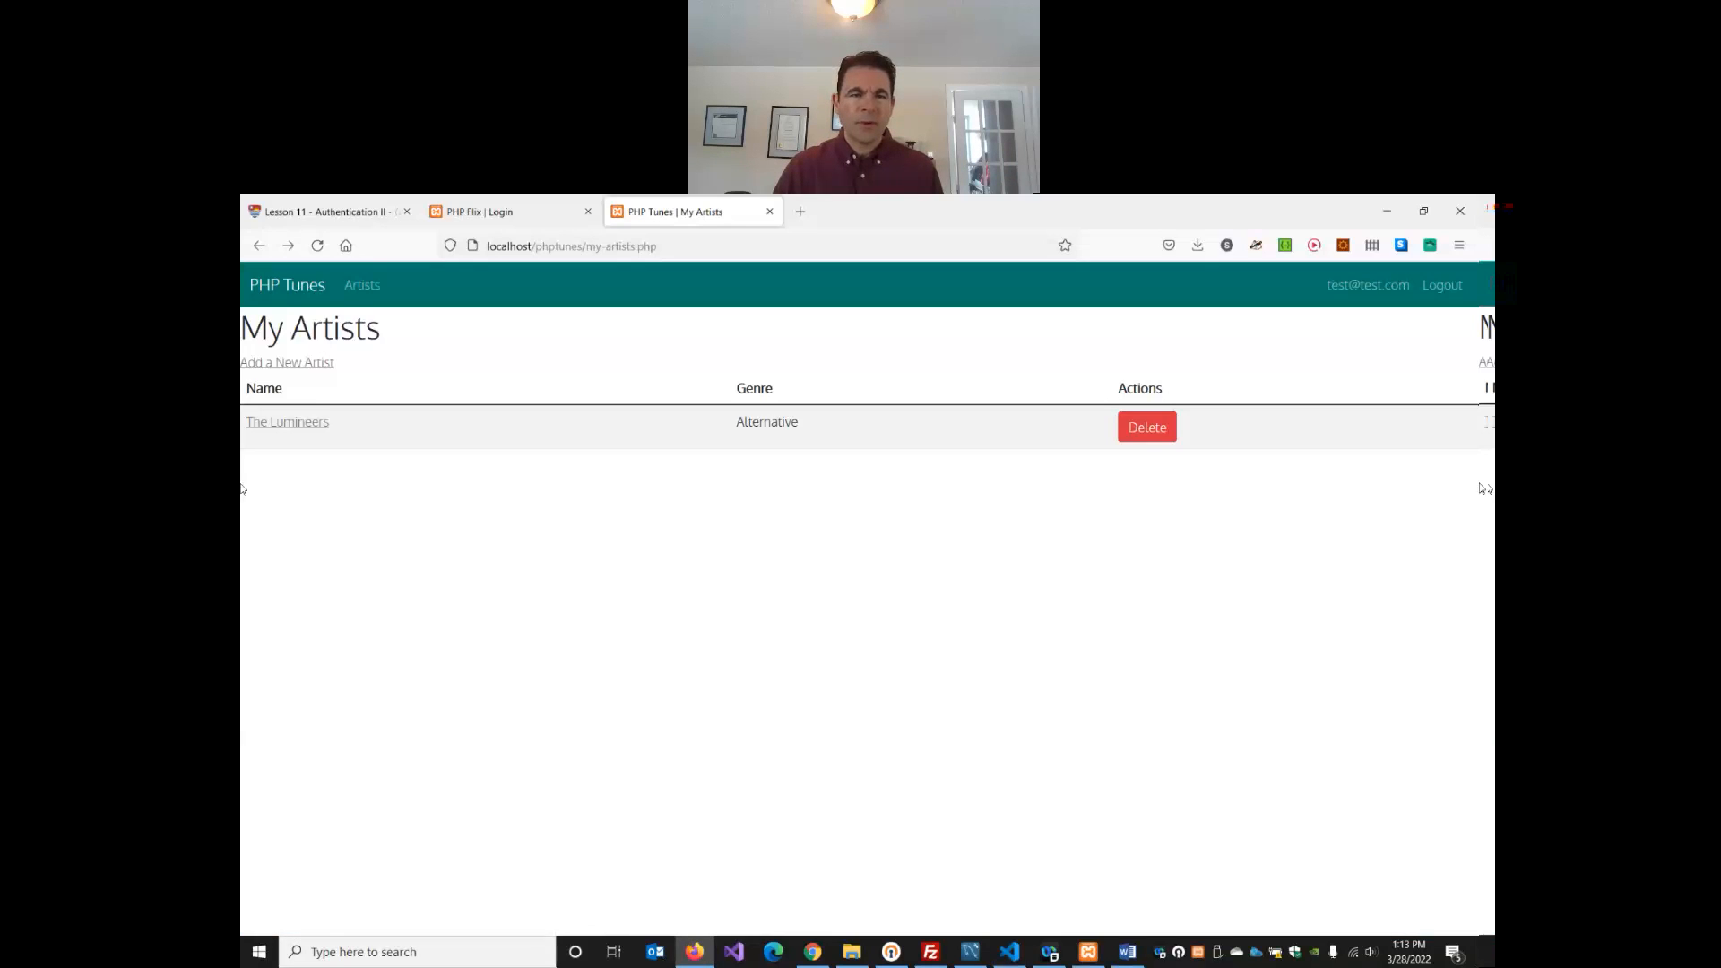
# Step: Reload PHP Tunes and visit All Artists then My Artists, which lists only The Lumineers
pyautogui.click(287, 285)
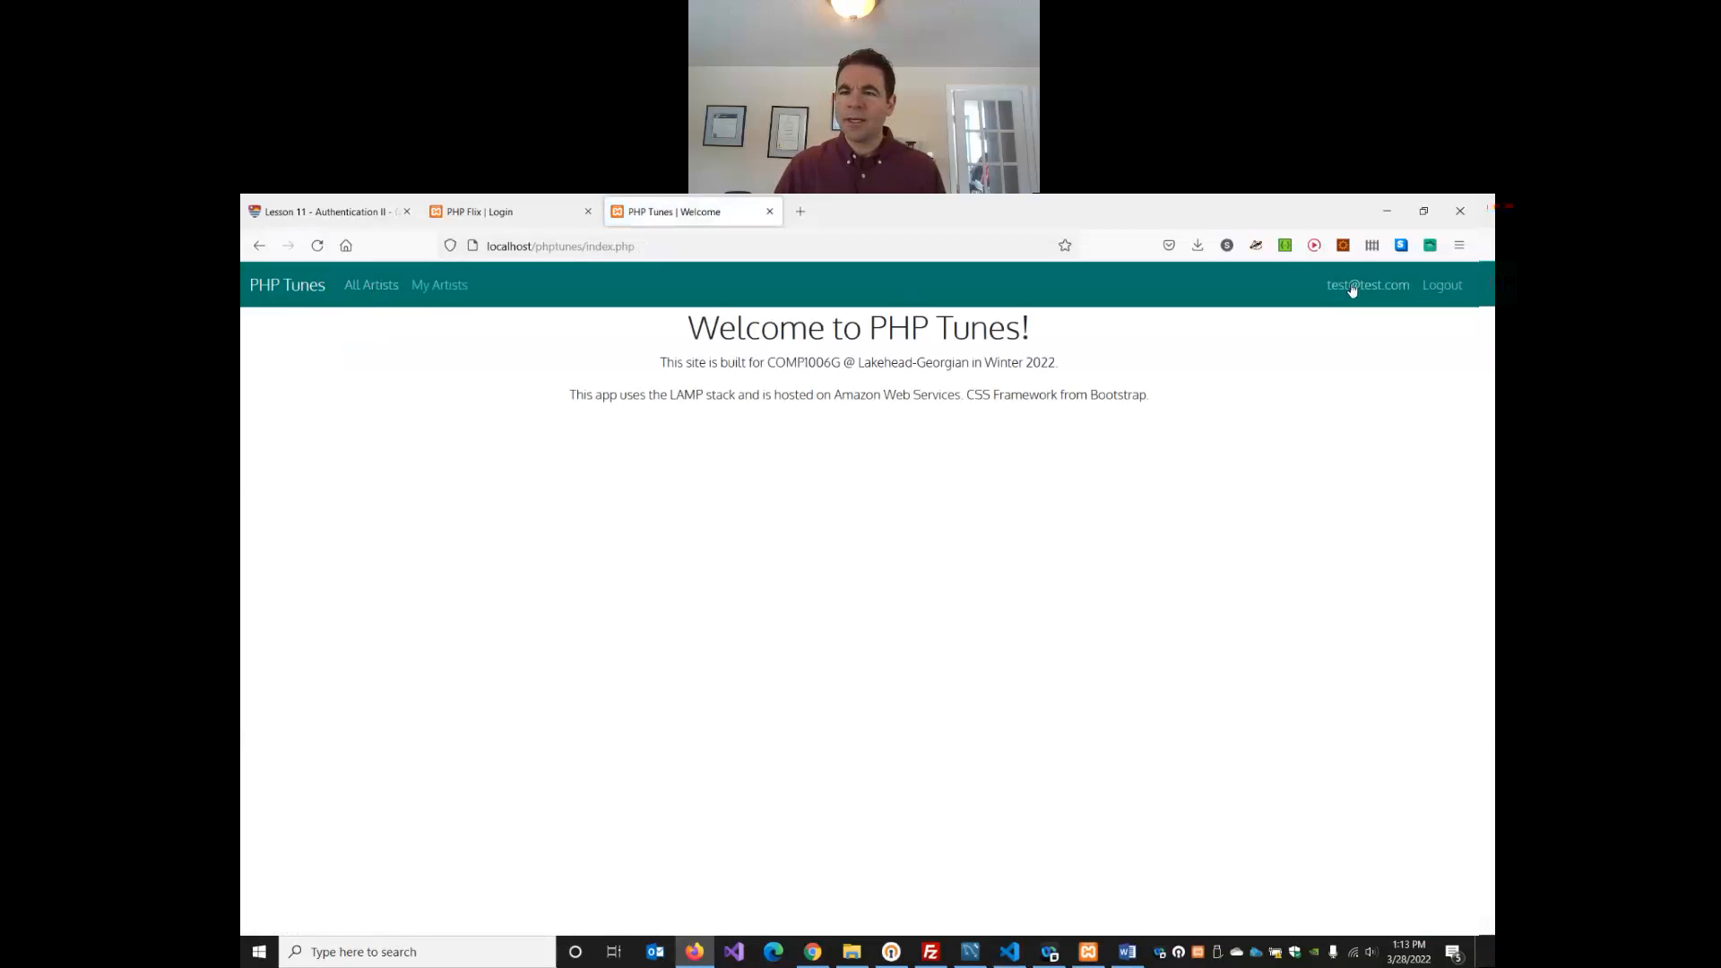
pyautogui.moveTo(371, 296)
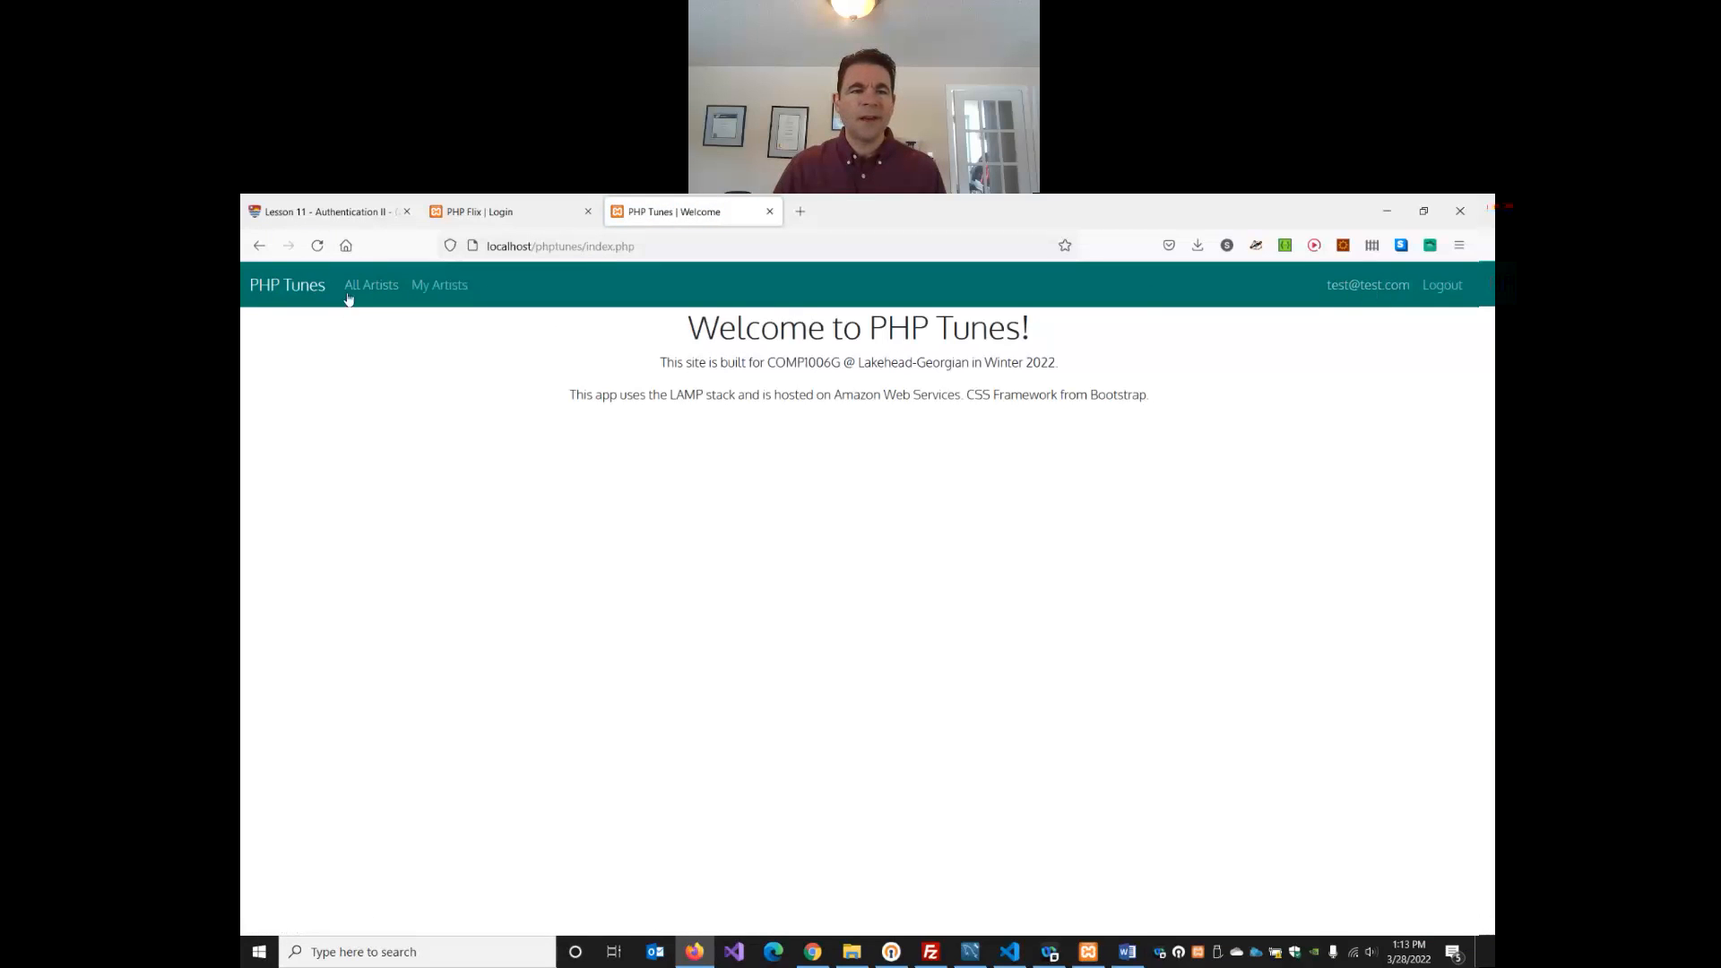
pyautogui.click(371, 285)
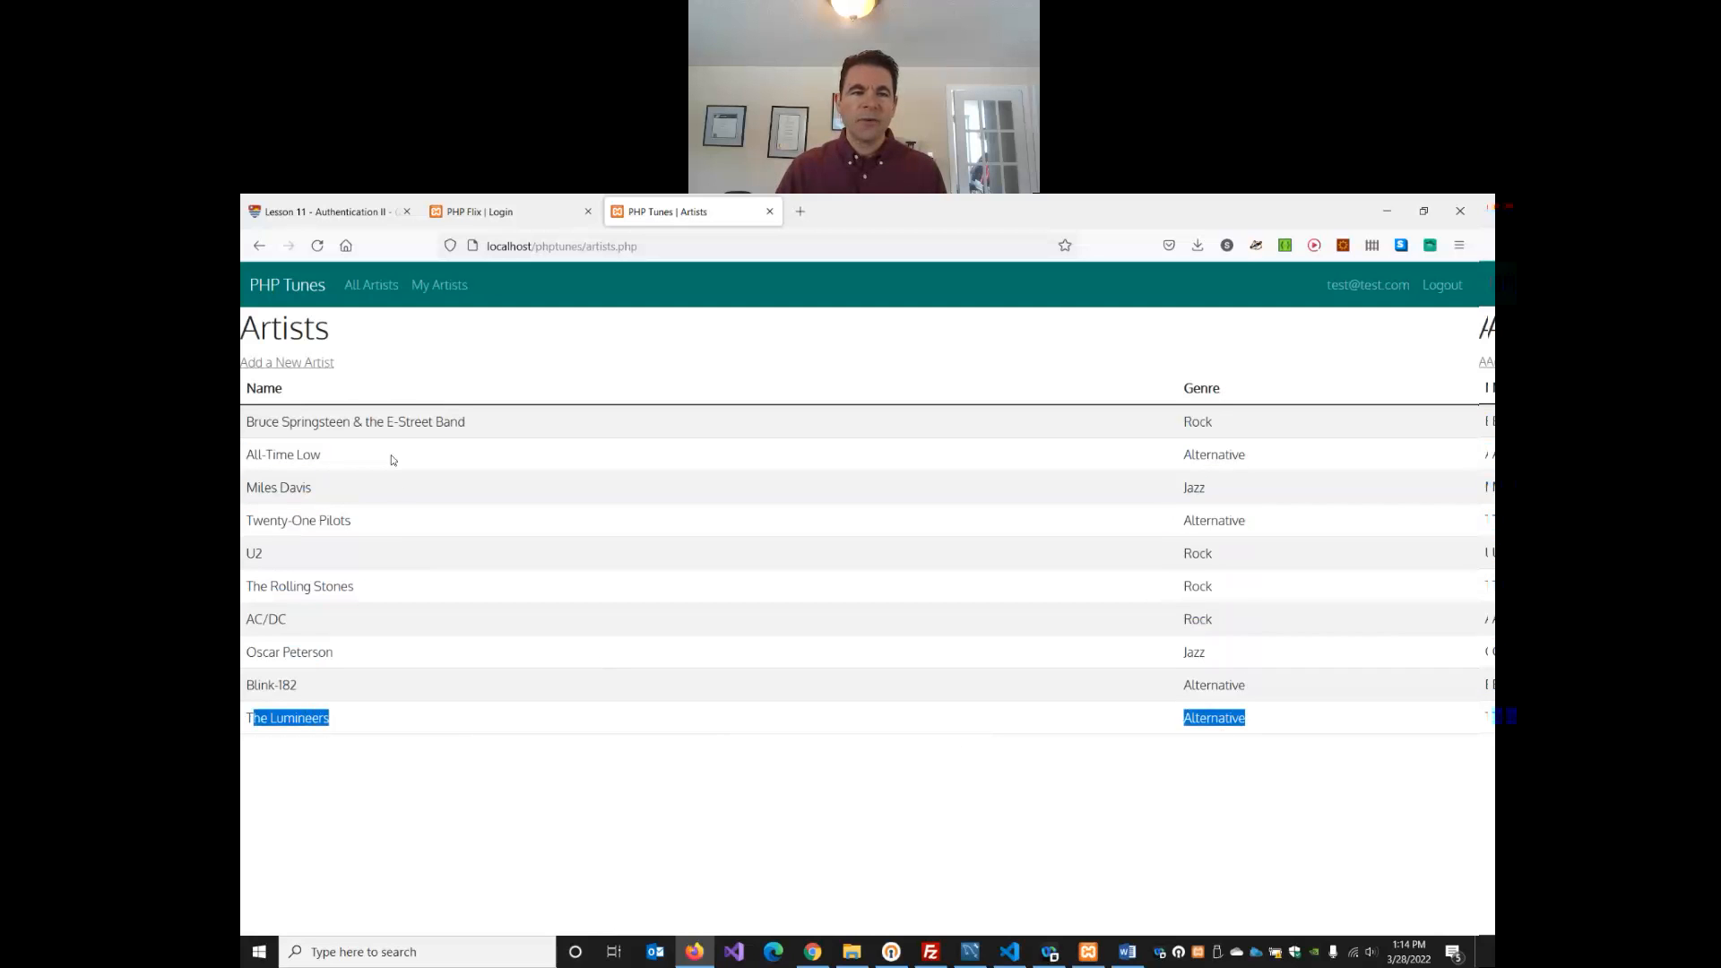
pyautogui.click(439, 285)
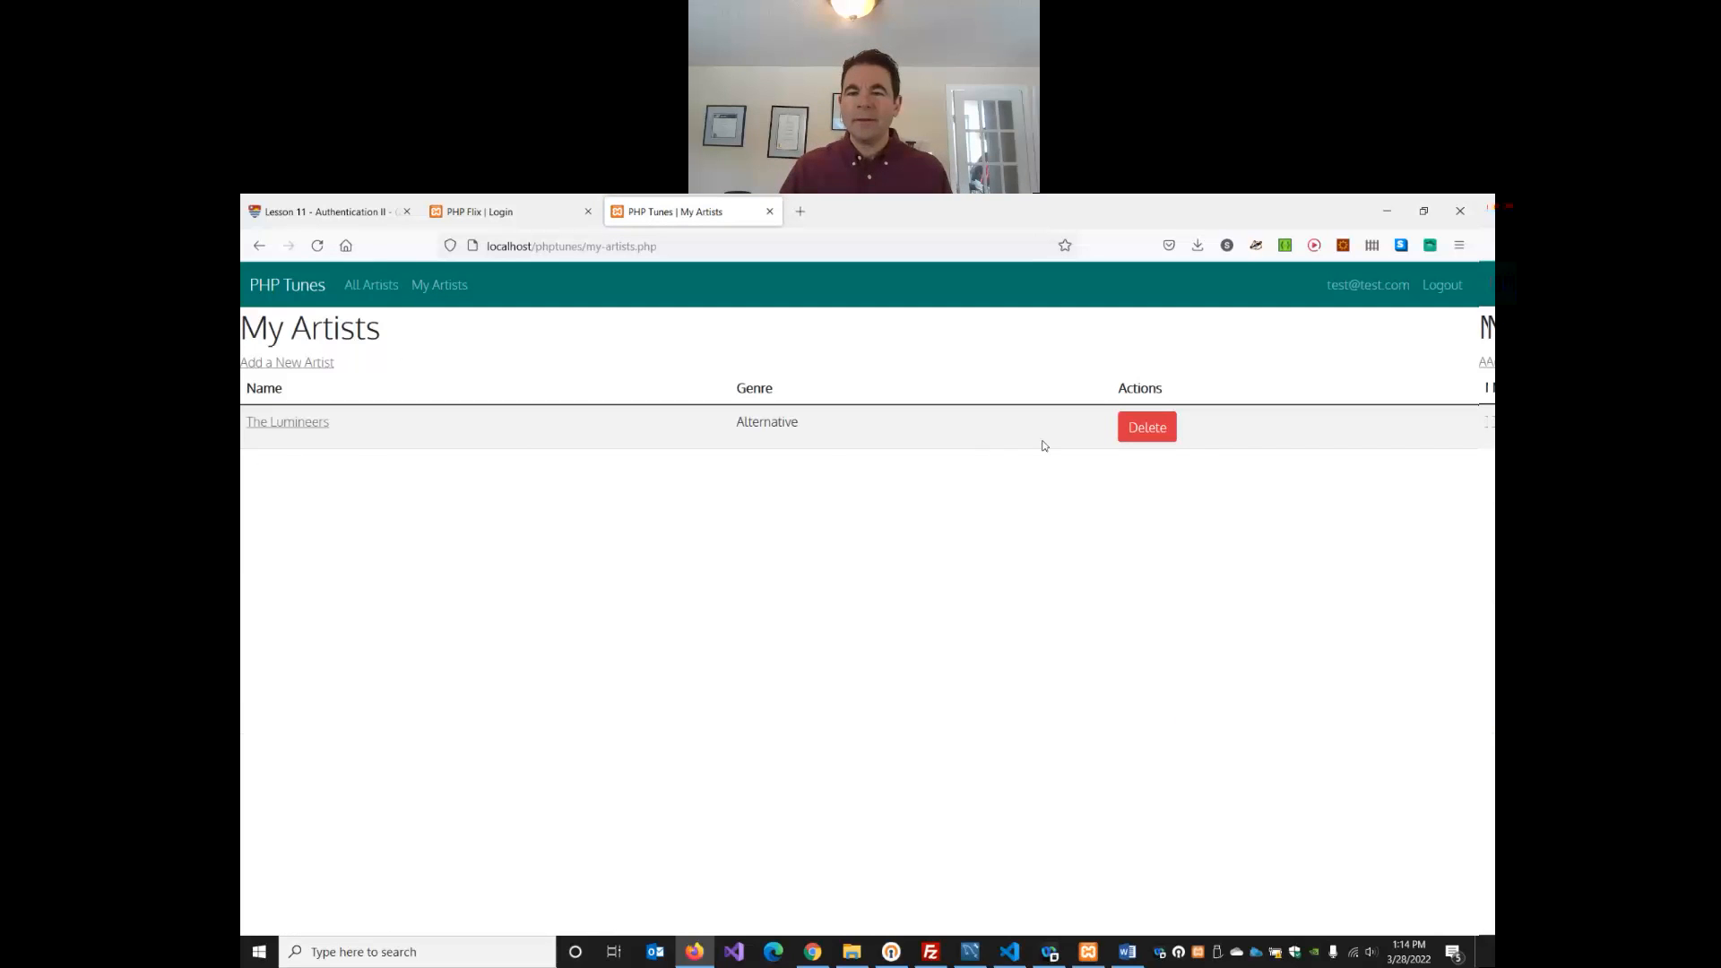
pyautogui.moveTo(1175, 454)
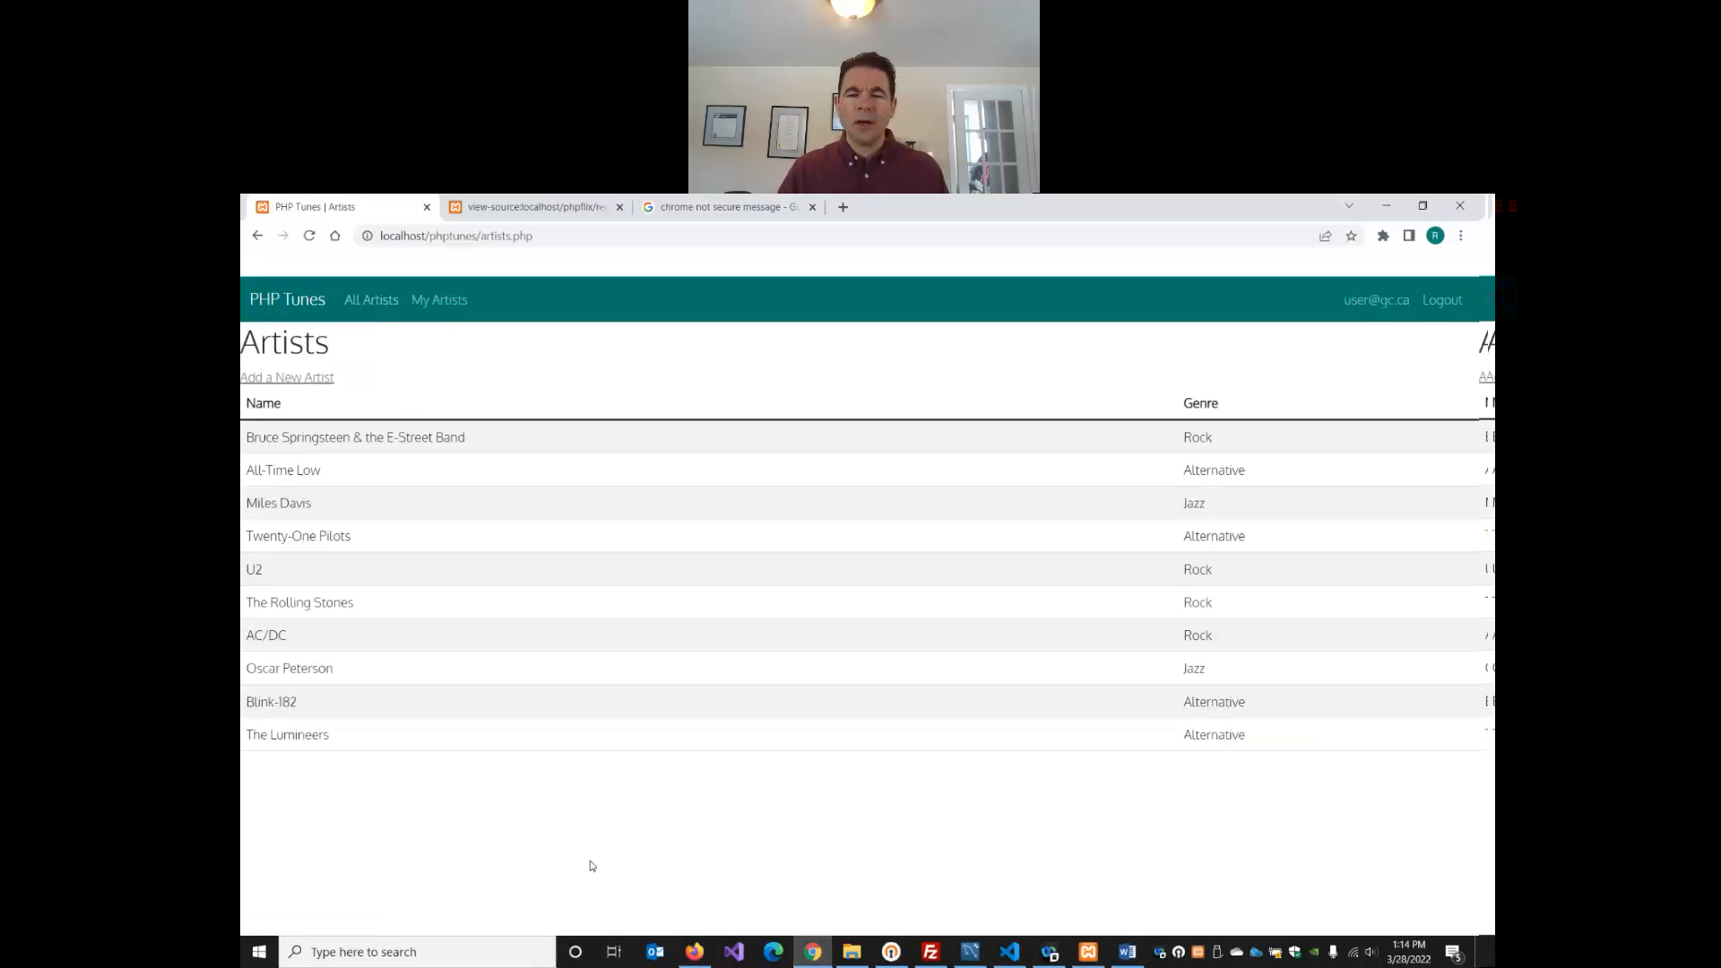
pyautogui.moveTo(738, 739)
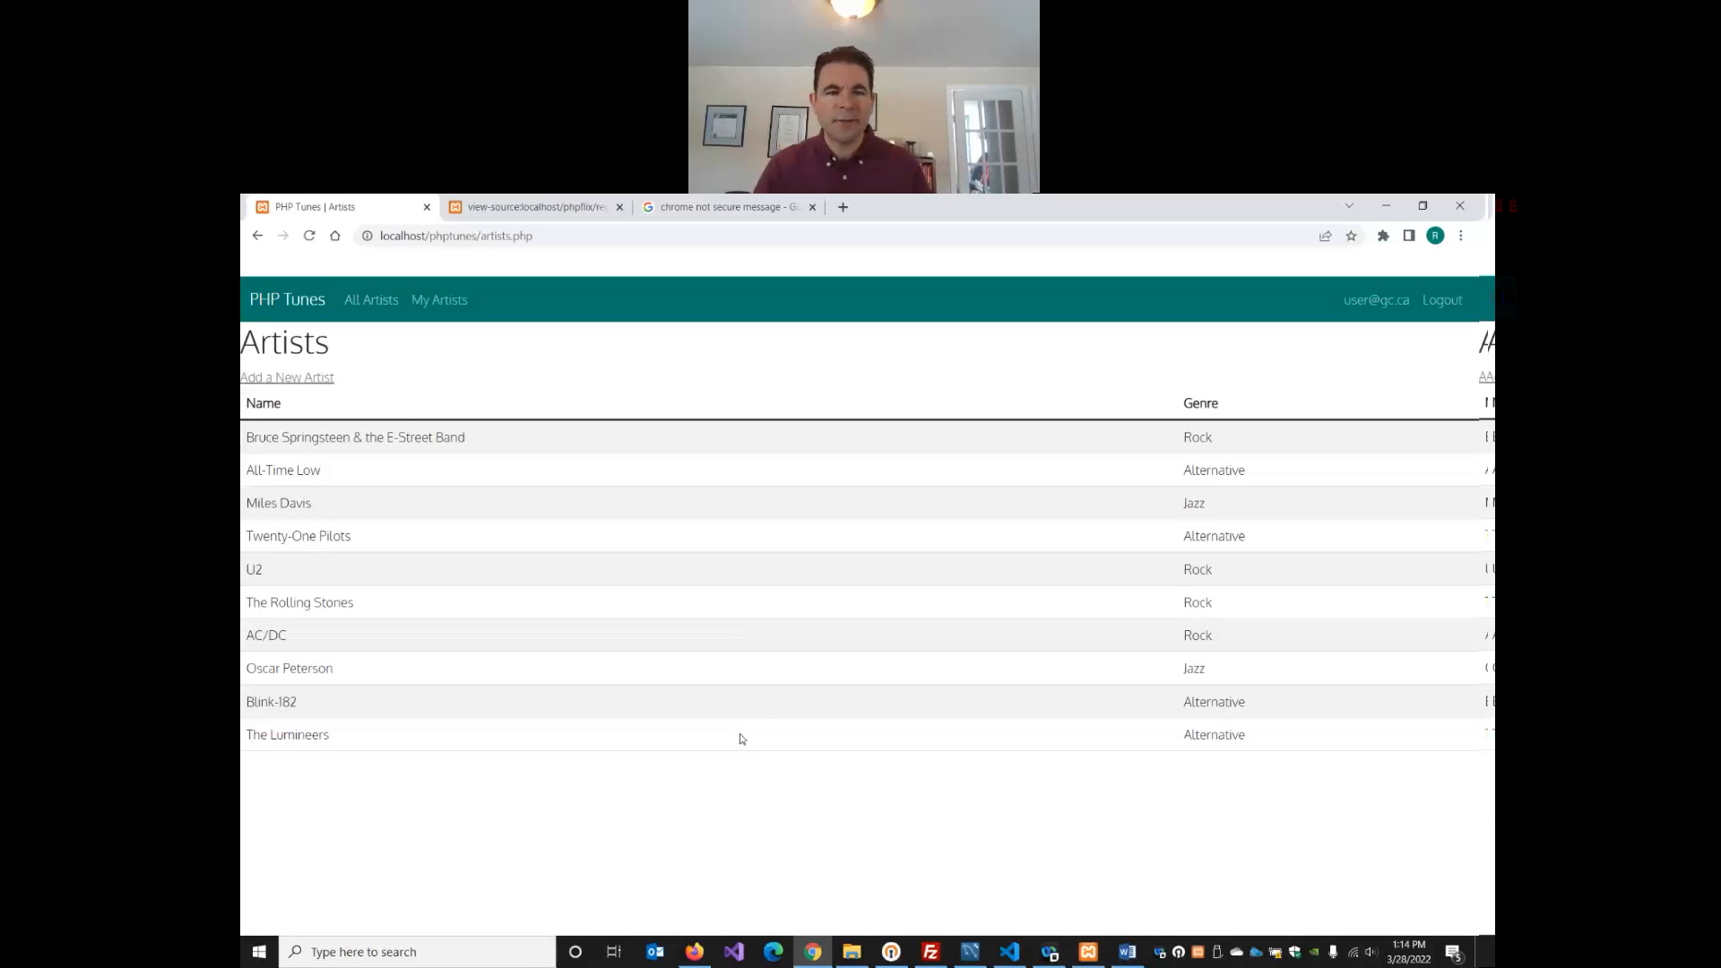
pyautogui.click(439, 299)
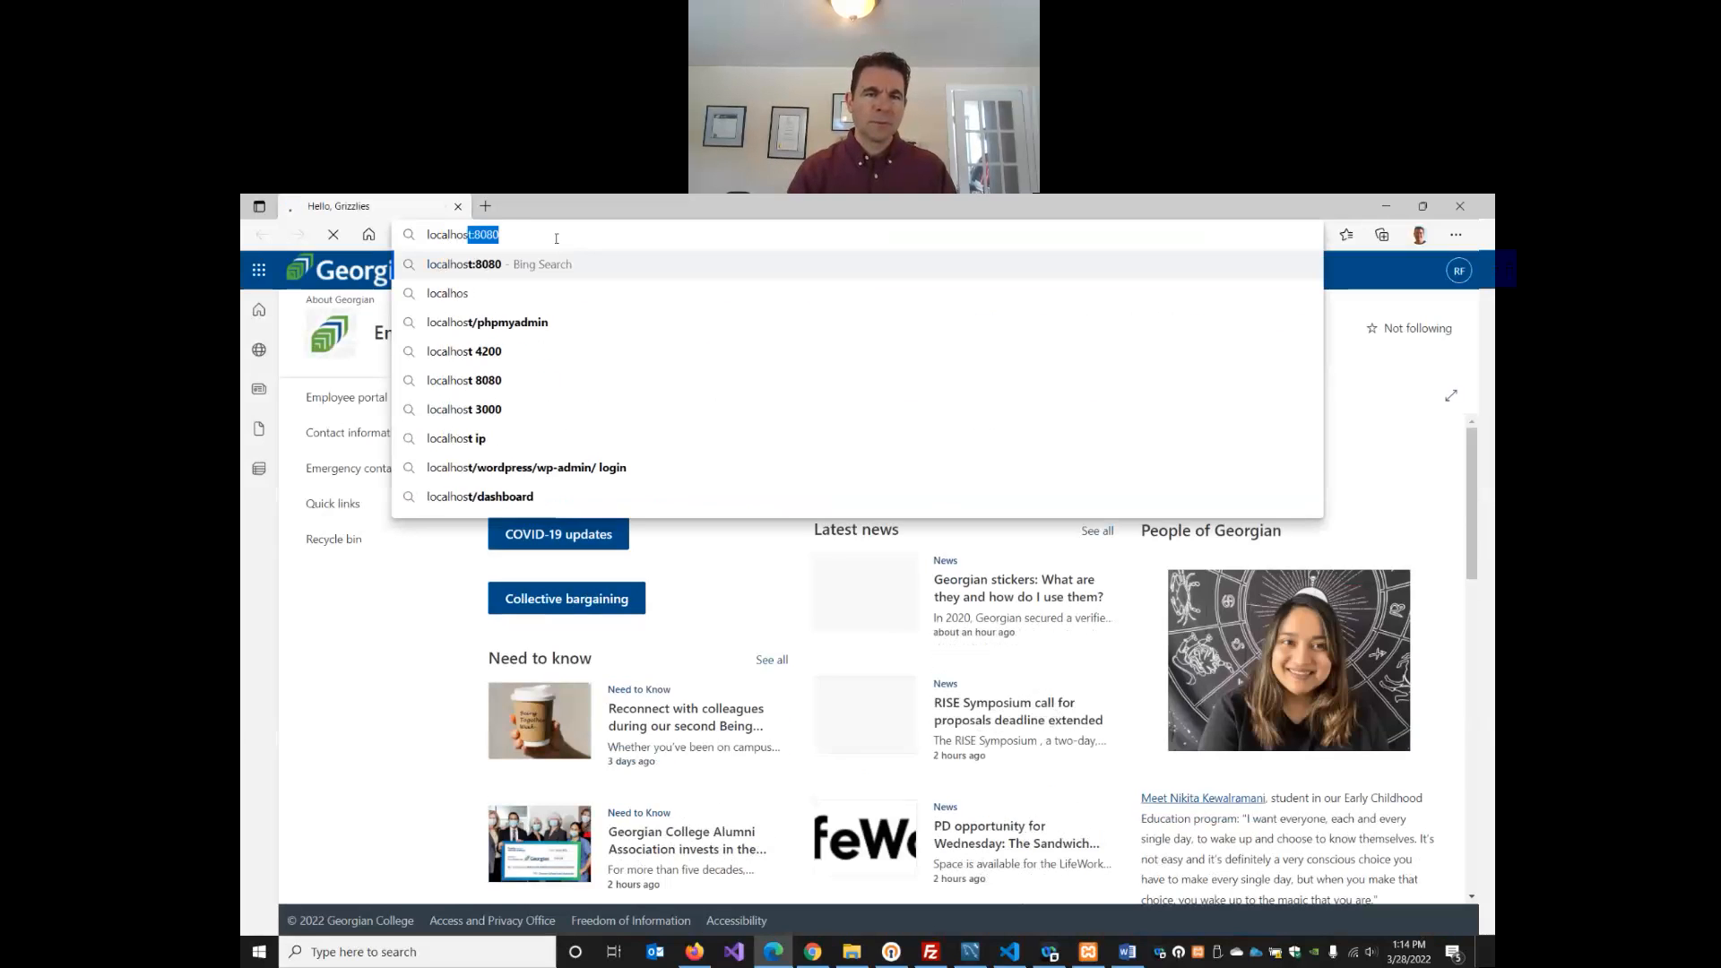
# Step: While logged out in Edge, visit localhost/phptunes, view All Artists, then request my-artists.php directly
pyautogui.write('localhost/phptunes/')
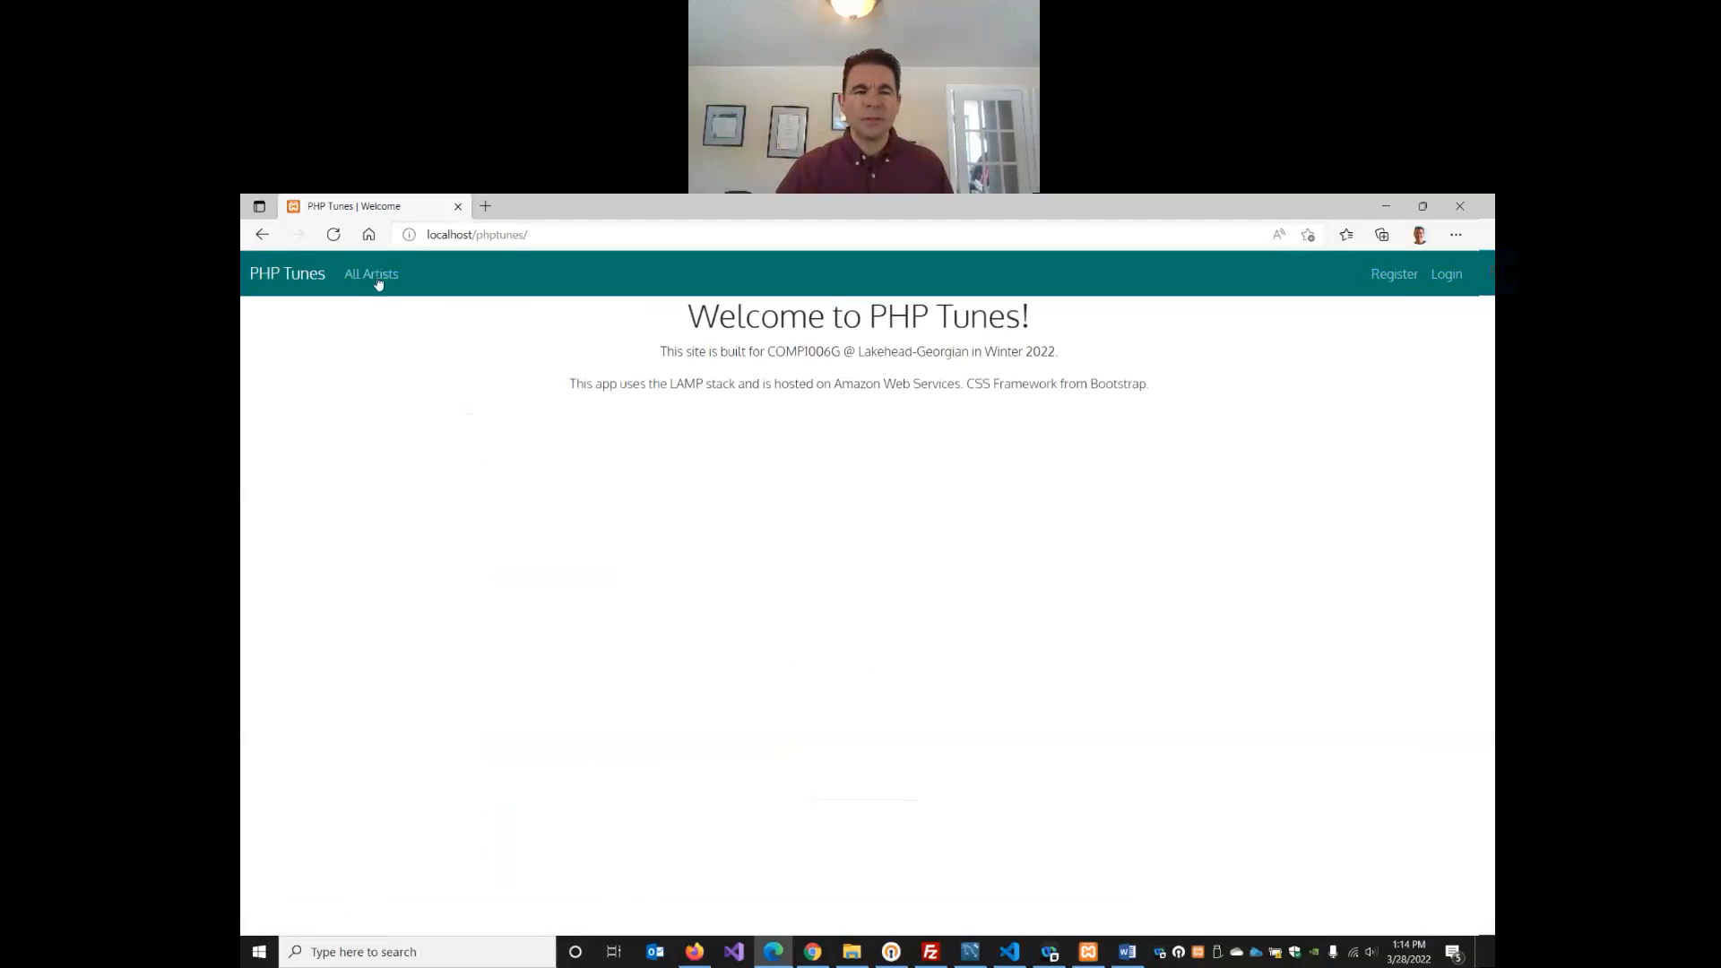
pyautogui.moveTo(455, 281)
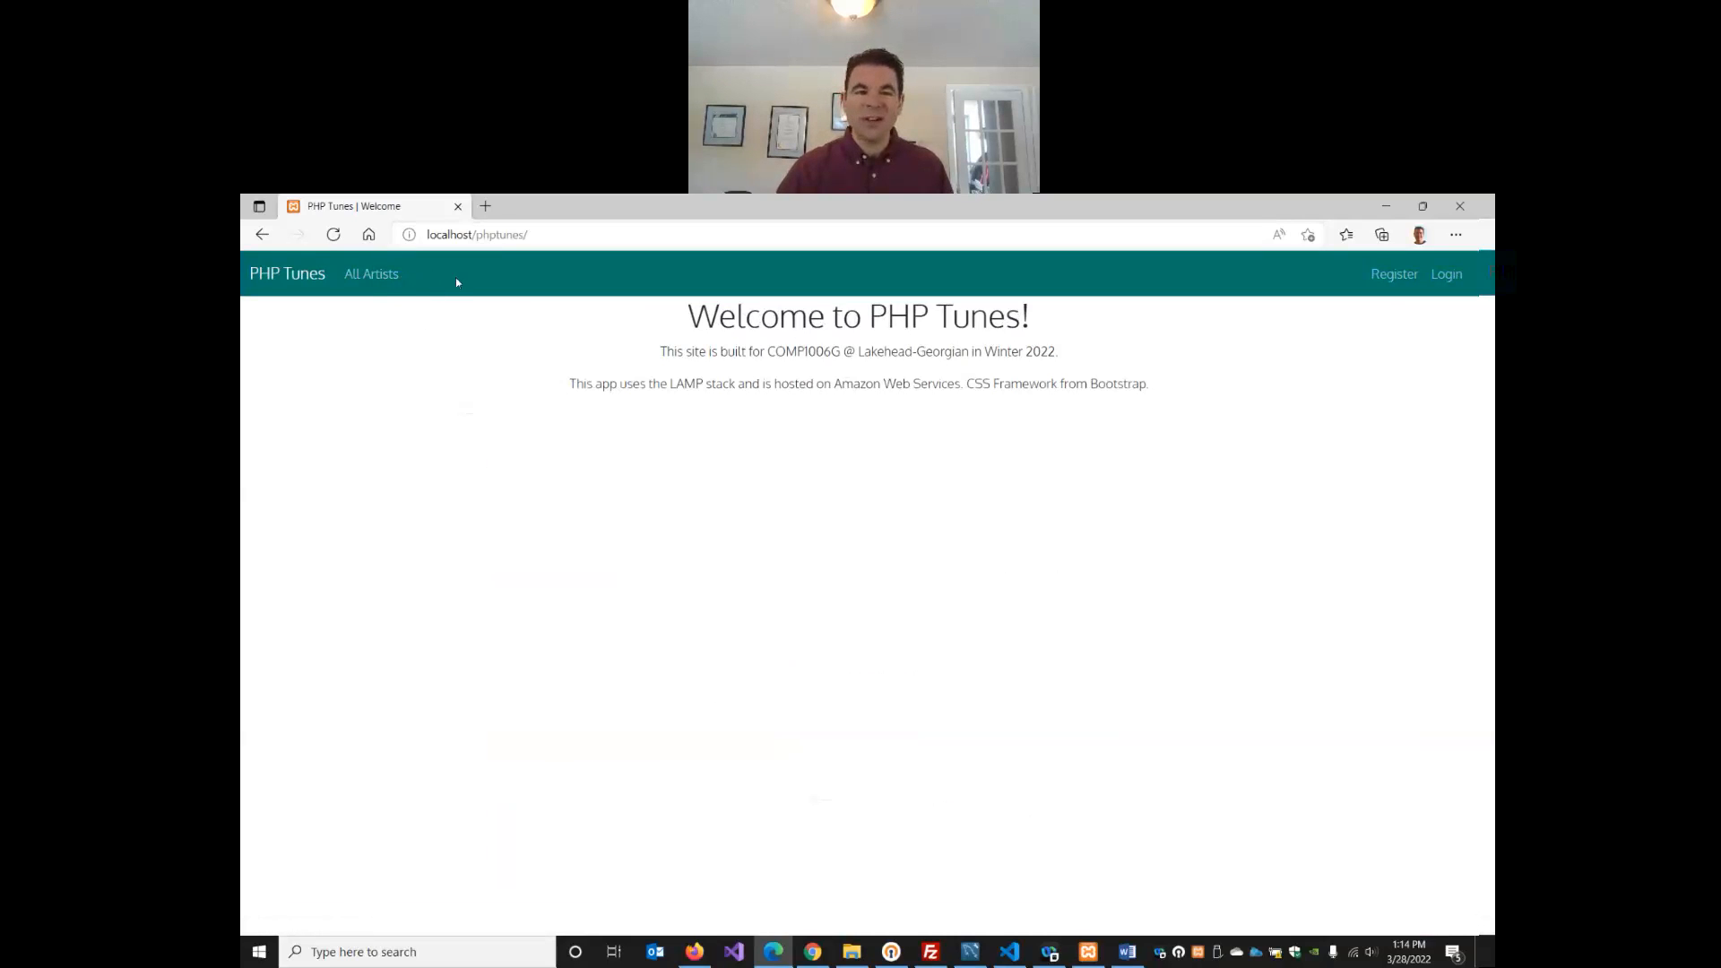
pyautogui.click(371, 272)
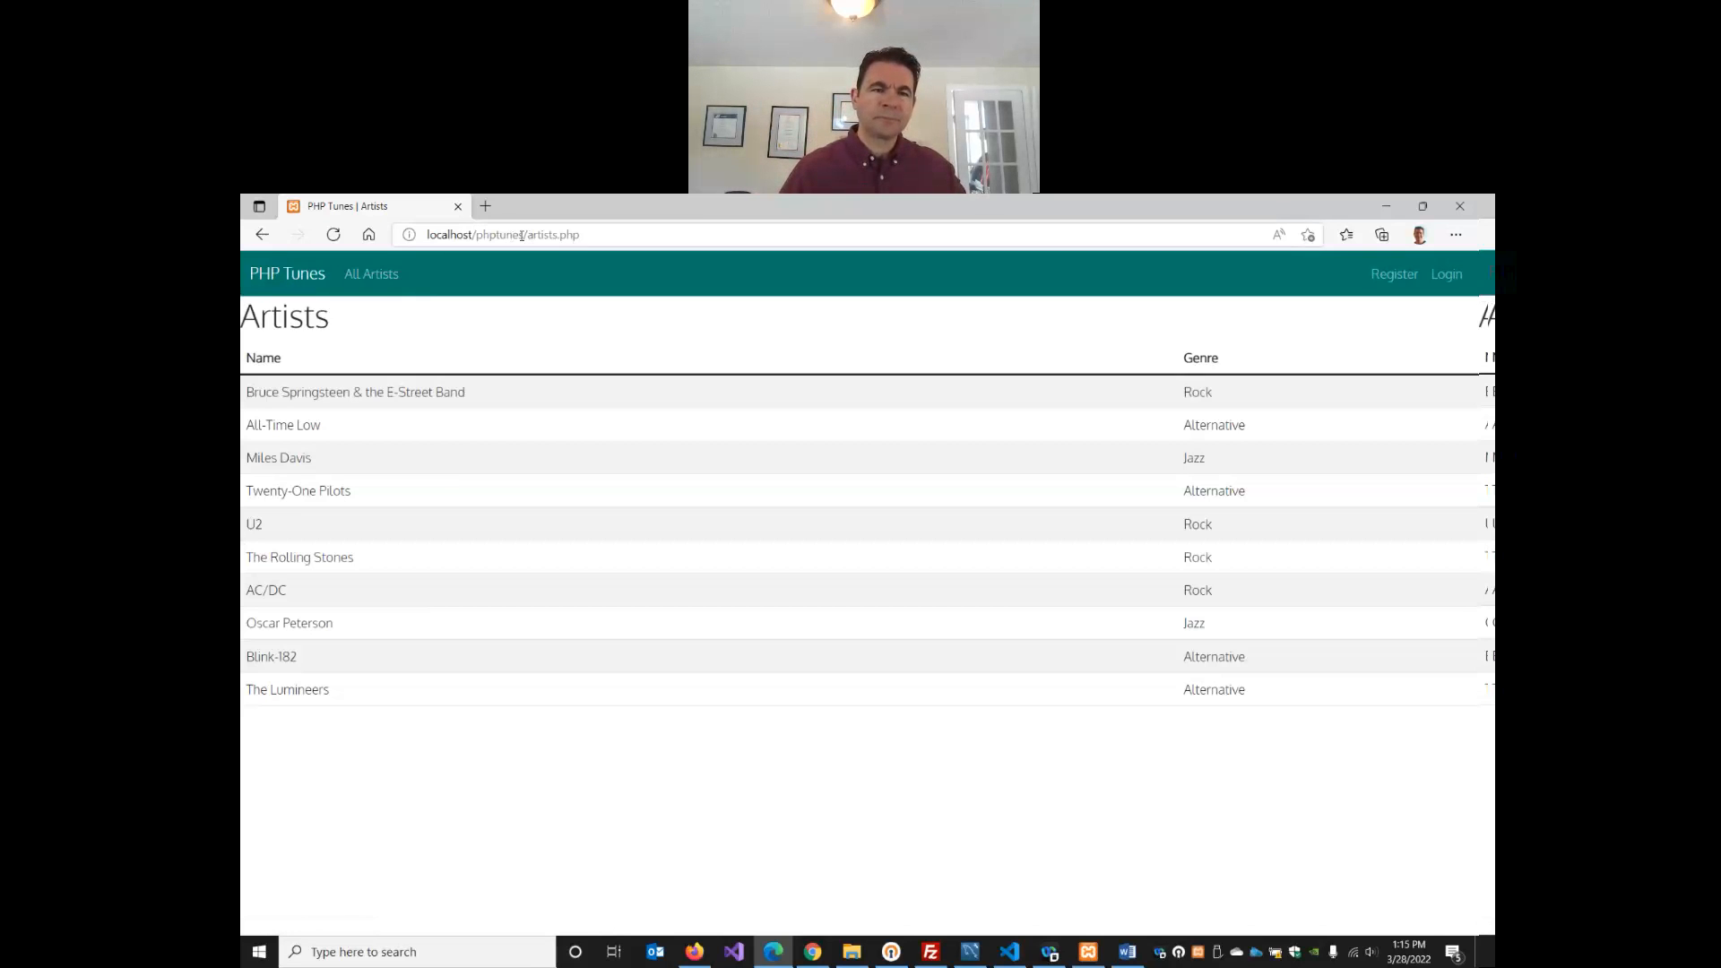
pyautogui.click(287, 272)
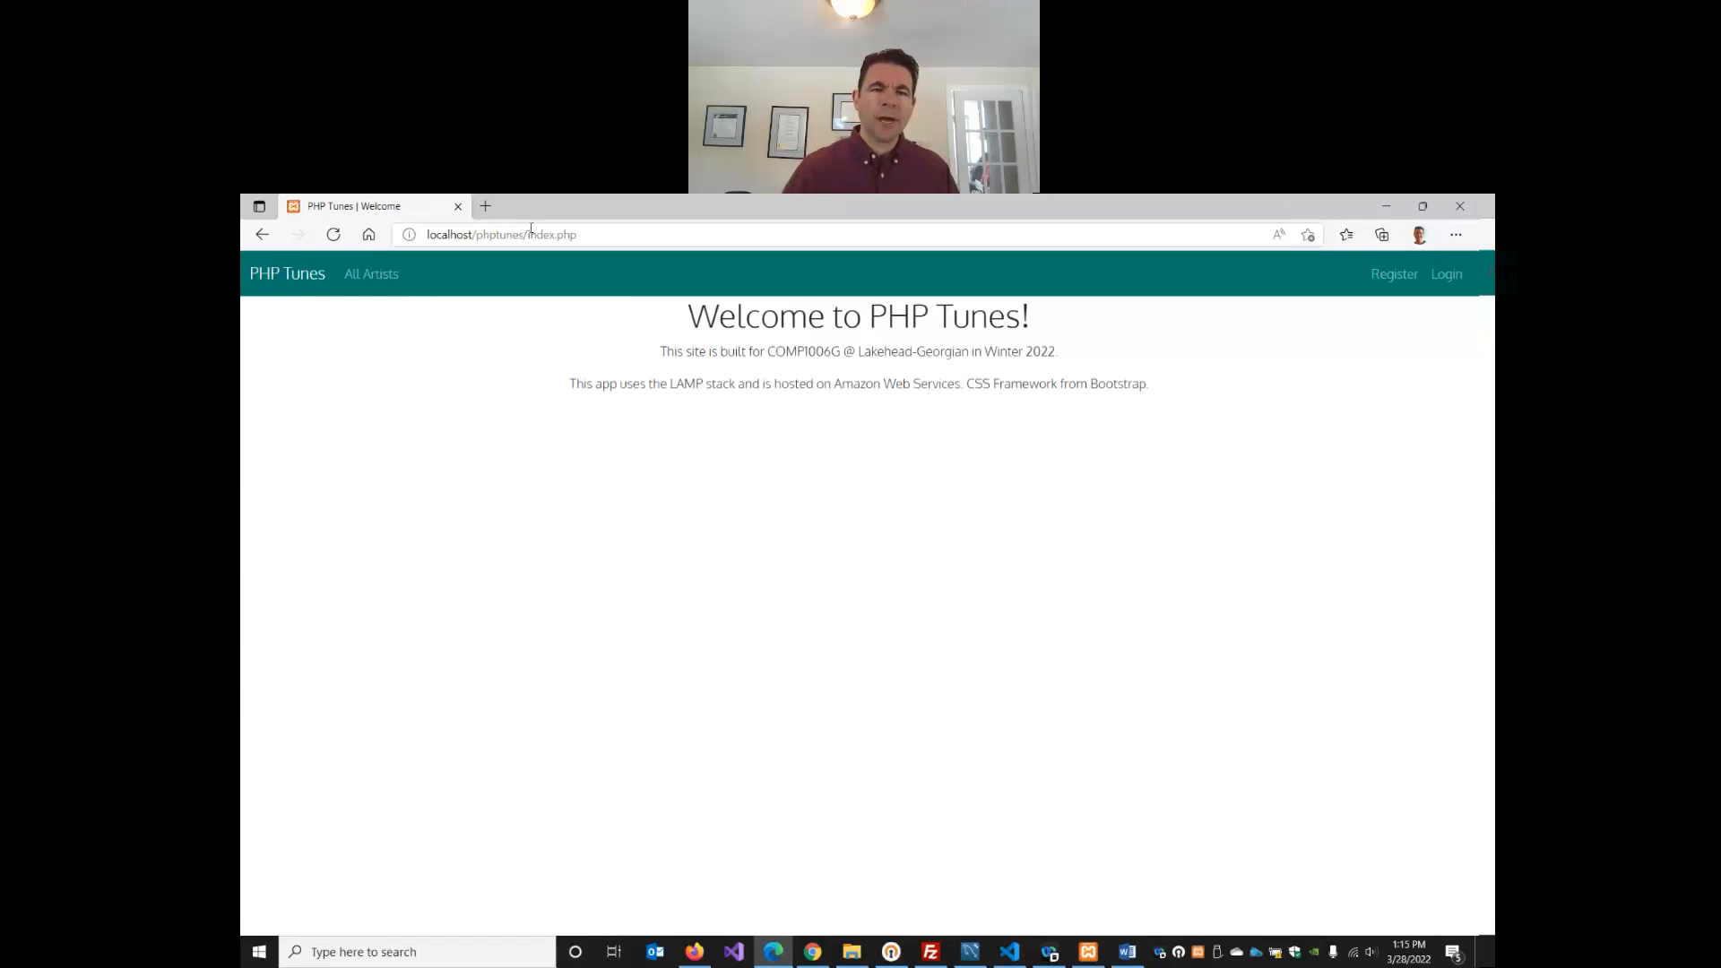
pyautogui.write('localhost/phptunes/my')
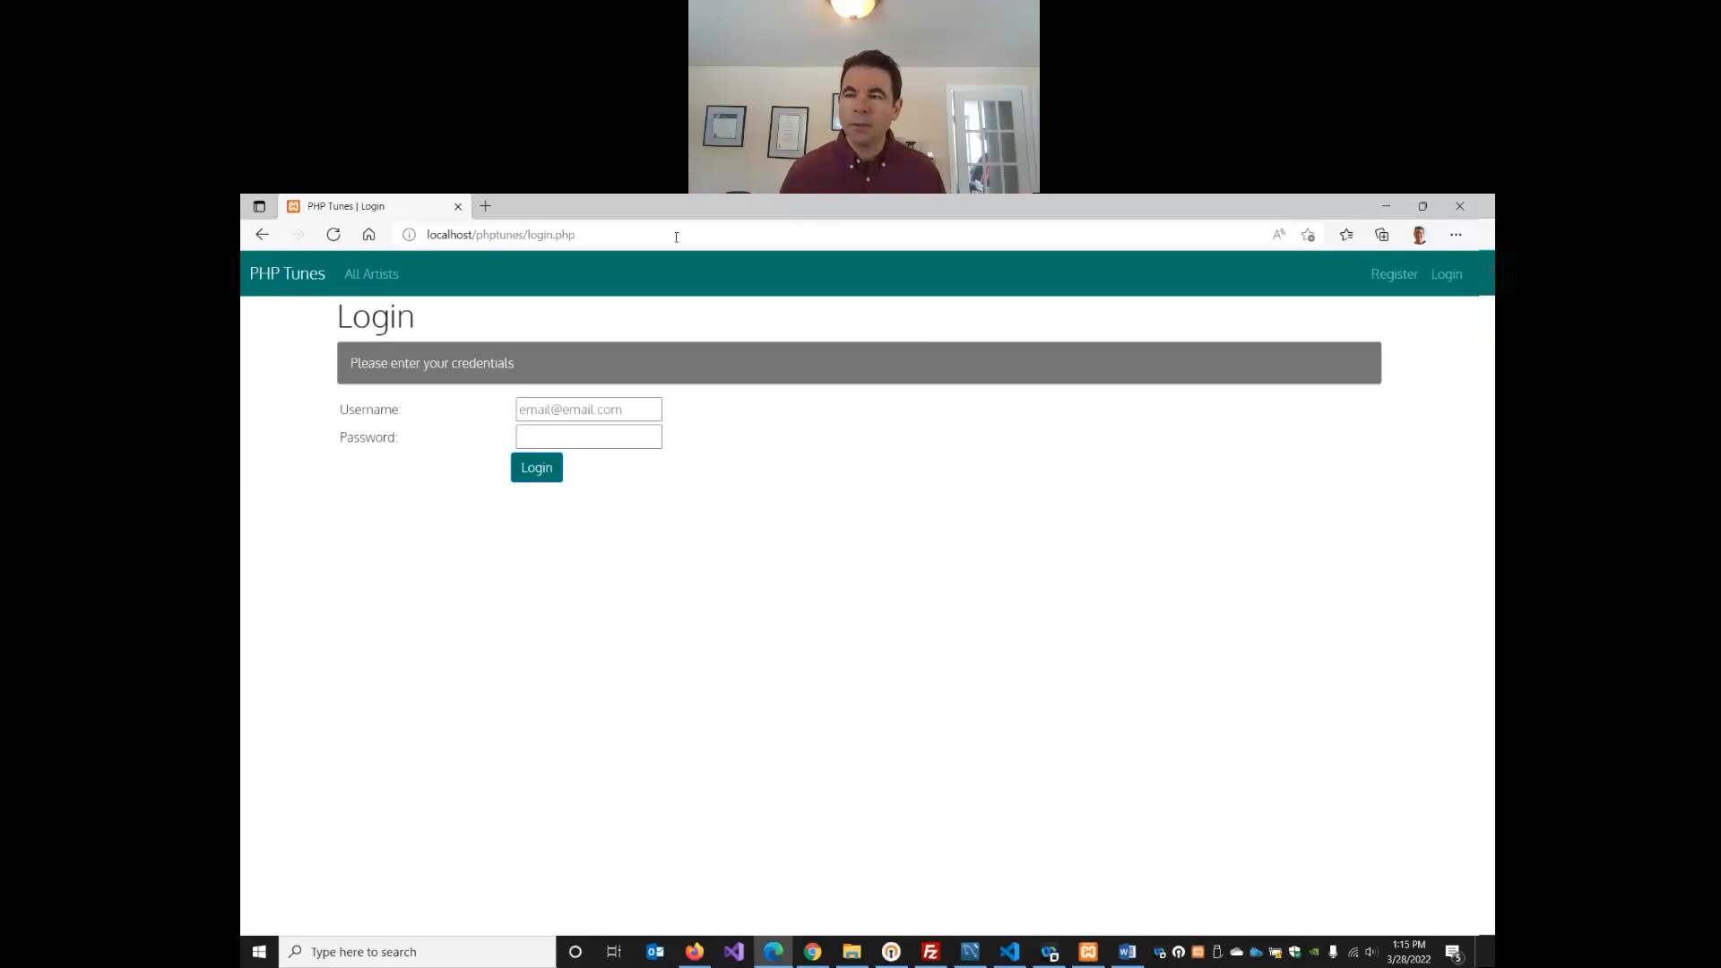
# Step: Return to the PHP Tunes home and All Artists, confirming no My Artists link appears
pyautogui.click(287, 273)
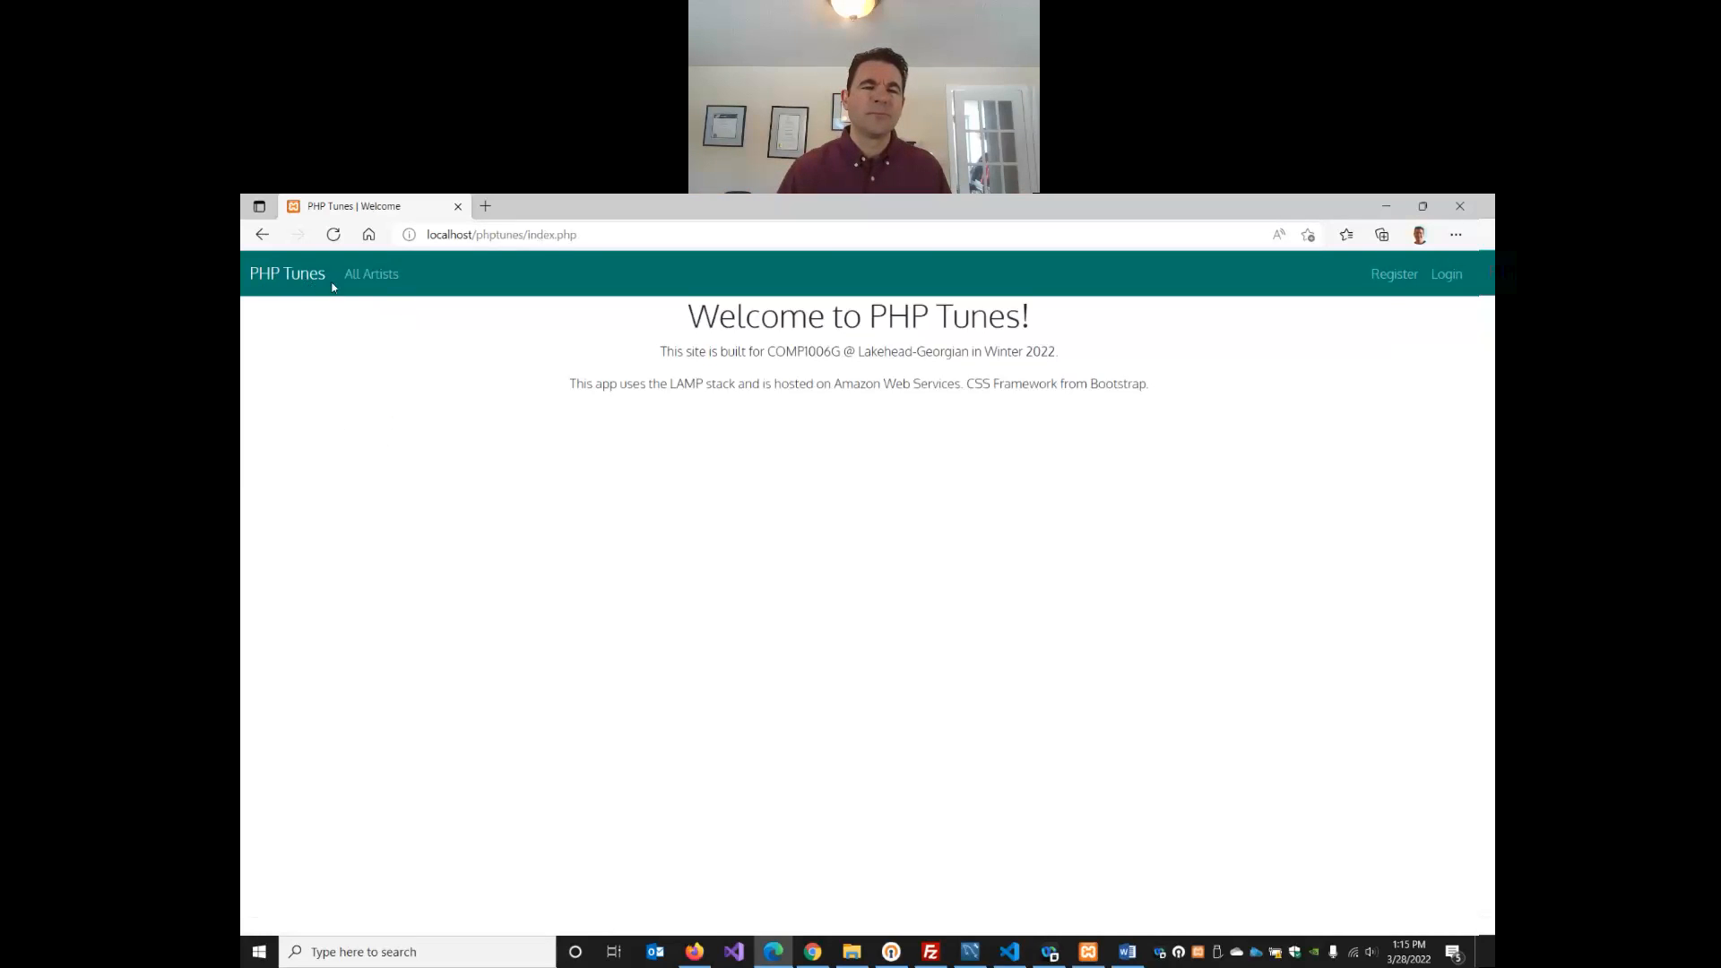
pyautogui.click(371, 273)
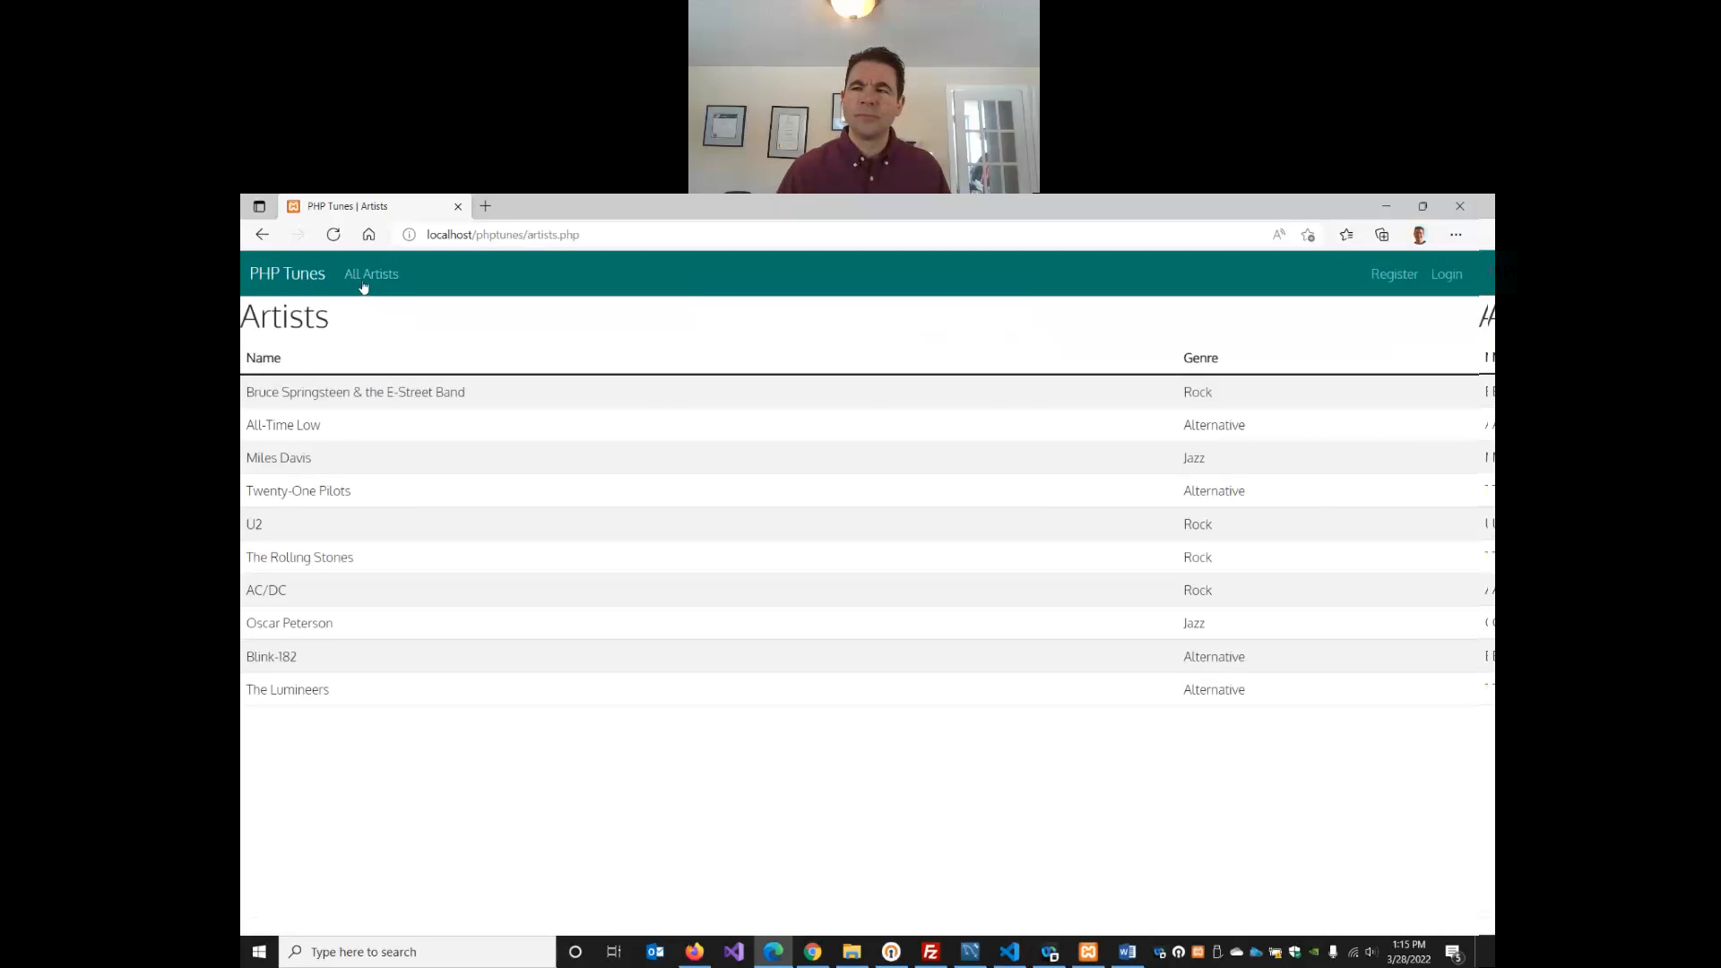
pyautogui.click(286, 272)
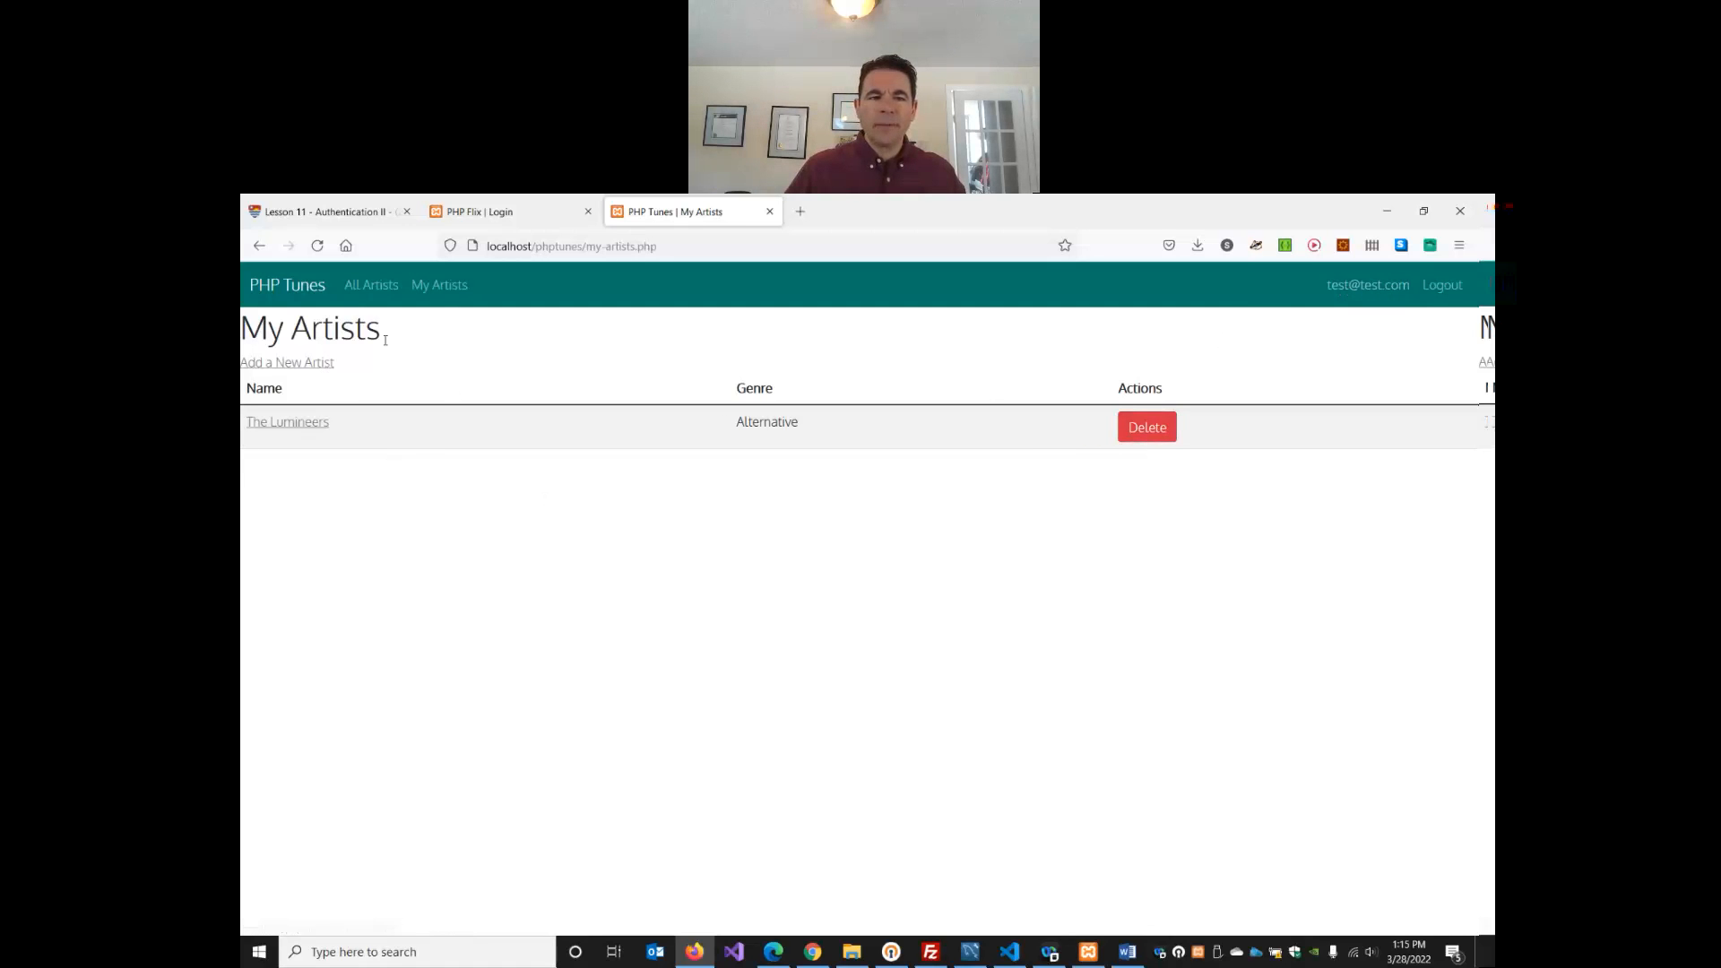
# Step: Open The Lumineers' details, then change artistId to 5012 to load Blink-182, another user's artist
pyautogui.click(286, 421)
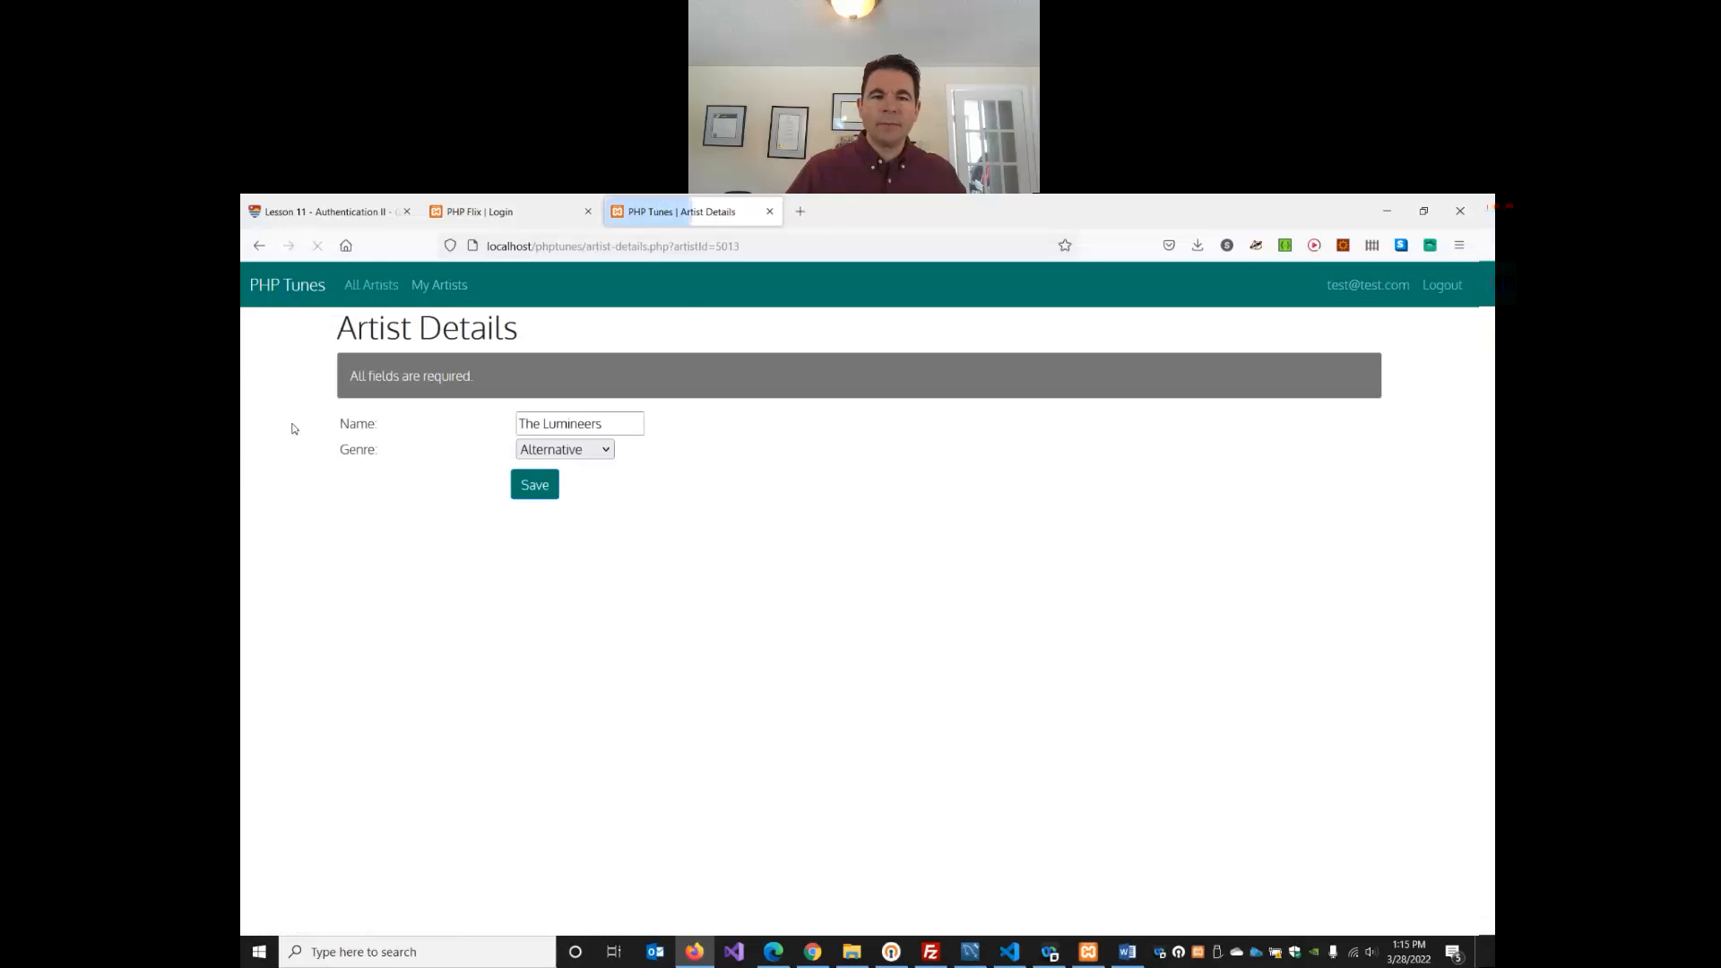
pyautogui.click(611, 246)
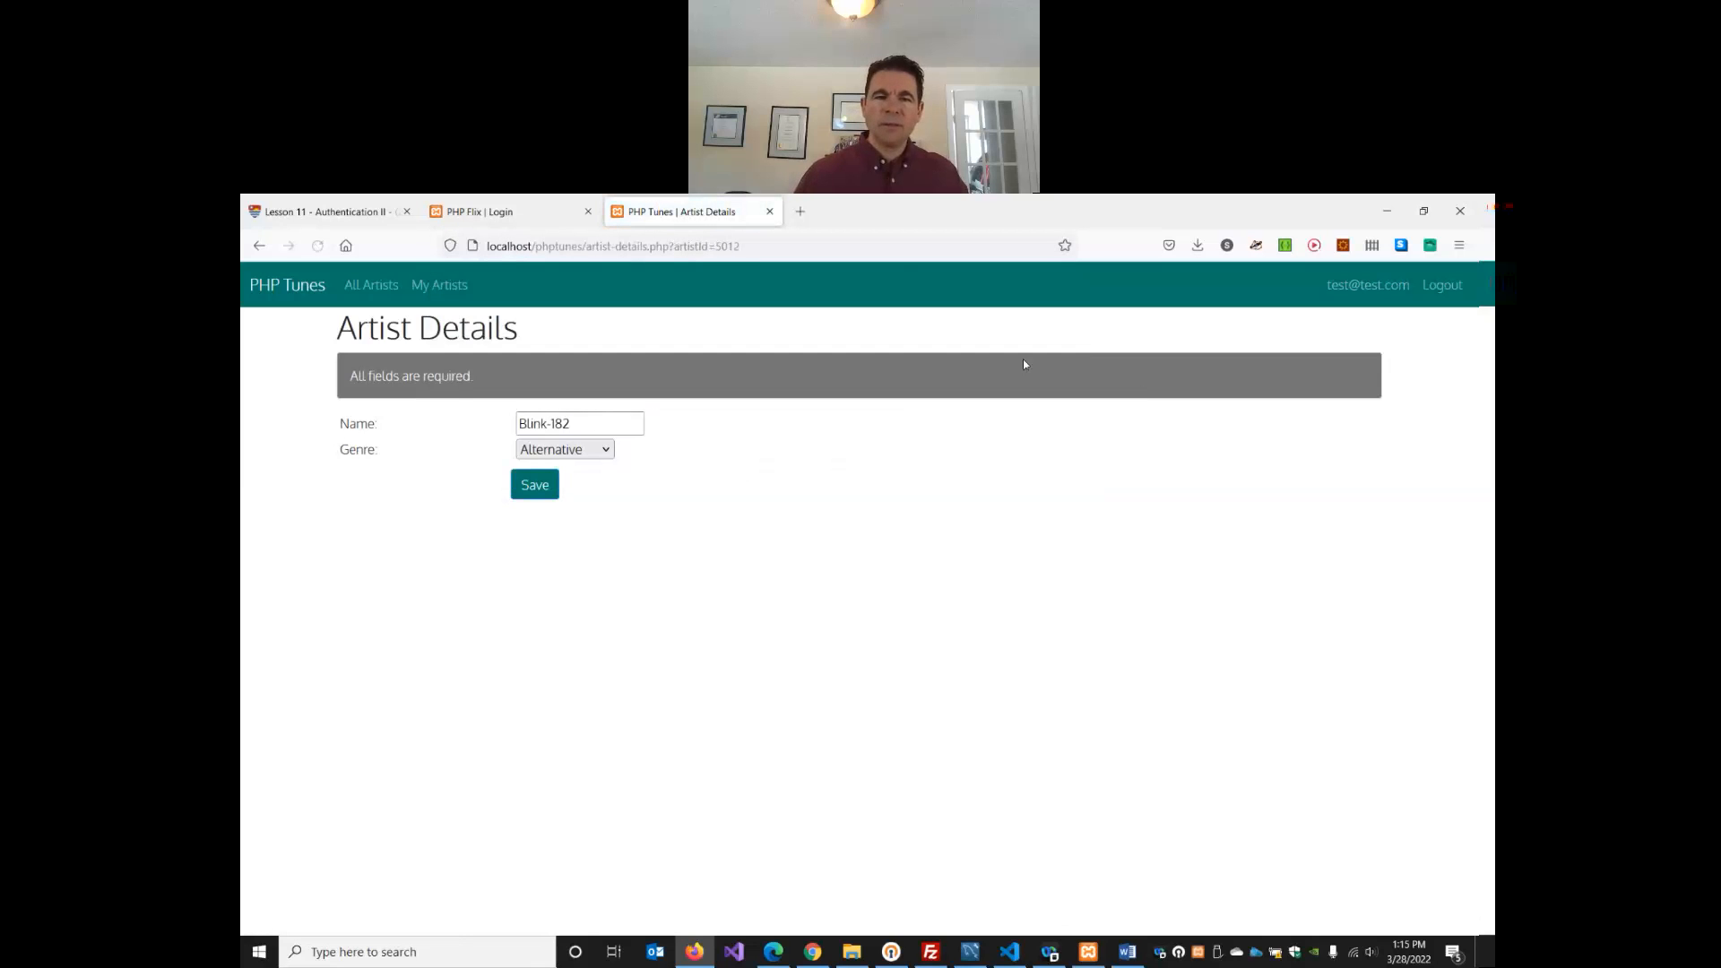
pyautogui.click(611, 245)
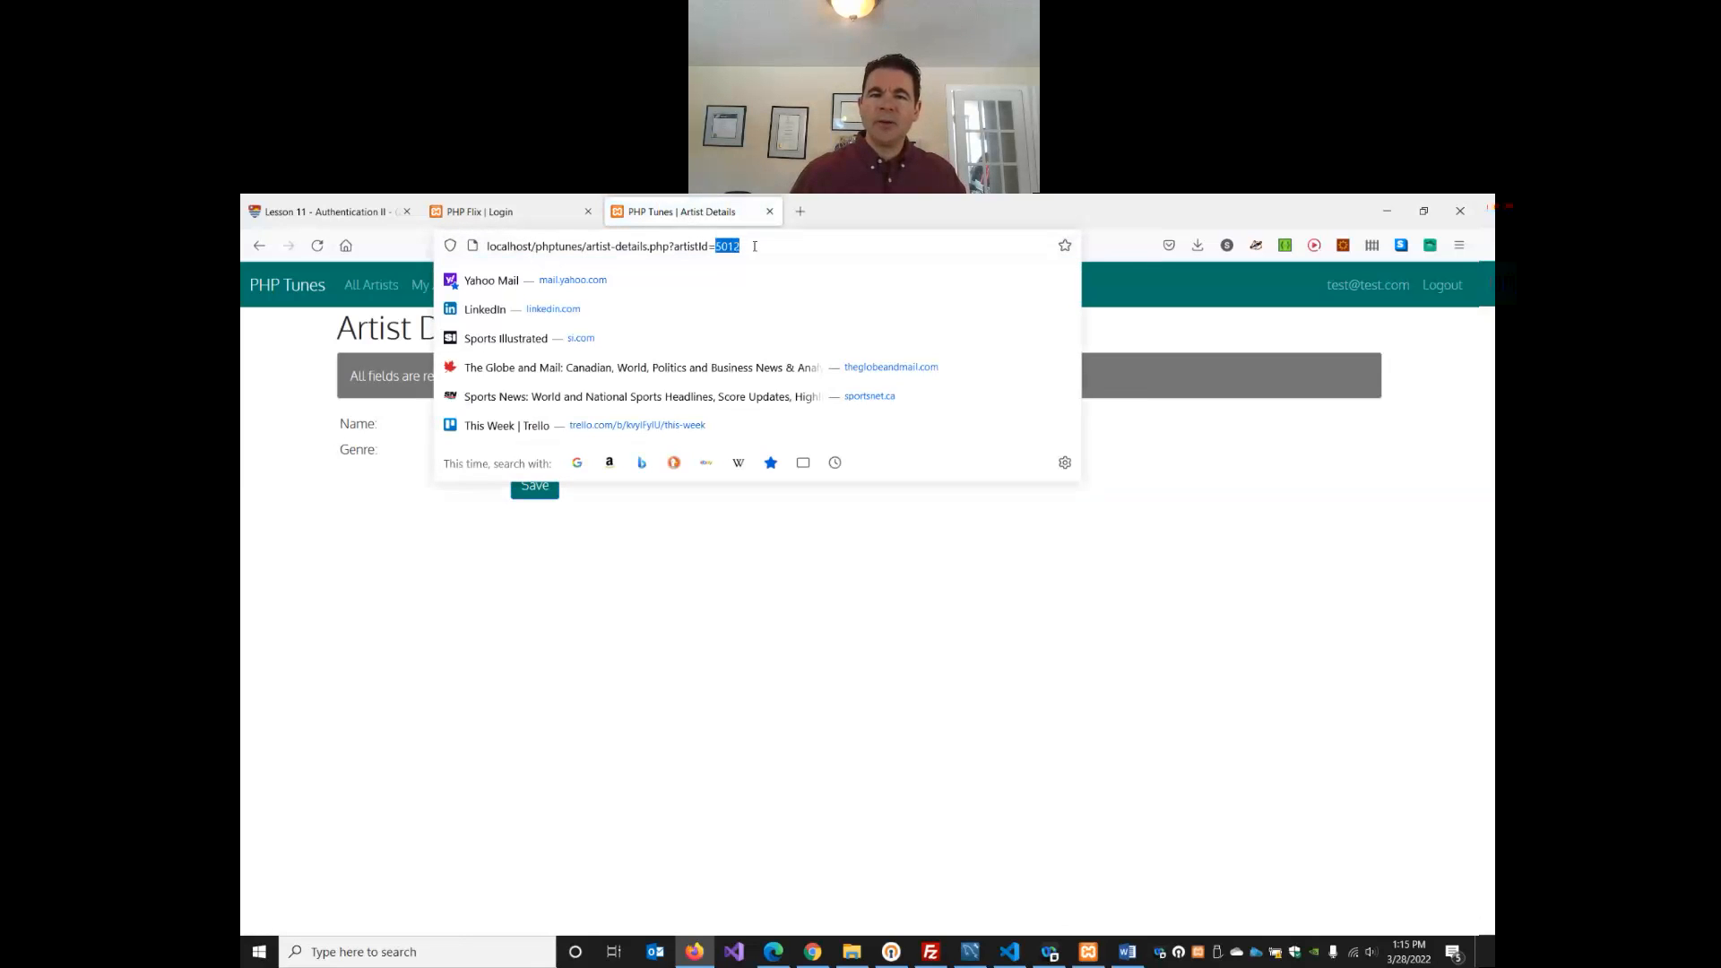
pyautogui.moveTo(857, 710)
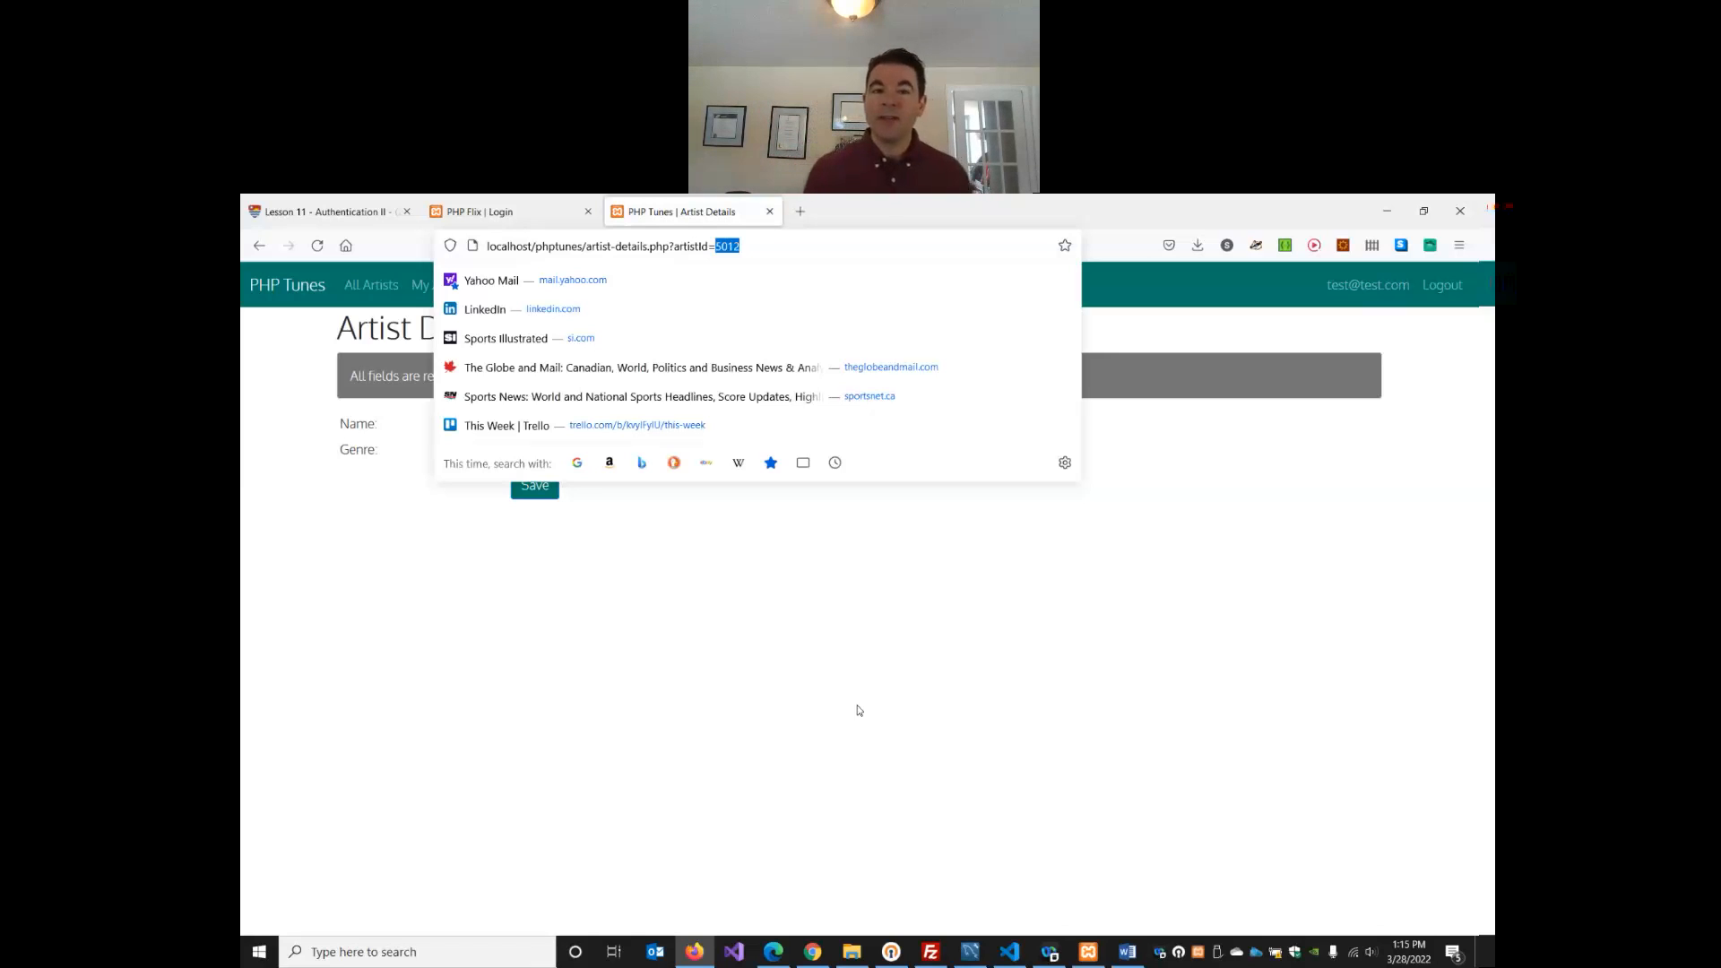
pyautogui.moveTo(844, 715)
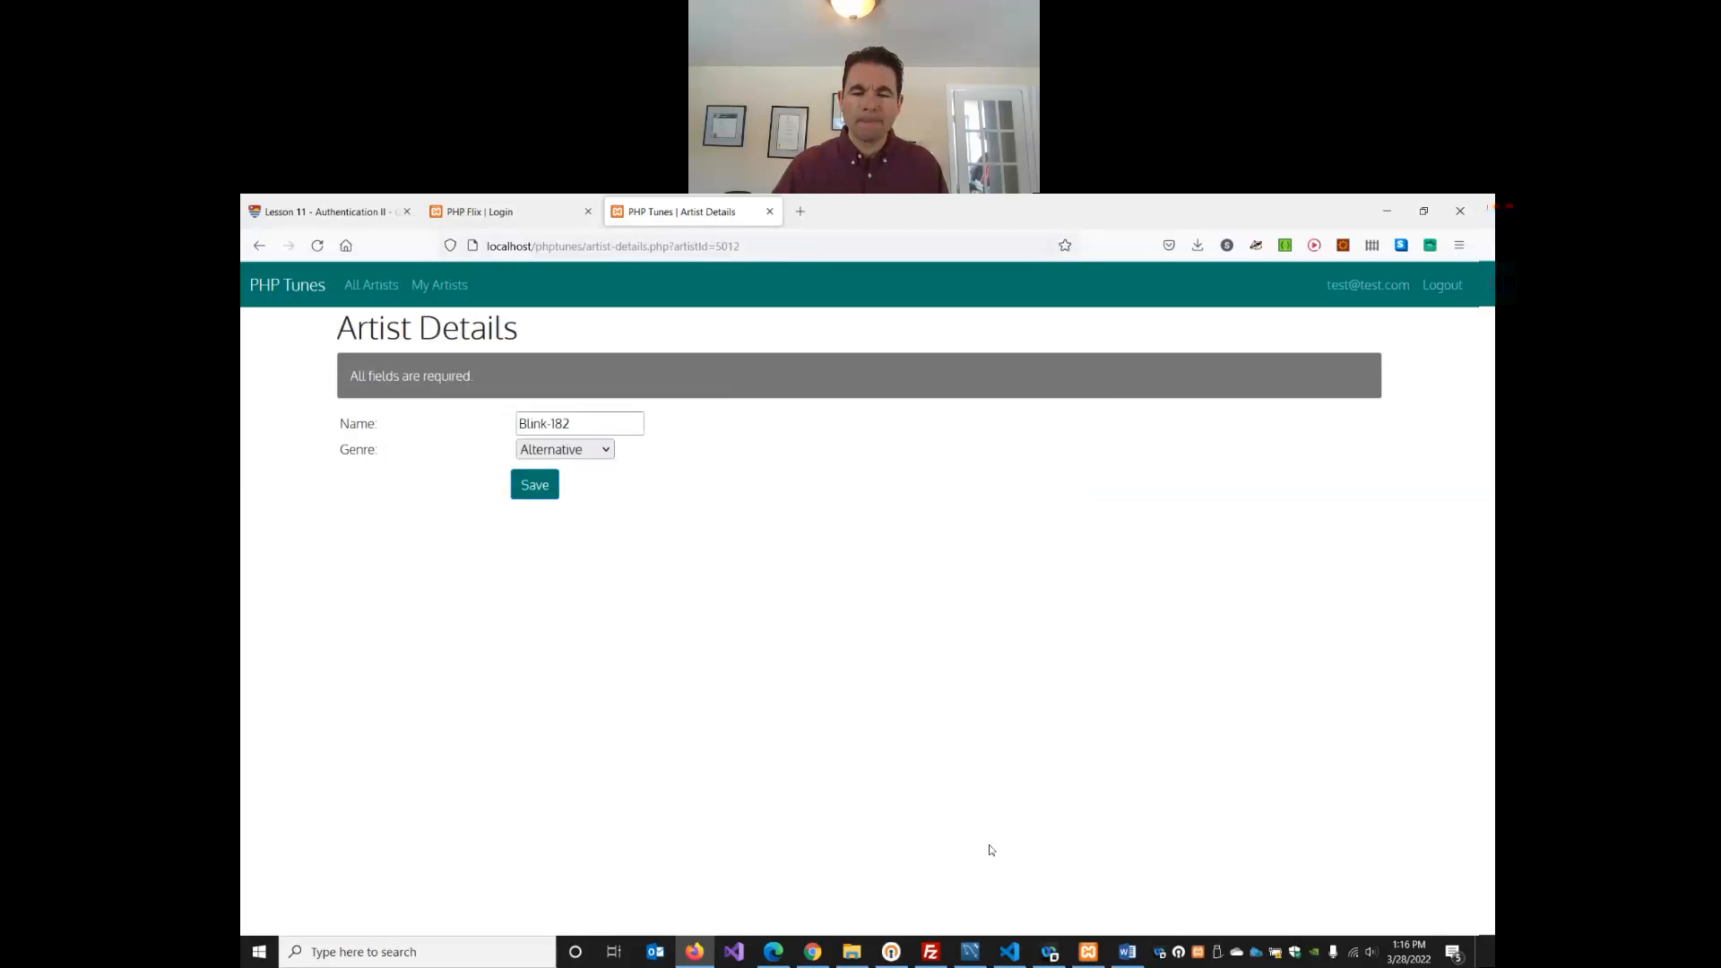
pyautogui.click(1007, 952)
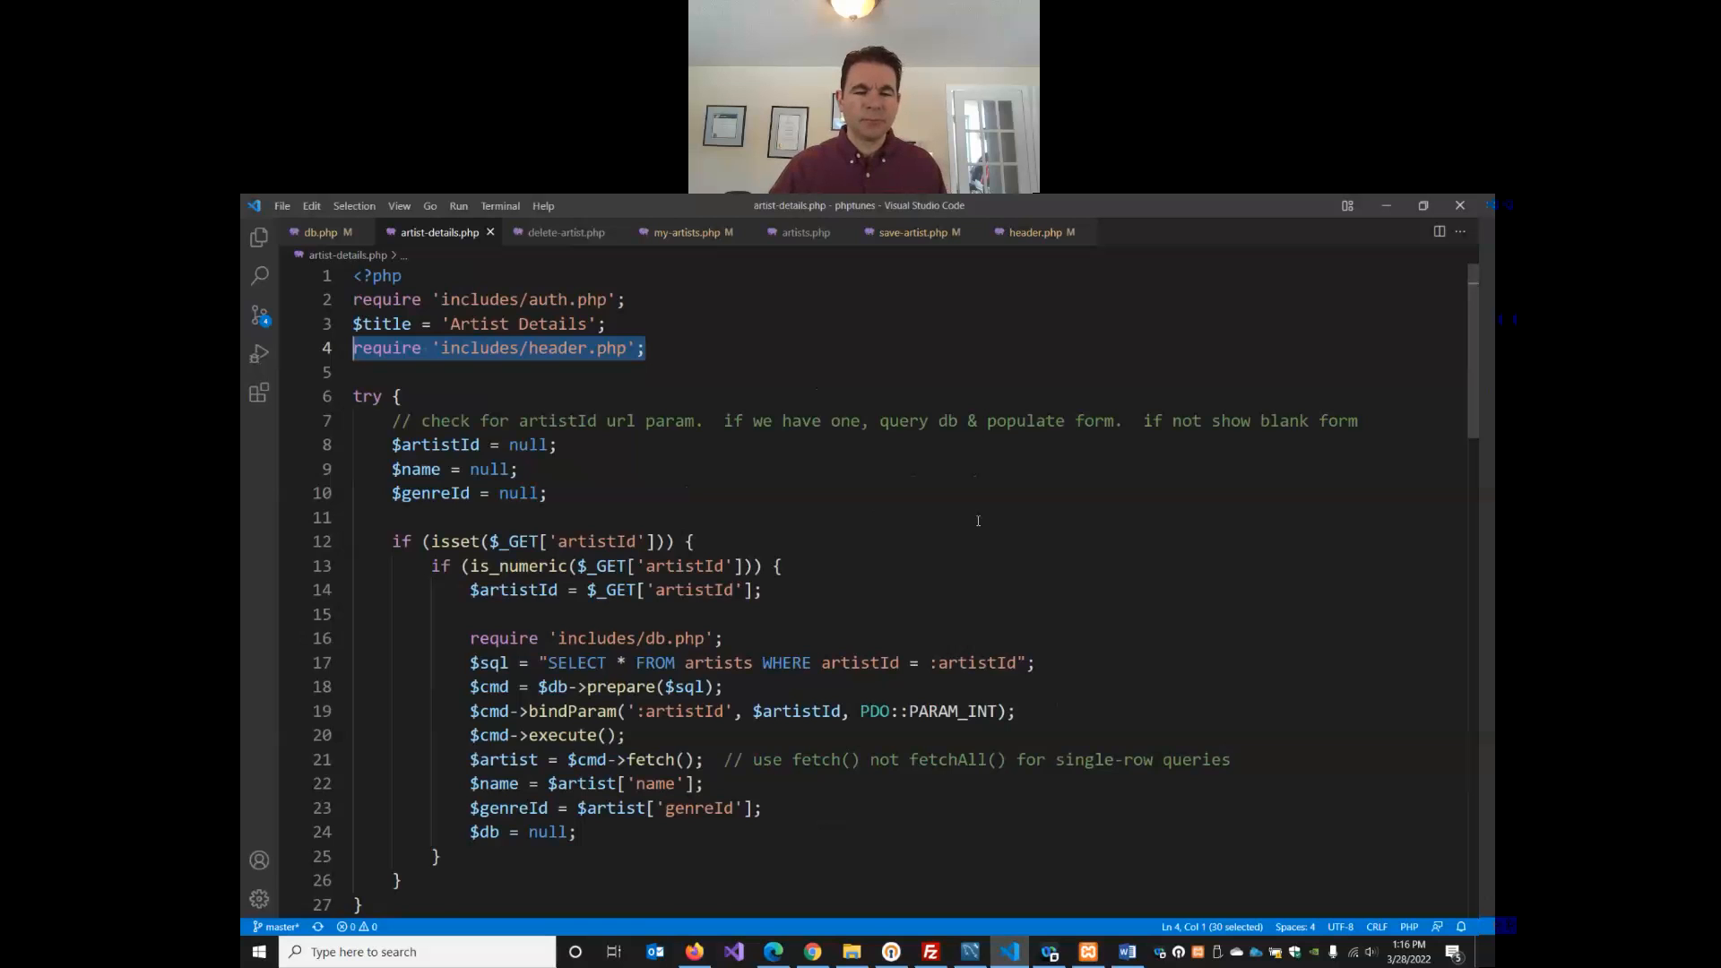
pyautogui.scroll(-3)
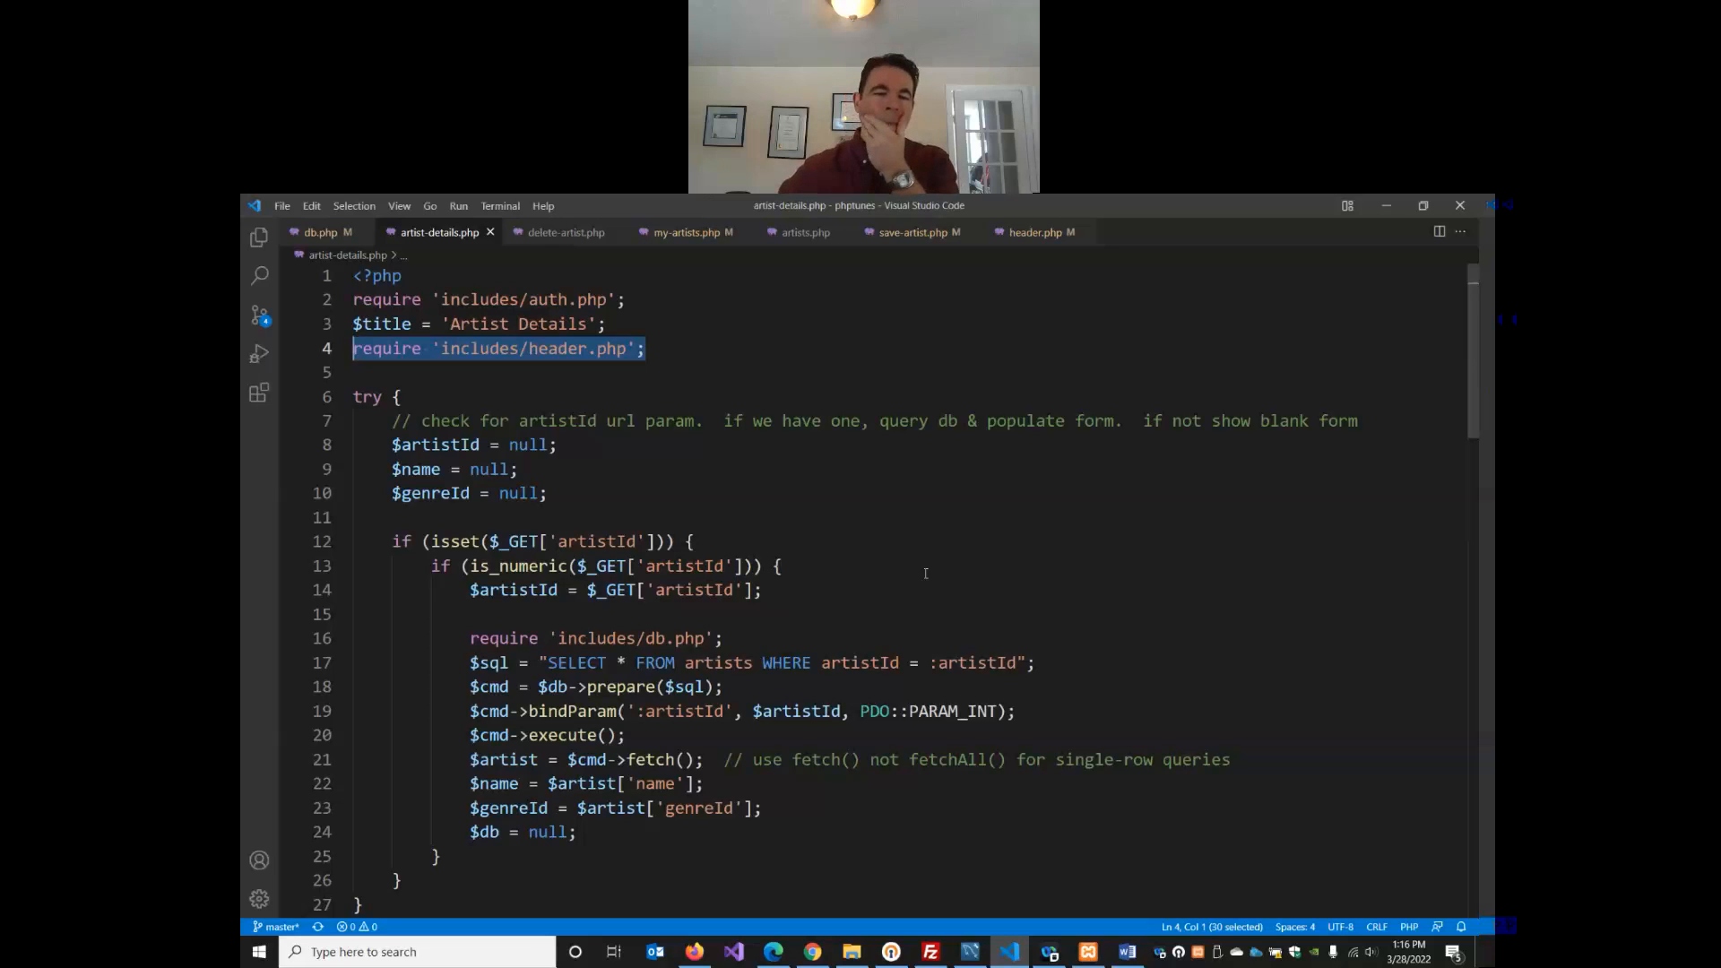
pyautogui.scroll(-3)
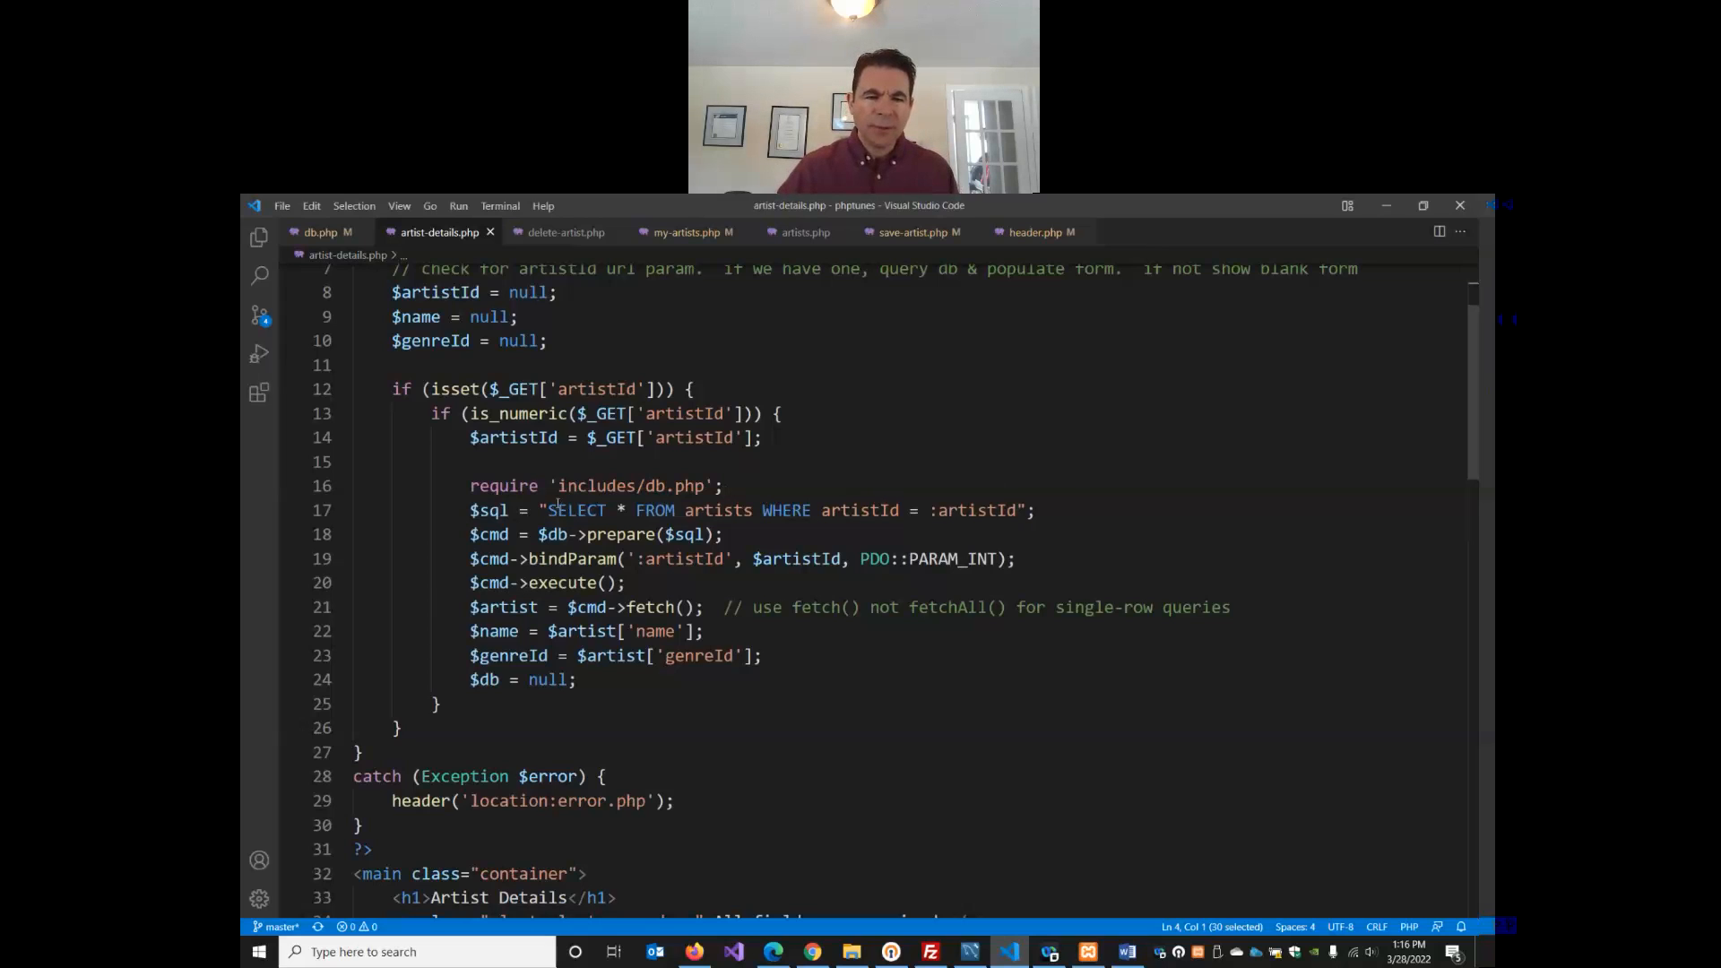
pyautogui.click(821, 509)
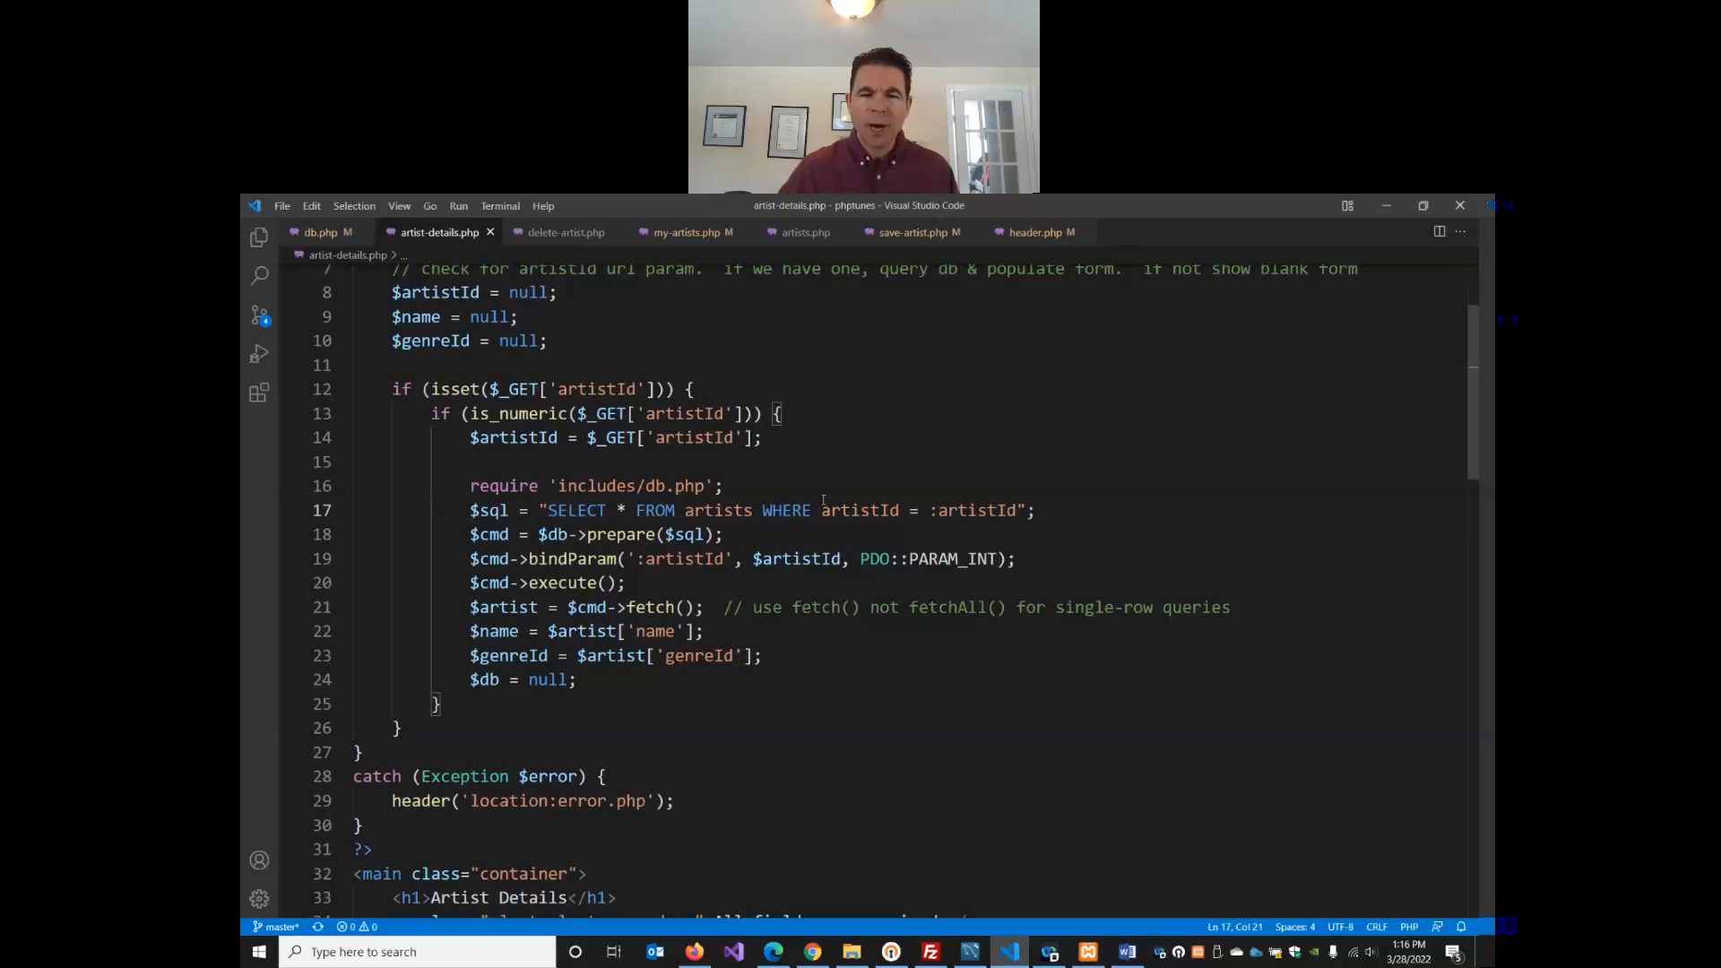
pyautogui.moveTo(819, 509); pyautogui.dragTo(941, 509)
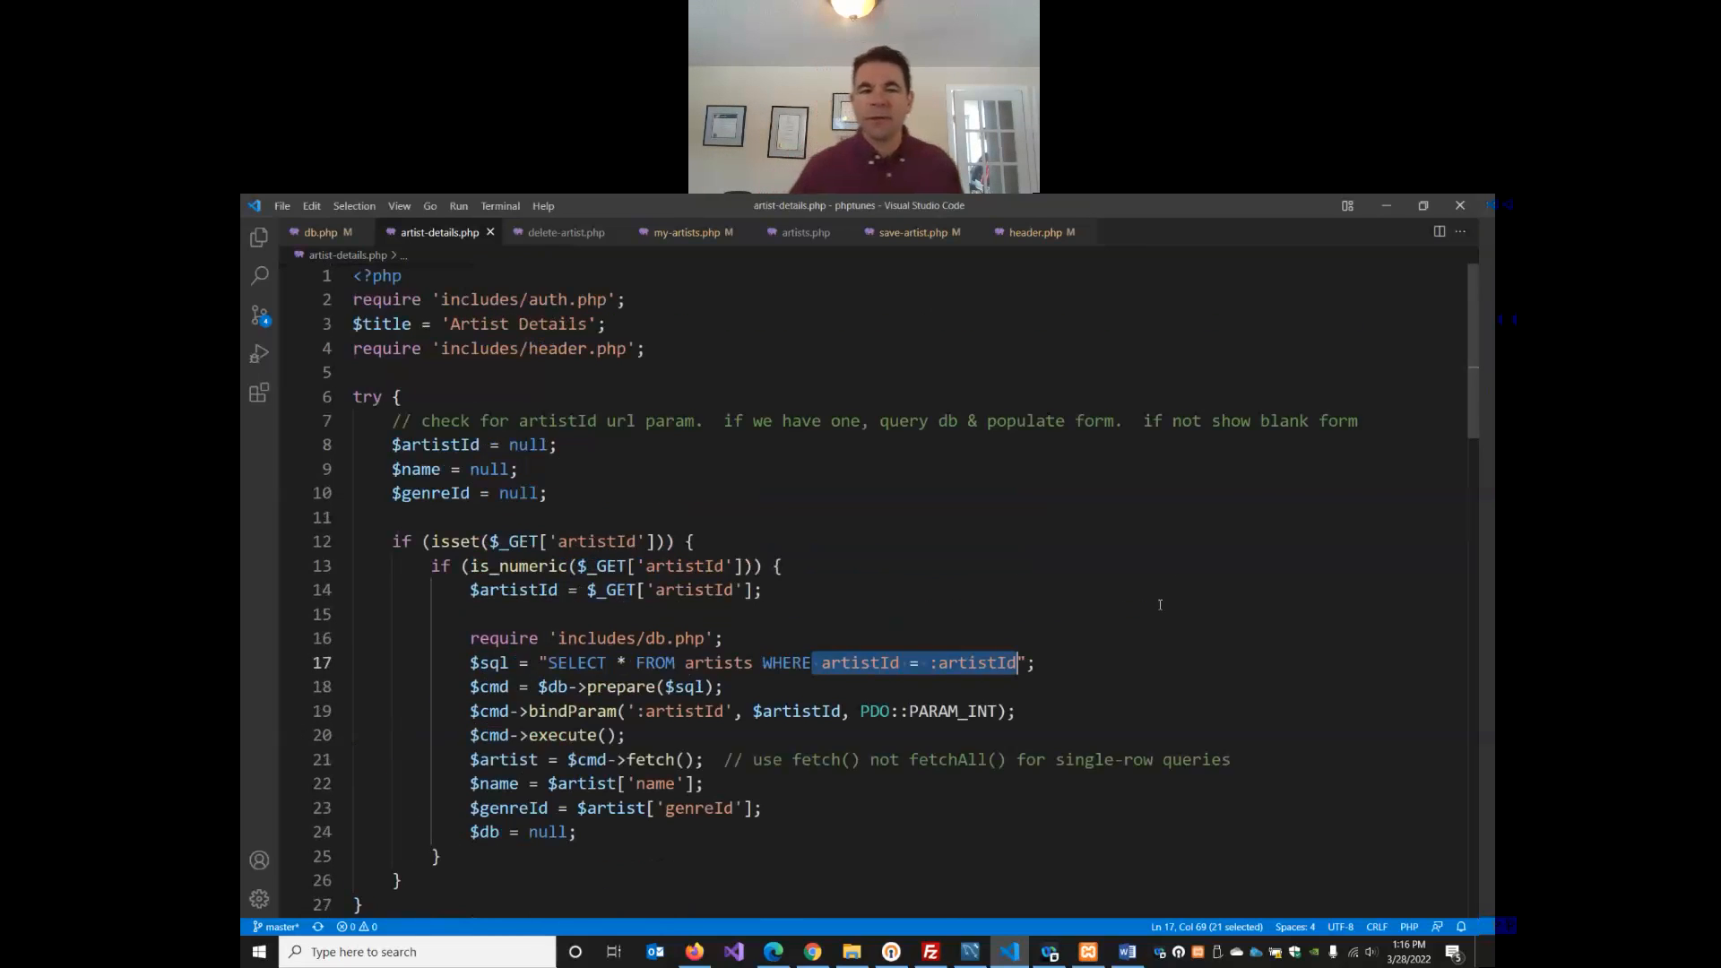
pyautogui.scroll(-3)
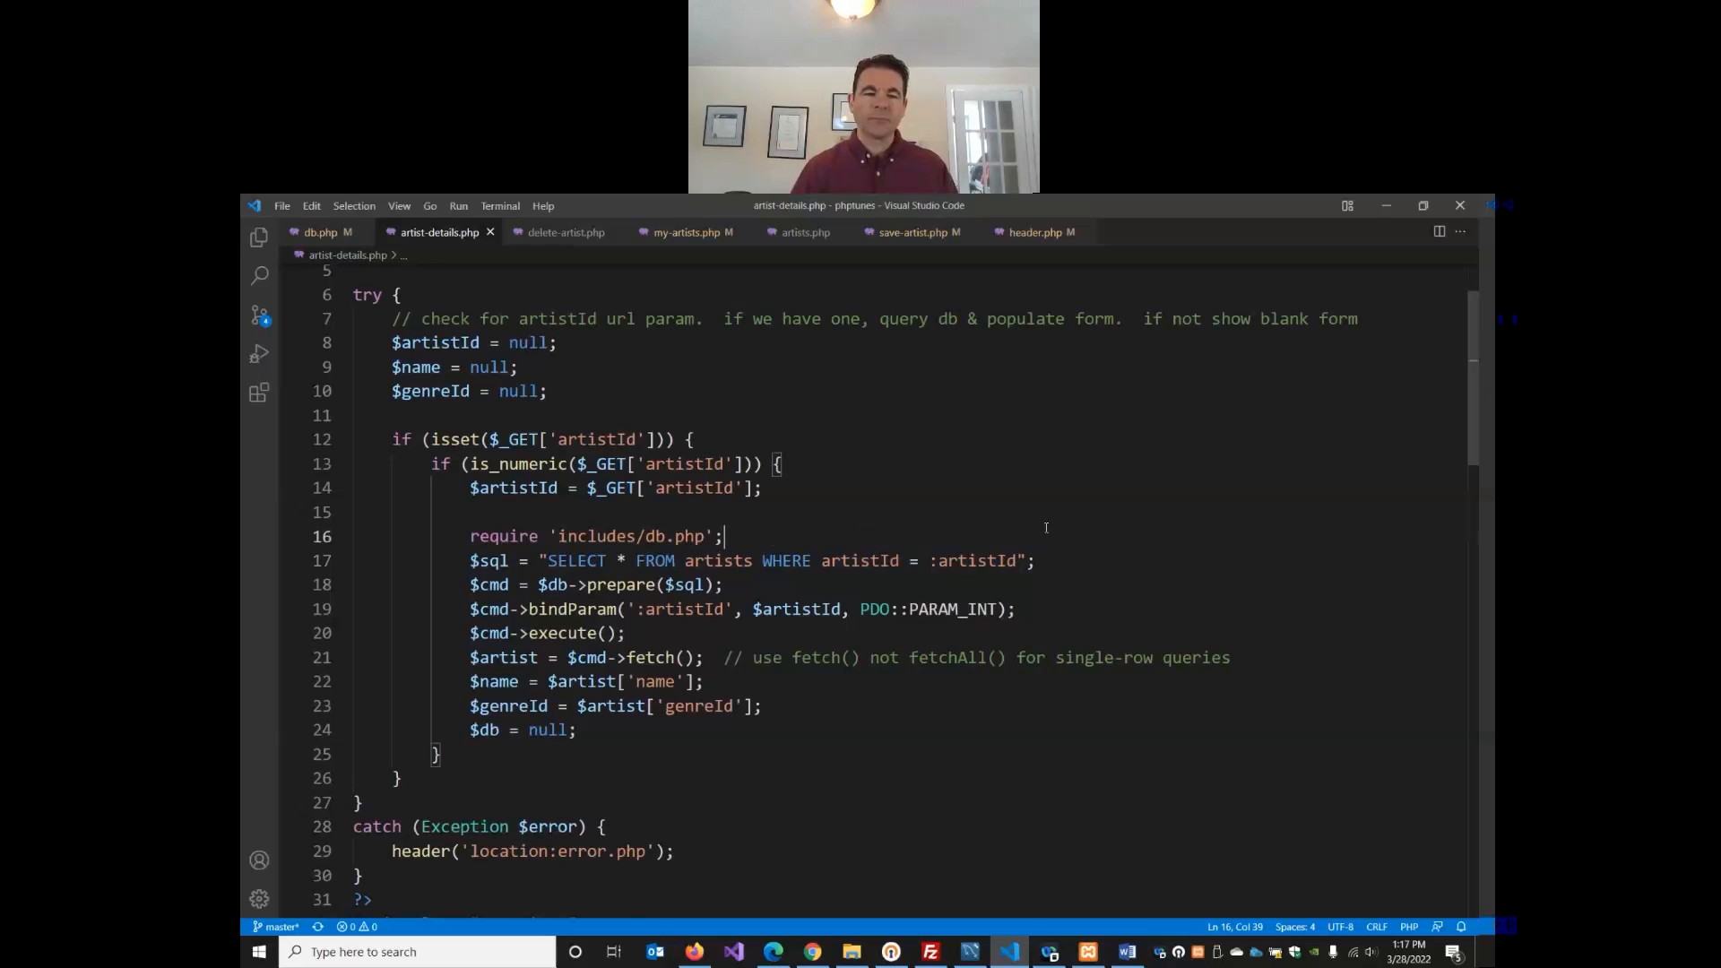
# Step: Add a comment about users seeing their own artists and set $userId from $_SESSION['userId']
pyautogui.write('// add userId filter so users can only see')
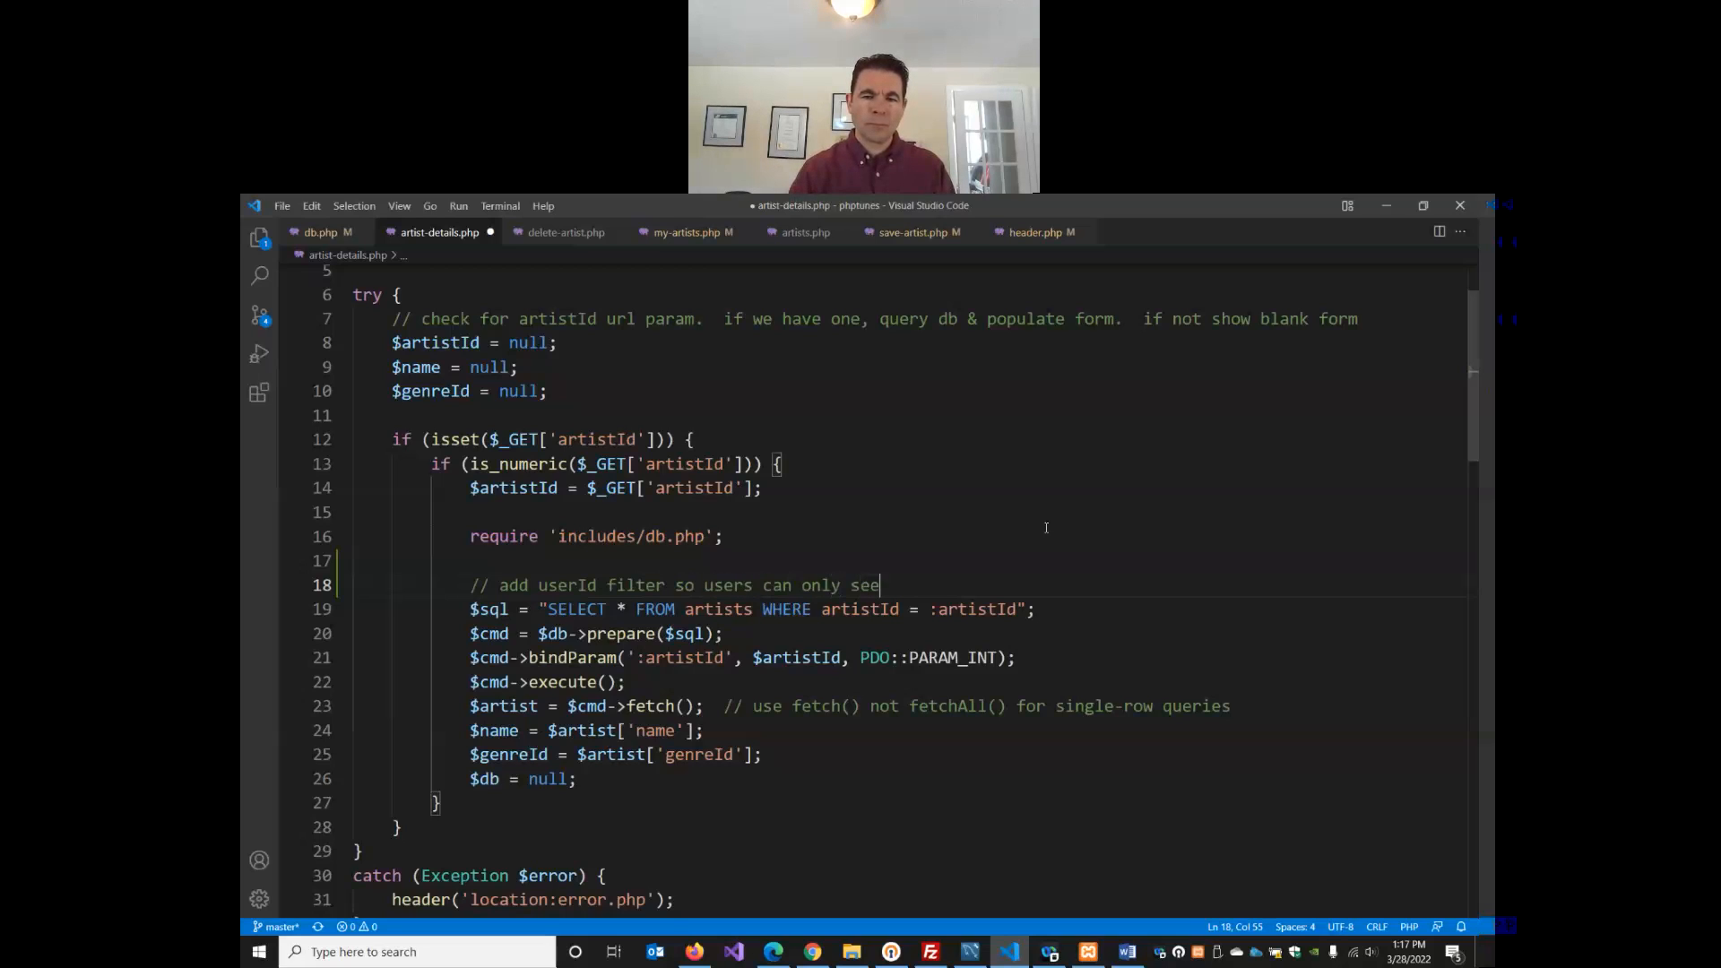
pyautogui.write('their own art')
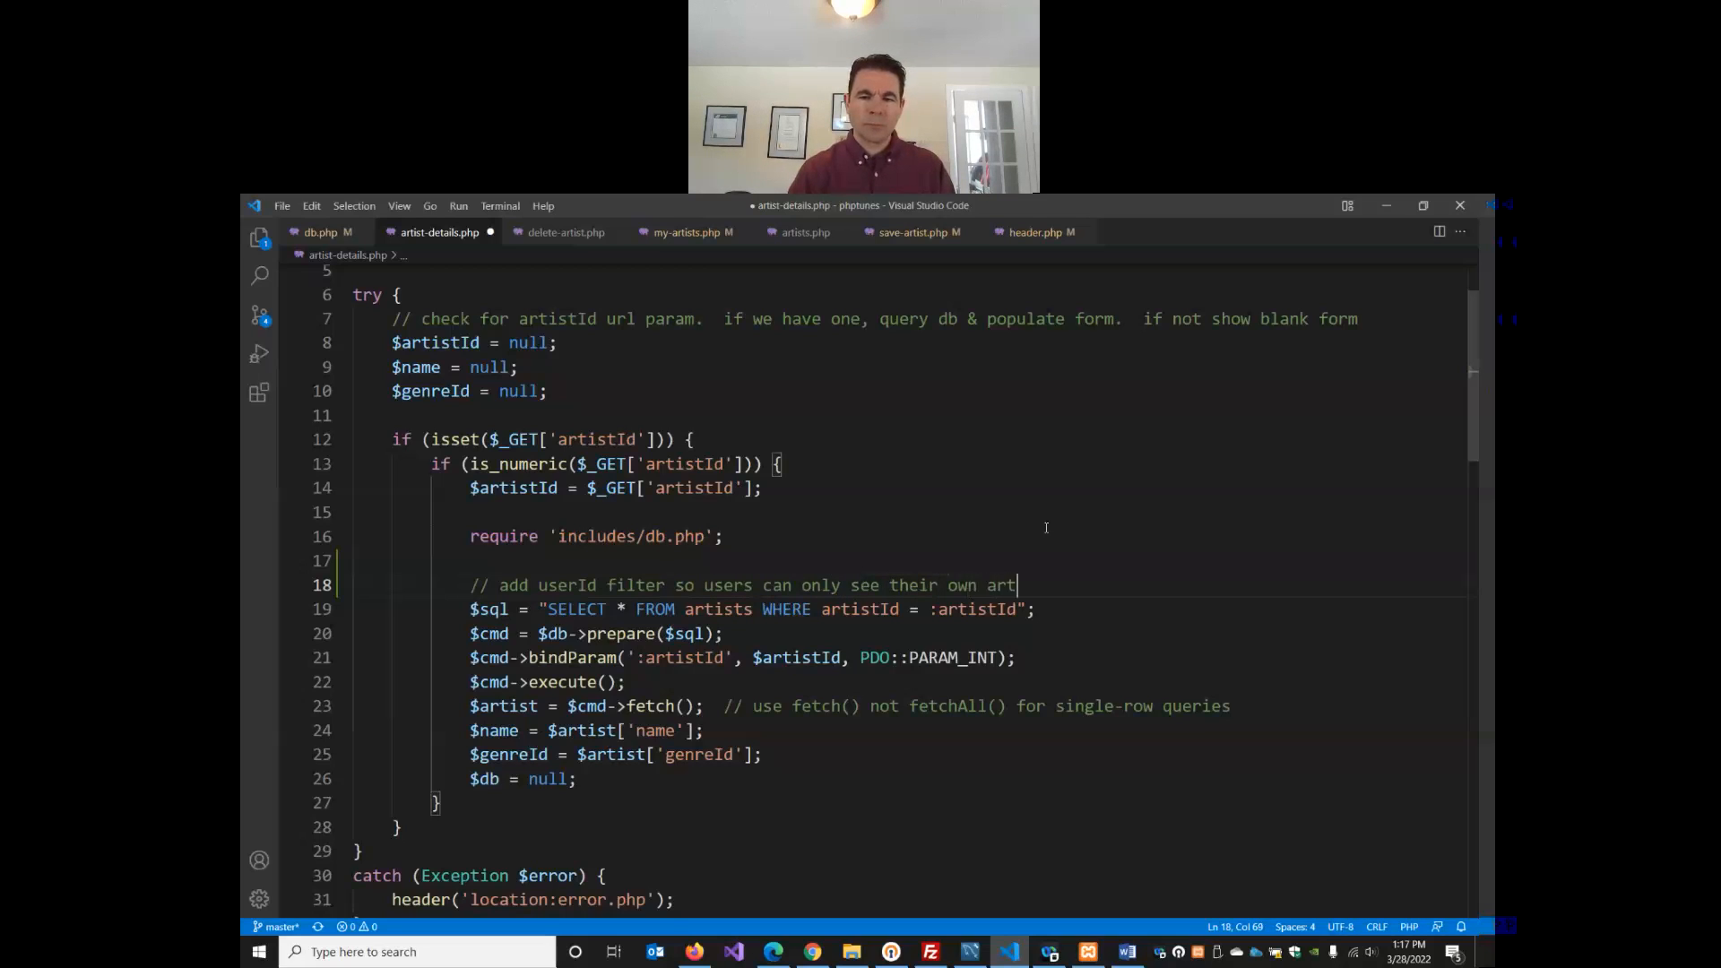
pyautogui.write('ists')
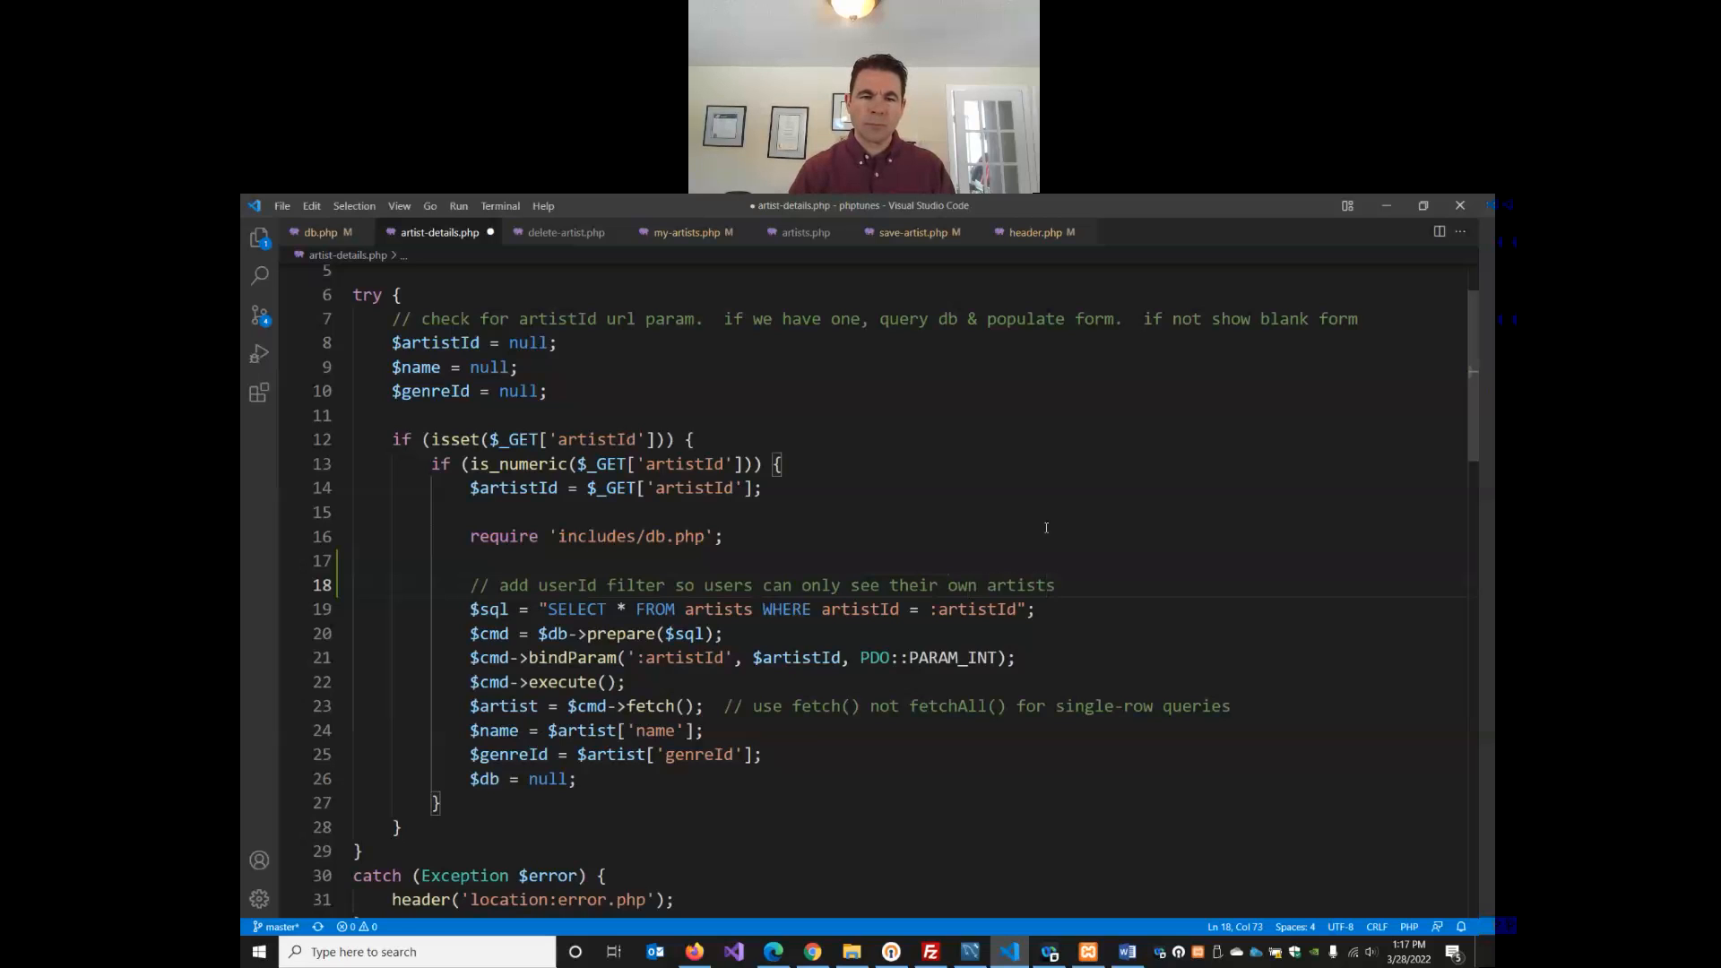
pyautogui.press('enter')
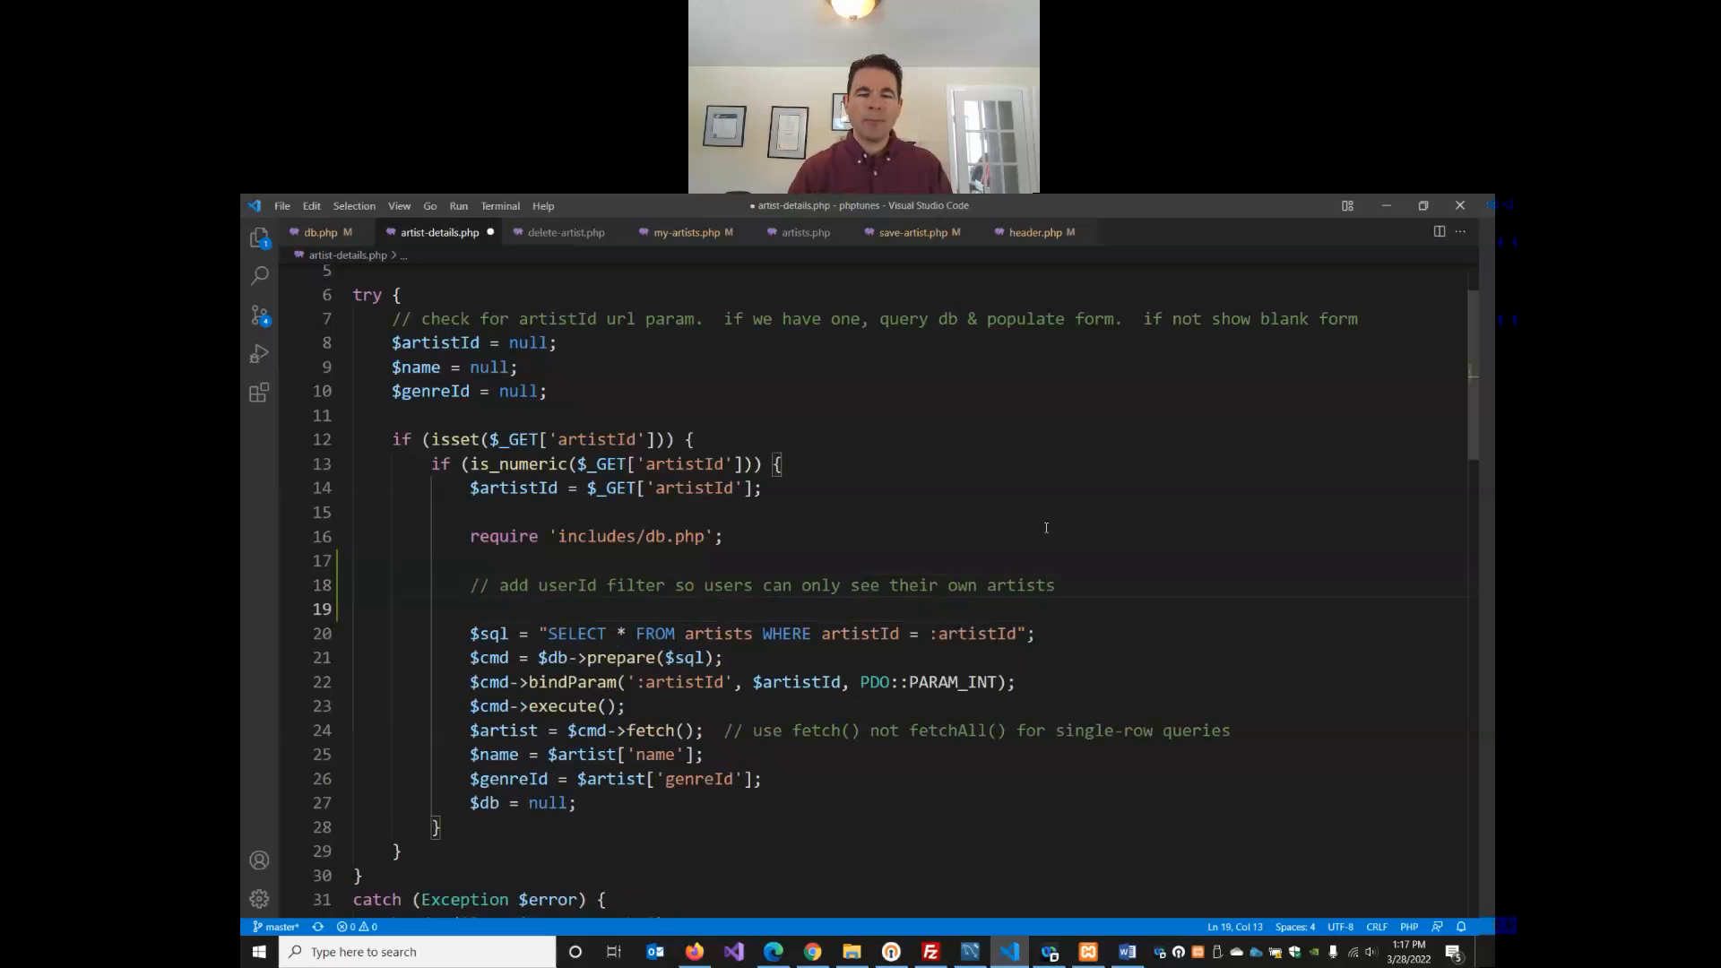
pyautogui.write('$user')
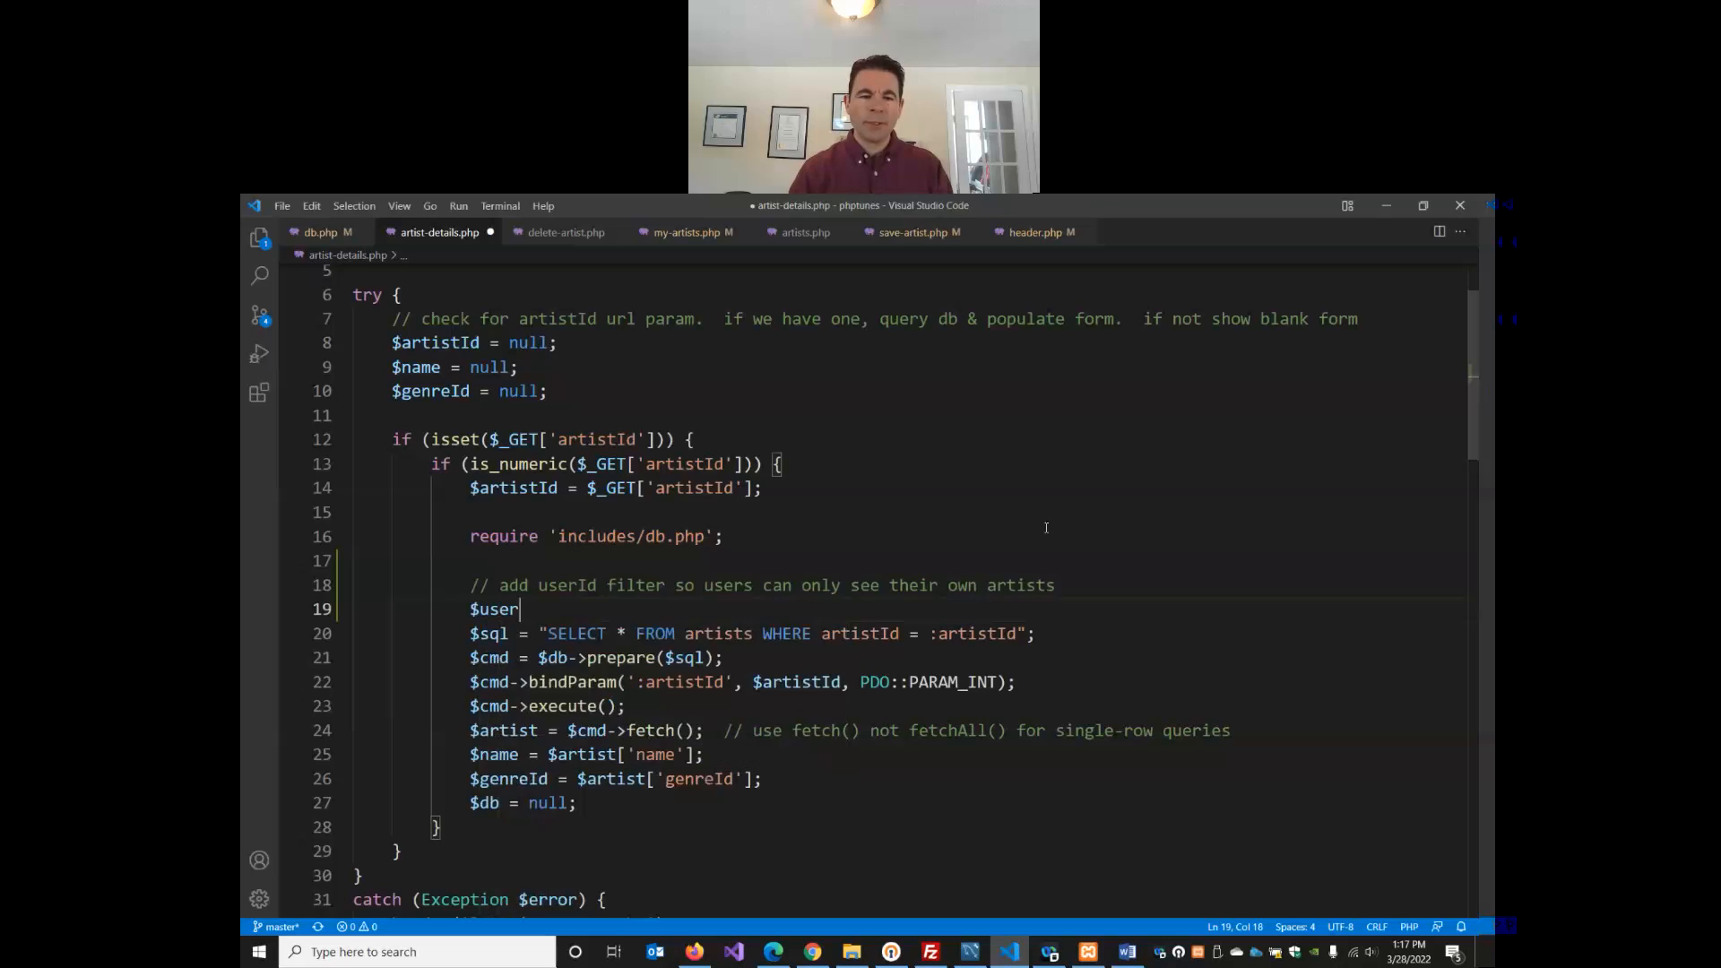
pyautogui.write('Id = $')
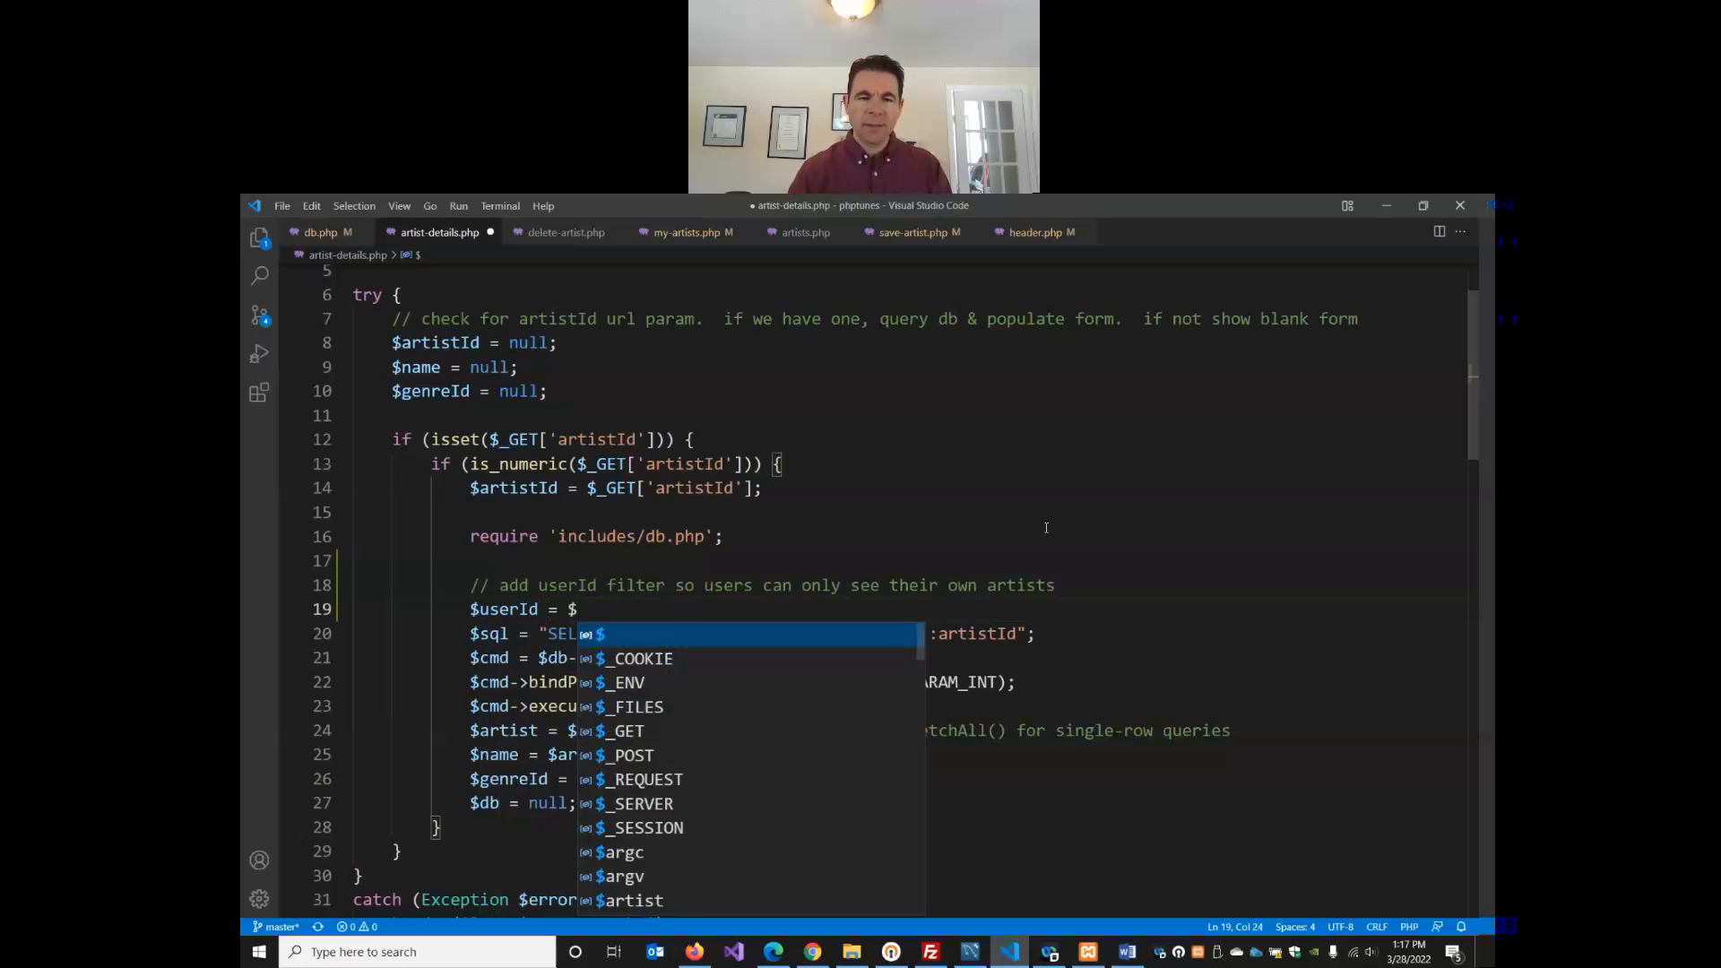
pyautogui.write("_SESSION['userId'];")
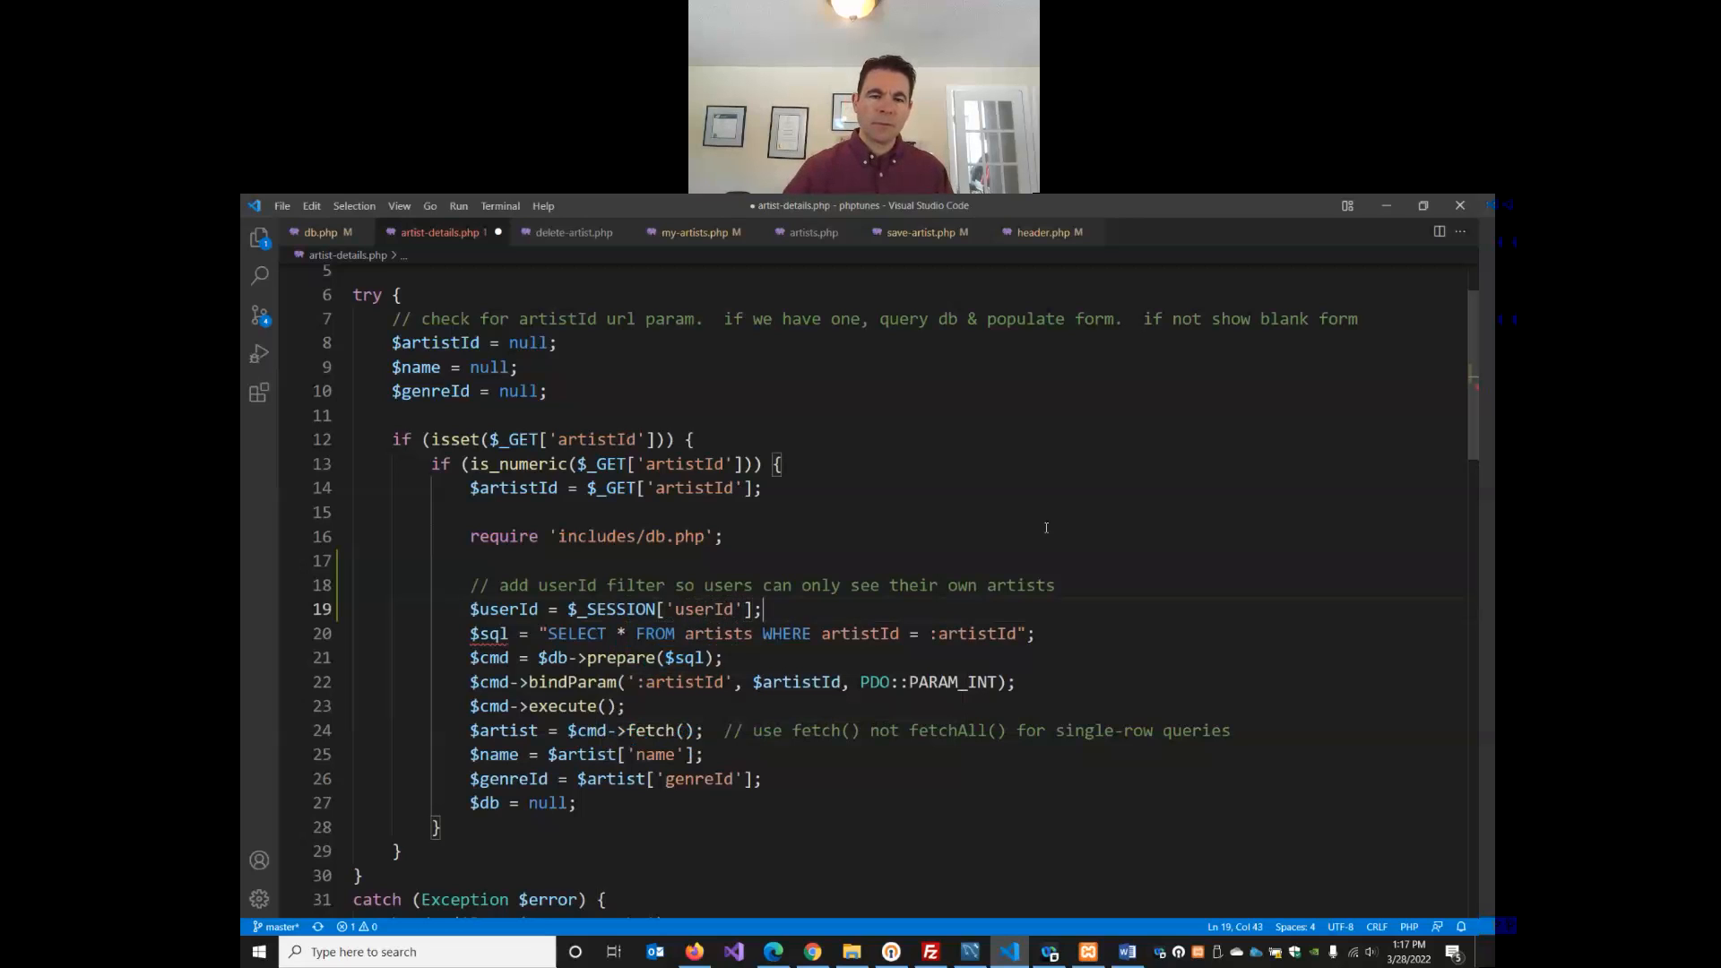
# Step: Append AND userId = :userId to the query and bind :userId to $userId, duplicating the artistId binding
pyautogui.scroll(-3)
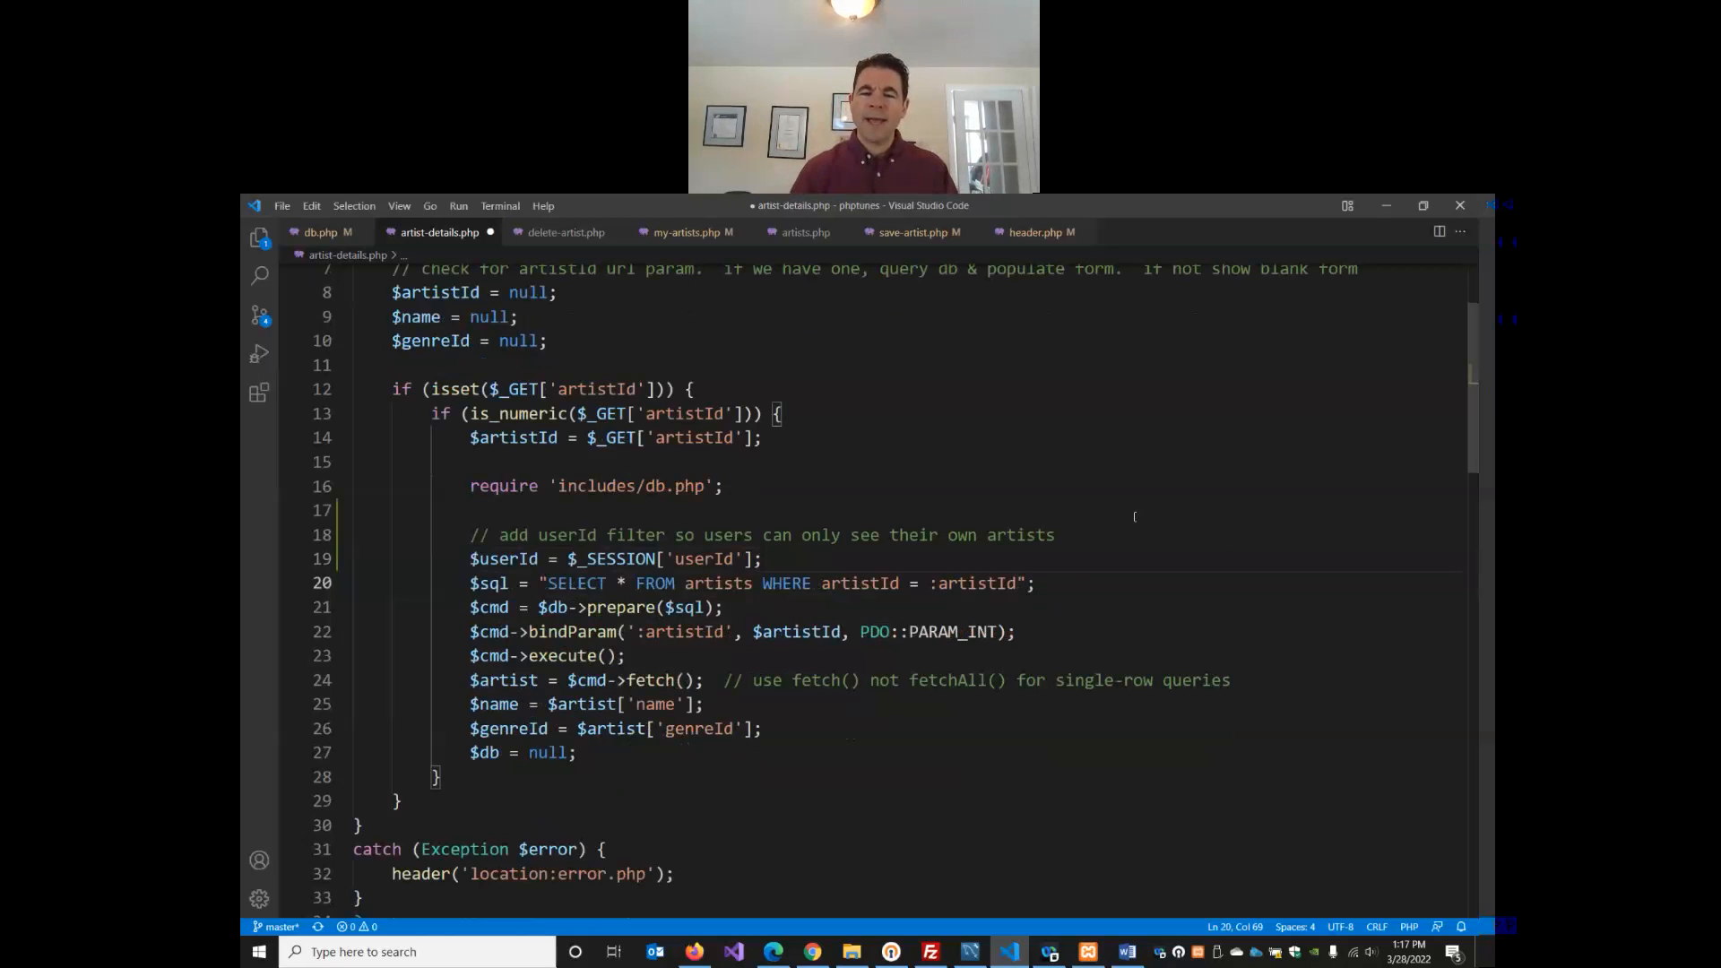
pyautogui.write('AND userId = :userId')
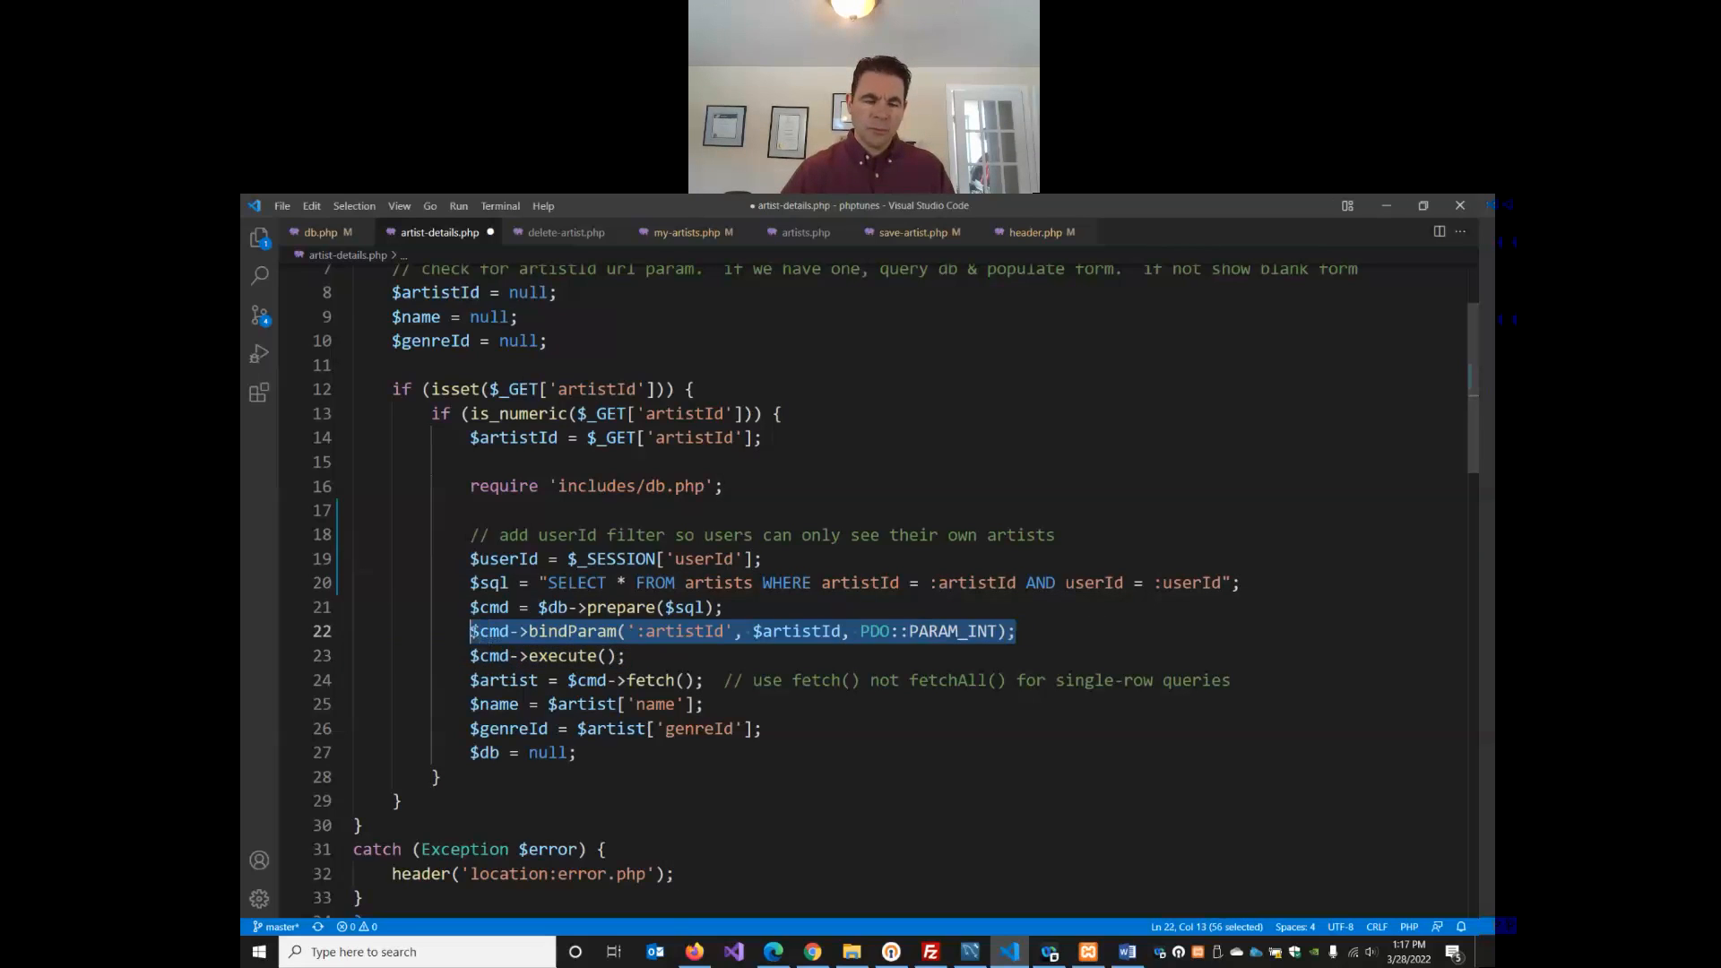
pyautogui.click(1018, 629)
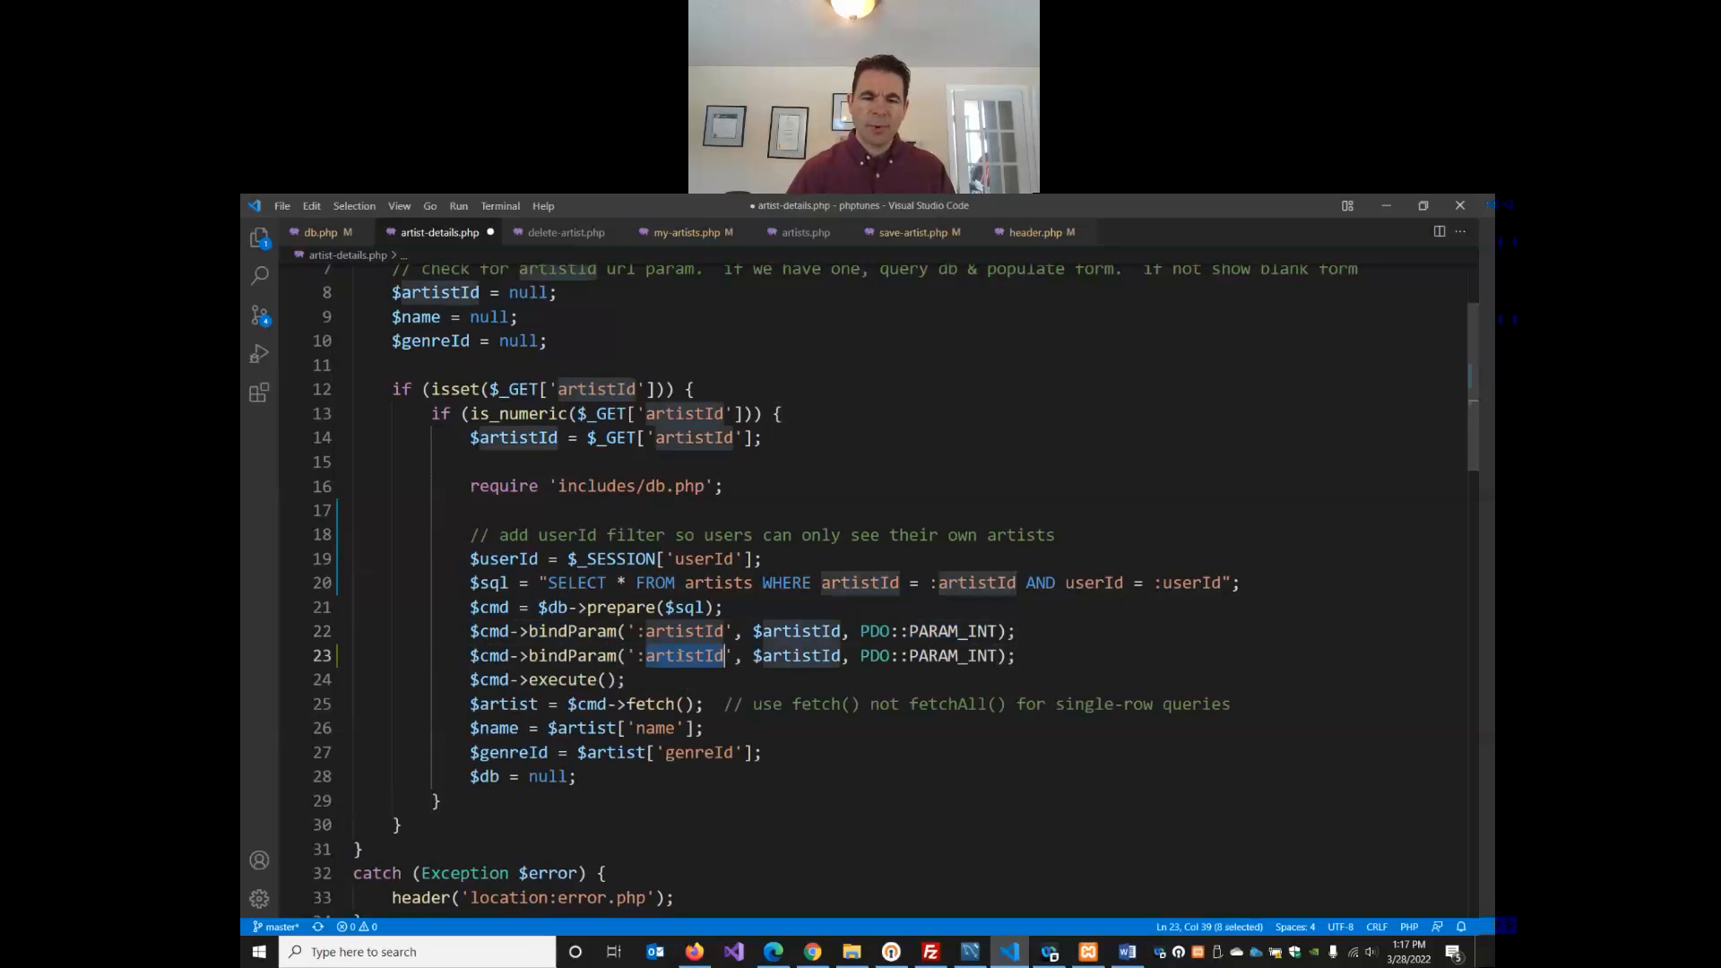
pyautogui.write('userId')
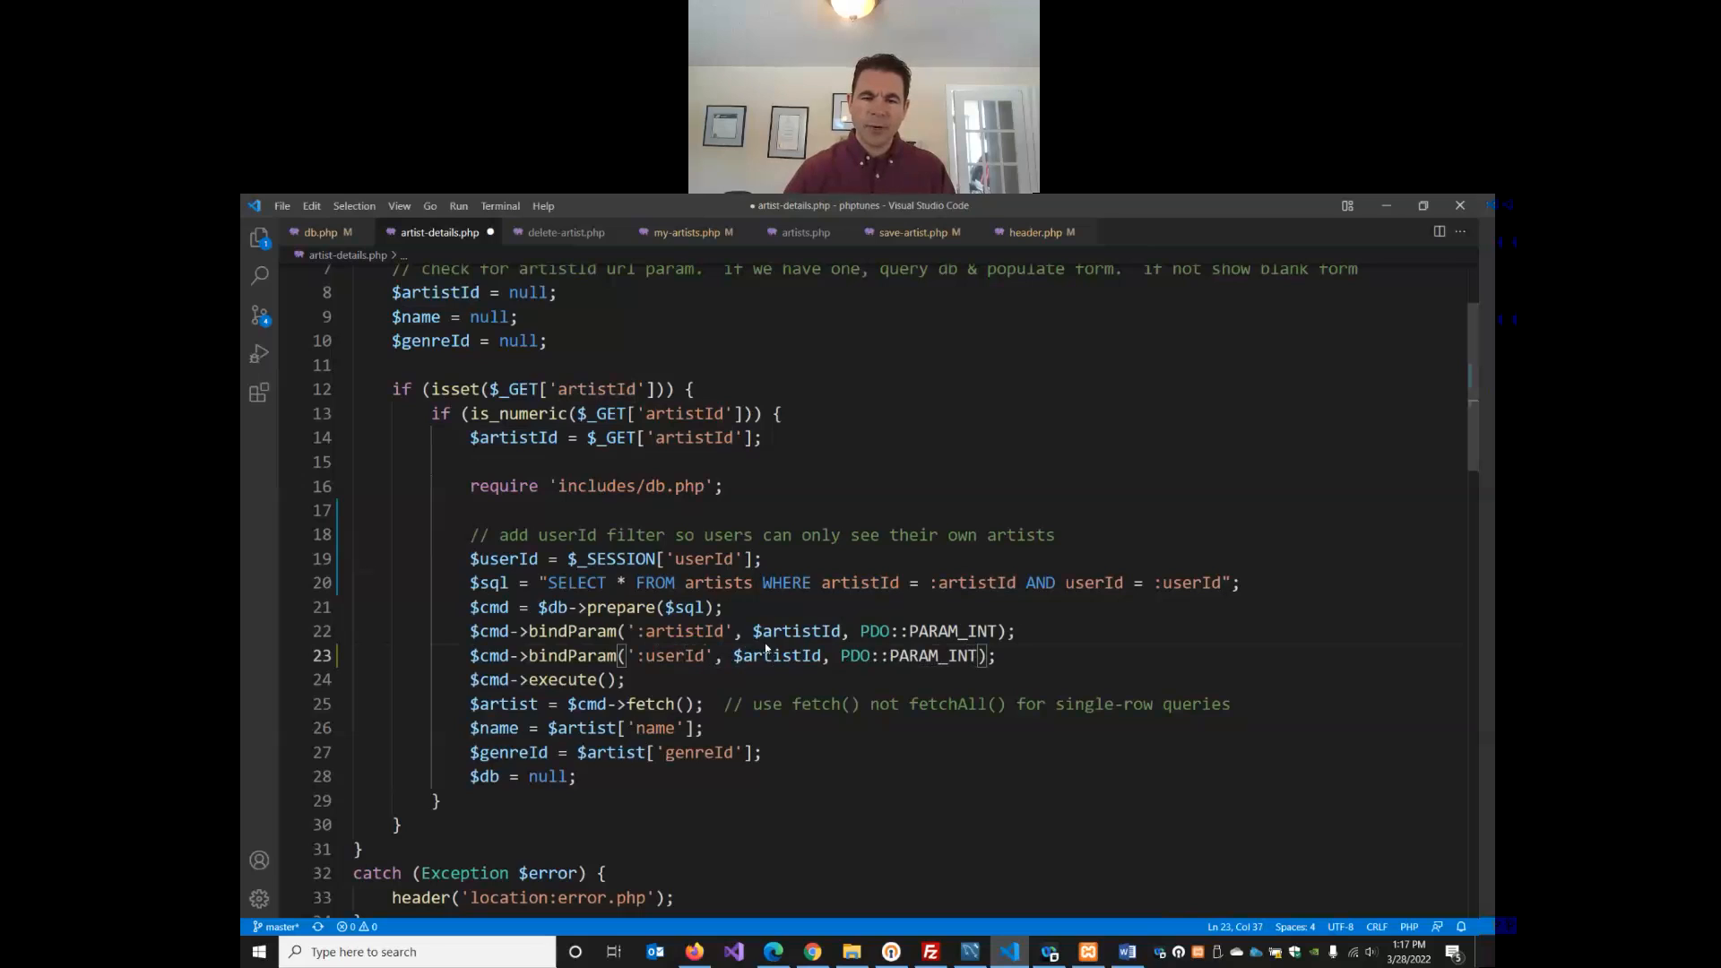
pyautogui.doubleClick(772, 656)
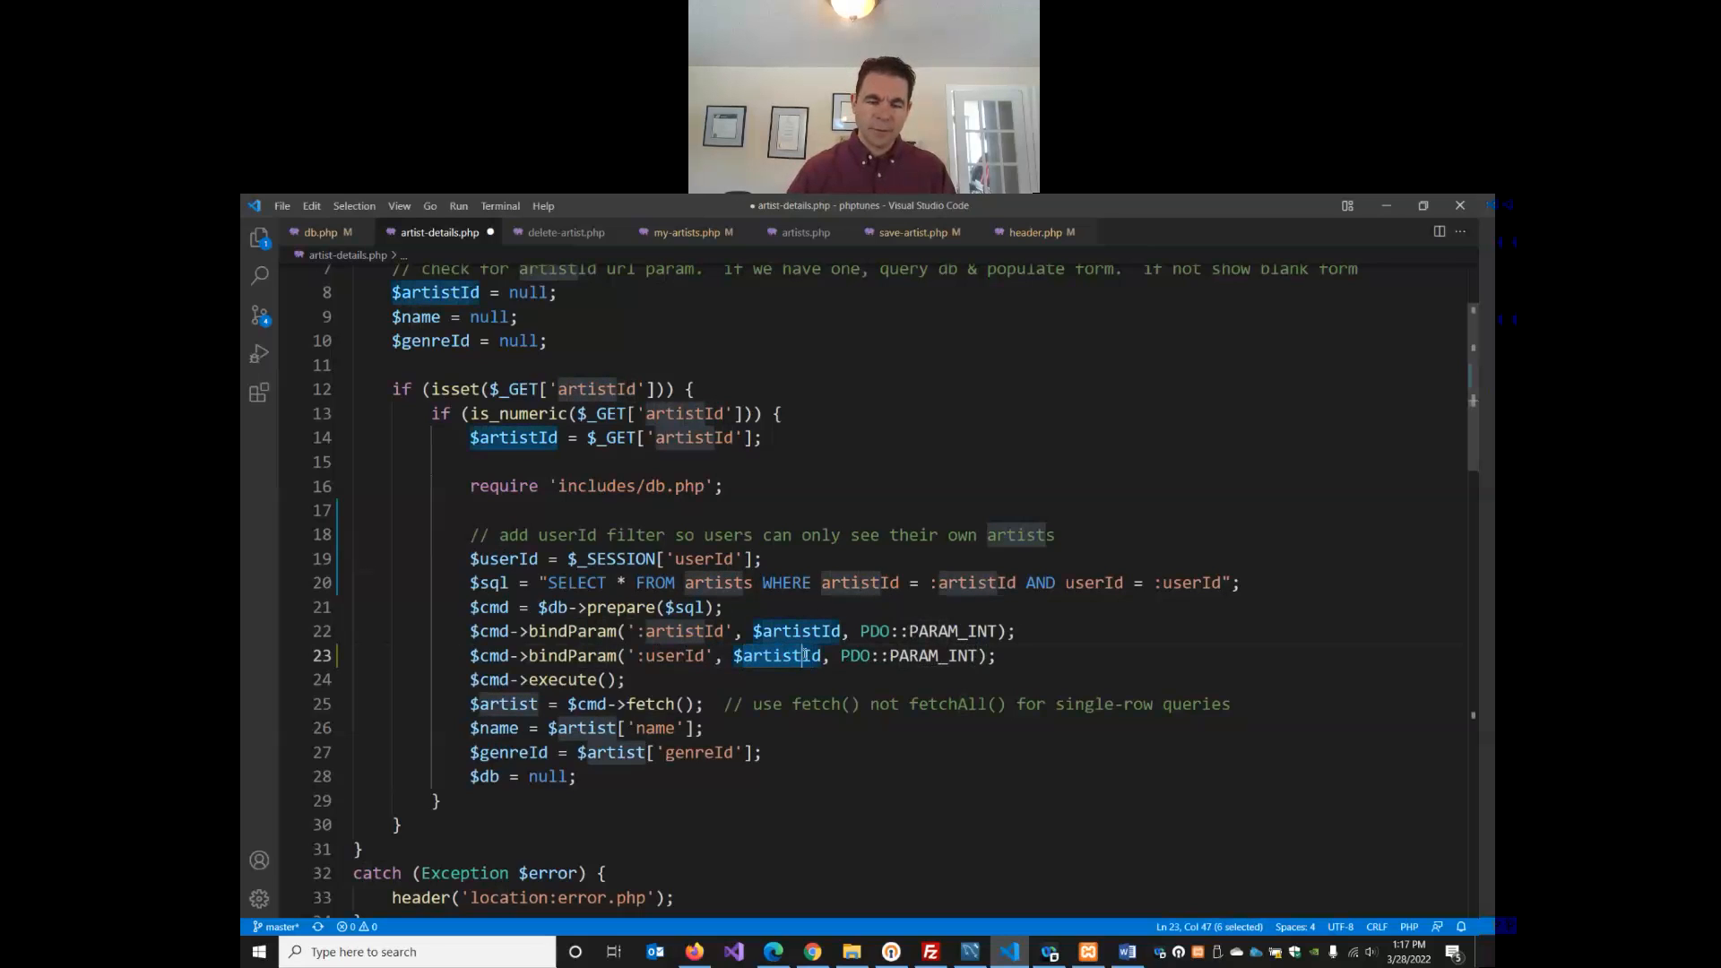
pyautogui.write('userId')
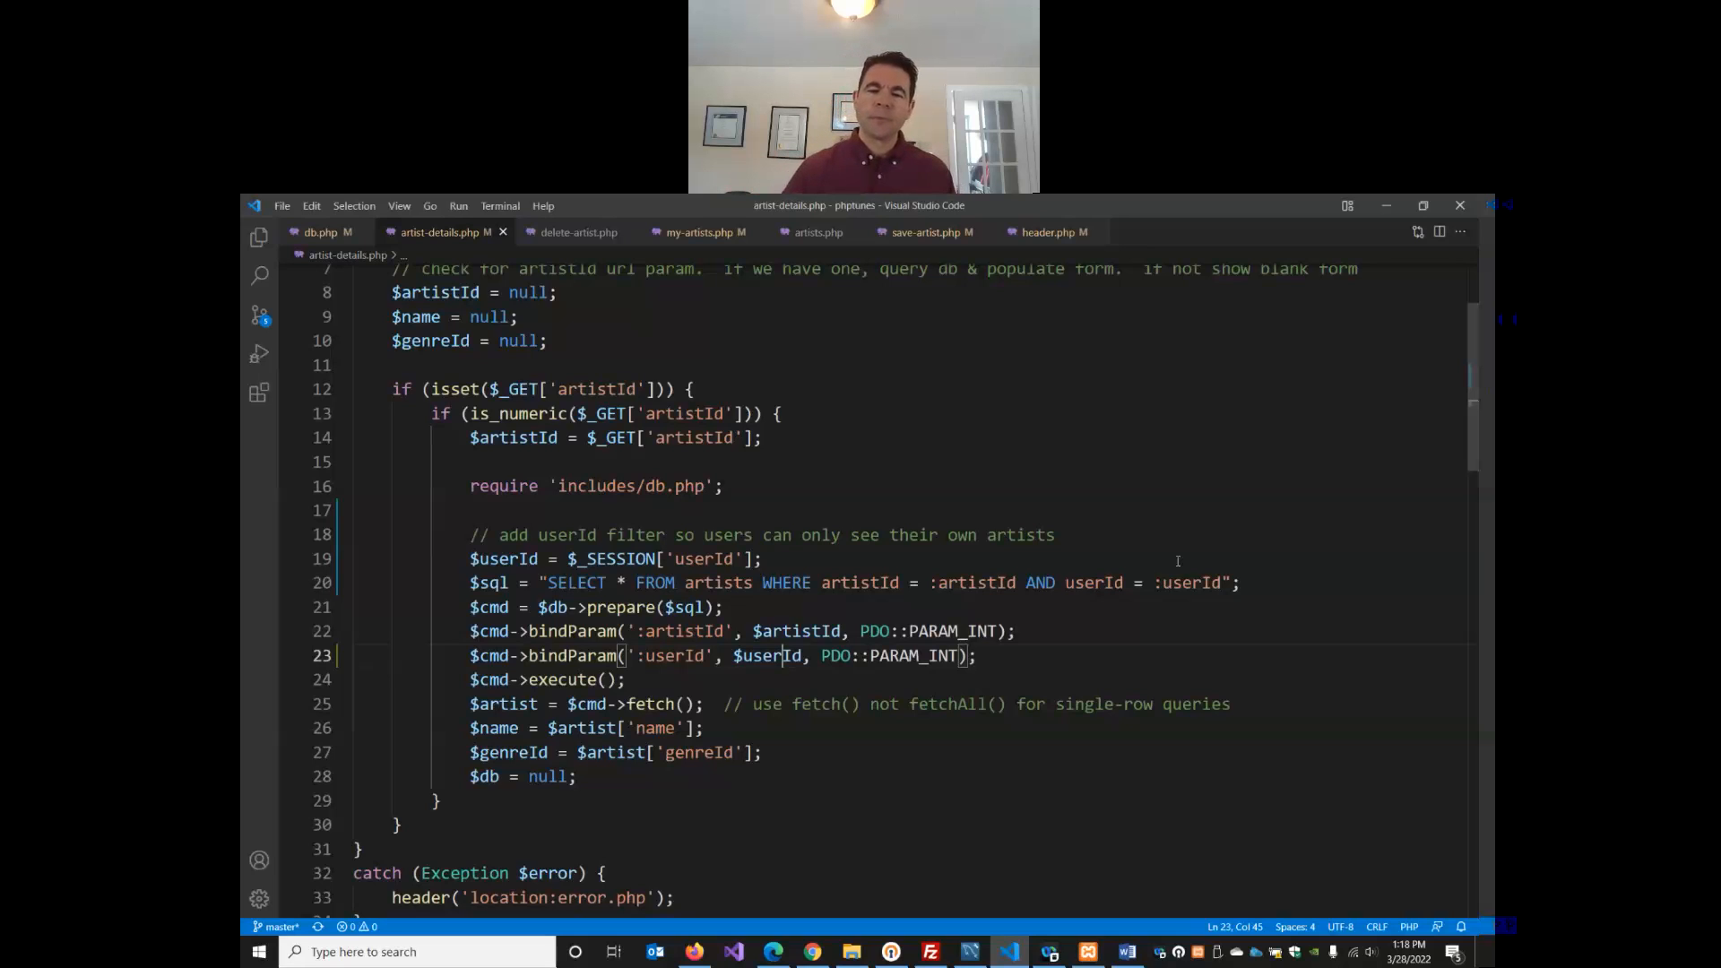
pyautogui.scroll(-3)
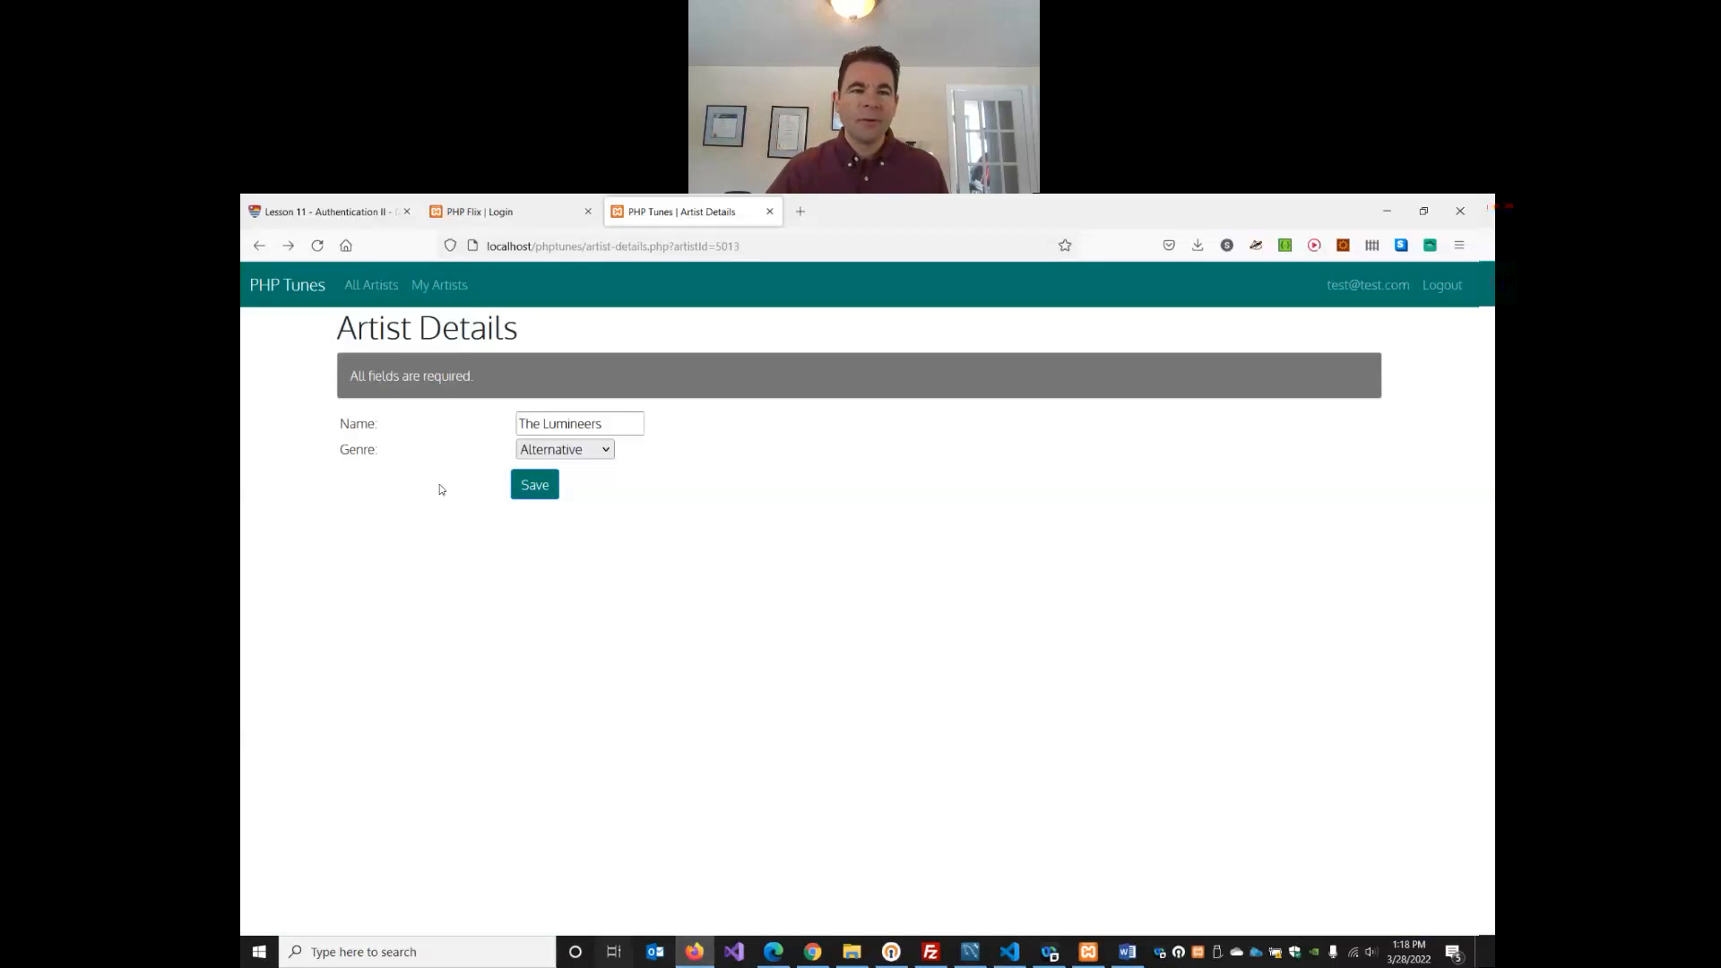
# Step: From My Artists, open The Lumineers' details and select the artist id in the address
pyautogui.click(534, 484)
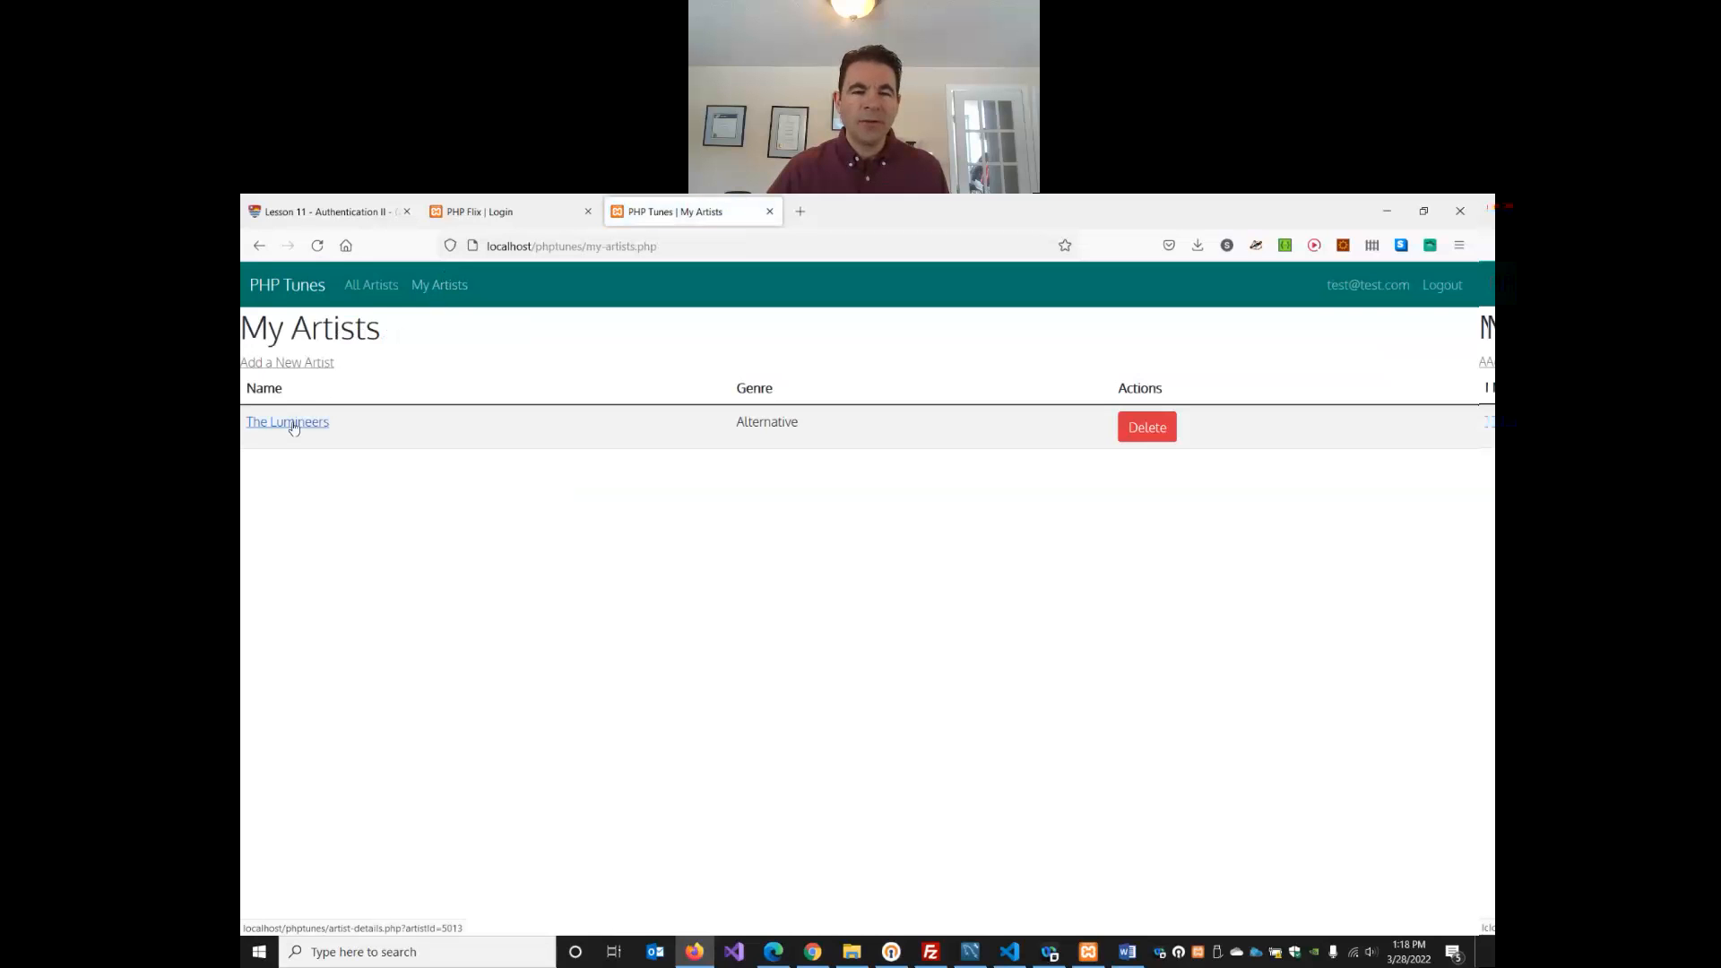
pyautogui.click(287, 421)
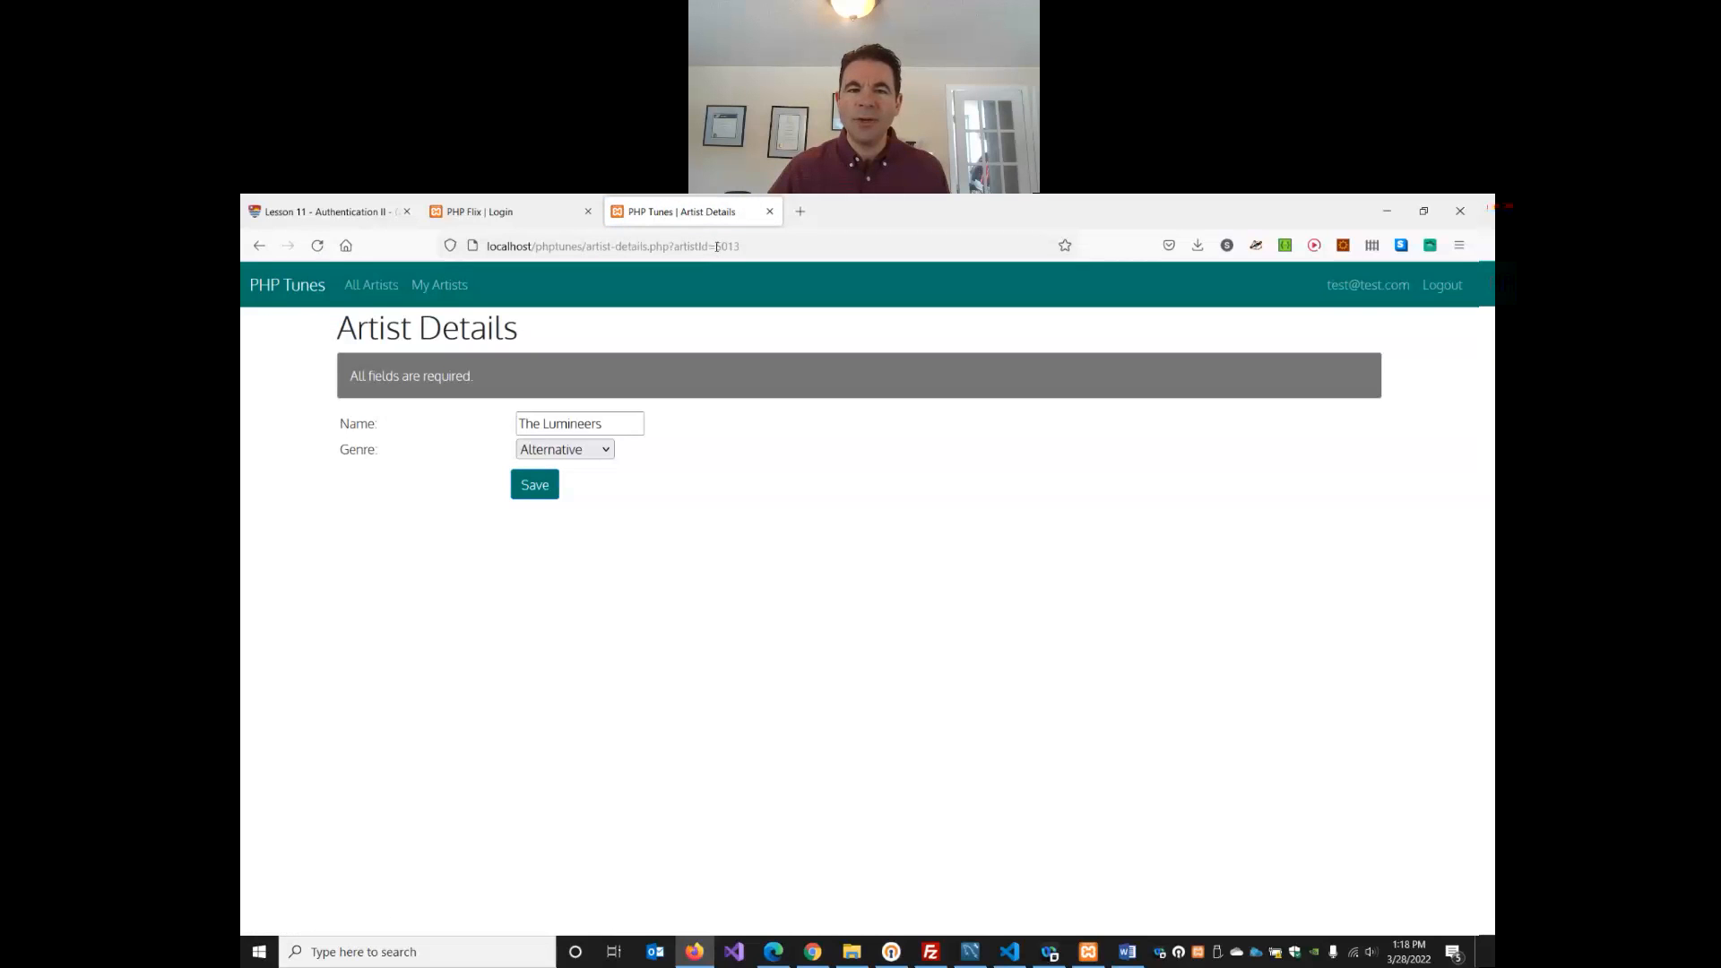
pyautogui.click(611, 246)
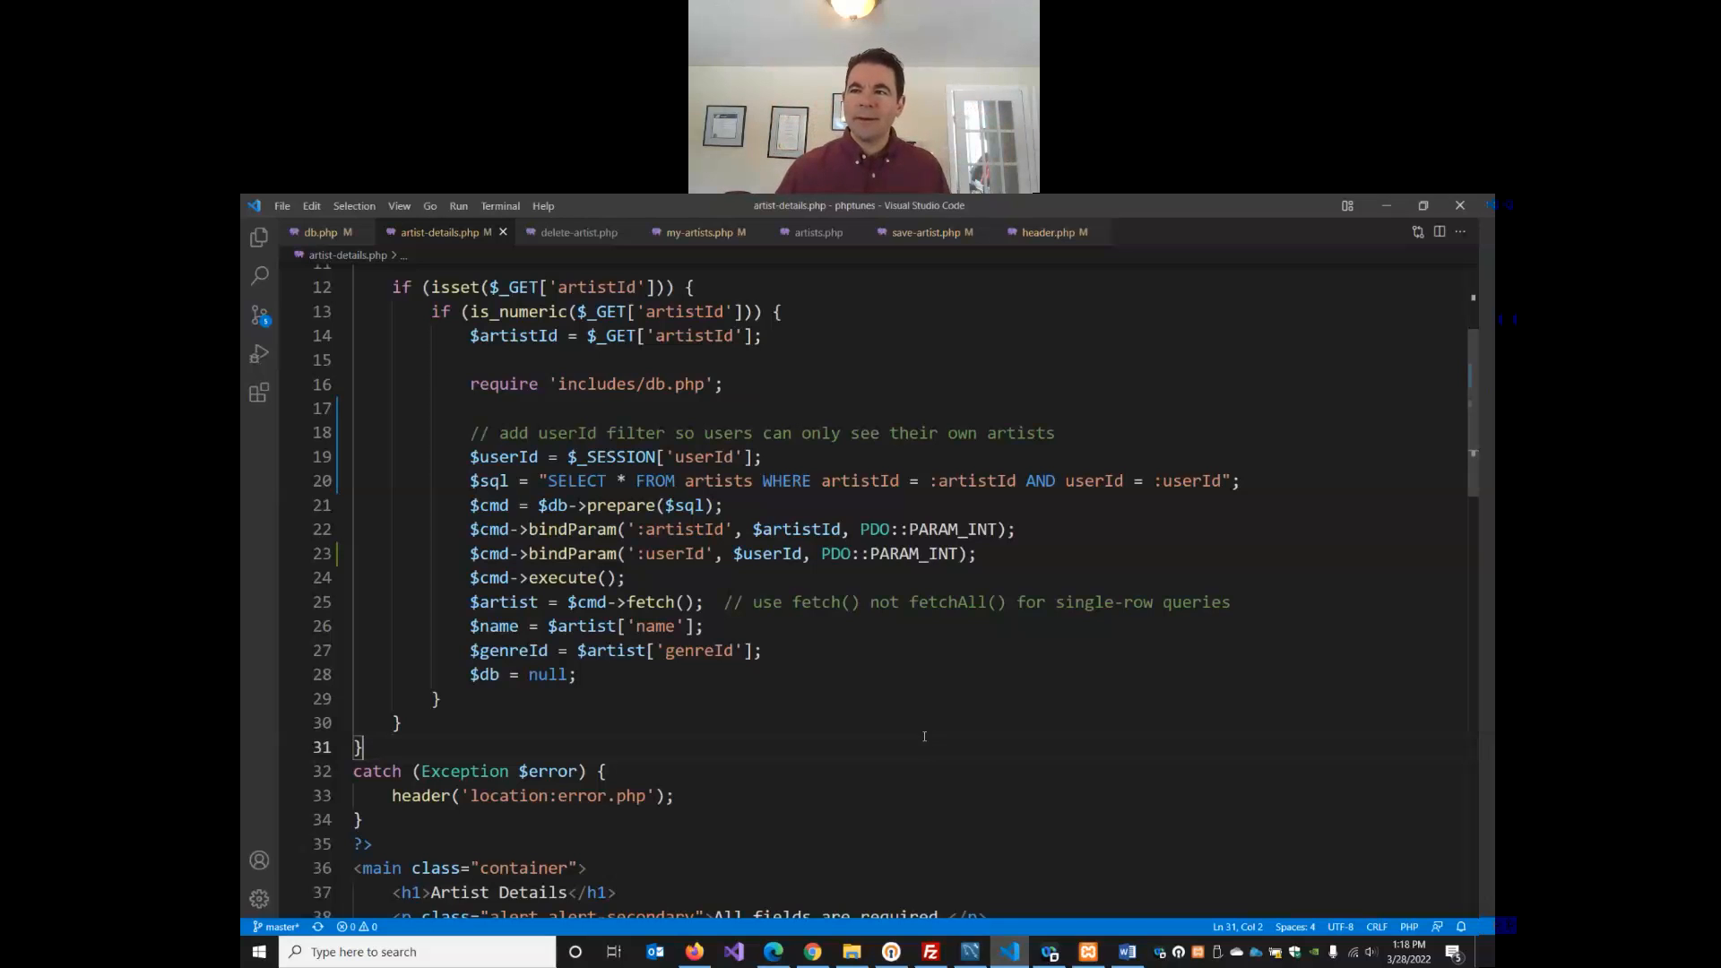
pyautogui.moveTo(991, 710)
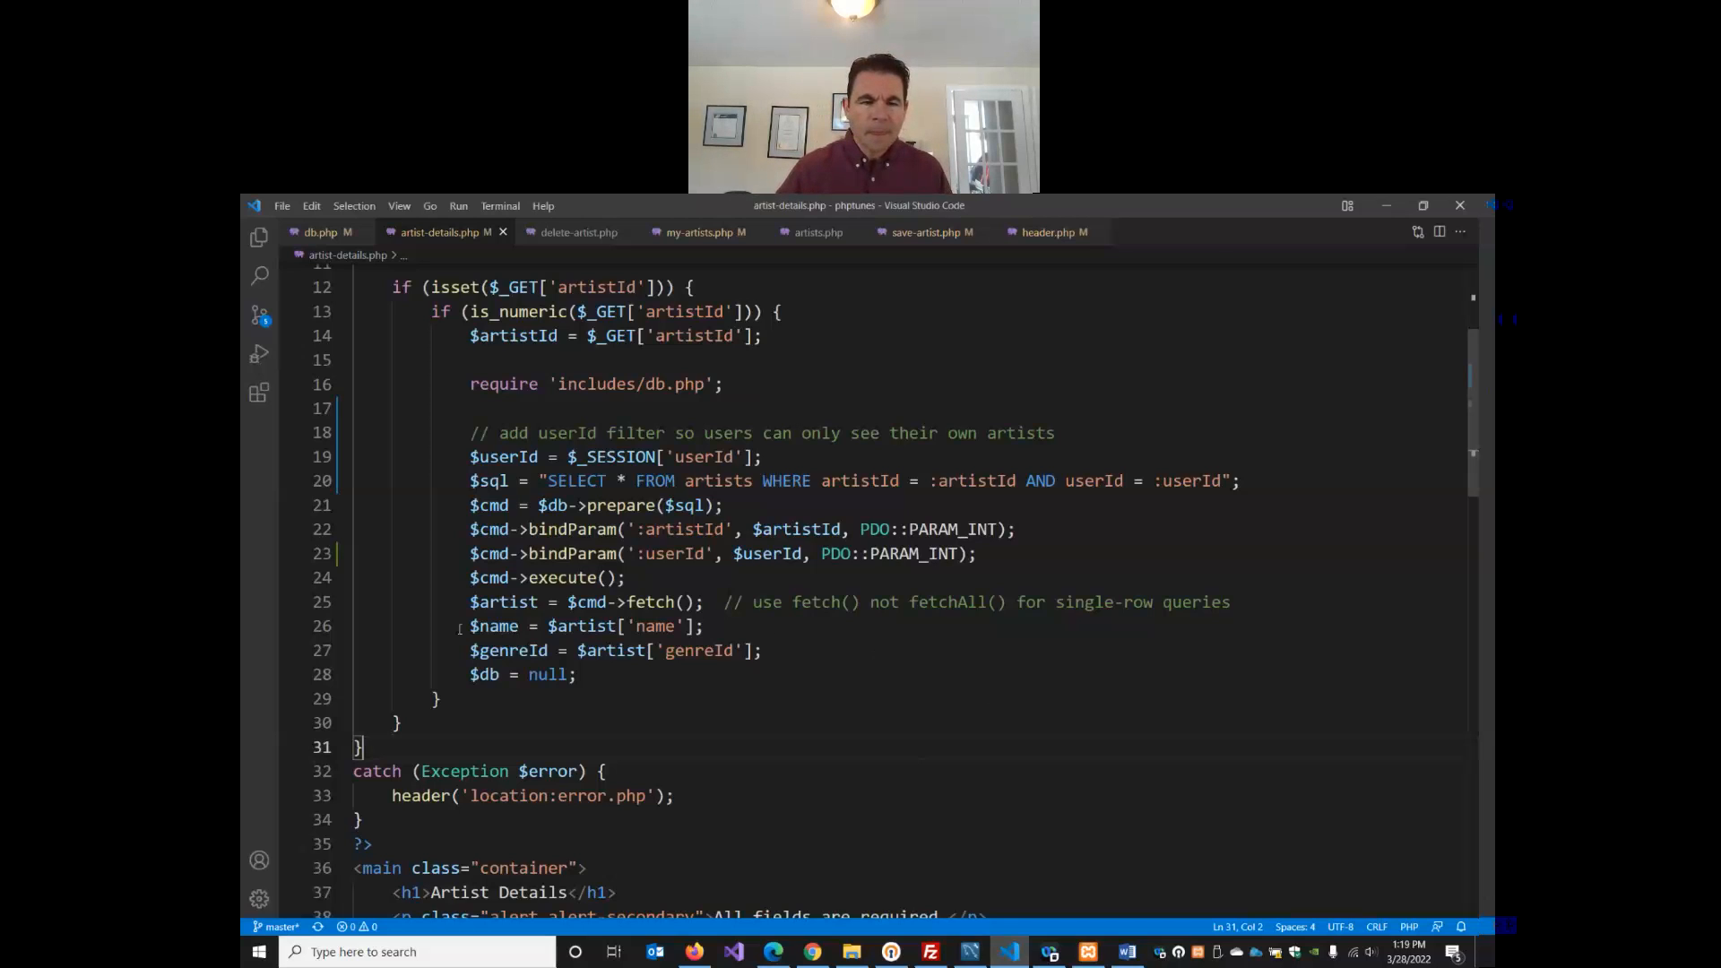
# Step: Wrap the artist handling in an if (empty($artist)) check with an else branch
pyautogui.doubleClick(495, 626)
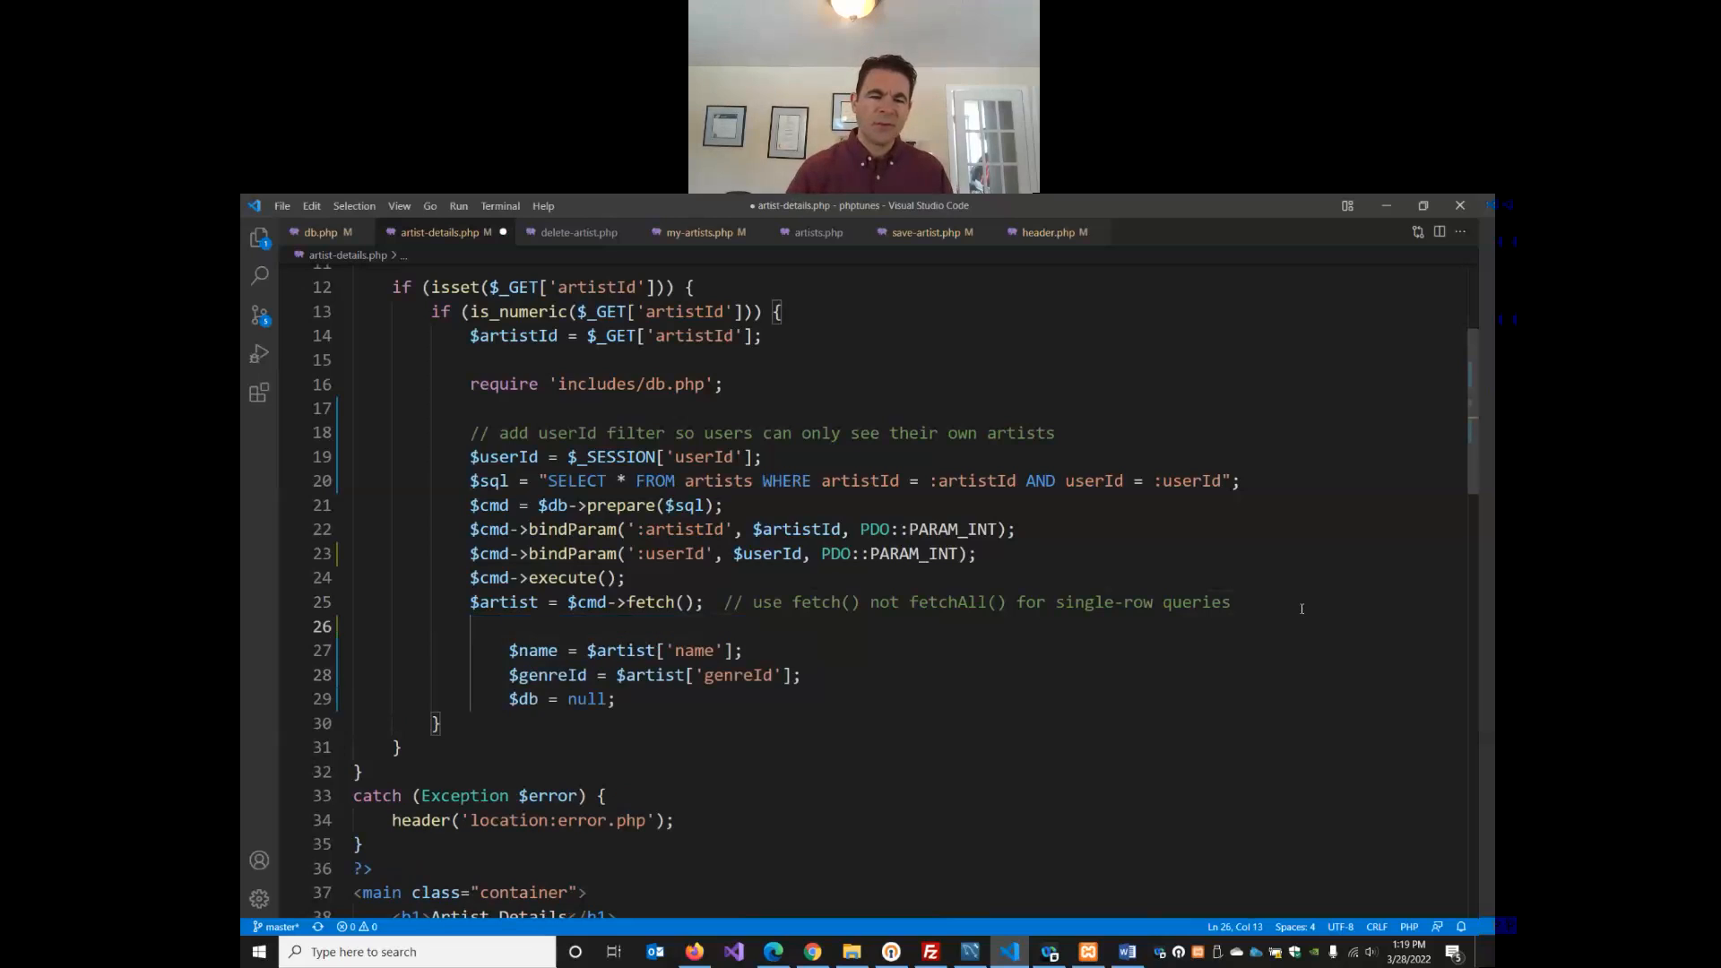
pyautogui.write('if')
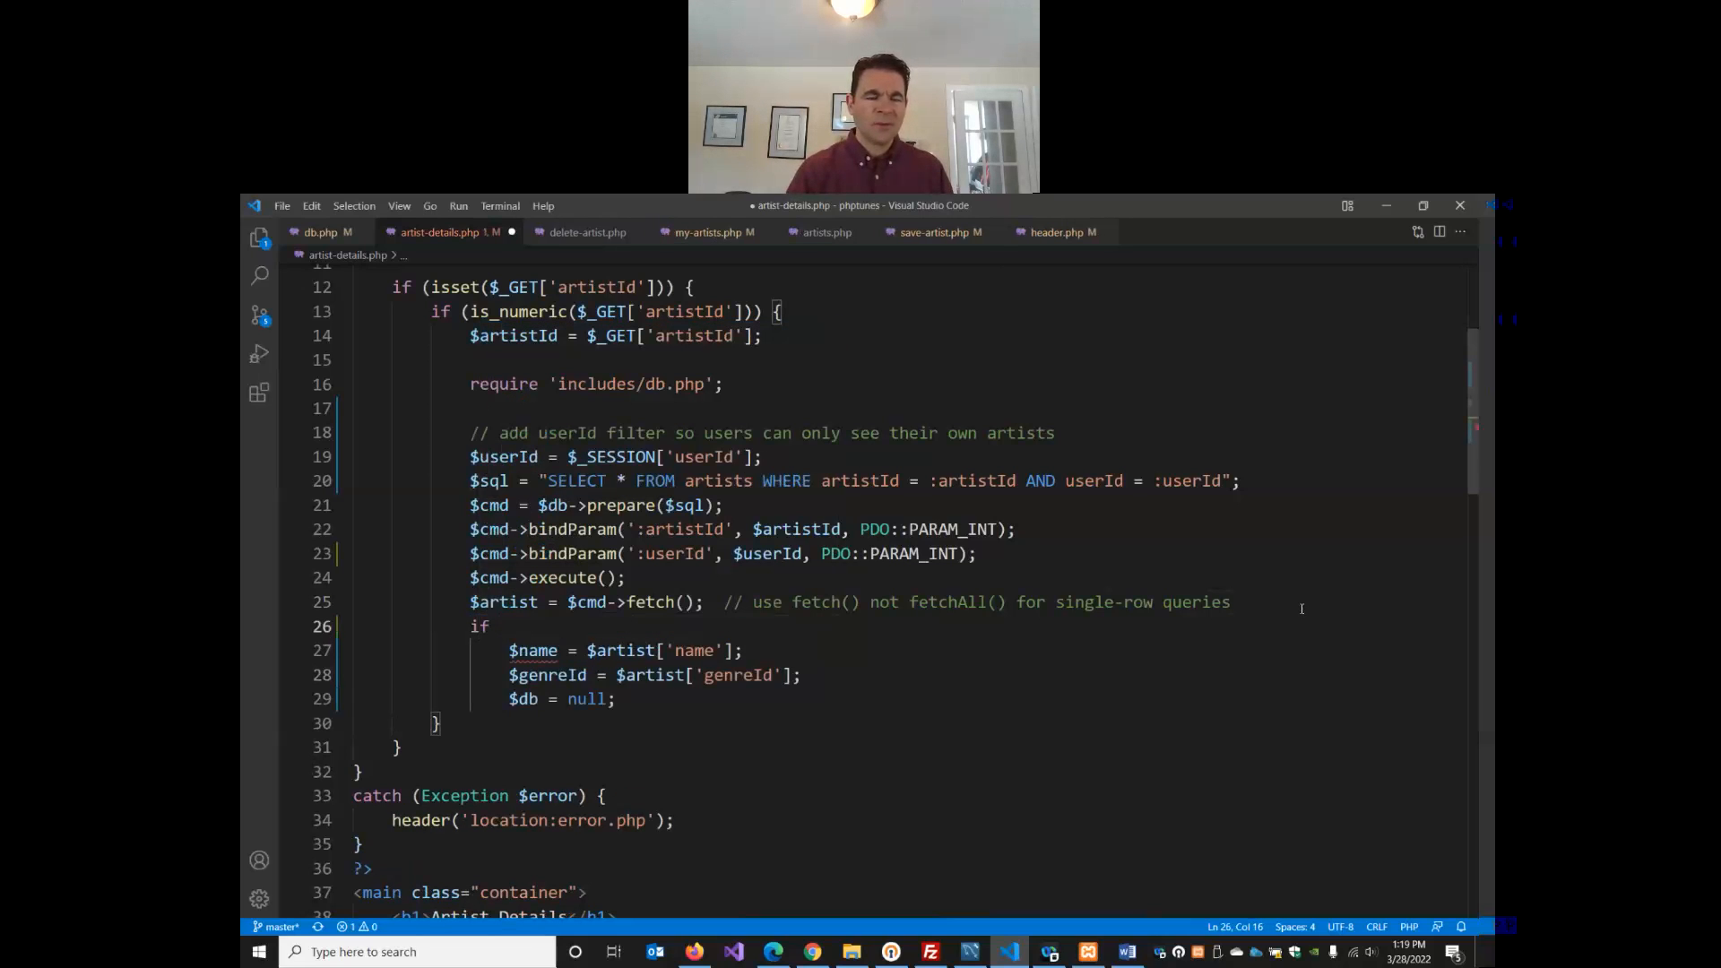
pyautogui.write('(')
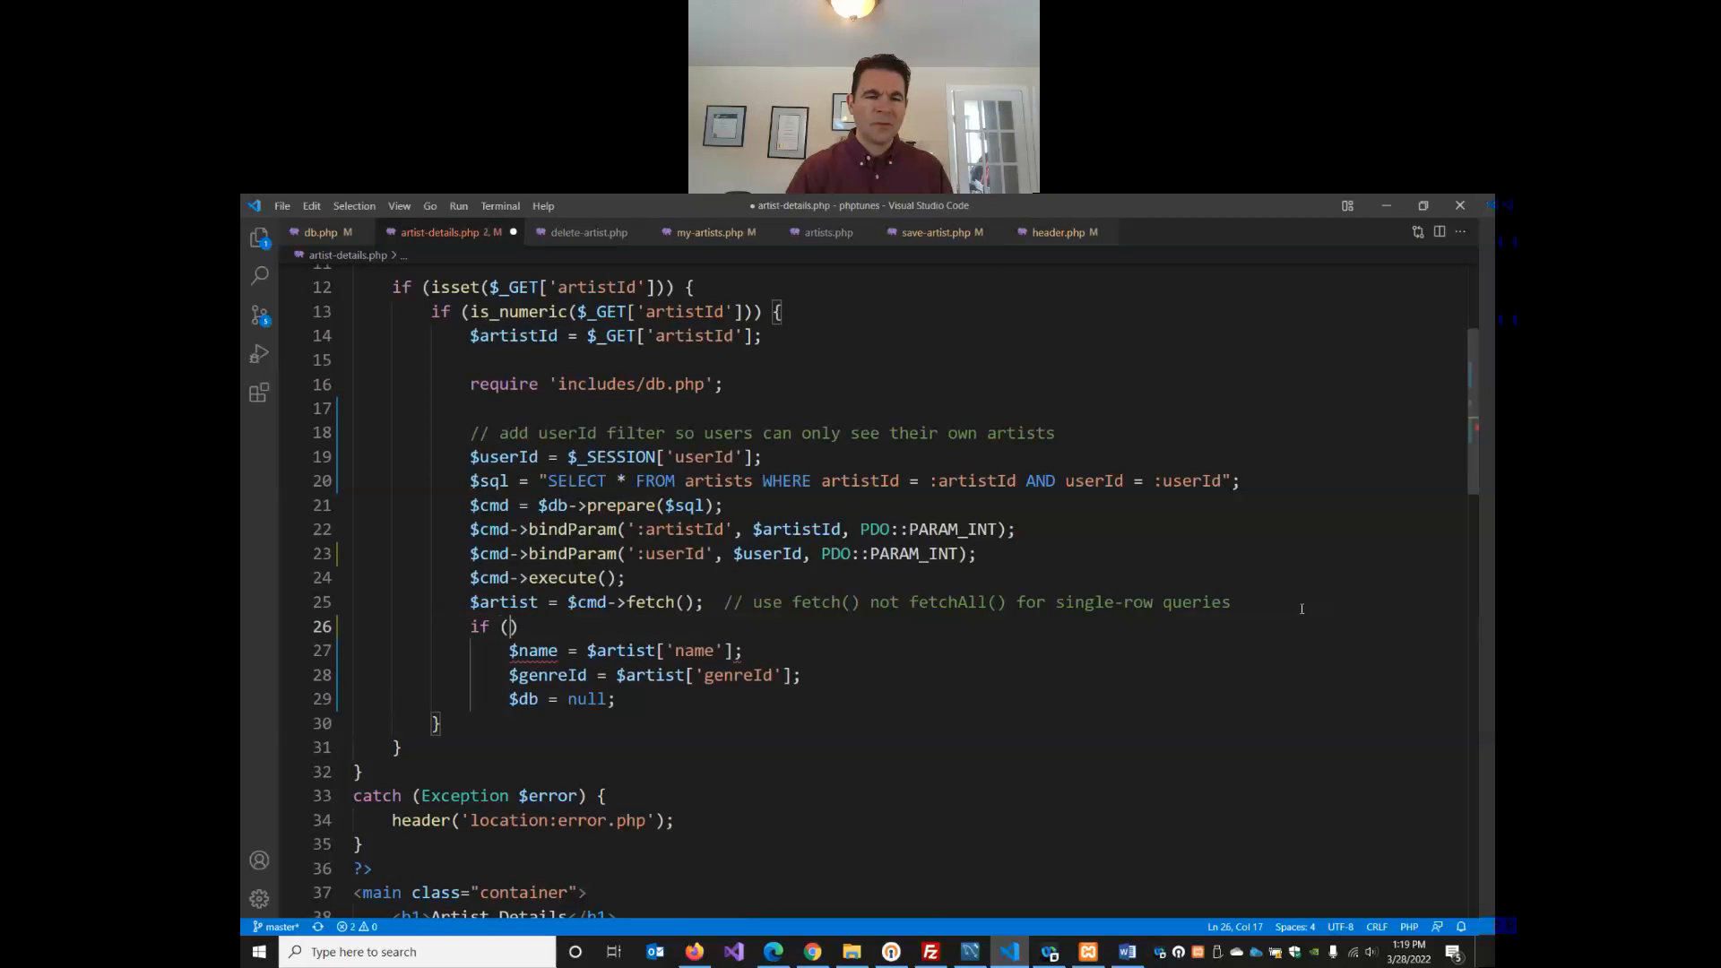
pyautogui.write('empty($artist')
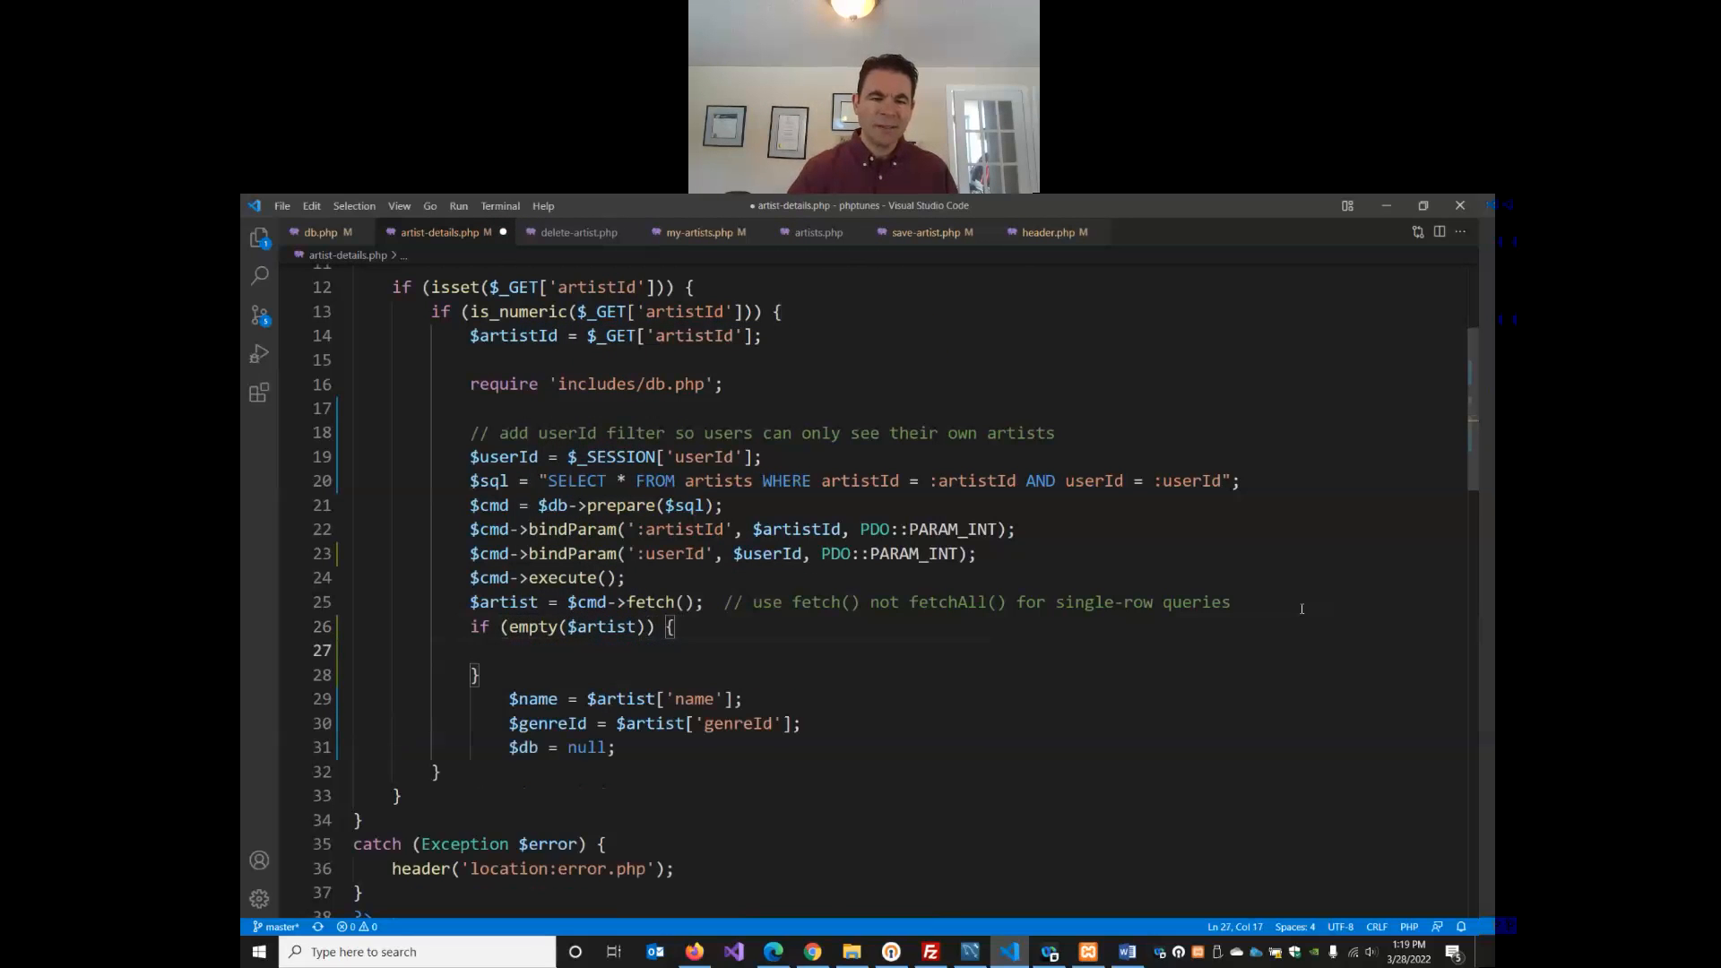
pyautogui.write('else {')
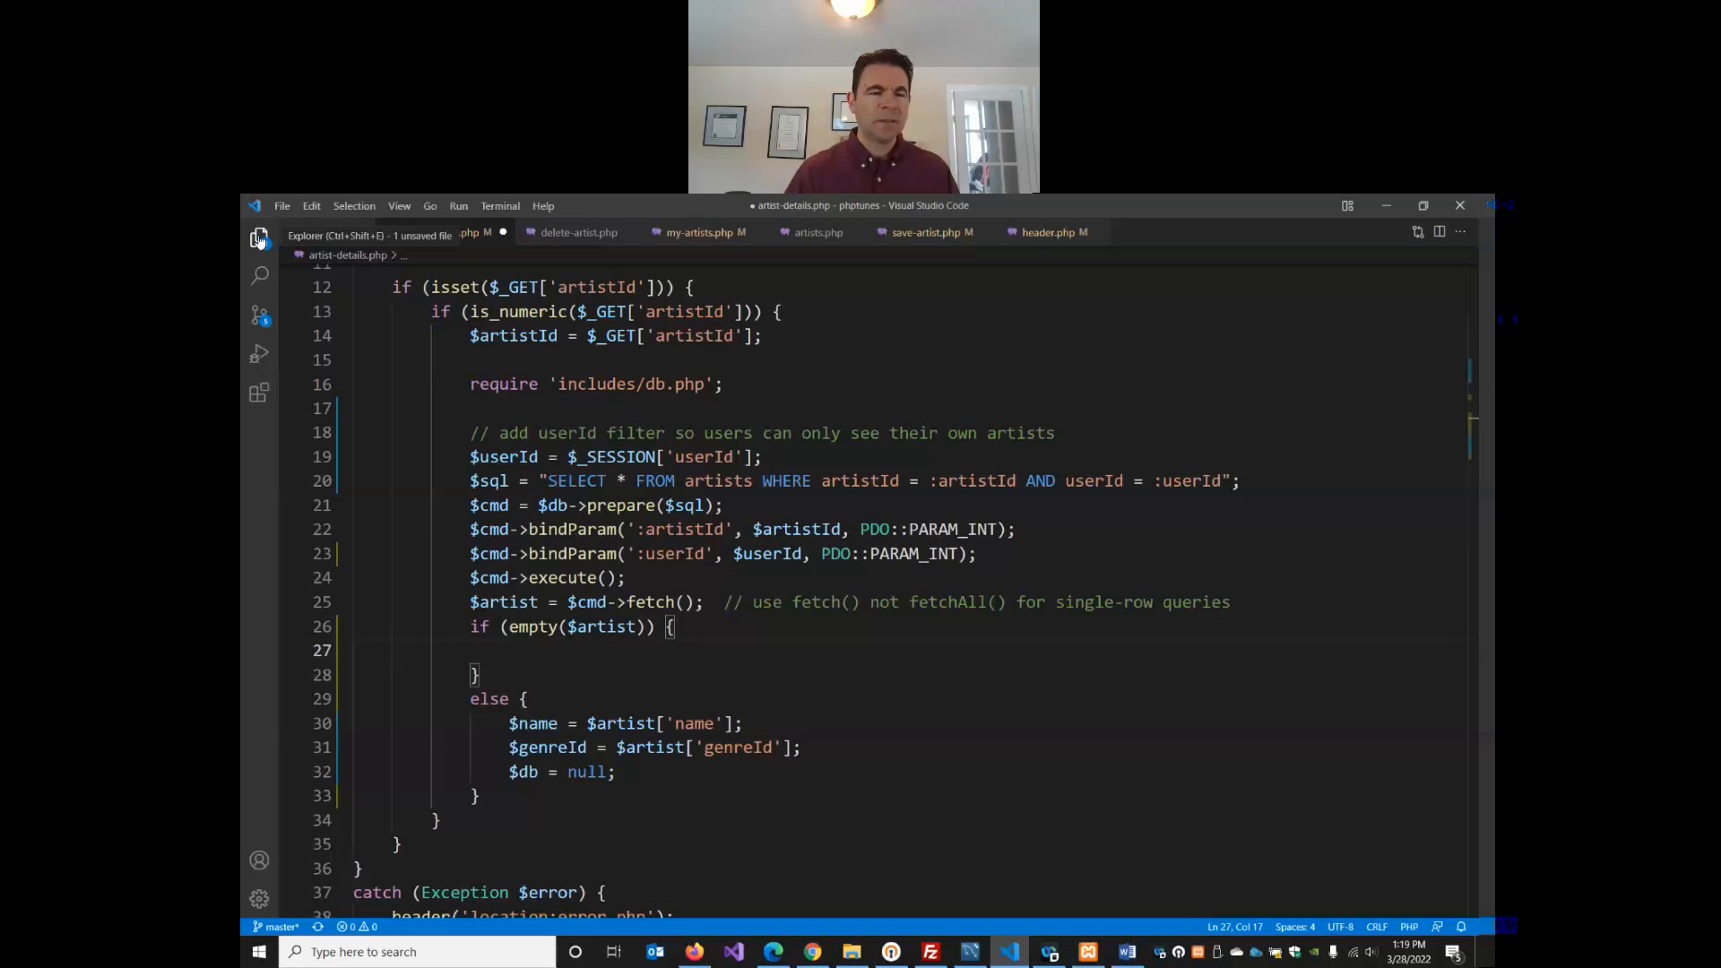
# Step: In the empty-artist branch, set $db = null, redirect to error.php and exit()
pyautogui.click(258, 236)
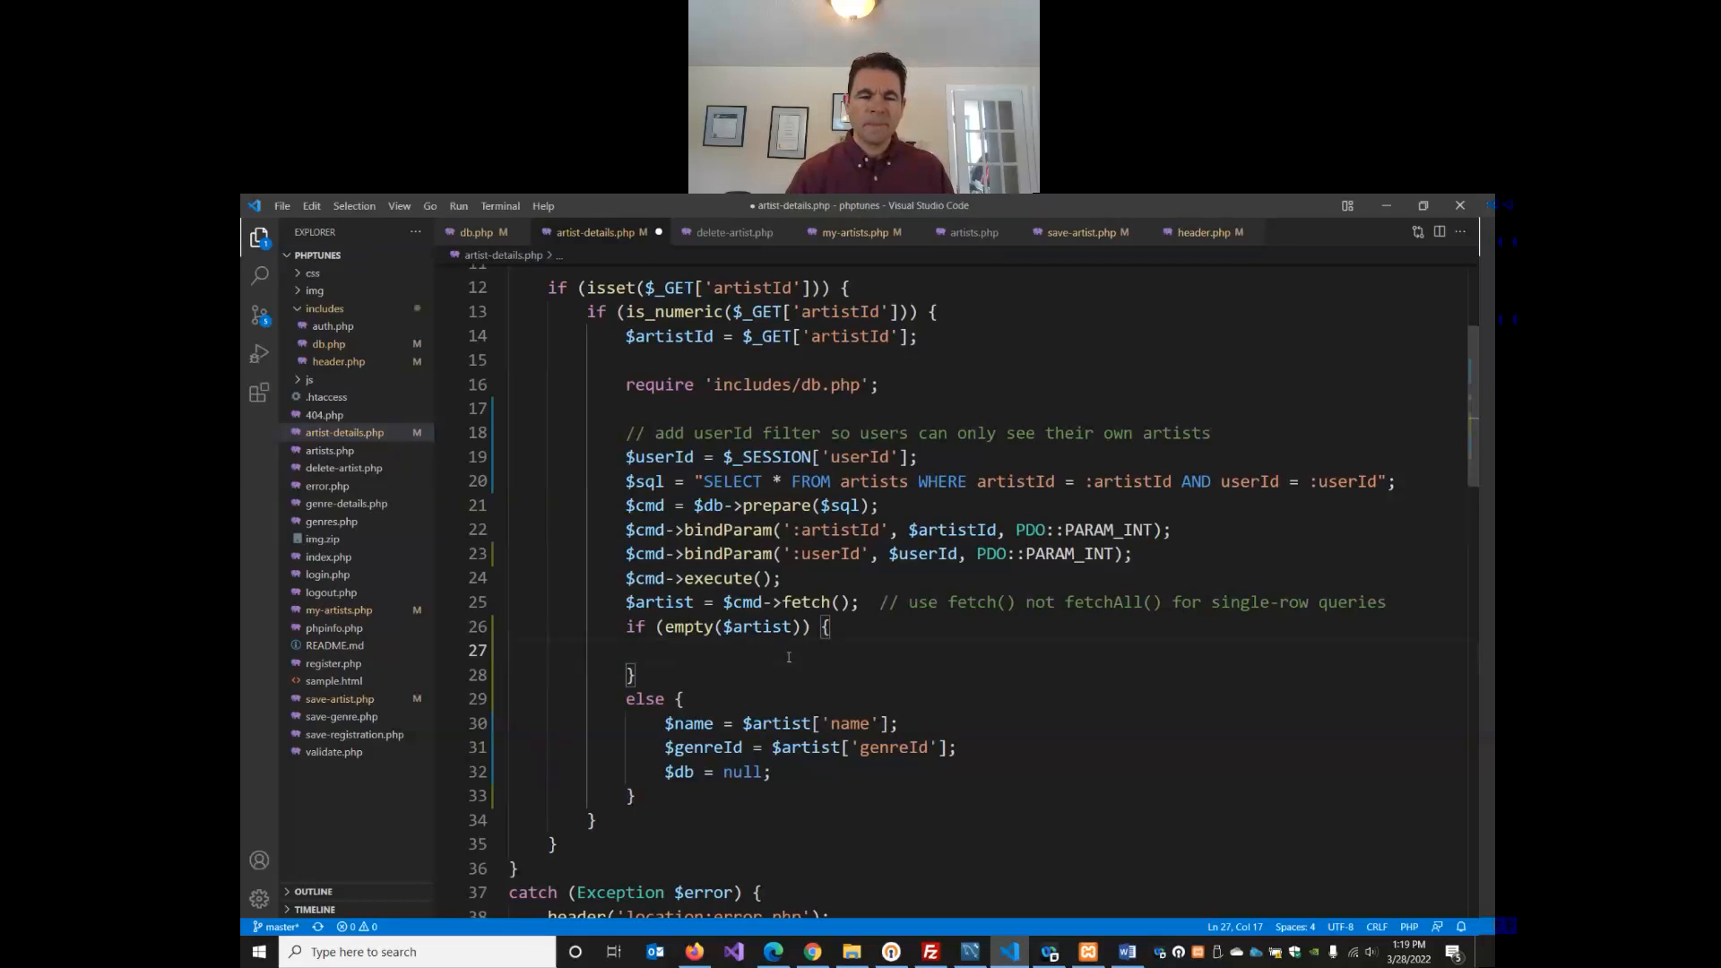
pyautogui.write('$db')
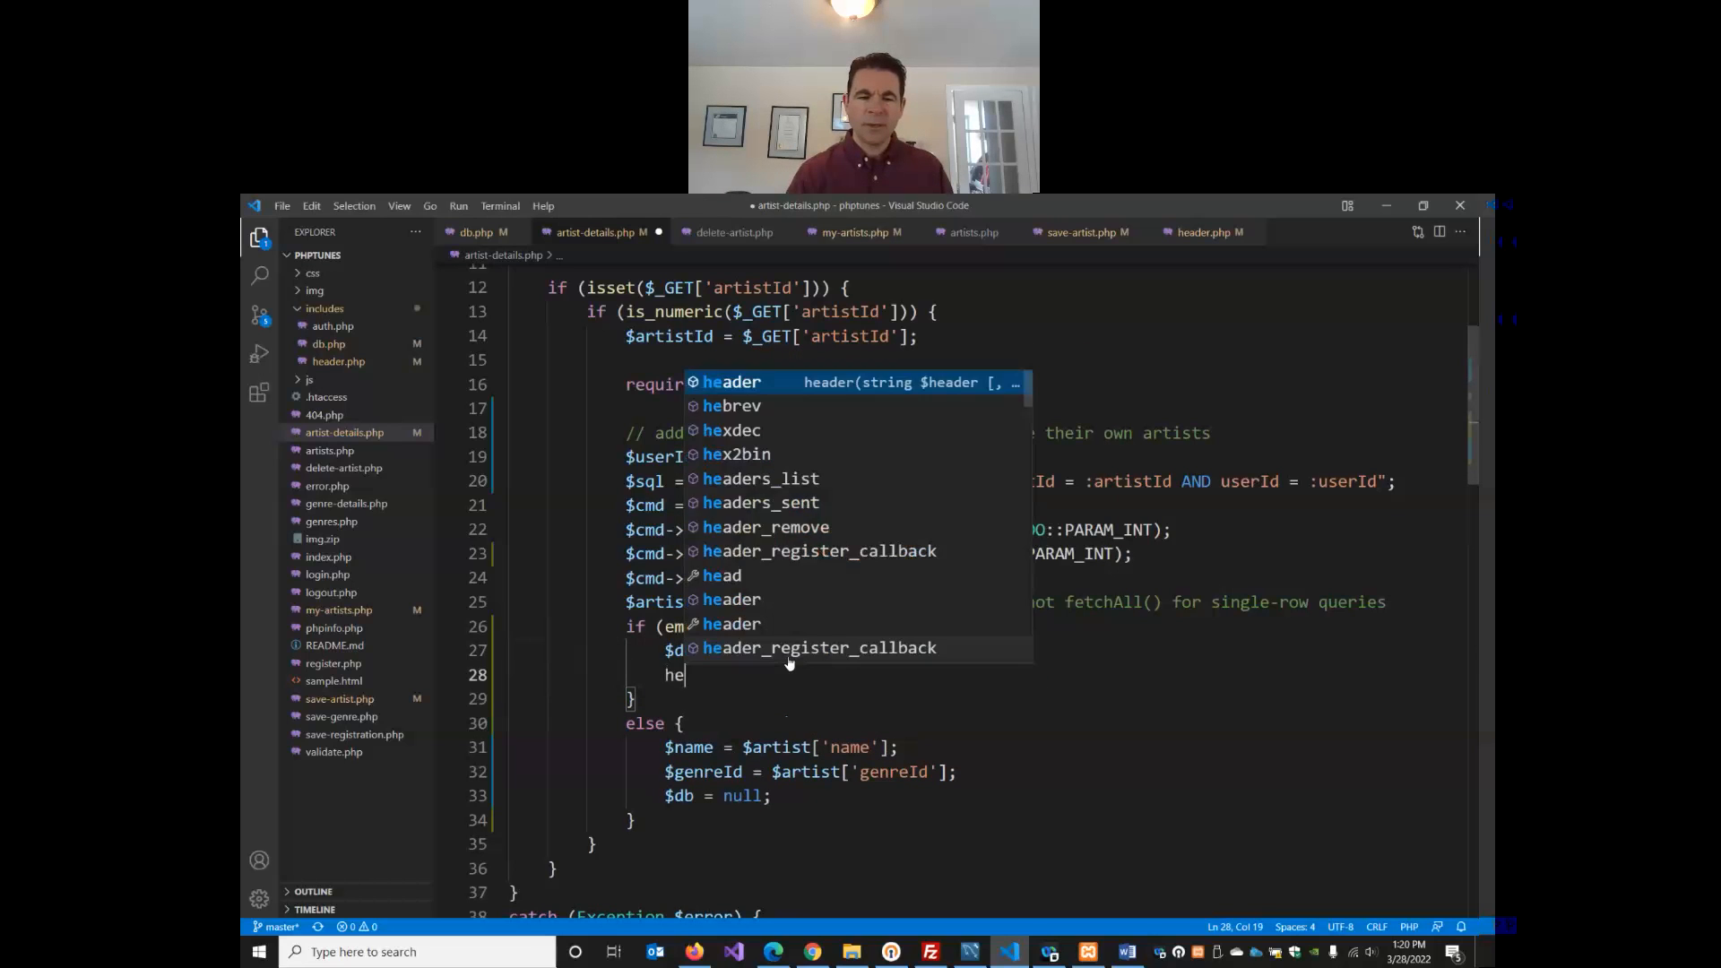
pyautogui.write("header('location'")
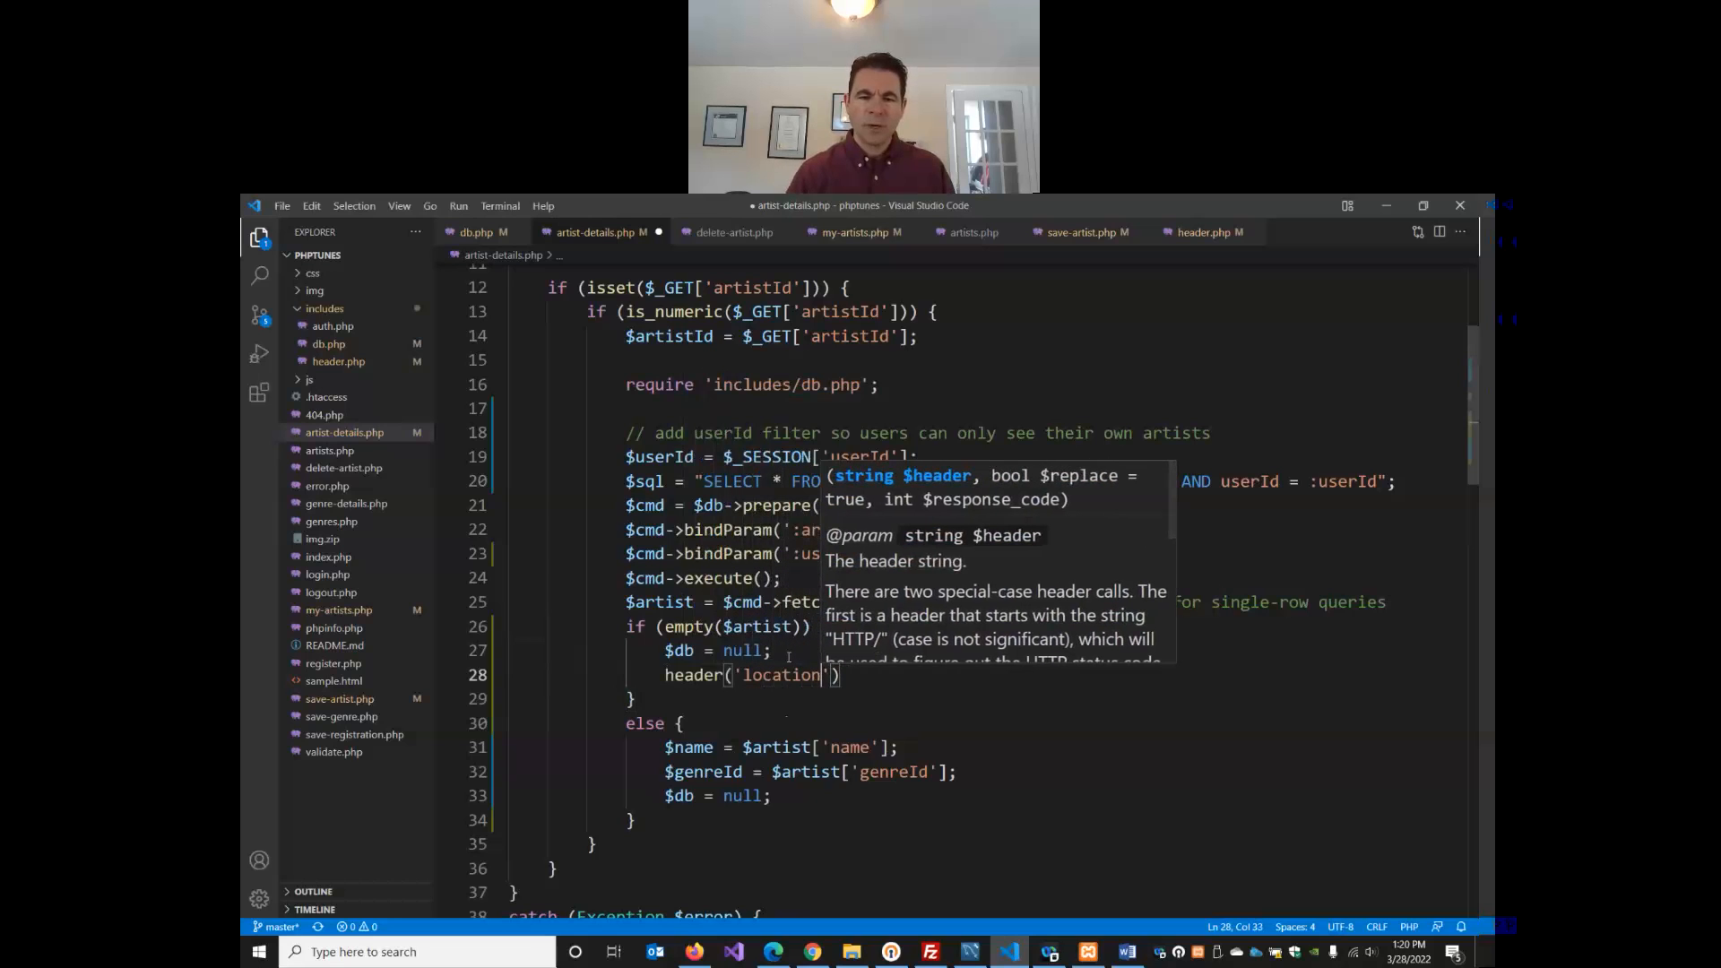
pyautogui.write(':')
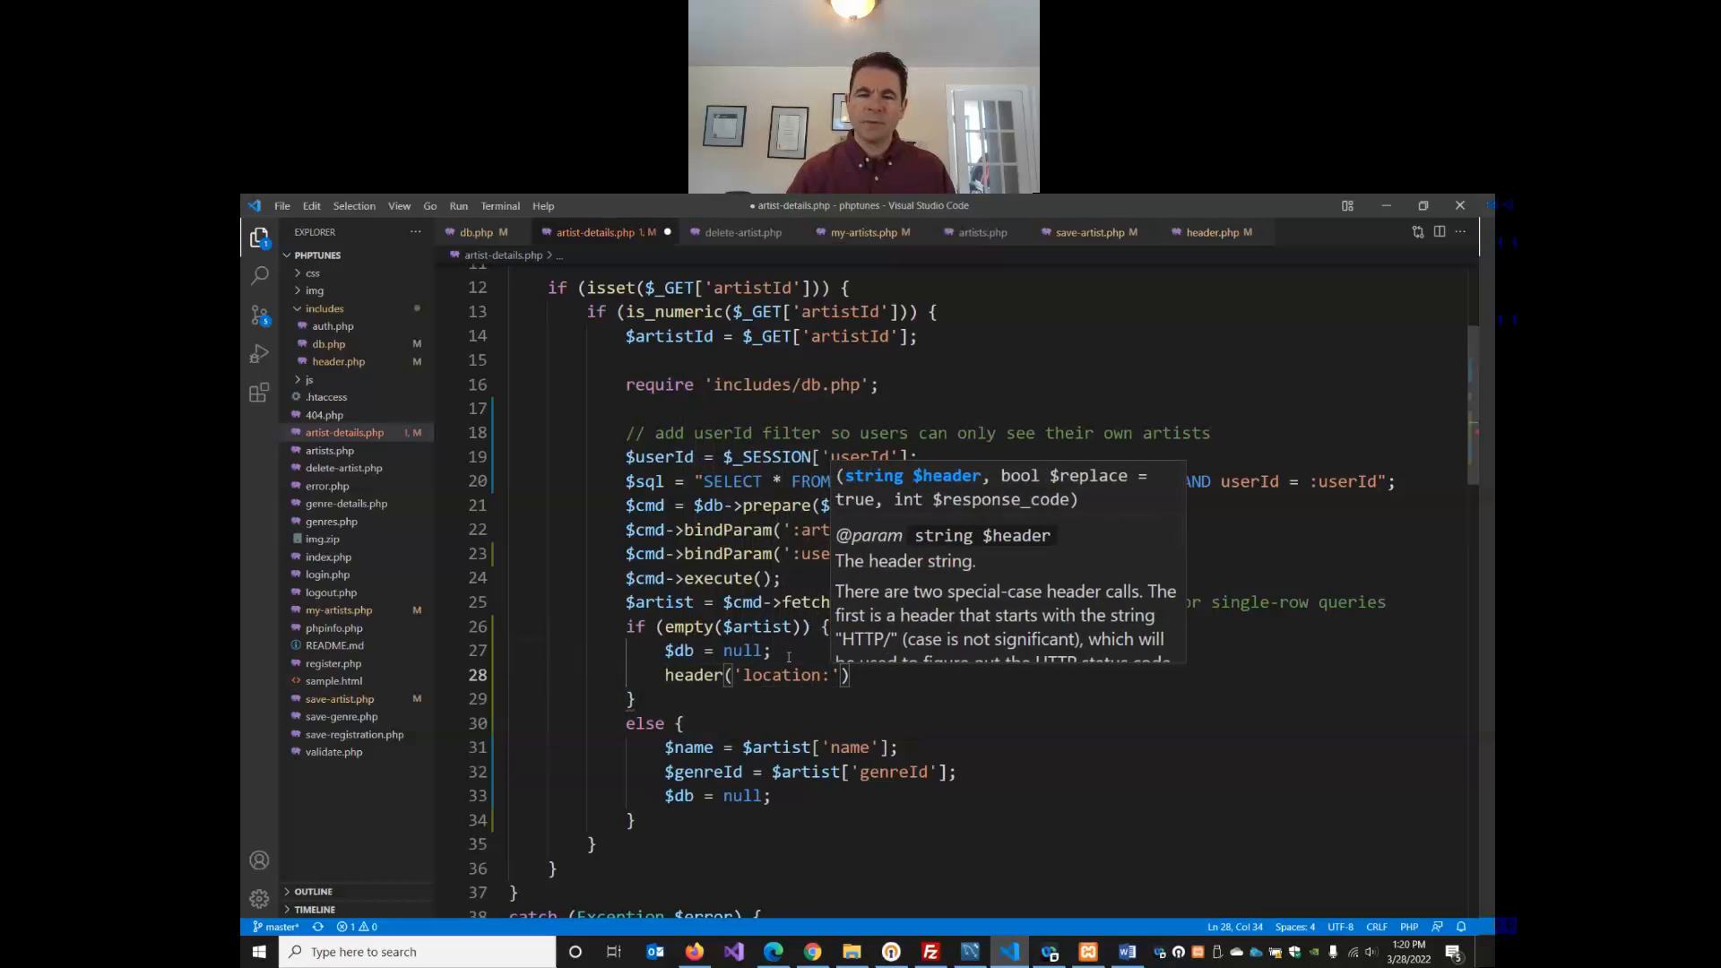
pyautogui.write('error.php')
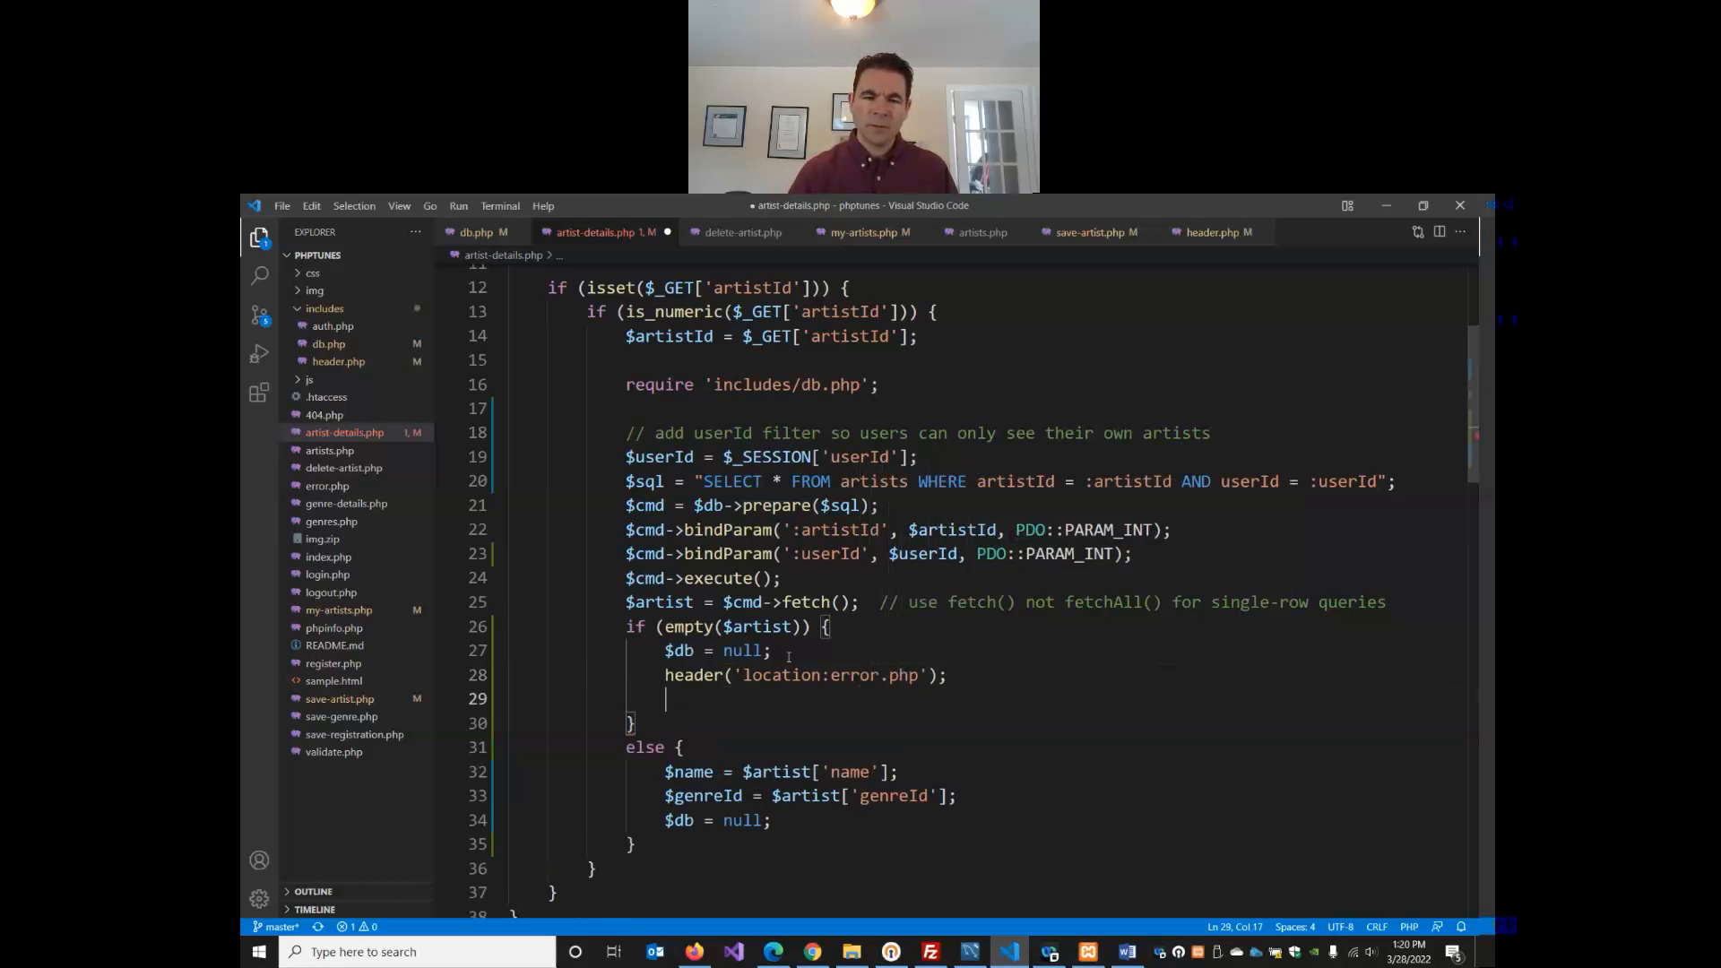
pyautogui.write('exit();')
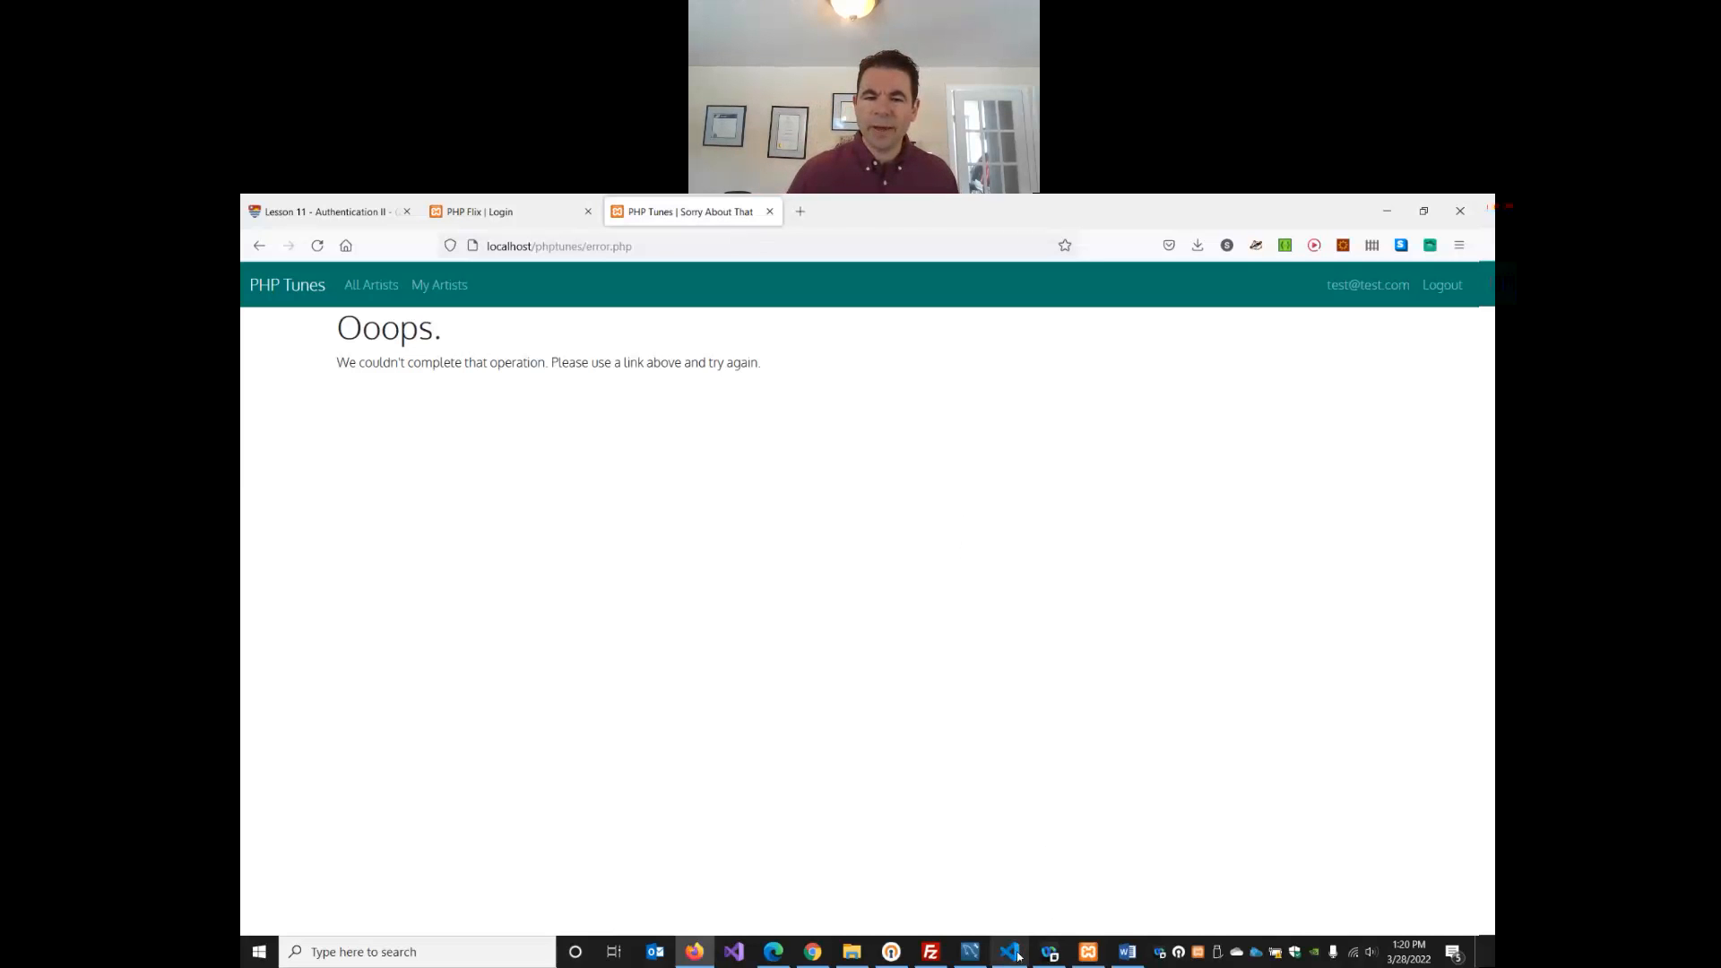
# Step: Reload the artist-details URL in Firefox to confirm it redirects to the Ooops error page
pyautogui.click(1009, 951)
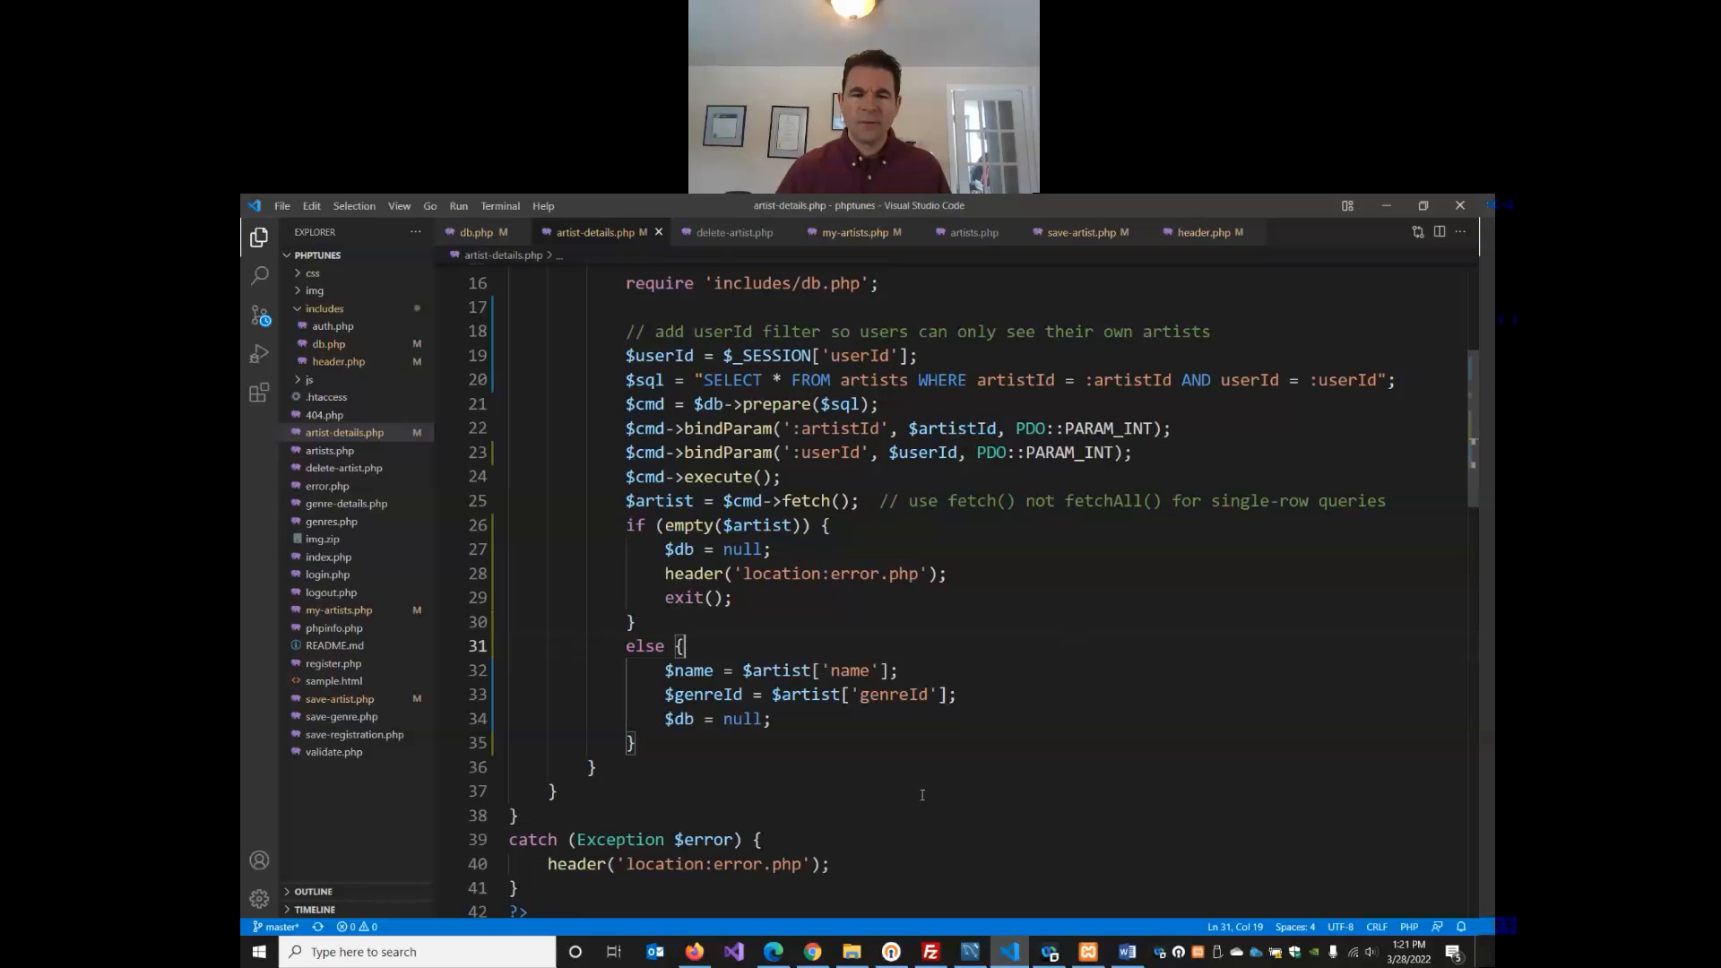
pyautogui.doubleClick(658, 355)
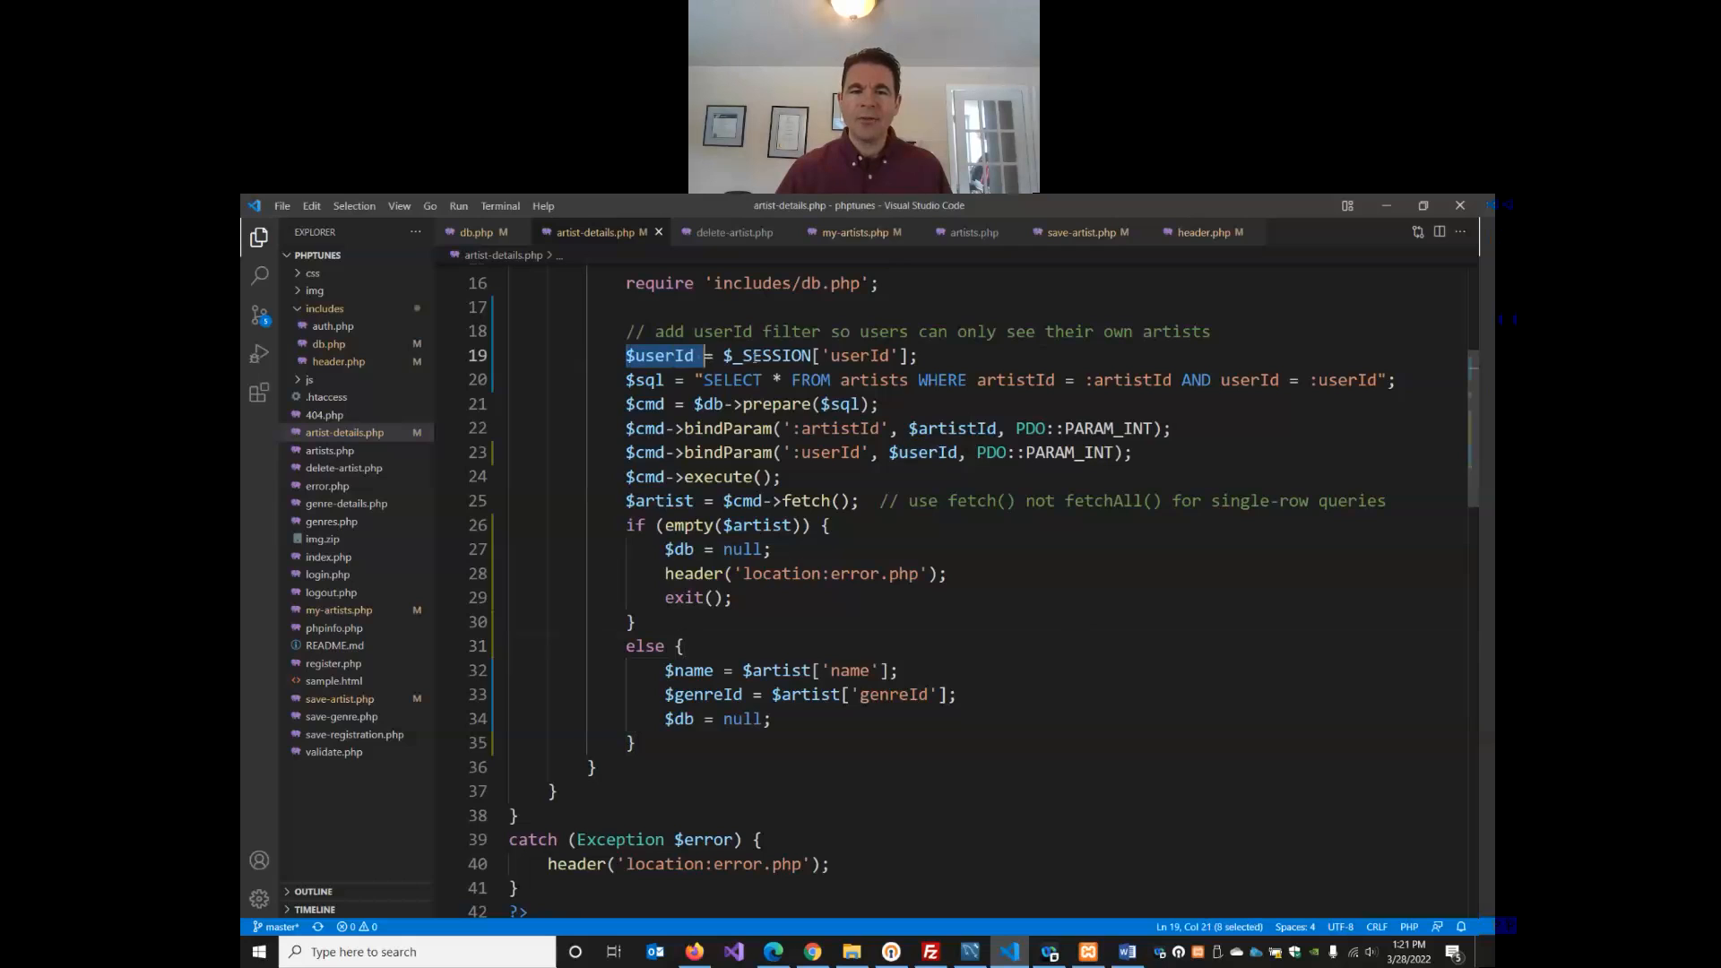
pyautogui.moveTo(624, 355); pyautogui.dragTo(916, 355)
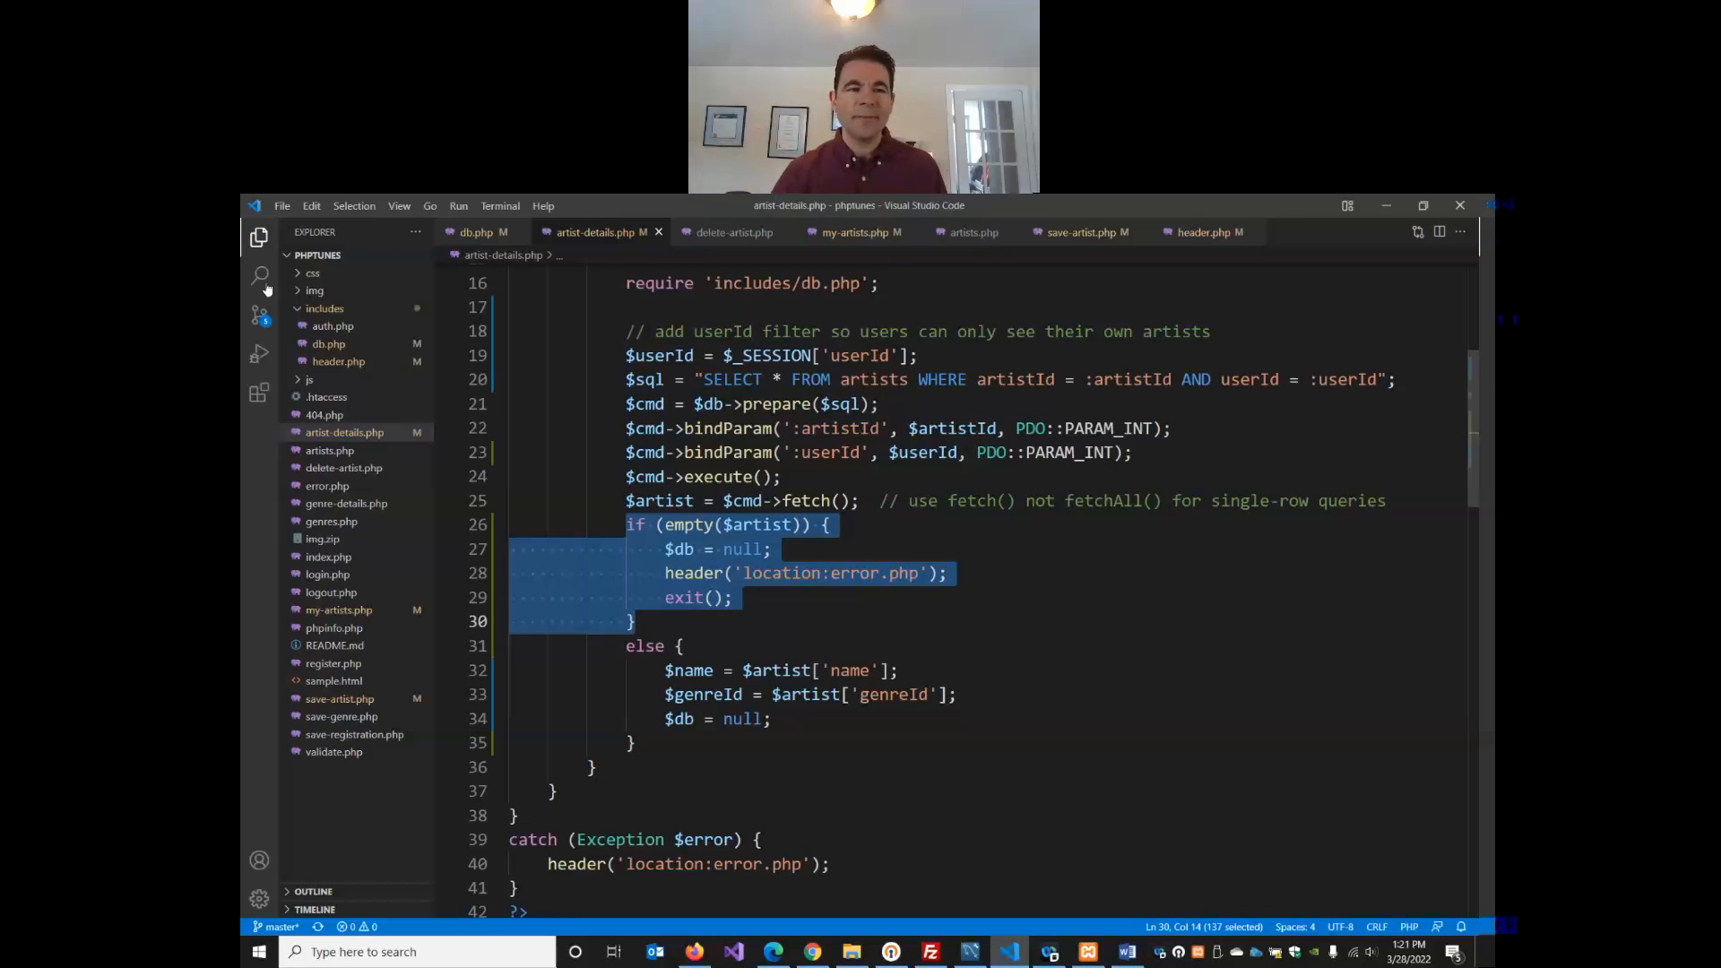
# Step: In delete-artist.php, set $userId from $_SESSION['userId'] before the DELETE query
pyautogui.click(342, 468)
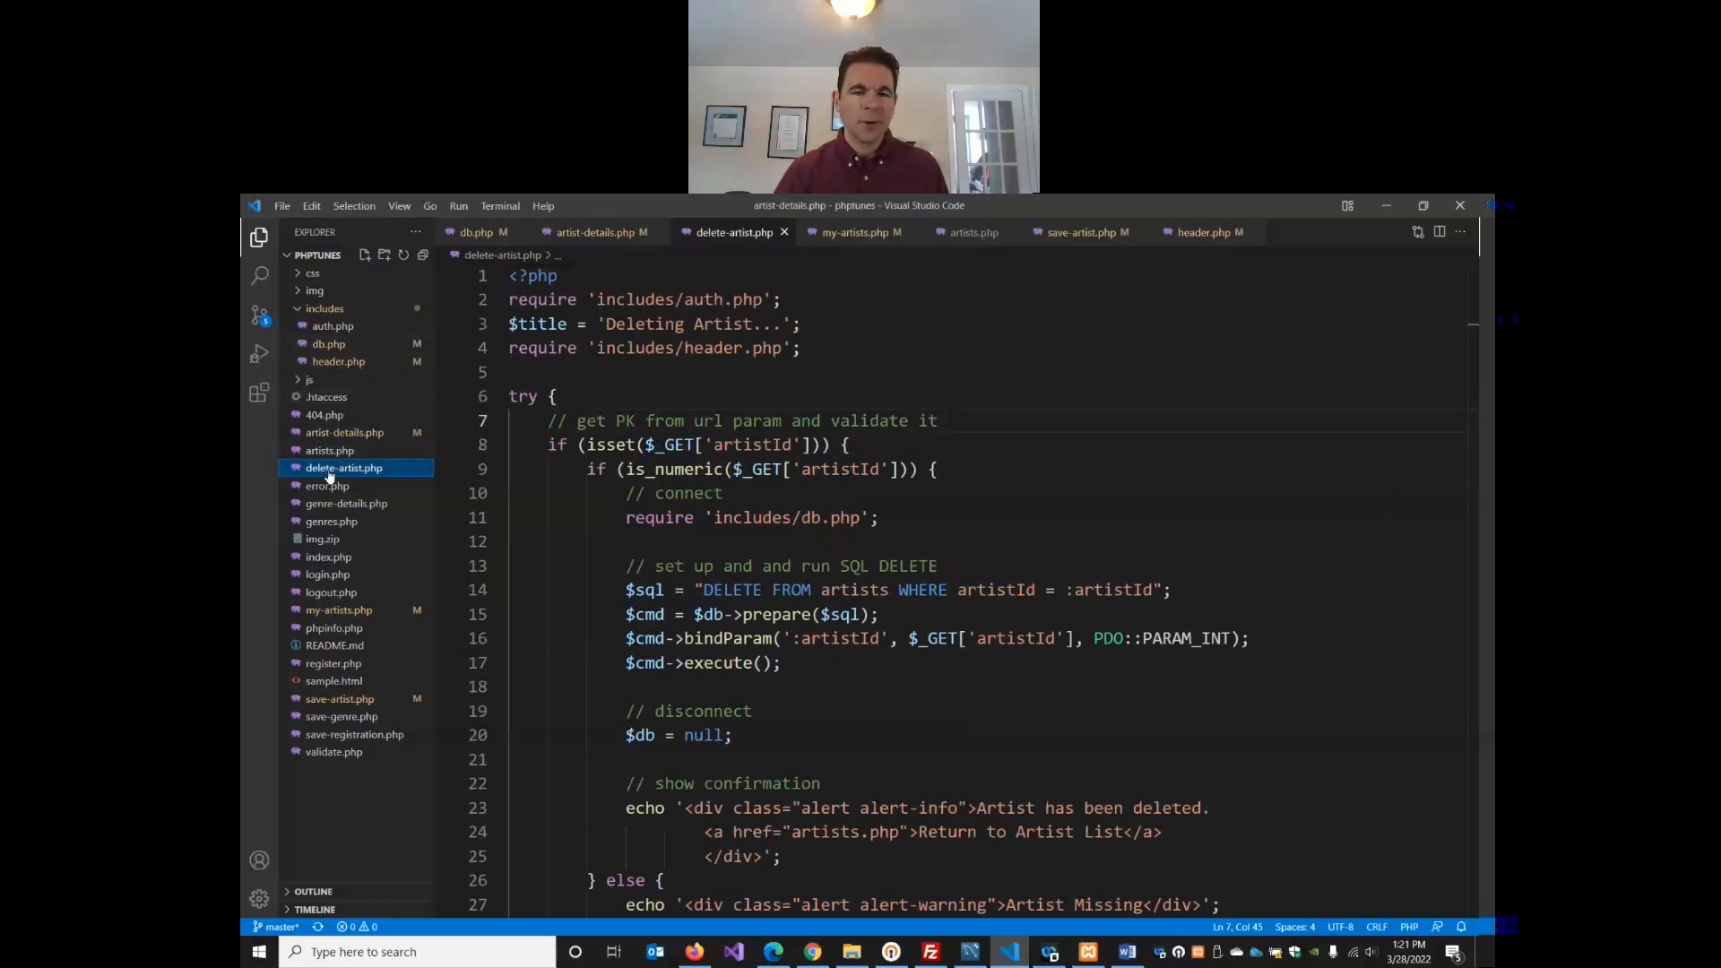
pyautogui.scroll(-3)
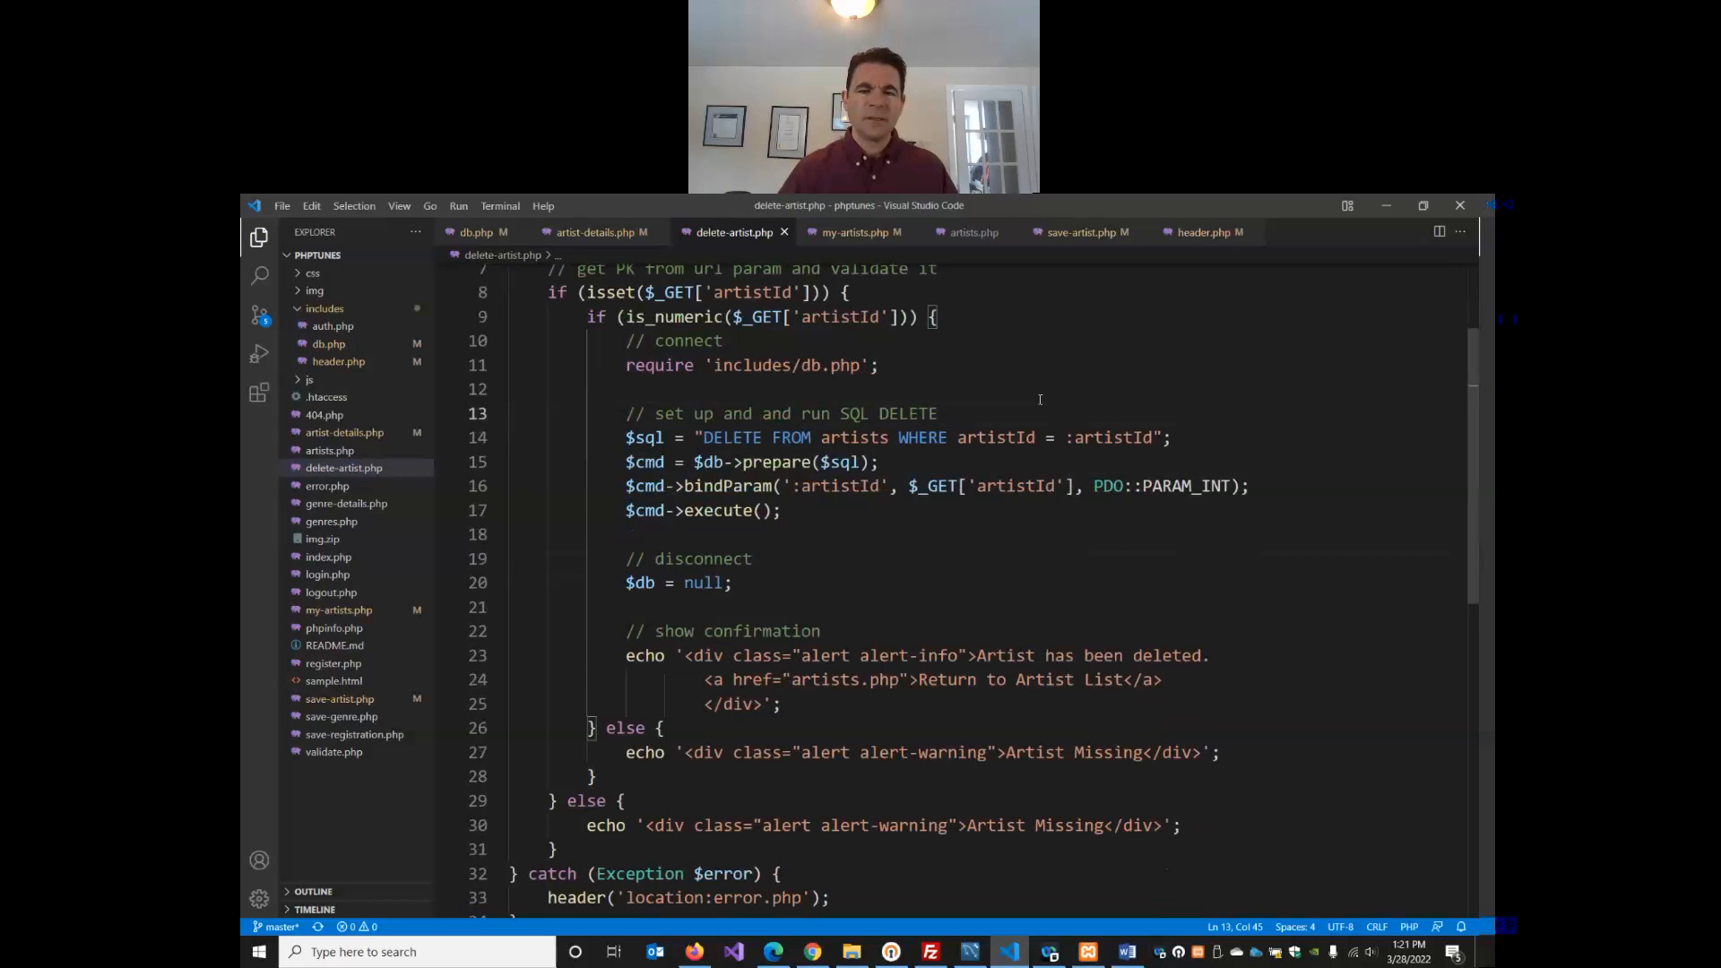
pyautogui.write('$user')
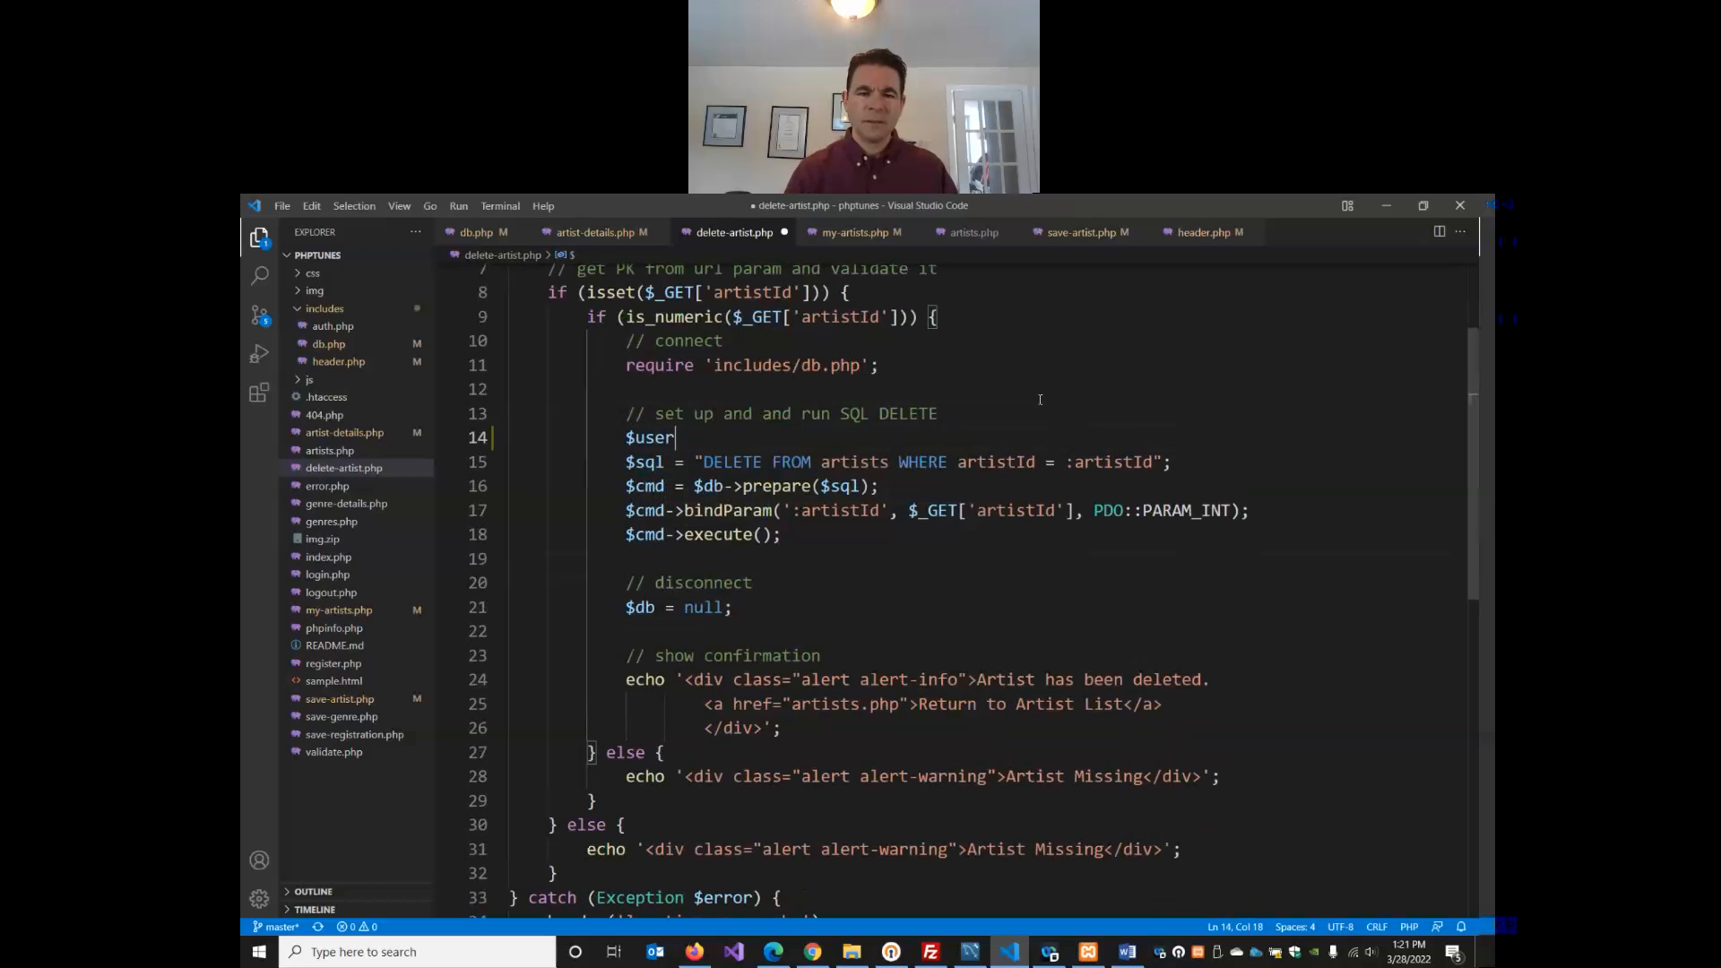
pyautogui.write('Id = $_se')
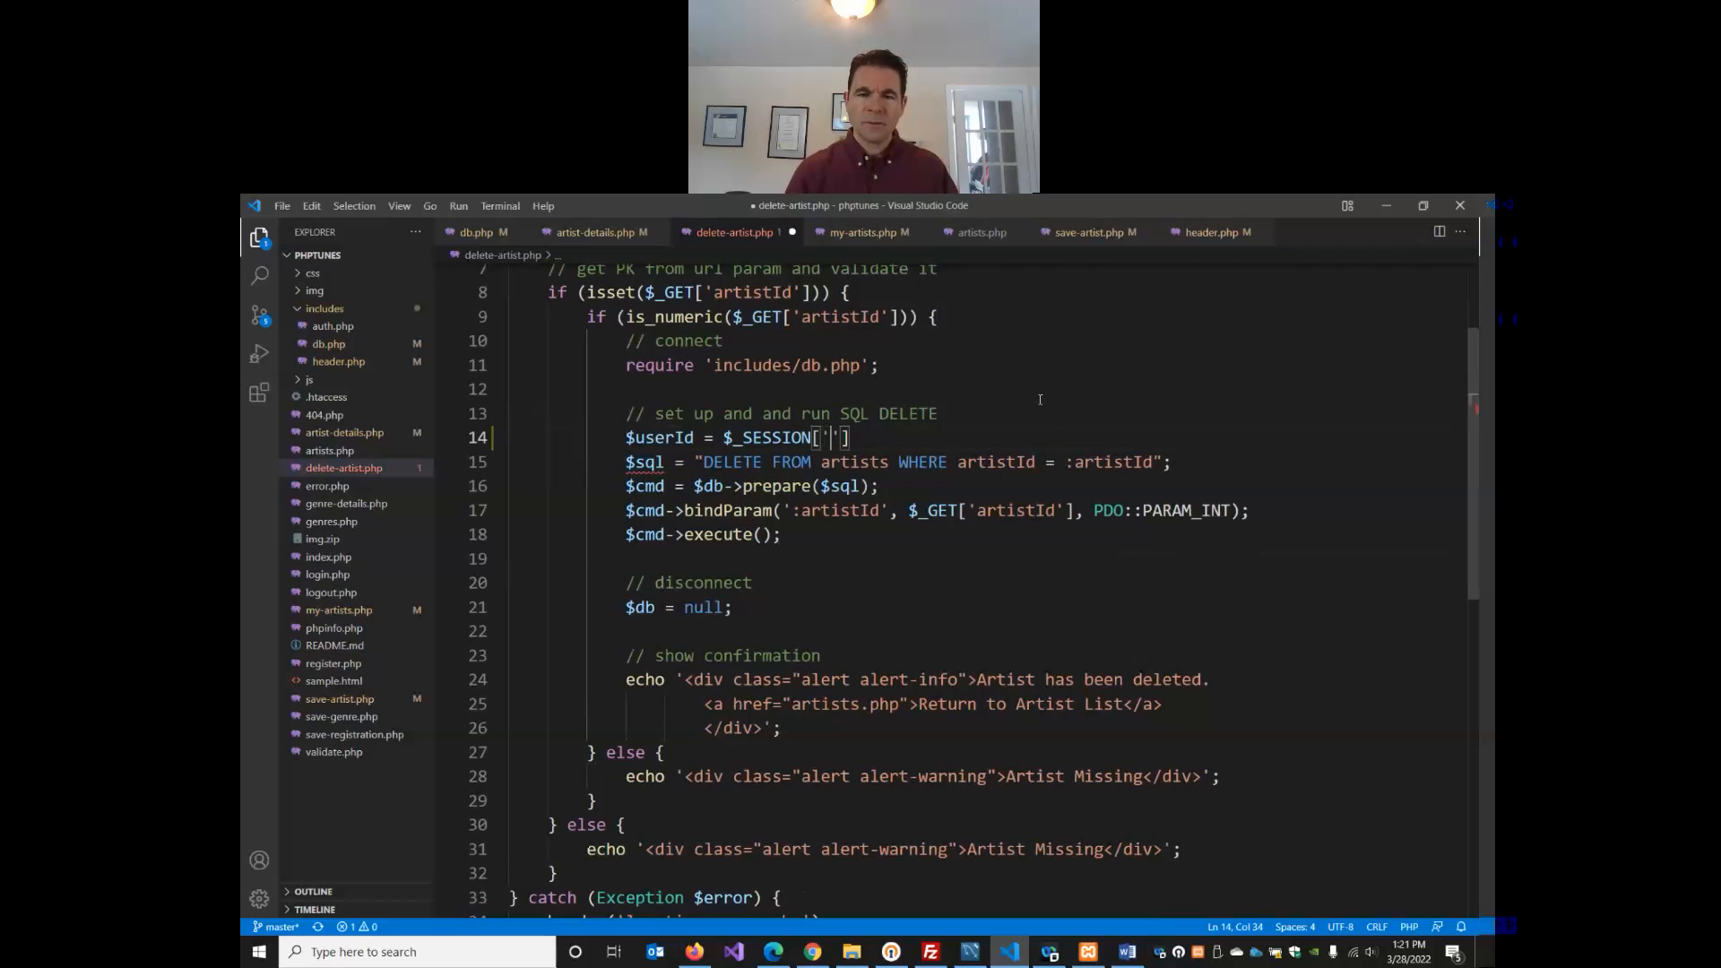
pyautogui.write("userId'];")
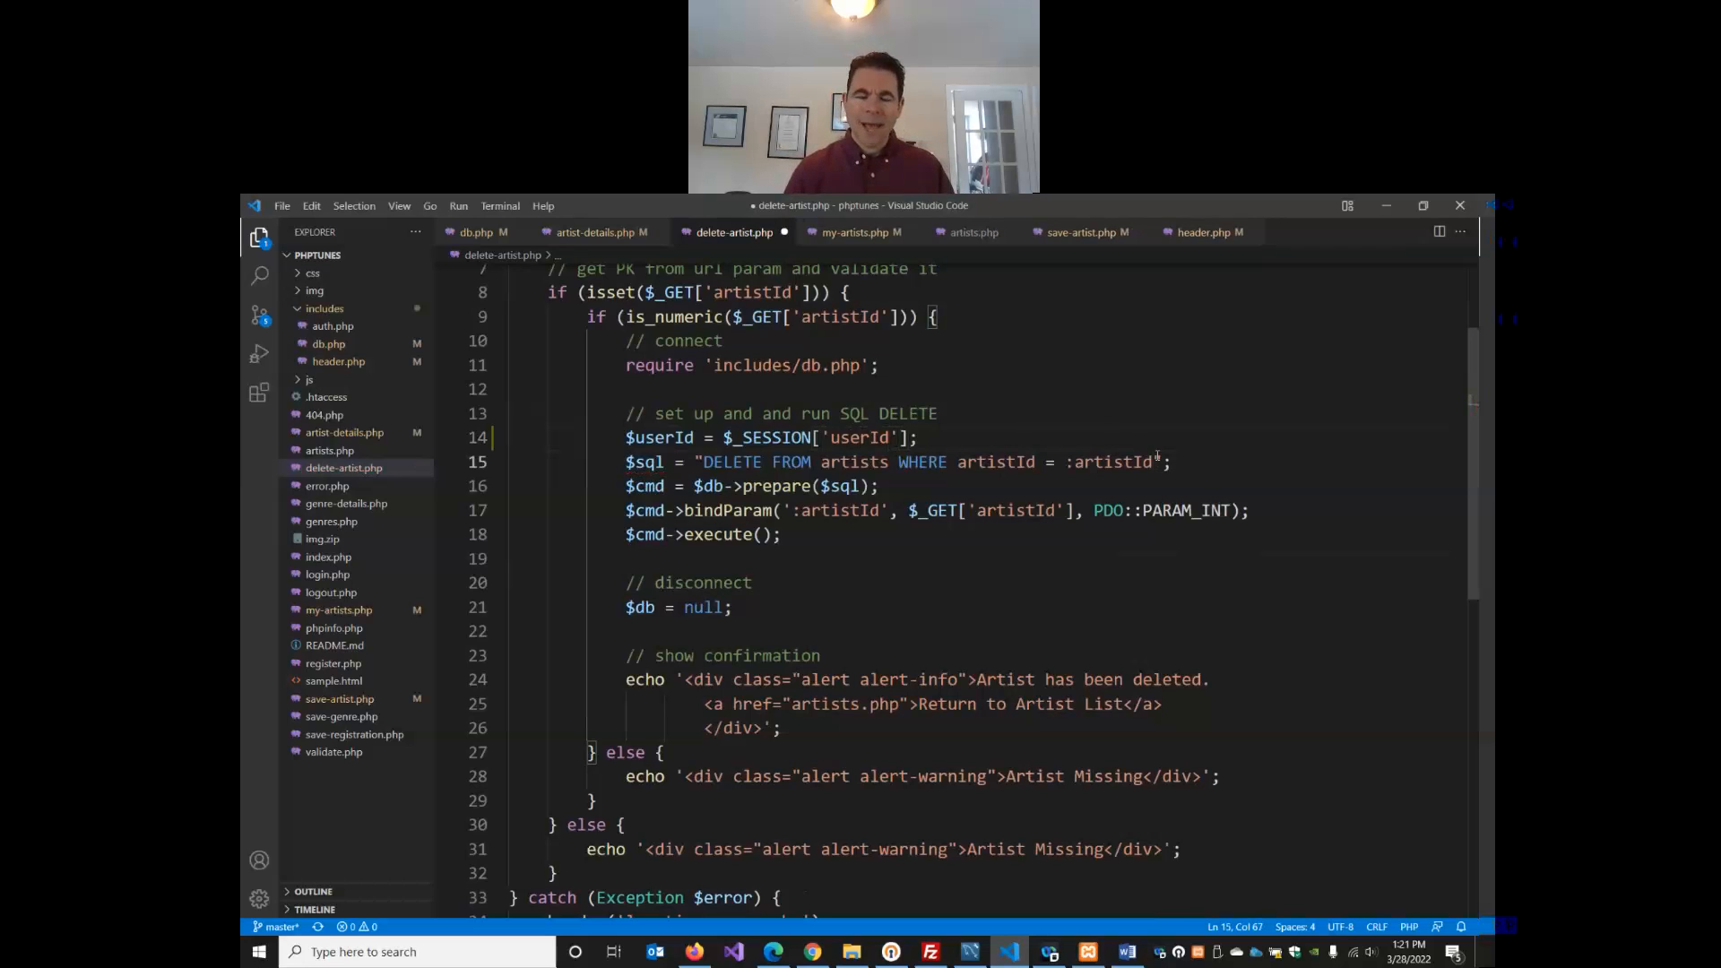
# Step: Append AND userId = :userId to the DELETE SQL and bind the :userId parameter
pyautogui.write('AND userI')
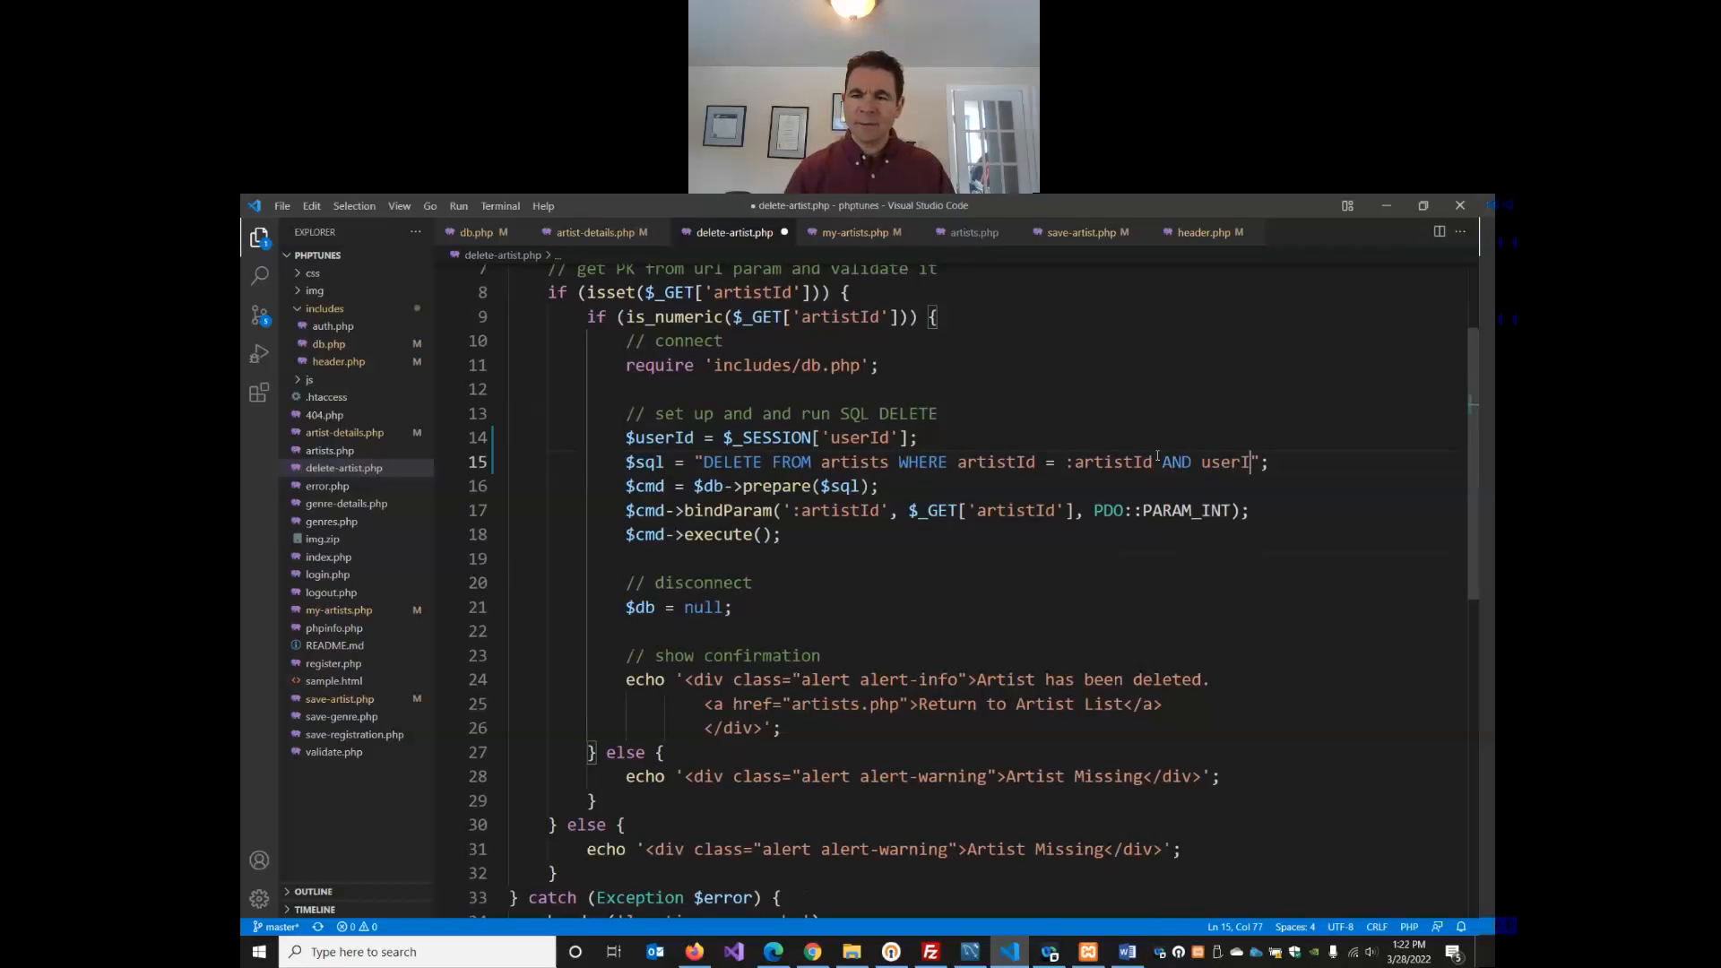
pyautogui.write('= :userId')
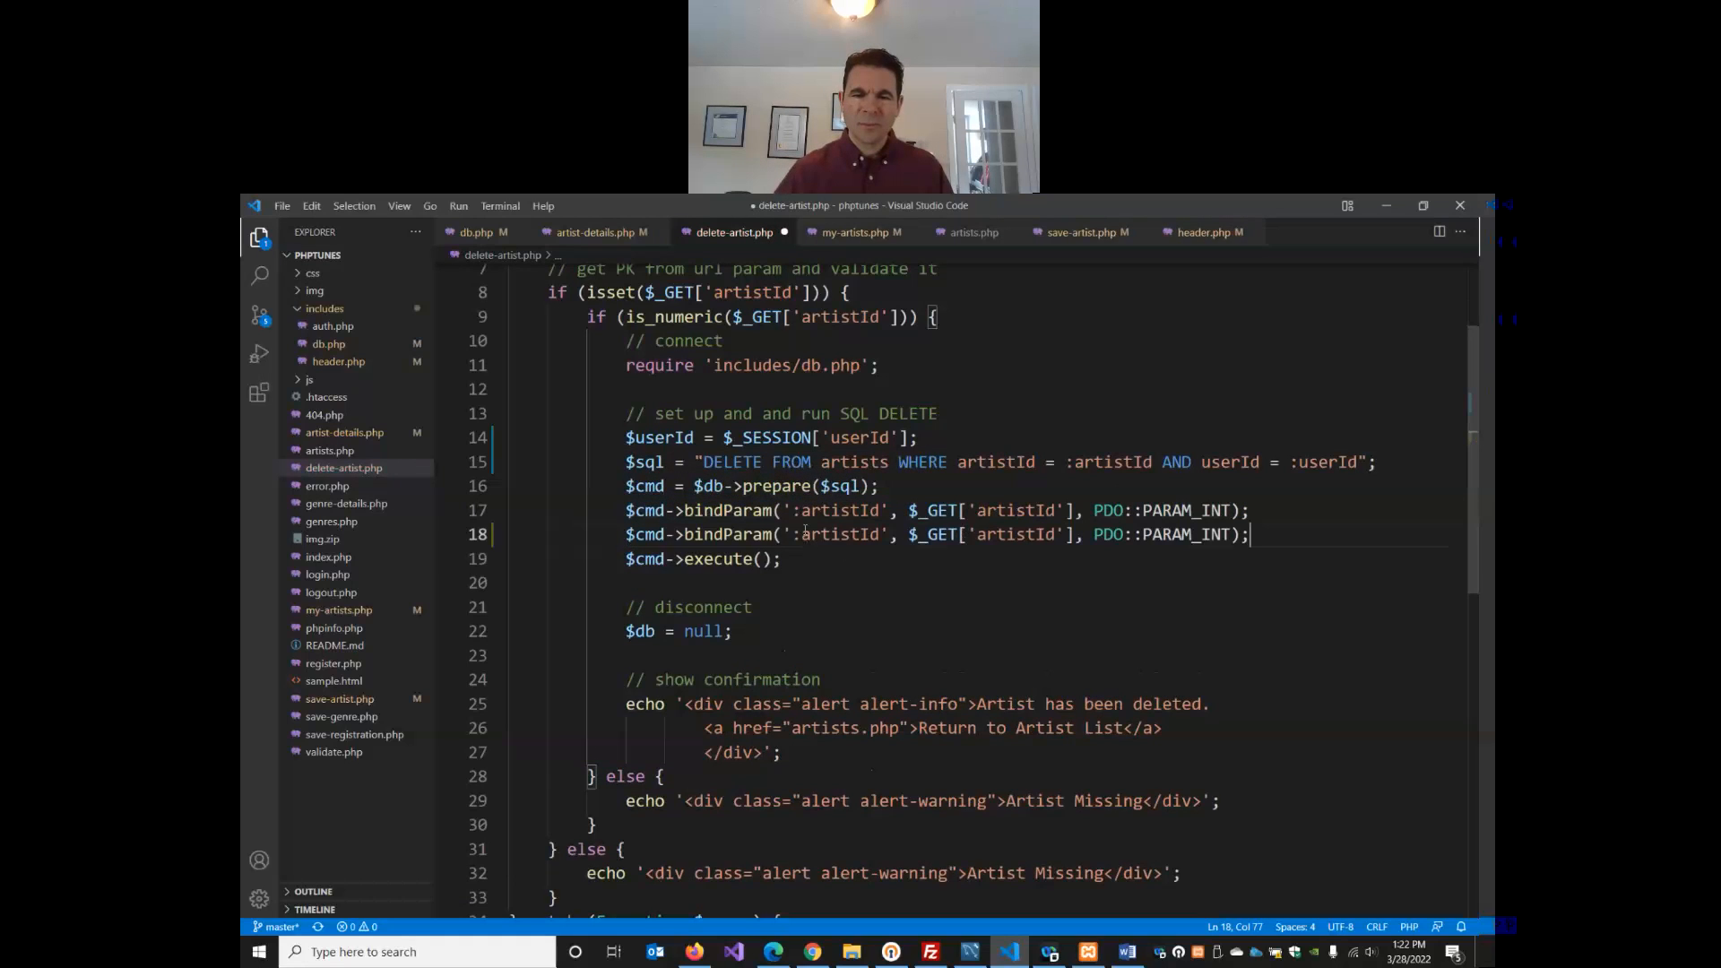
pyautogui.write('userId')
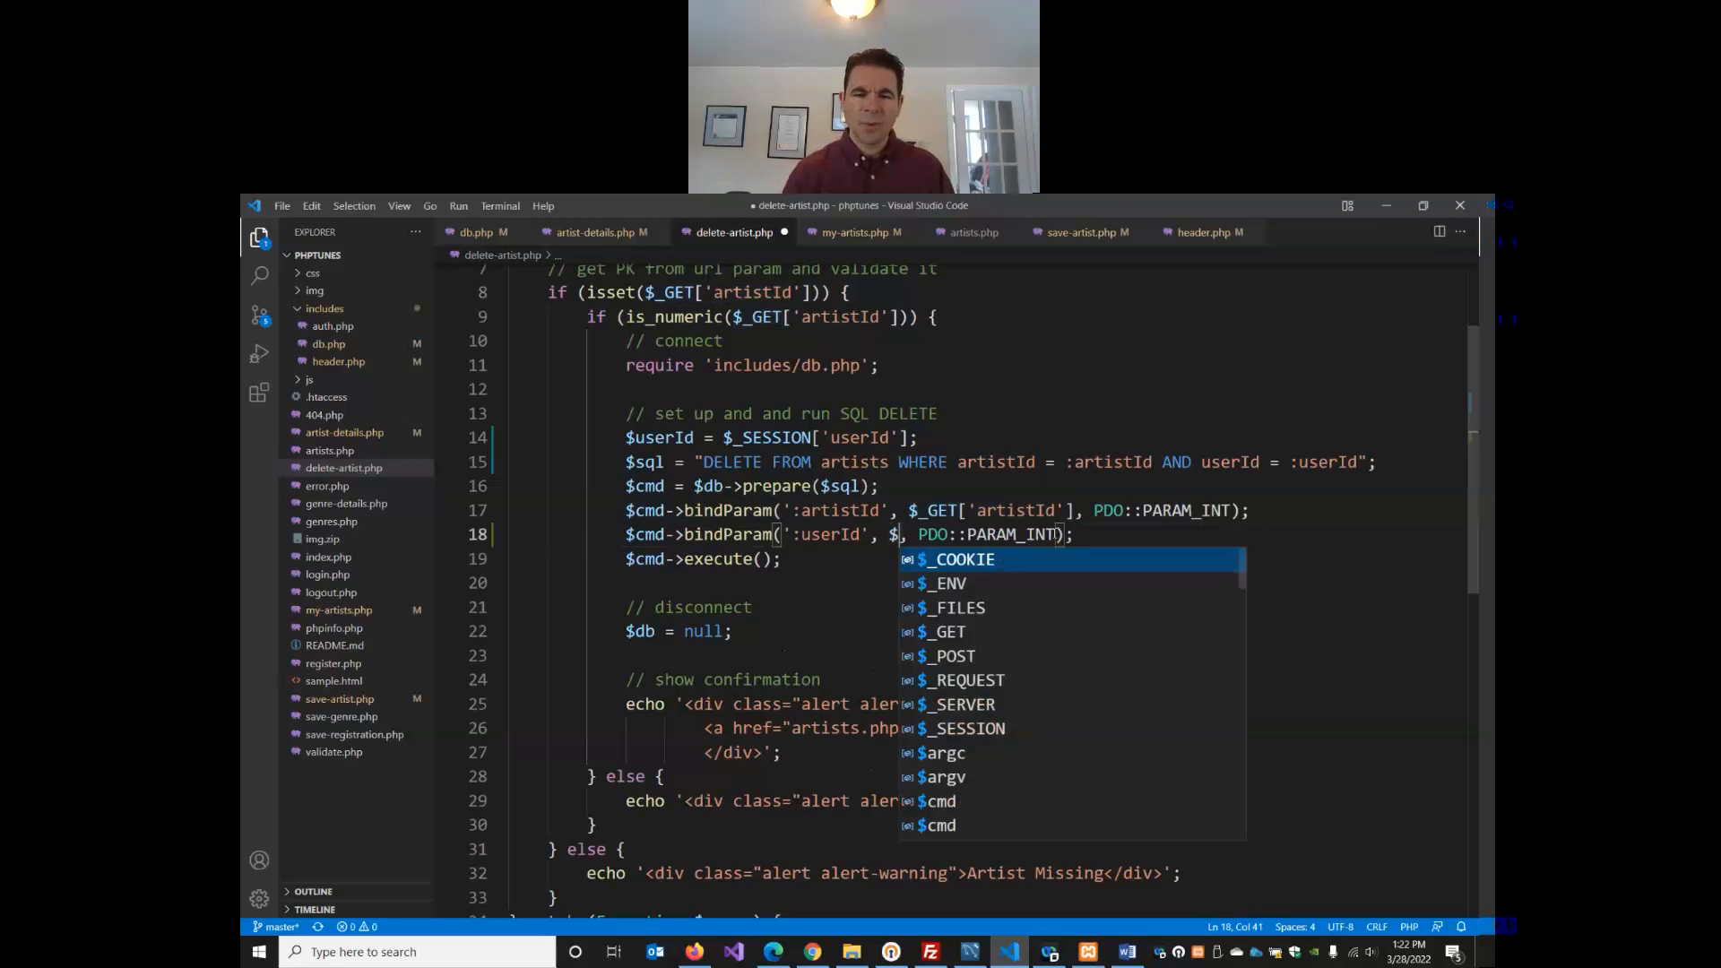
pyautogui.write('userId')
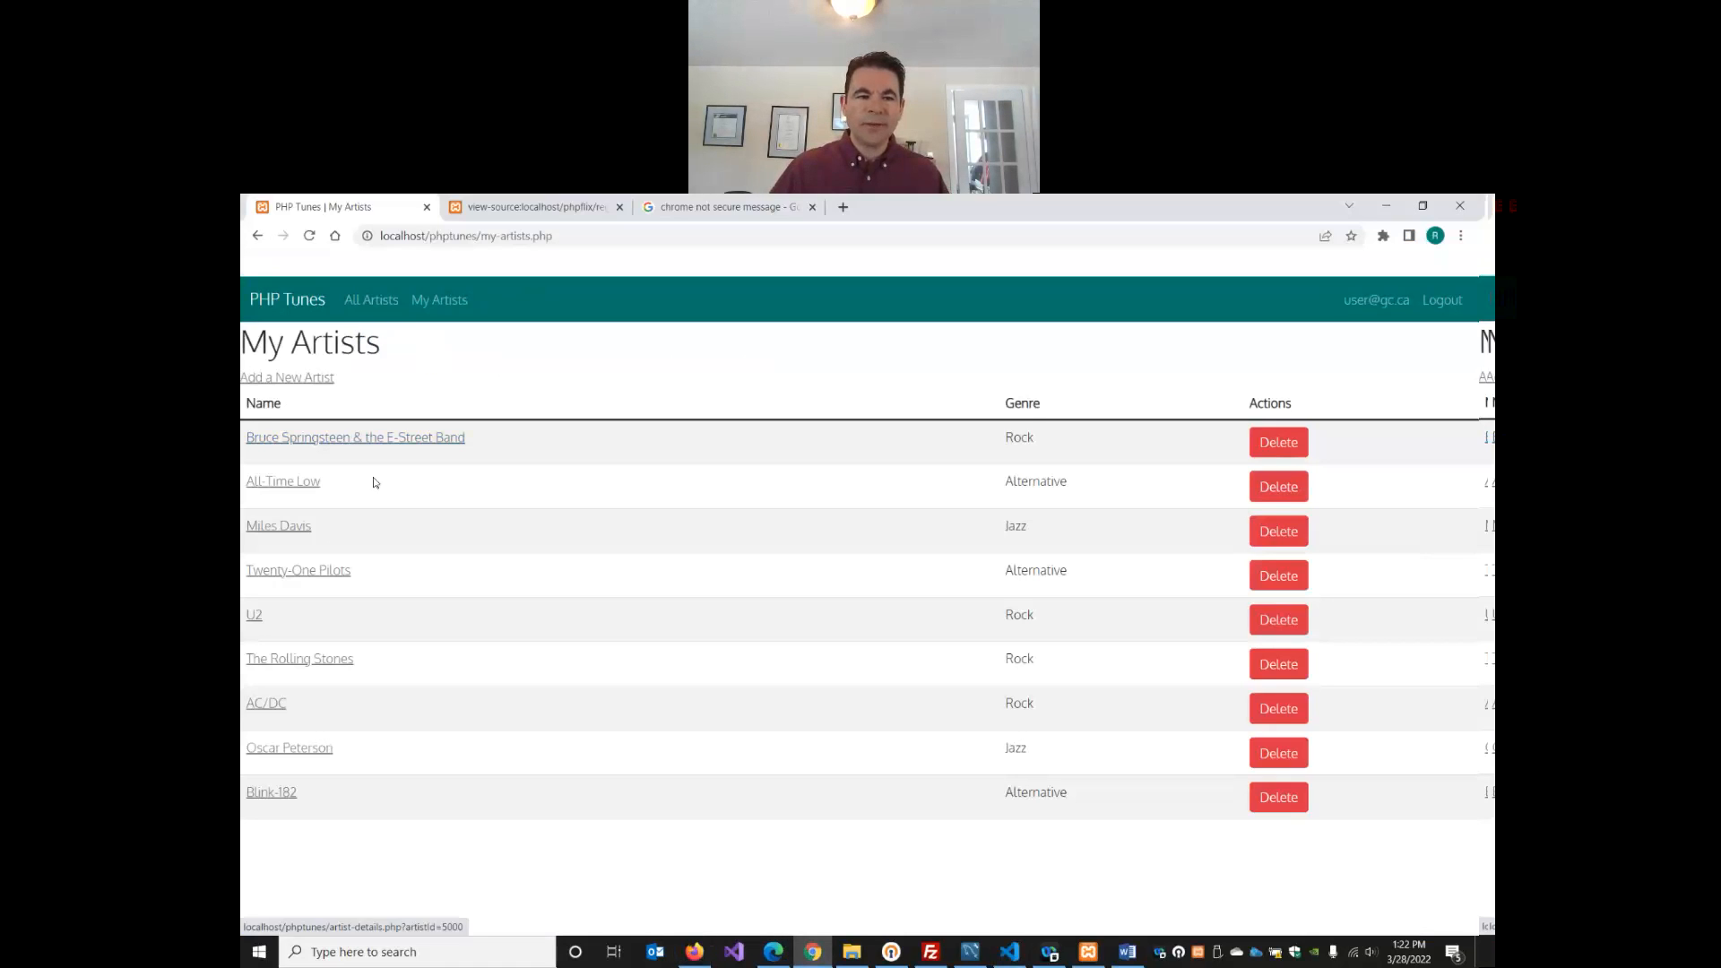
# Step: In Chrome, check the full artist list and view Blink-182's details, confirming it survived
pyautogui.click(271, 790)
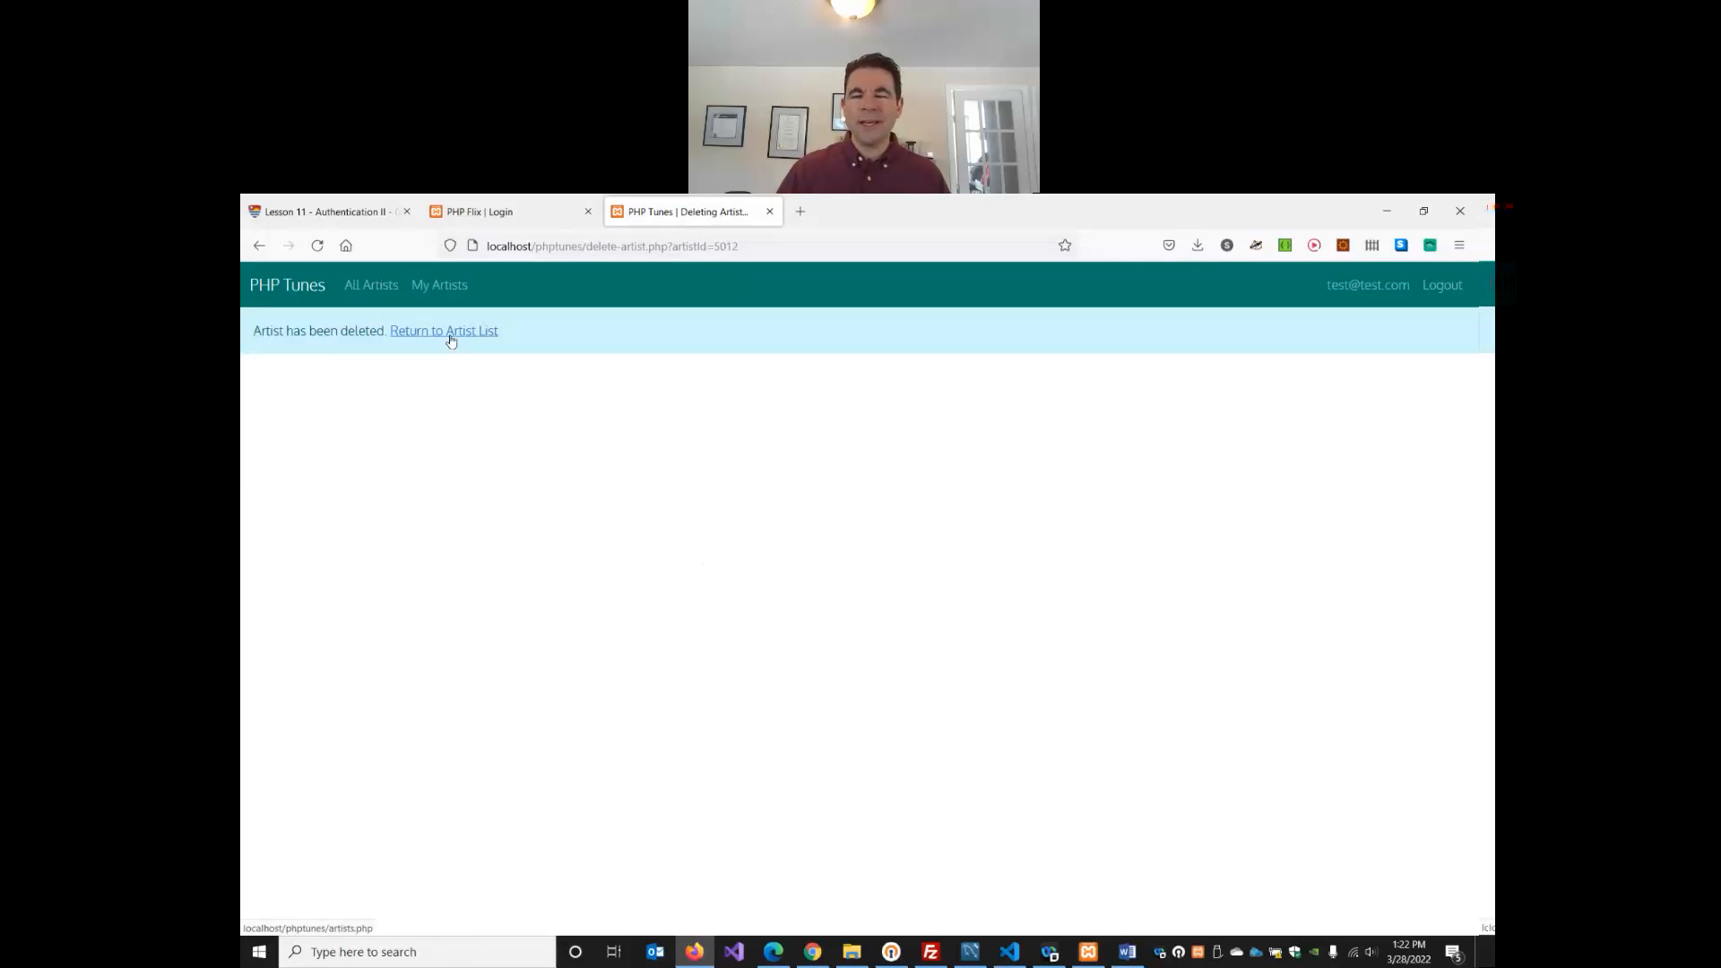
pyautogui.click(443, 330)
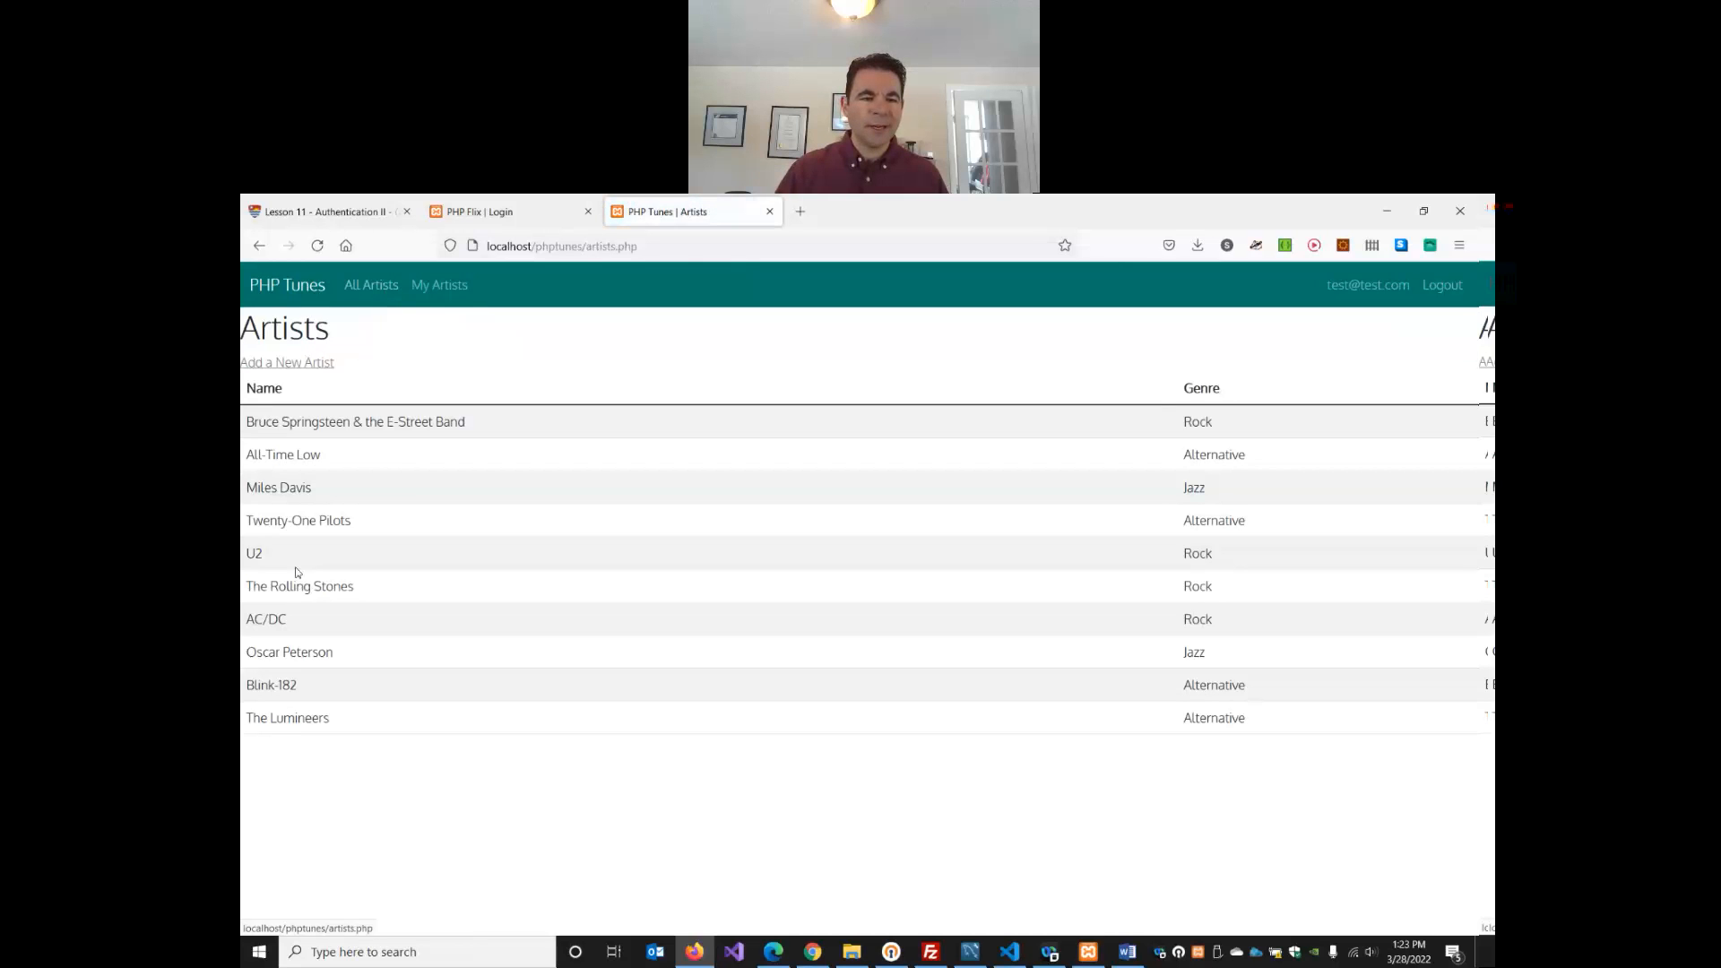
pyautogui.doubleClick(271, 683)
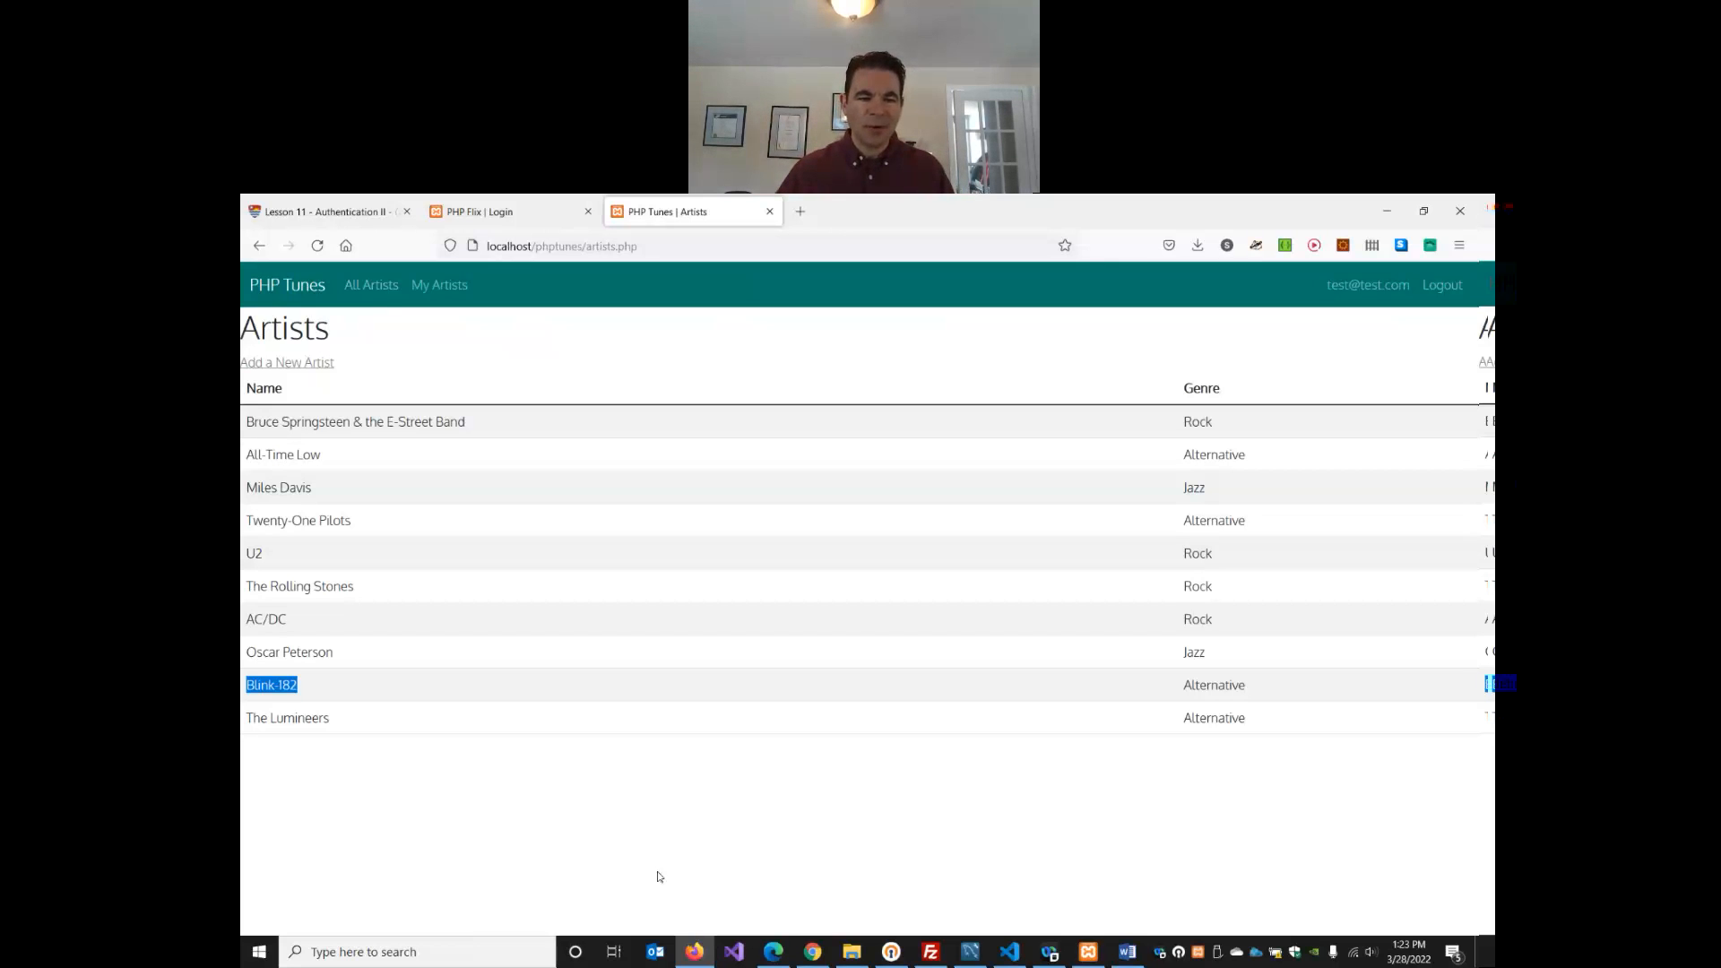
pyautogui.click(271, 683)
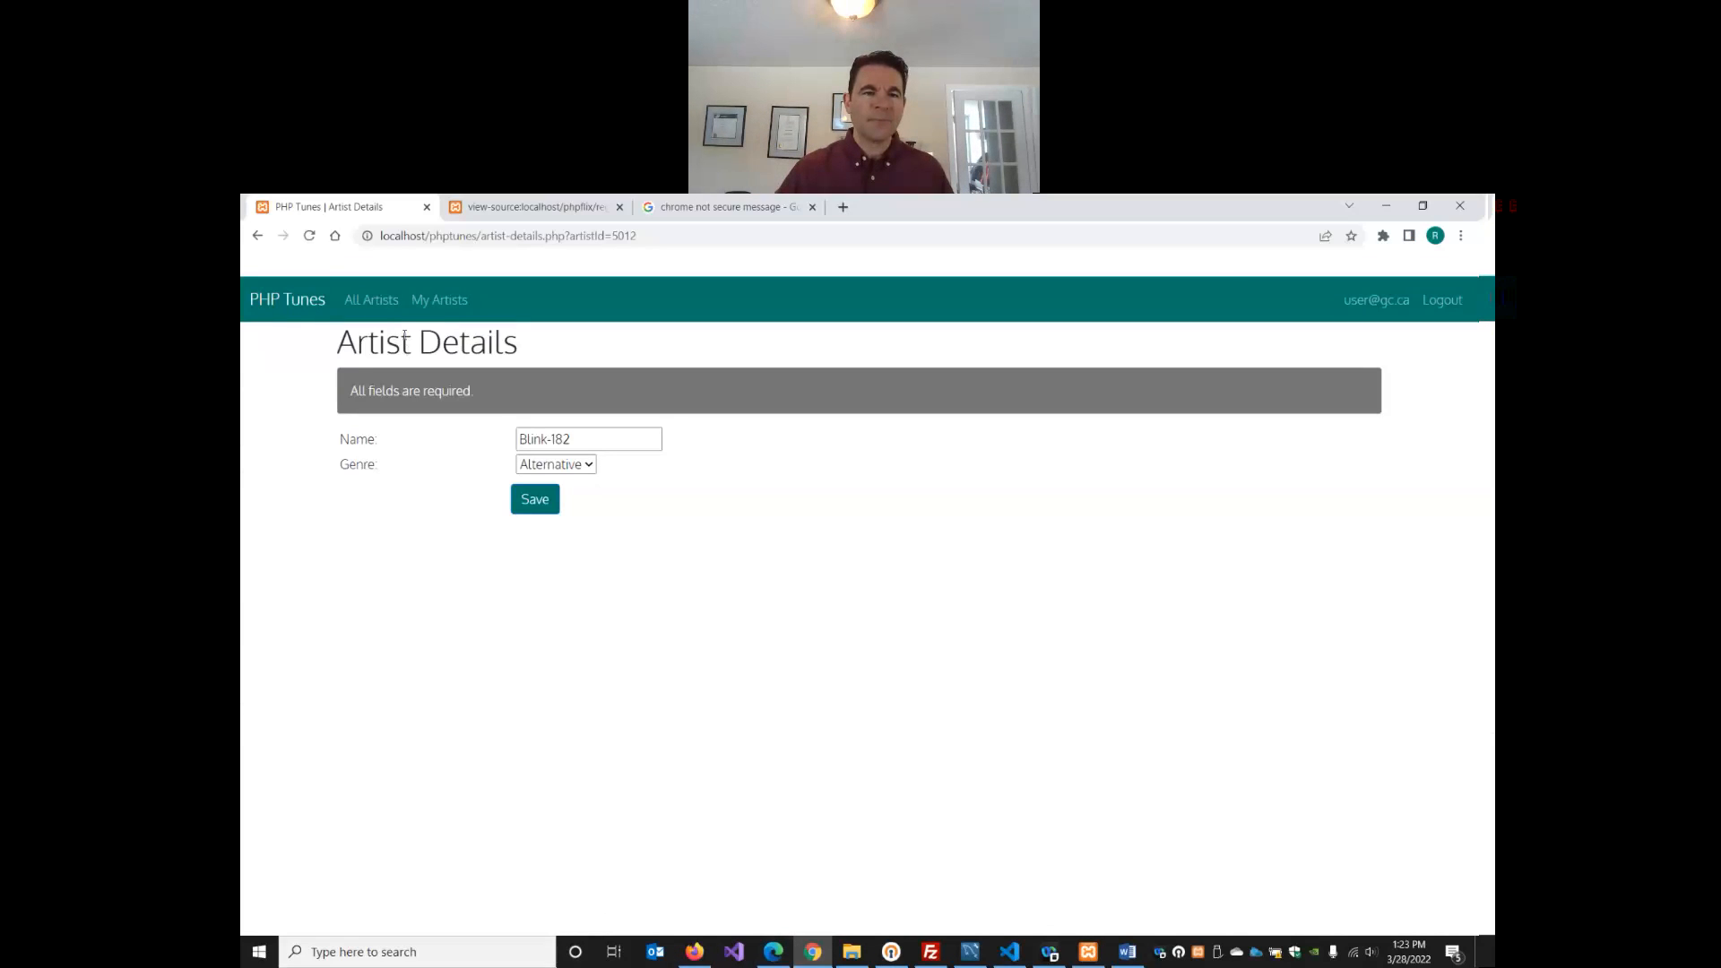
# Step: From My Artists, delete Oscar Peterson and confirm with OK
pyautogui.click(534, 499)
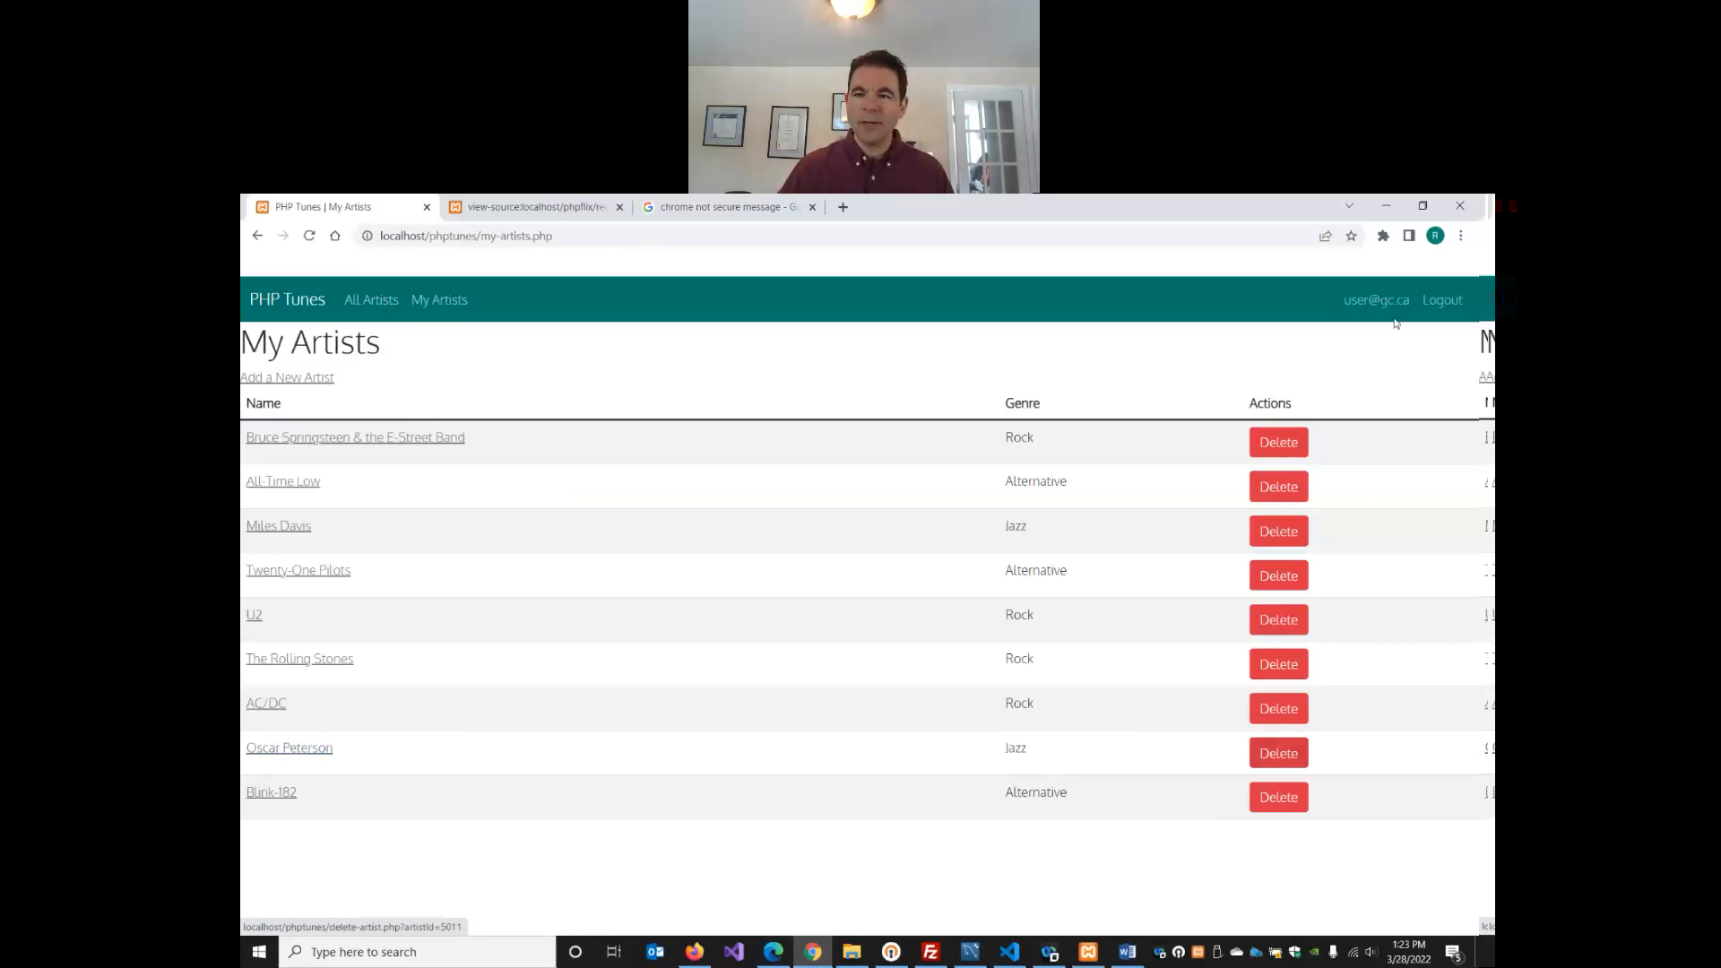
pyautogui.click(1278, 753)
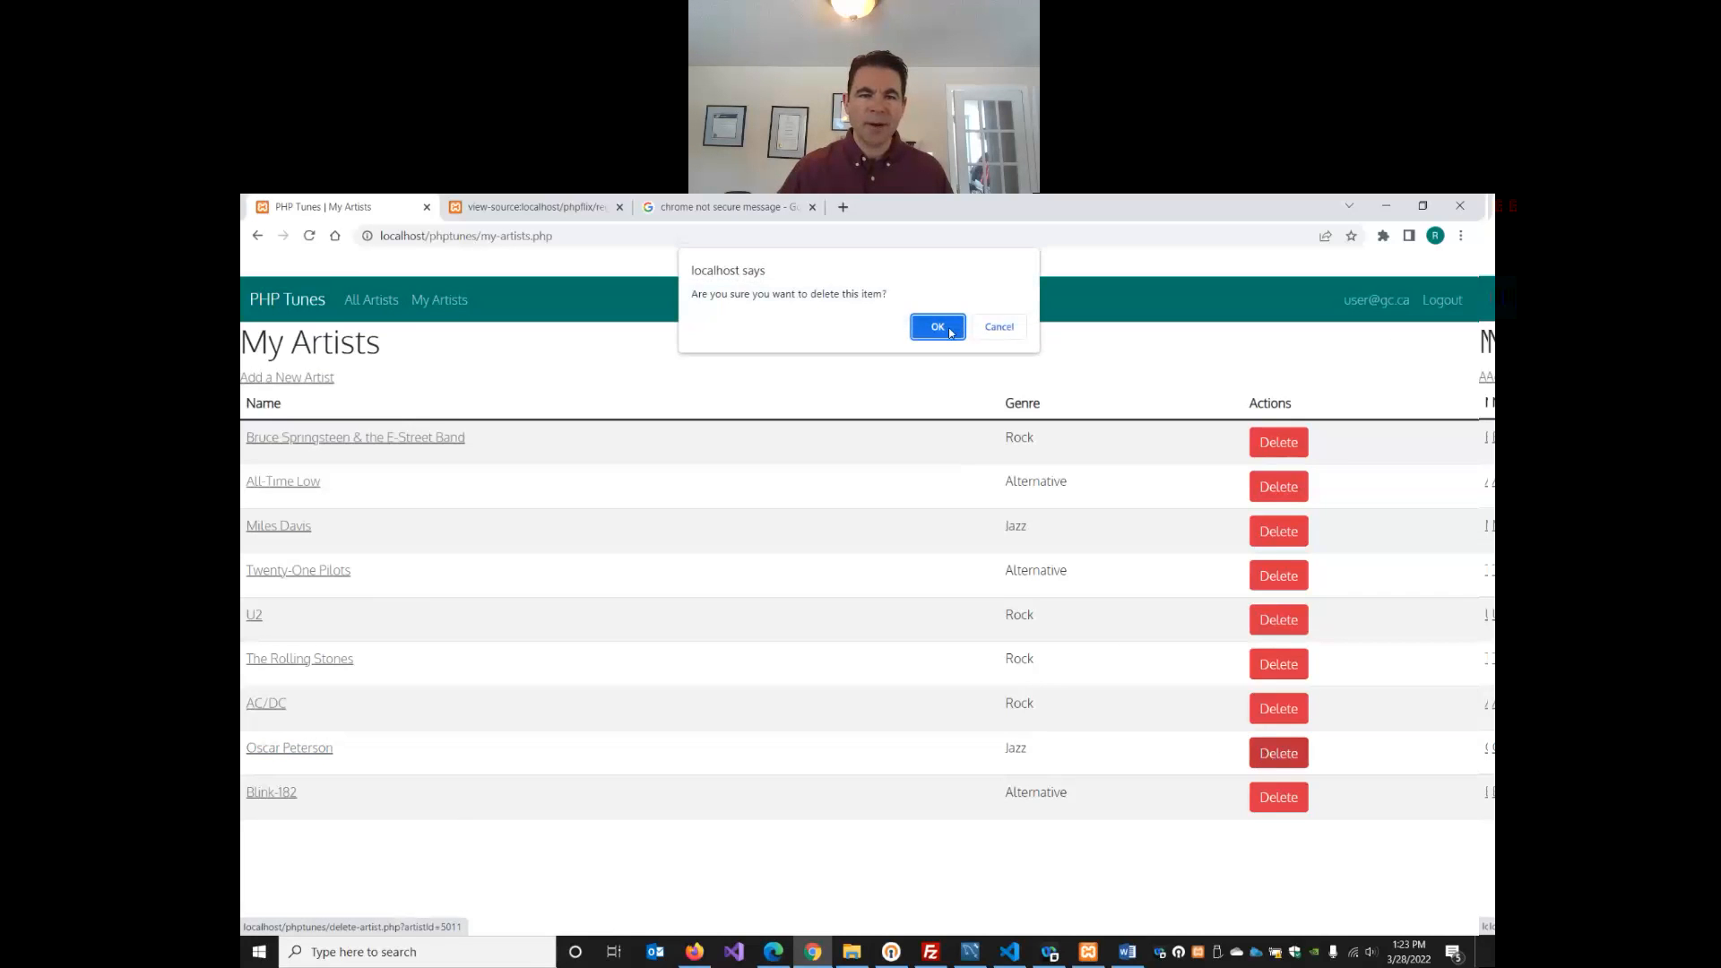
pyautogui.click(935, 326)
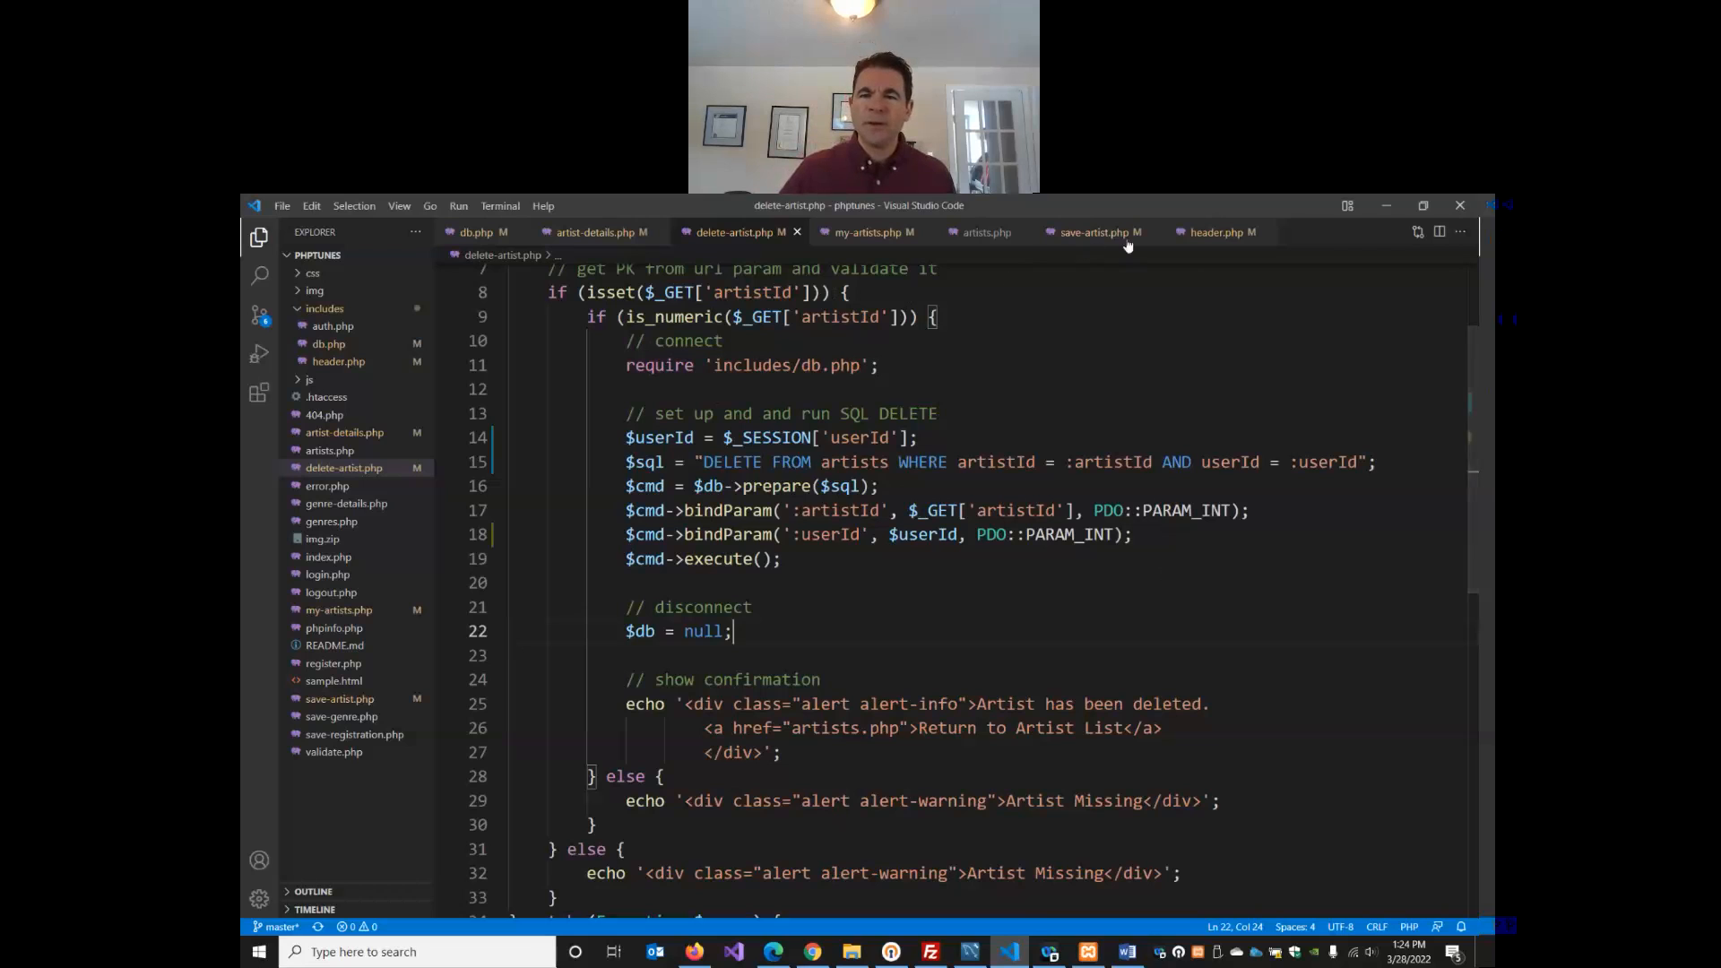
# Step: Show header.php's session_status() == PHP_SESSION_NONE guard before session start
pyautogui.click(1216, 232)
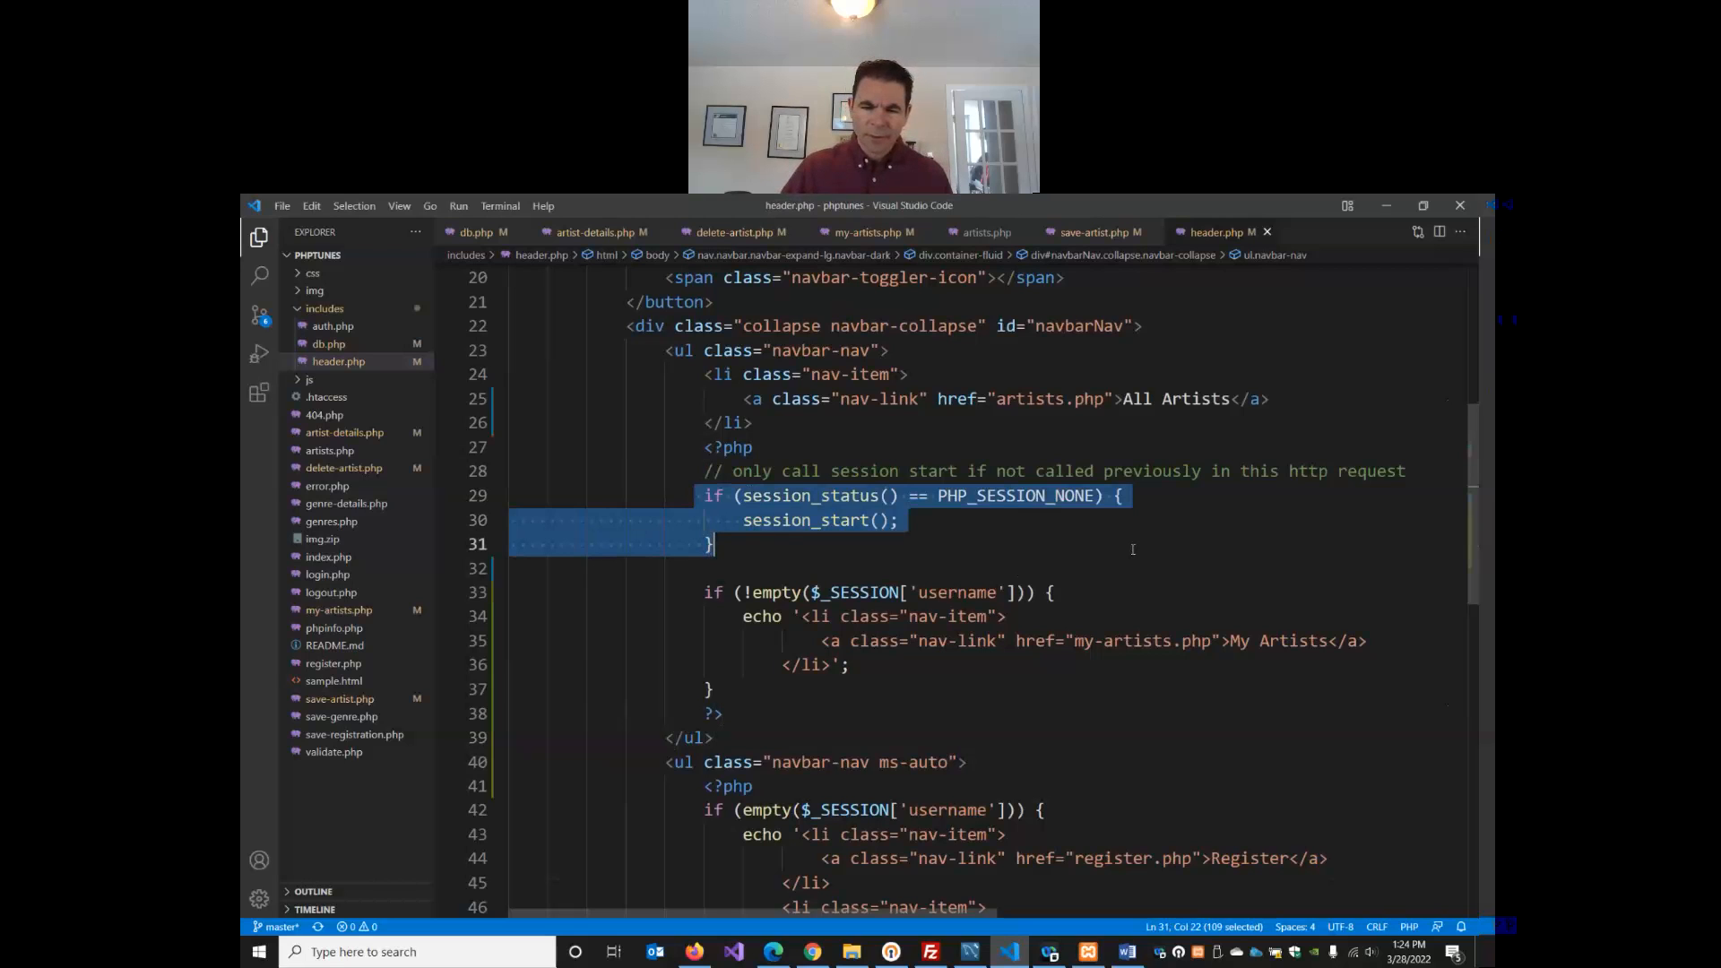
pyautogui.scroll(-3)
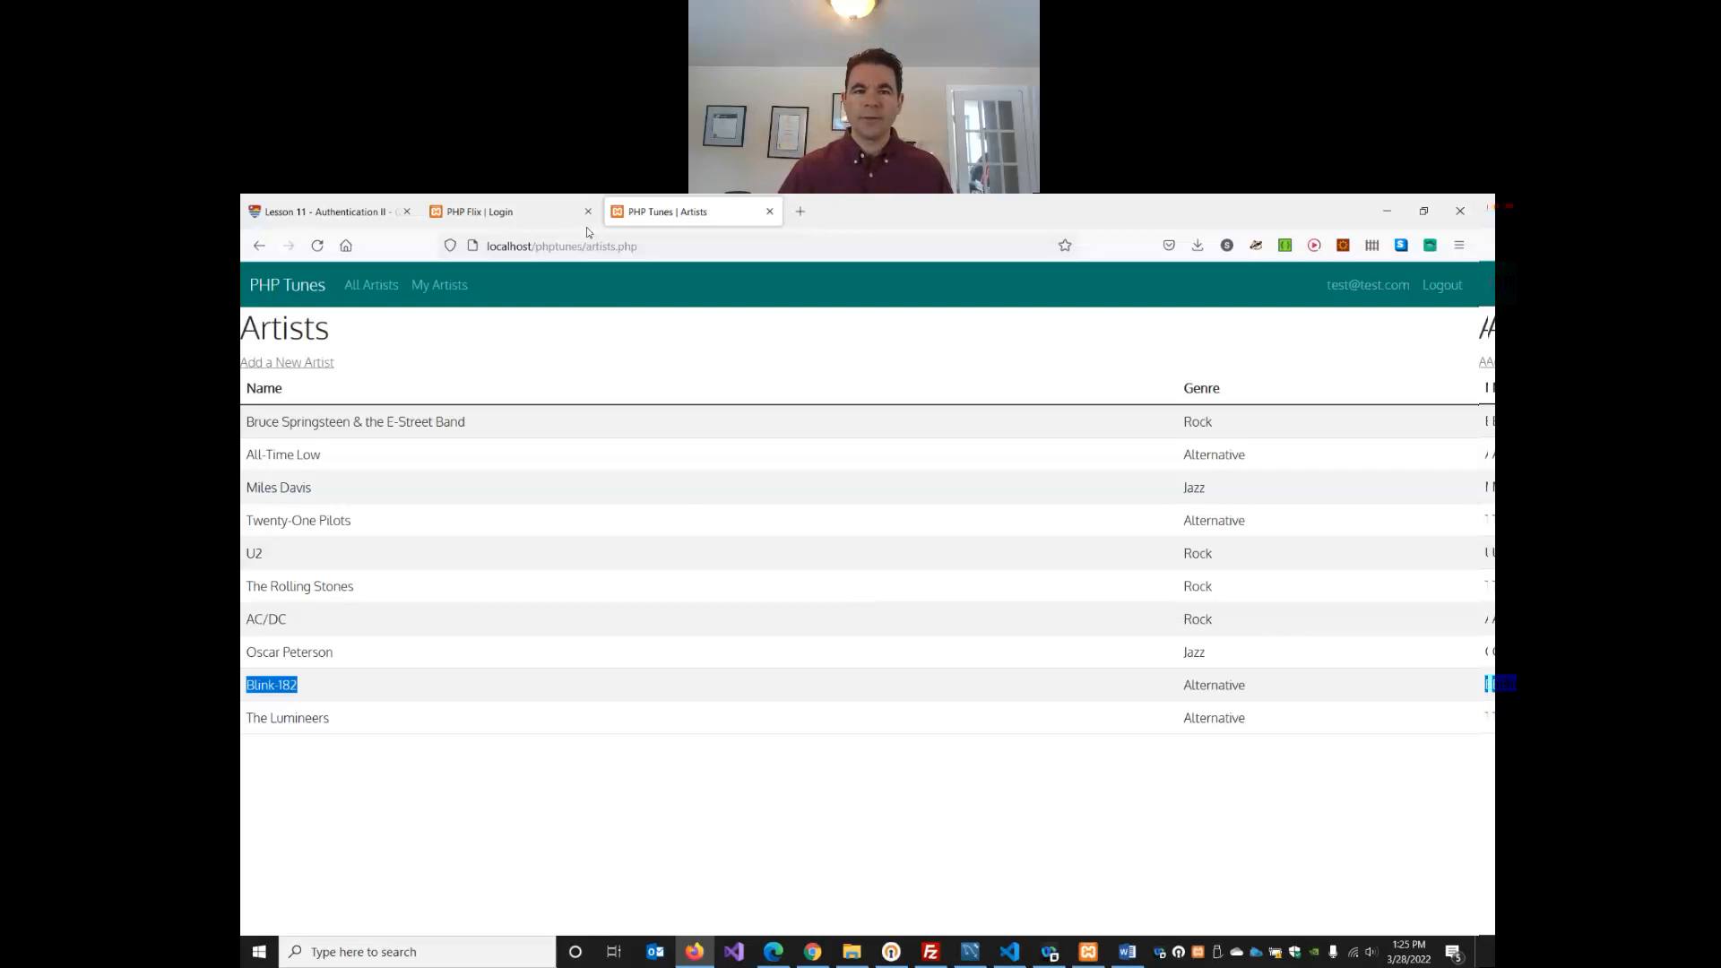
# Step: View the PHP Tunes Artists page listing all ten artists with genres, including Blink-182
pyautogui.click(588, 211)
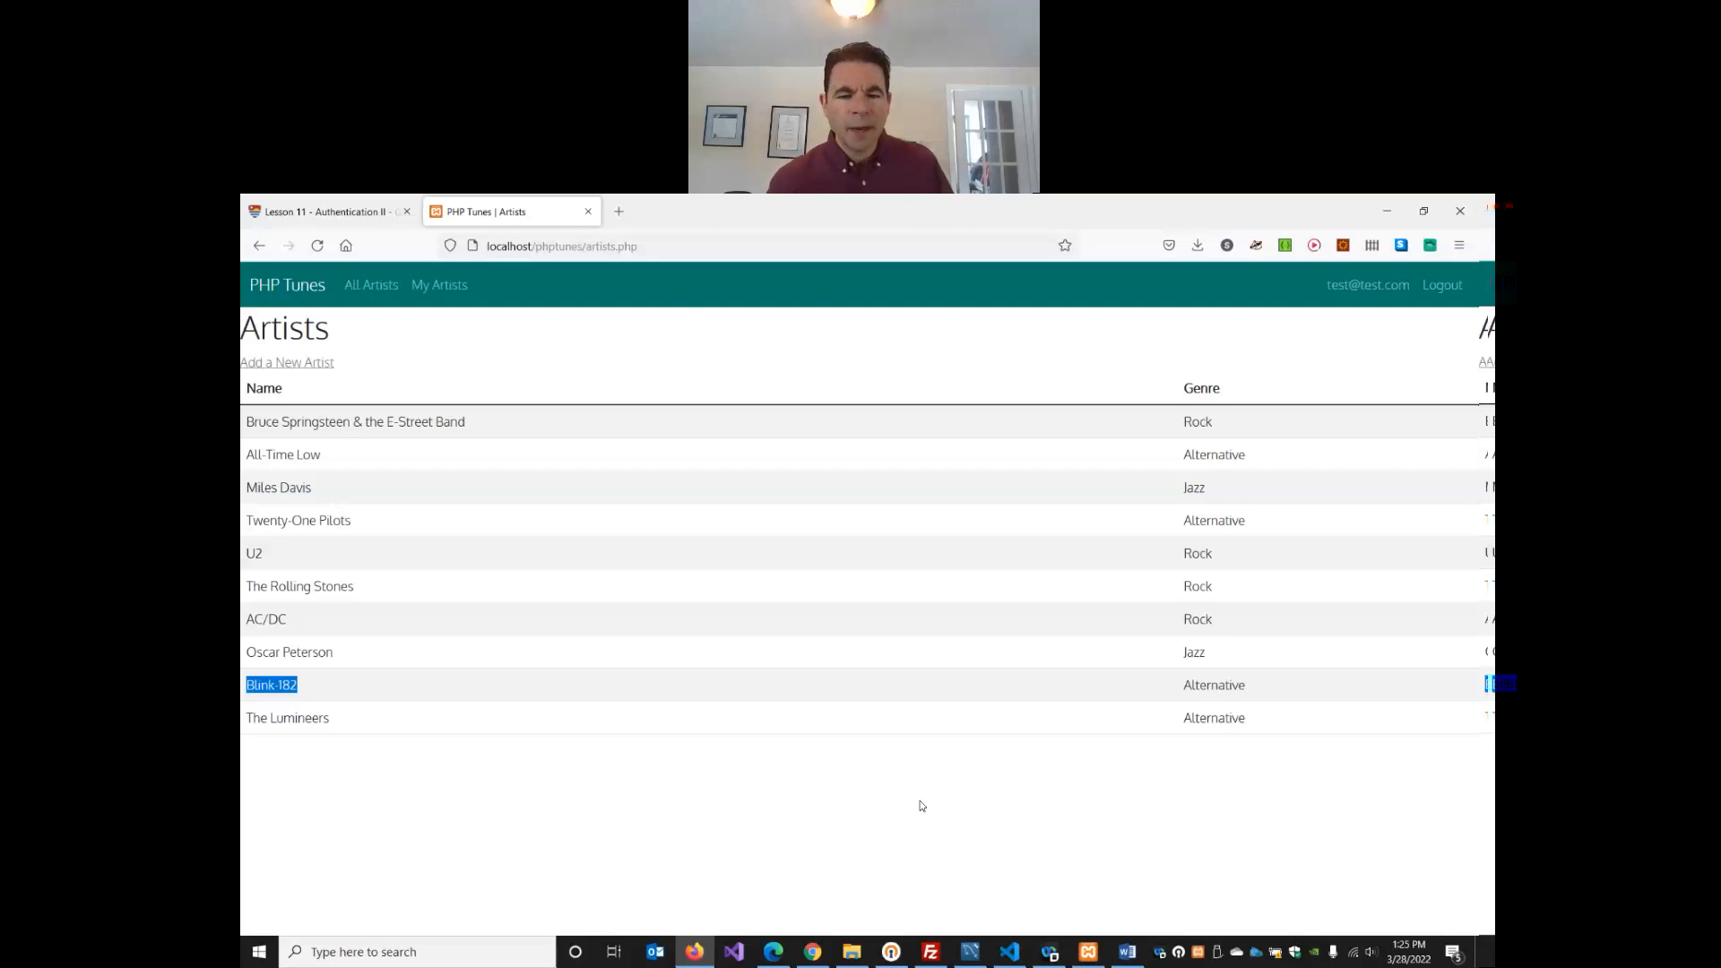
pyautogui.moveTo(1009, 952)
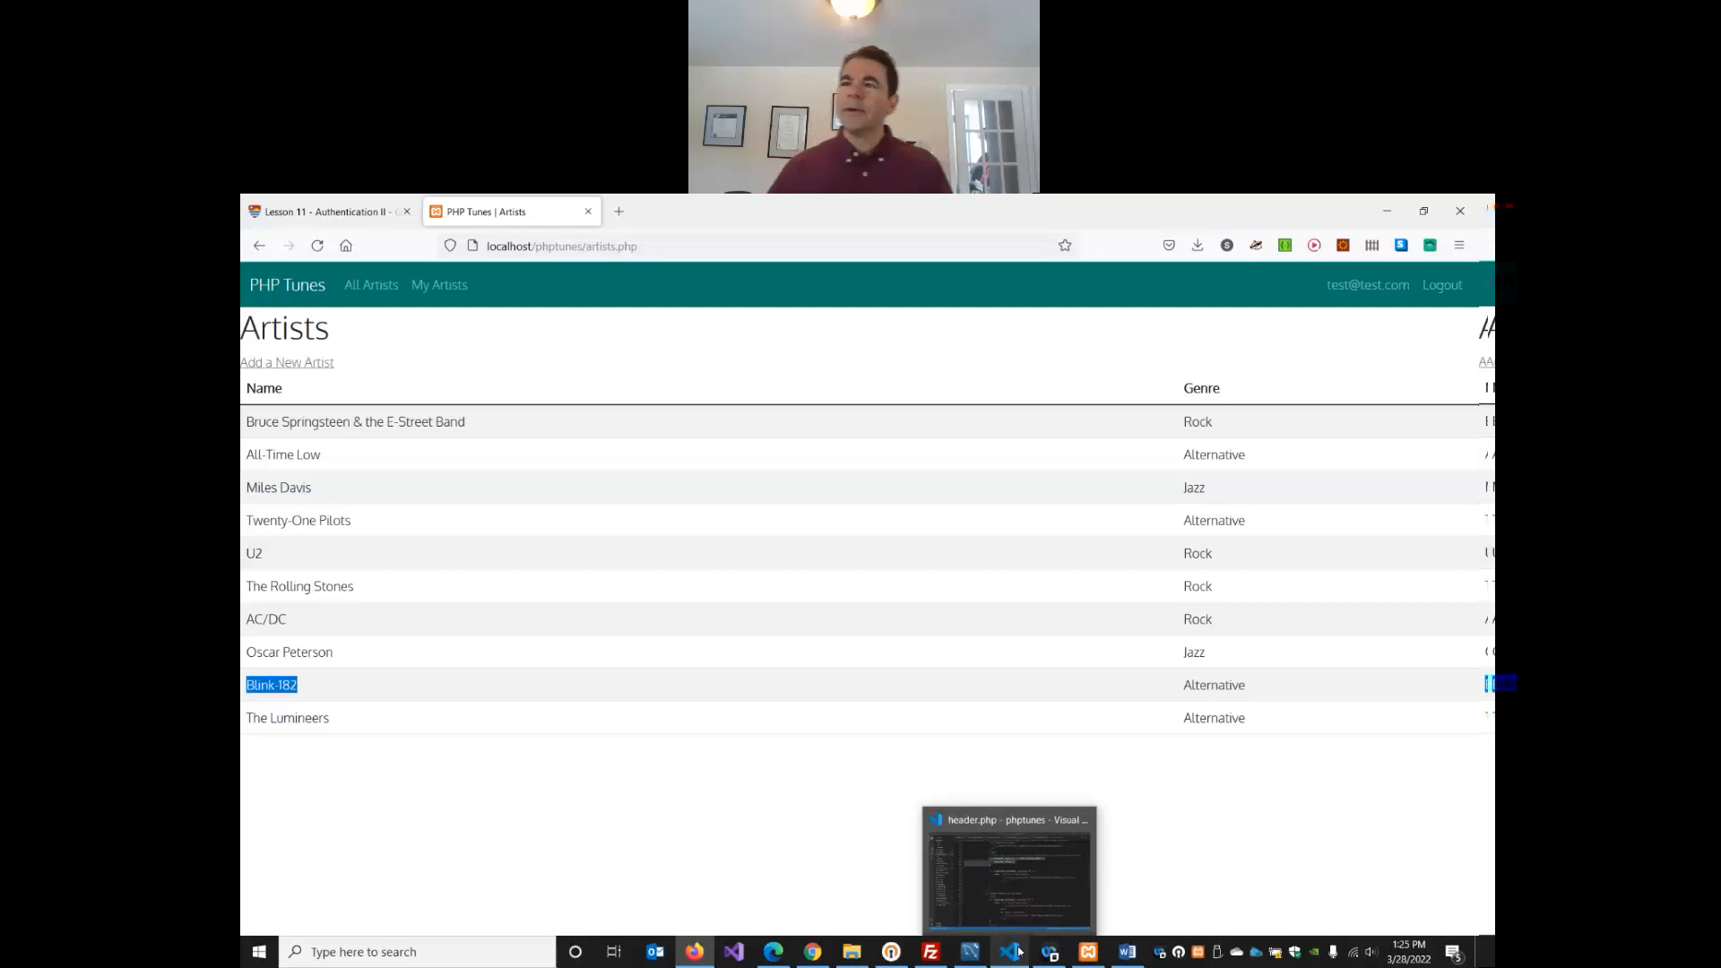
# Step: Bring header.php's session_status() == PHP_SESSION_NONE guard into view in the editor
pyautogui.click(1006, 868)
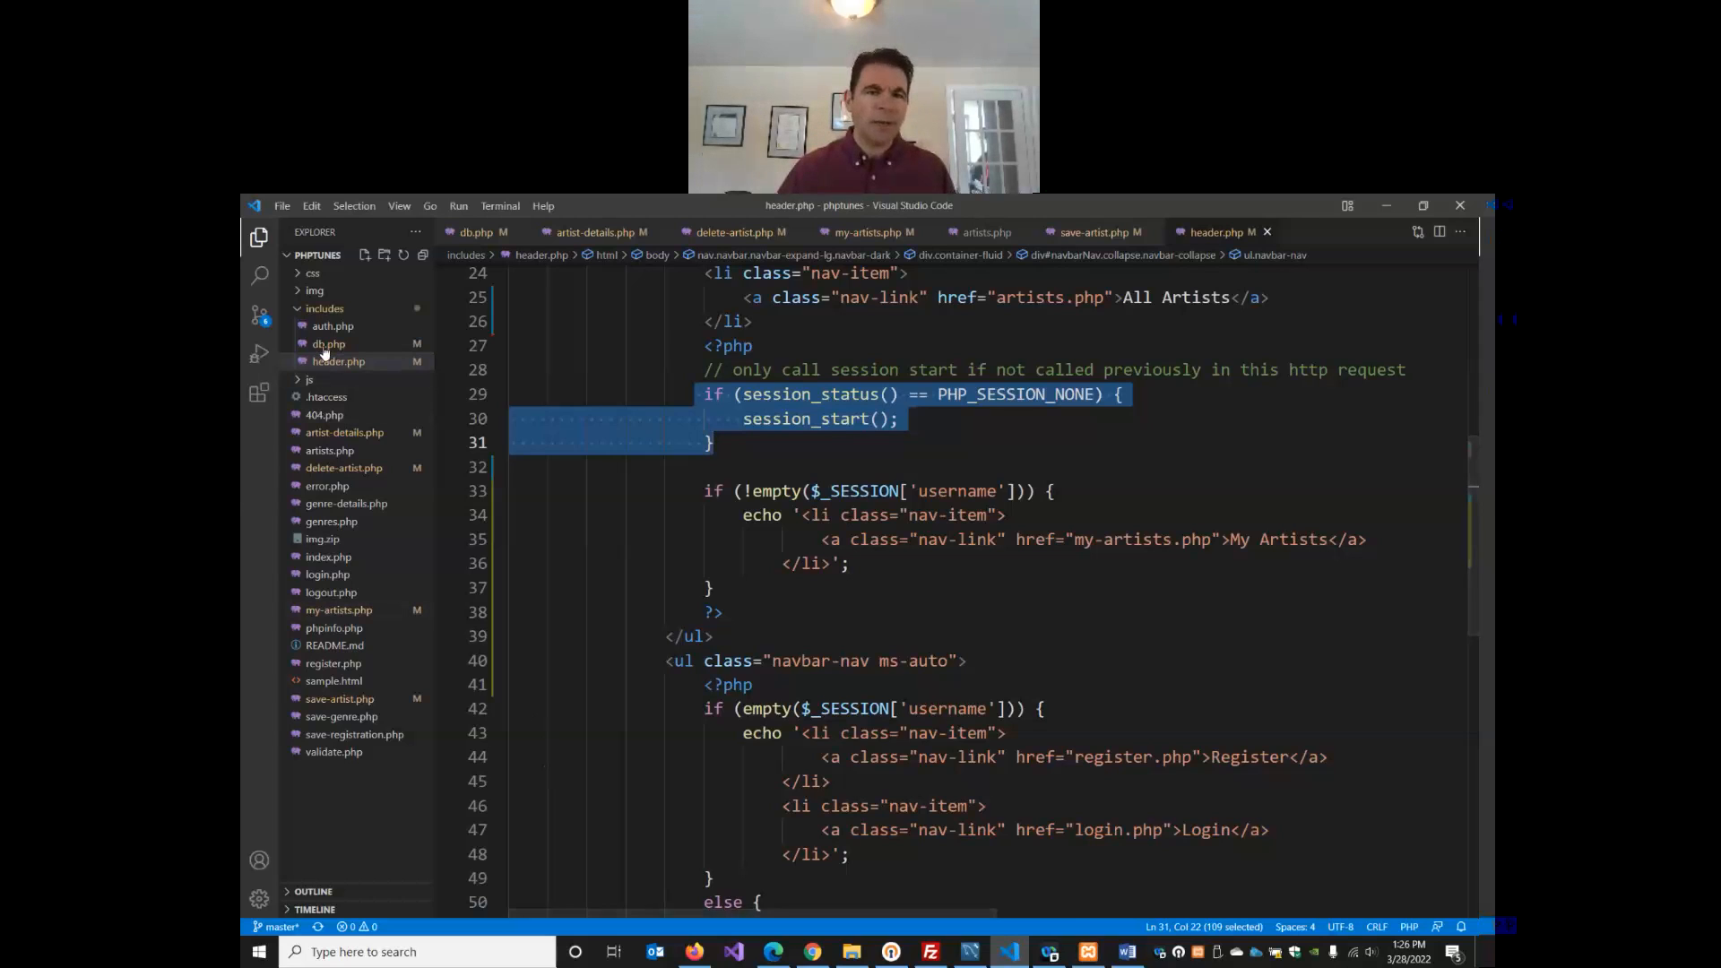
# Step: Replace the real database password in db.php with 'x' and bring up a terminal
pyautogui.click(328, 345)
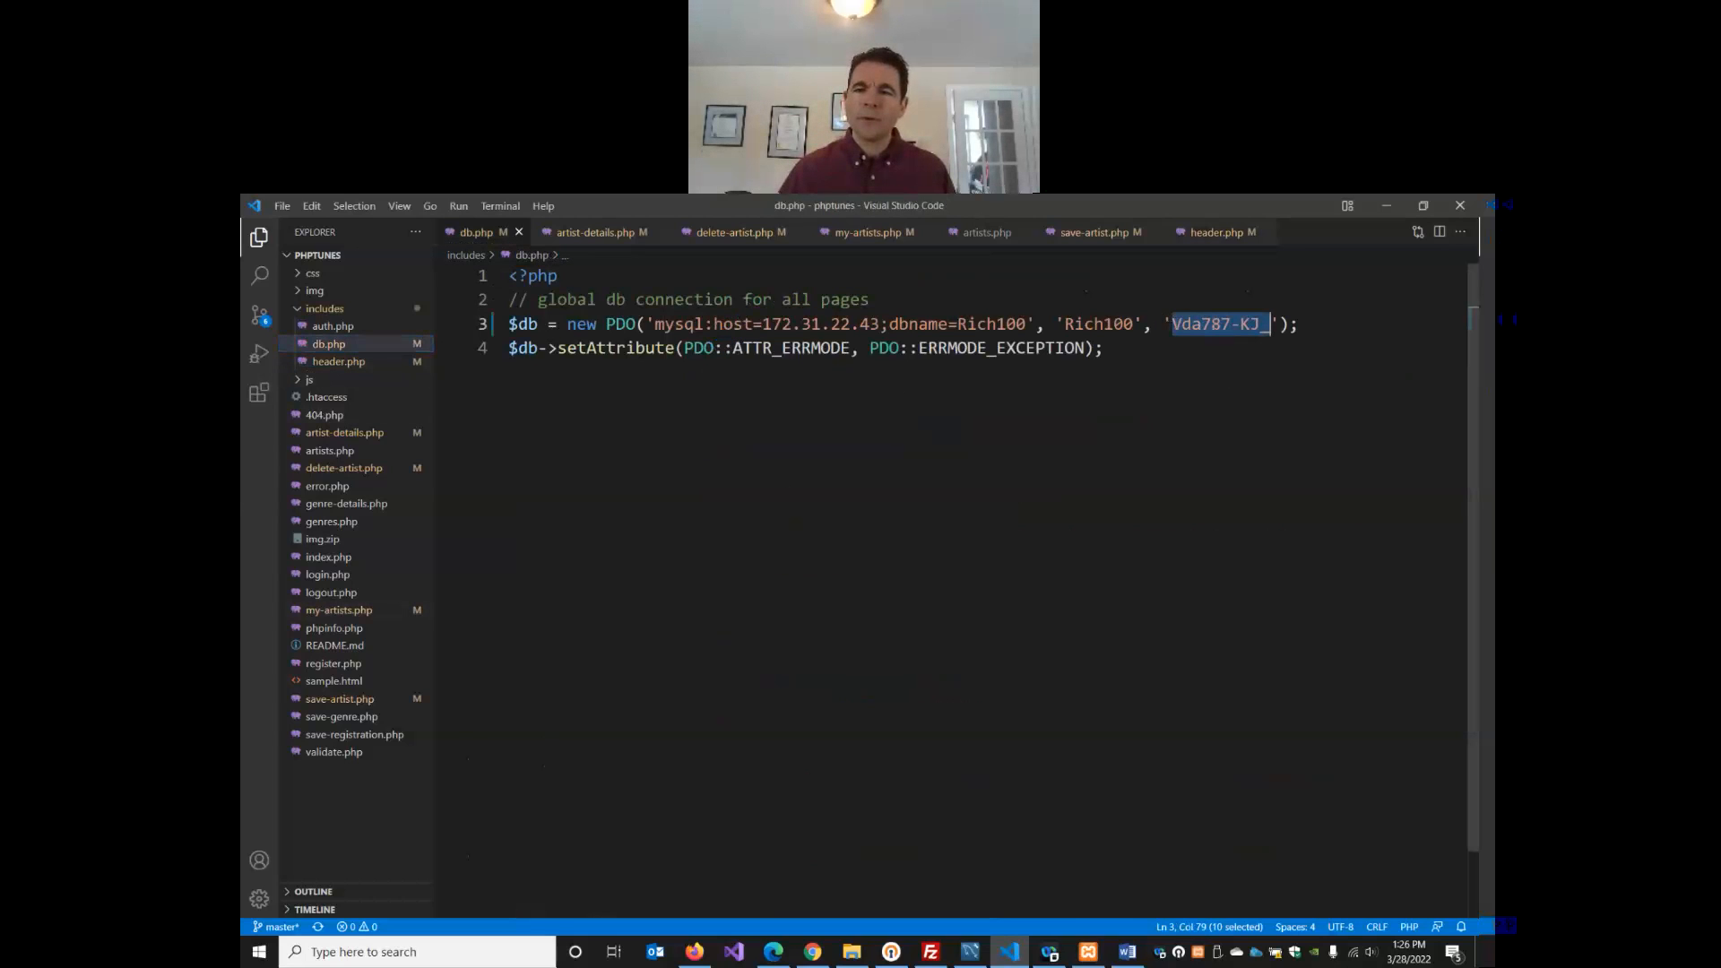
pyautogui.write('x')
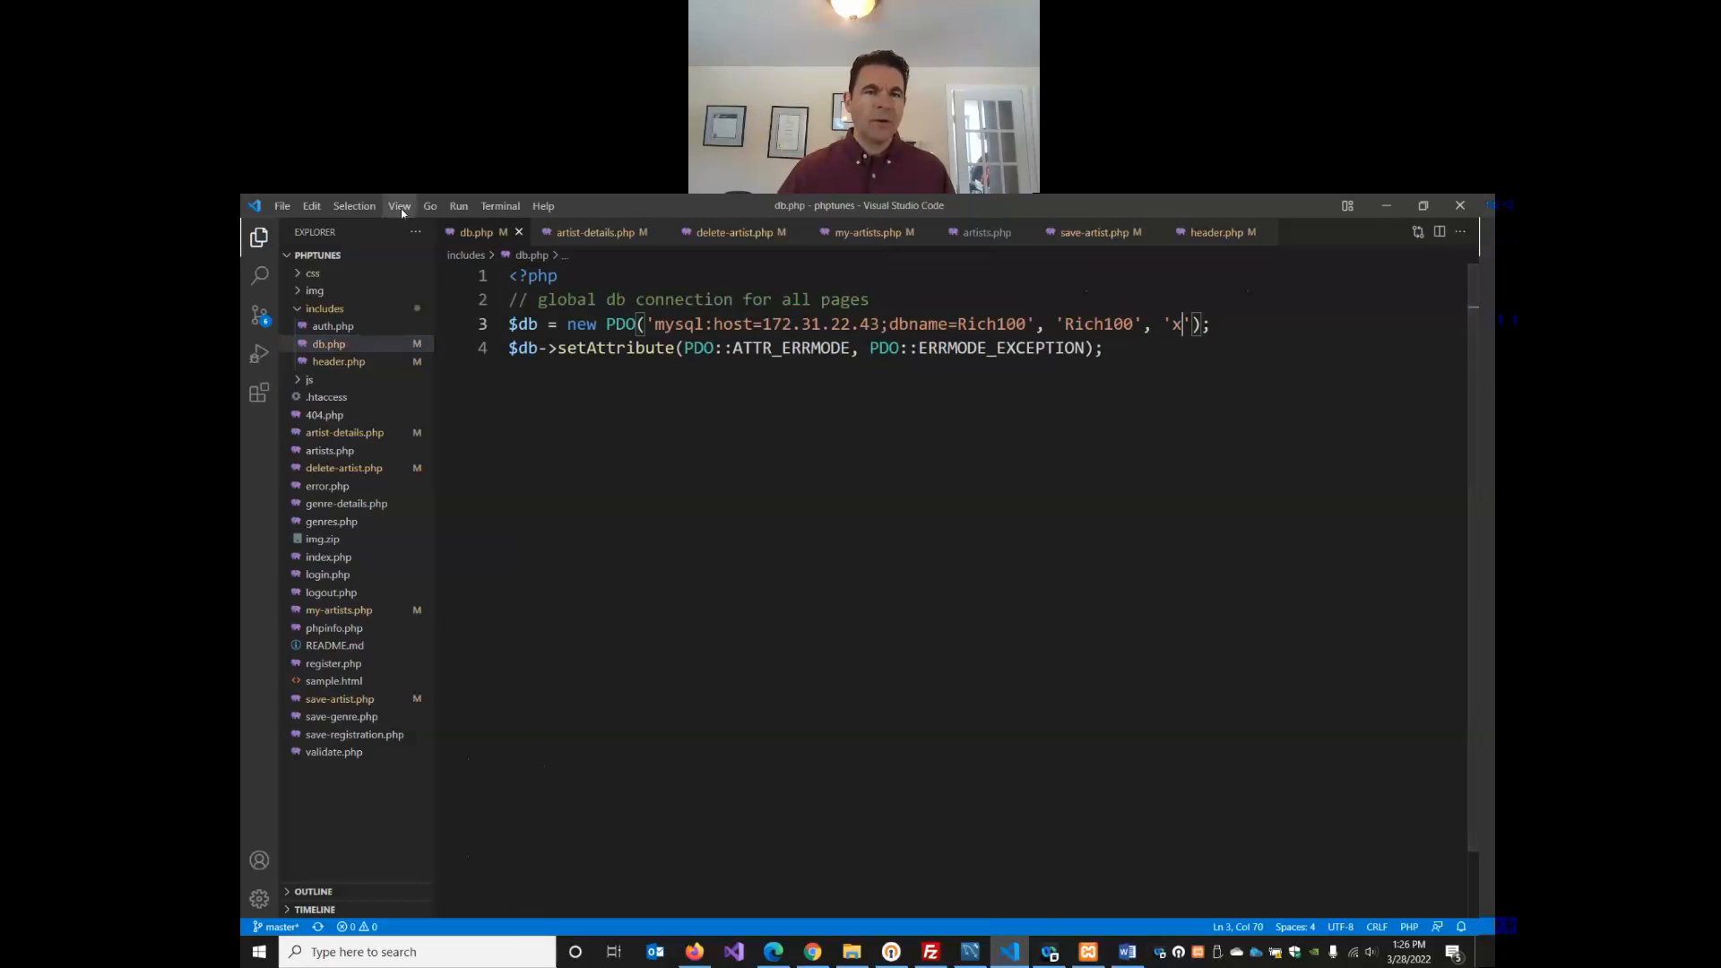
pyautogui.click(400, 204)
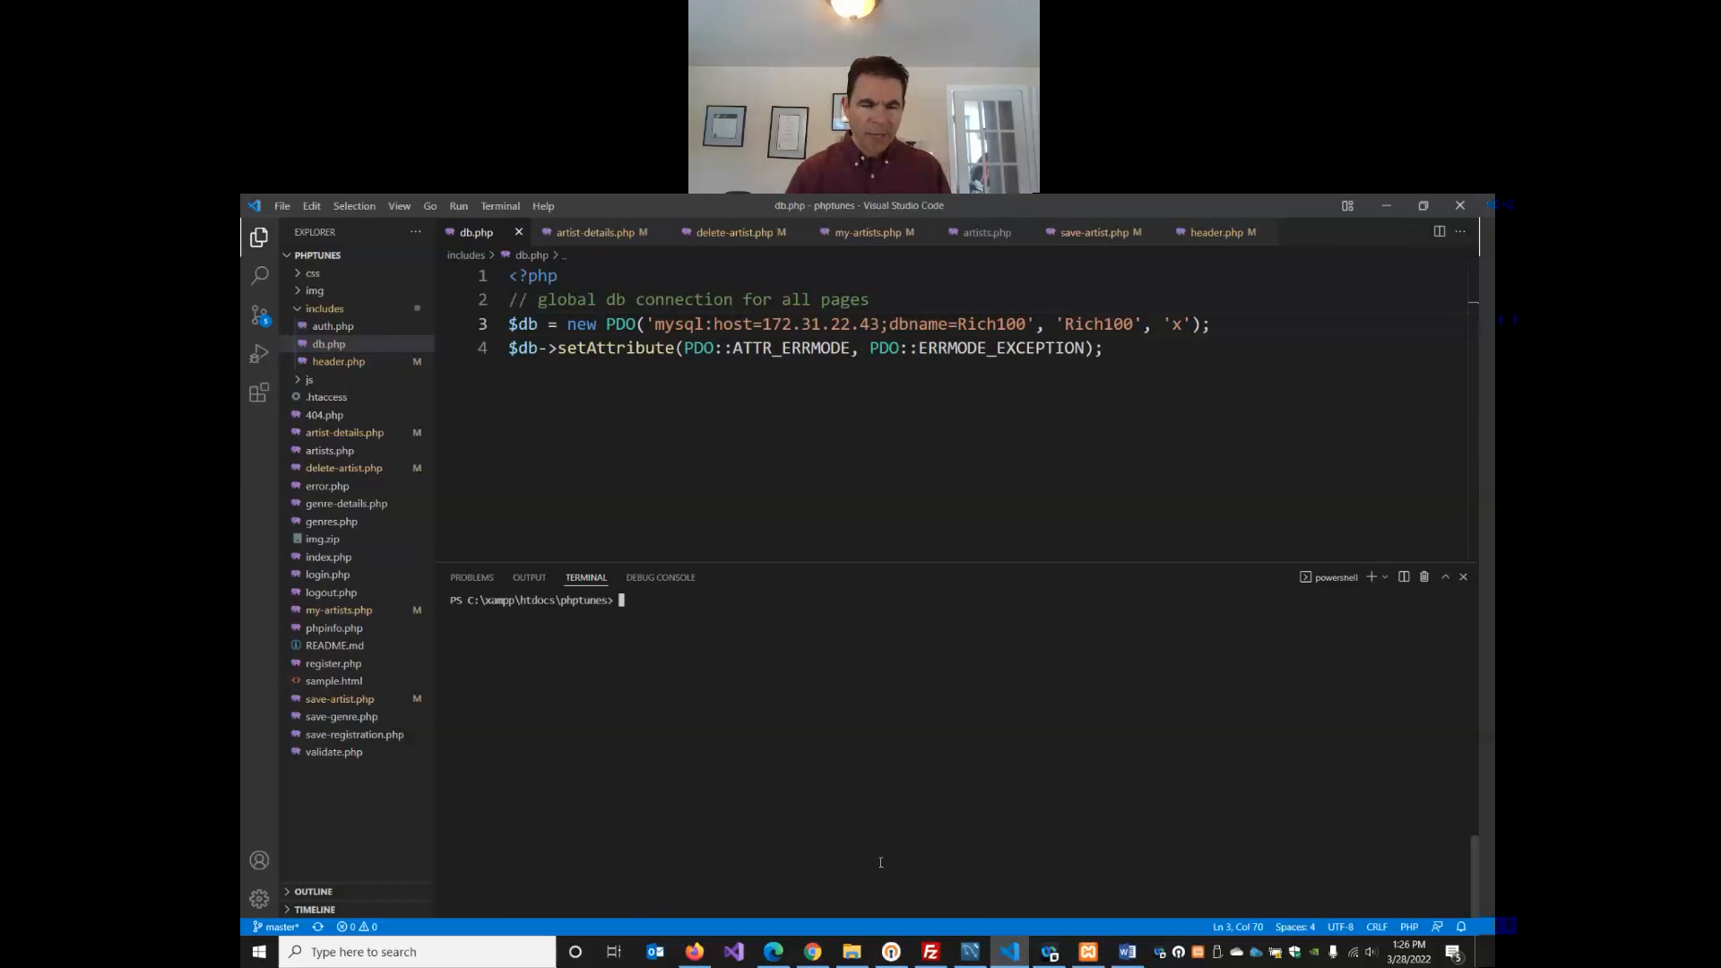
# Step: Stage all changes, commit them as '111/2 - completed auth' and push to GitHub
pyautogui.write('git add .')
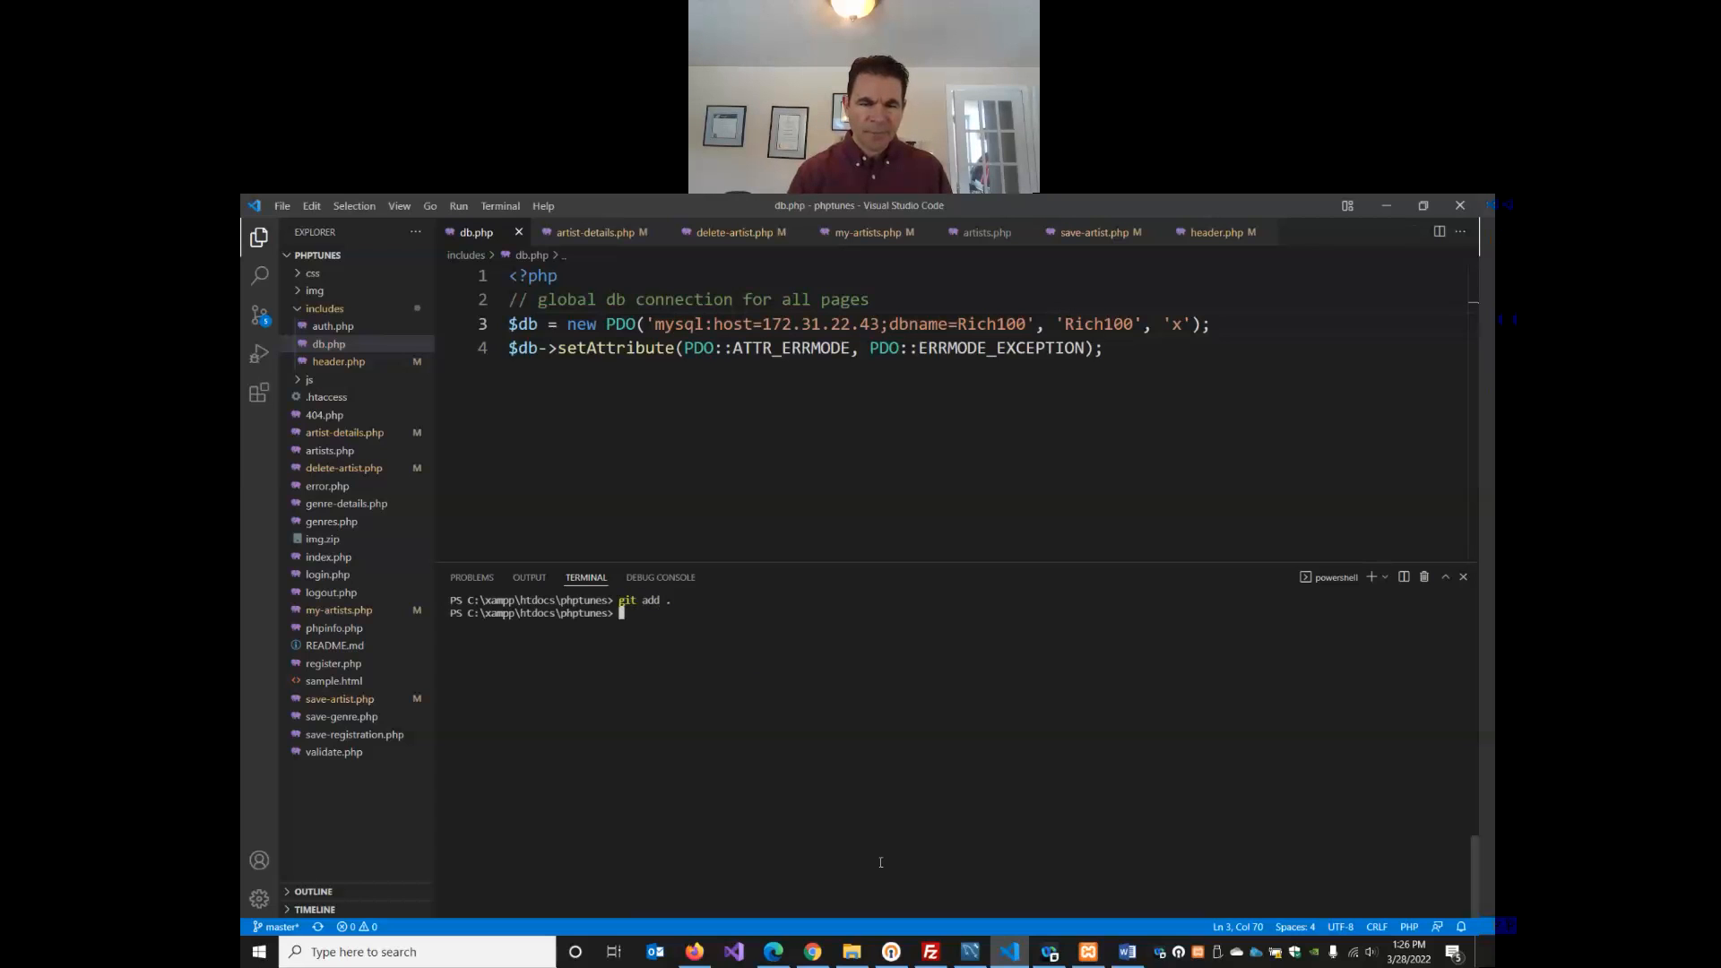
pyautogui.write('git commit -m "111/2 -')
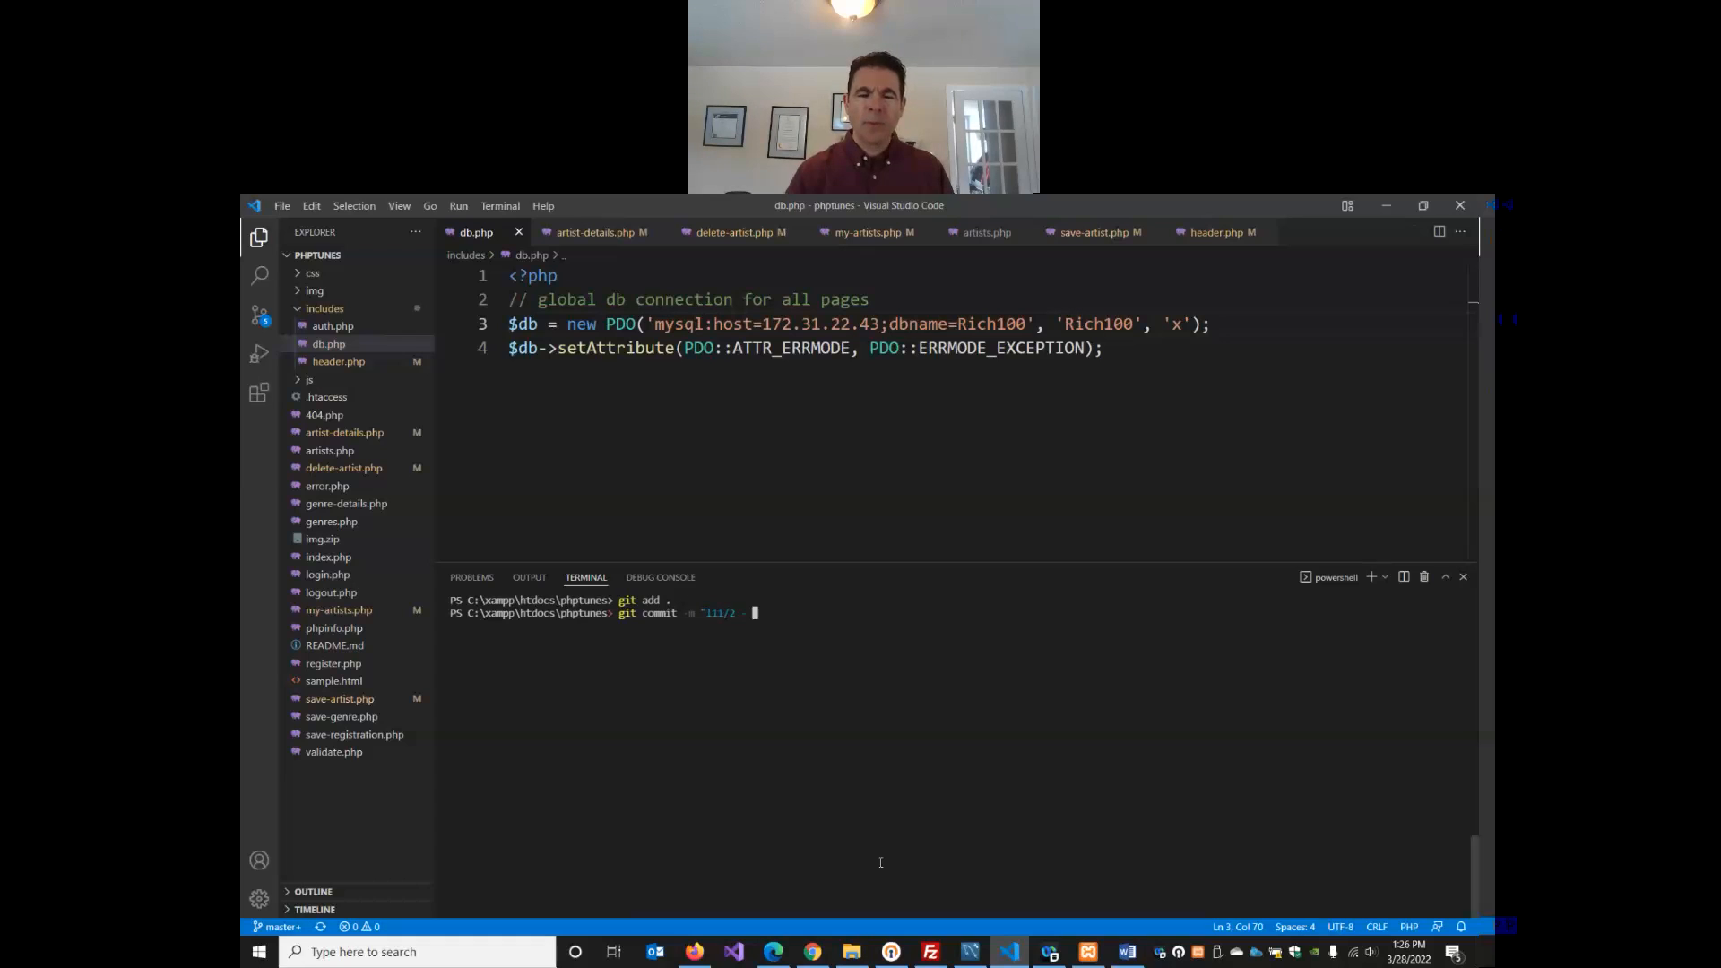
pyautogui.write('compute')
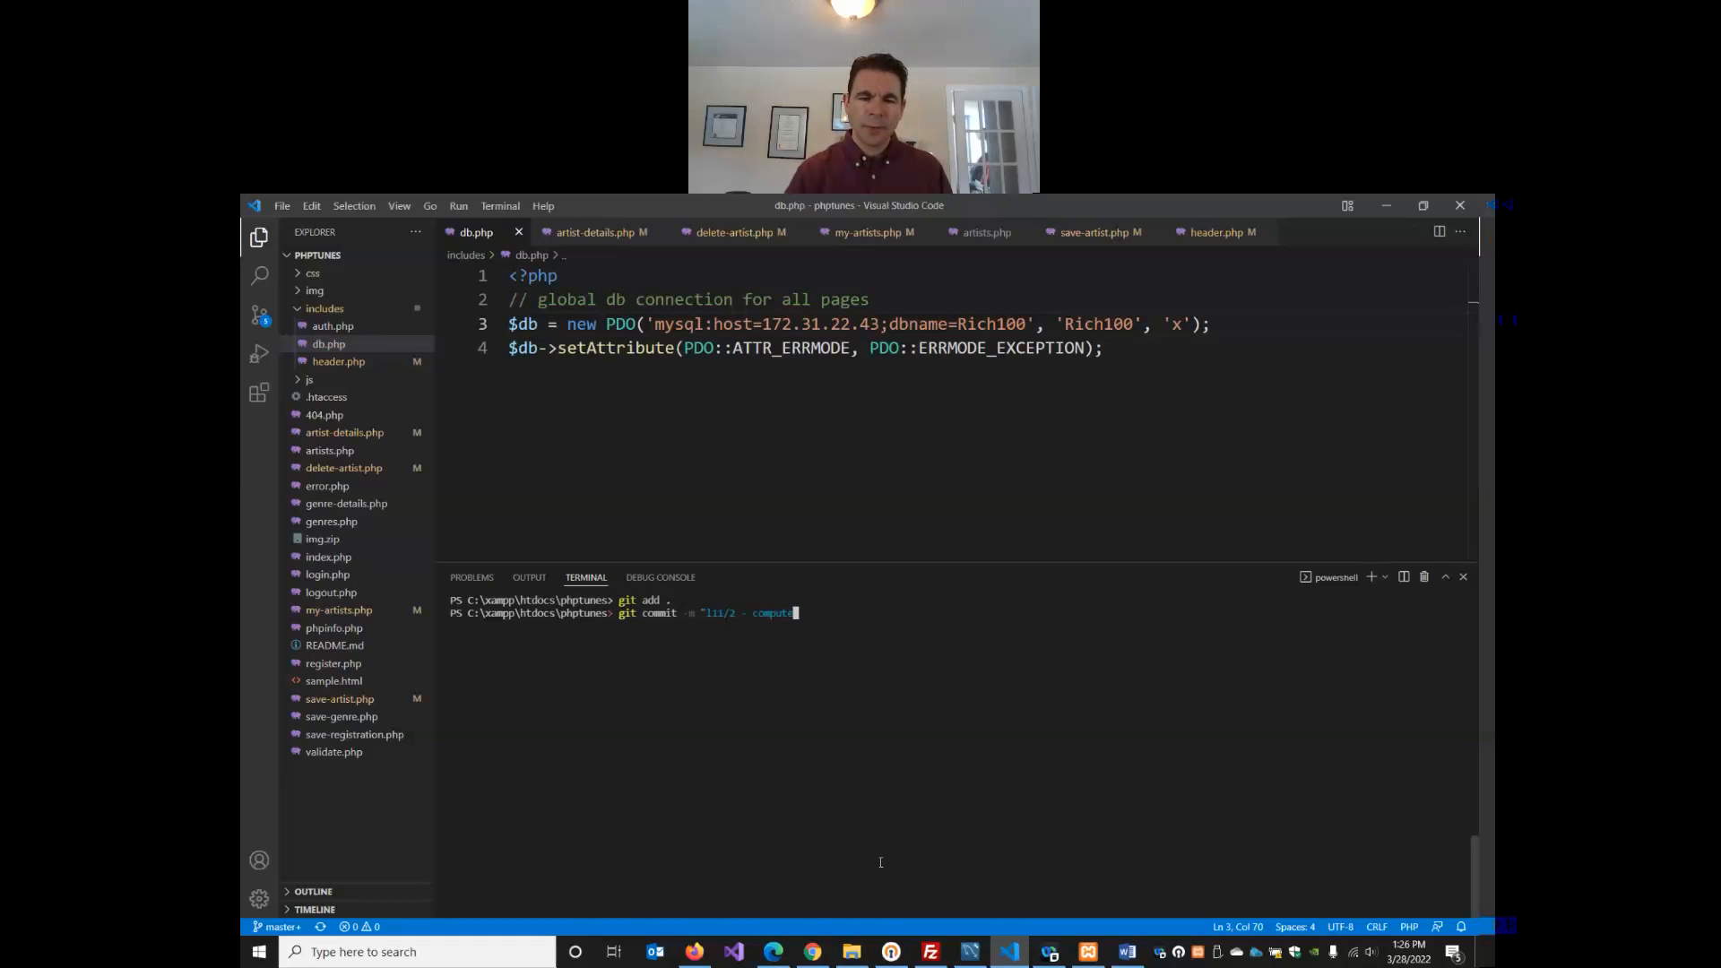
pyautogui.write('completed auth"')
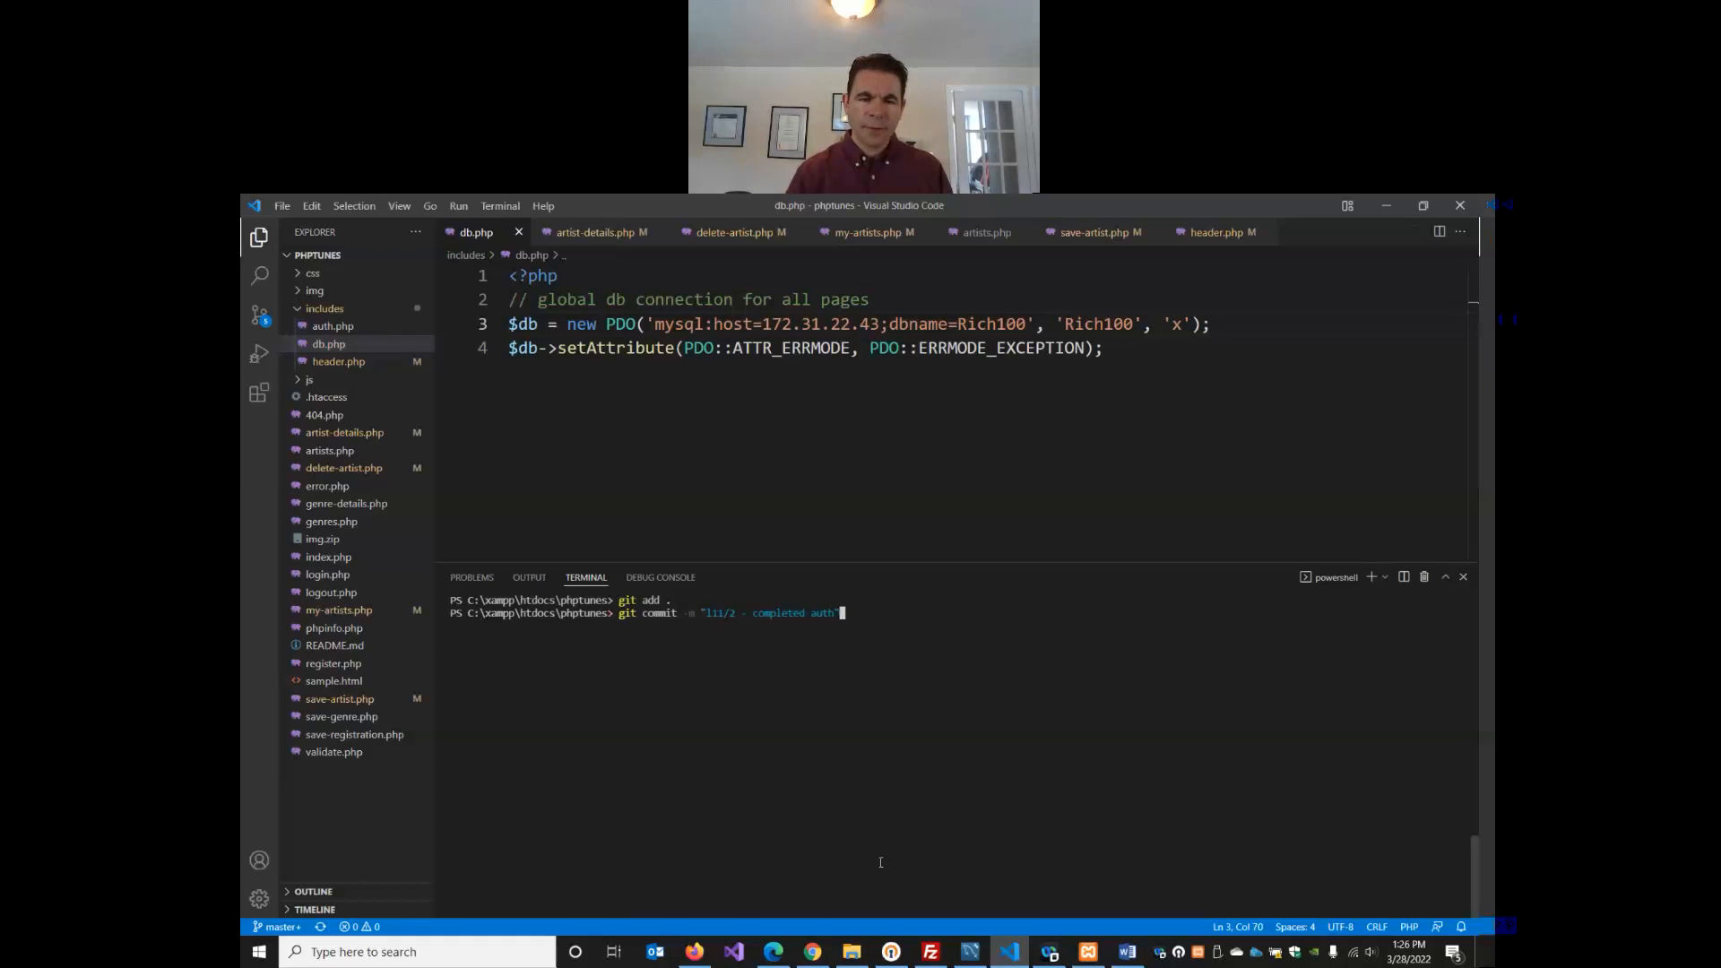
pyautogui.press('Enter')
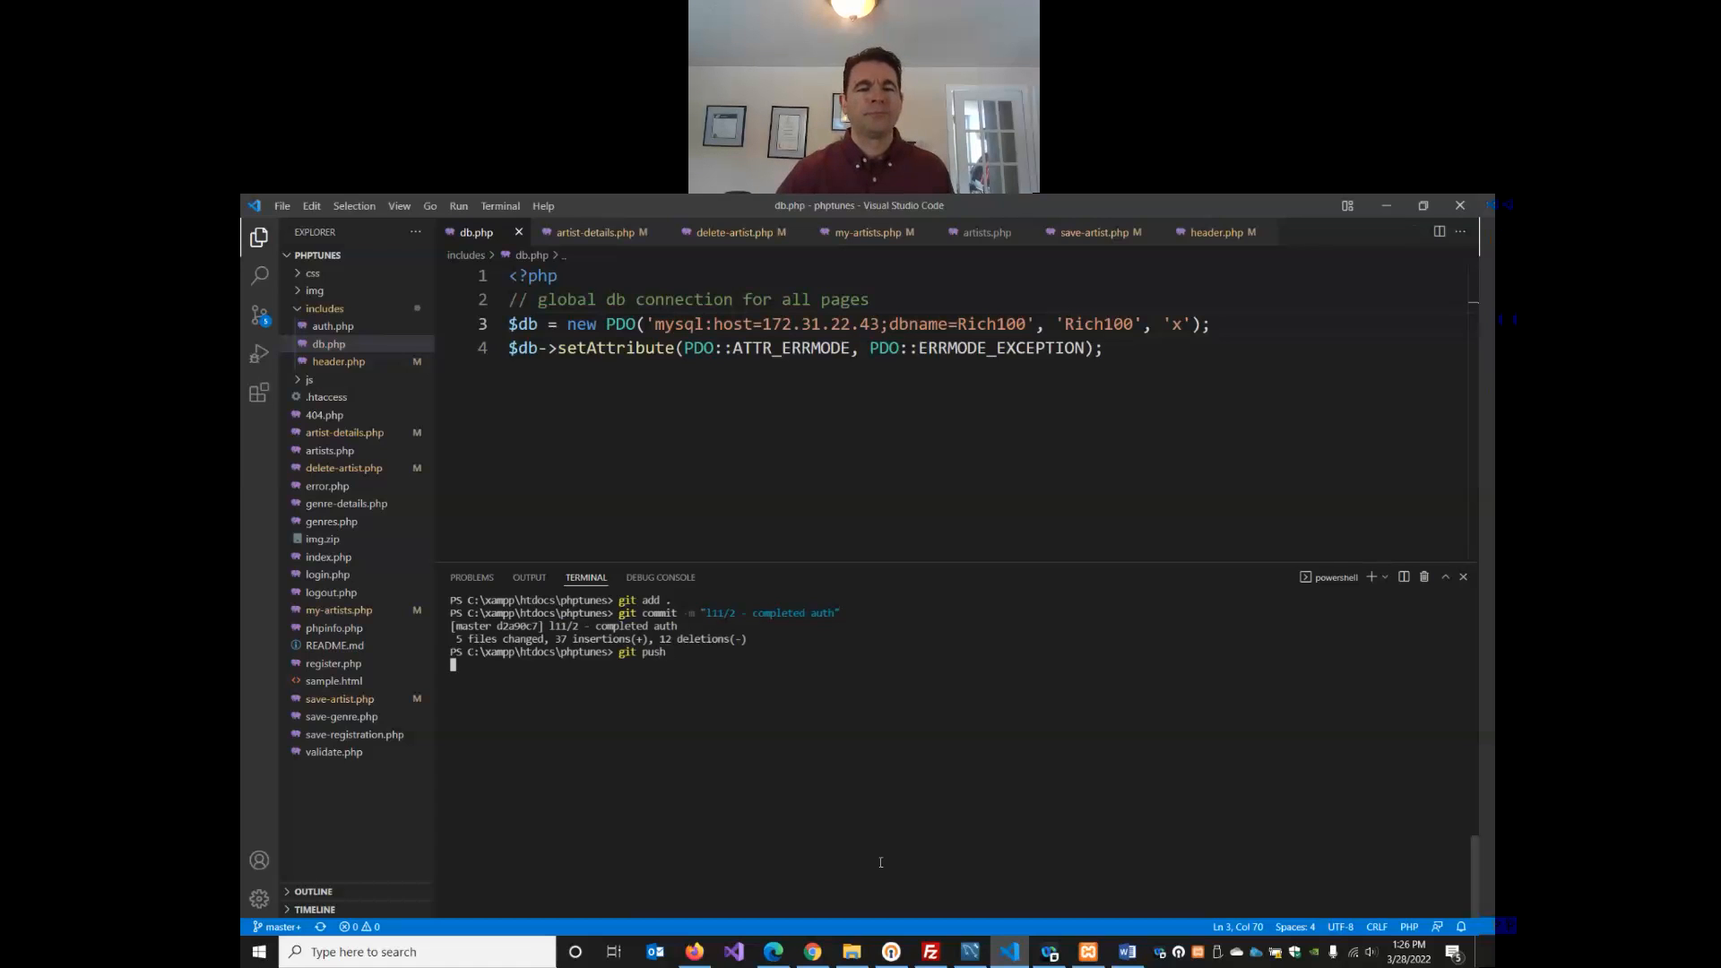
pyautogui.press('Enter')
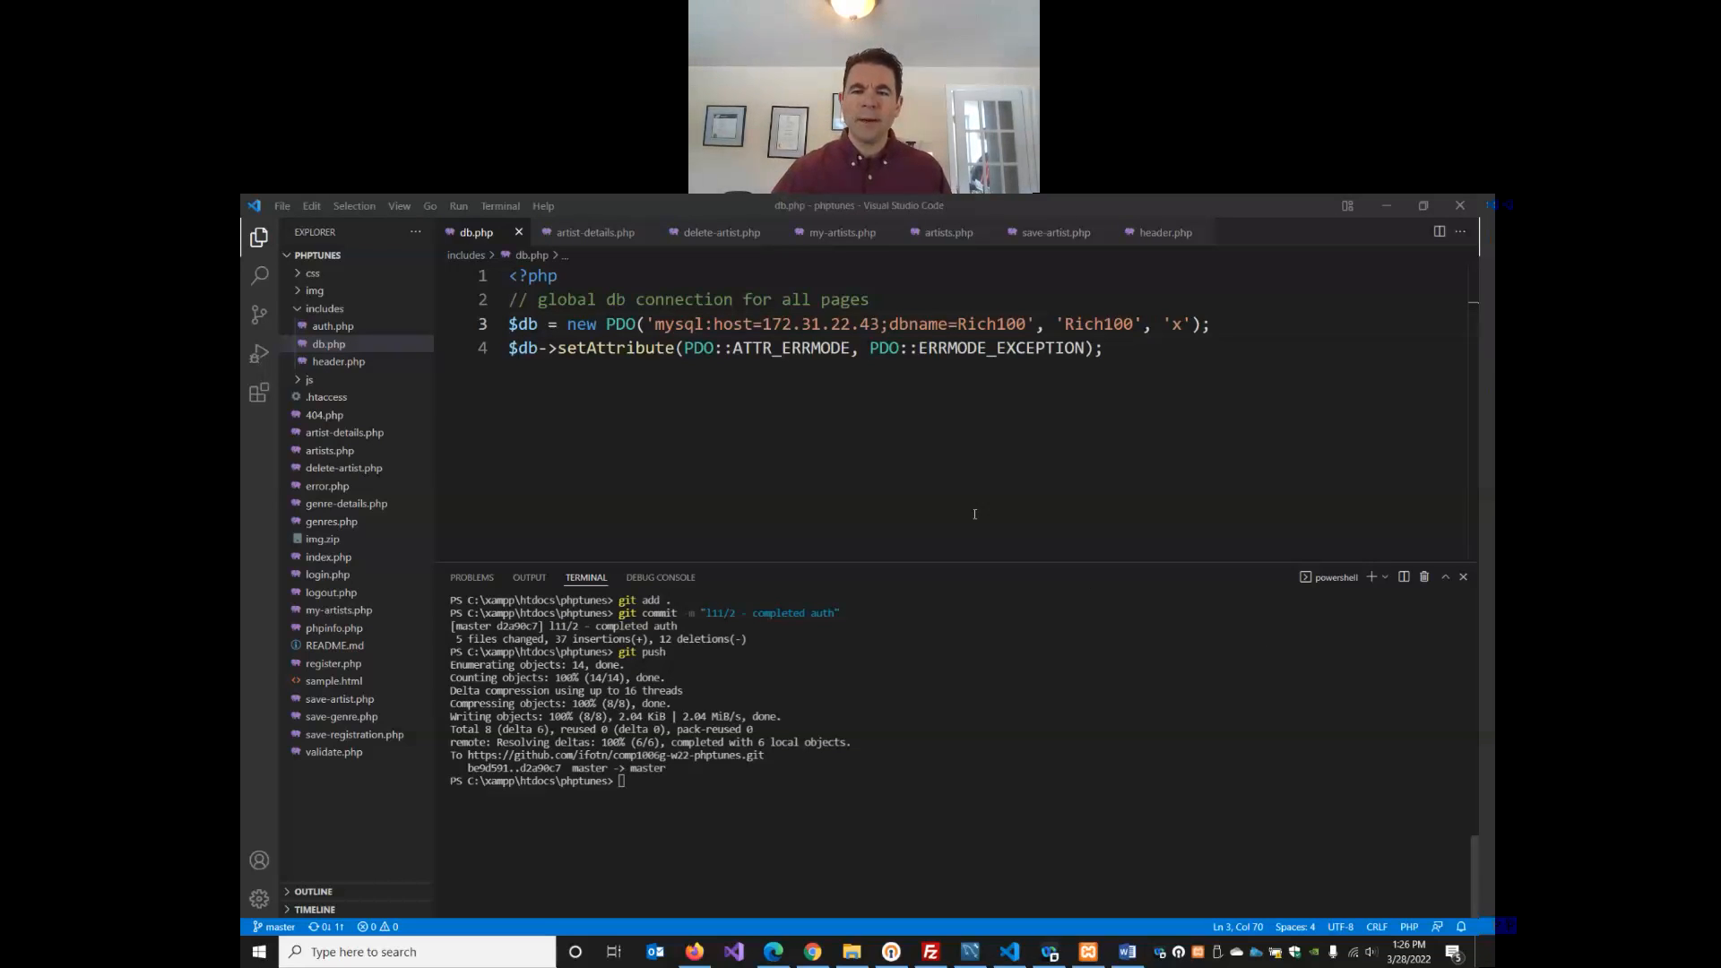
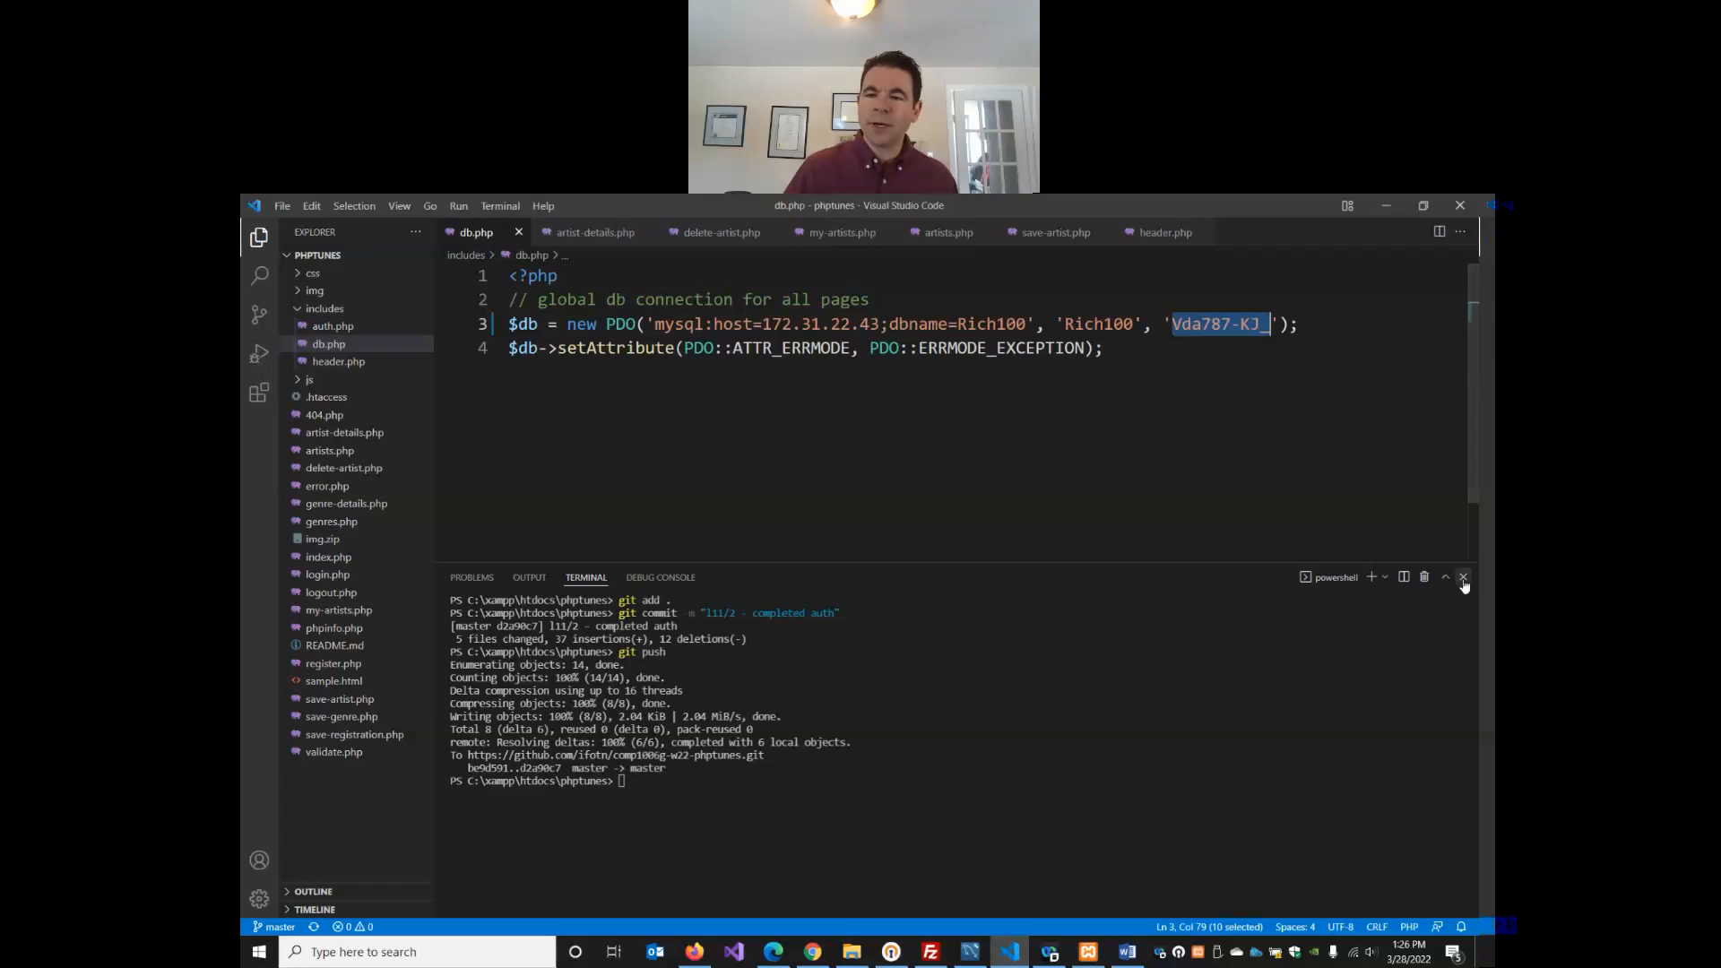
# Step: Close the terminal panel and return to the PHP Tunes Artists page in Firefox
pyautogui.click(595, 231)
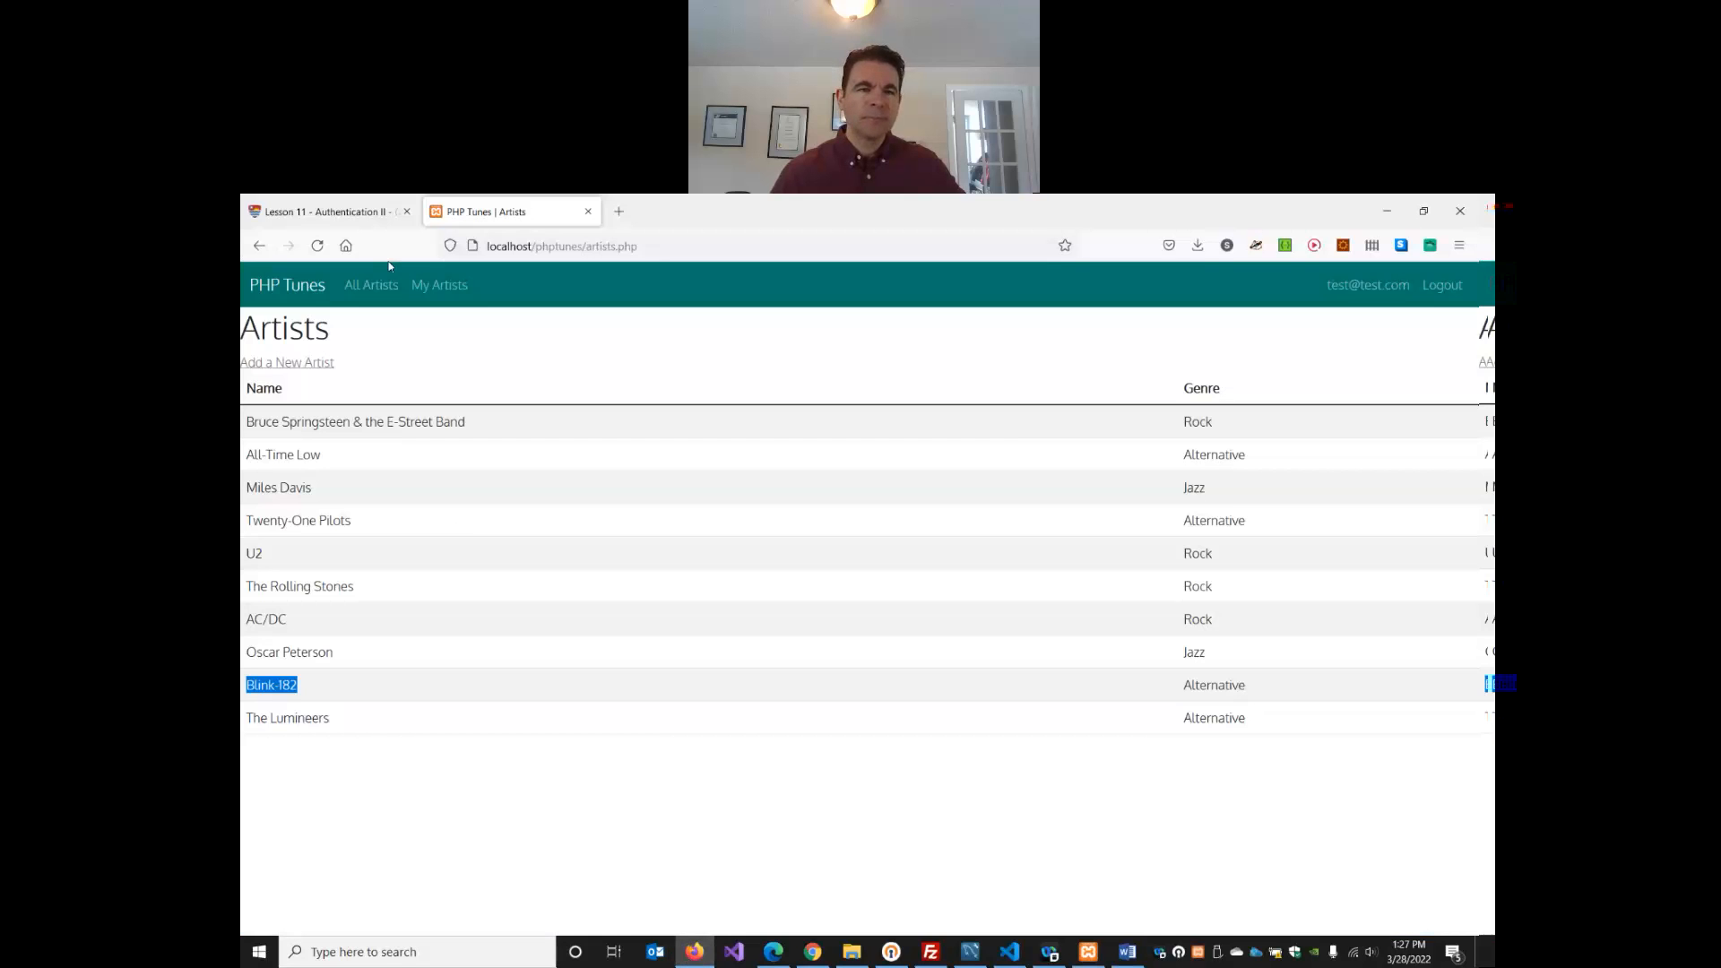
# Step: Open the SSL Resources page from the Lesson 11 content list in D2L
pyautogui.click(330, 211)
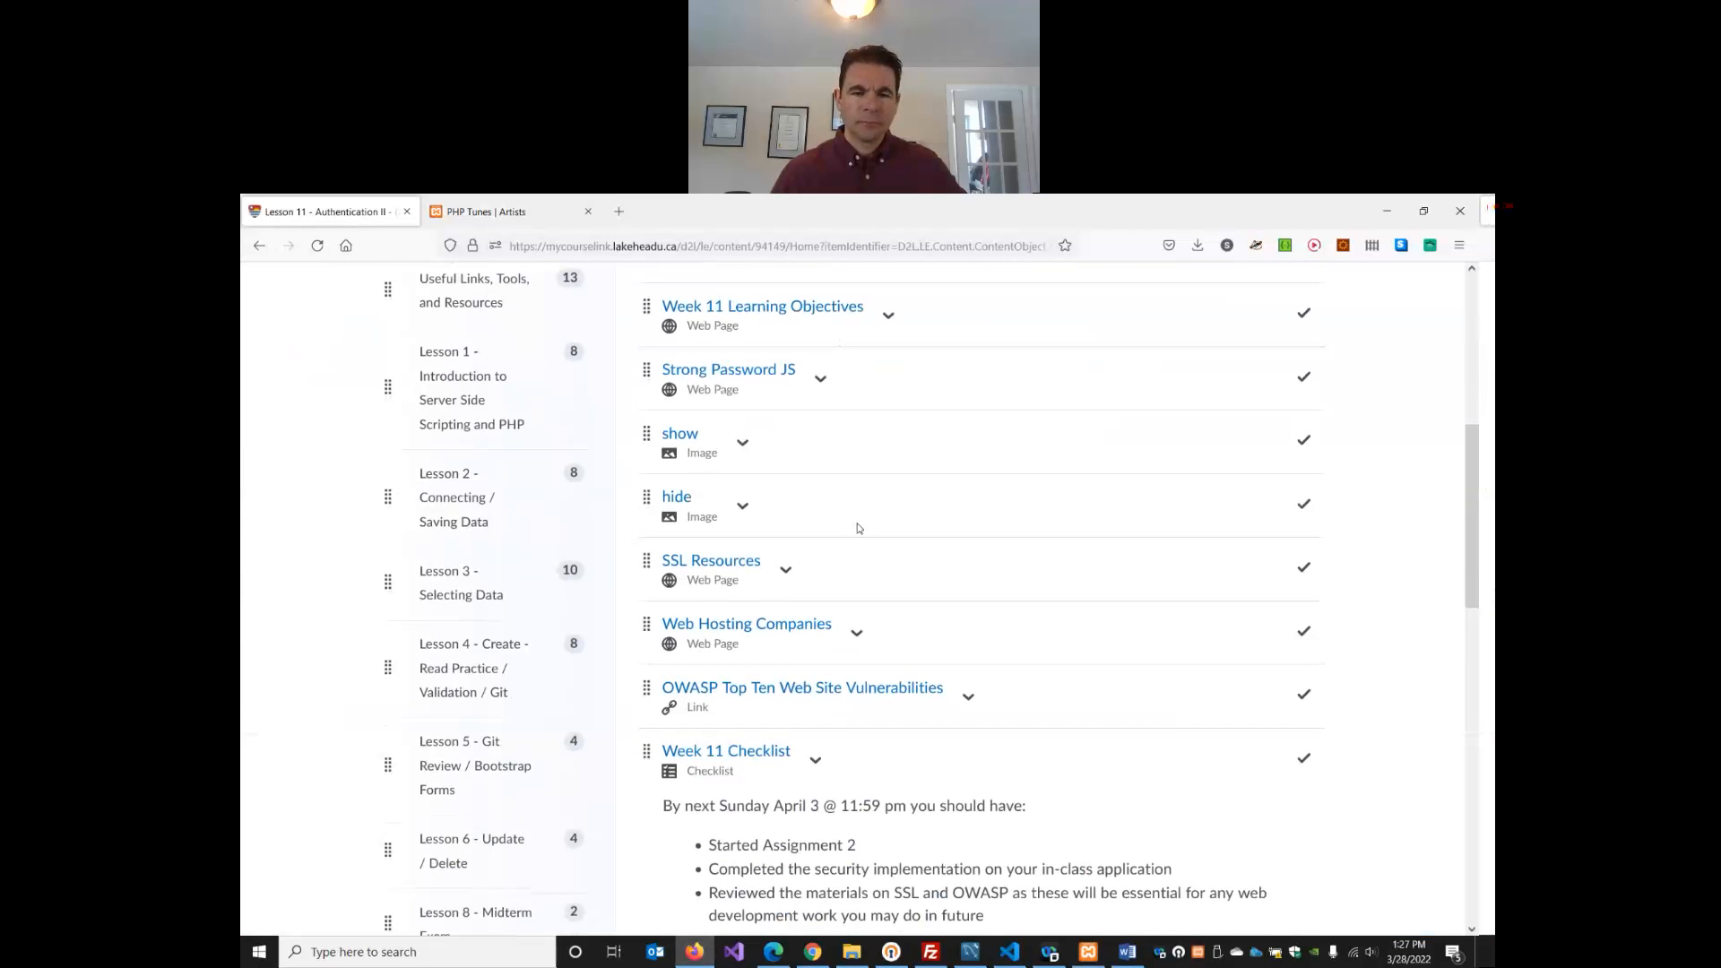
pyautogui.click(710, 559)
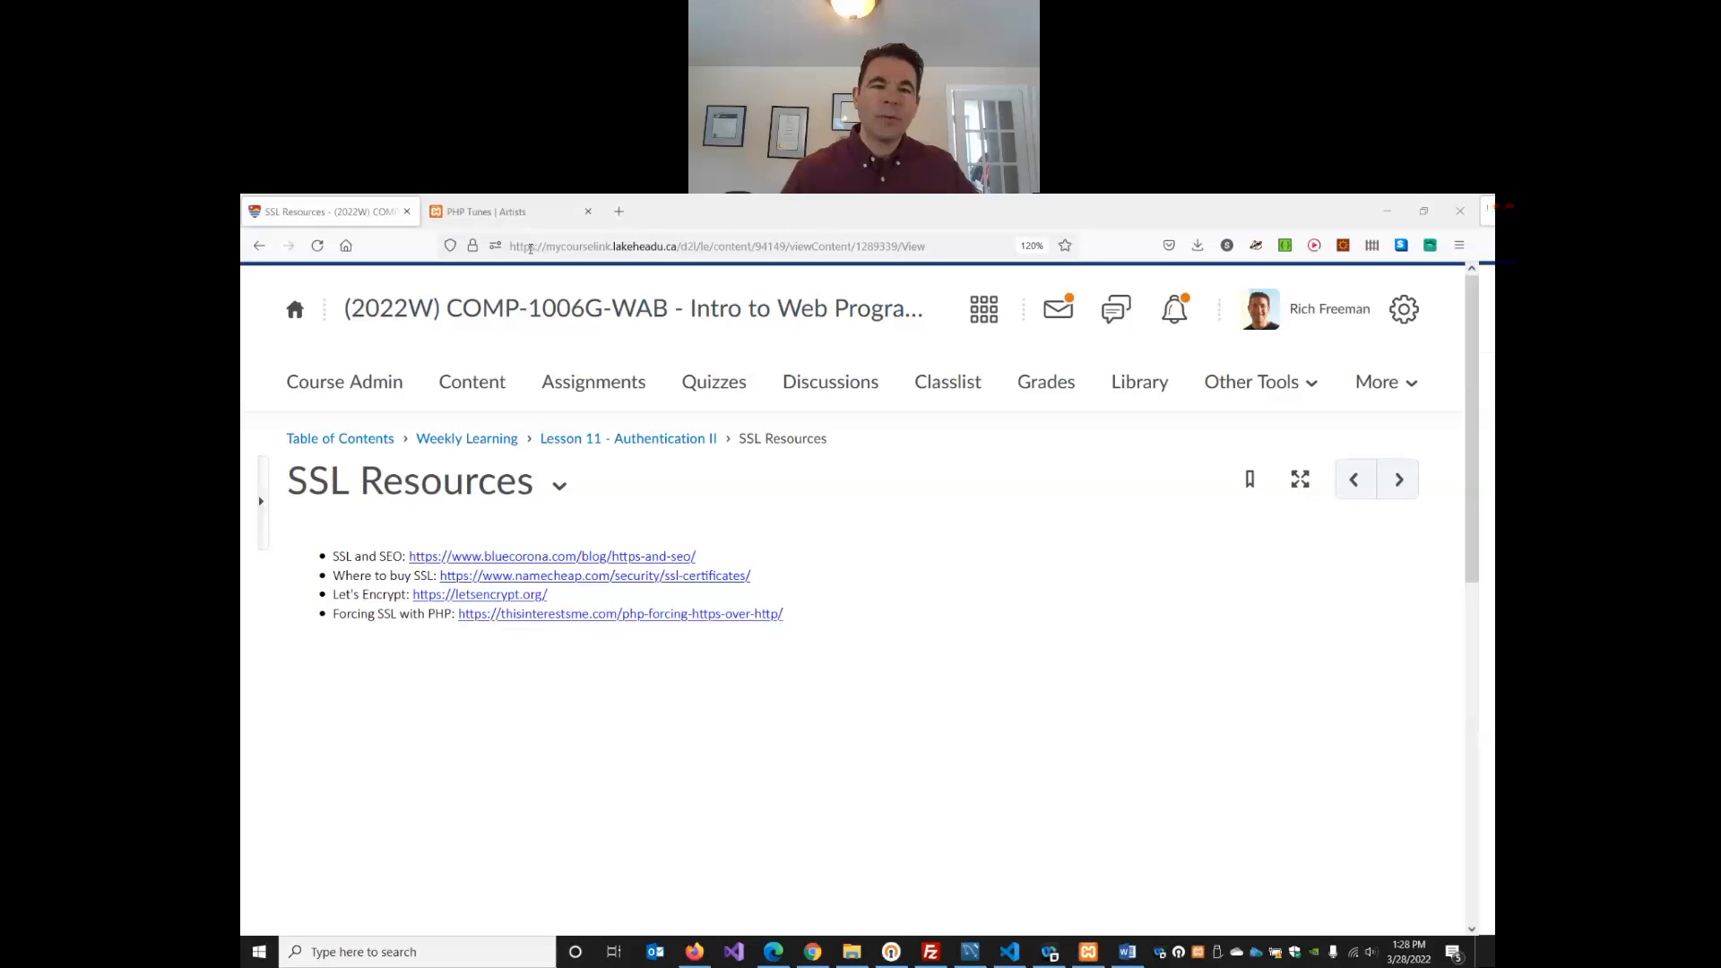
pyautogui.click(719, 246)
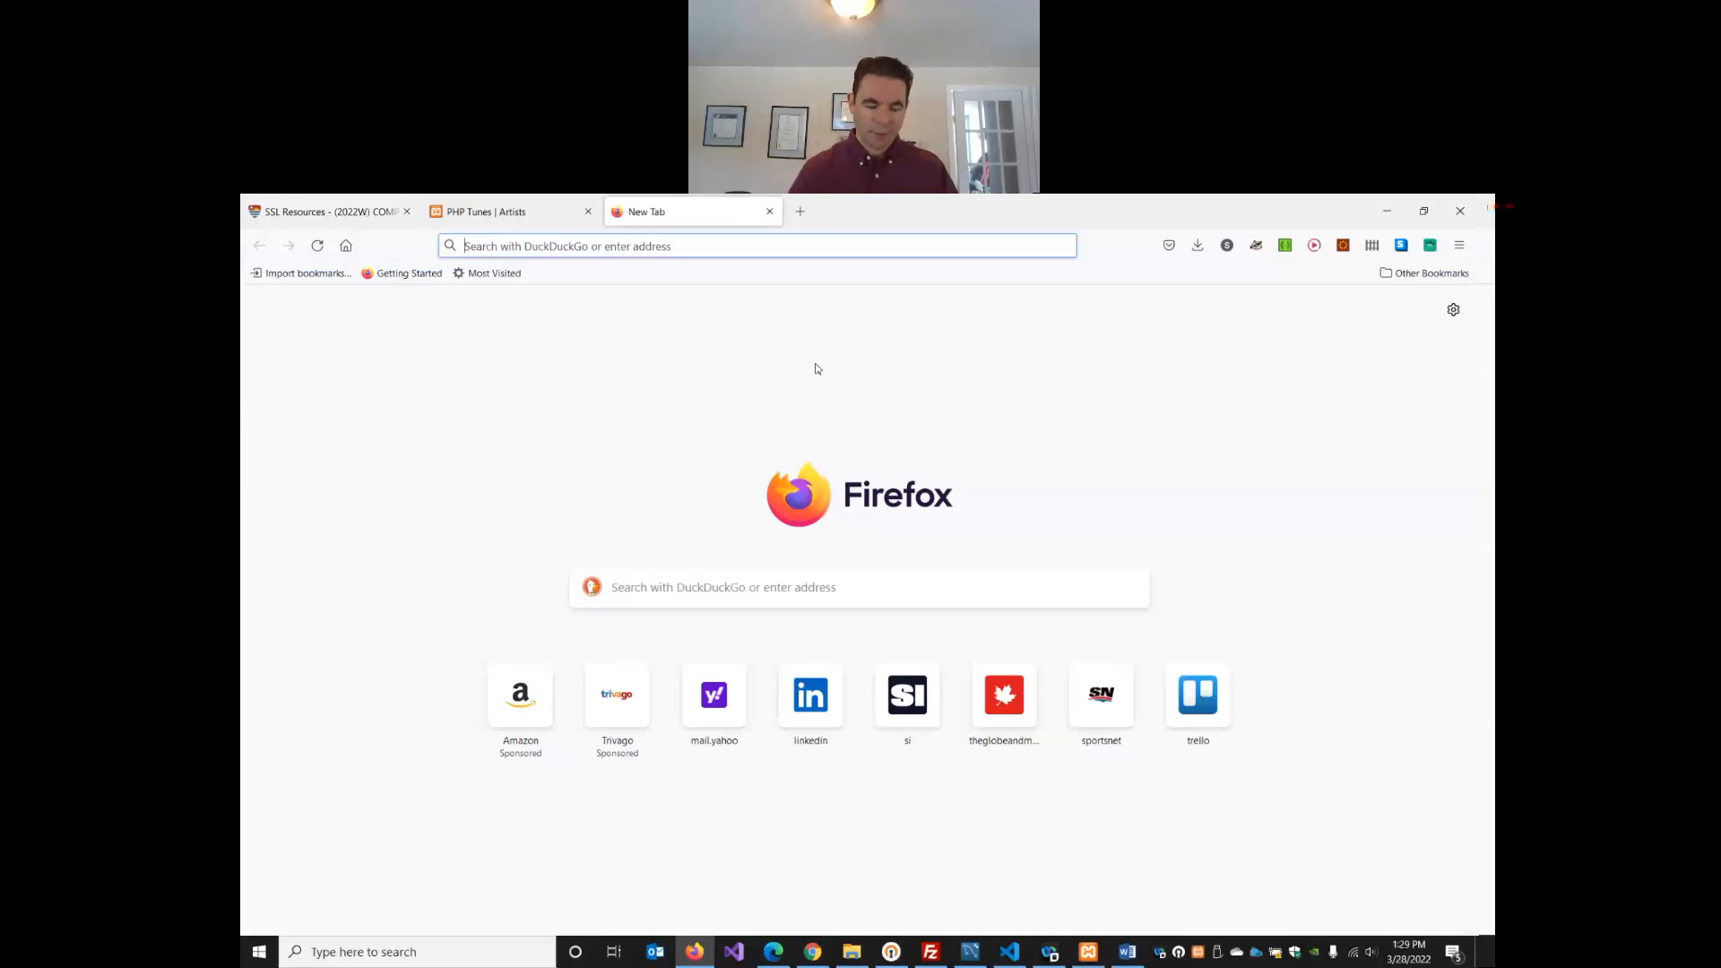
# Step: Search DuckDuckGo images for 'https' and browse the padlock and HTTP-versus-HTTPS graphics
pyautogui.write('https://duckduckgo.com/?t=ffab&q=https')
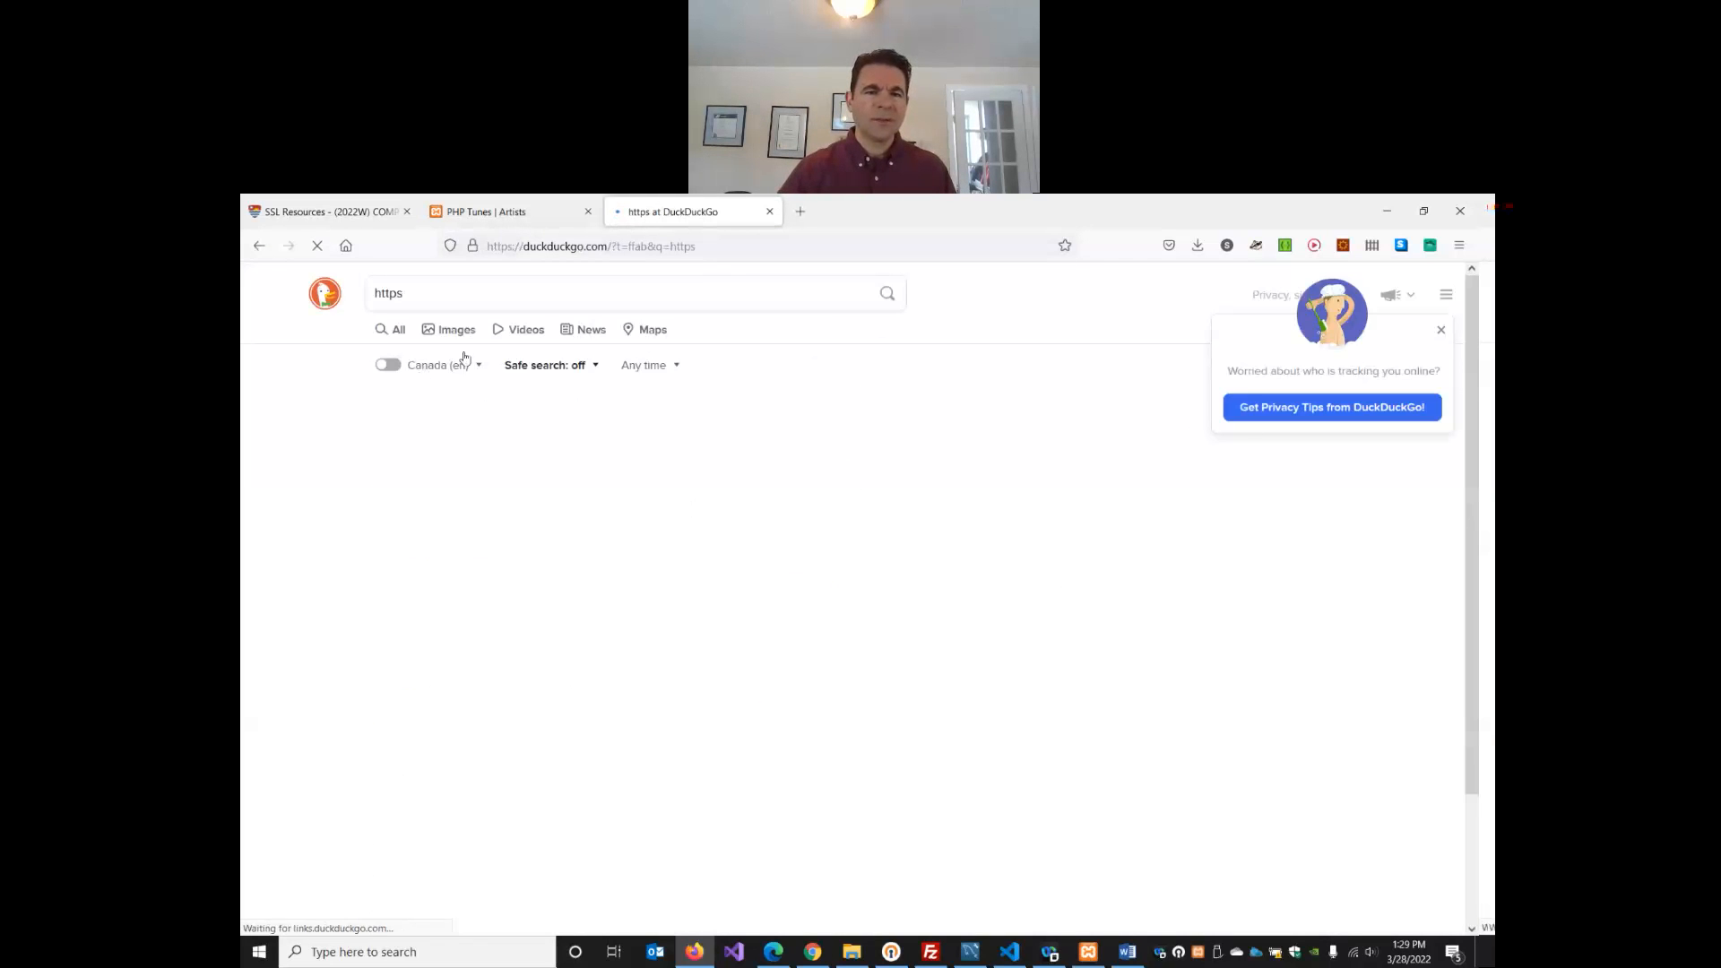
pyautogui.click(456, 329)
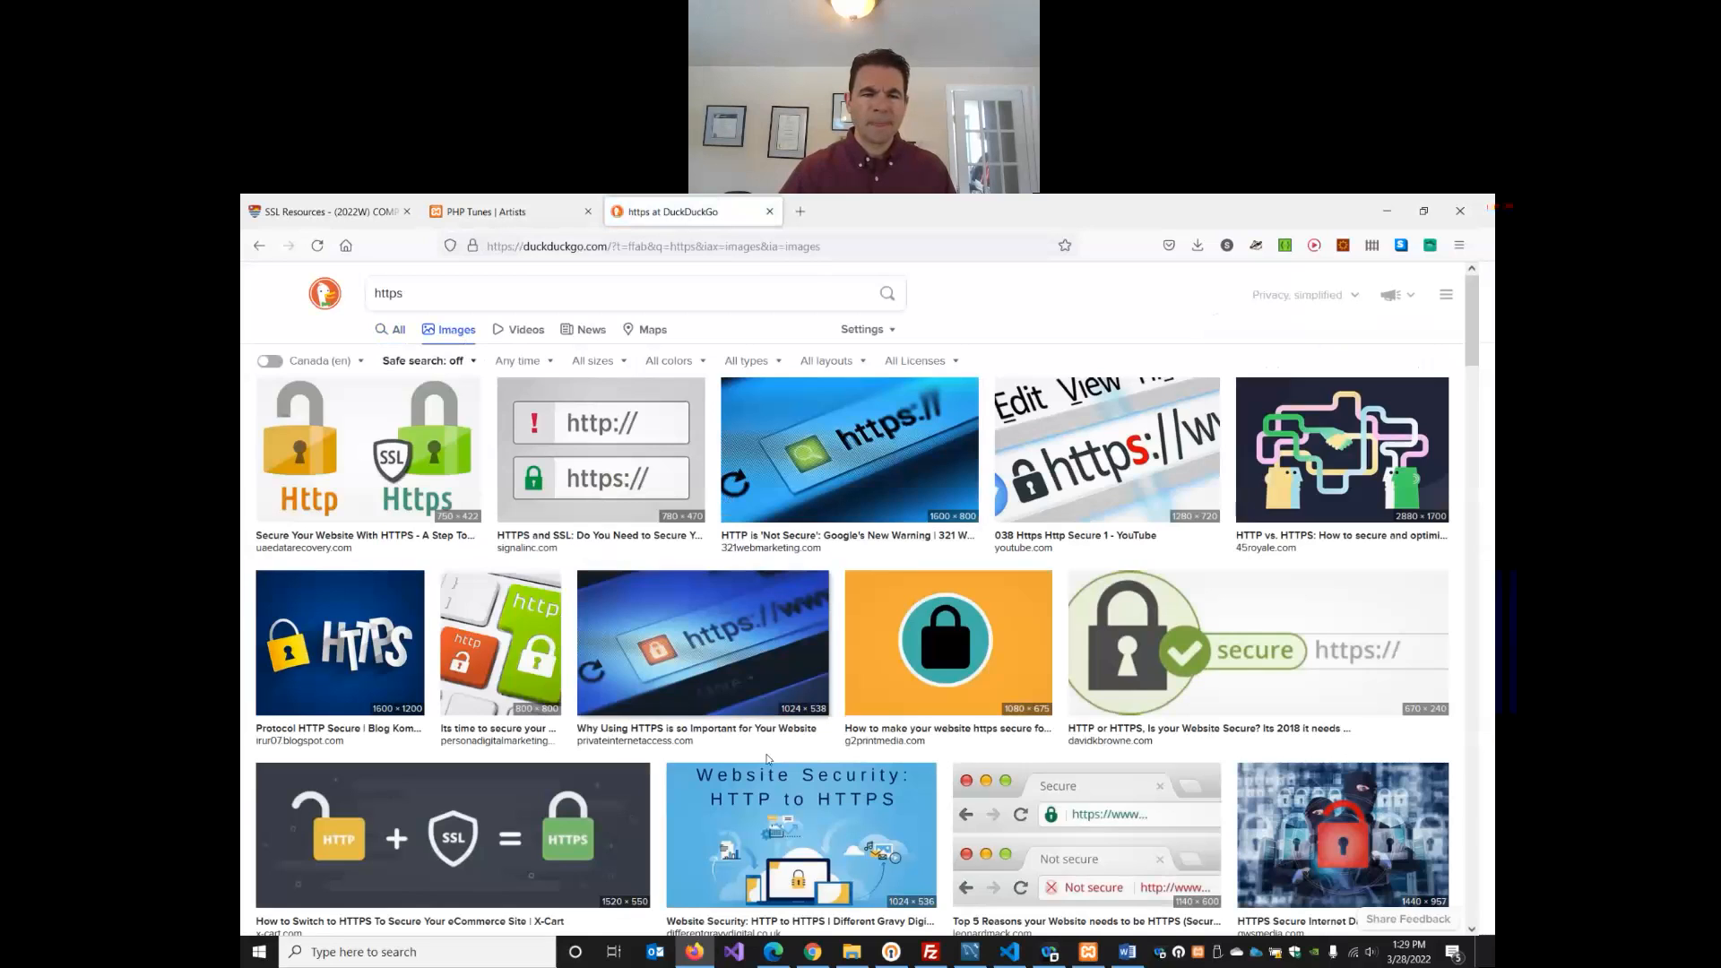
pyautogui.scroll(-3)
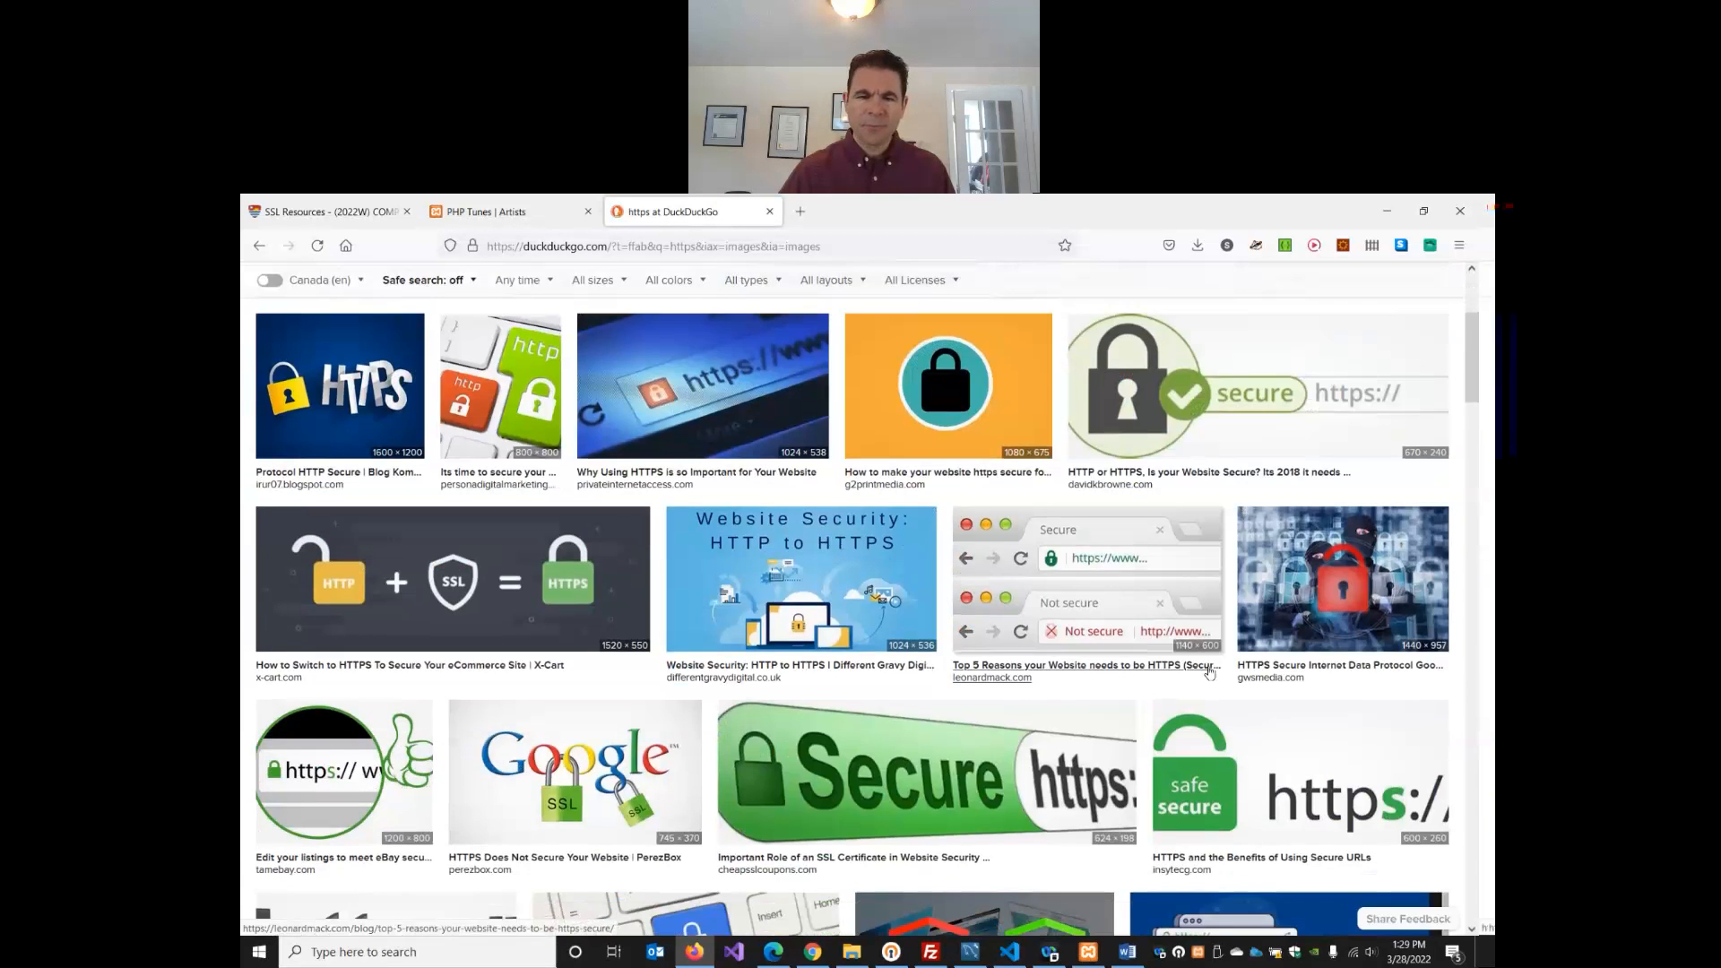
pyautogui.scroll(-3)
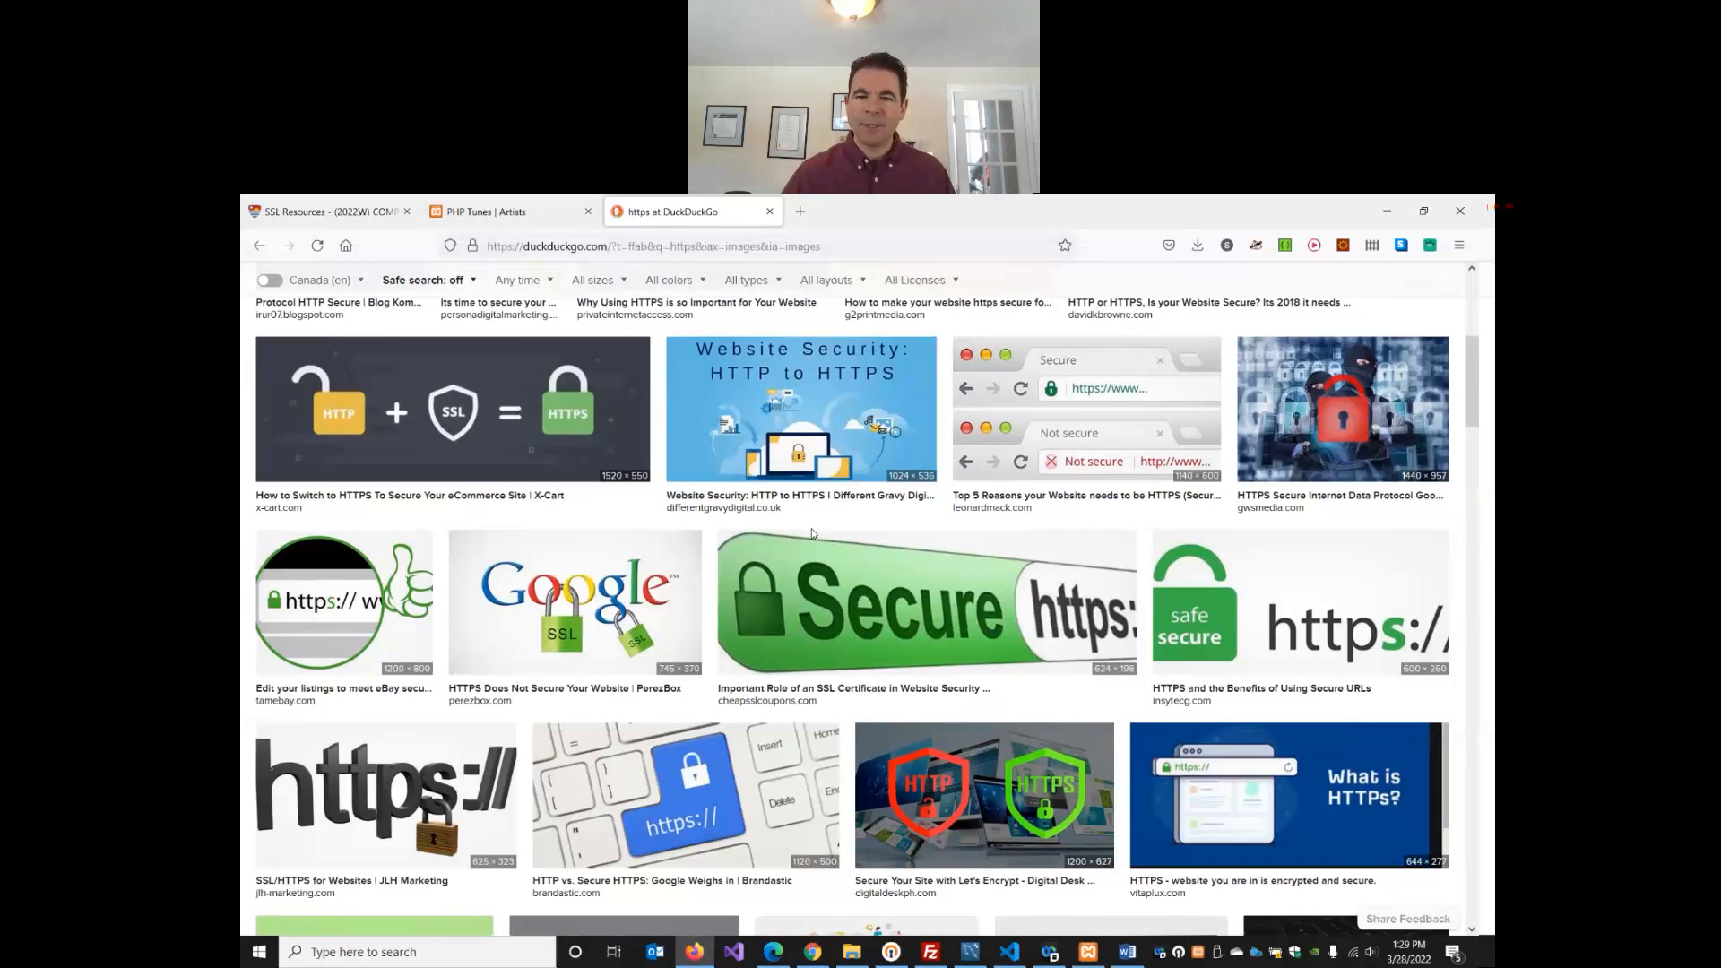
pyautogui.scroll(3)
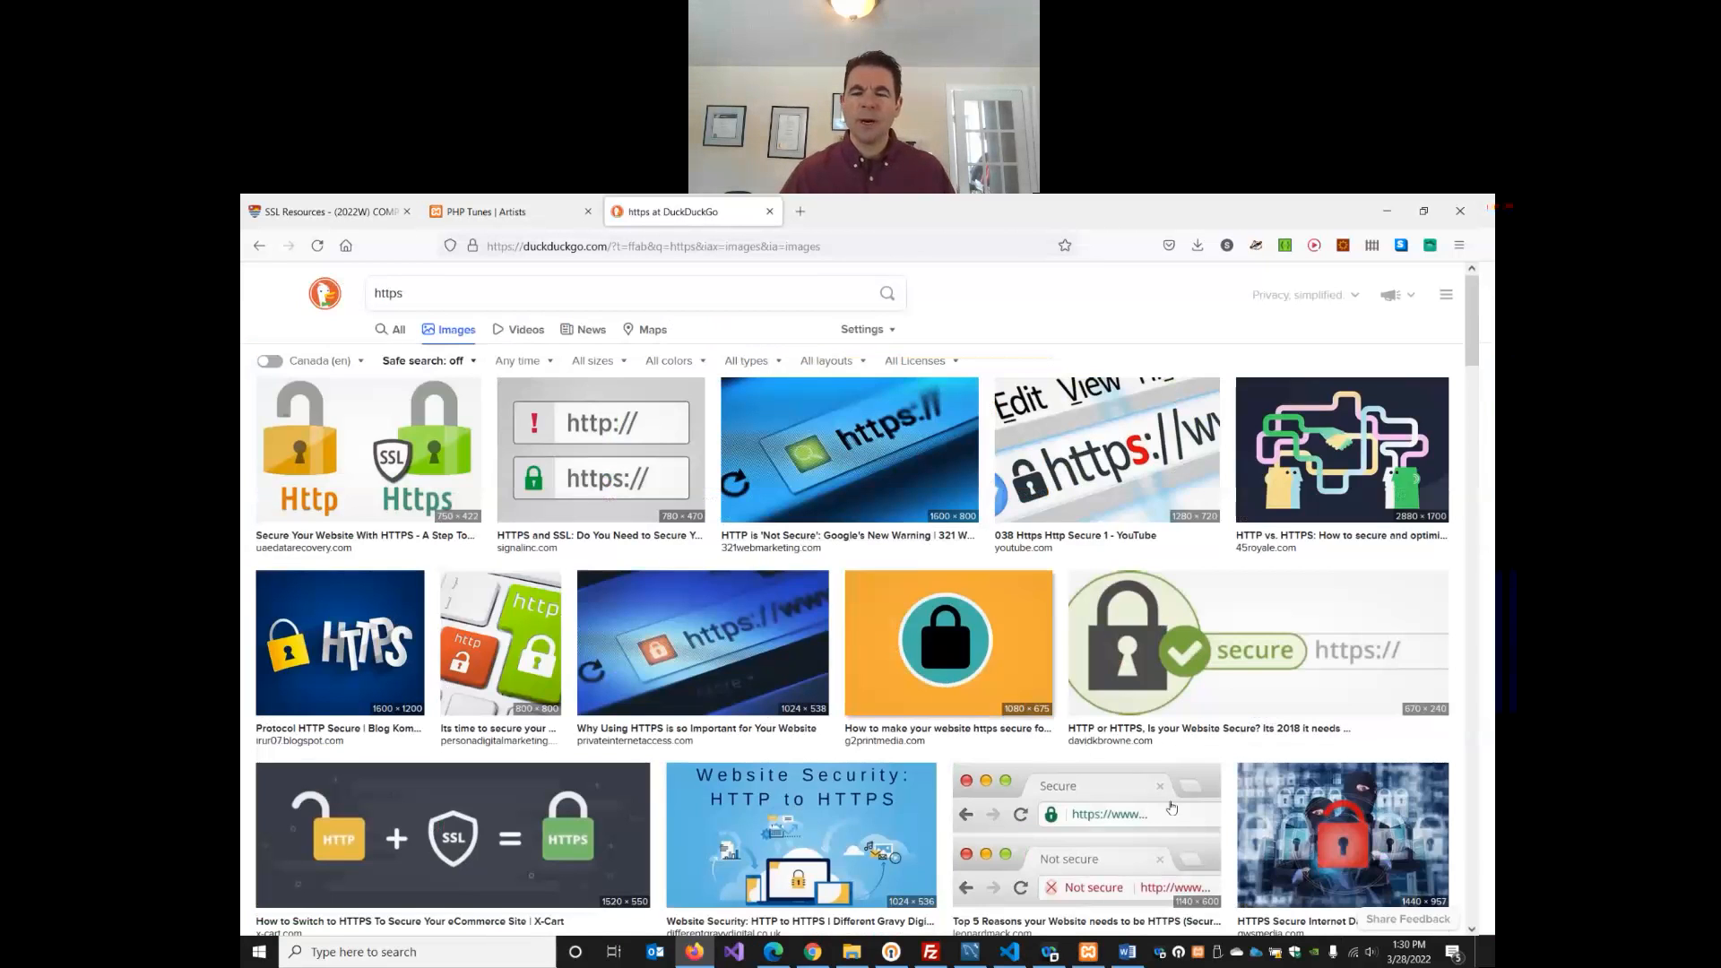
pyautogui.scroll(-3)
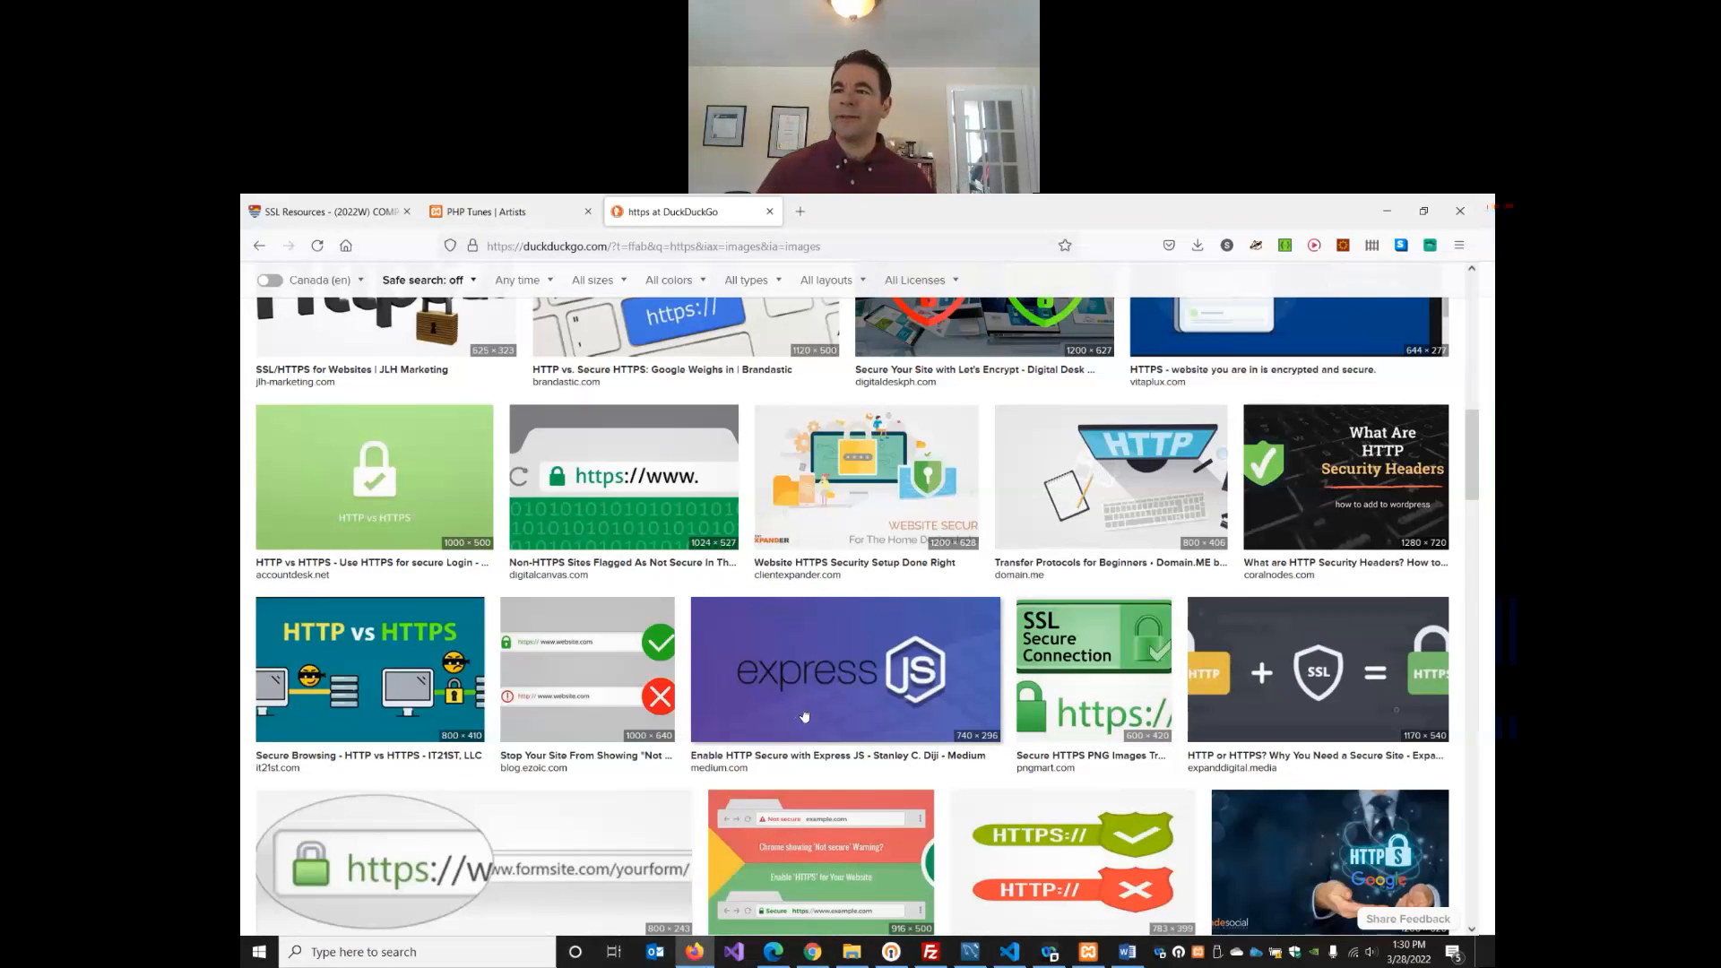
# Step: Return to the D2L SSL Resources page to discuss its lakeheadu.ca address
pyautogui.click(330, 212)
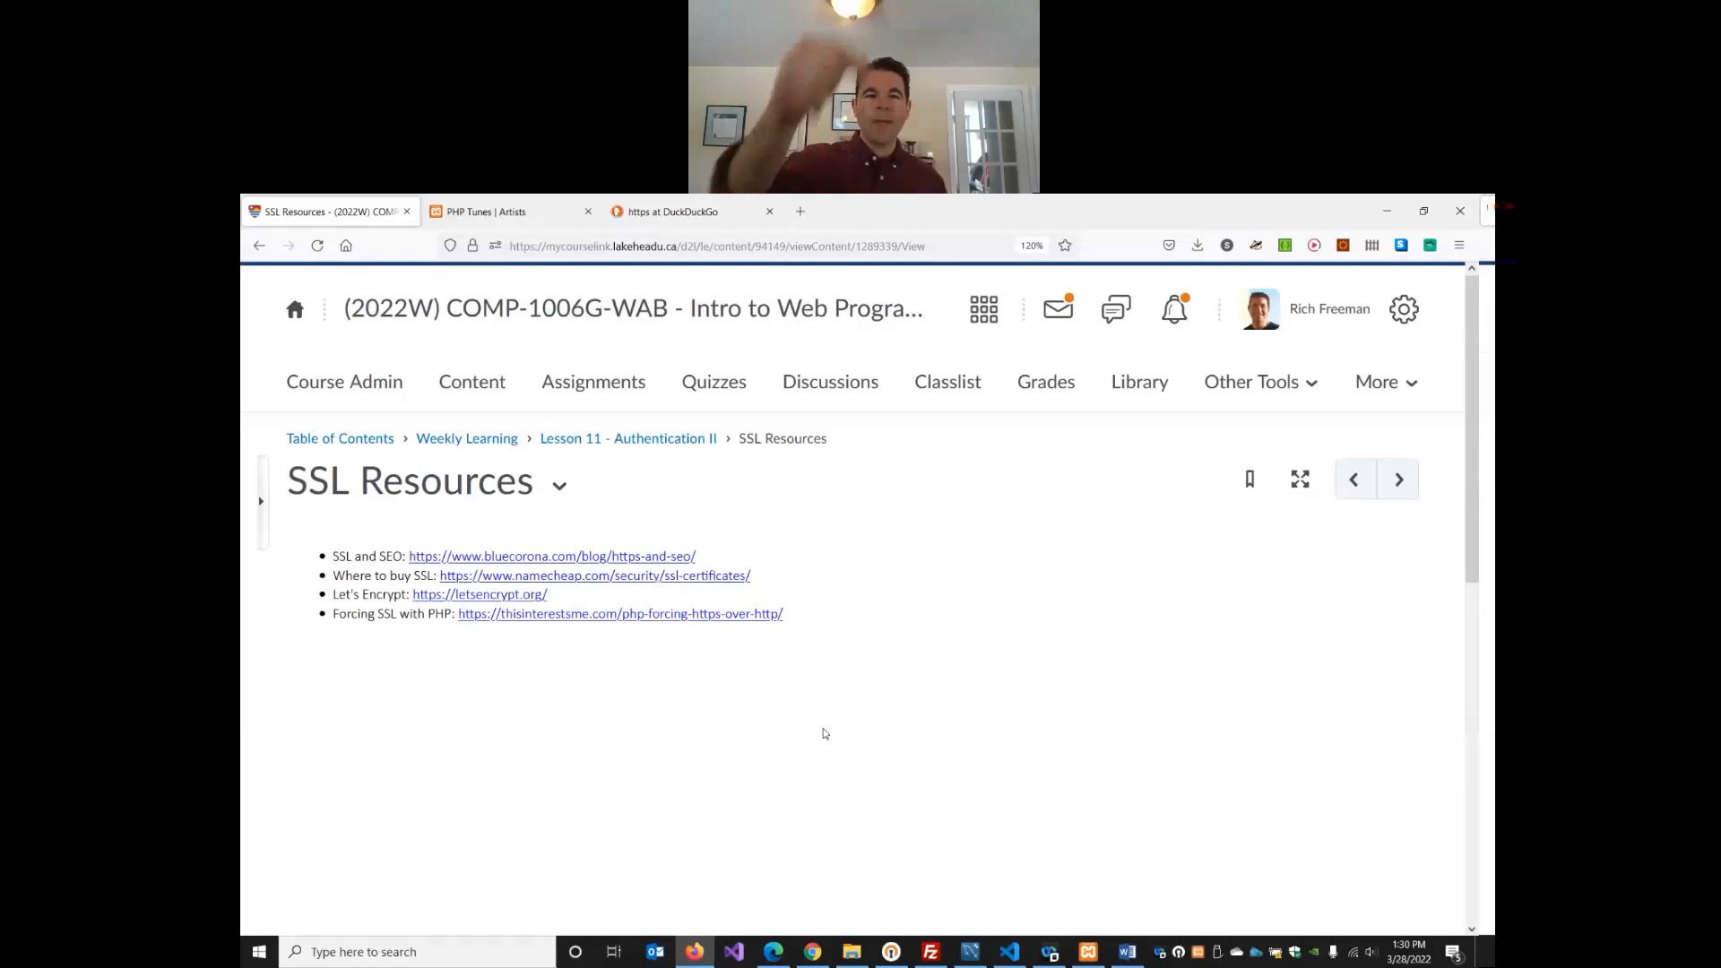
pyautogui.moveTo(545, 262)
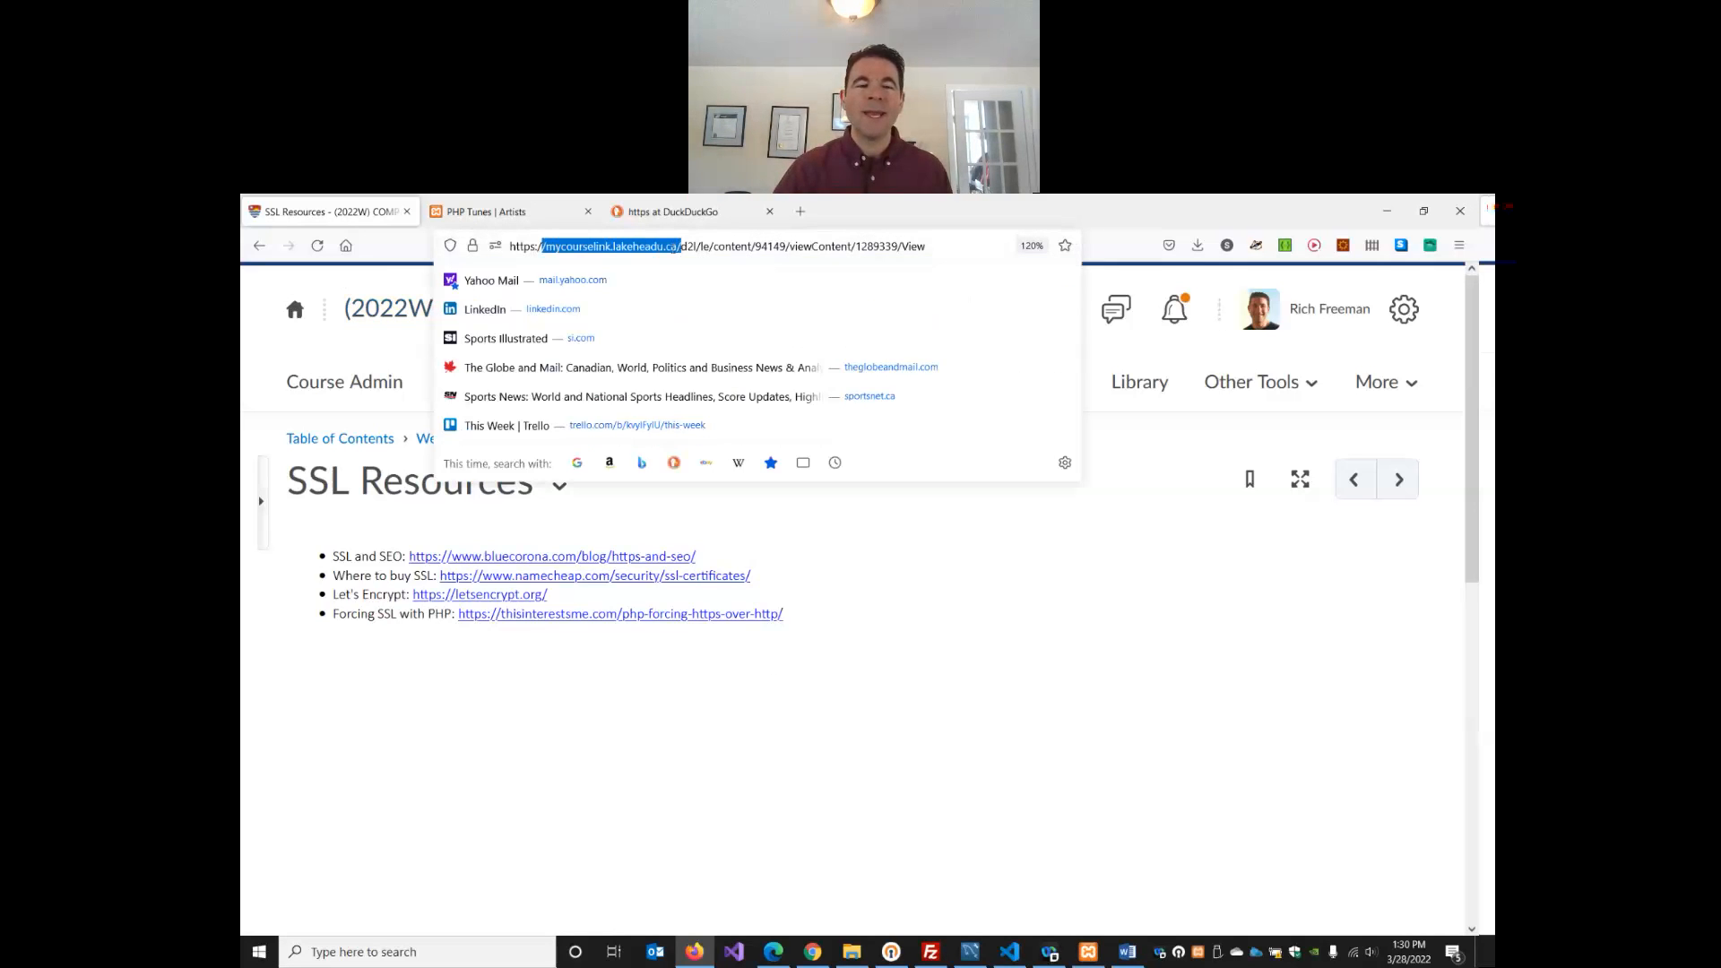
pyautogui.moveTo(679, 278)
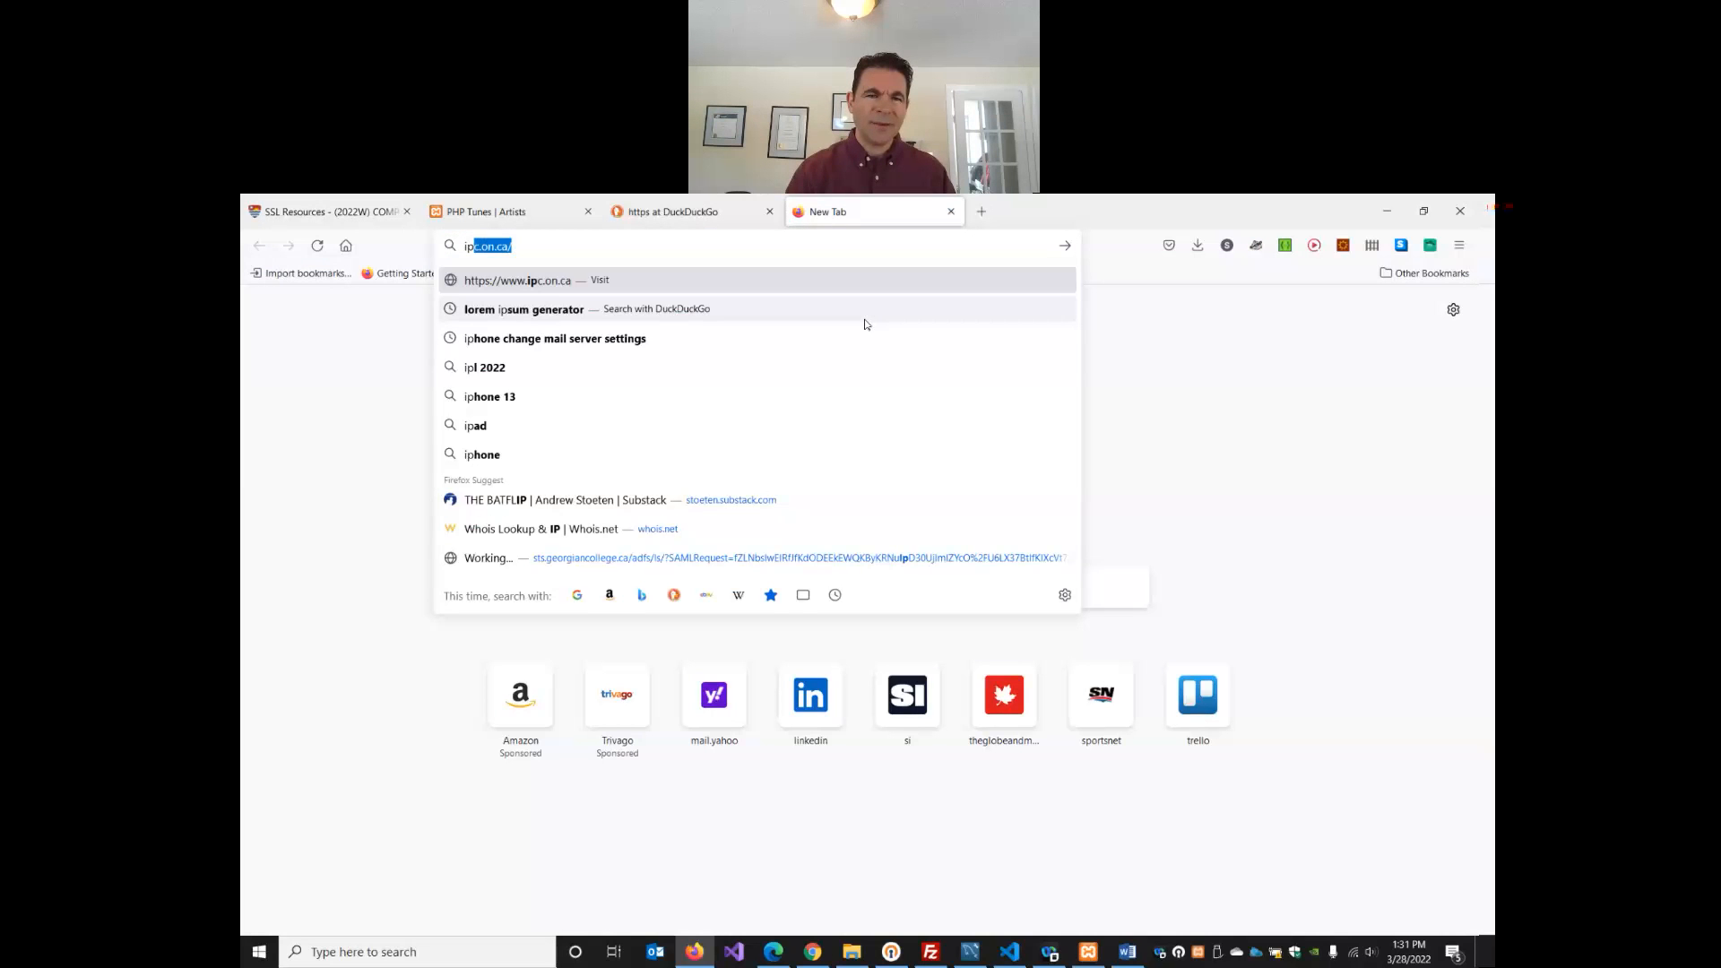
pyautogui.write('tracert&ia=web')
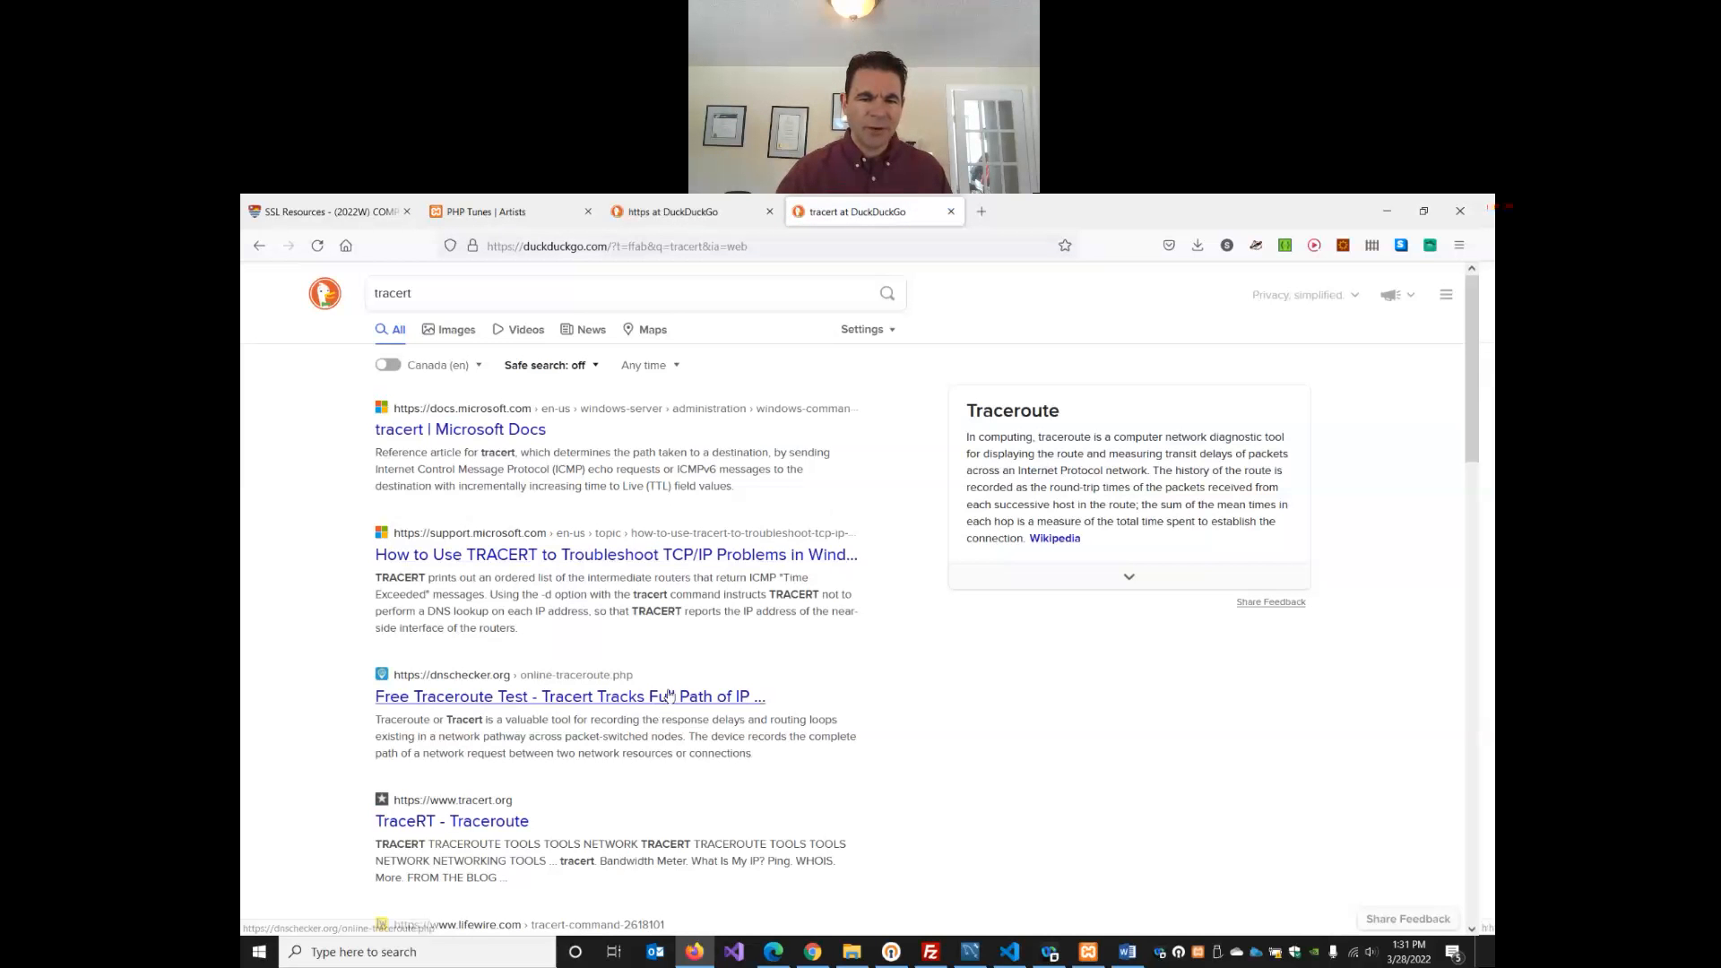
pyautogui.click(570, 695)
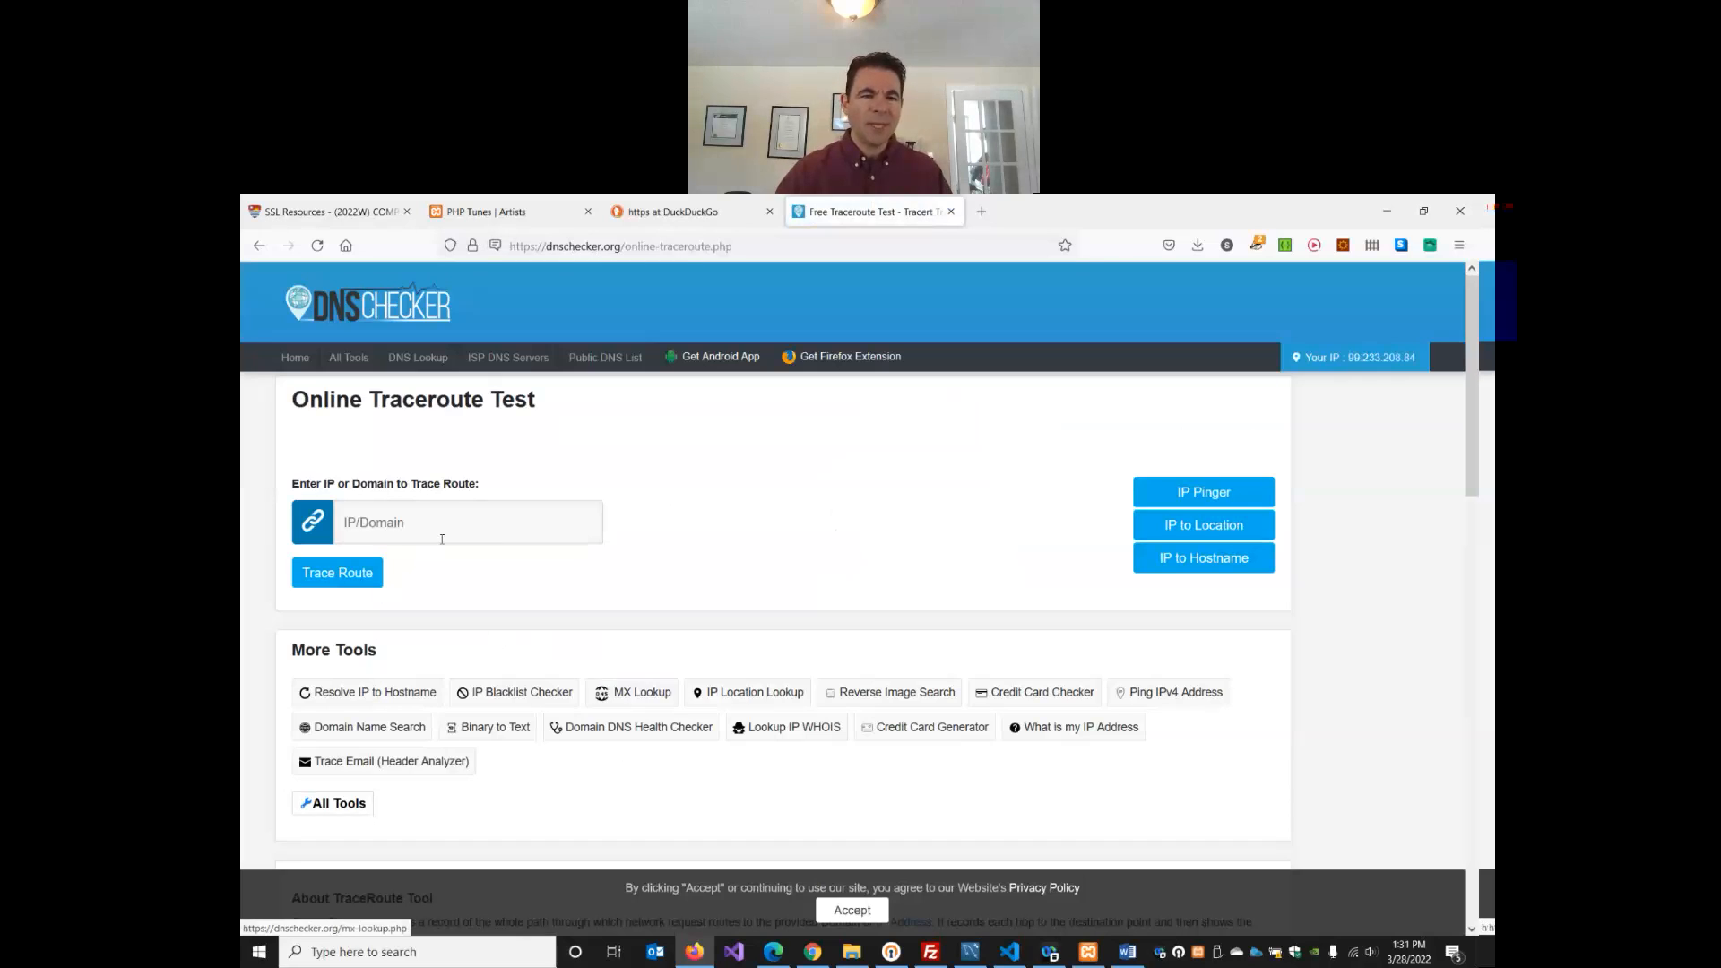
pyautogui.click(466, 522)
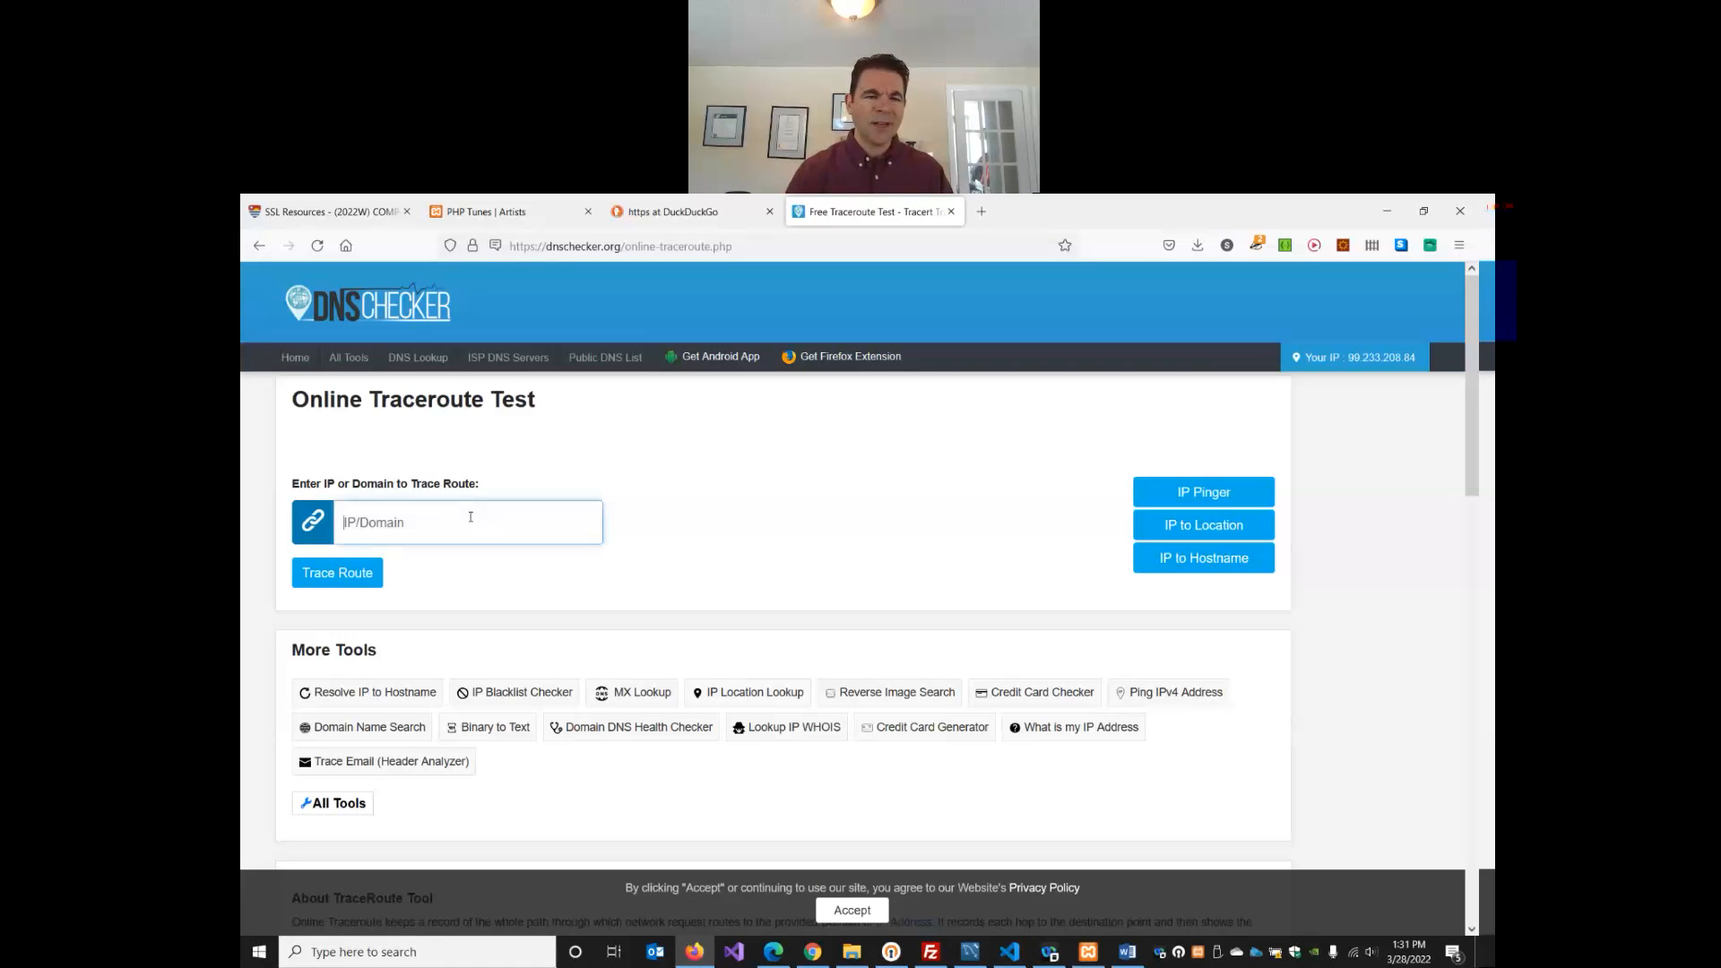
pyautogui.write('www.')
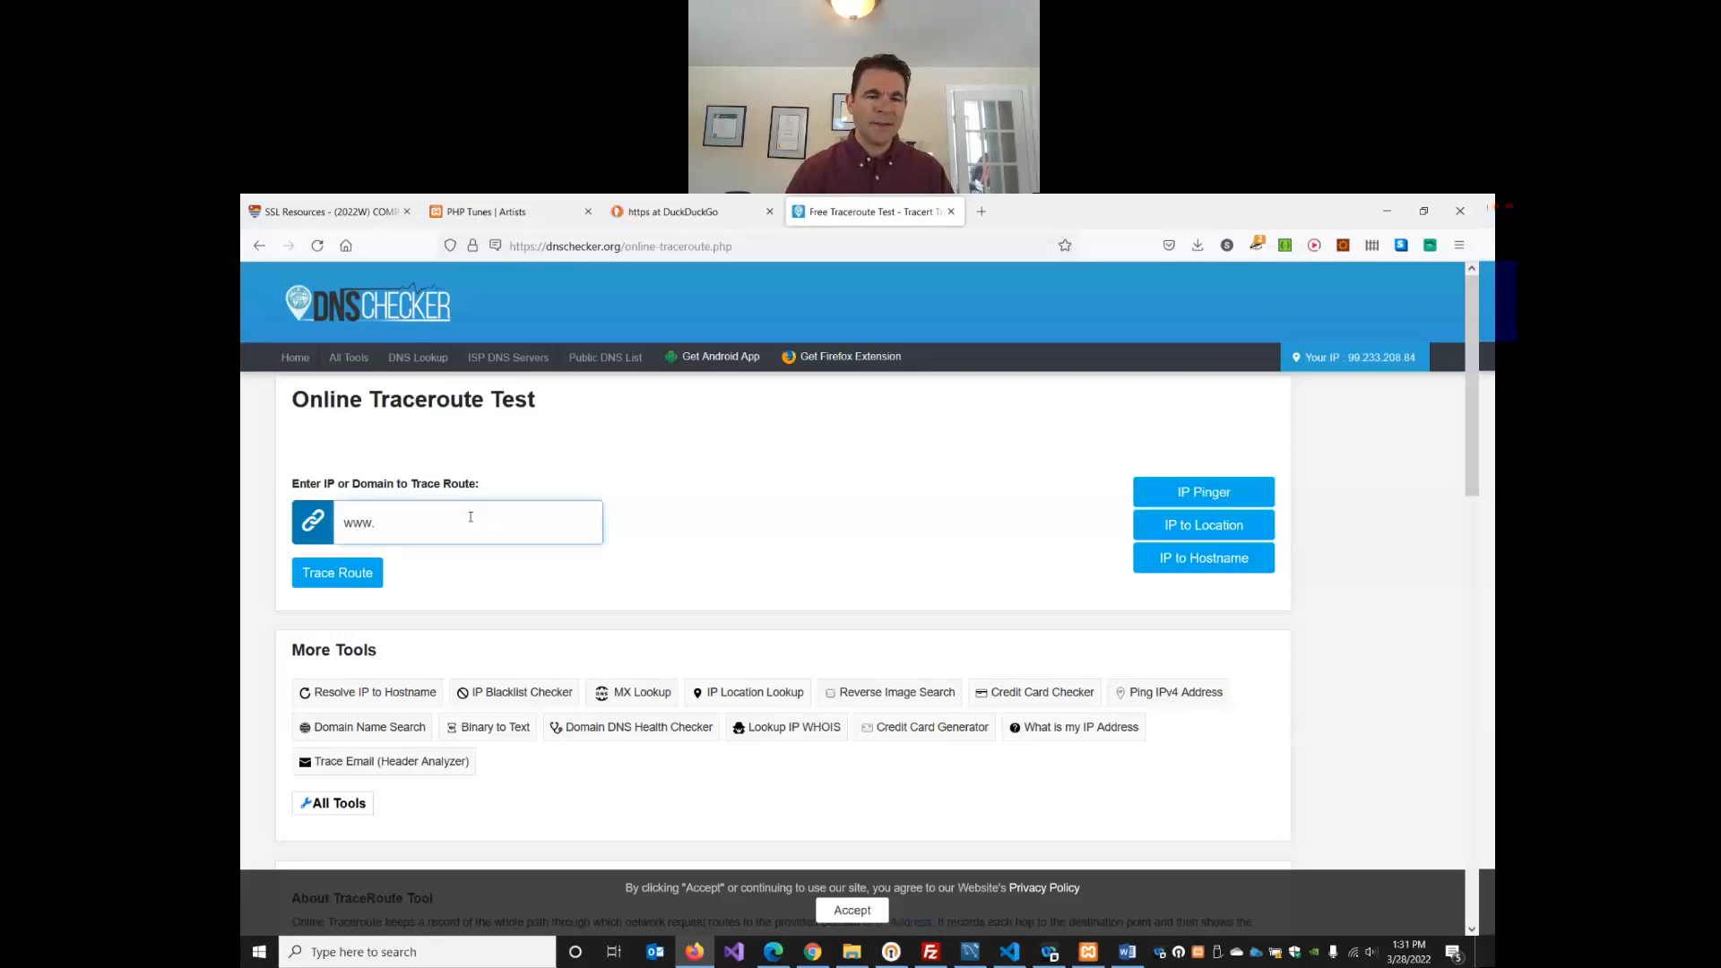
pyautogui.write('lakeheadu')
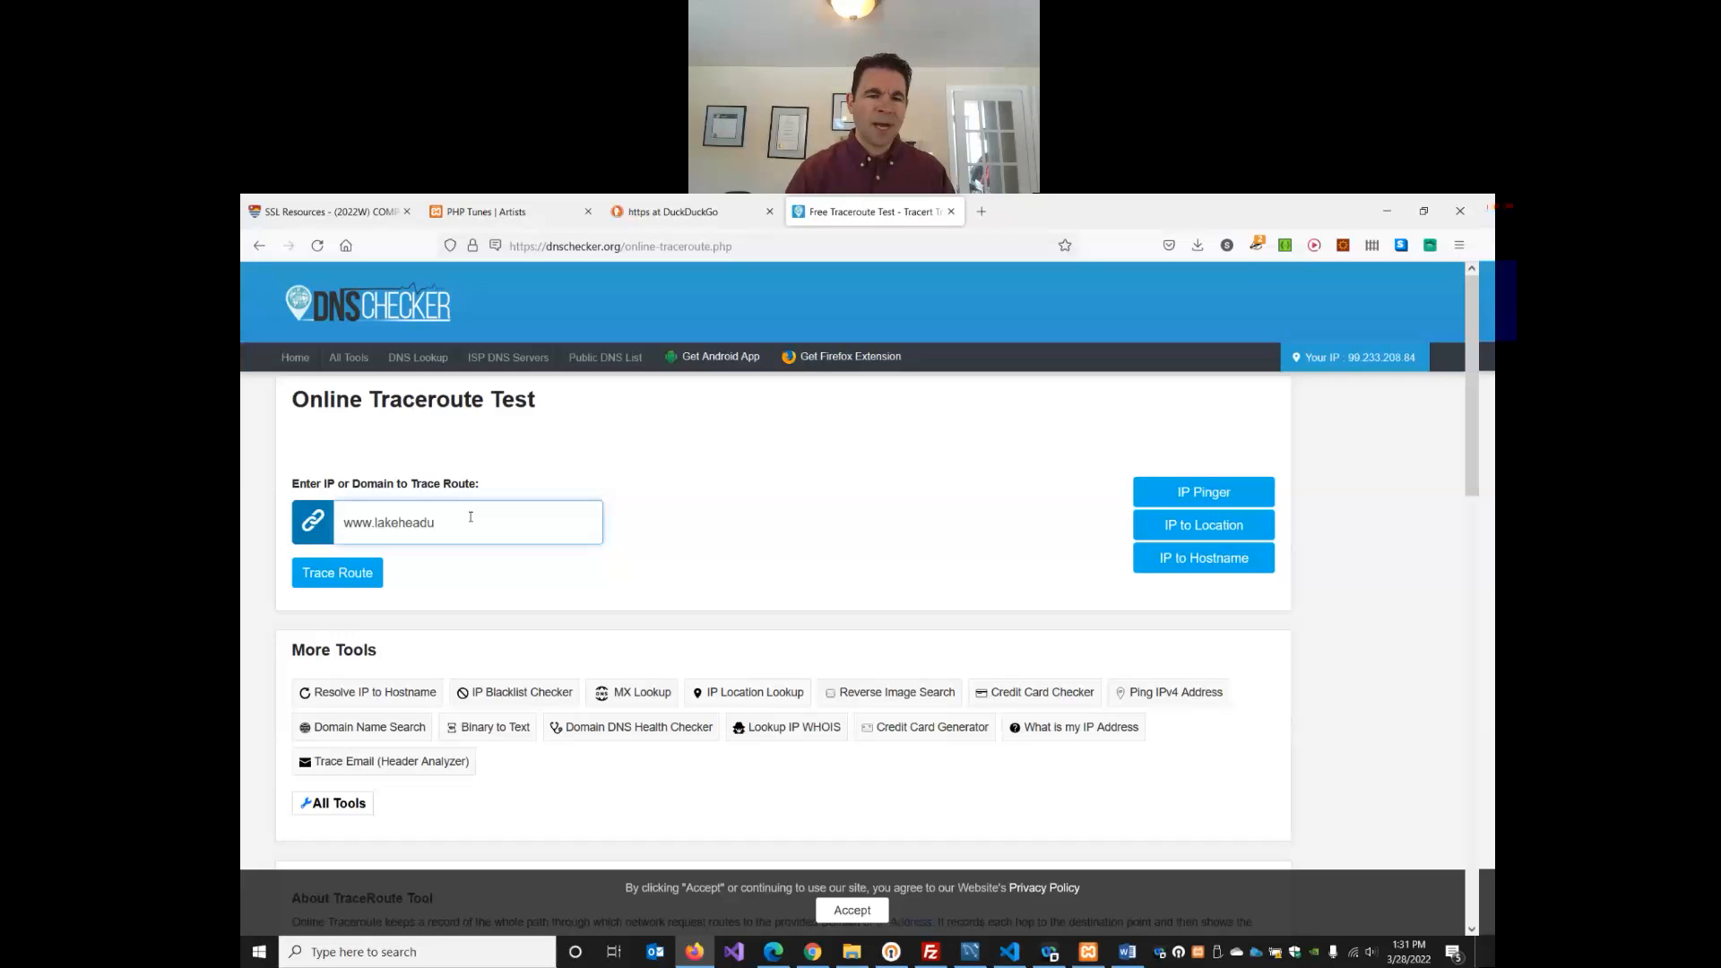
pyautogui.write('.ca')
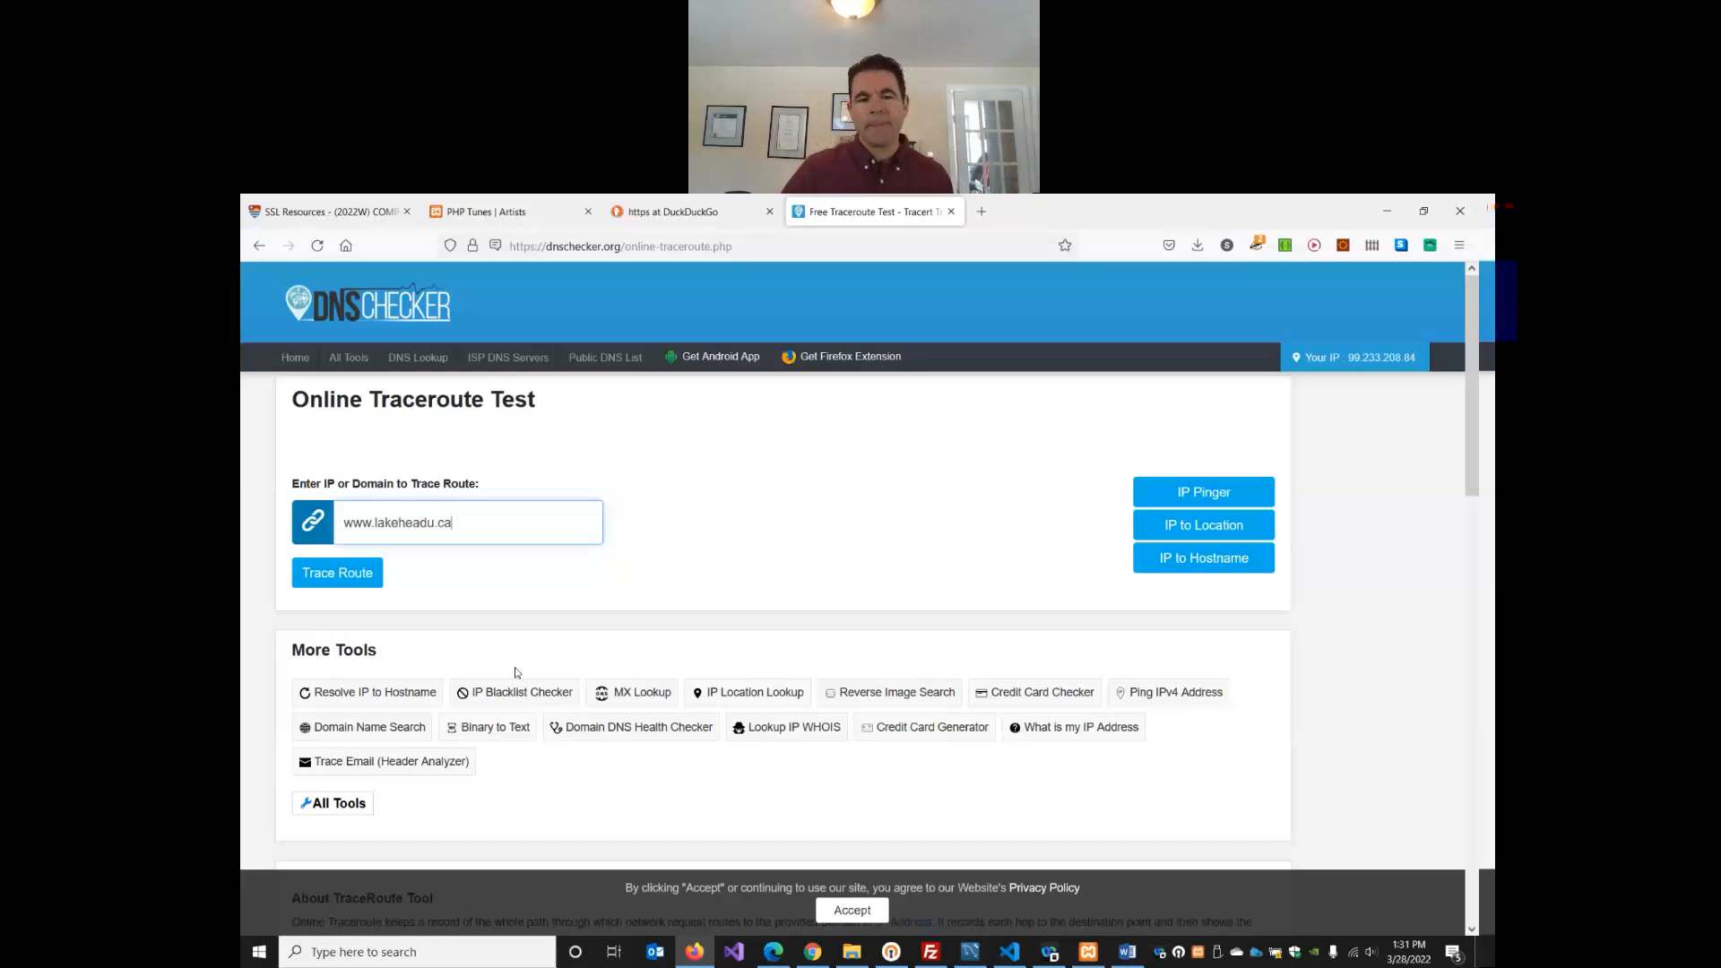
# Step: Run the traceroute and review the 13 hops with loss and timing figures
pyautogui.click(336, 572)
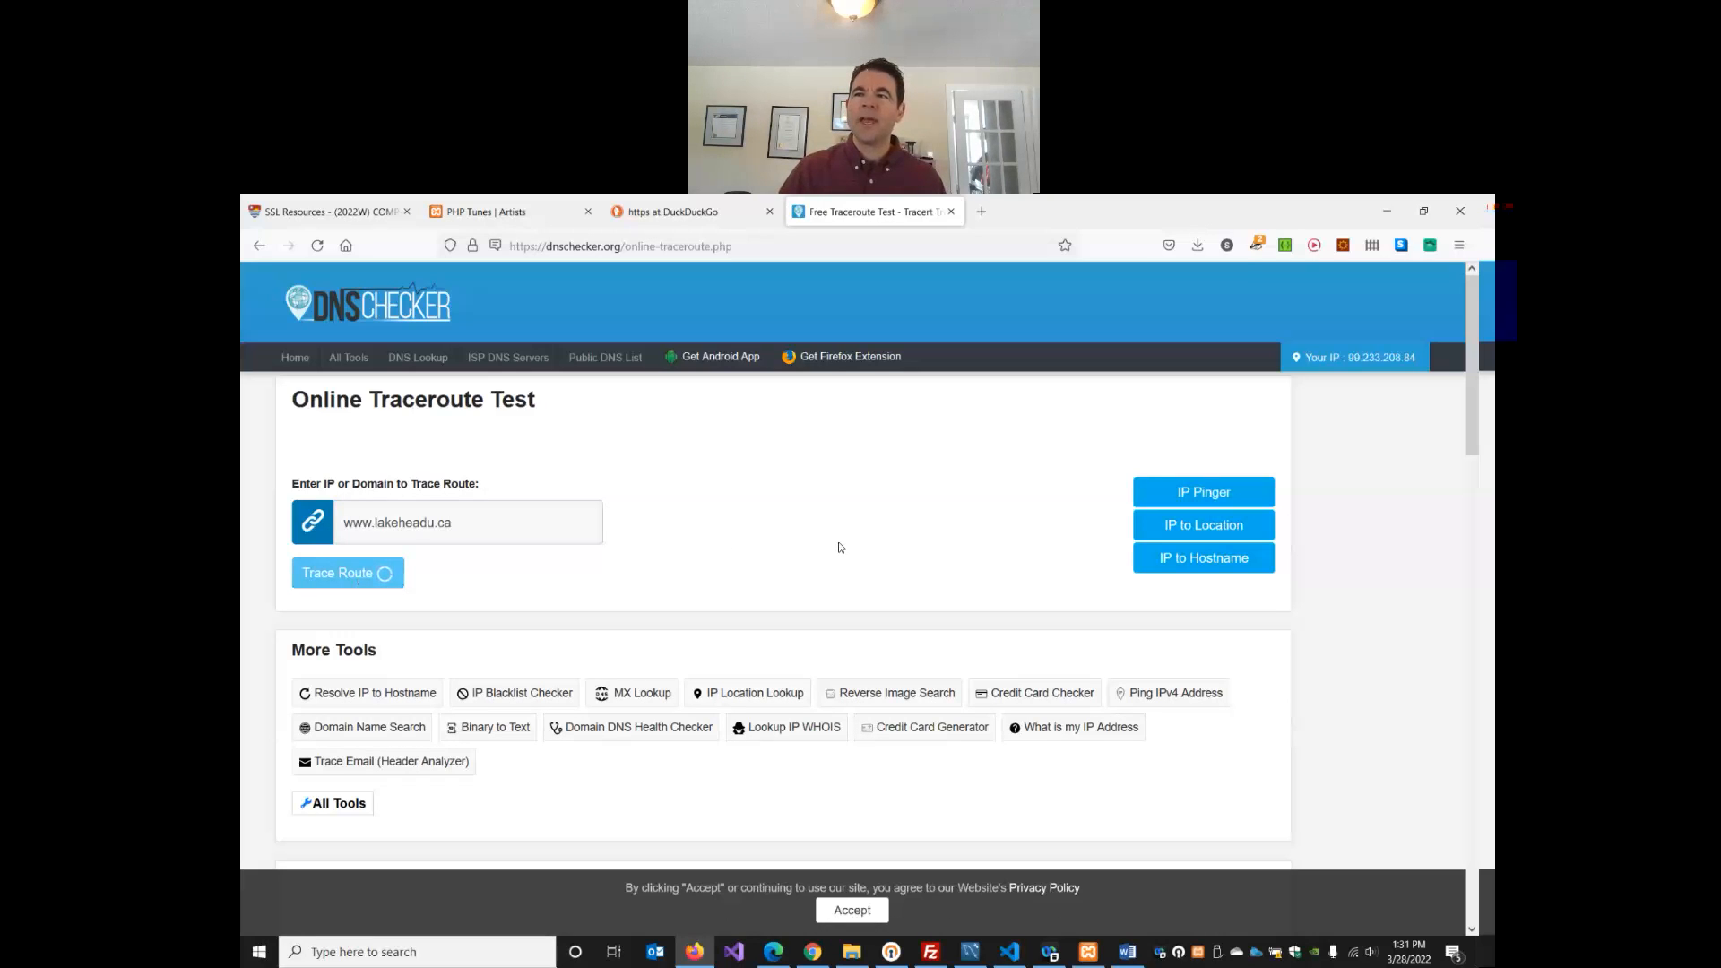
pyautogui.click(340, 571)
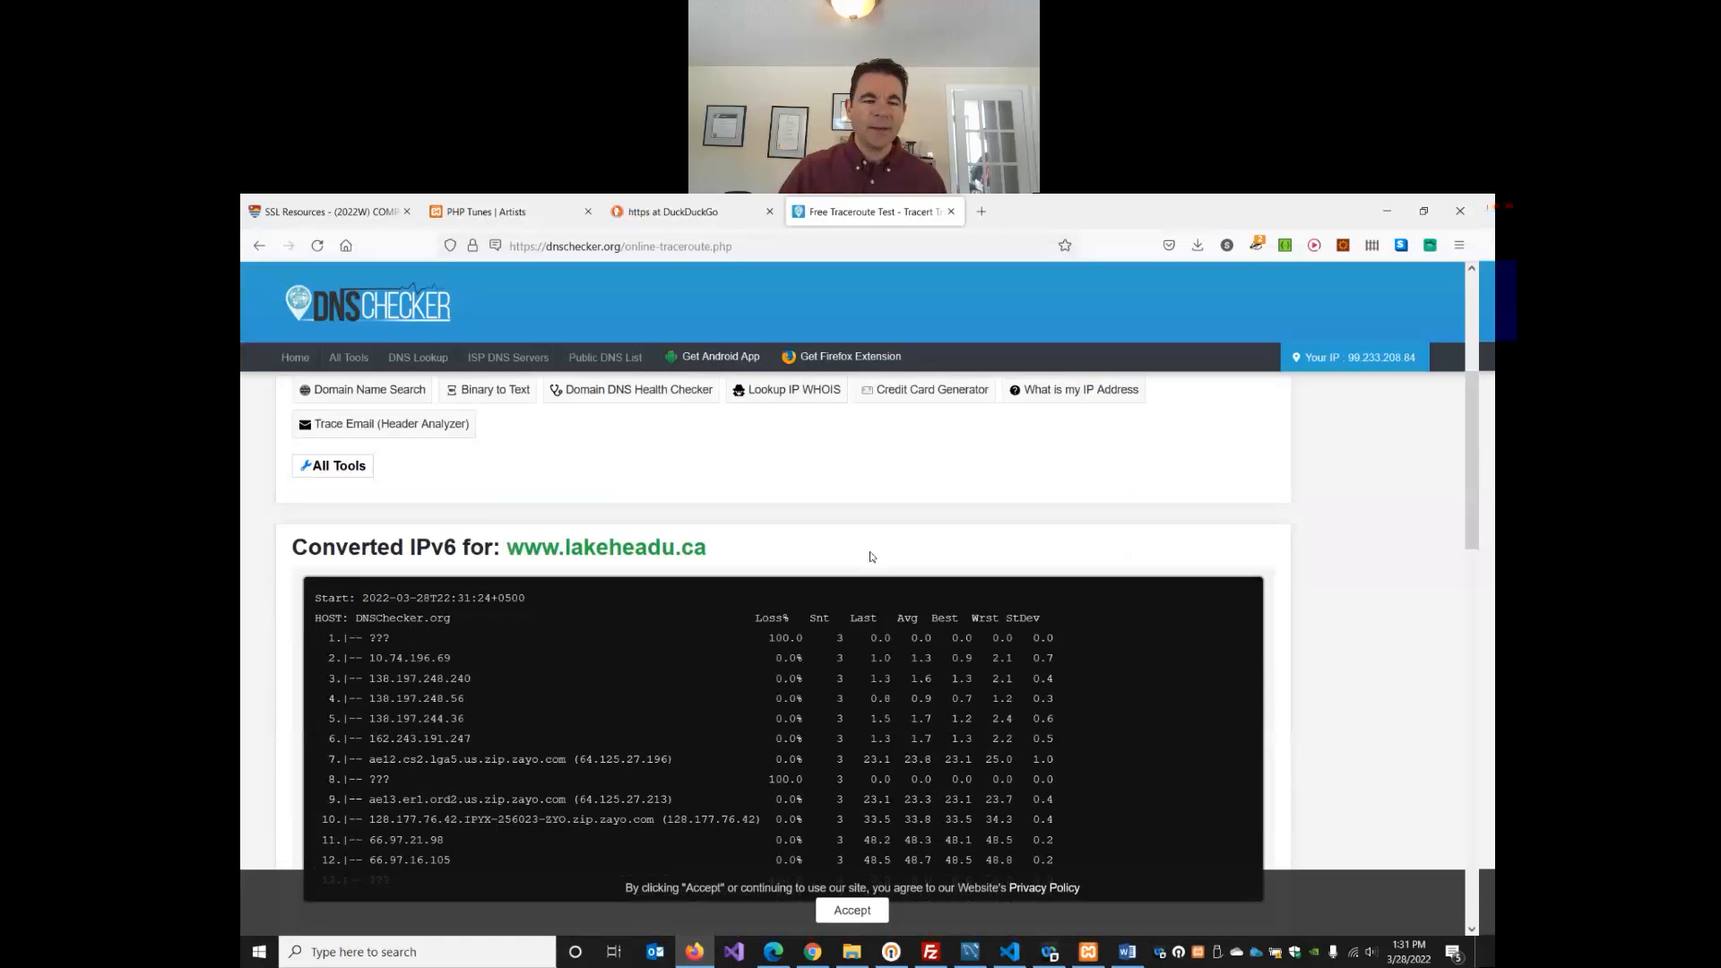
pyautogui.scroll(-3)
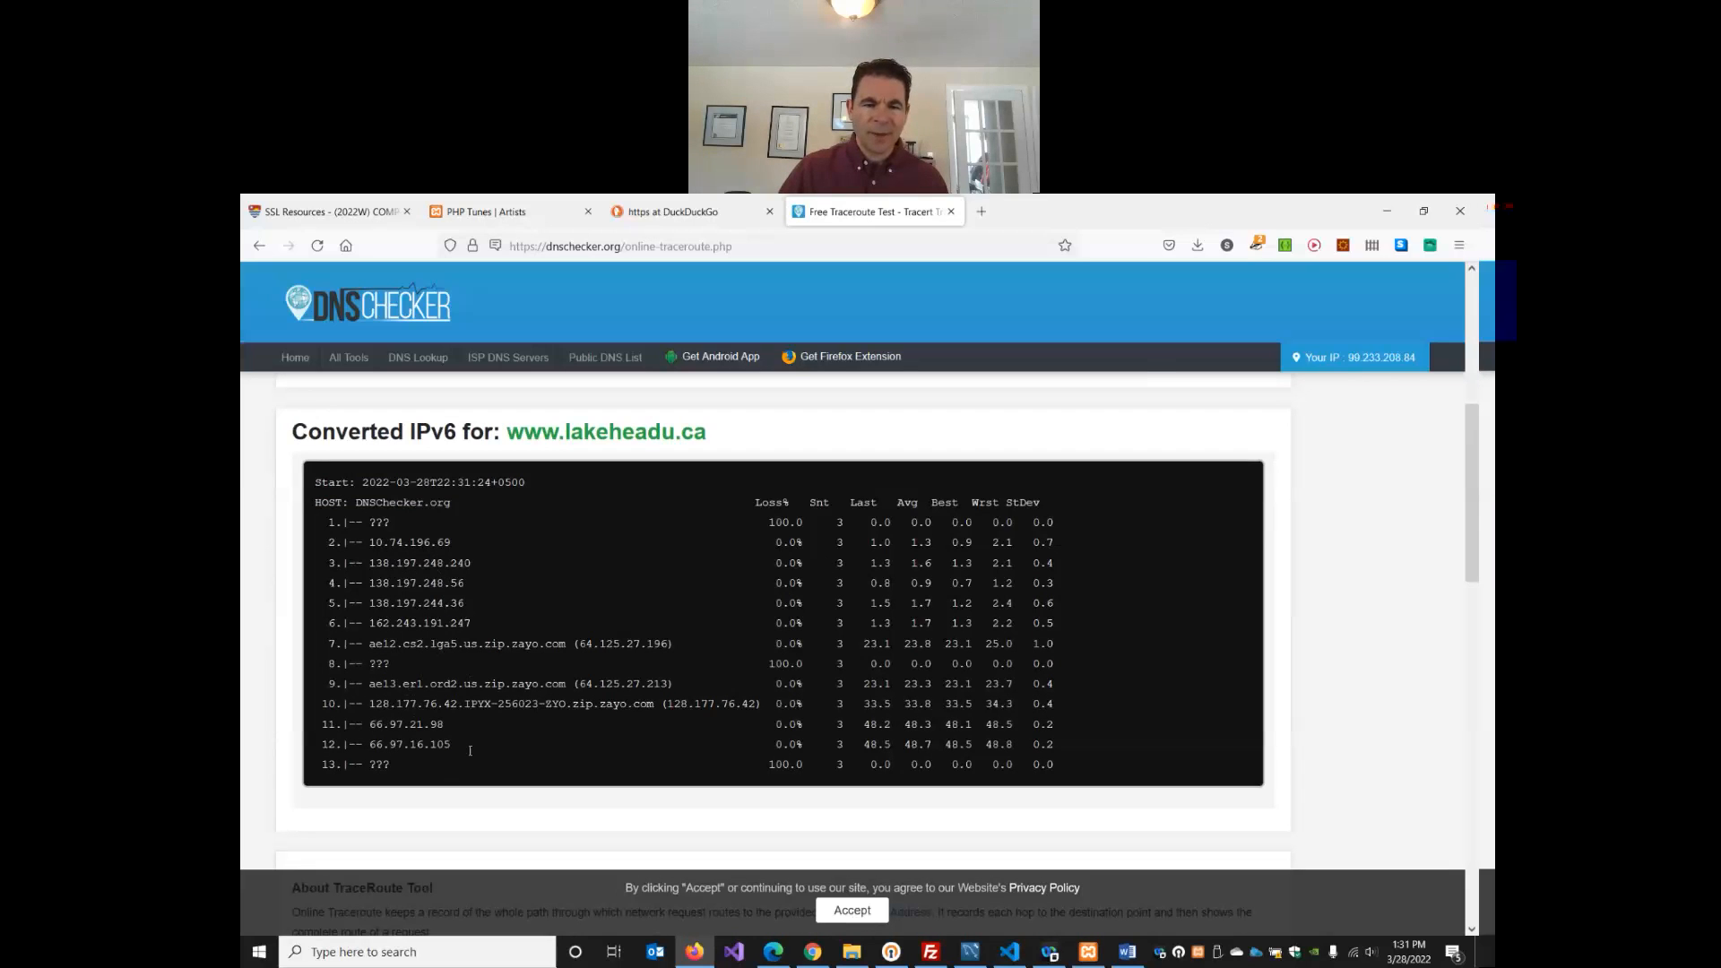
pyautogui.scroll(-3)
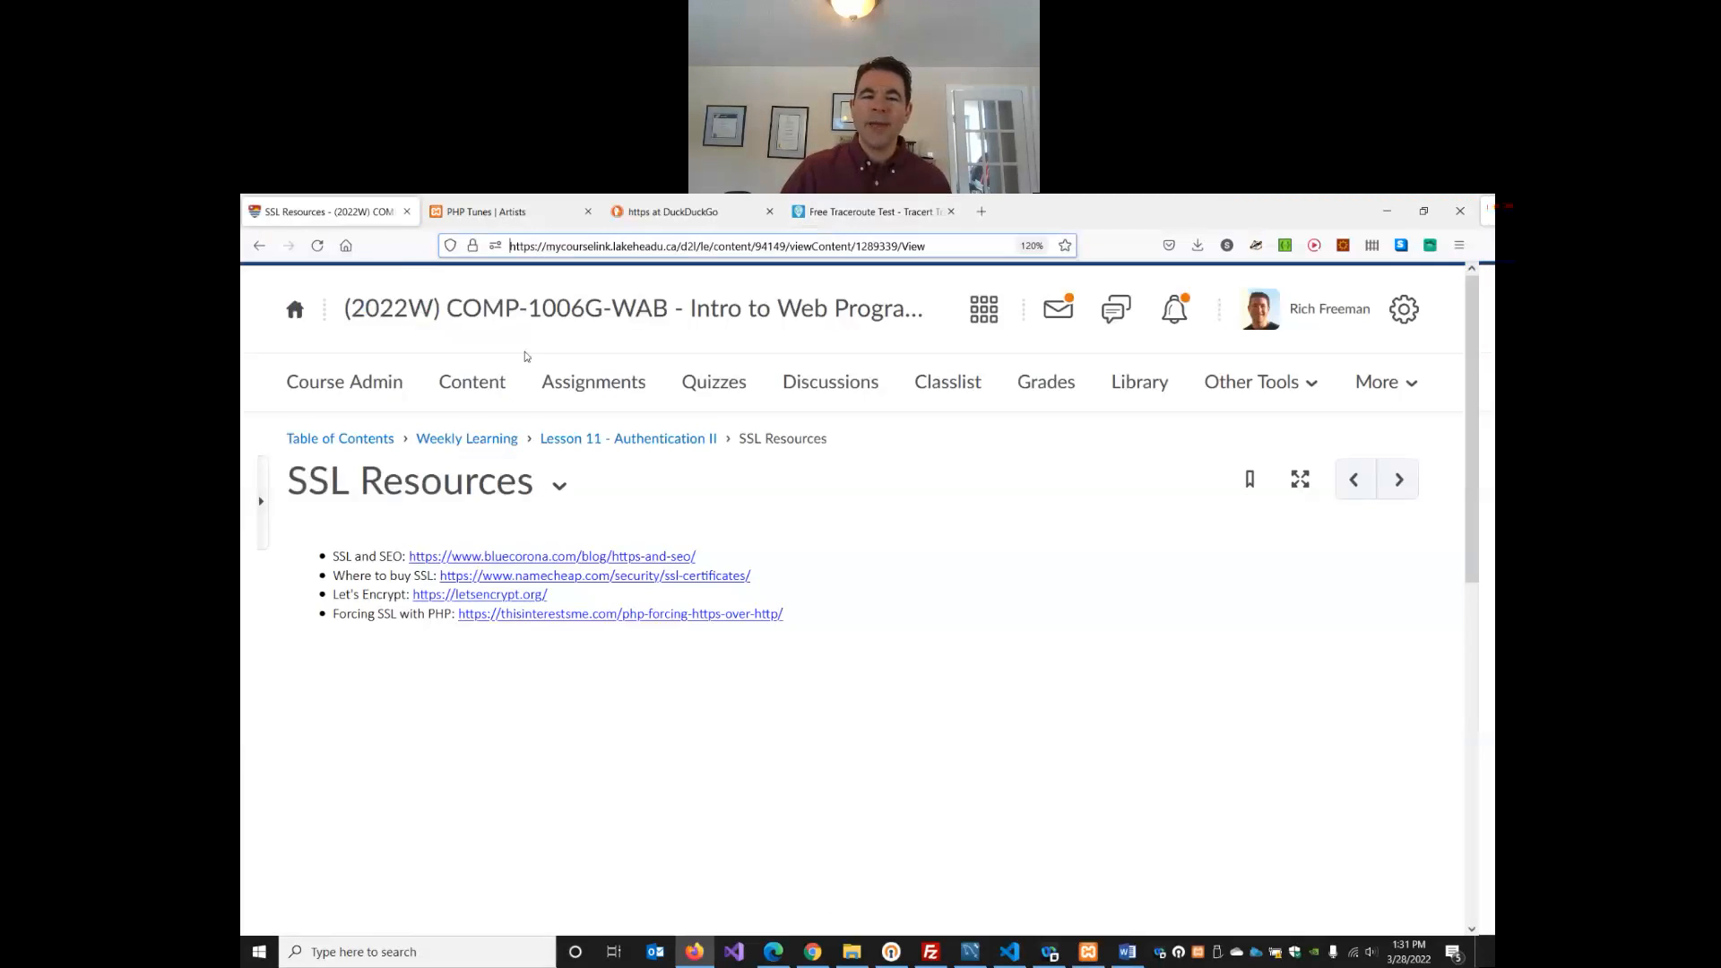
pyautogui.moveTo(598, 635)
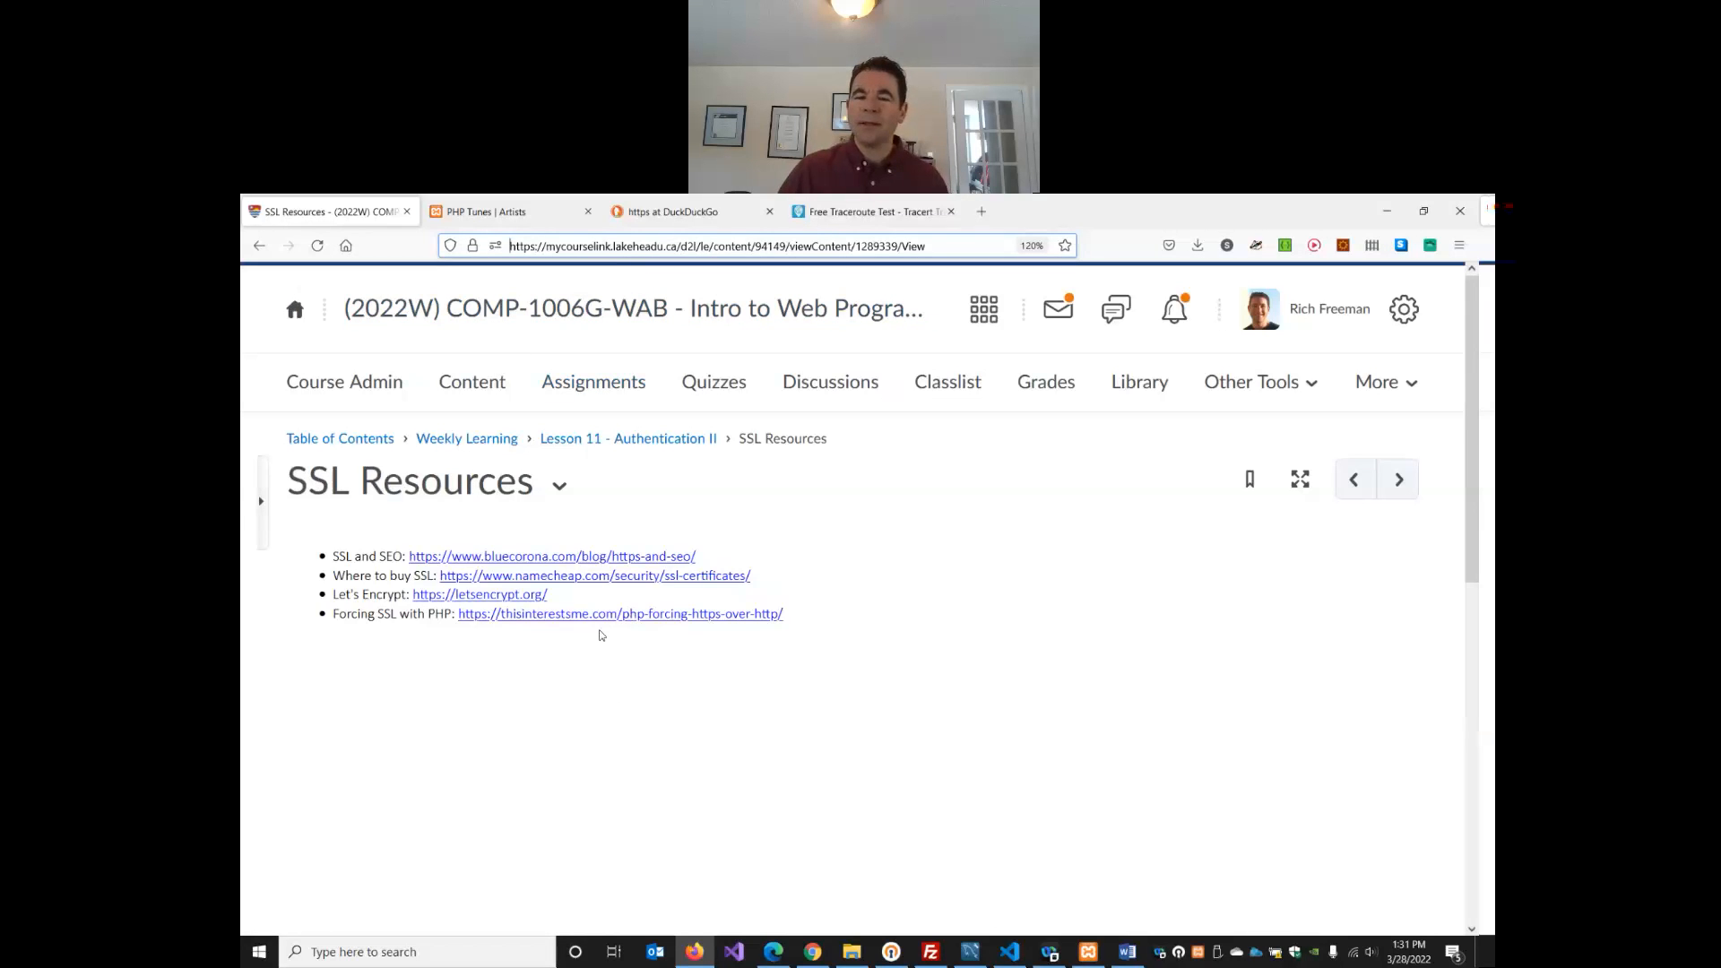
pyautogui.moveTo(740, 561)
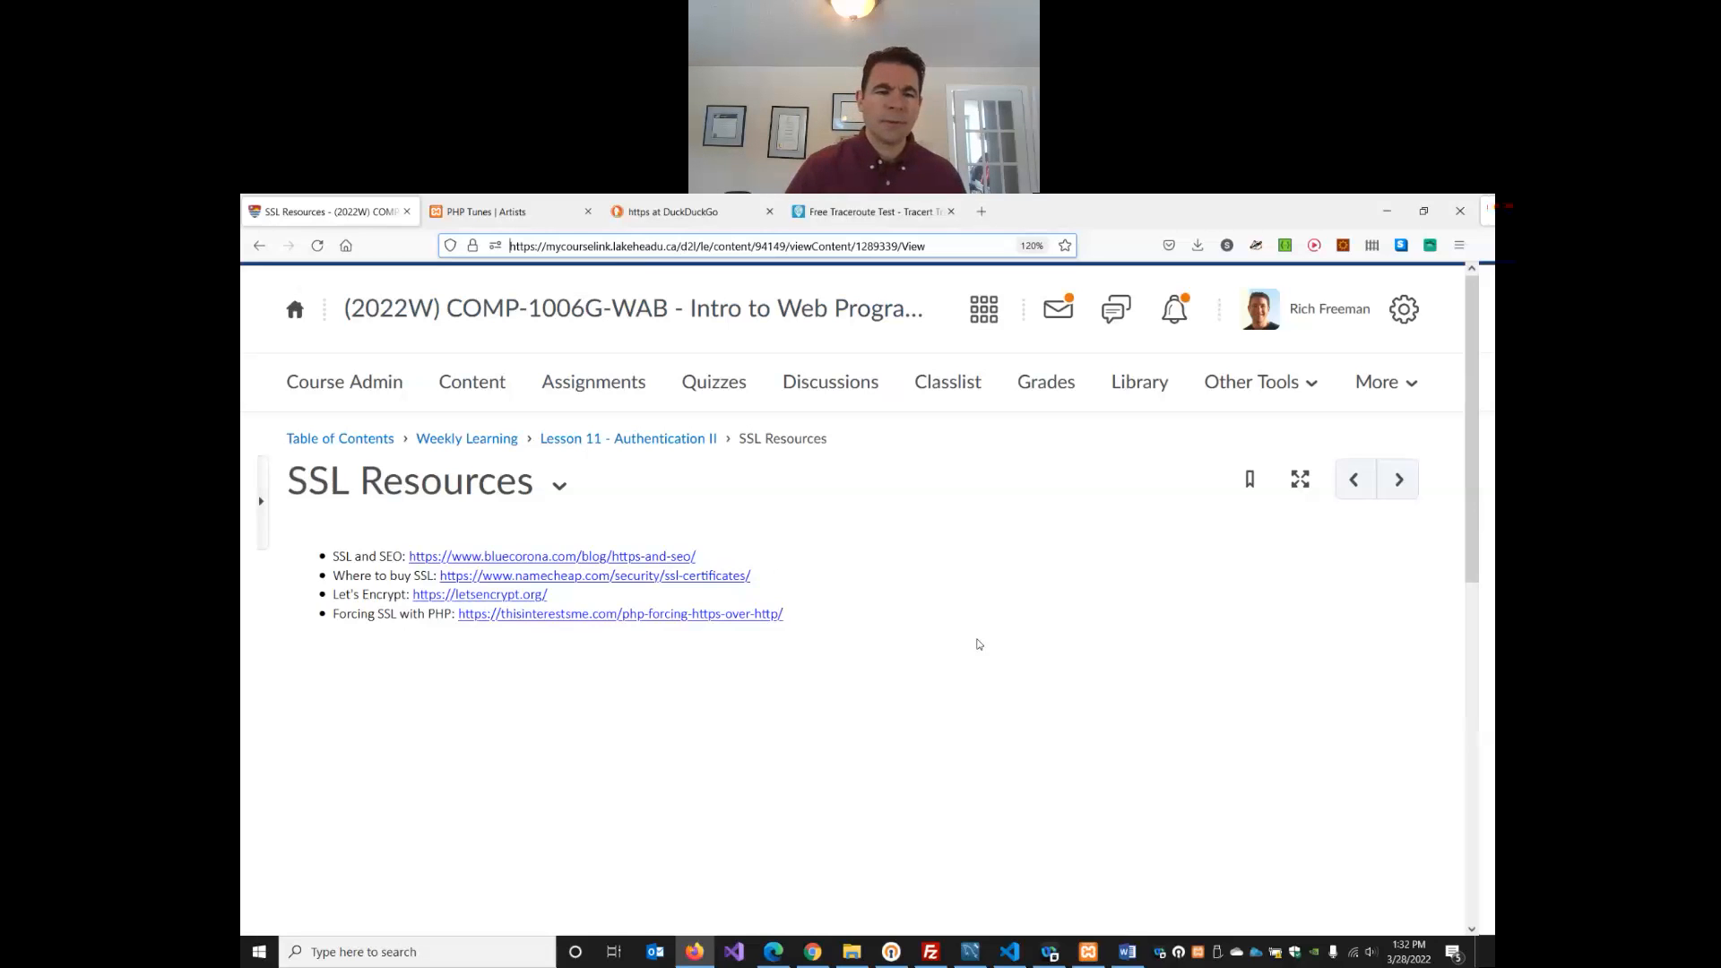
pyautogui.moveTo(1063, 681)
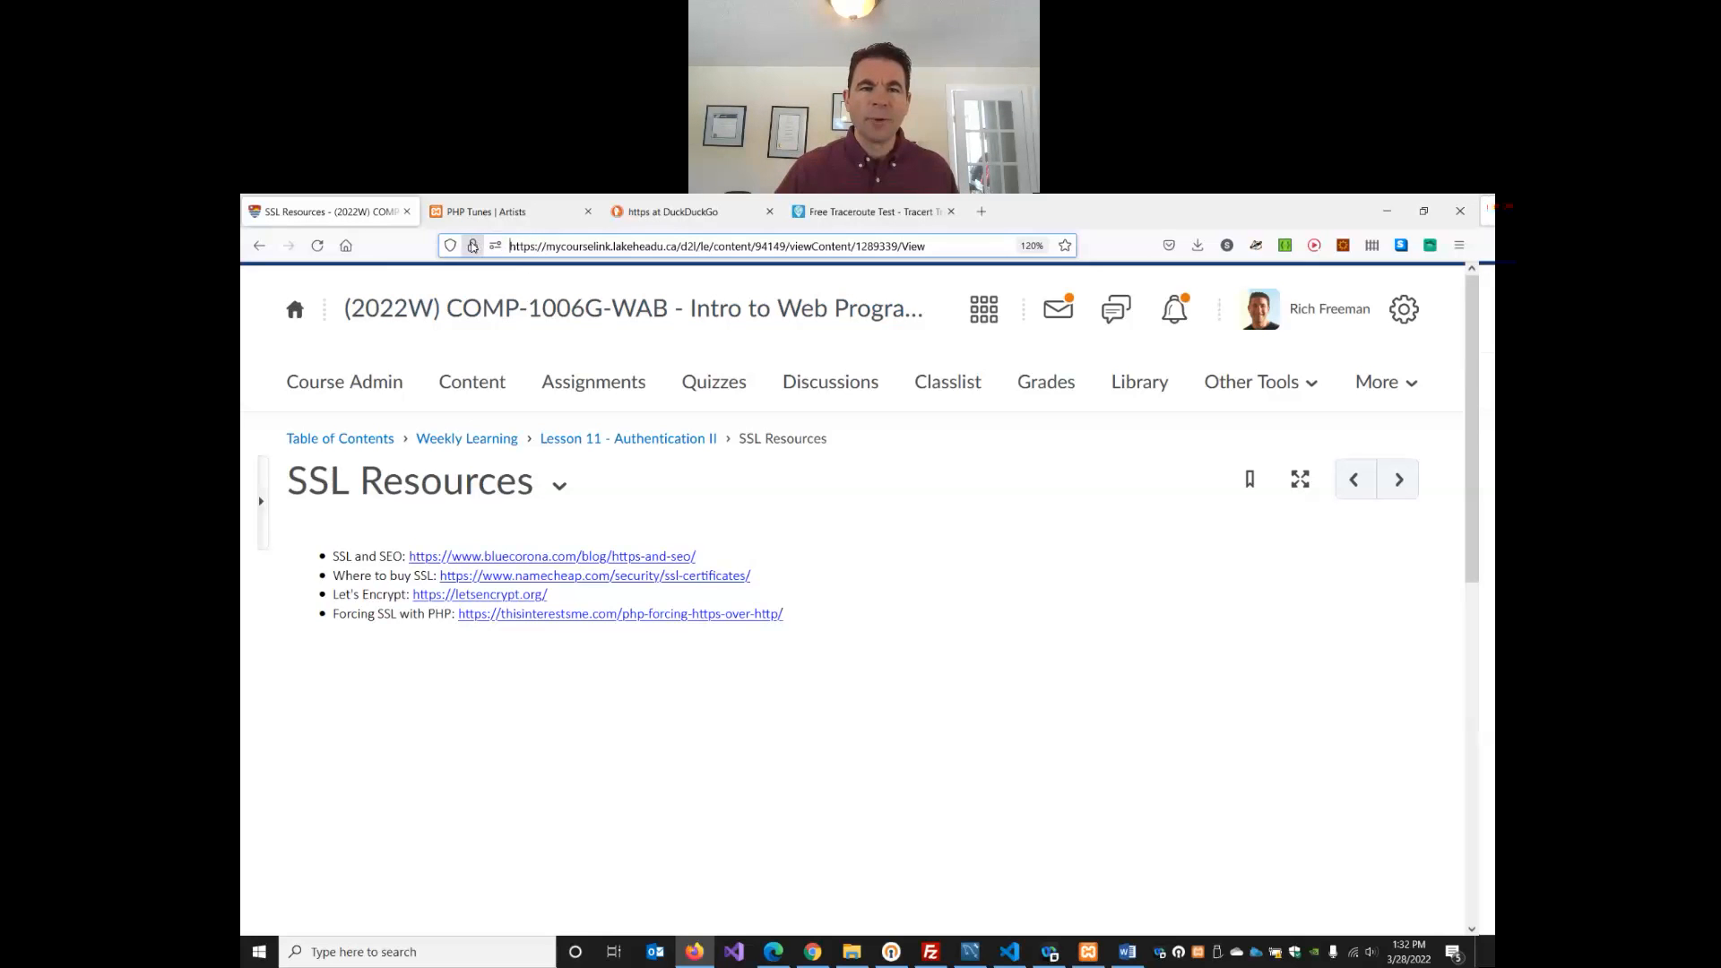
# Step: Search DuckDuckGo images for 'no ssl' showing Not secure warnings, with a quick look at PHP Tunes
pyautogui.click(668, 211)
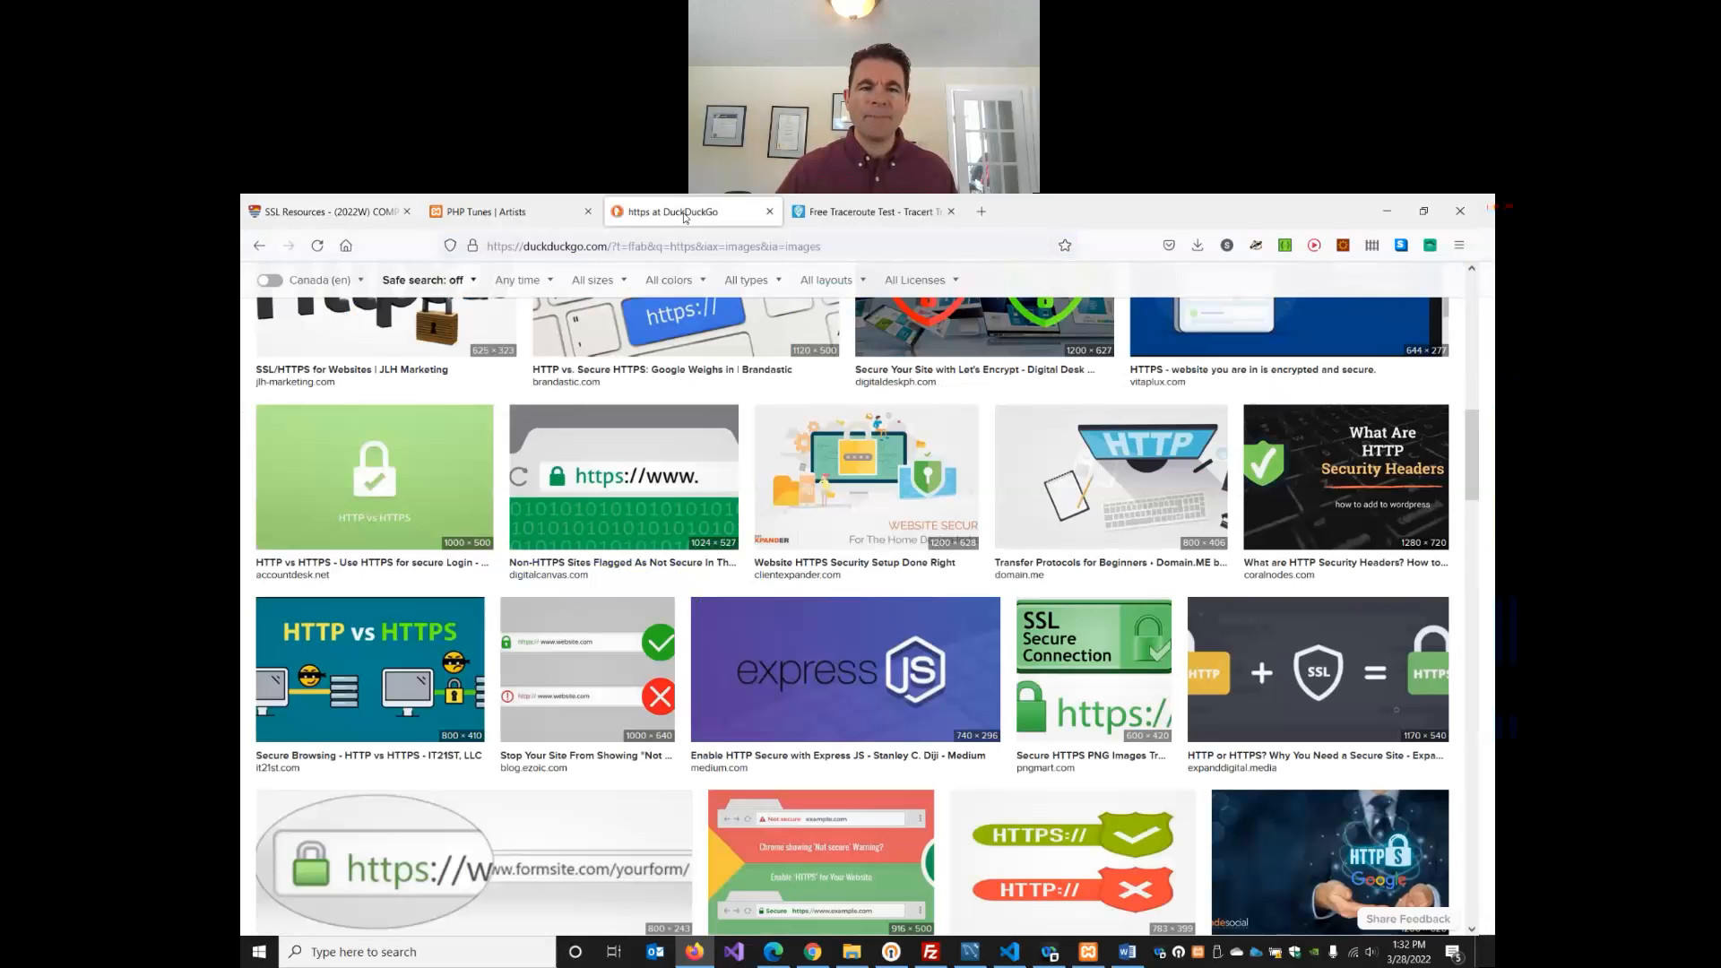
pyautogui.click(653, 245)
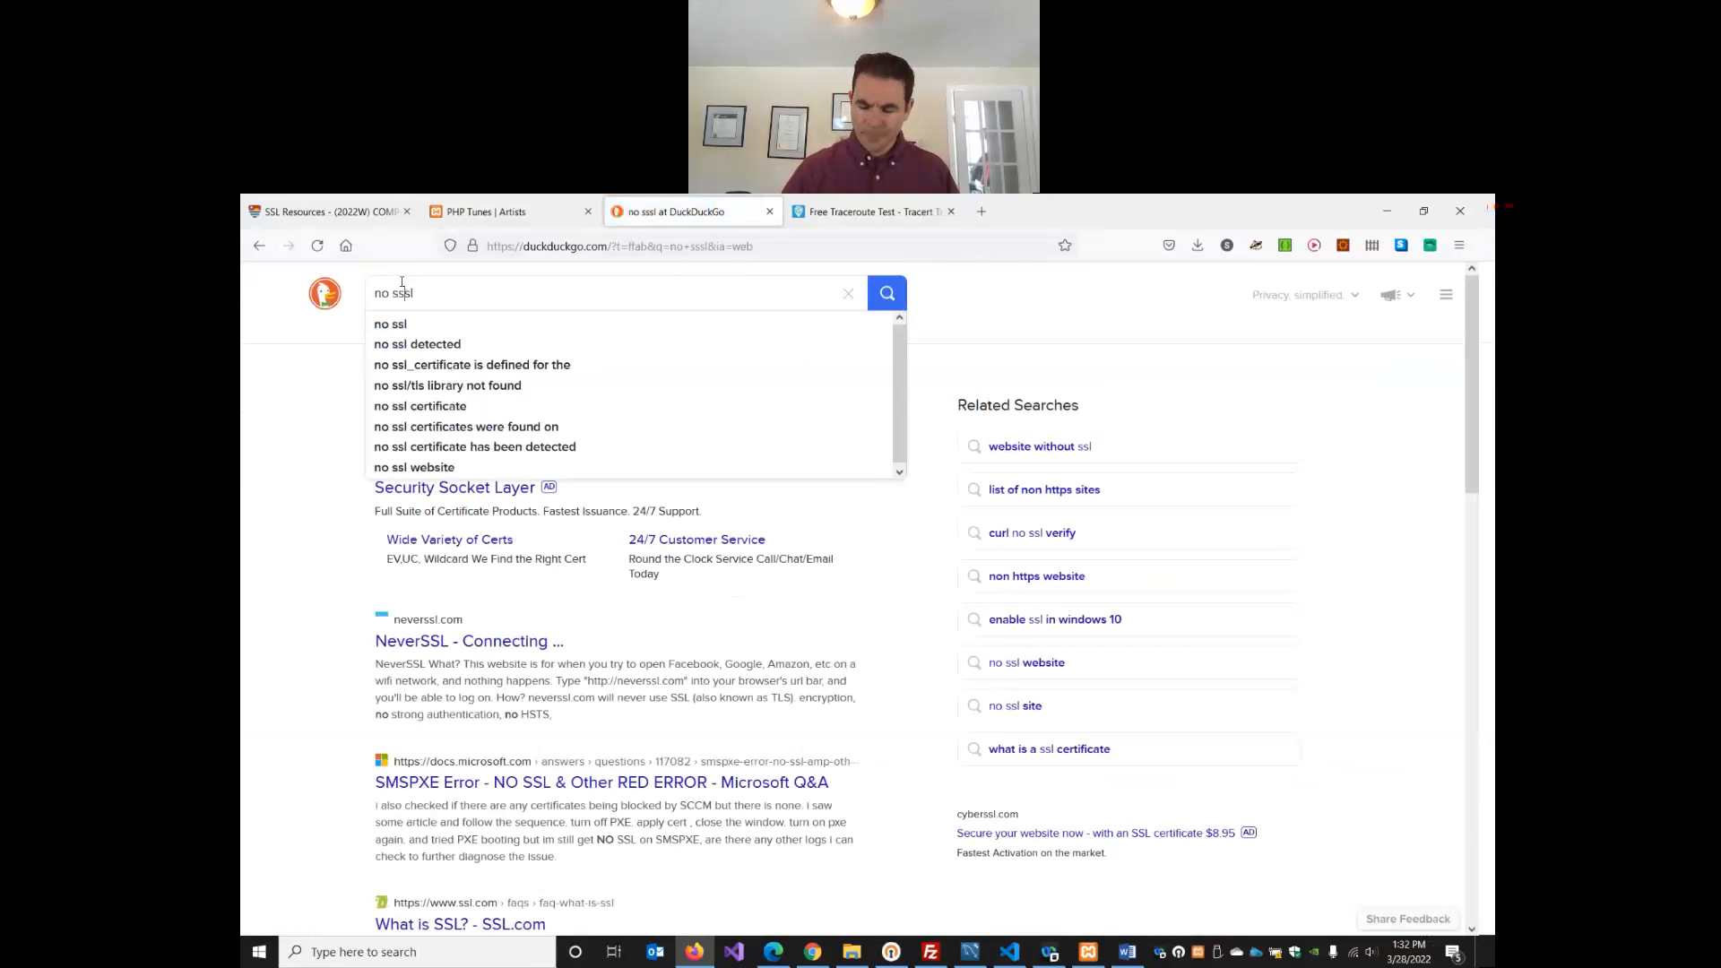
pyautogui.click(884, 292)
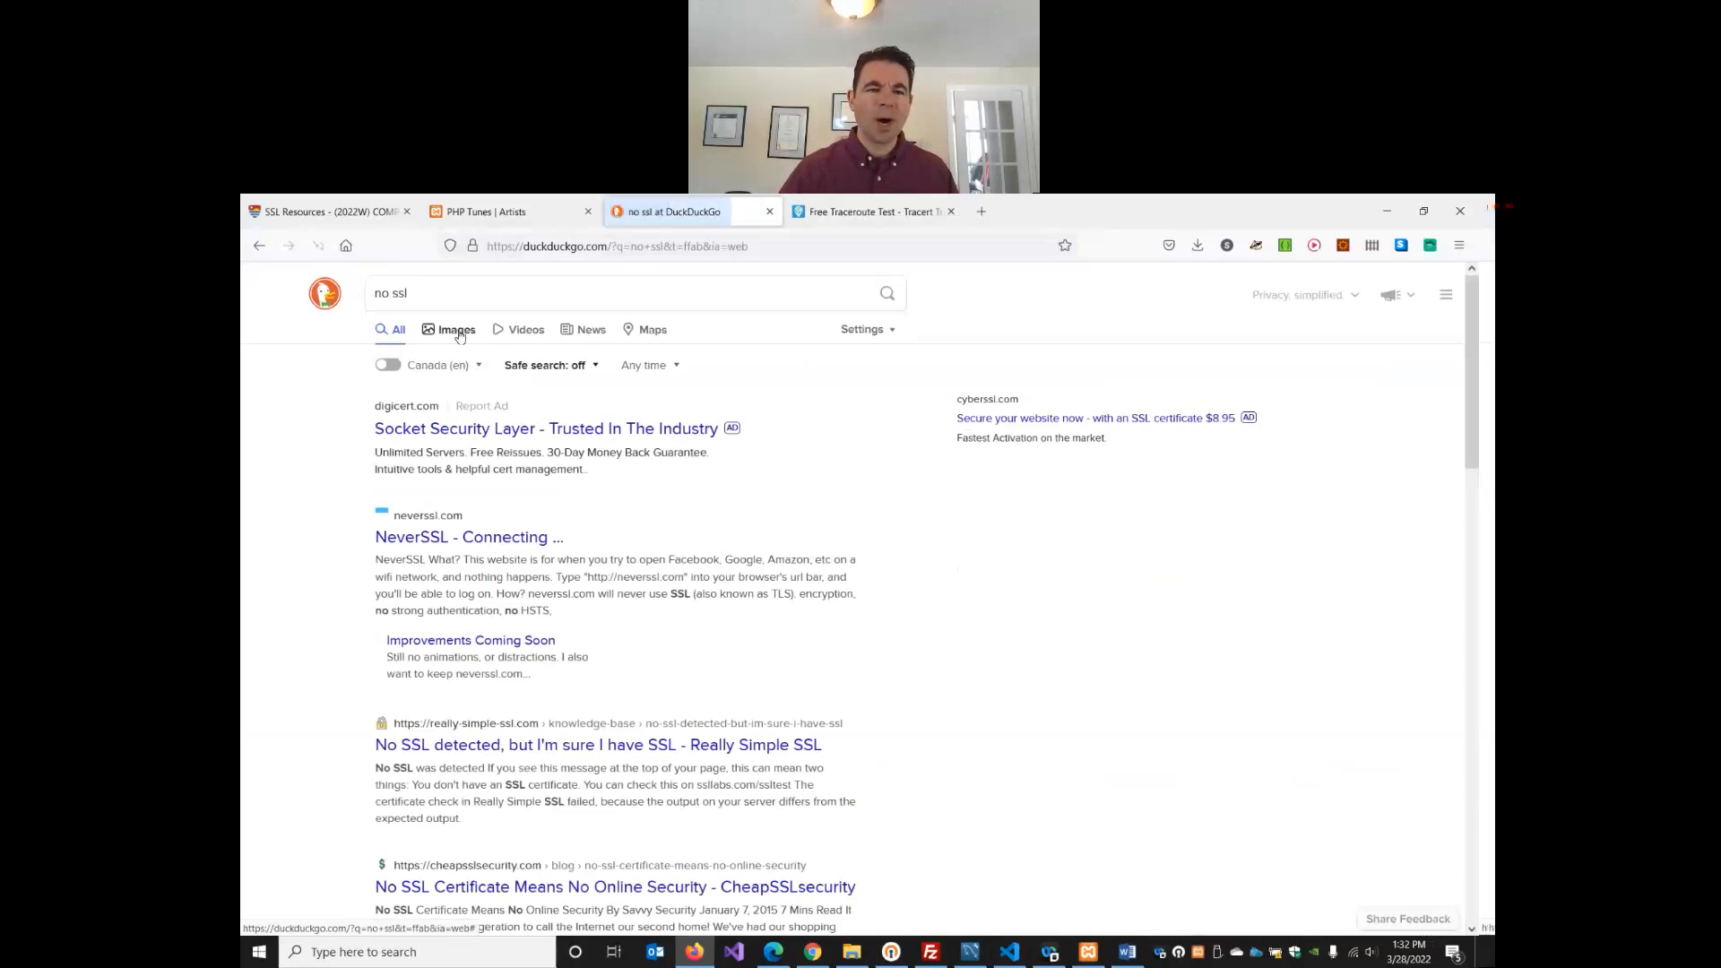
pyautogui.click(453, 329)
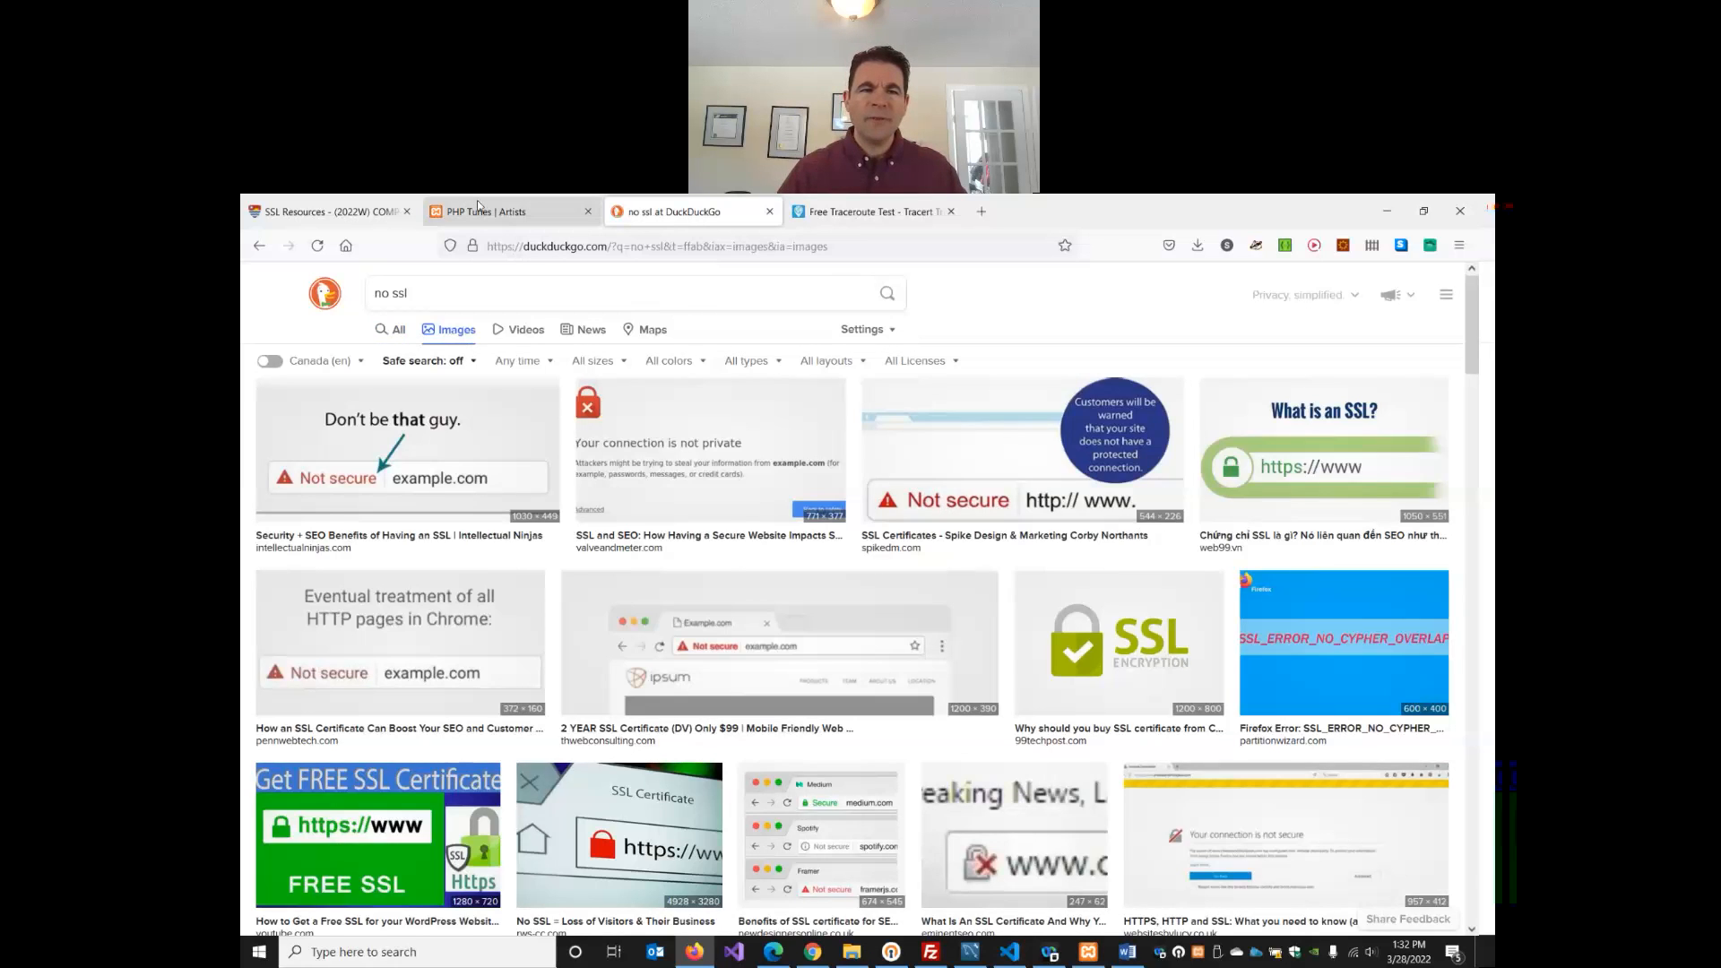
pyautogui.click(495, 212)
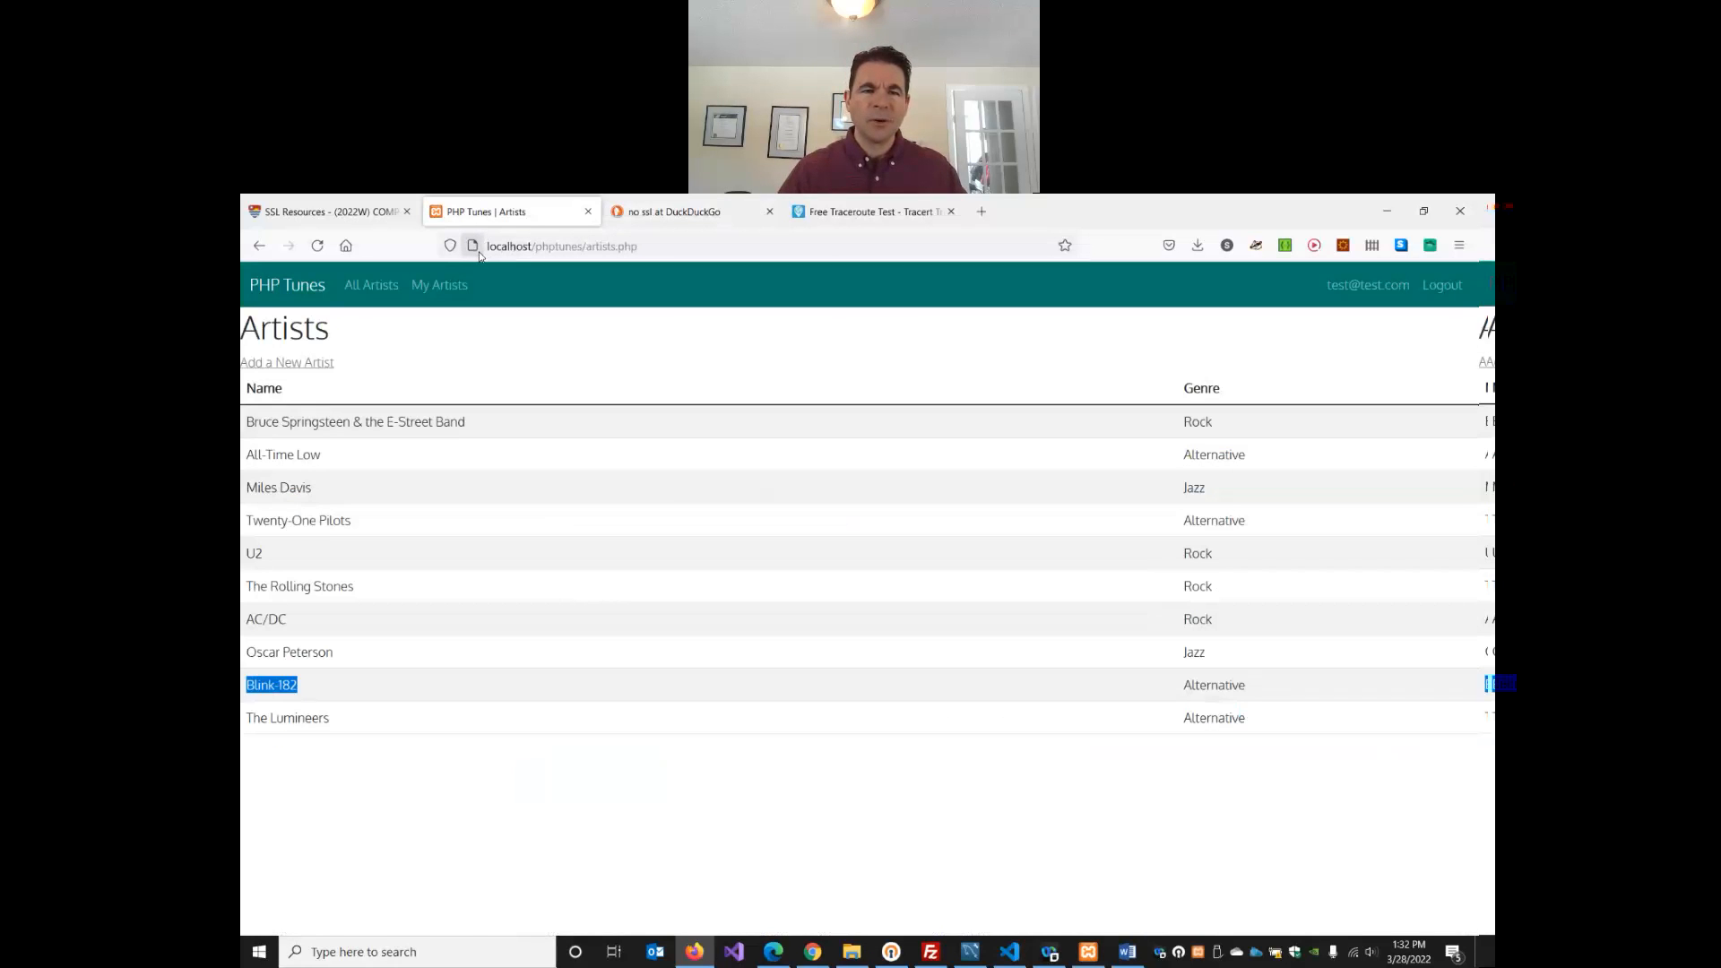
pyautogui.click(669, 211)
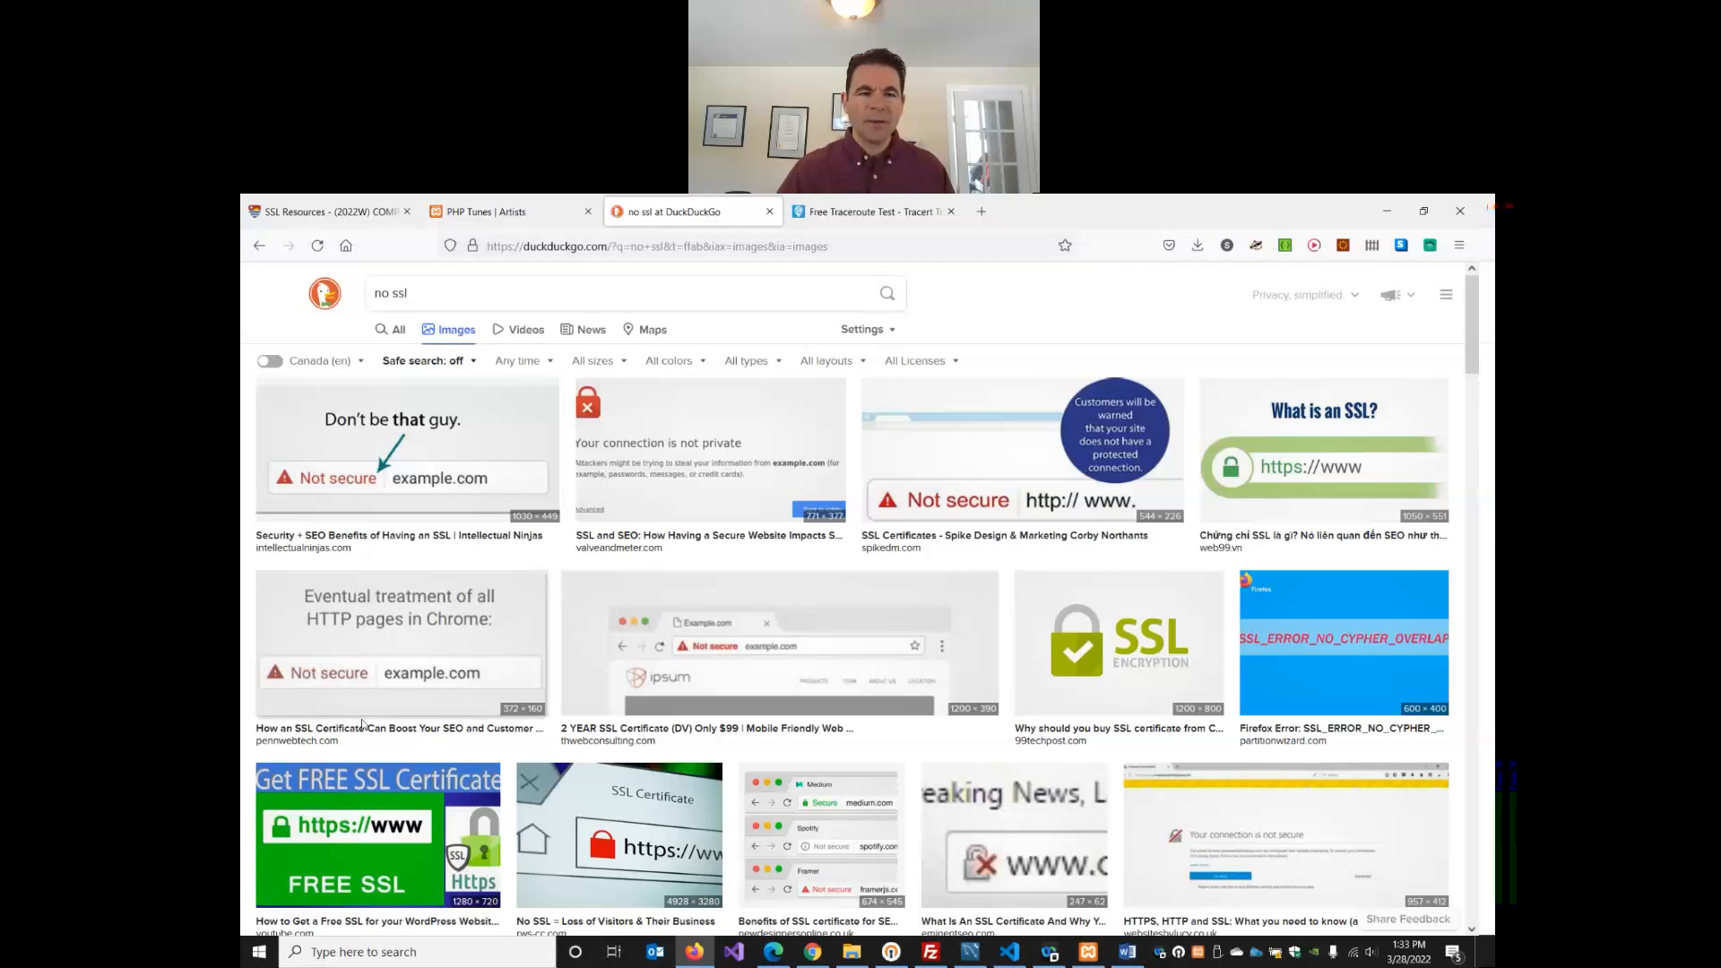
pyautogui.moveTo(481, 439)
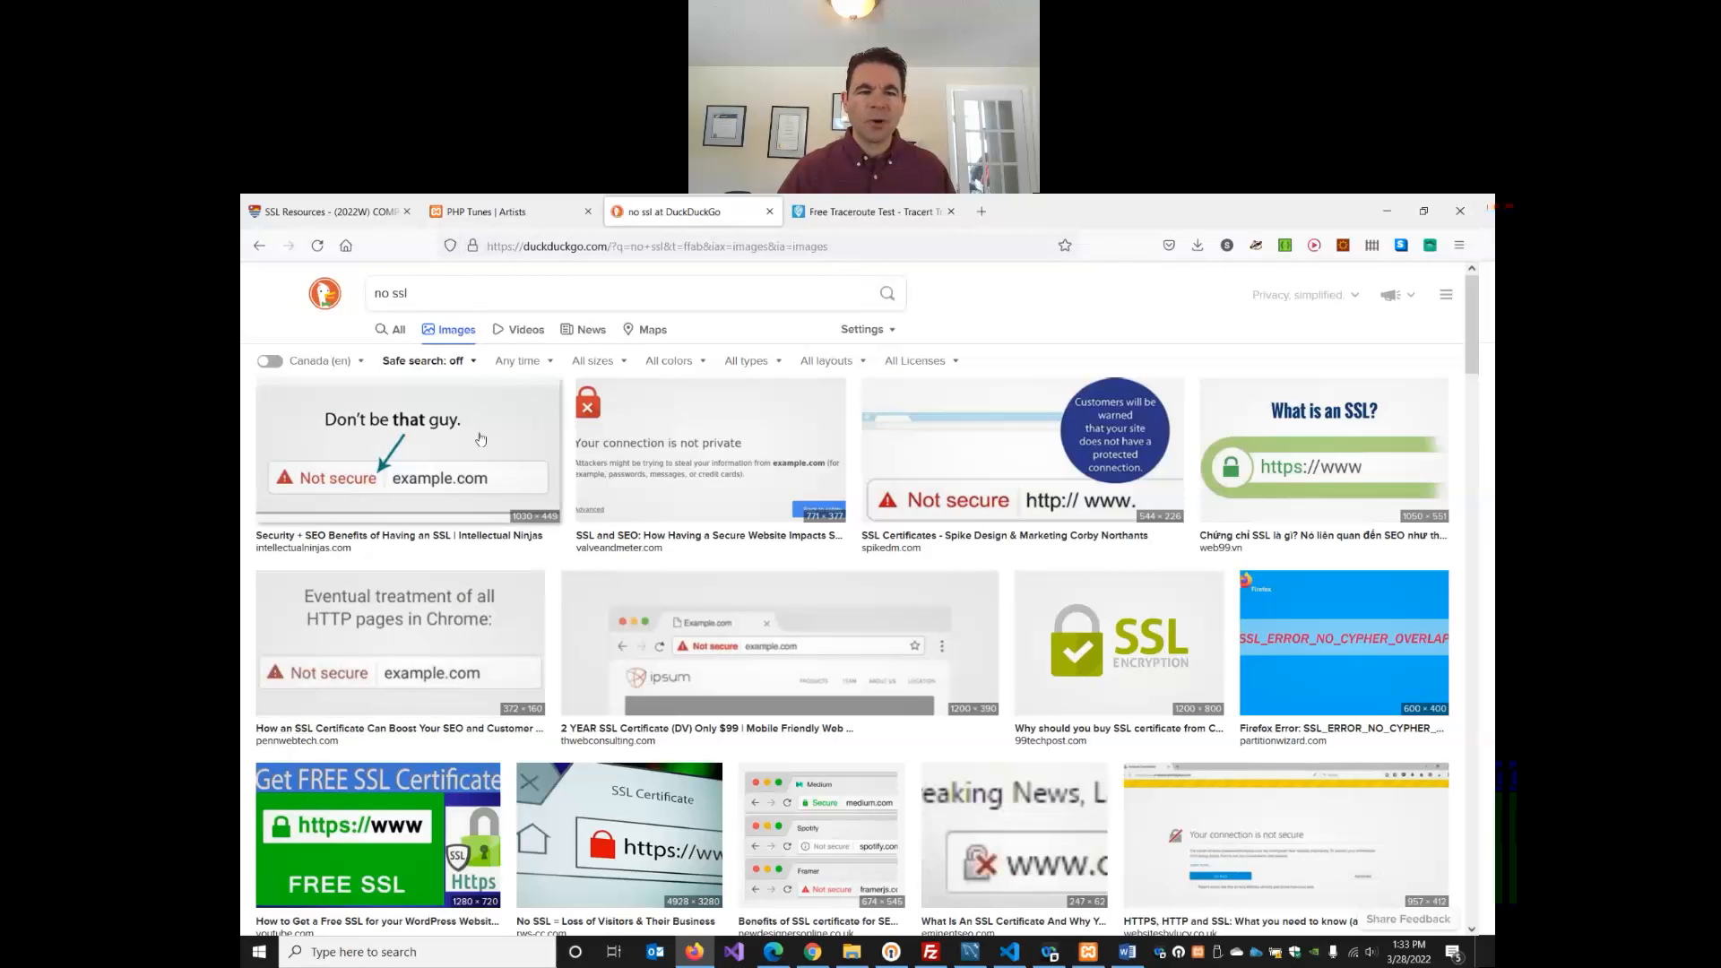
pyautogui.moveTo(384, 496)
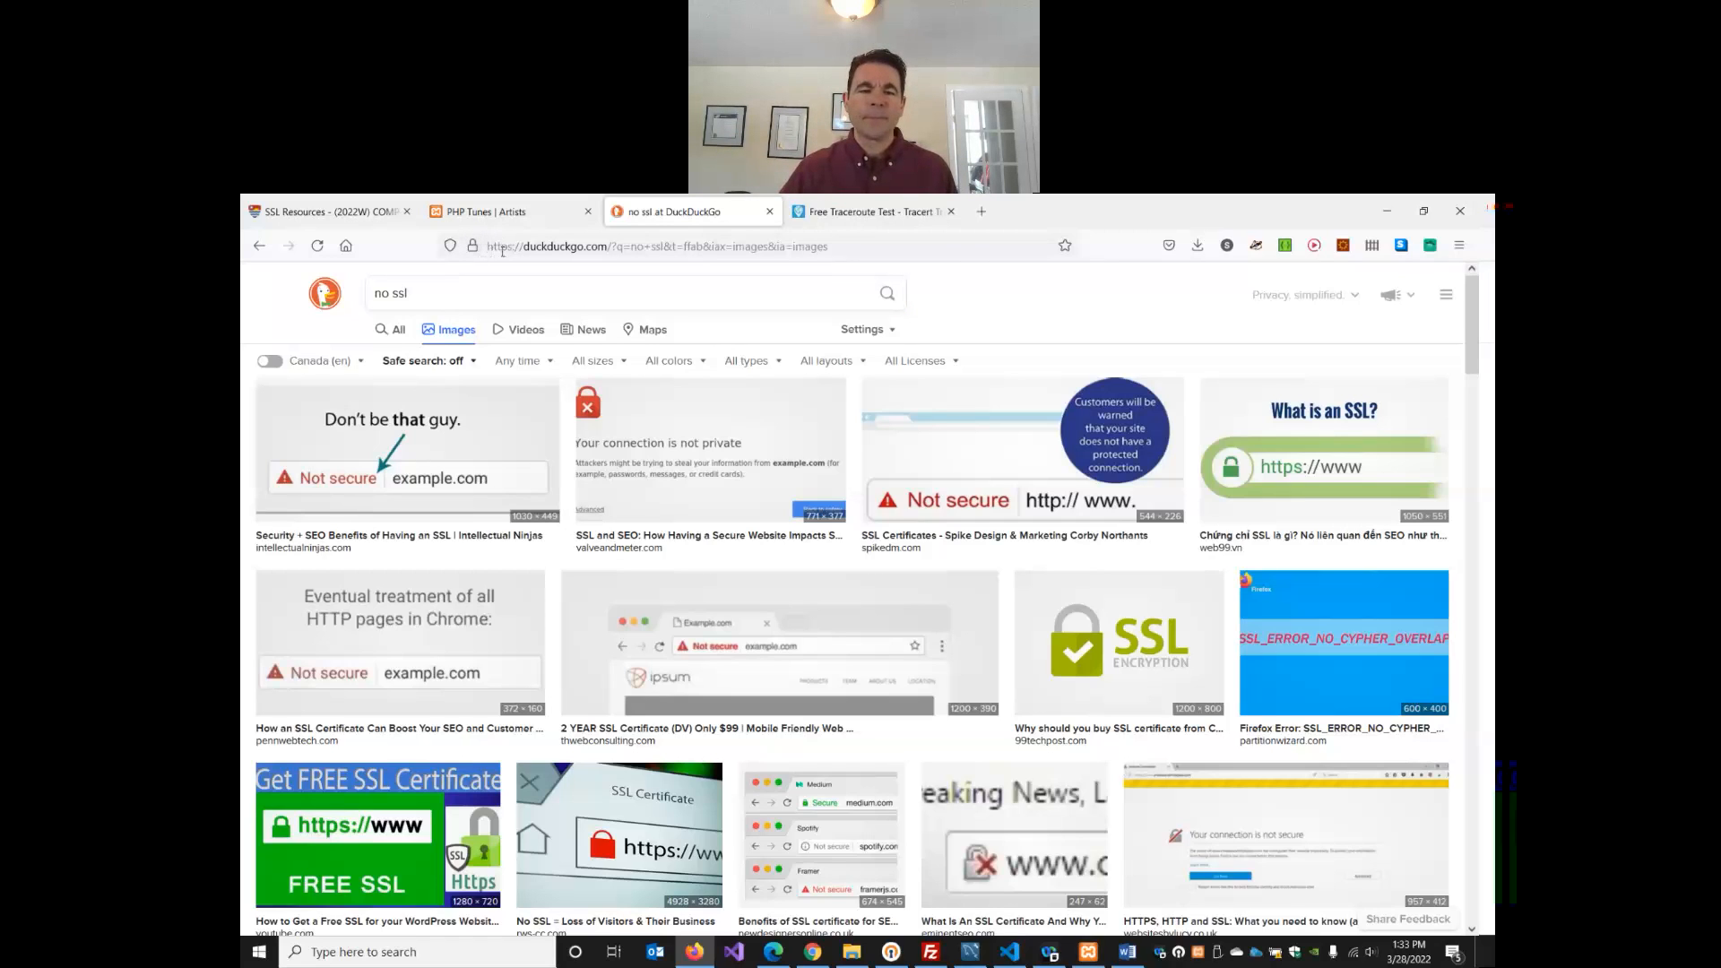
# Step: Read through the embedded SSL and SEO article on HTTPS benefits in D2L
pyautogui.click(330, 211)
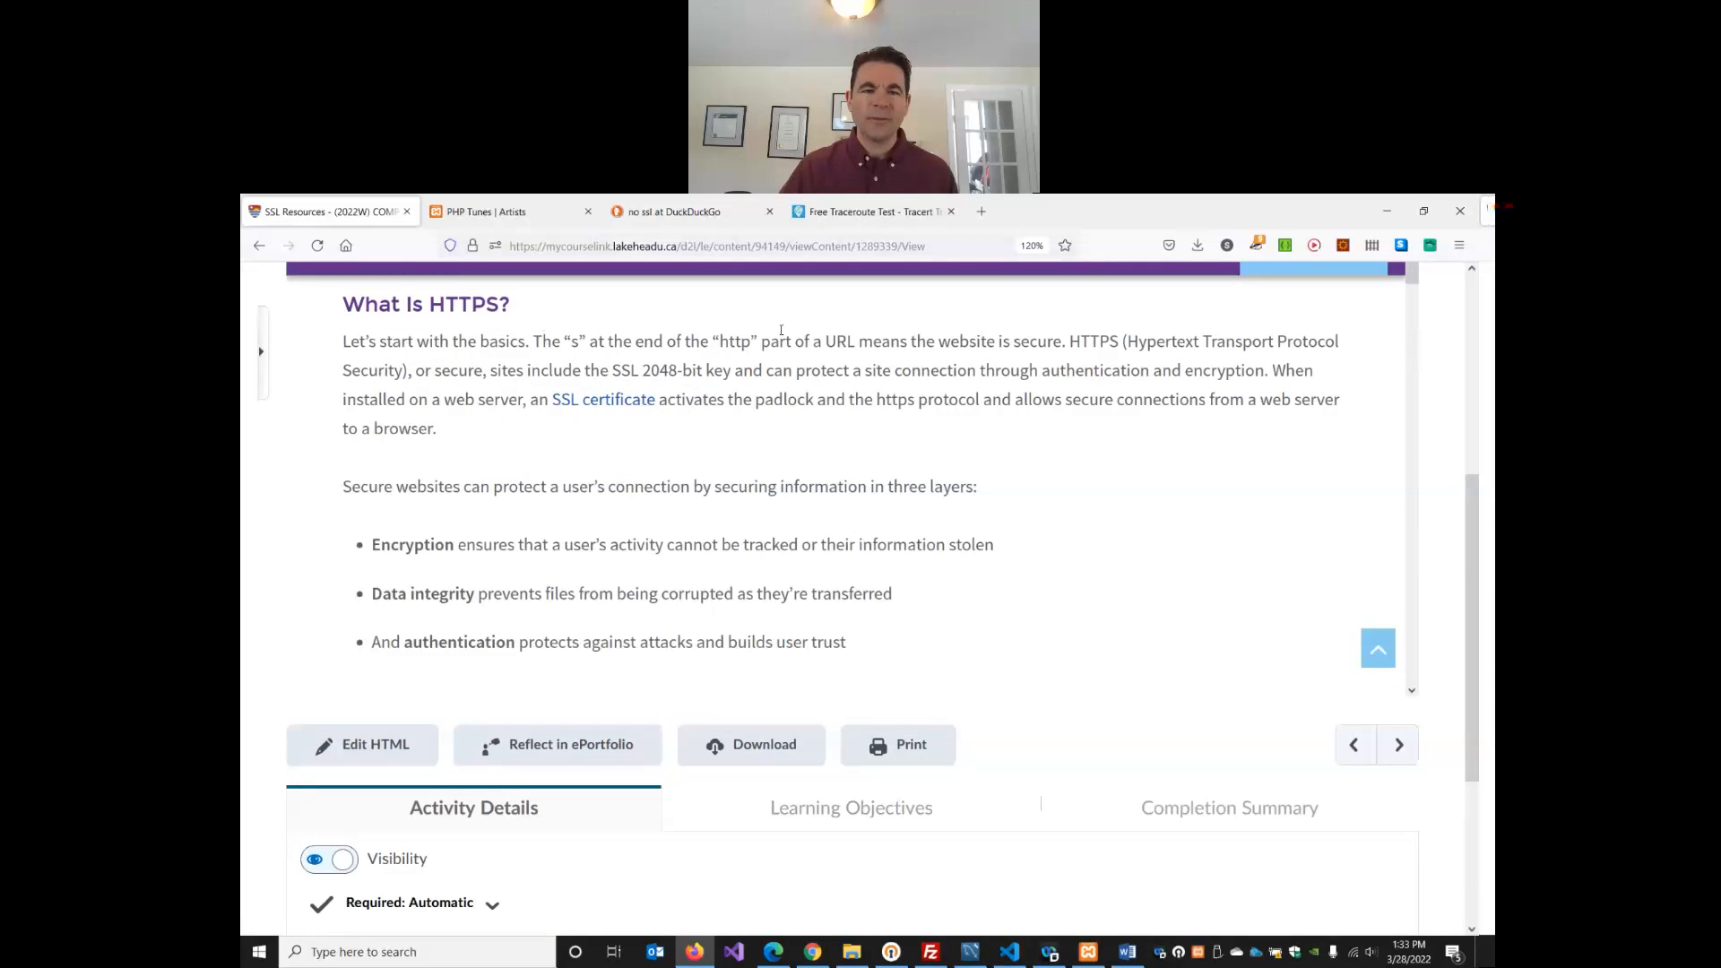
pyautogui.scroll(-3)
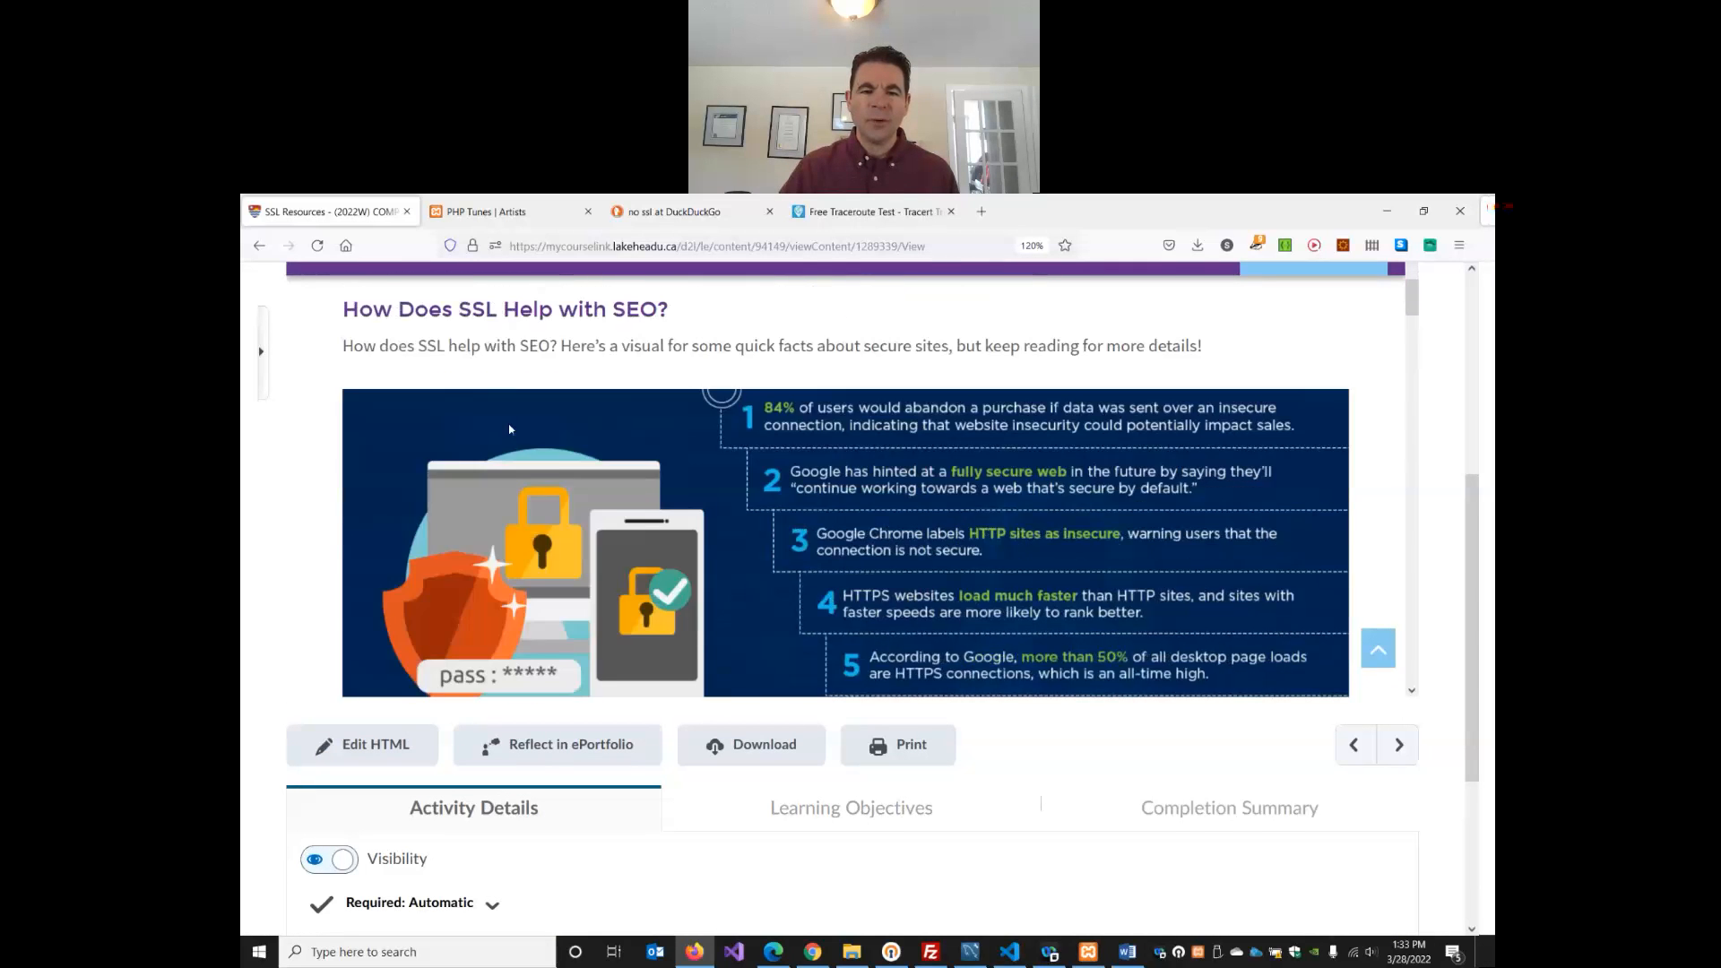
pyautogui.scroll(-3)
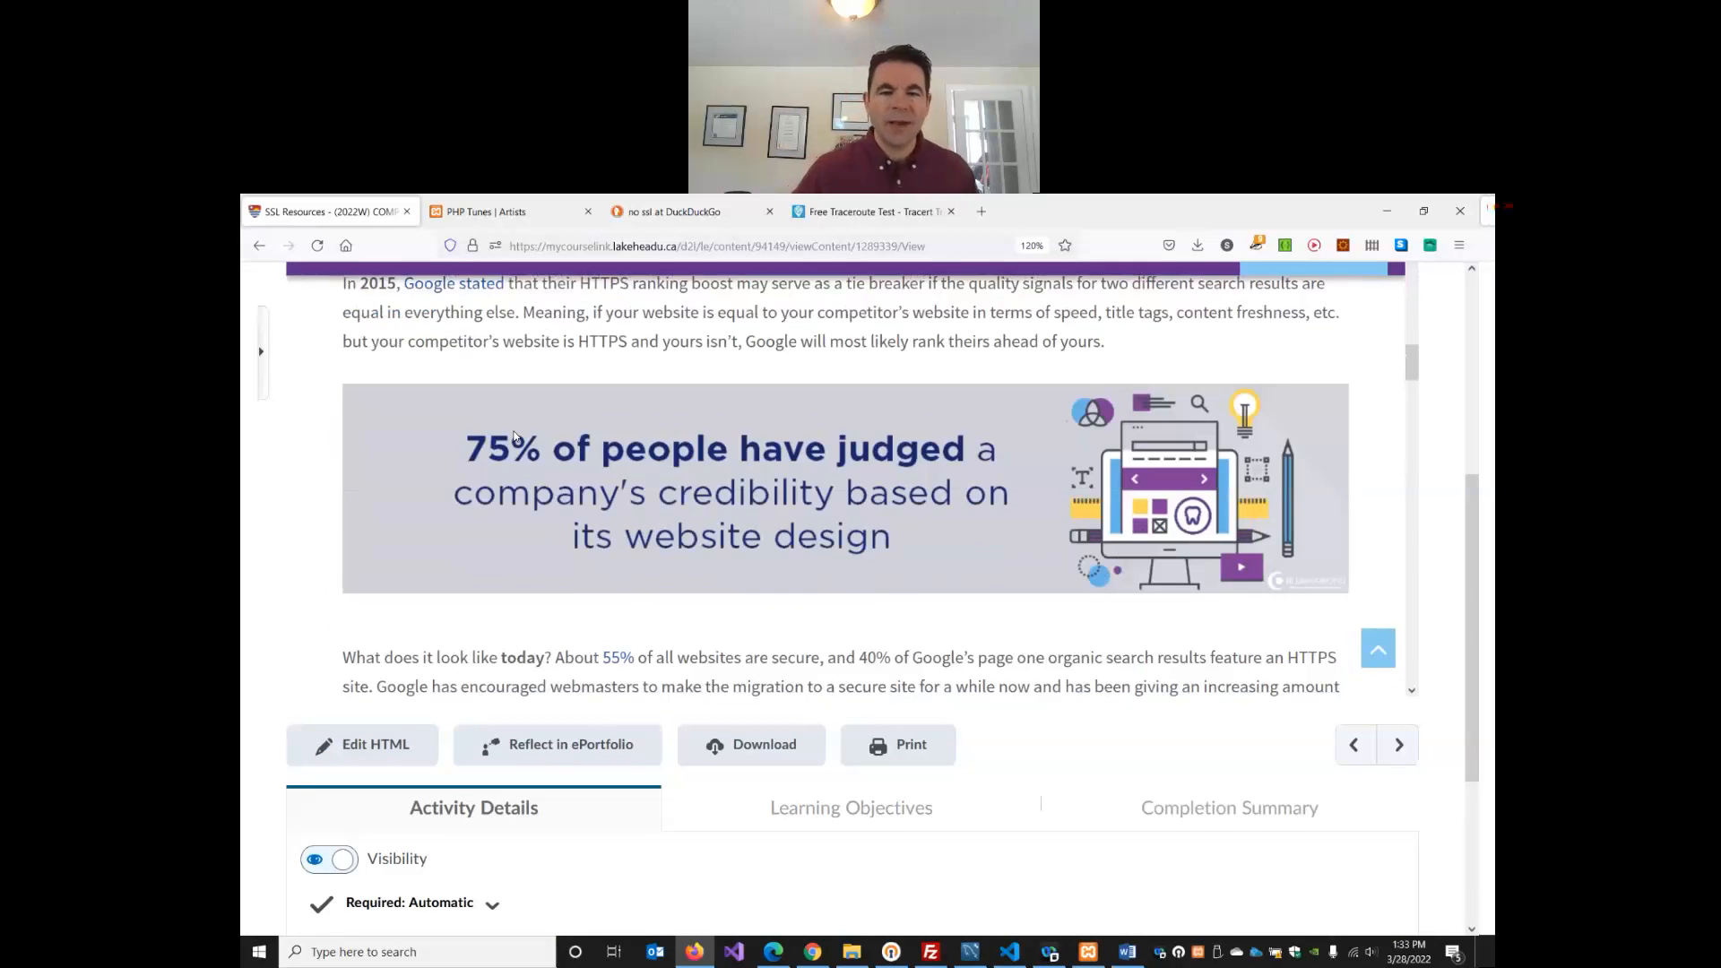
pyautogui.scroll(-3)
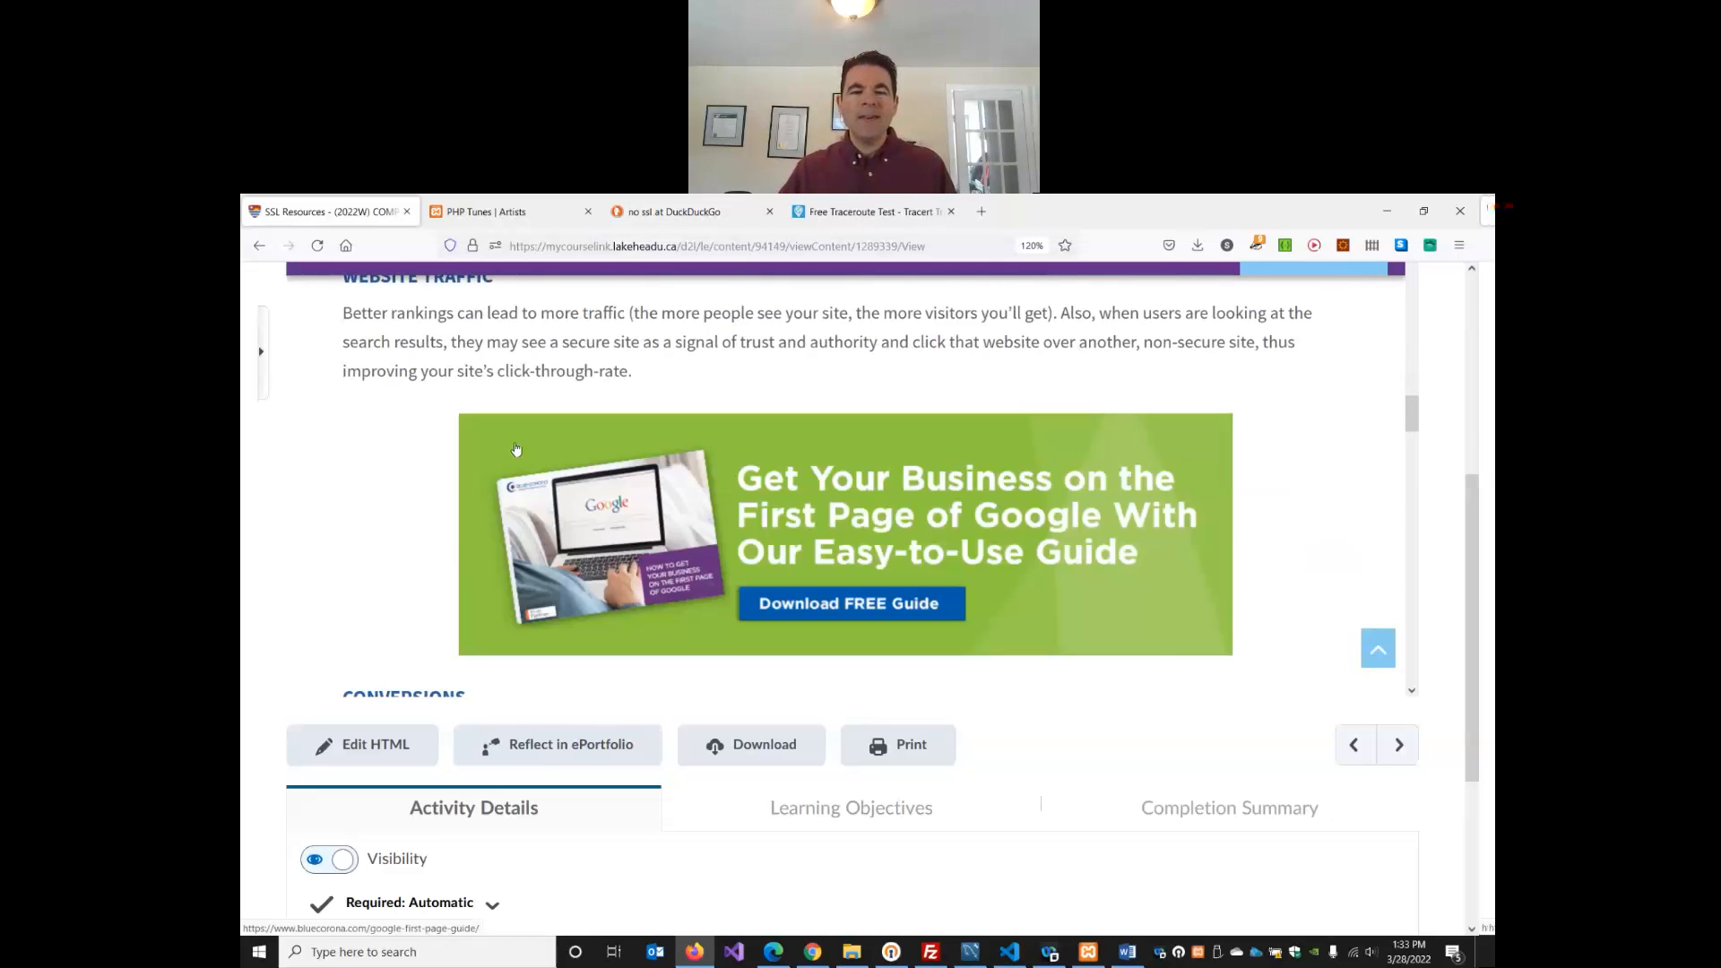
pyautogui.scroll(-3)
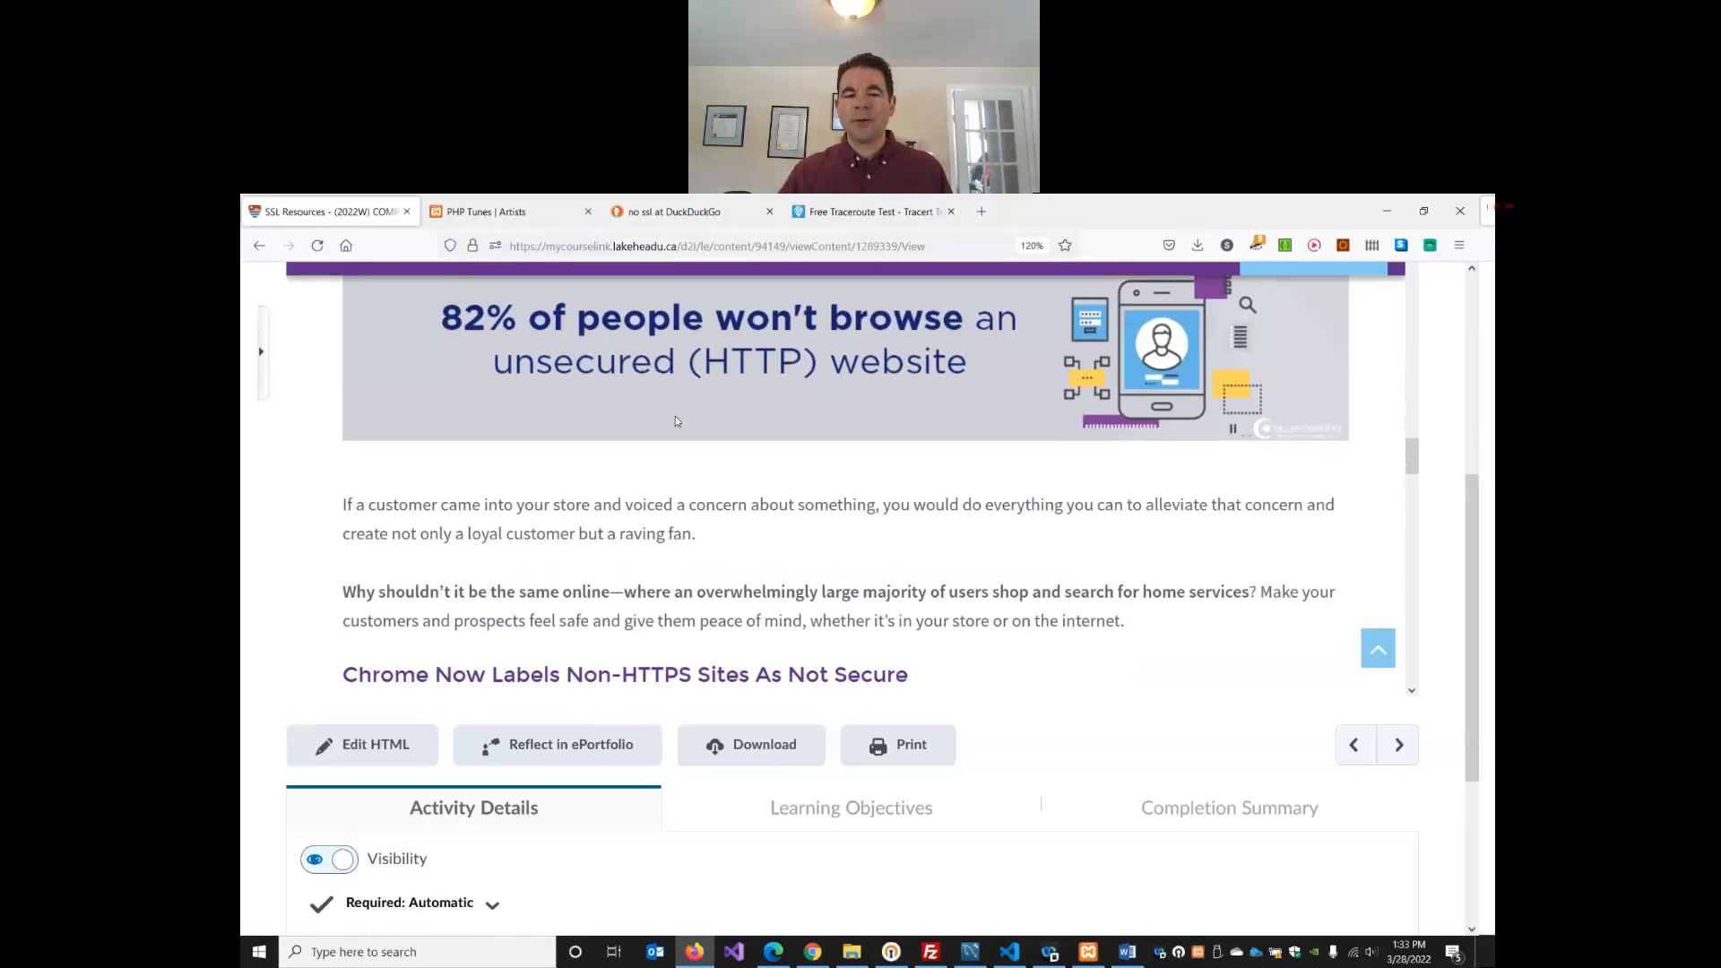
pyautogui.scroll(-3)
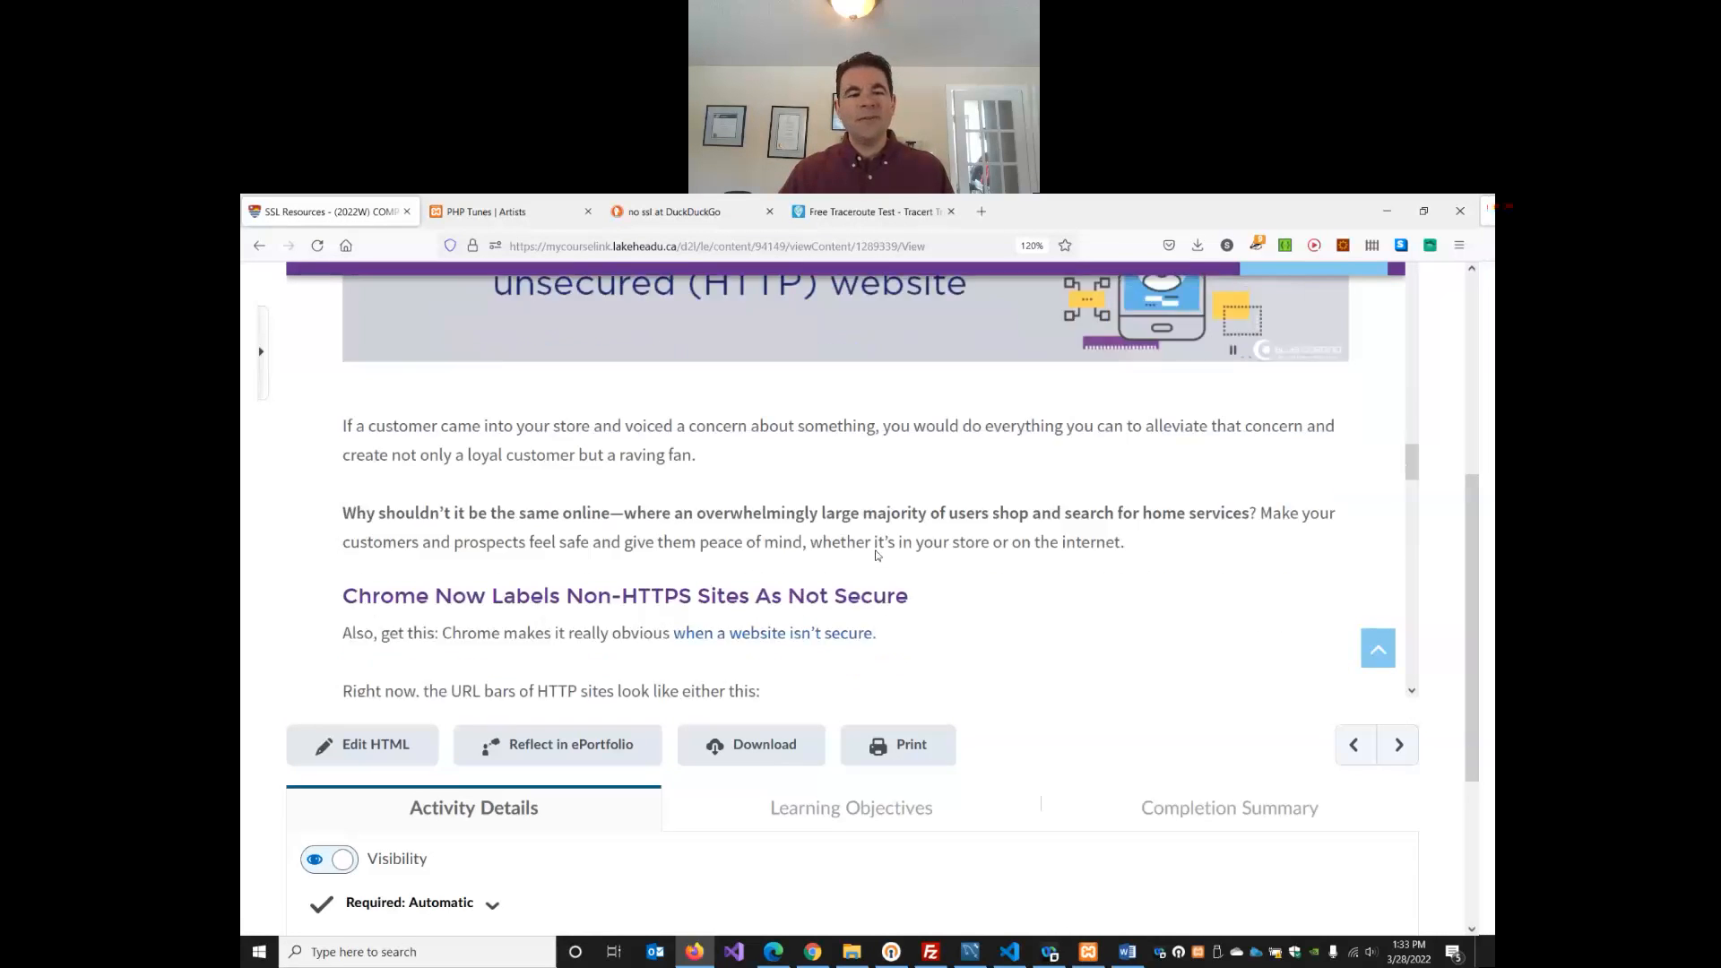
pyautogui.scroll(-3)
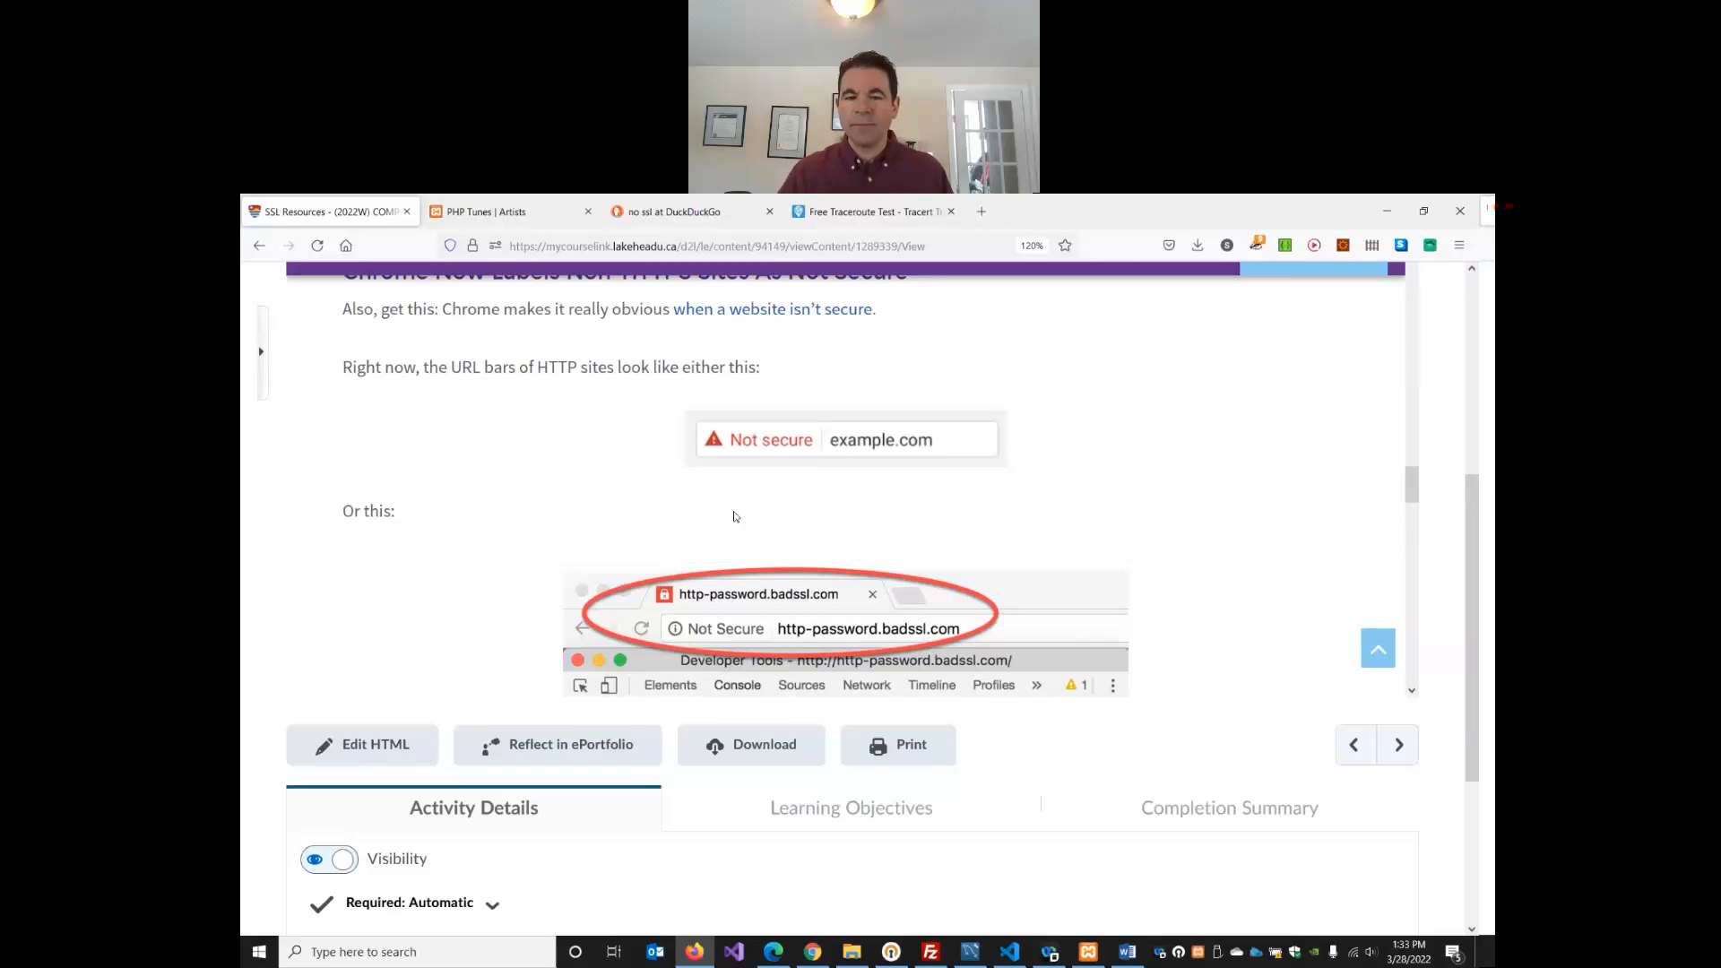
pyautogui.moveTo(681, 459)
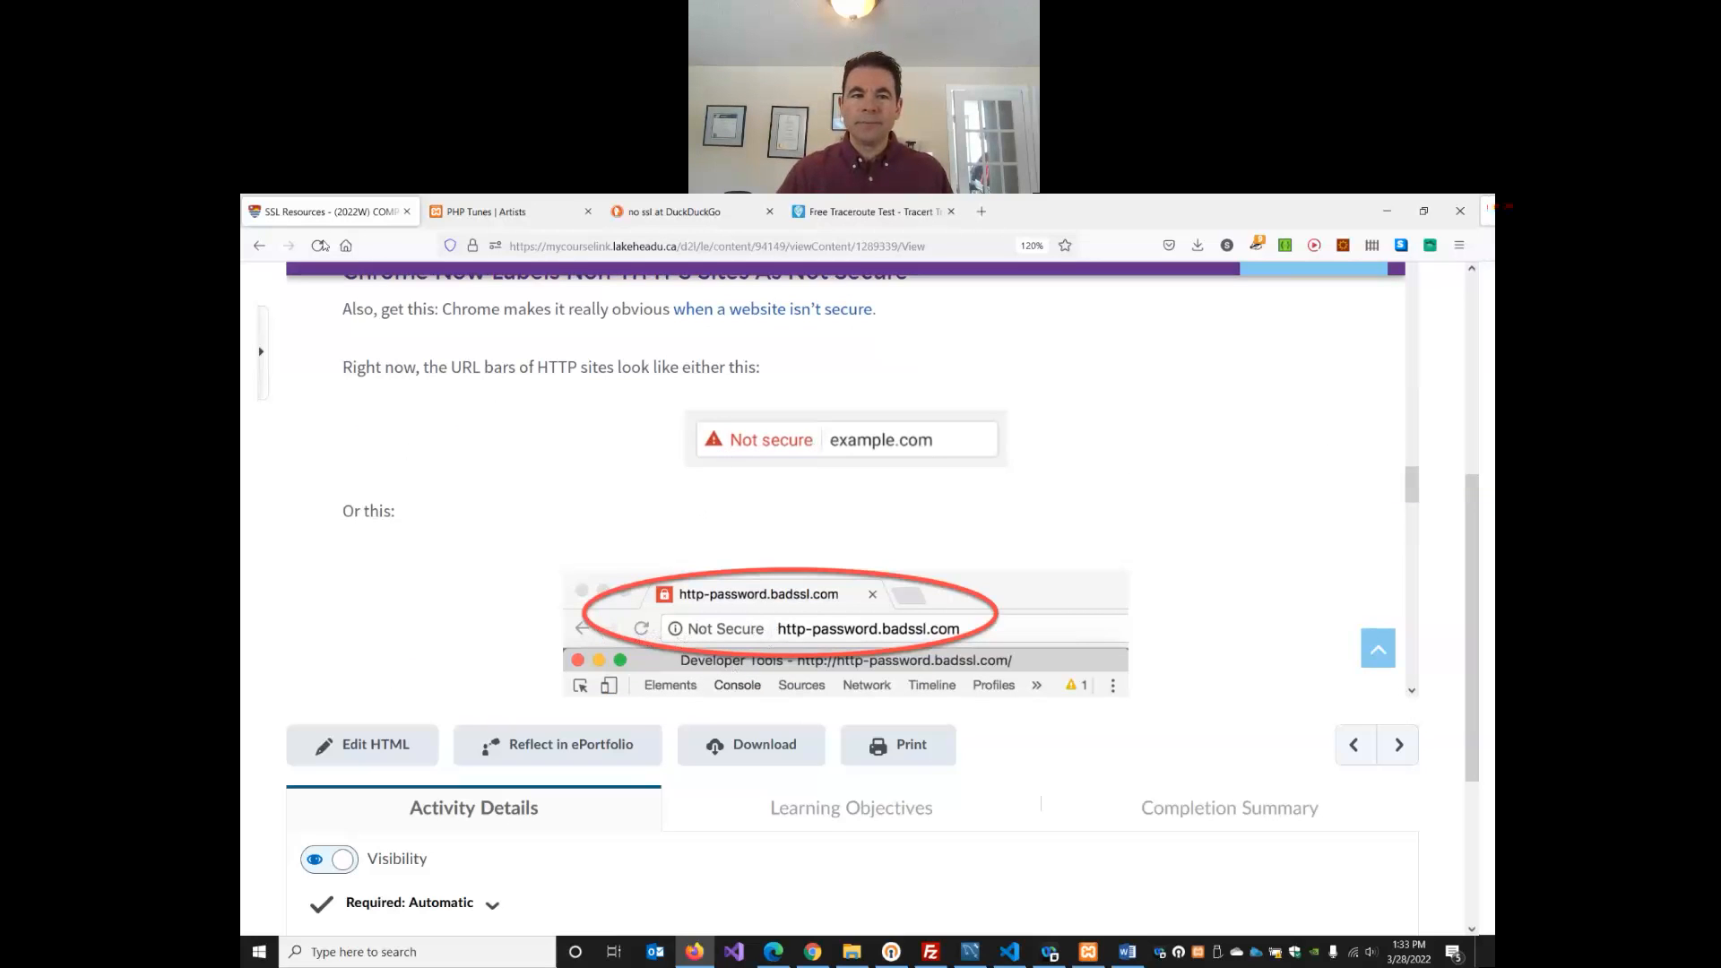
# Step: Return to the SSL Resources links and open the Let's Encrypt homepage
pyautogui.click(317, 245)
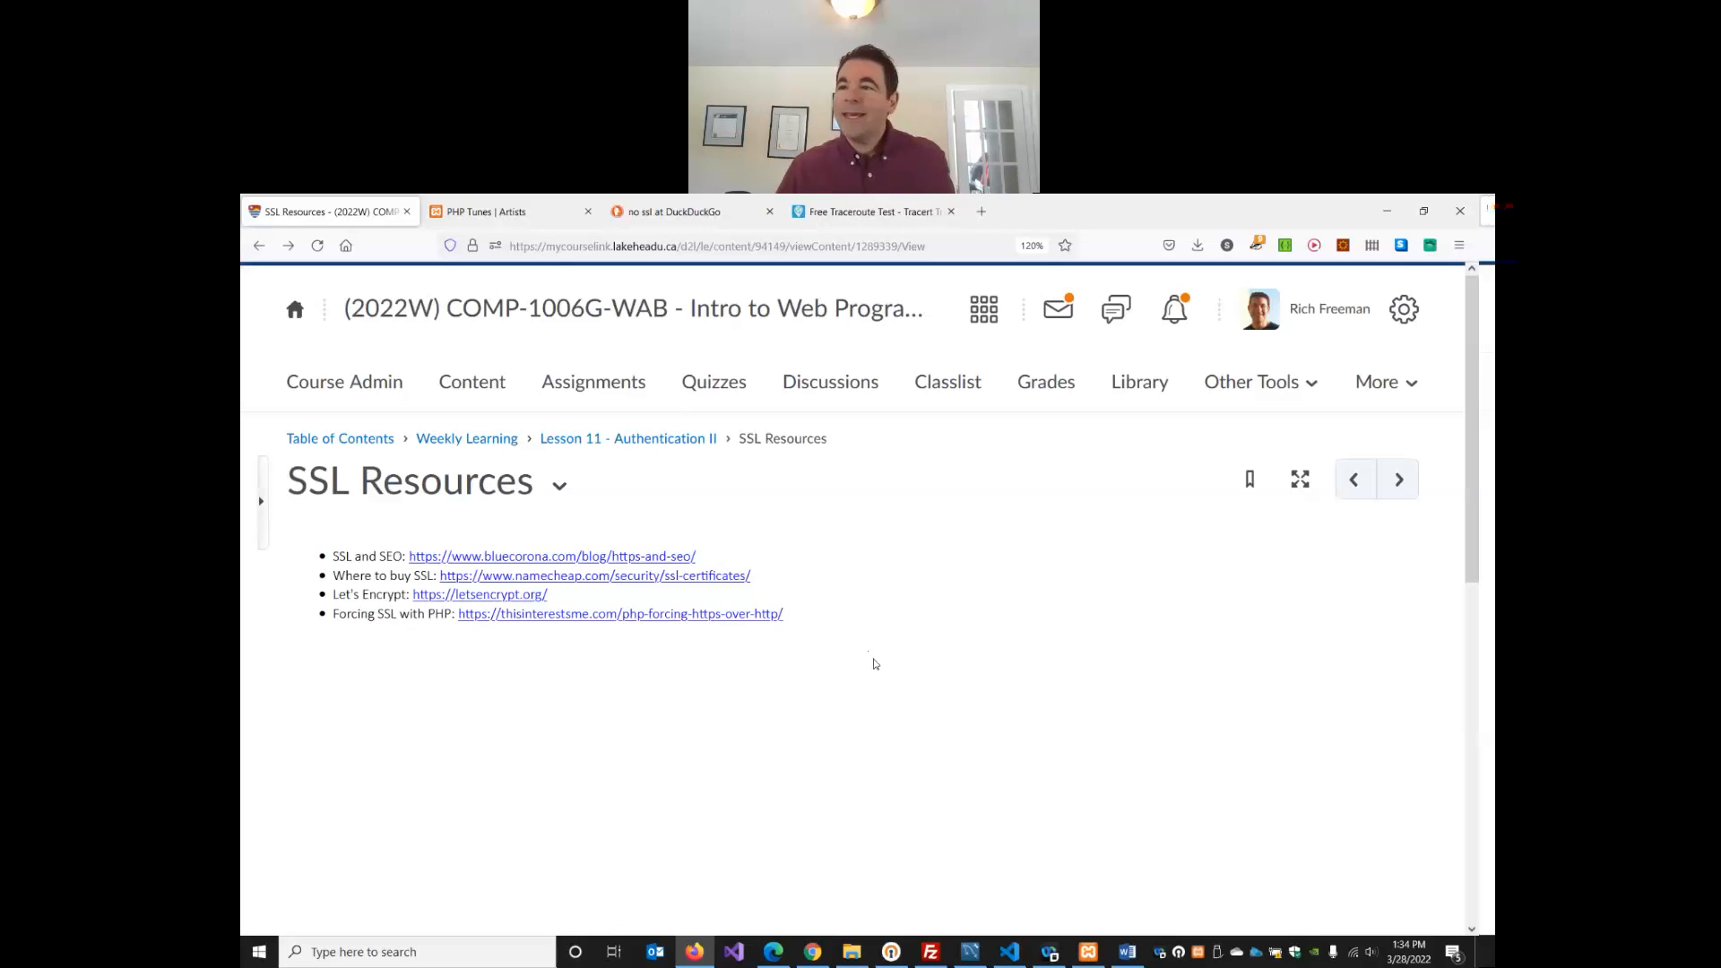
pyautogui.moveTo(481, 593)
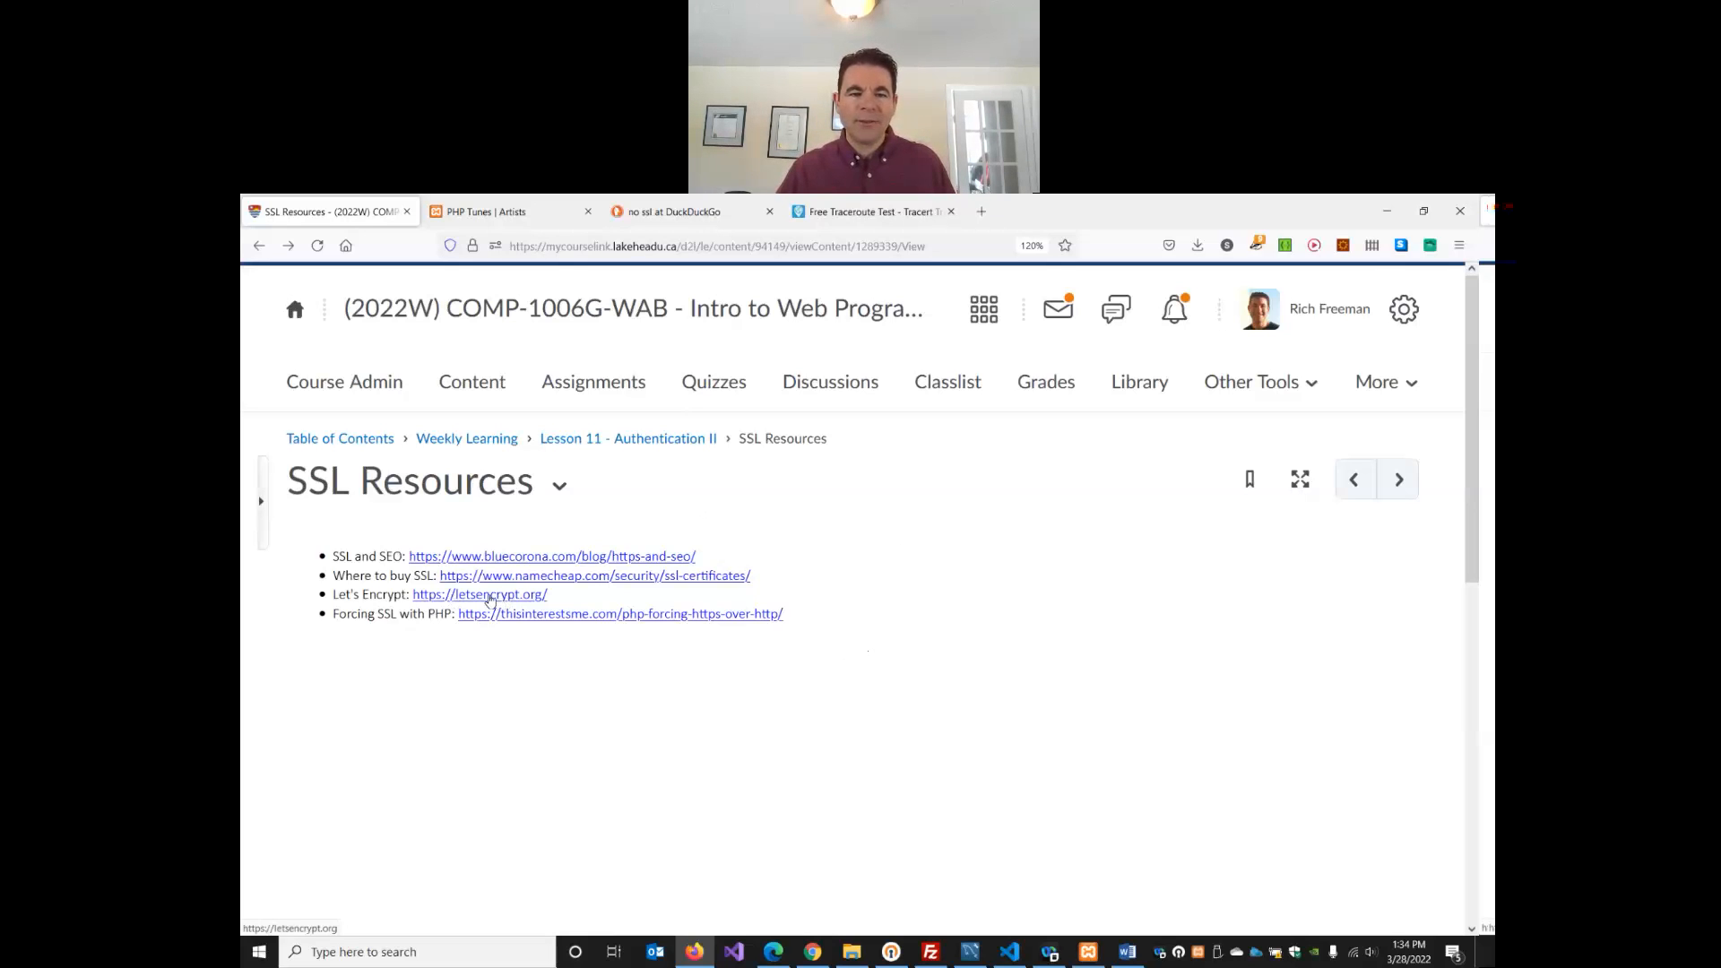
pyautogui.click(480, 593)
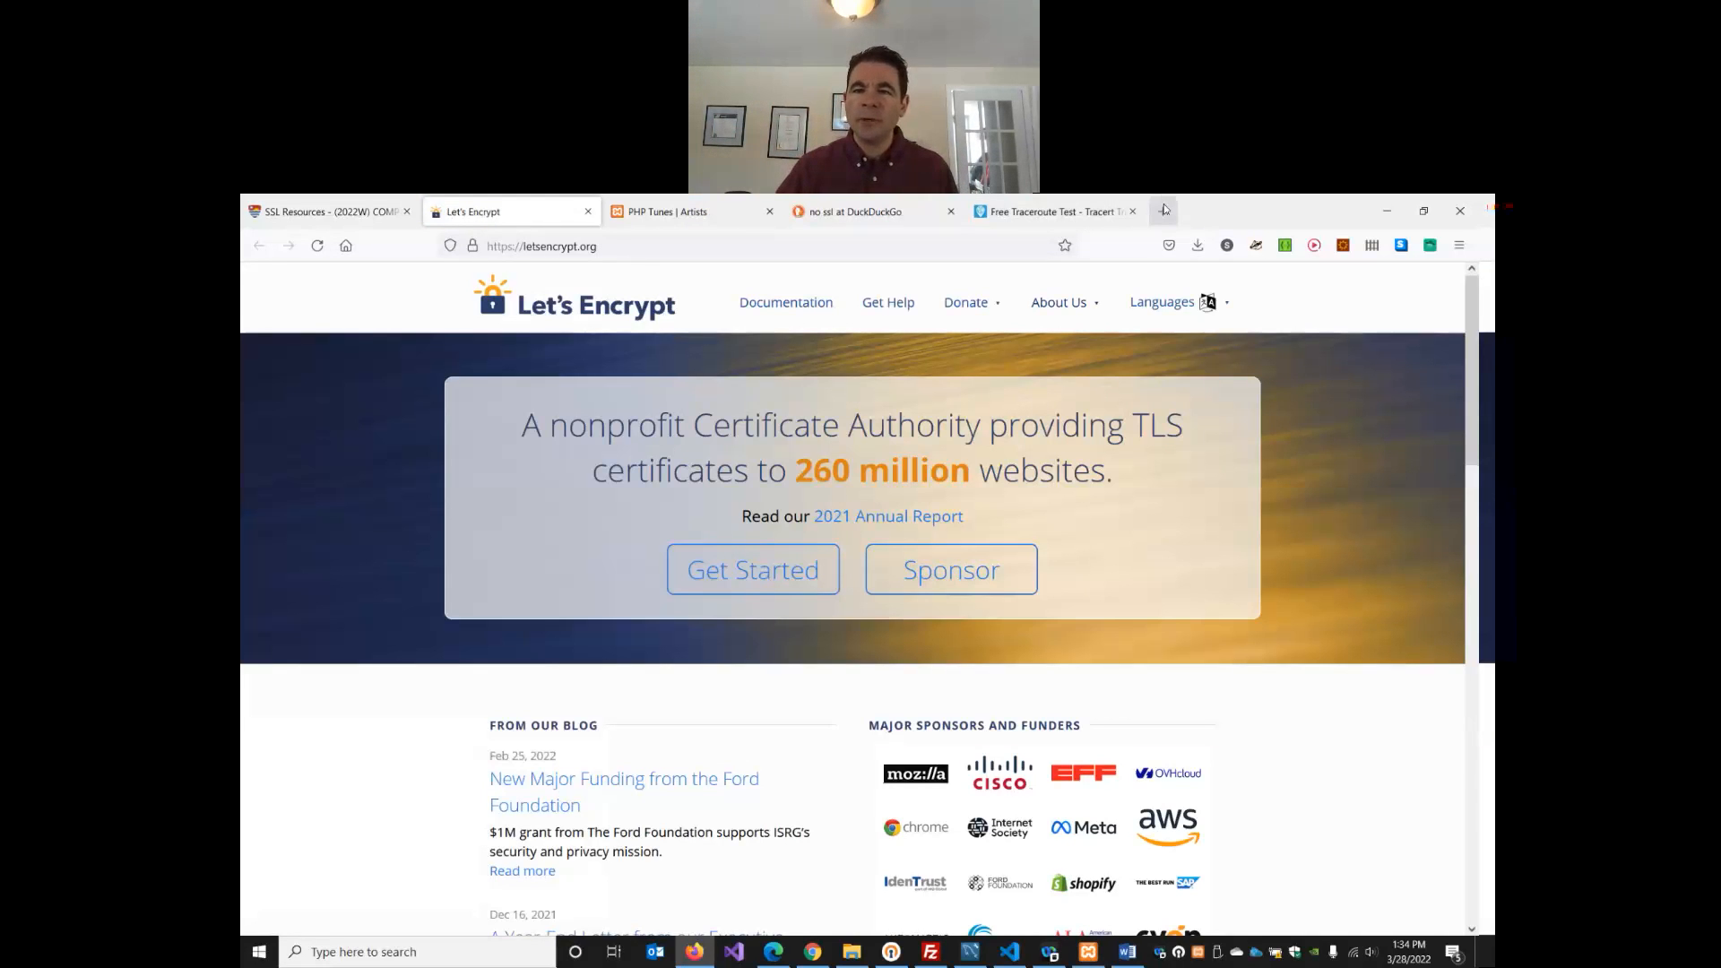
pyautogui.moveTo(1159, 211)
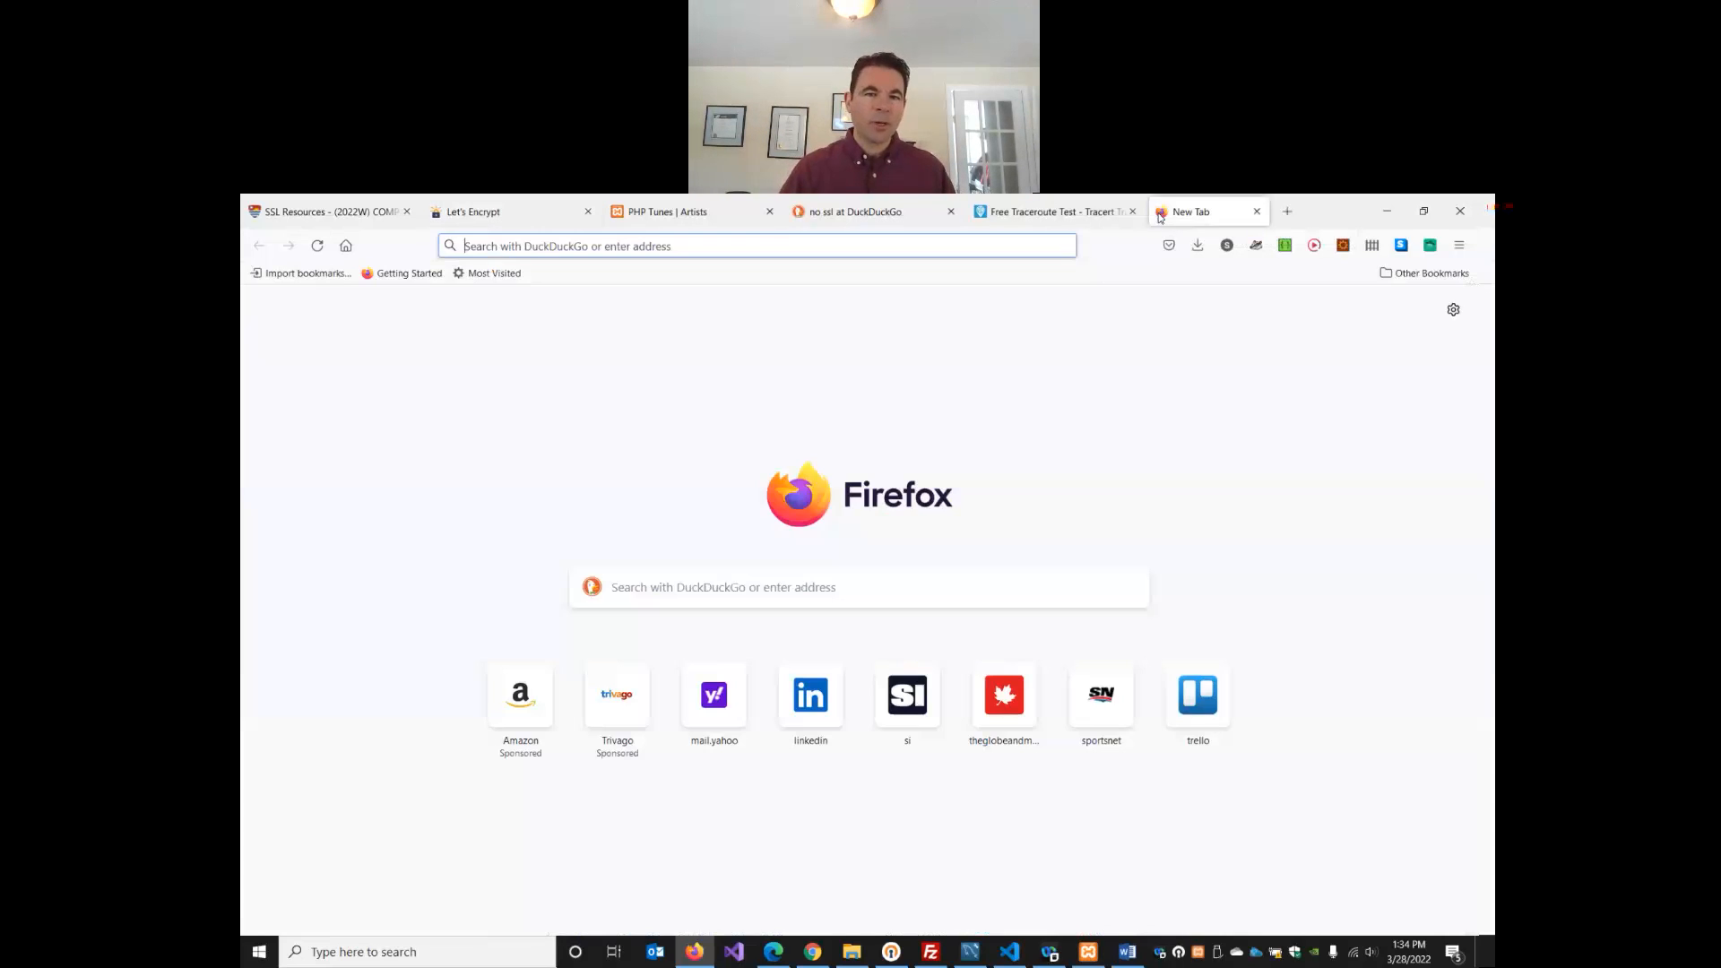
pyautogui.write('https://www.infrontofthenet.com')
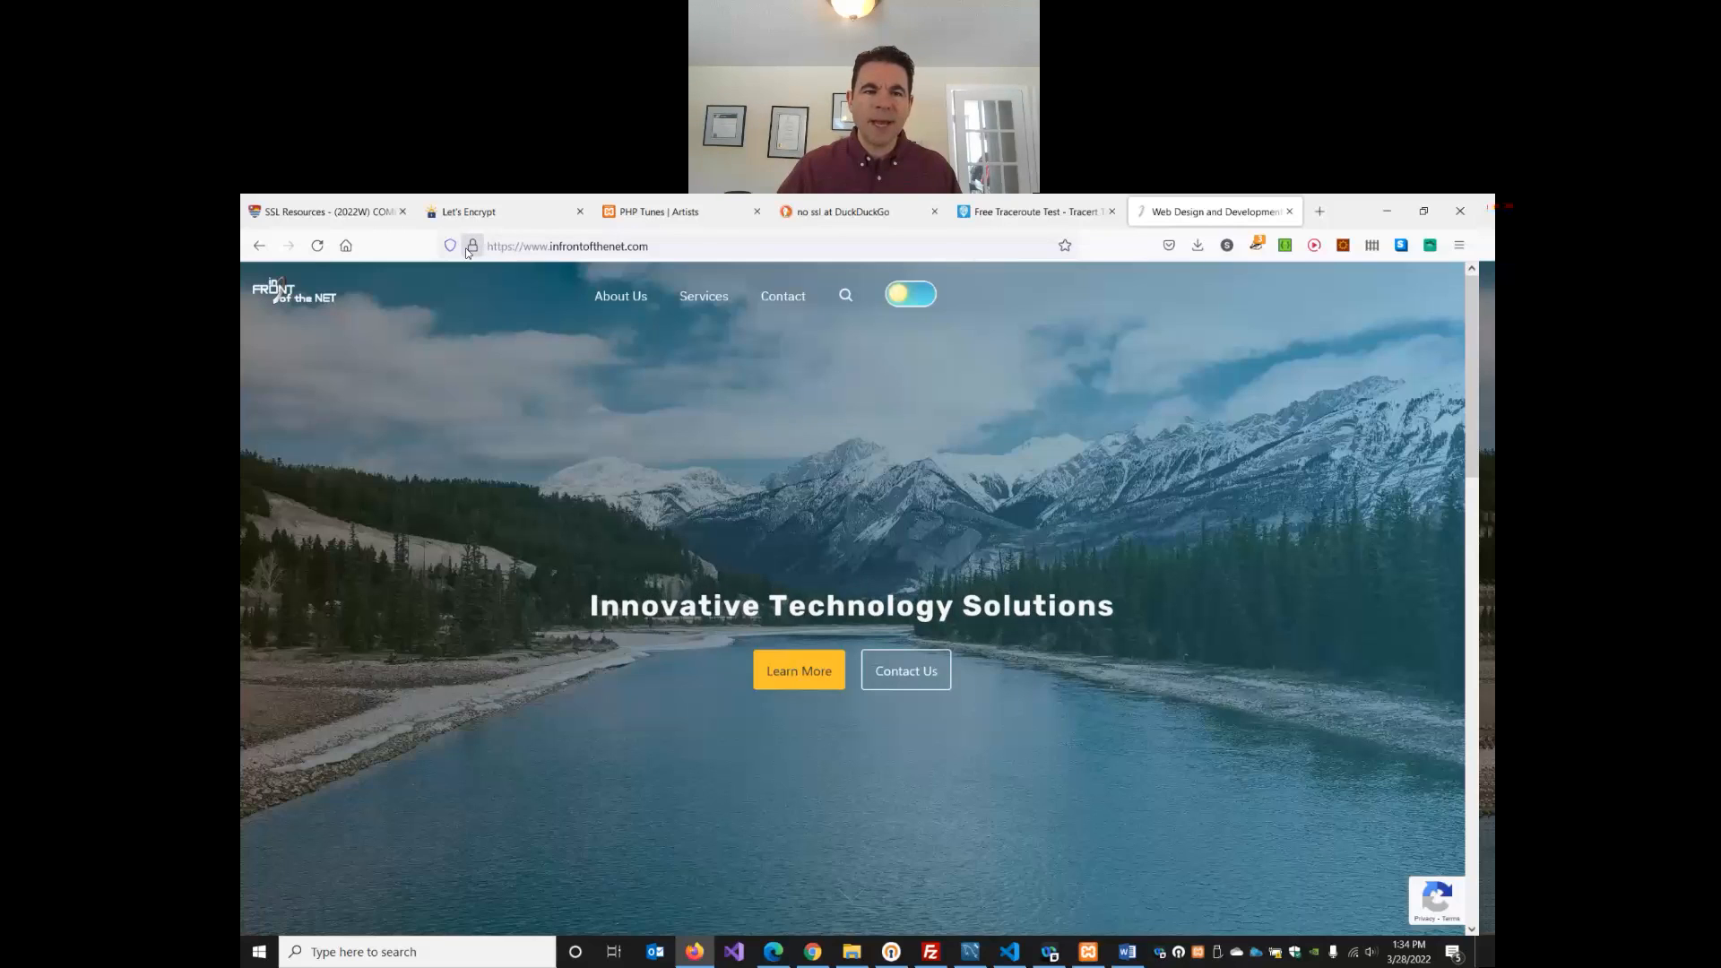
pyautogui.click(472, 246)
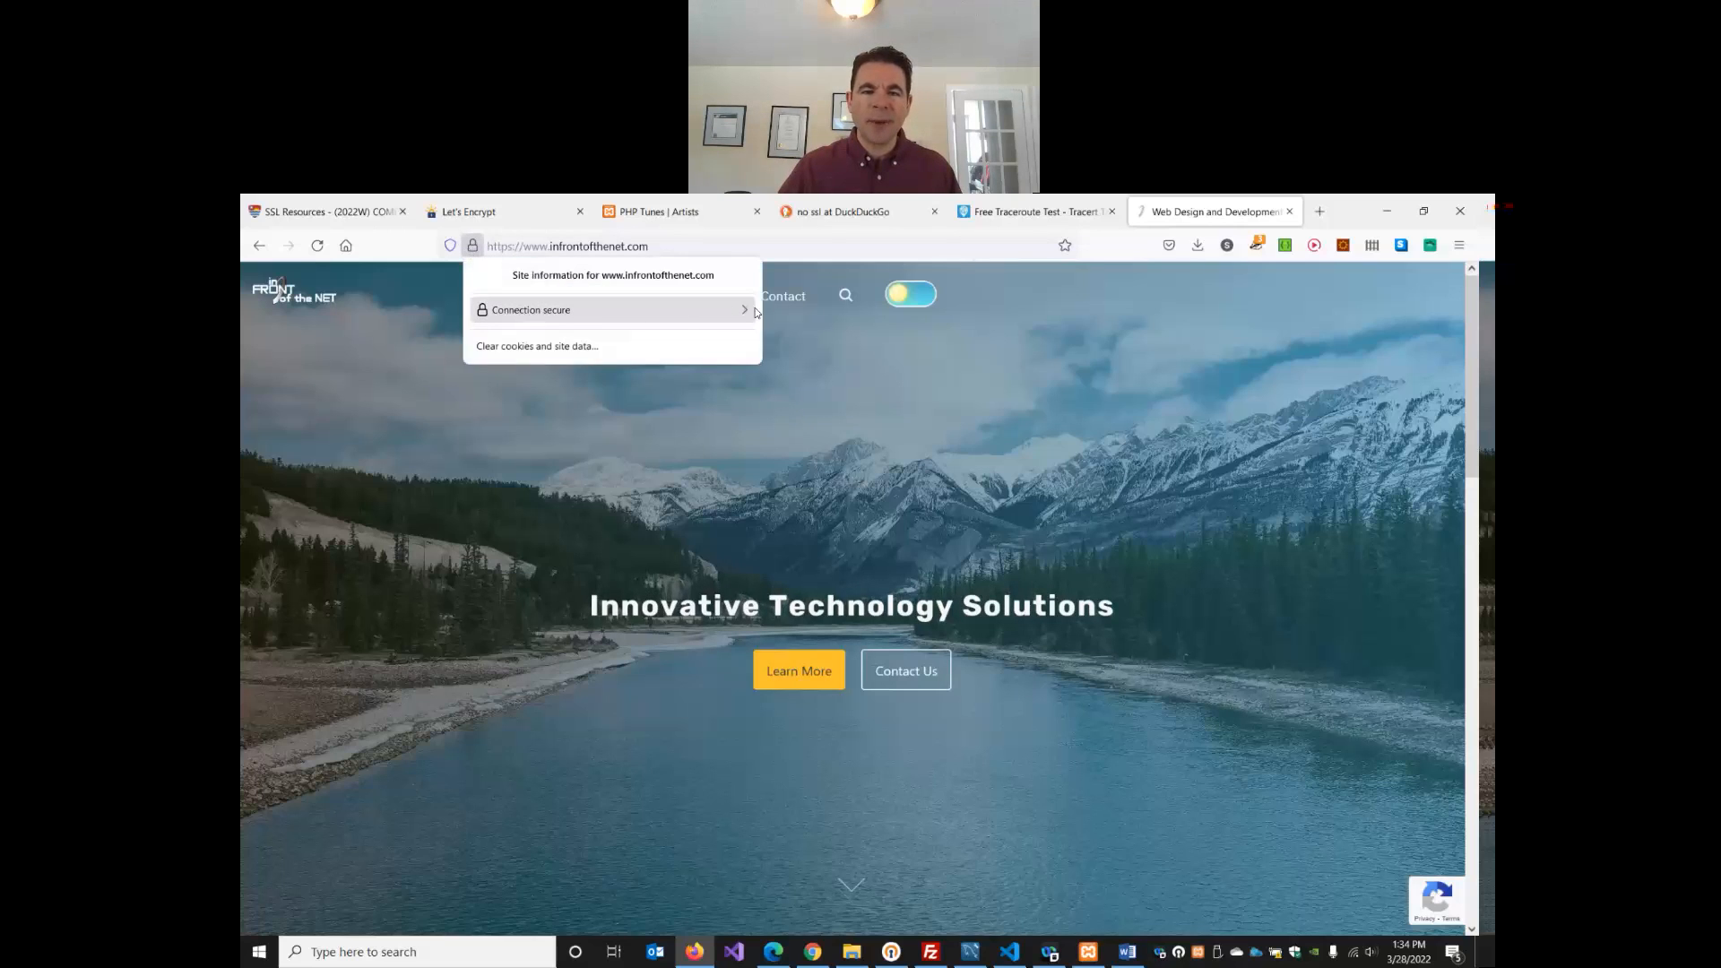
pyautogui.click(531, 311)
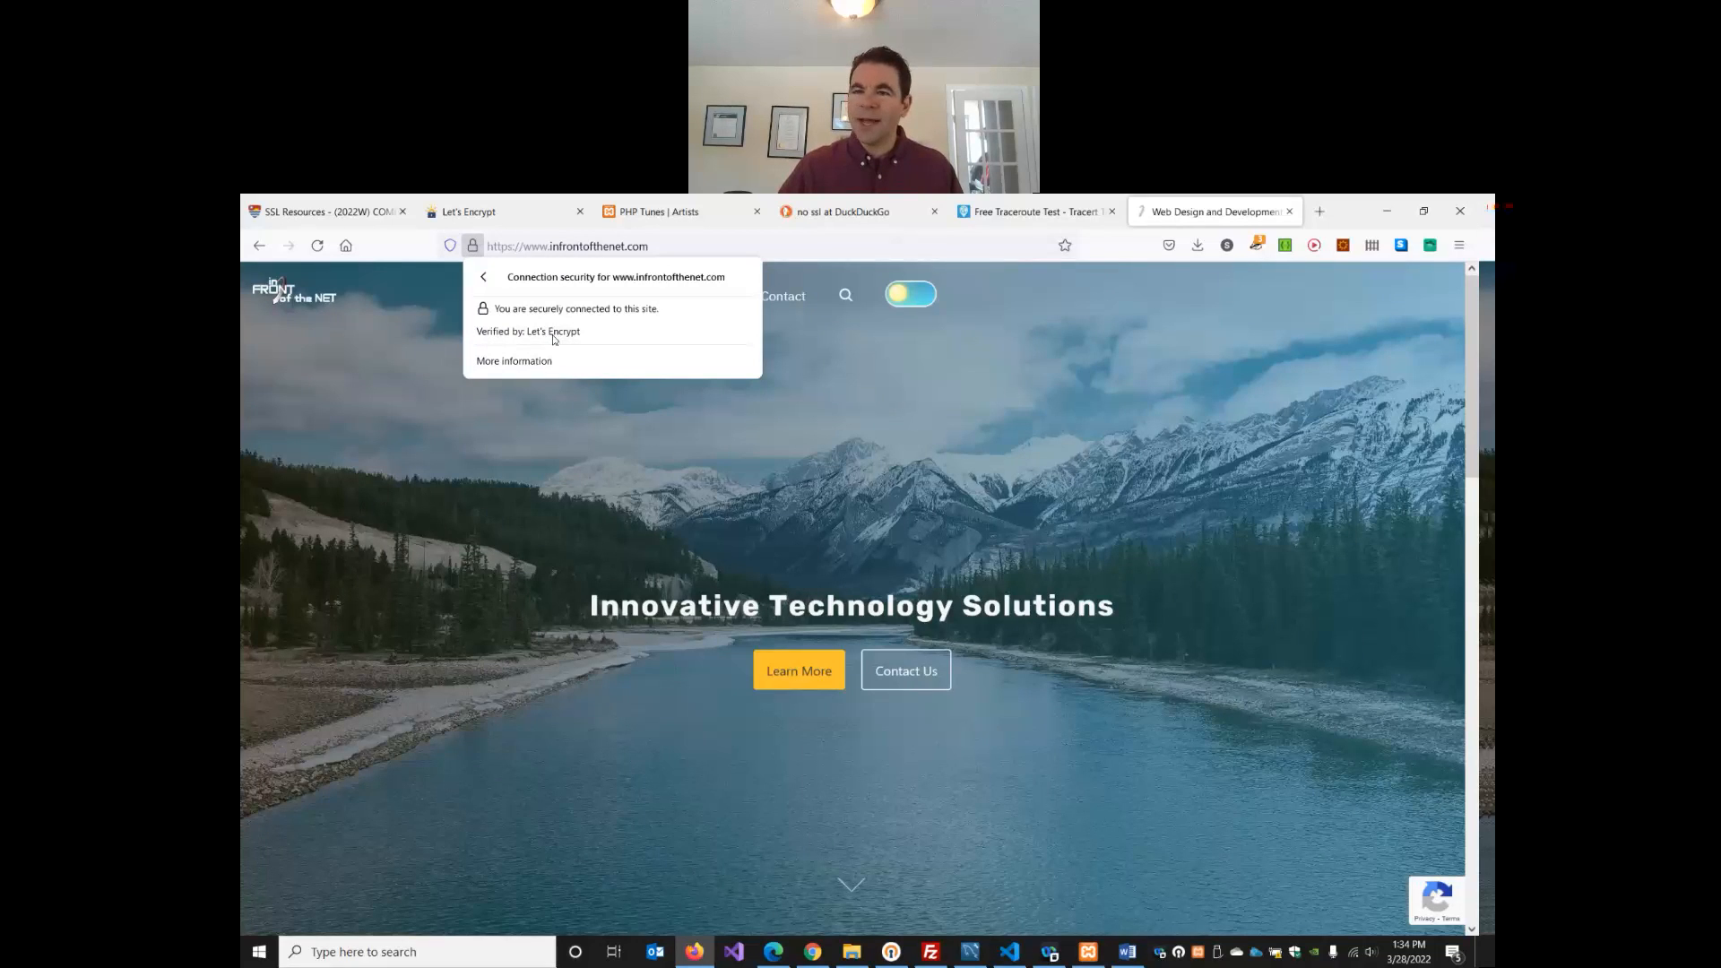
pyautogui.click(515, 360)
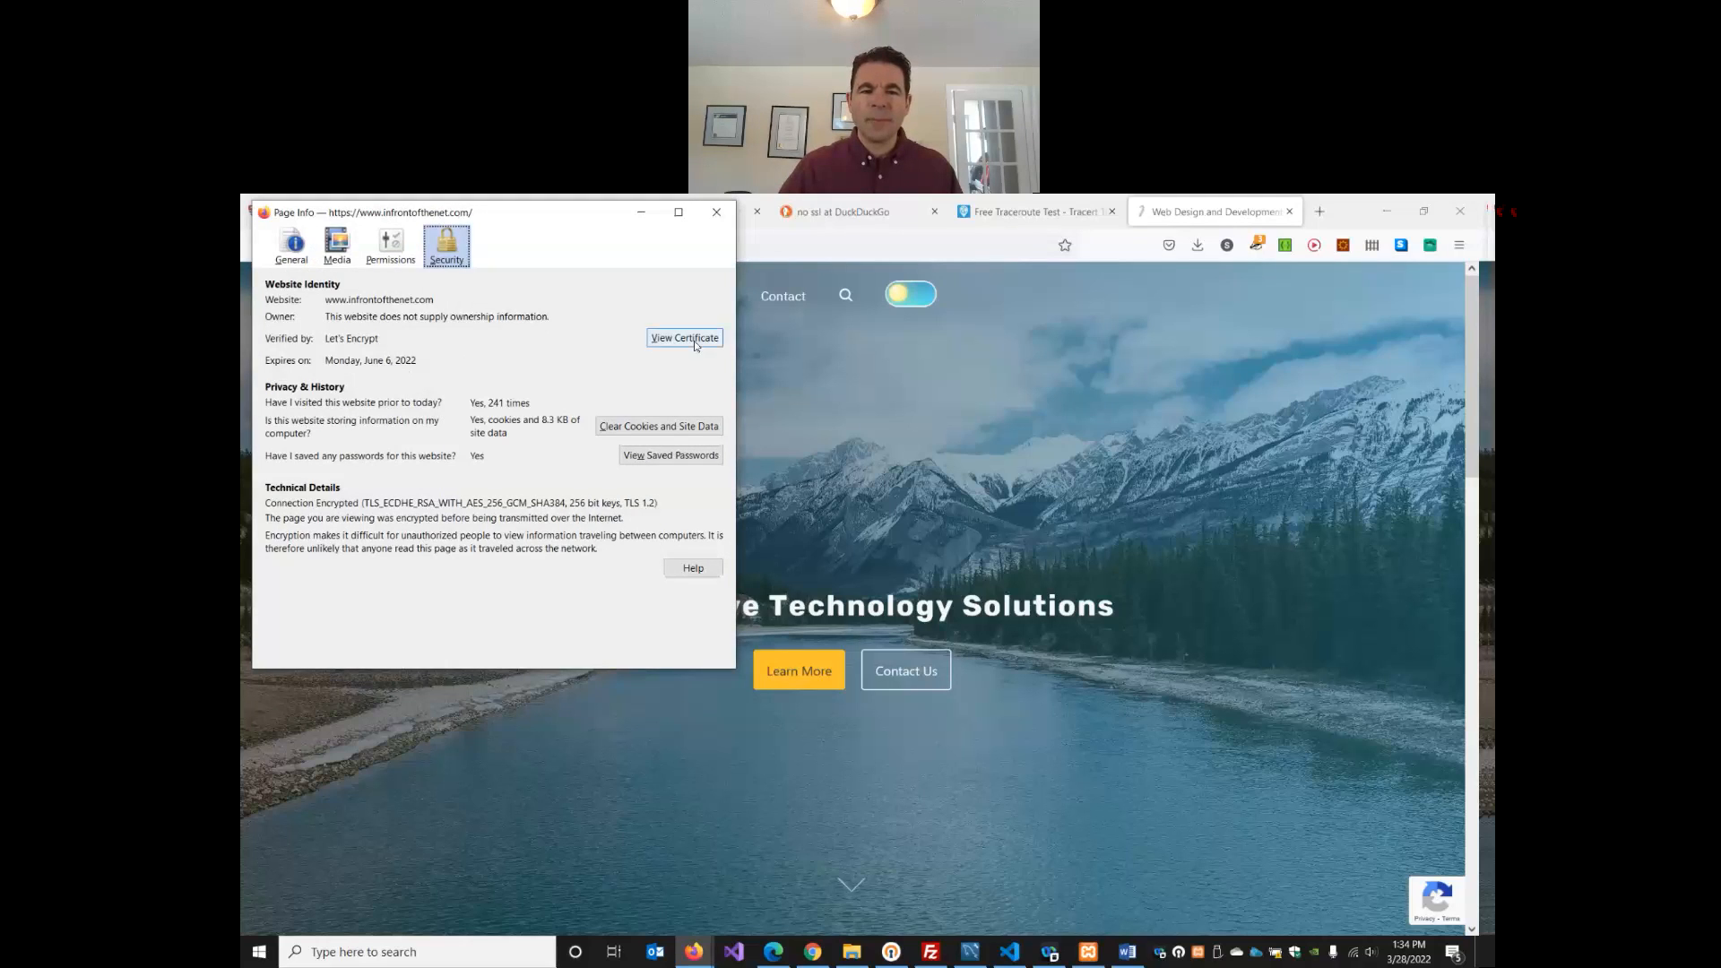
# Step: View the full infrontofthenet.com certificate, issued by Let's Encrypt and valid until June 6, 2022
pyautogui.click(683, 337)
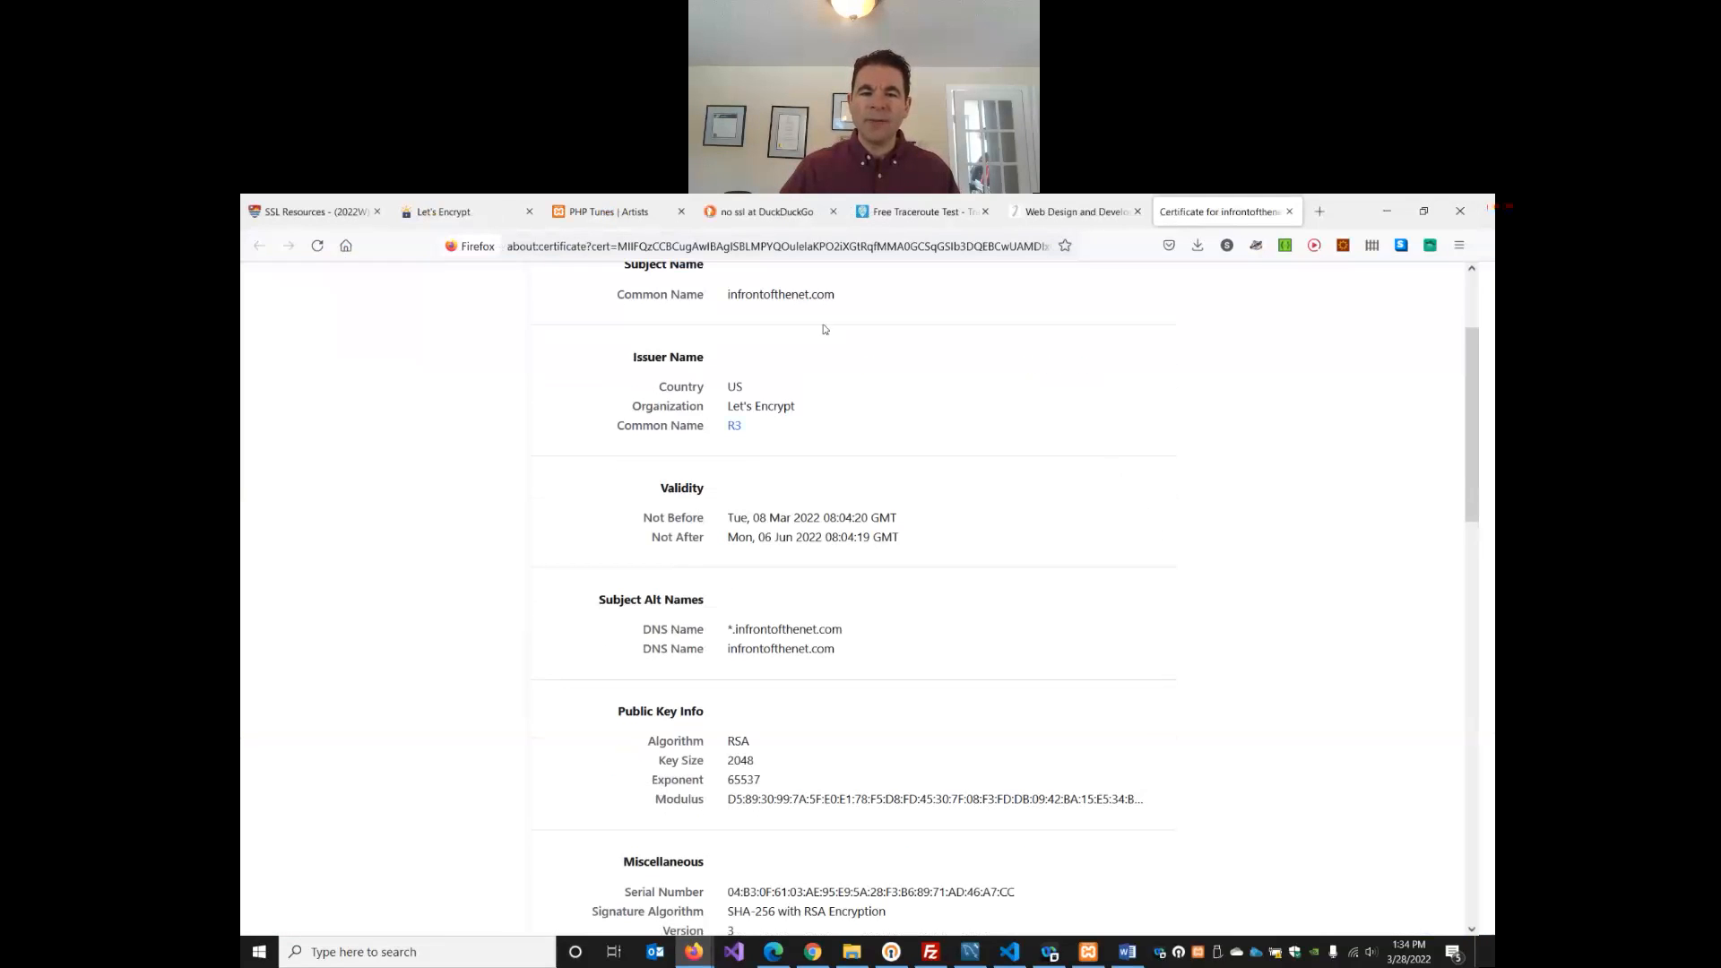
pyautogui.scroll(-3)
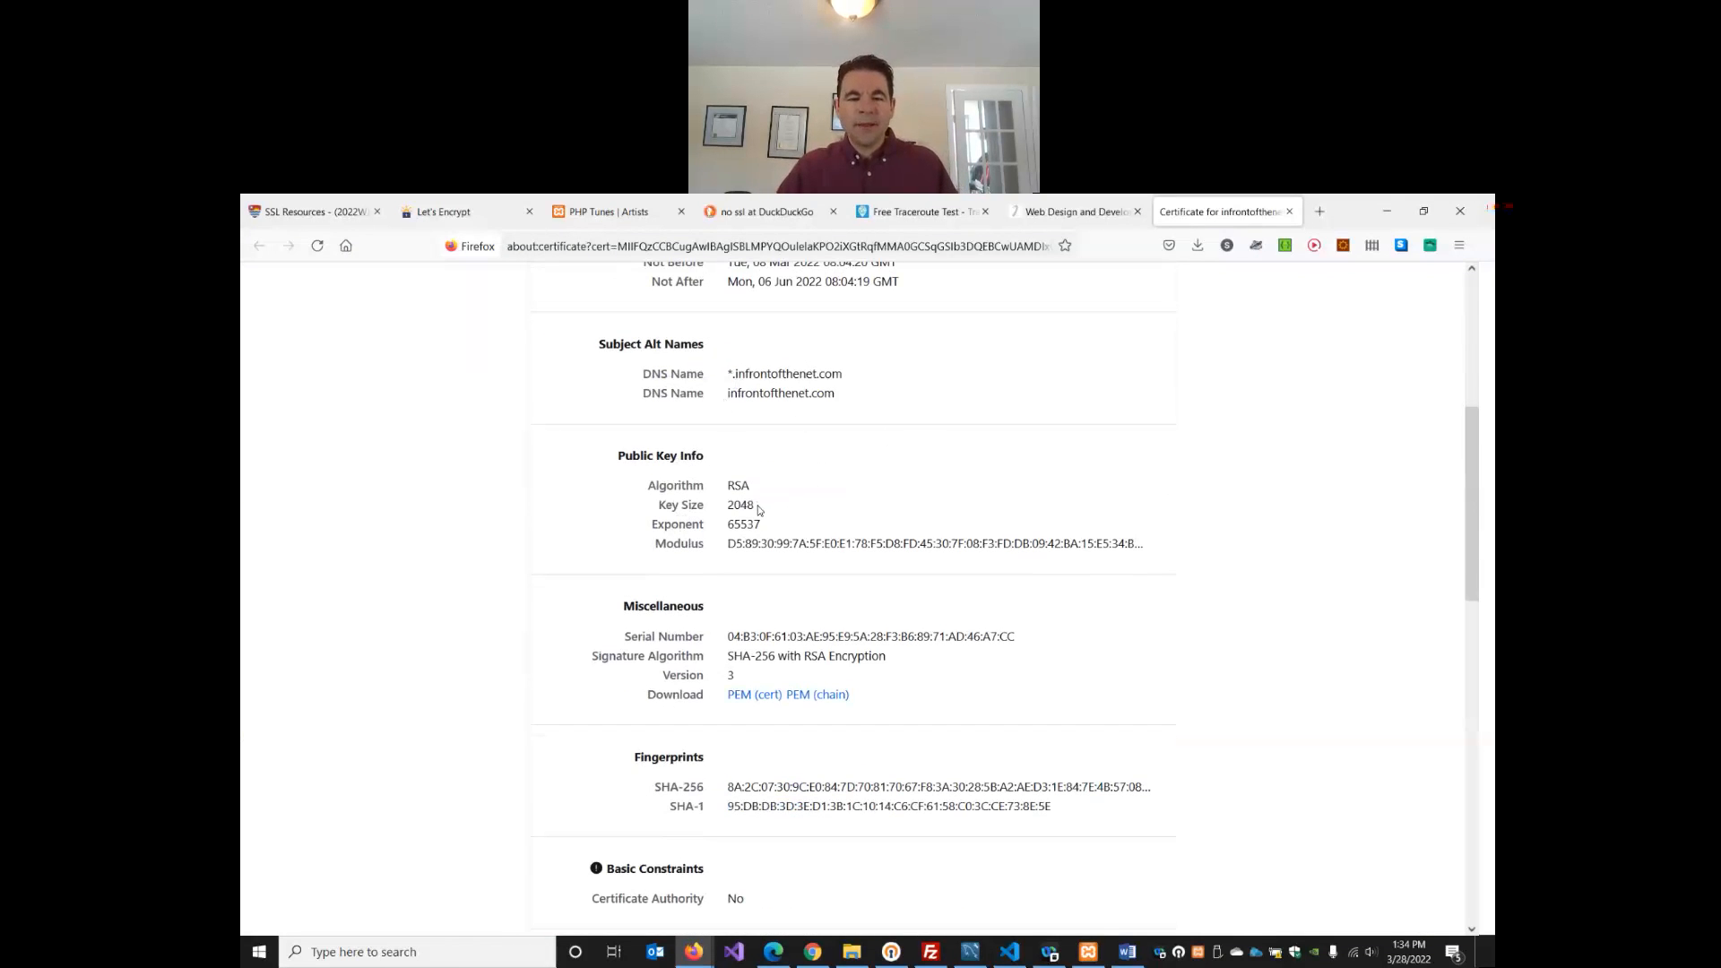
pyautogui.scroll(-3)
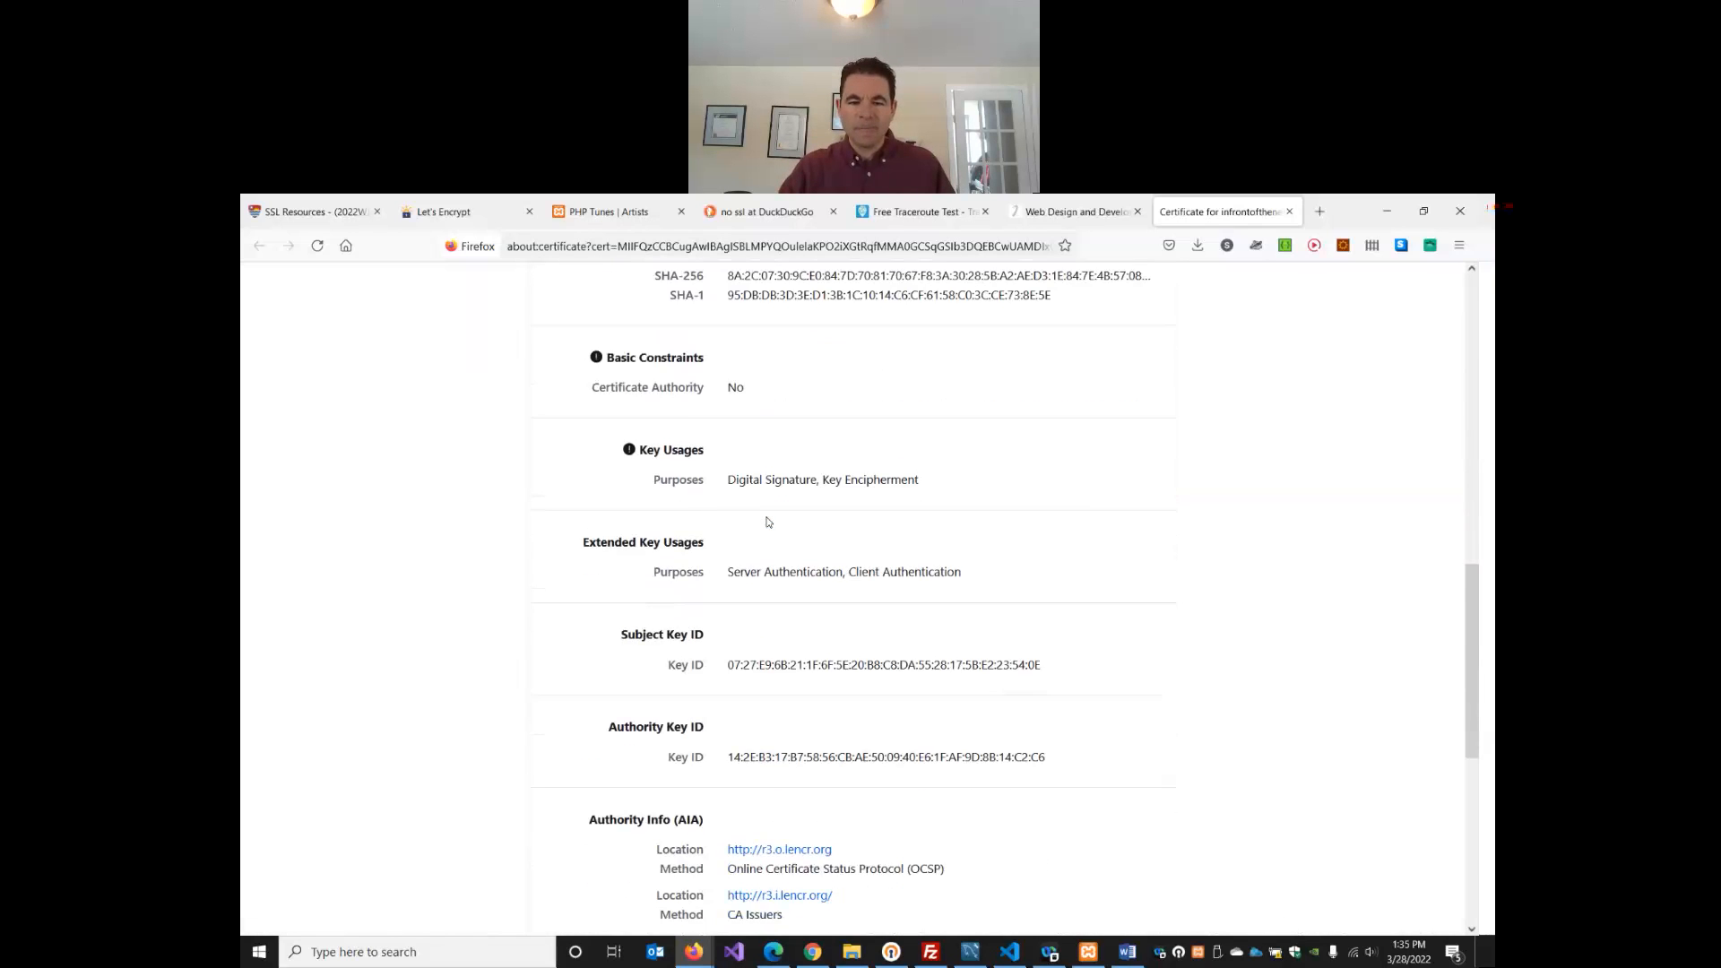
pyautogui.scroll(-3)
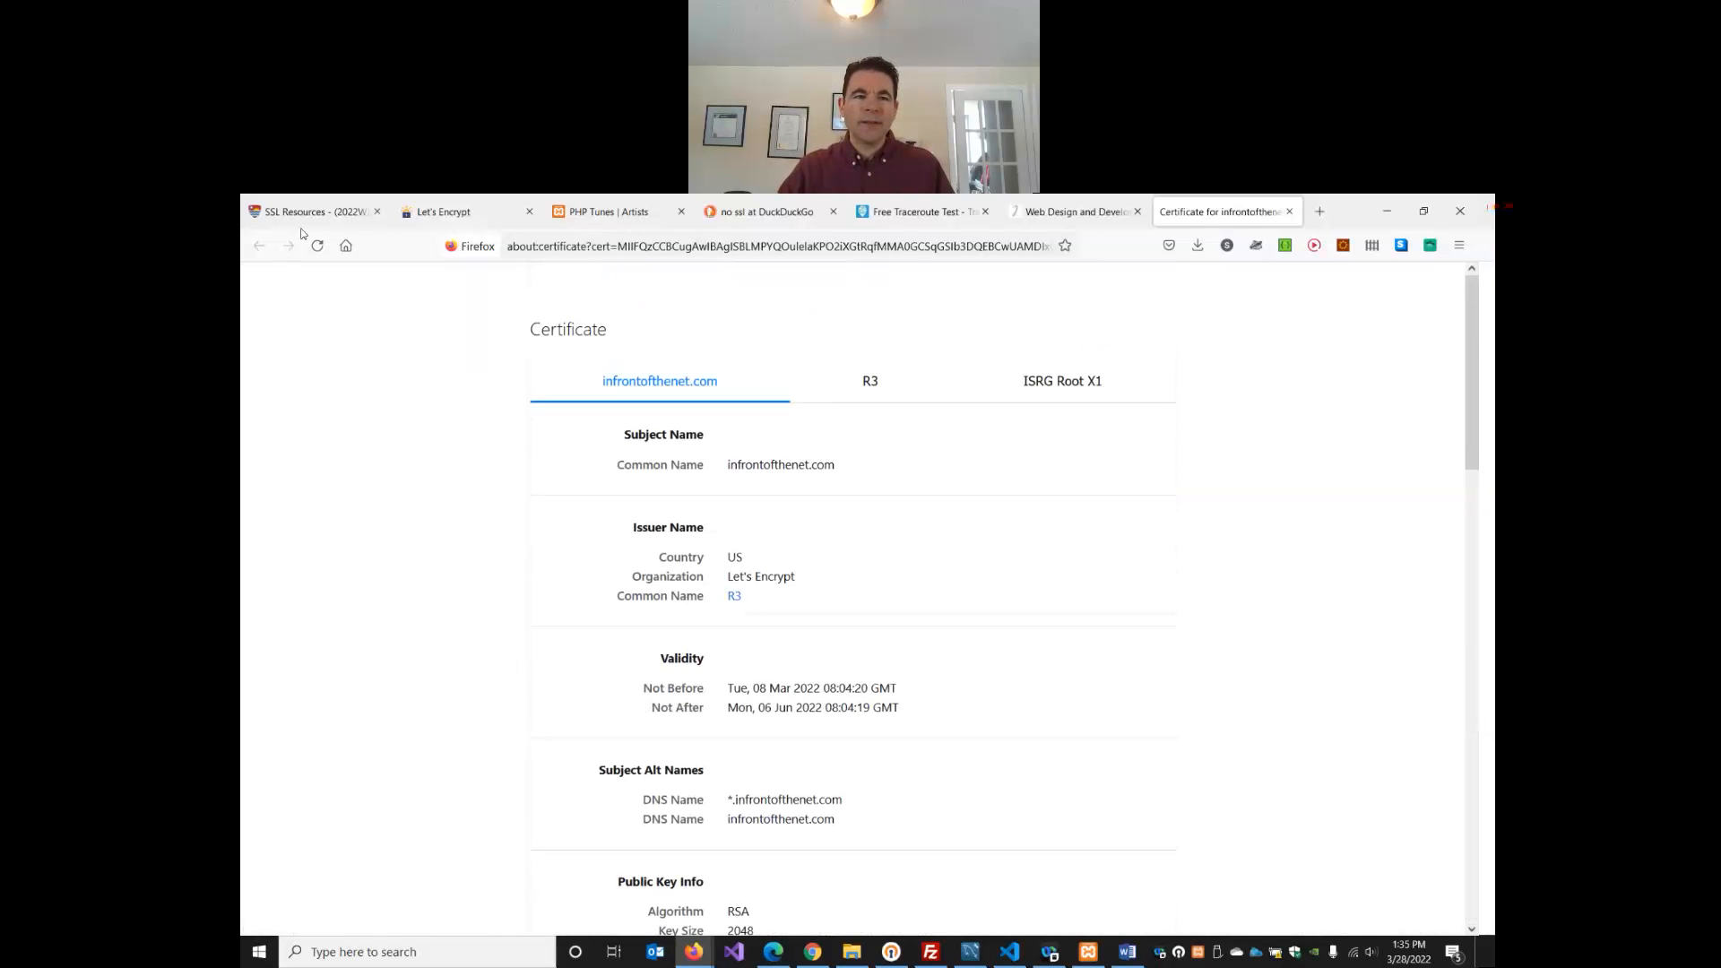
# Step: View the mycourselink.lakeheadu.ca certificate, issued by Amazon and valid until March 25, 2023
pyautogui.click(473, 246)
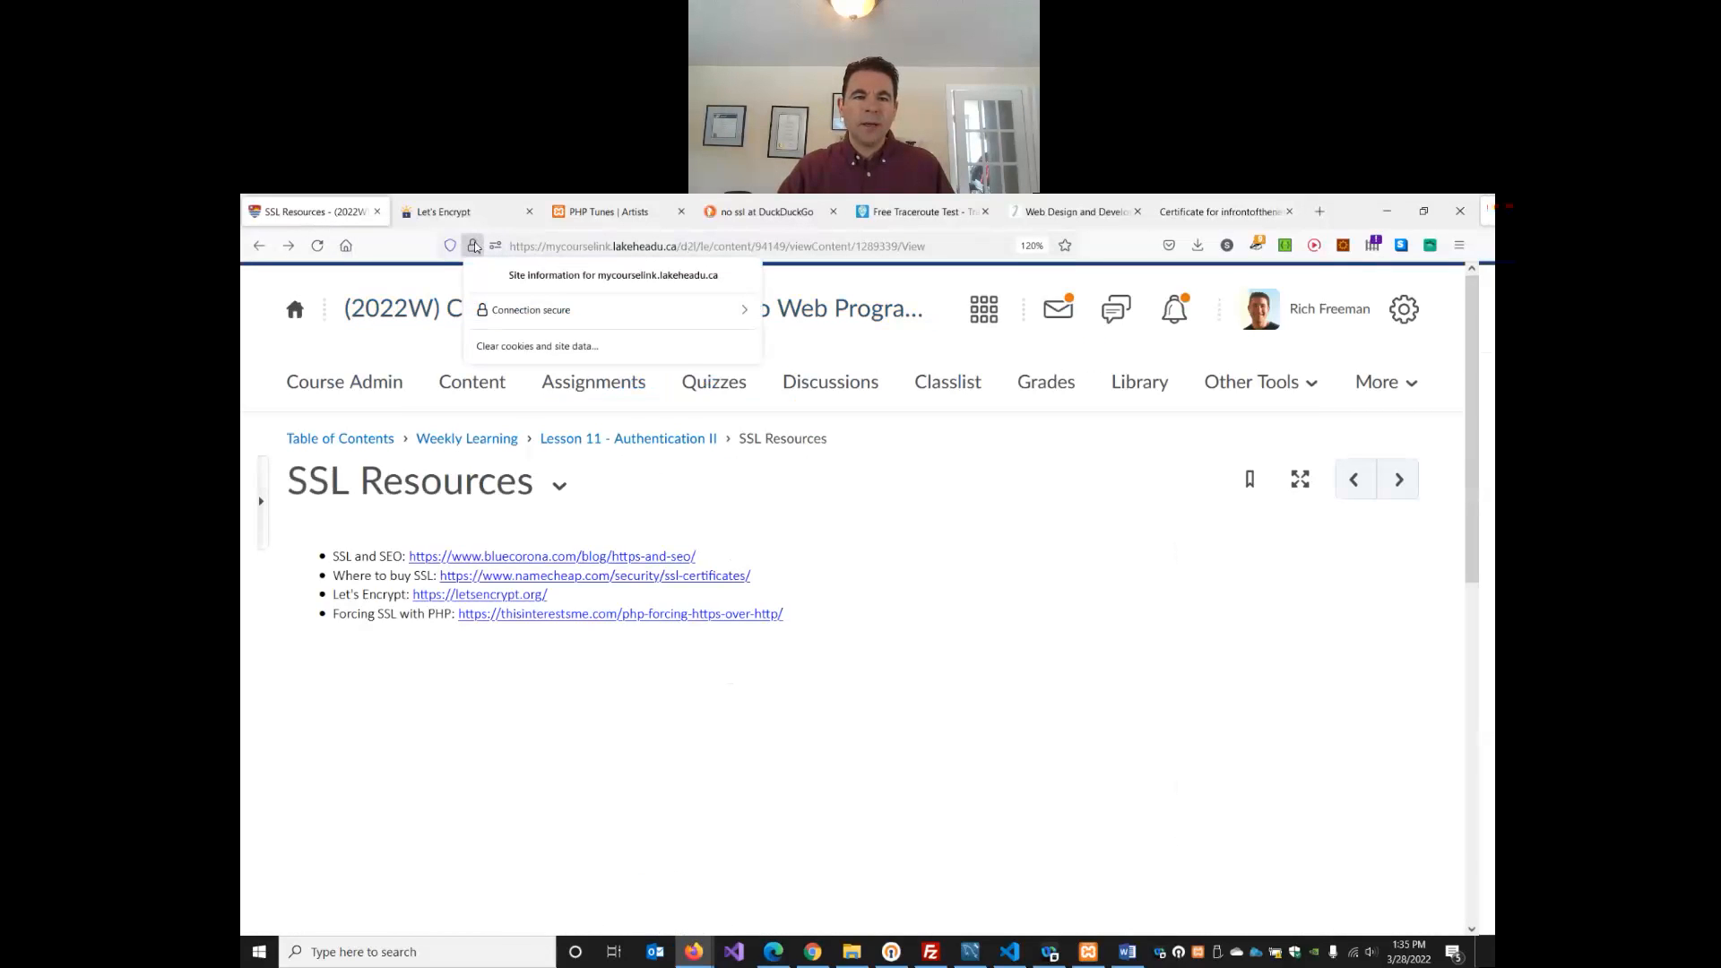
pyautogui.click(613, 310)
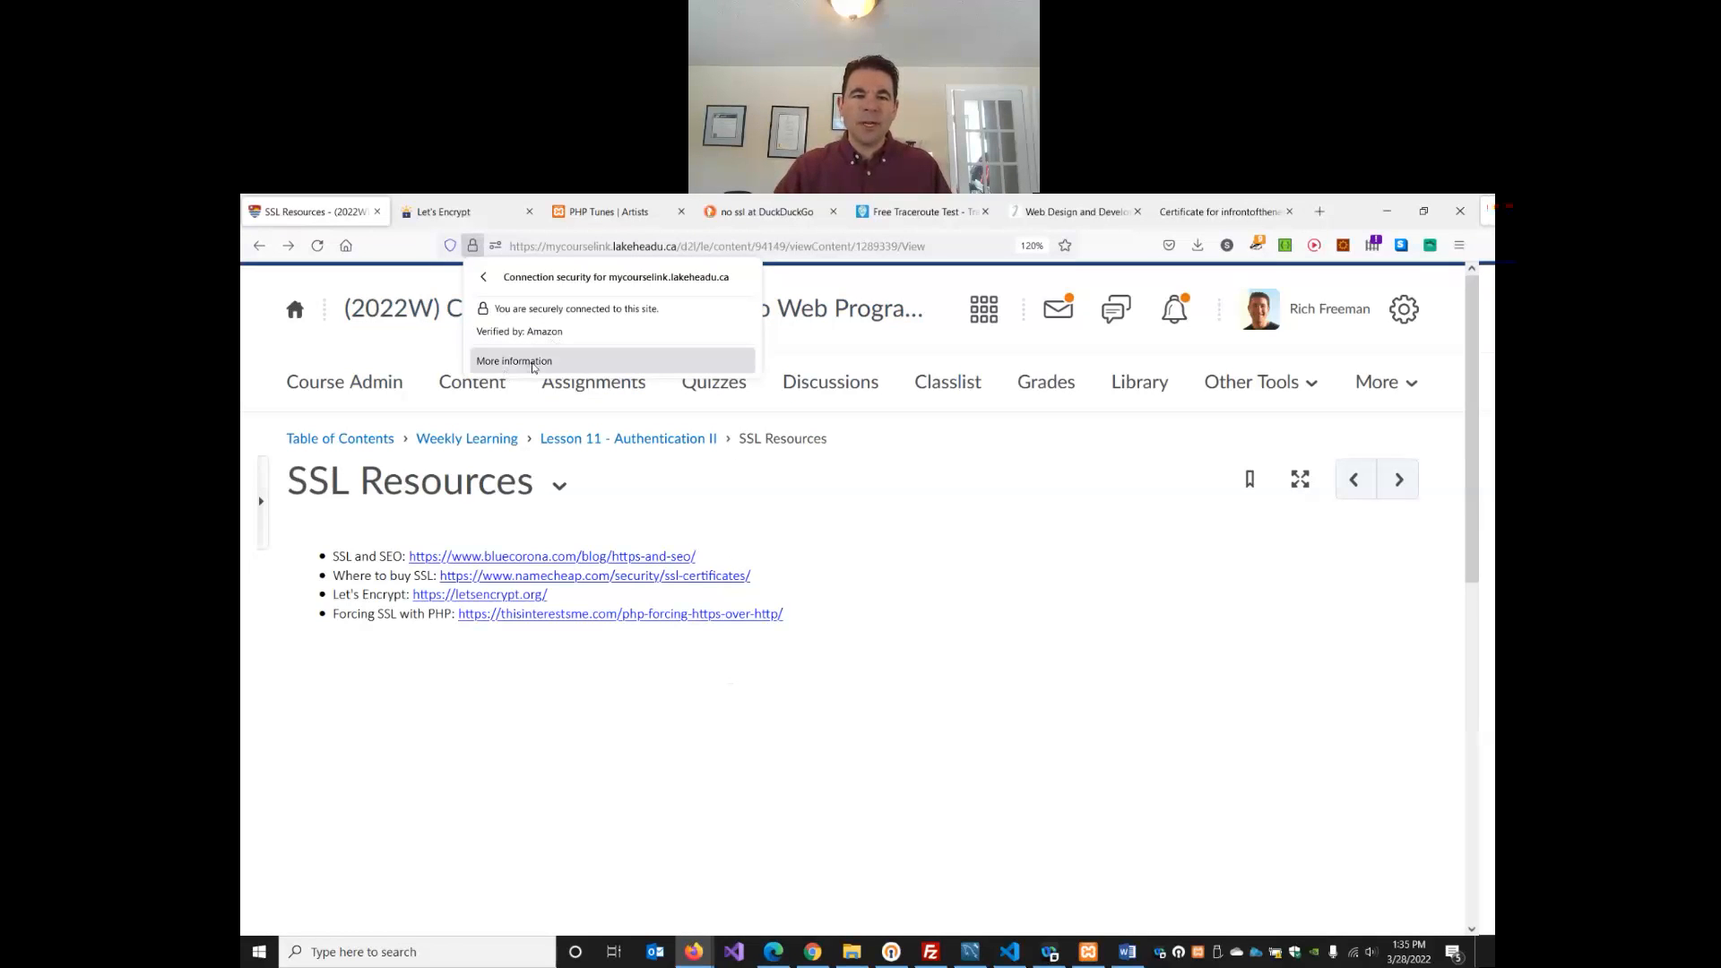
pyautogui.click(515, 360)
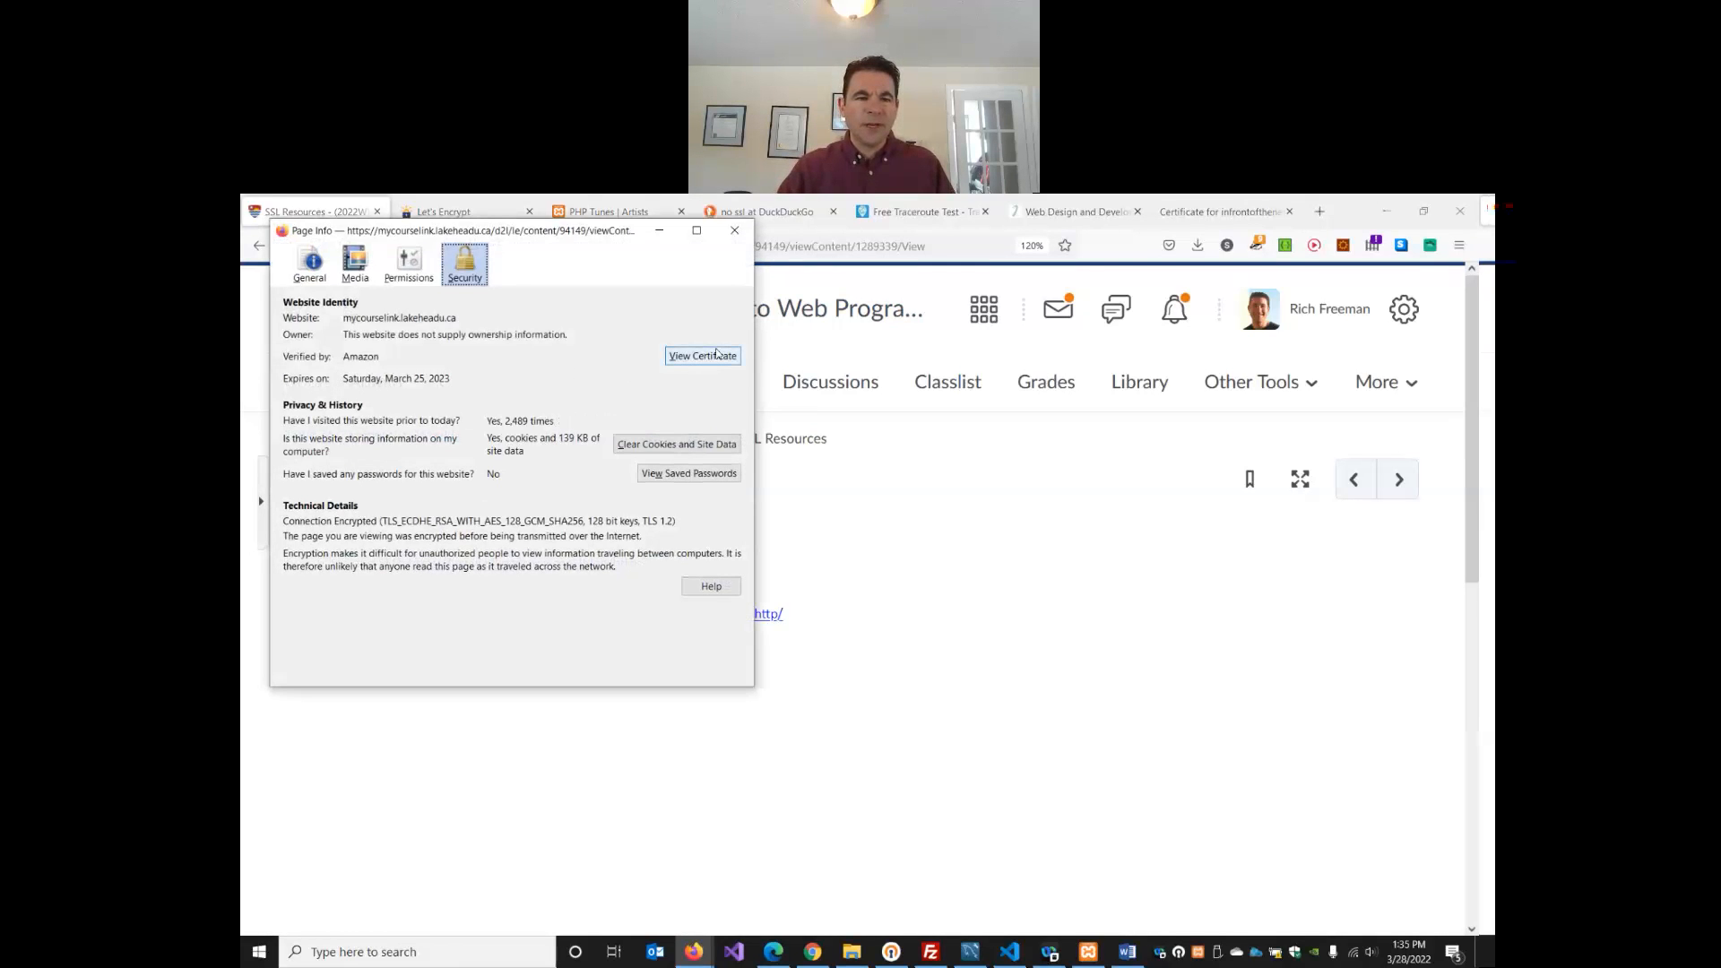
pyautogui.click(701, 355)
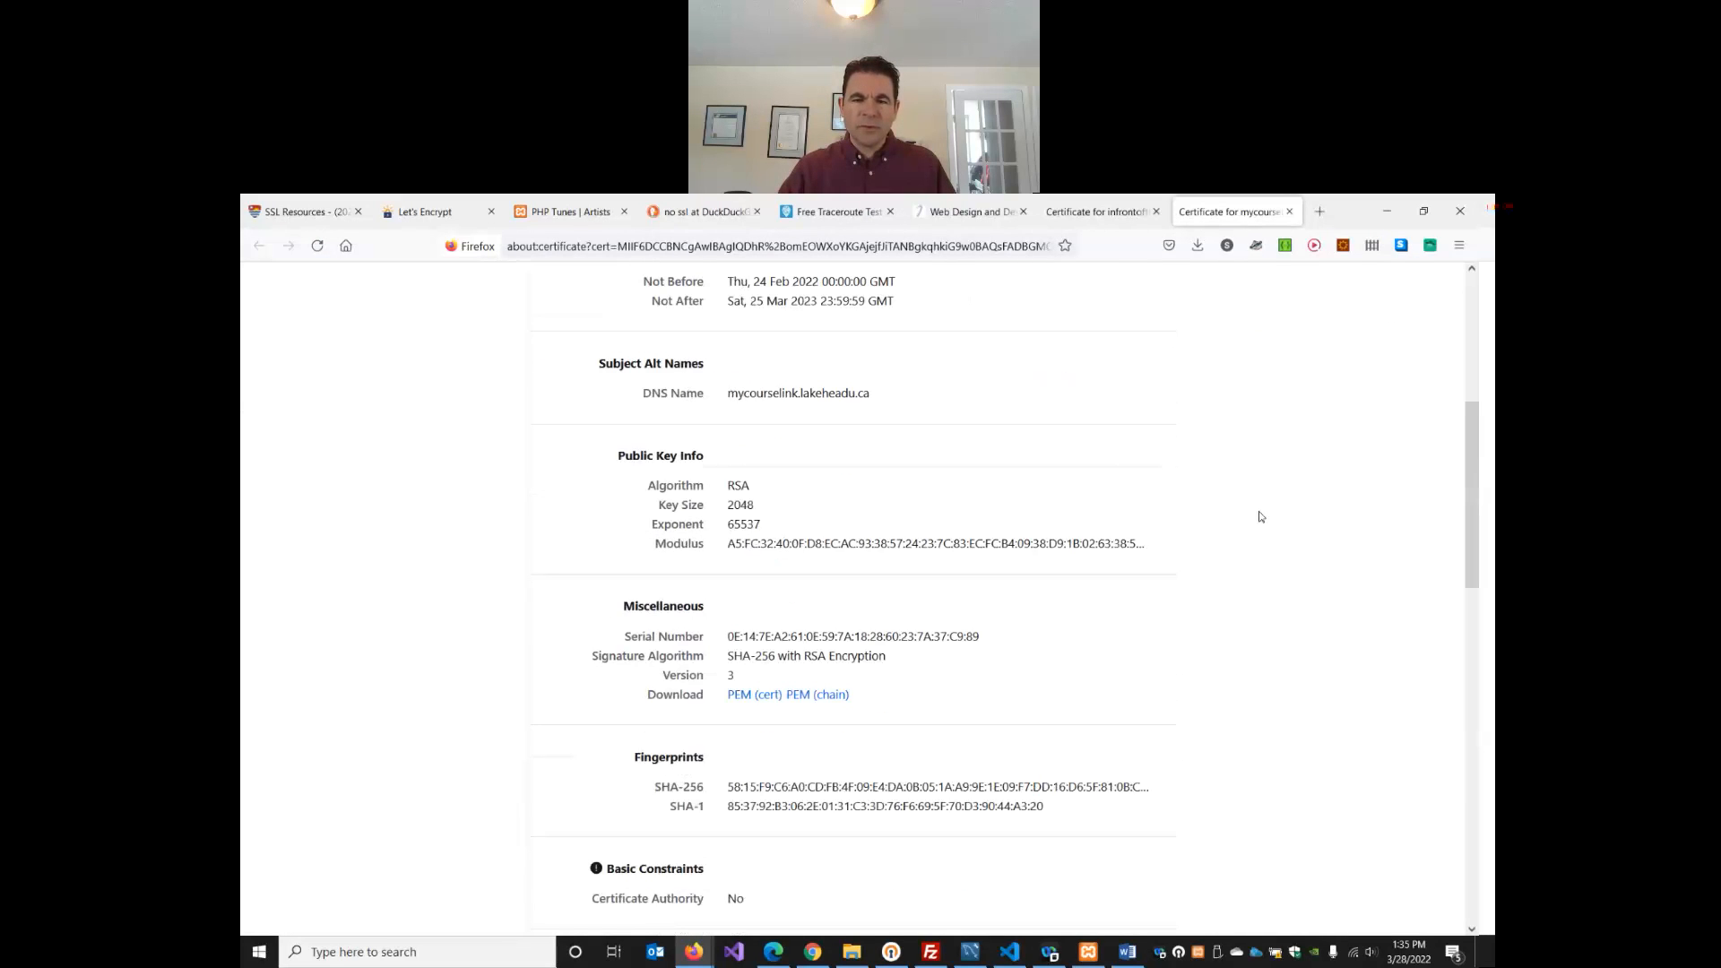
pyautogui.scroll(-3)
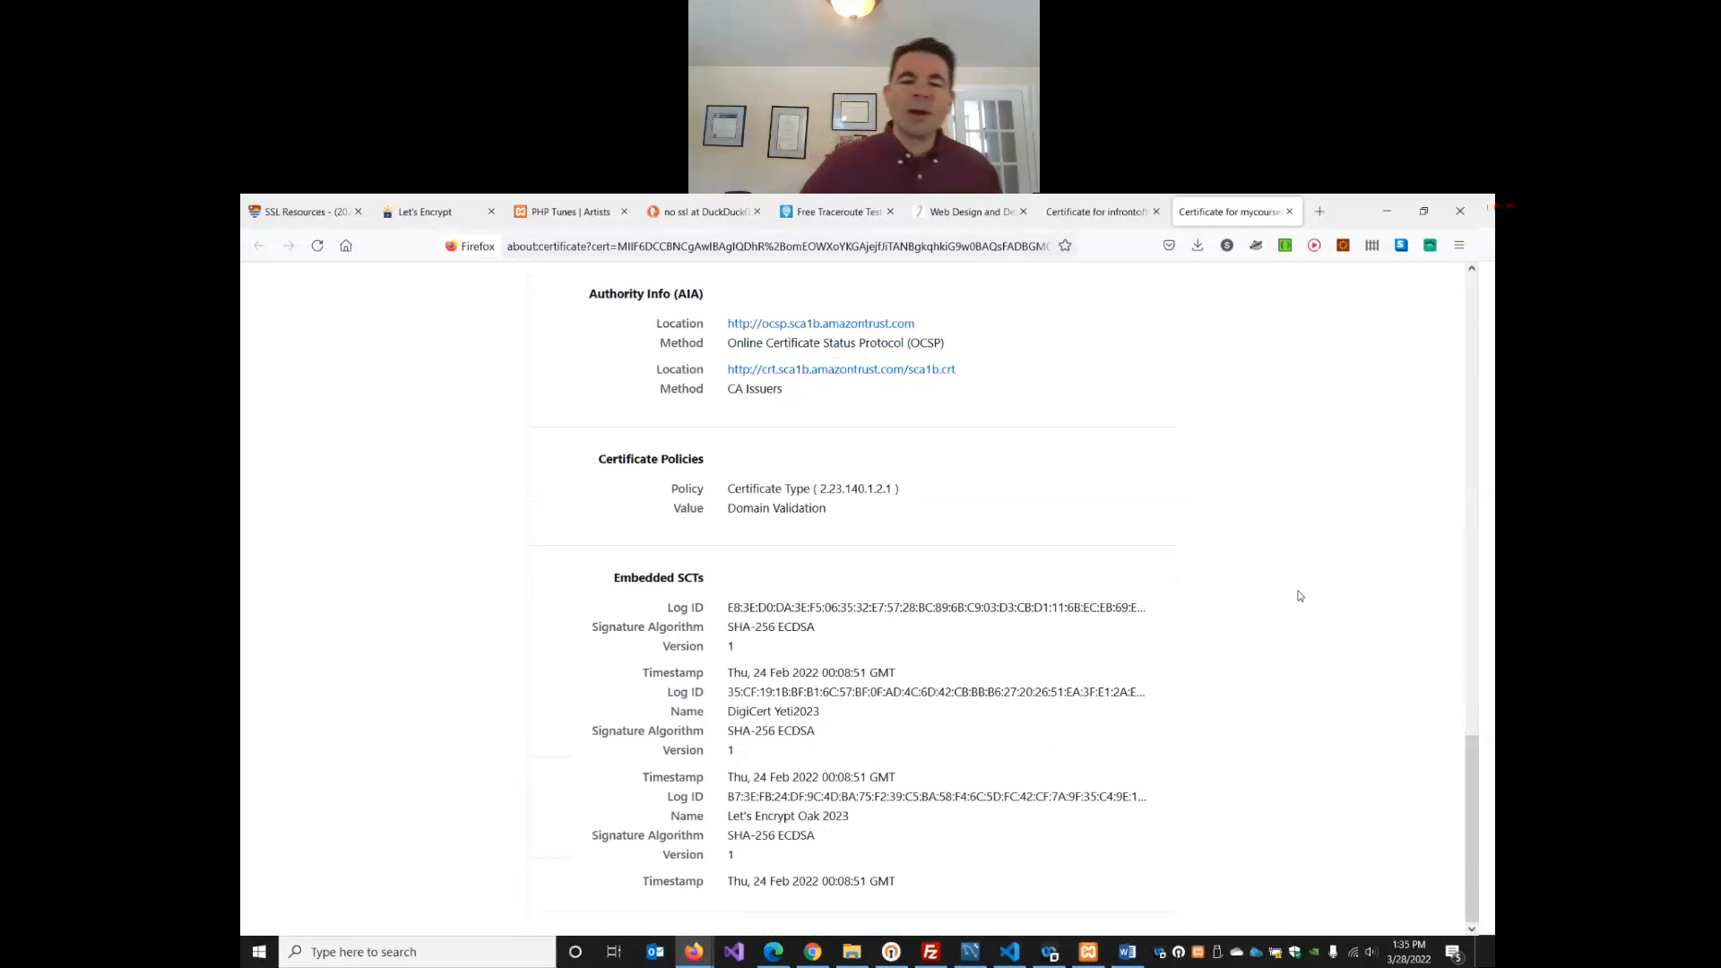
pyautogui.scroll(3)
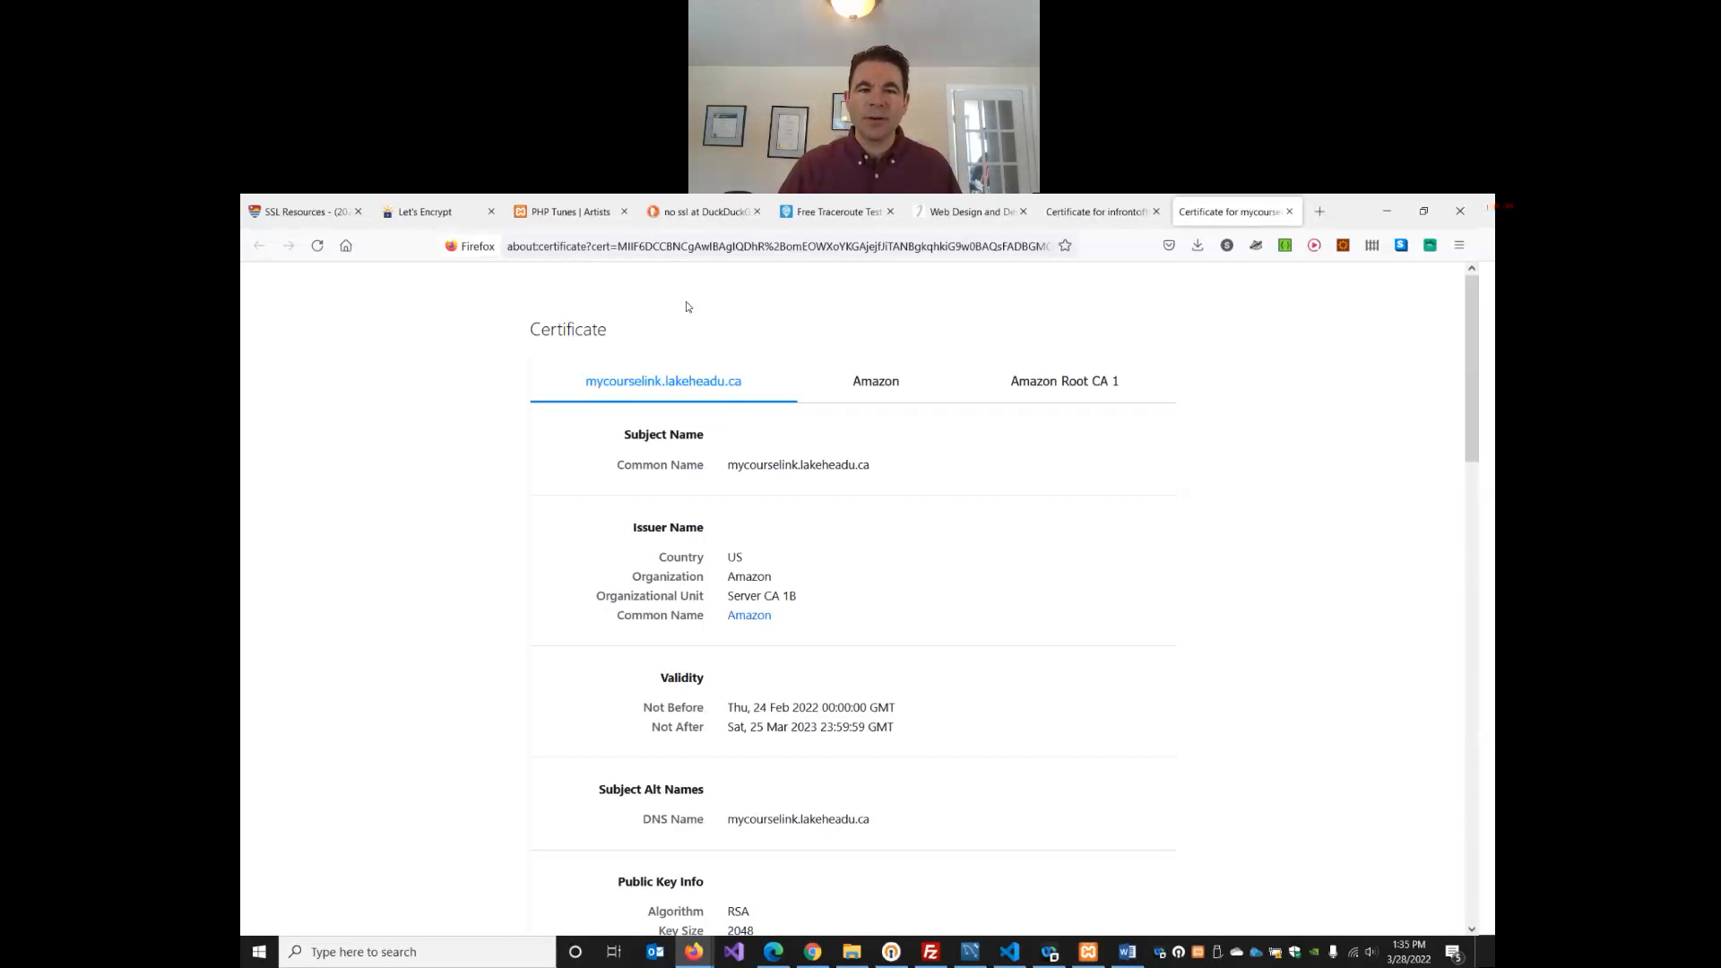
# Step: Browse the DuckDuckGo 'no ssl' image results and enlarge the 'Do I Need an SSL Certificate?' warning image
pyautogui.click(703, 211)
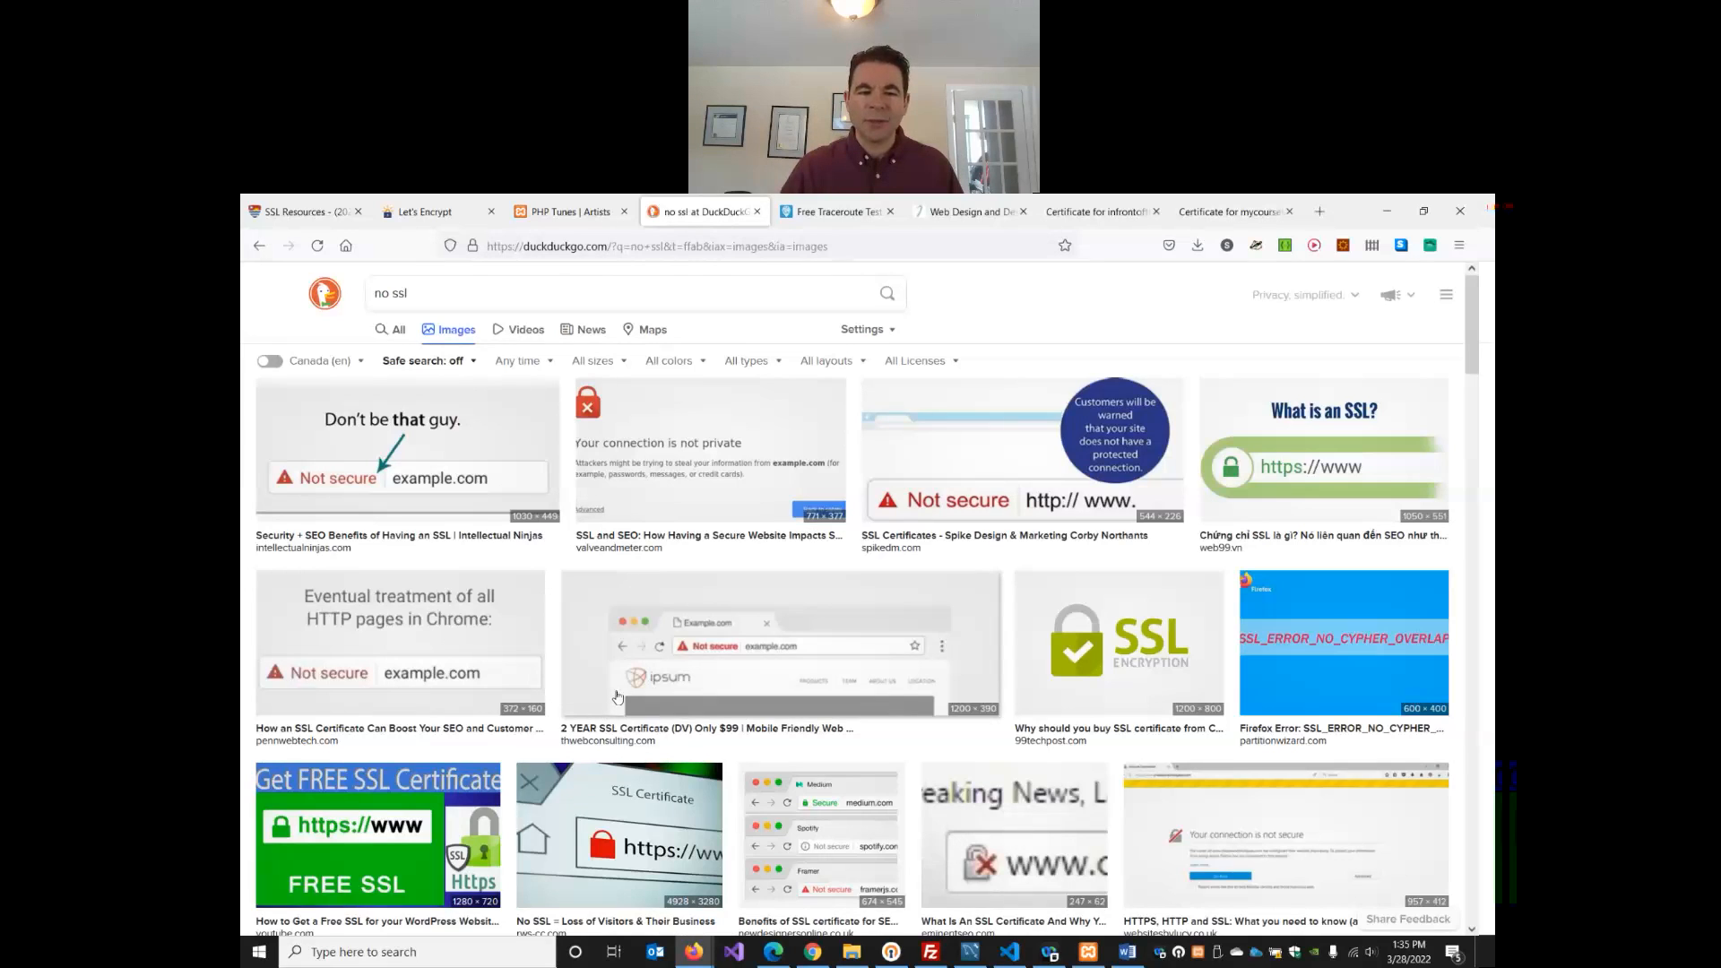
pyautogui.scroll(-3)
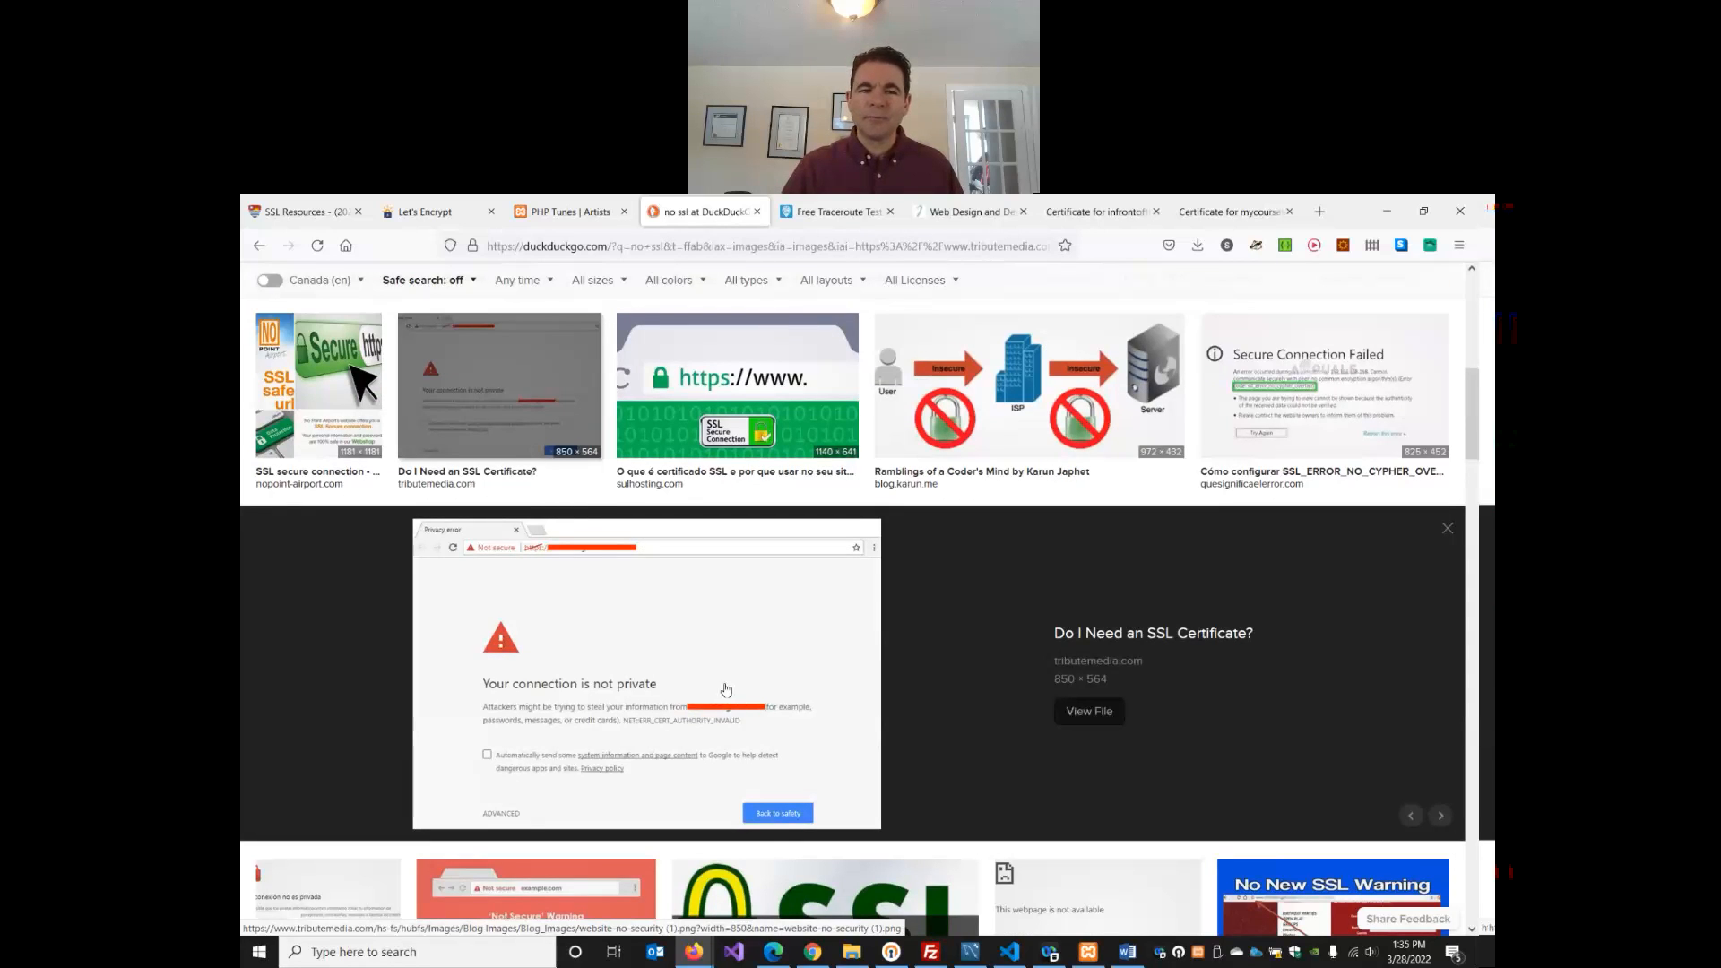
pyautogui.click(423, 212)
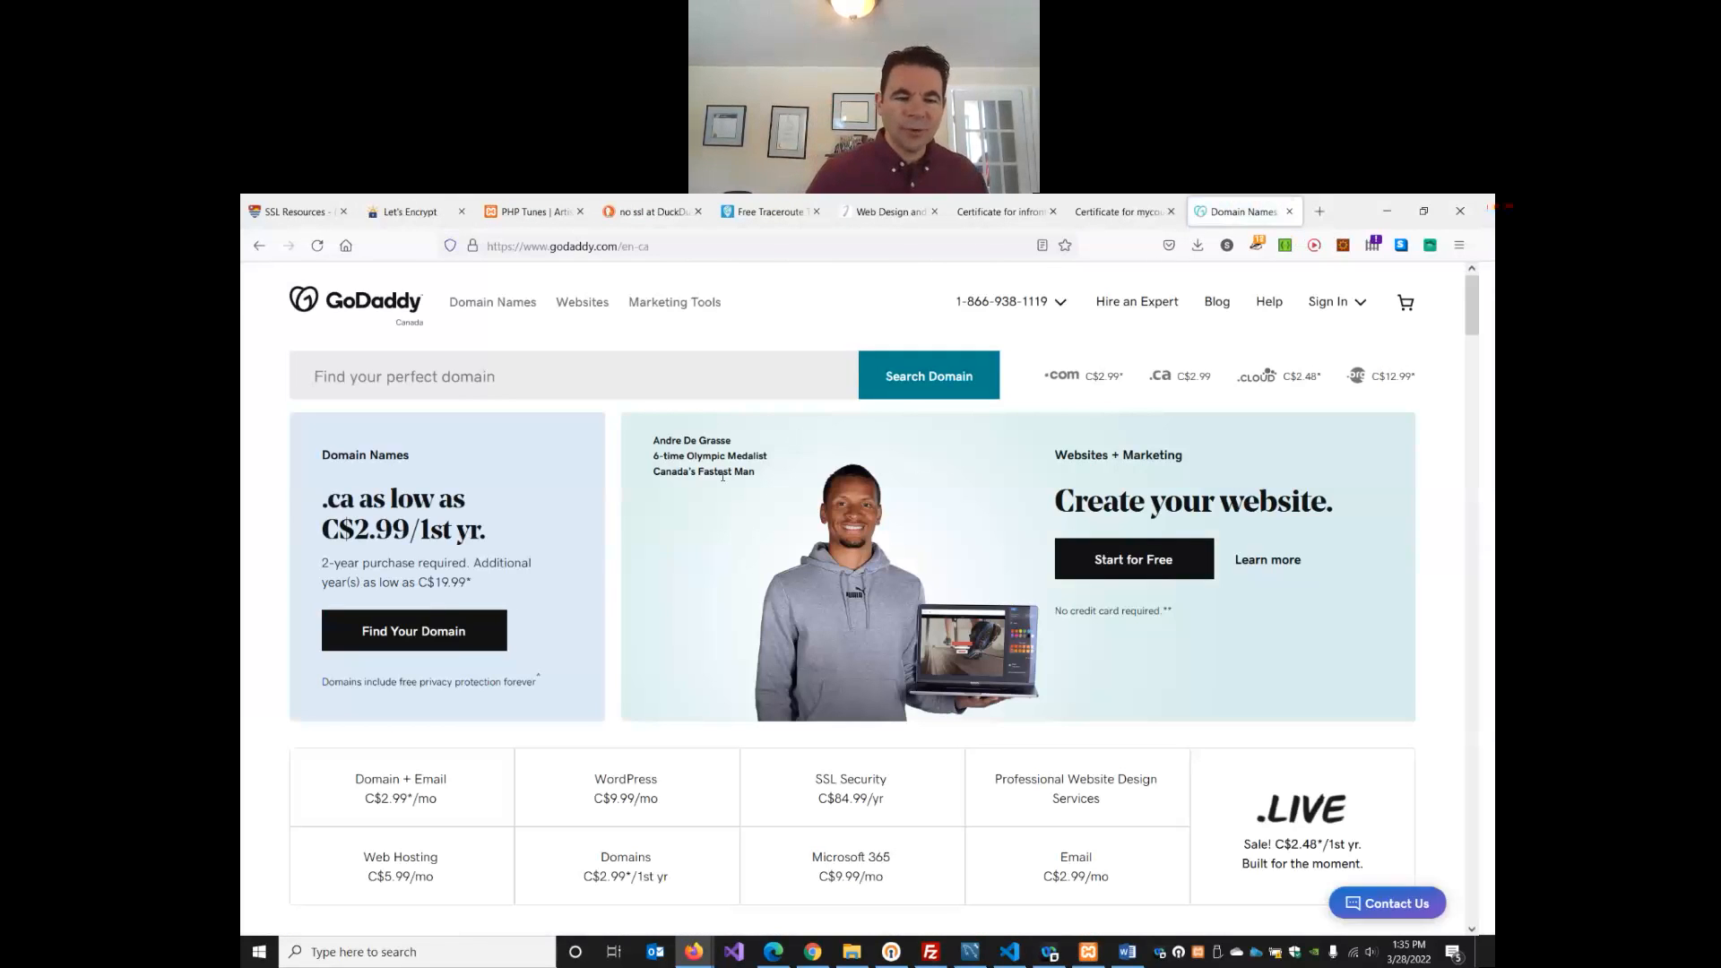
pyautogui.moveTo(850, 866)
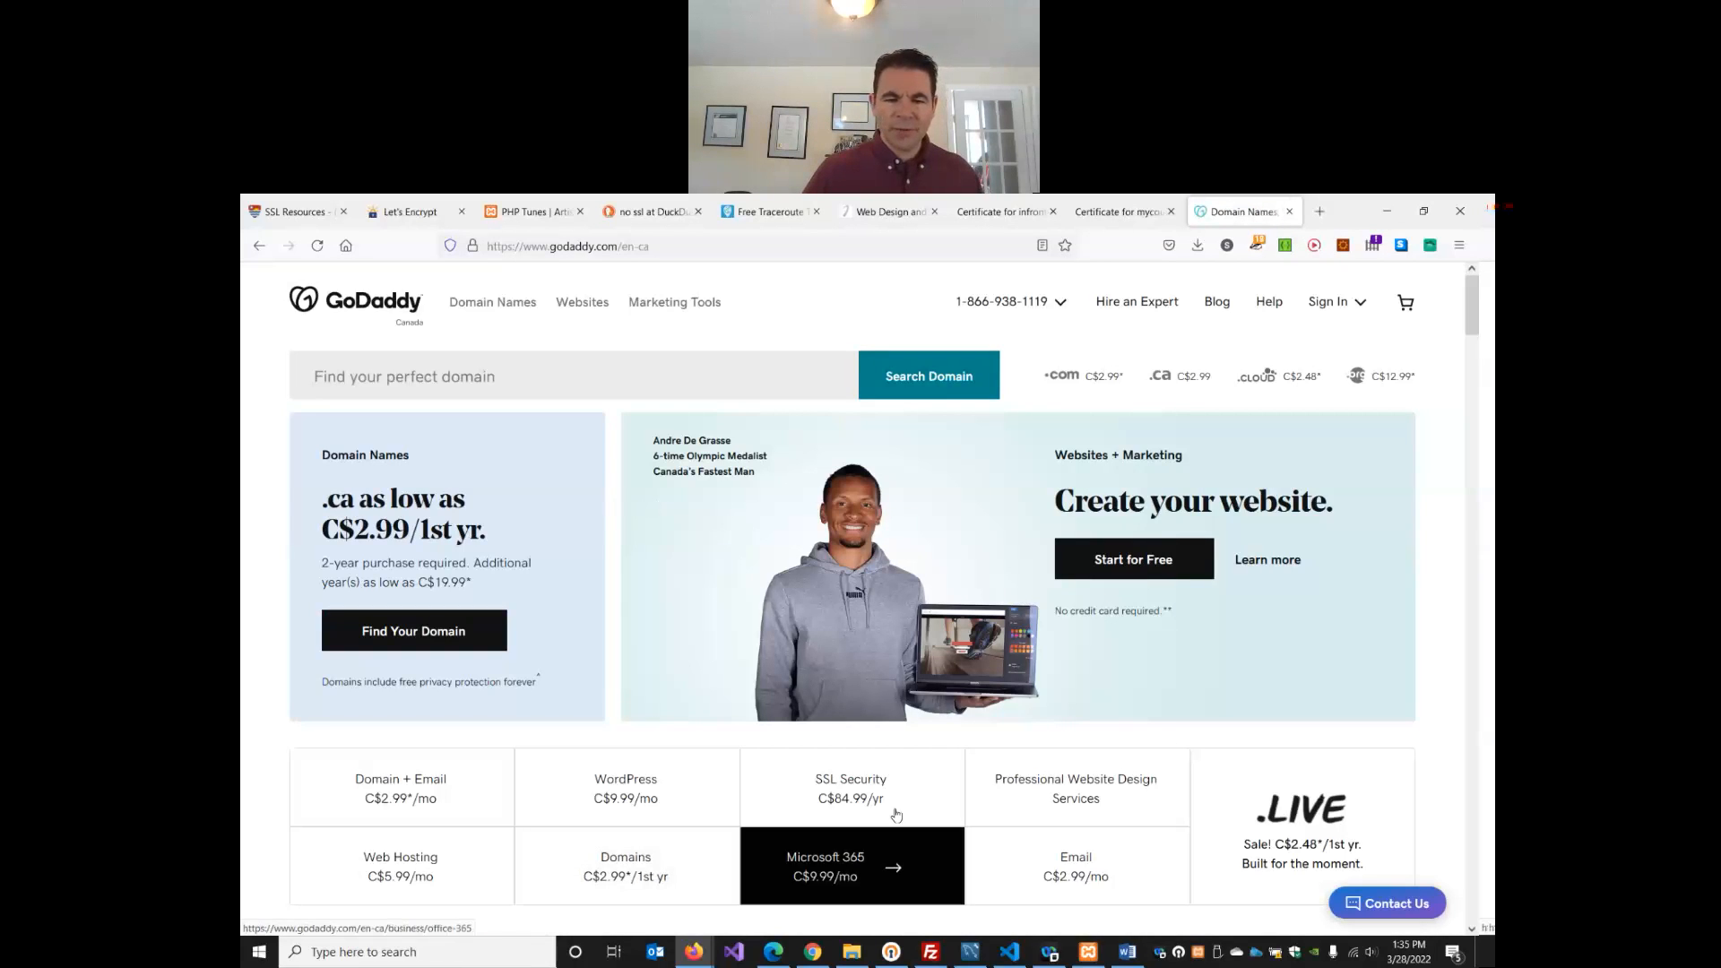
# Step: Bring up GoDaddy's SSL certificate plans and highlight the Domain Validation renewal price
pyautogui.click(850, 786)
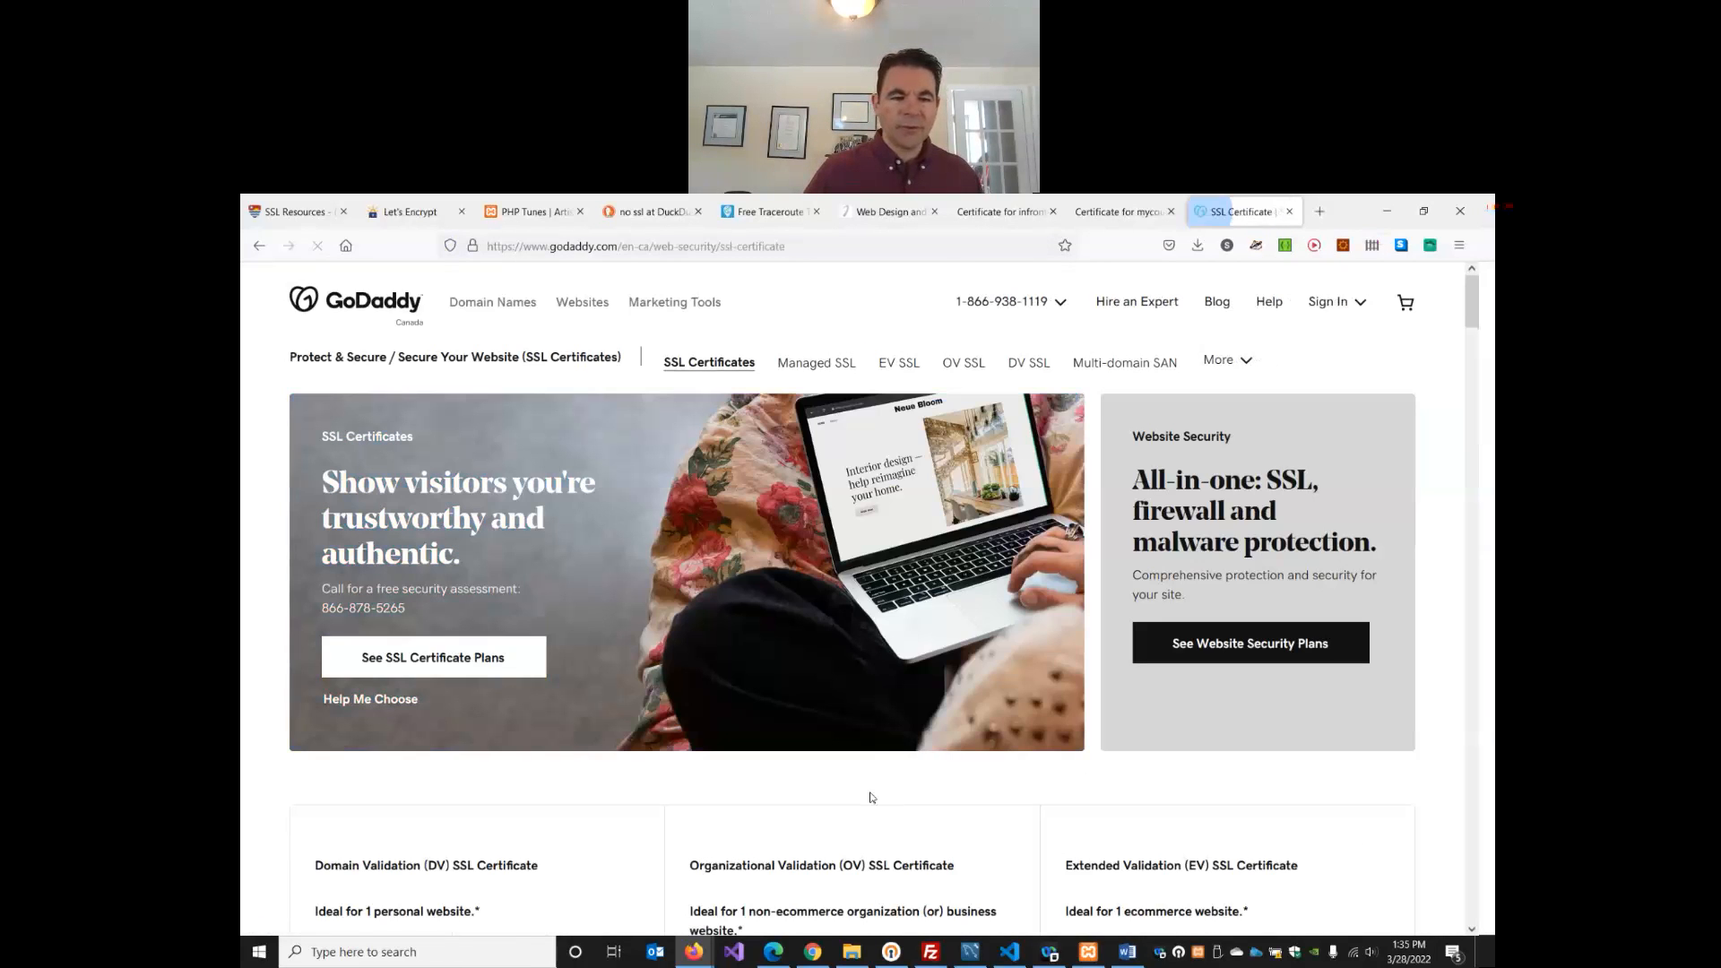
pyautogui.scroll(-3)
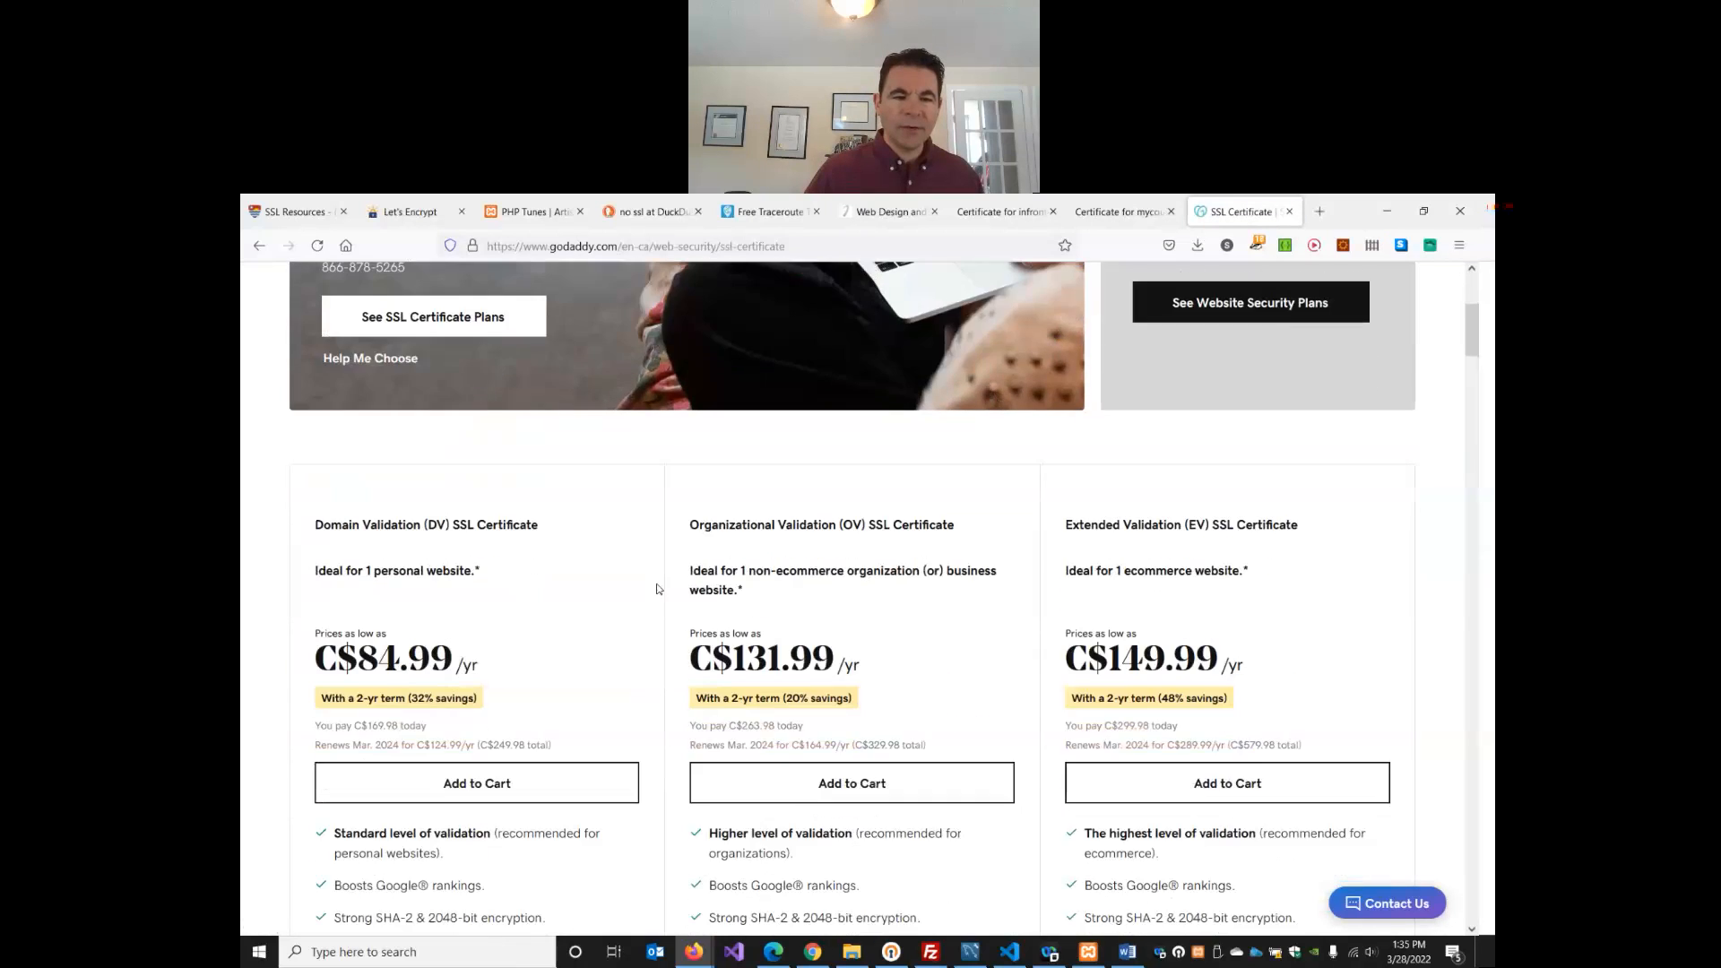
pyautogui.scroll(-3)
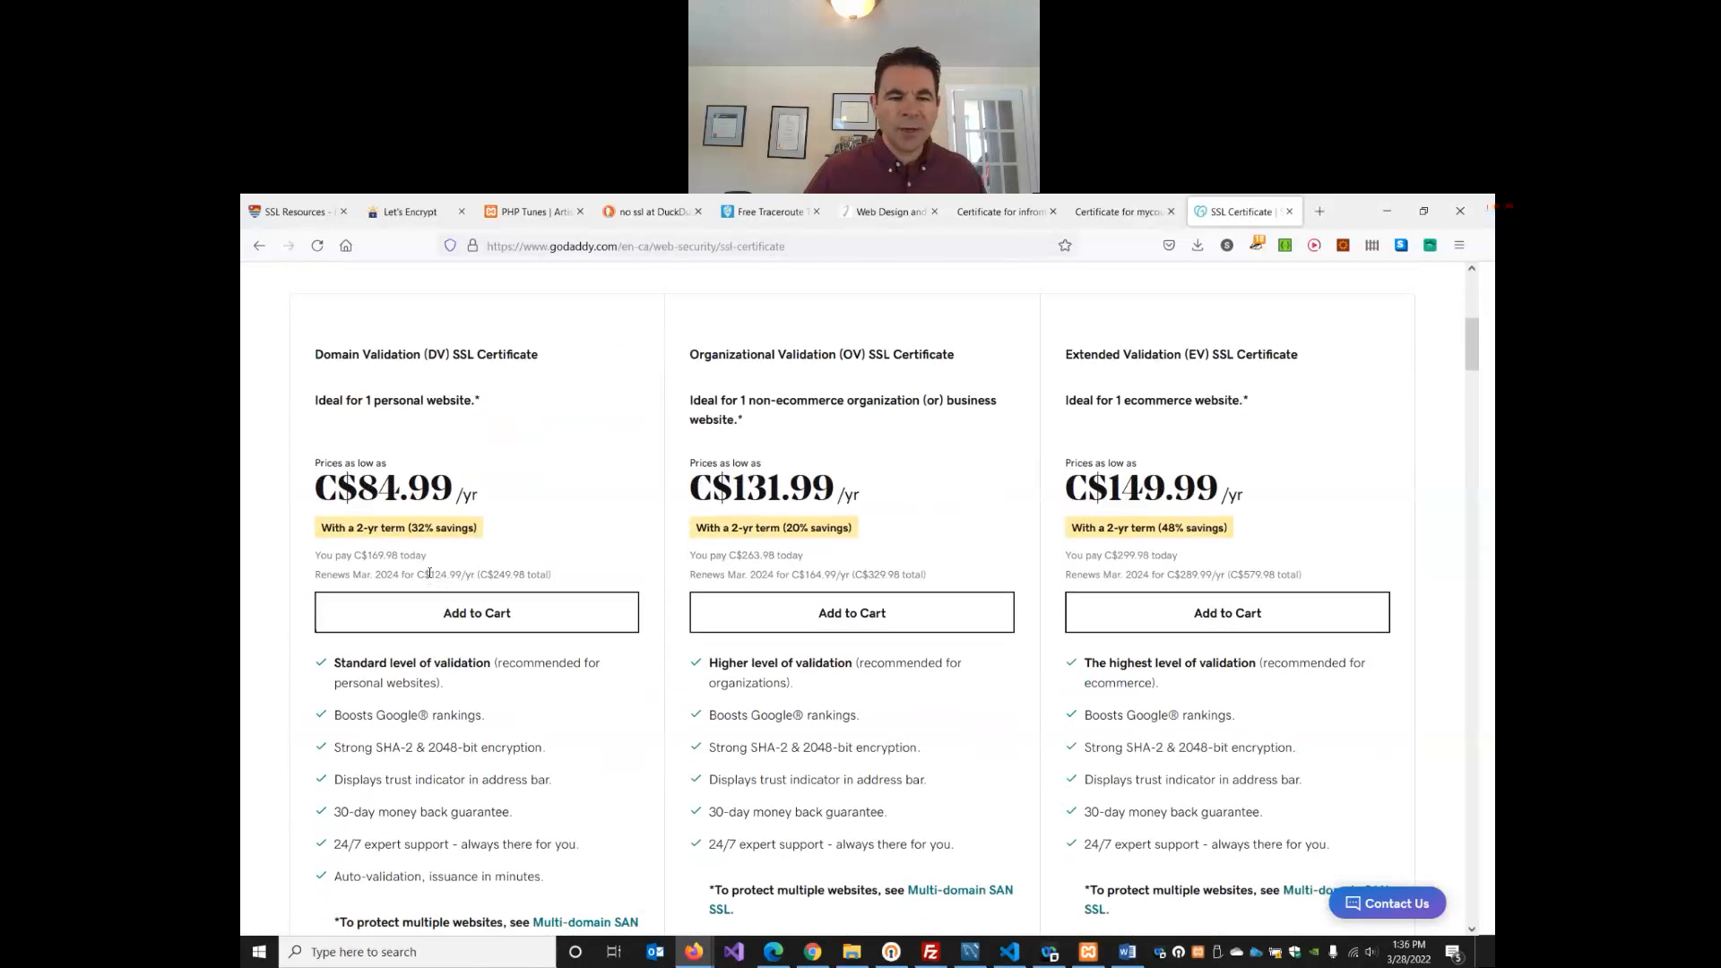
pyautogui.doubleClick(442, 574)
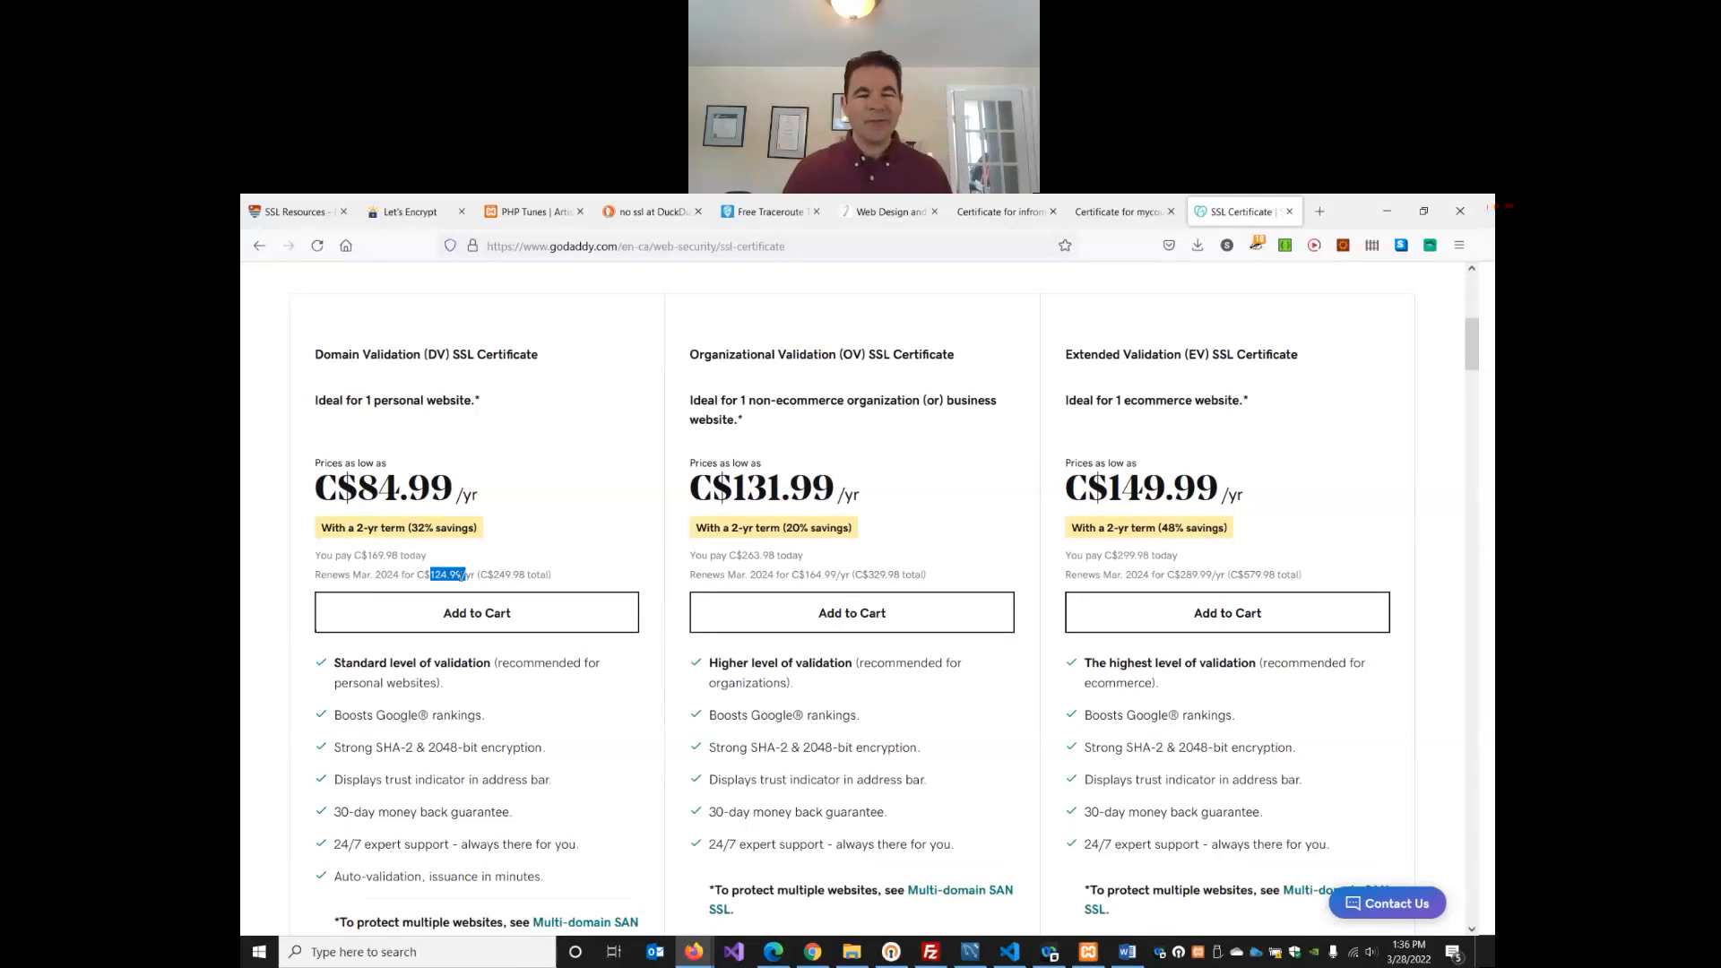
# Step: Compare the DV, OV and EV plans priced from C$84.99, C$131.99 and C$149.99 a year
pyautogui.scroll(-3)
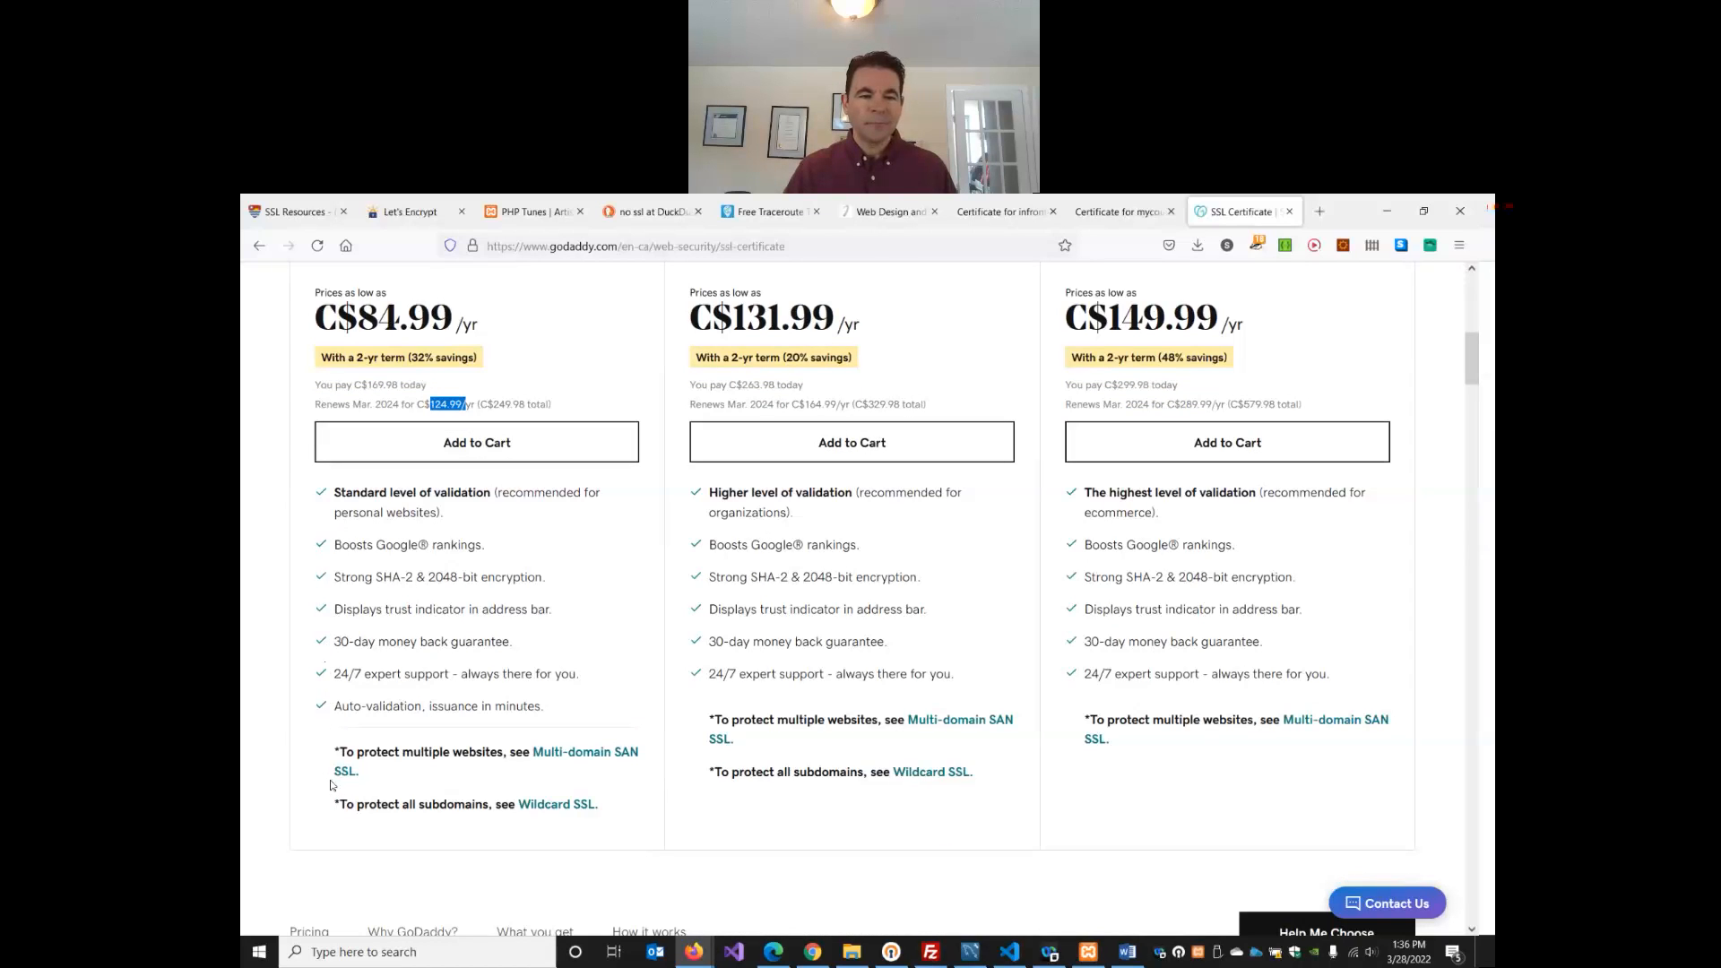
pyautogui.moveTo(575, 570)
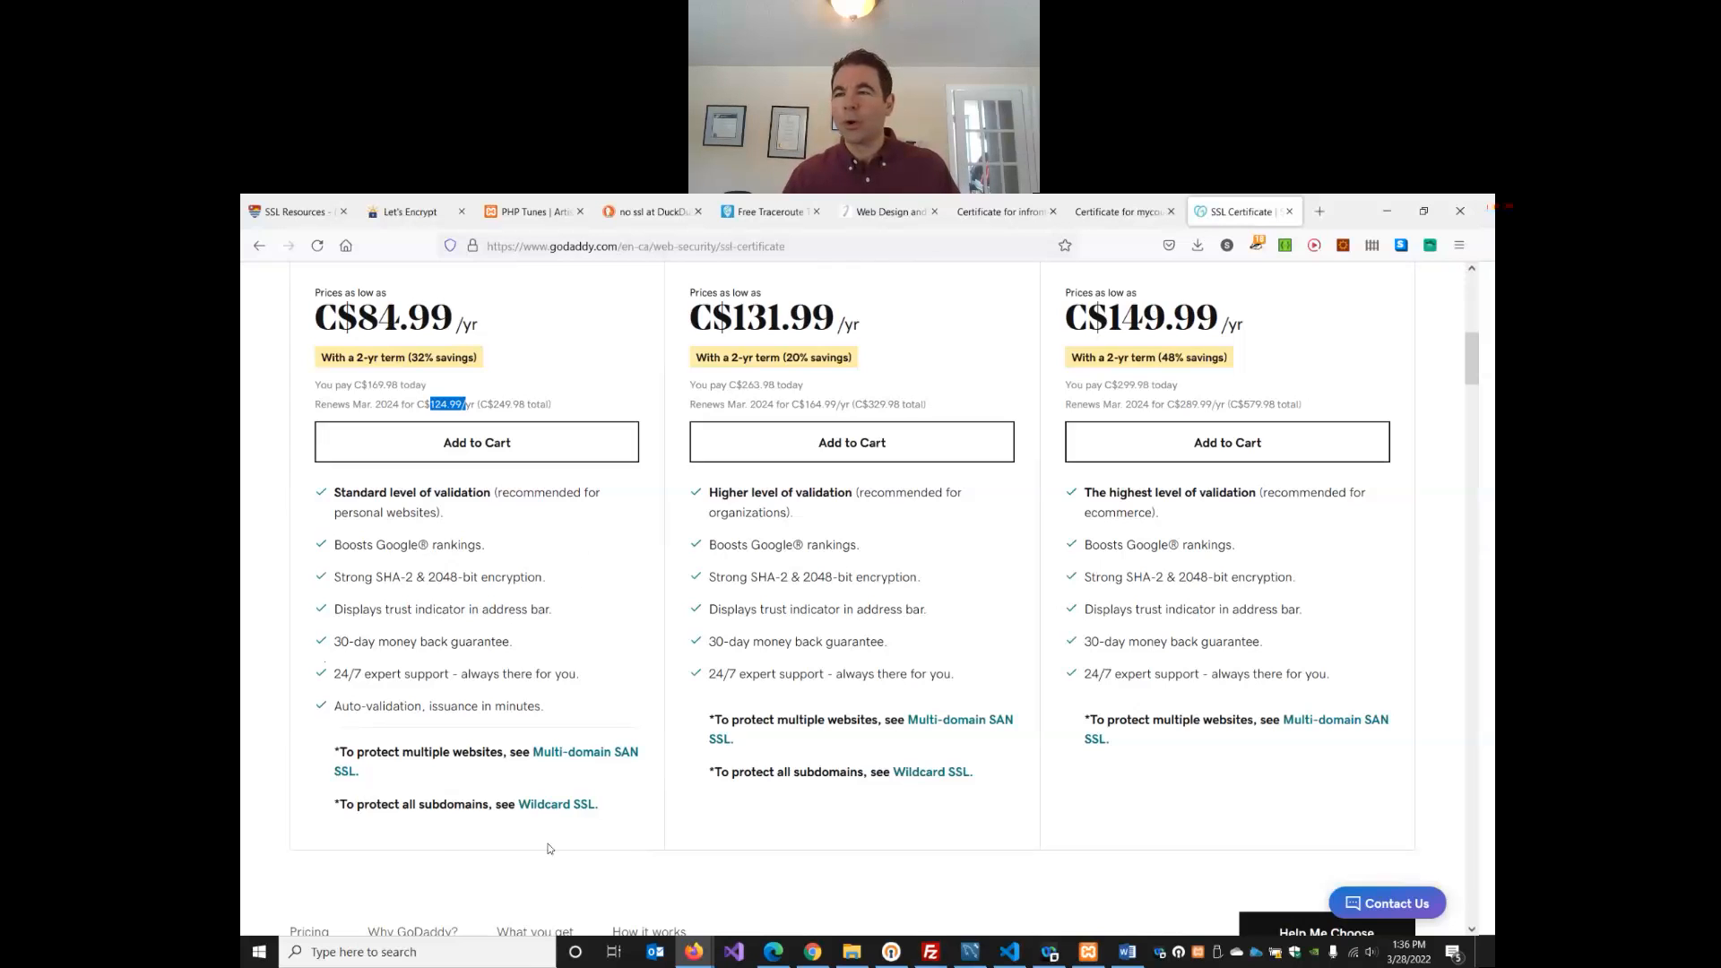
pyautogui.scroll(3)
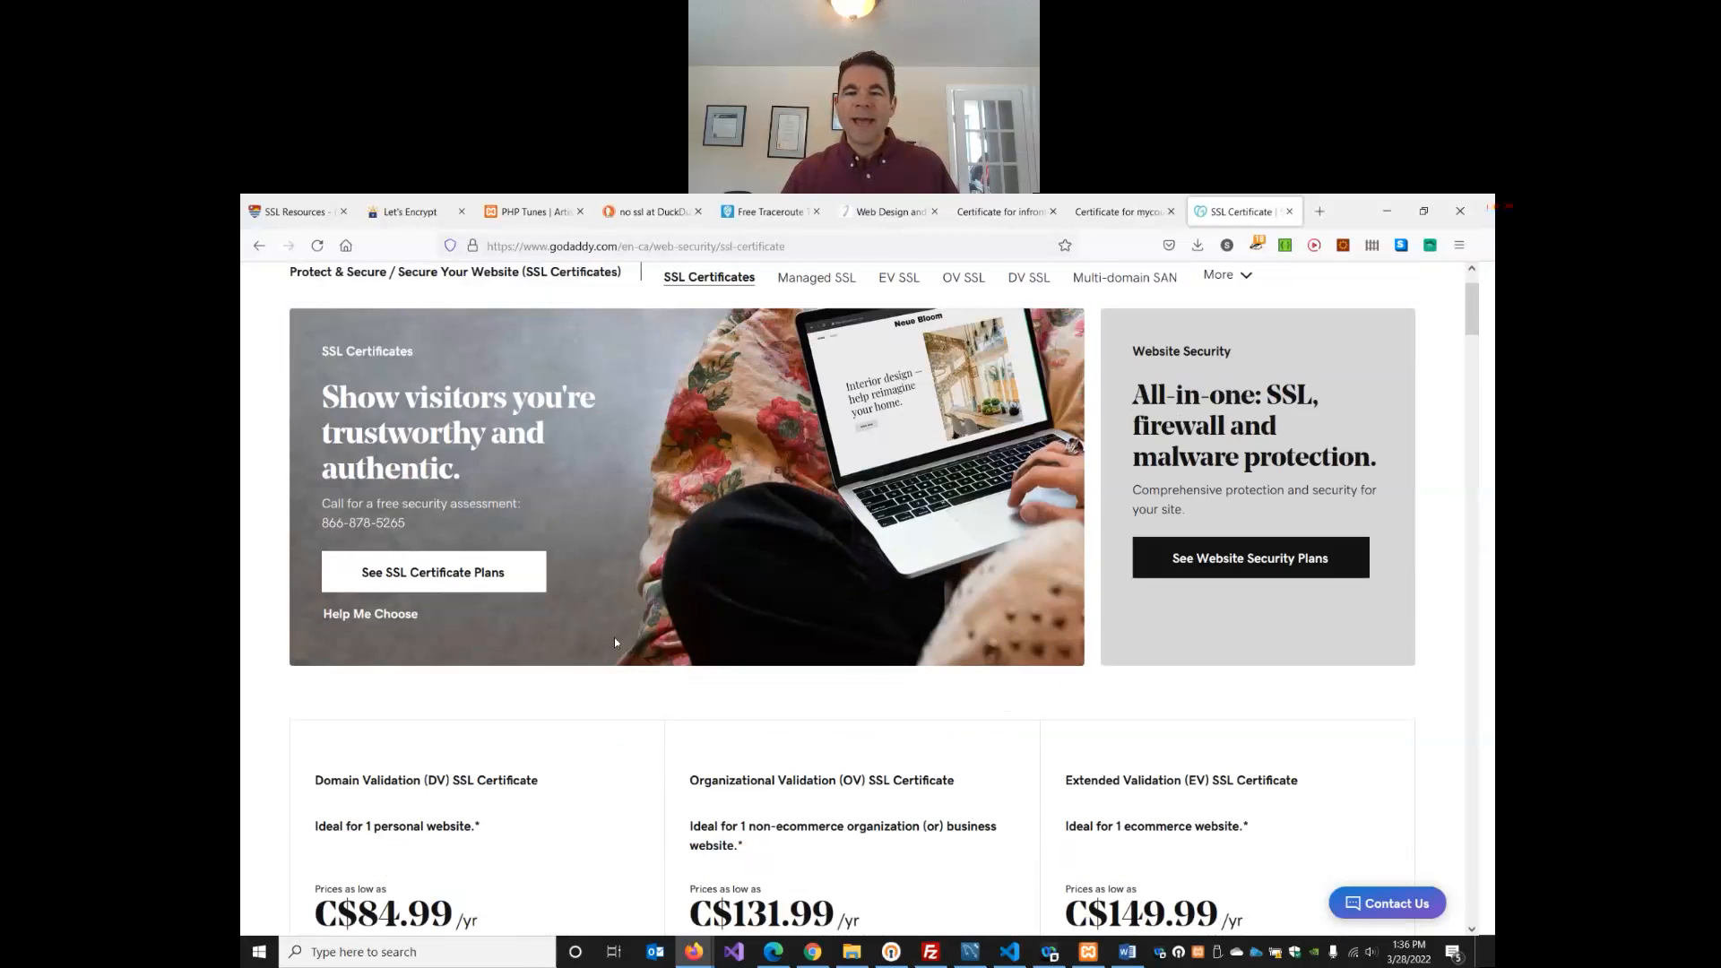
pyautogui.scroll(3)
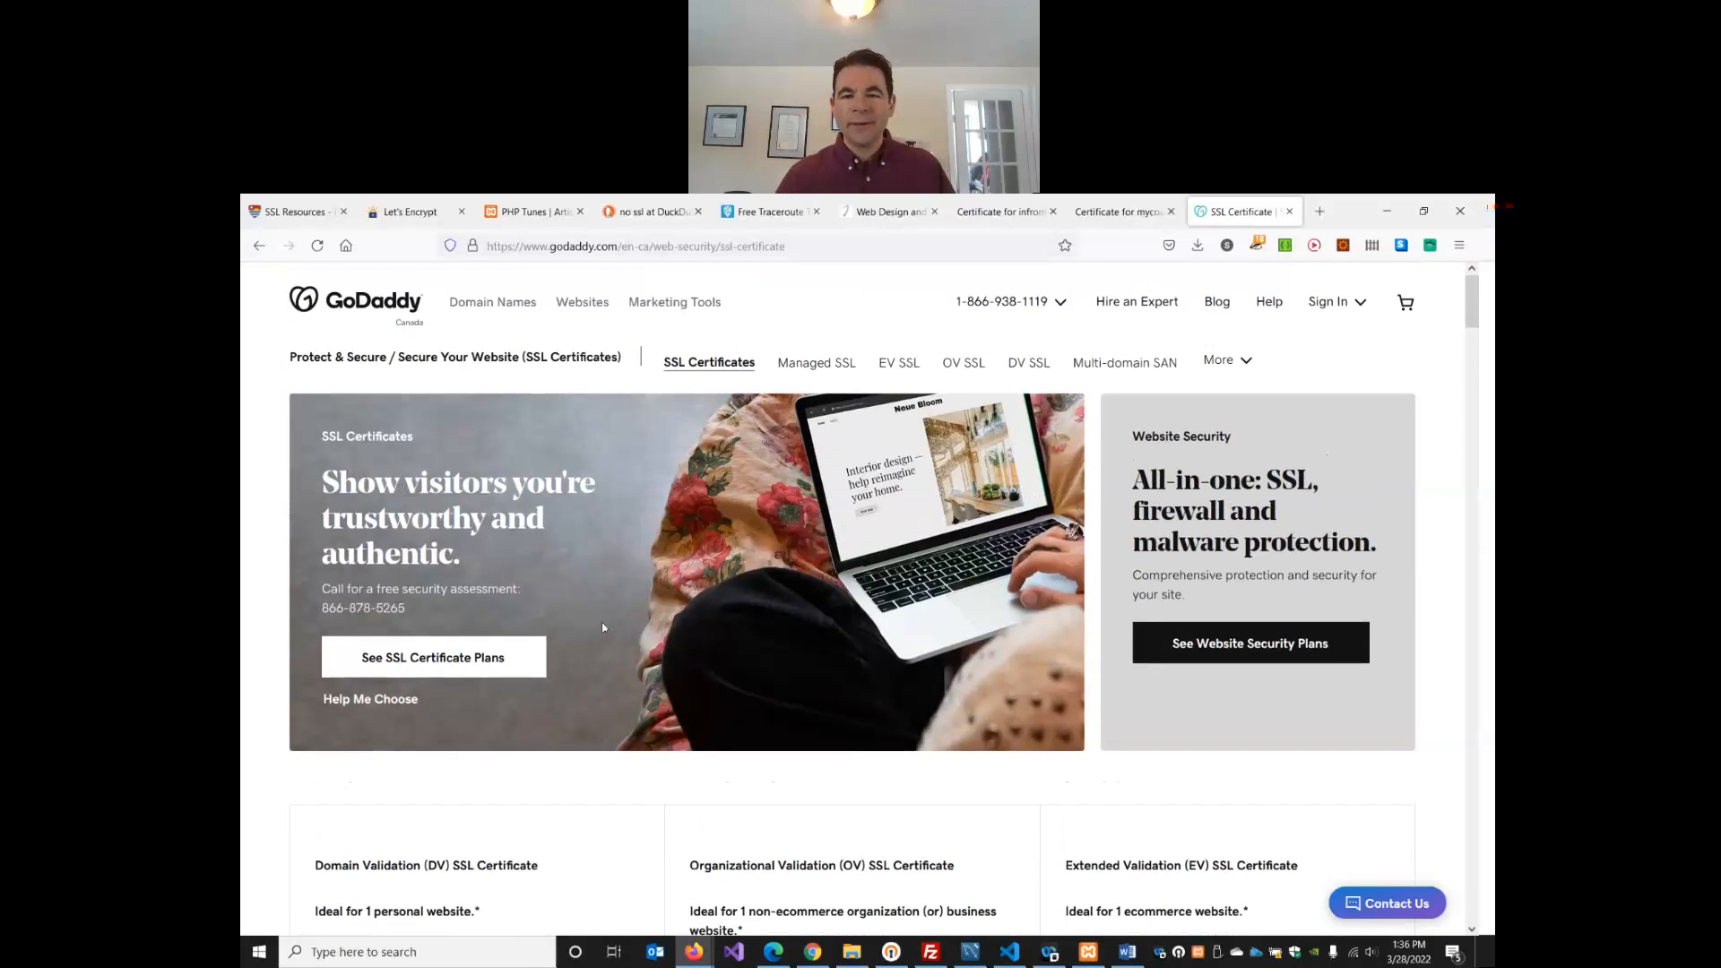
pyautogui.scroll(-3)
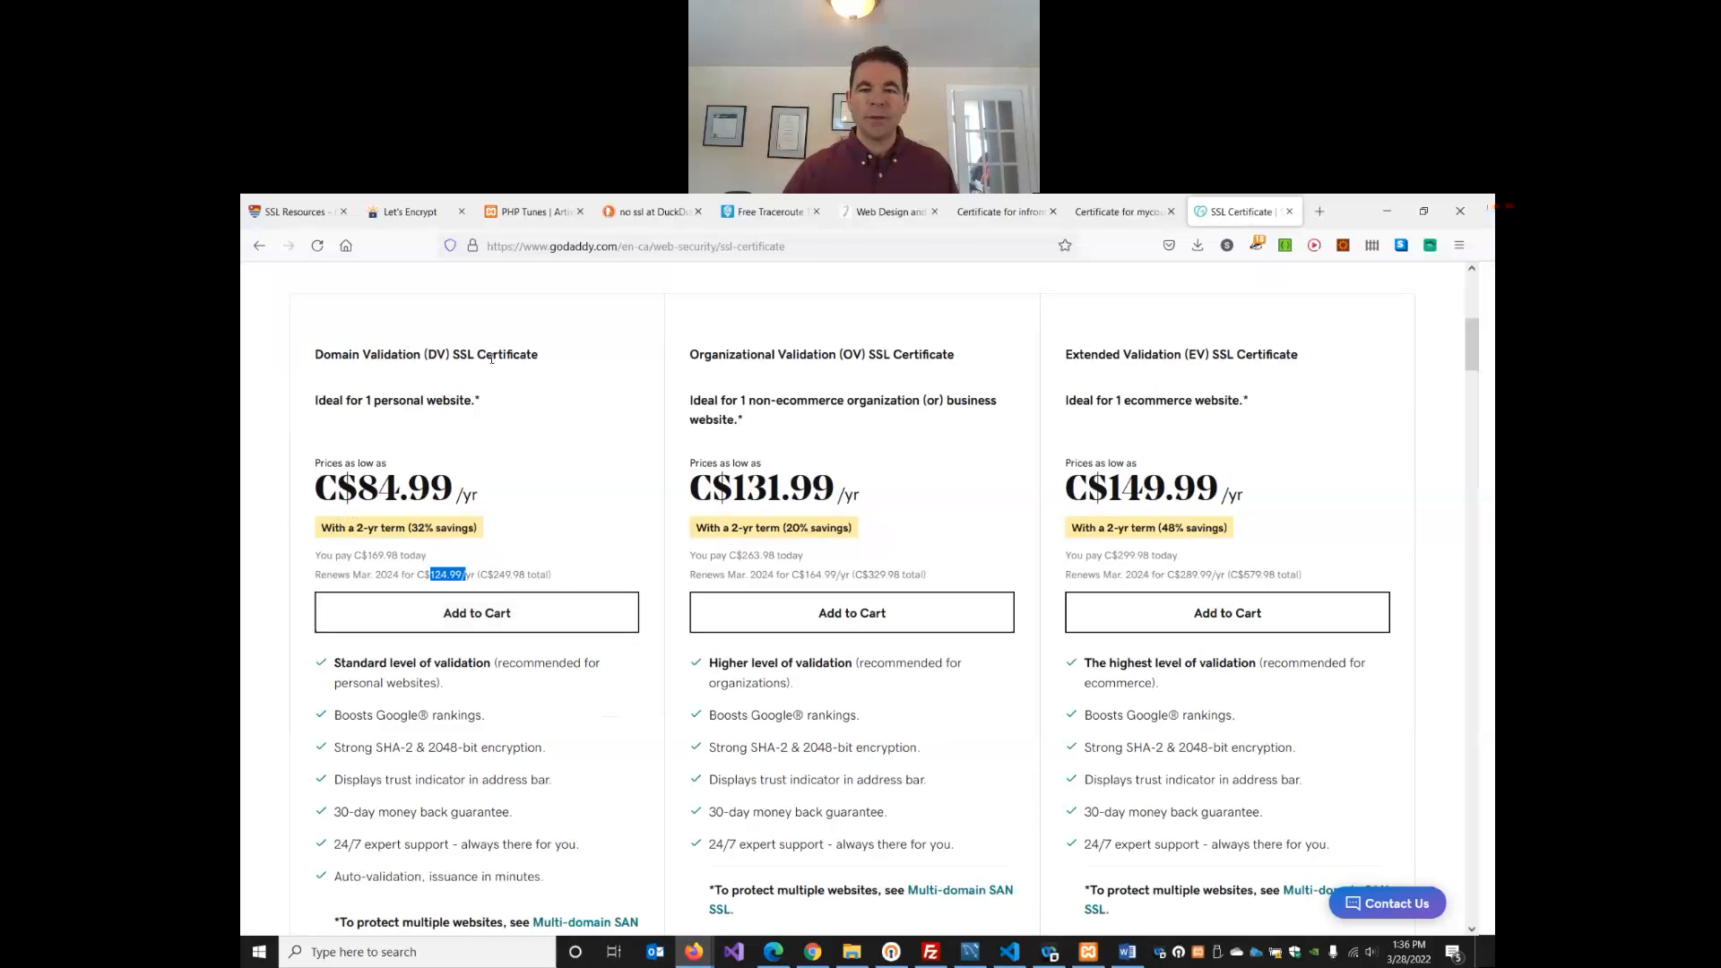
pyautogui.scroll(-3)
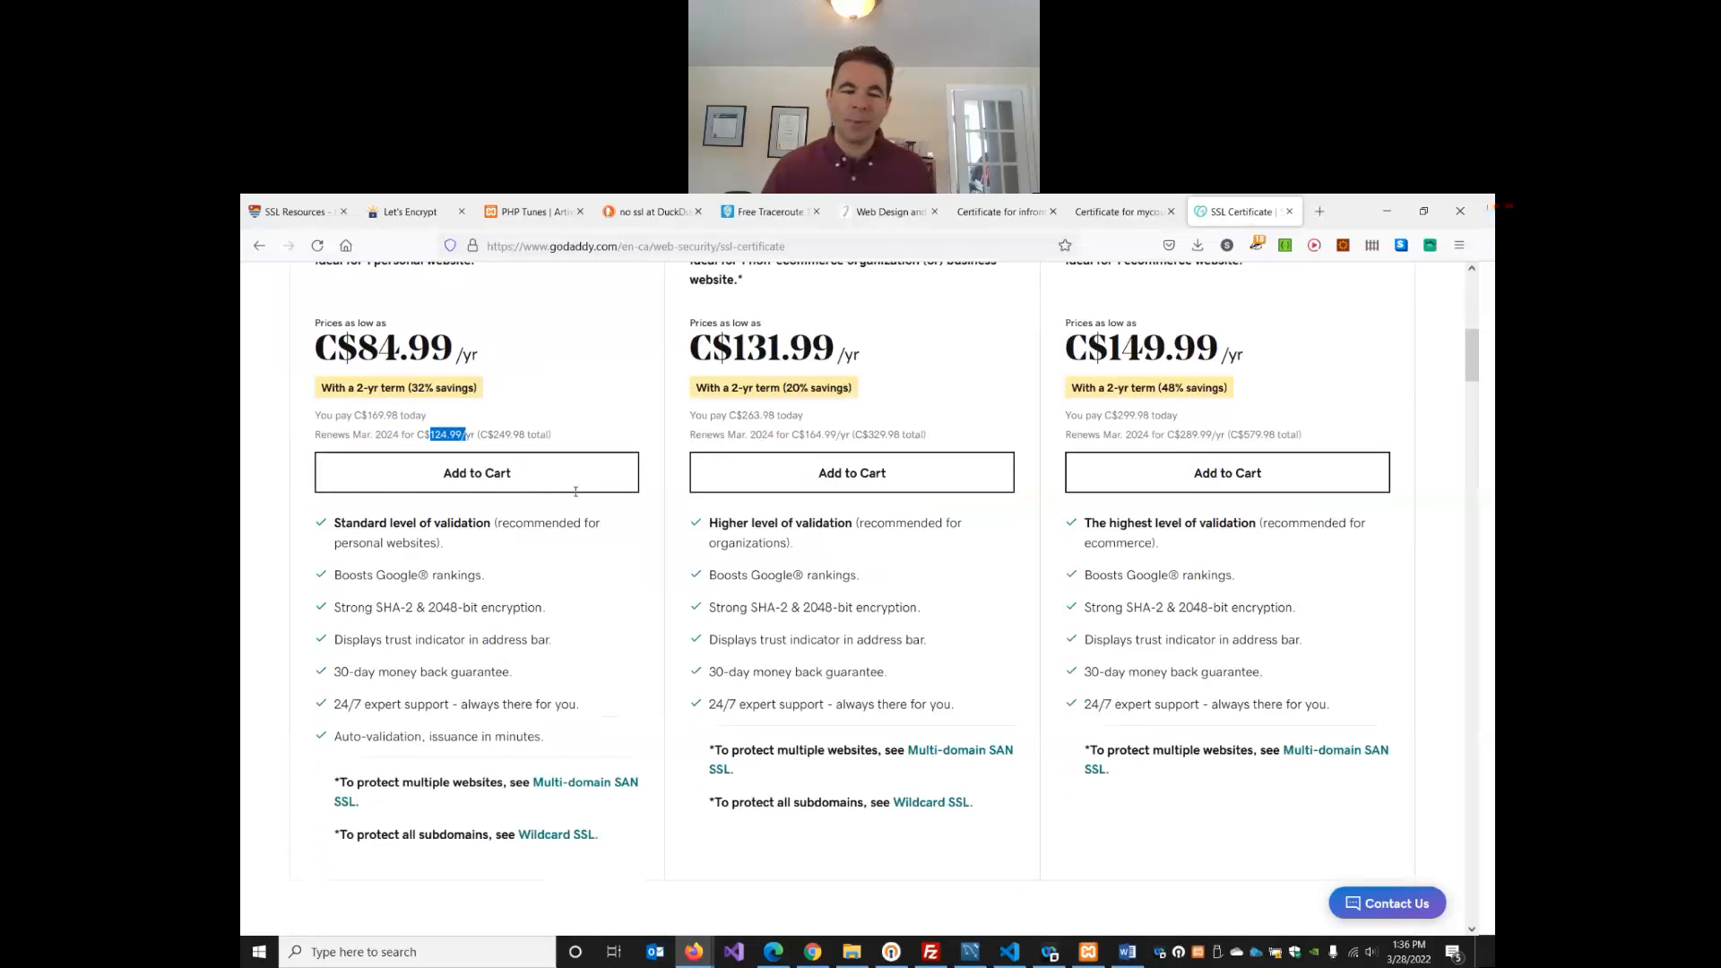
pyautogui.scroll(-3)
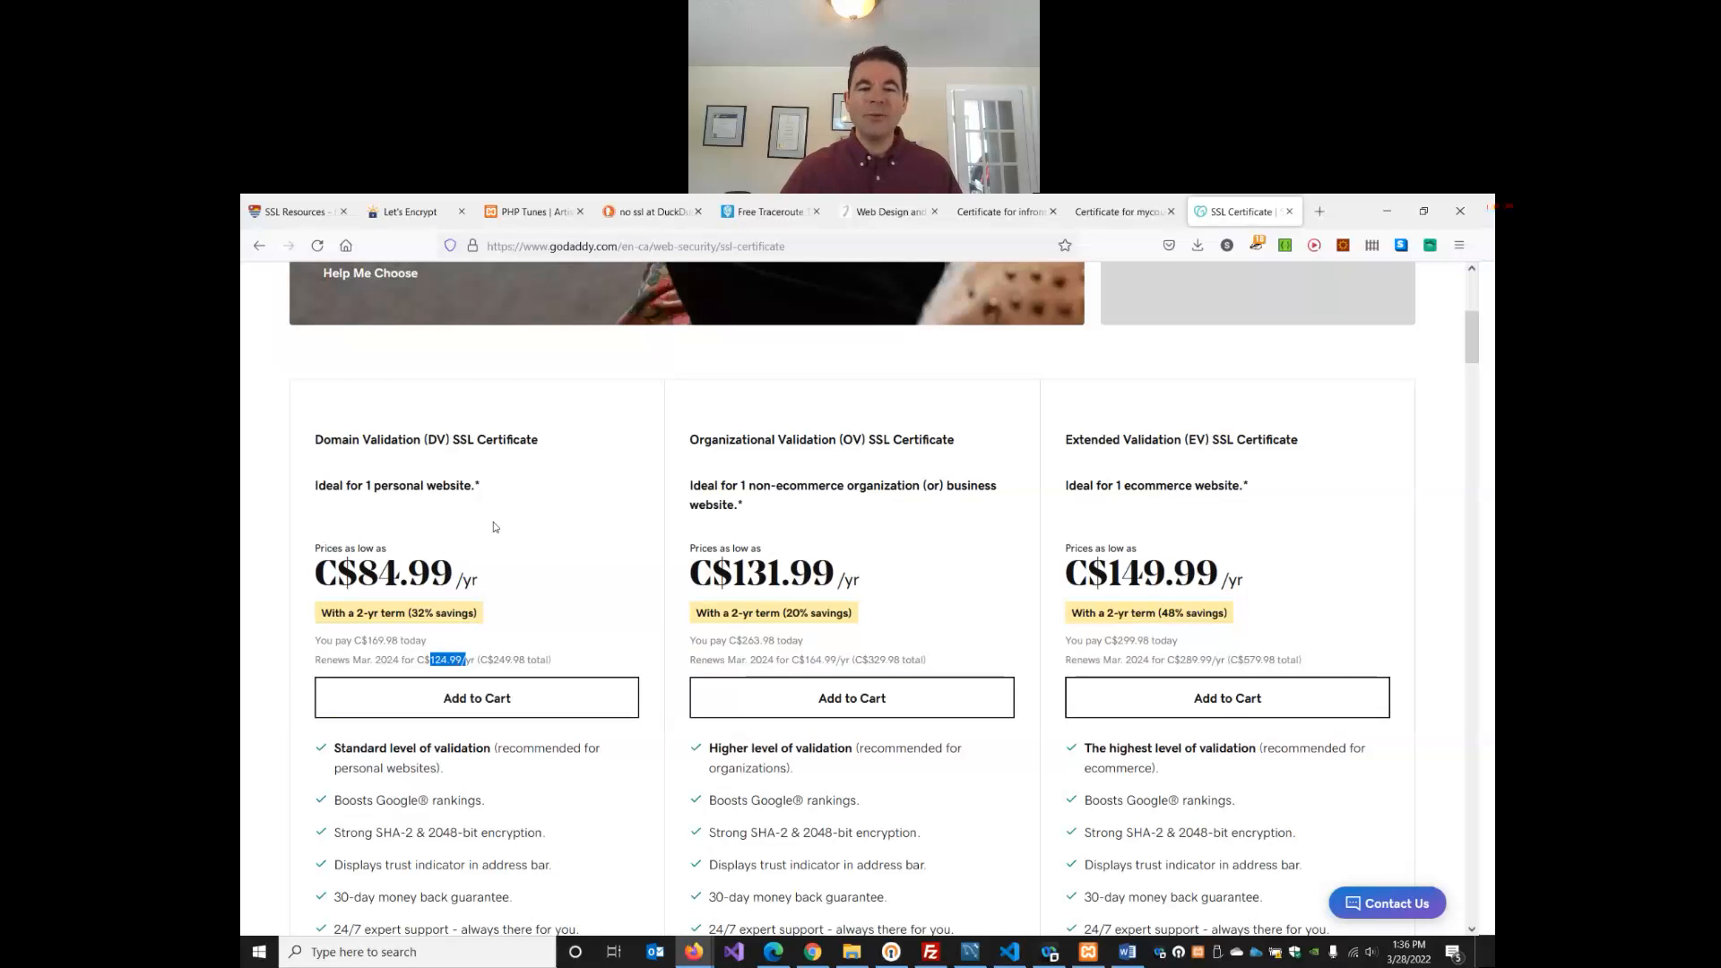
# Step: From the SSL Resources page, open the Namecheap SSL certificates page in a new tab
pyautogui.click(407, 211)
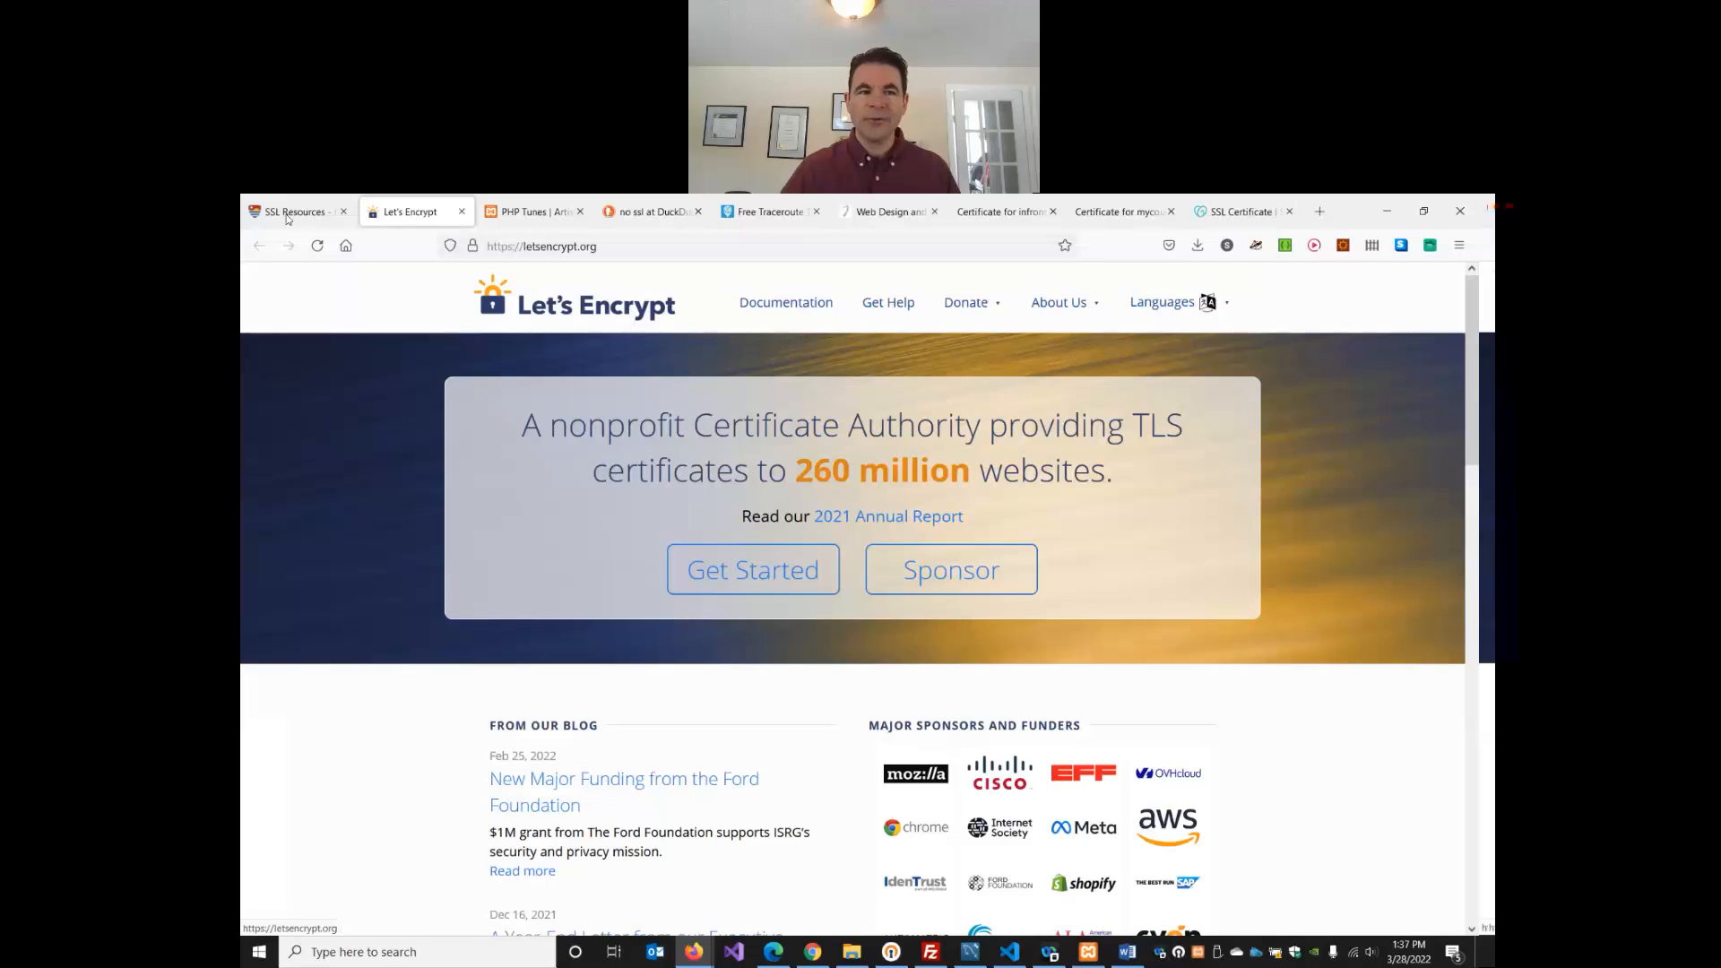
pyautogui.click(292, 211)
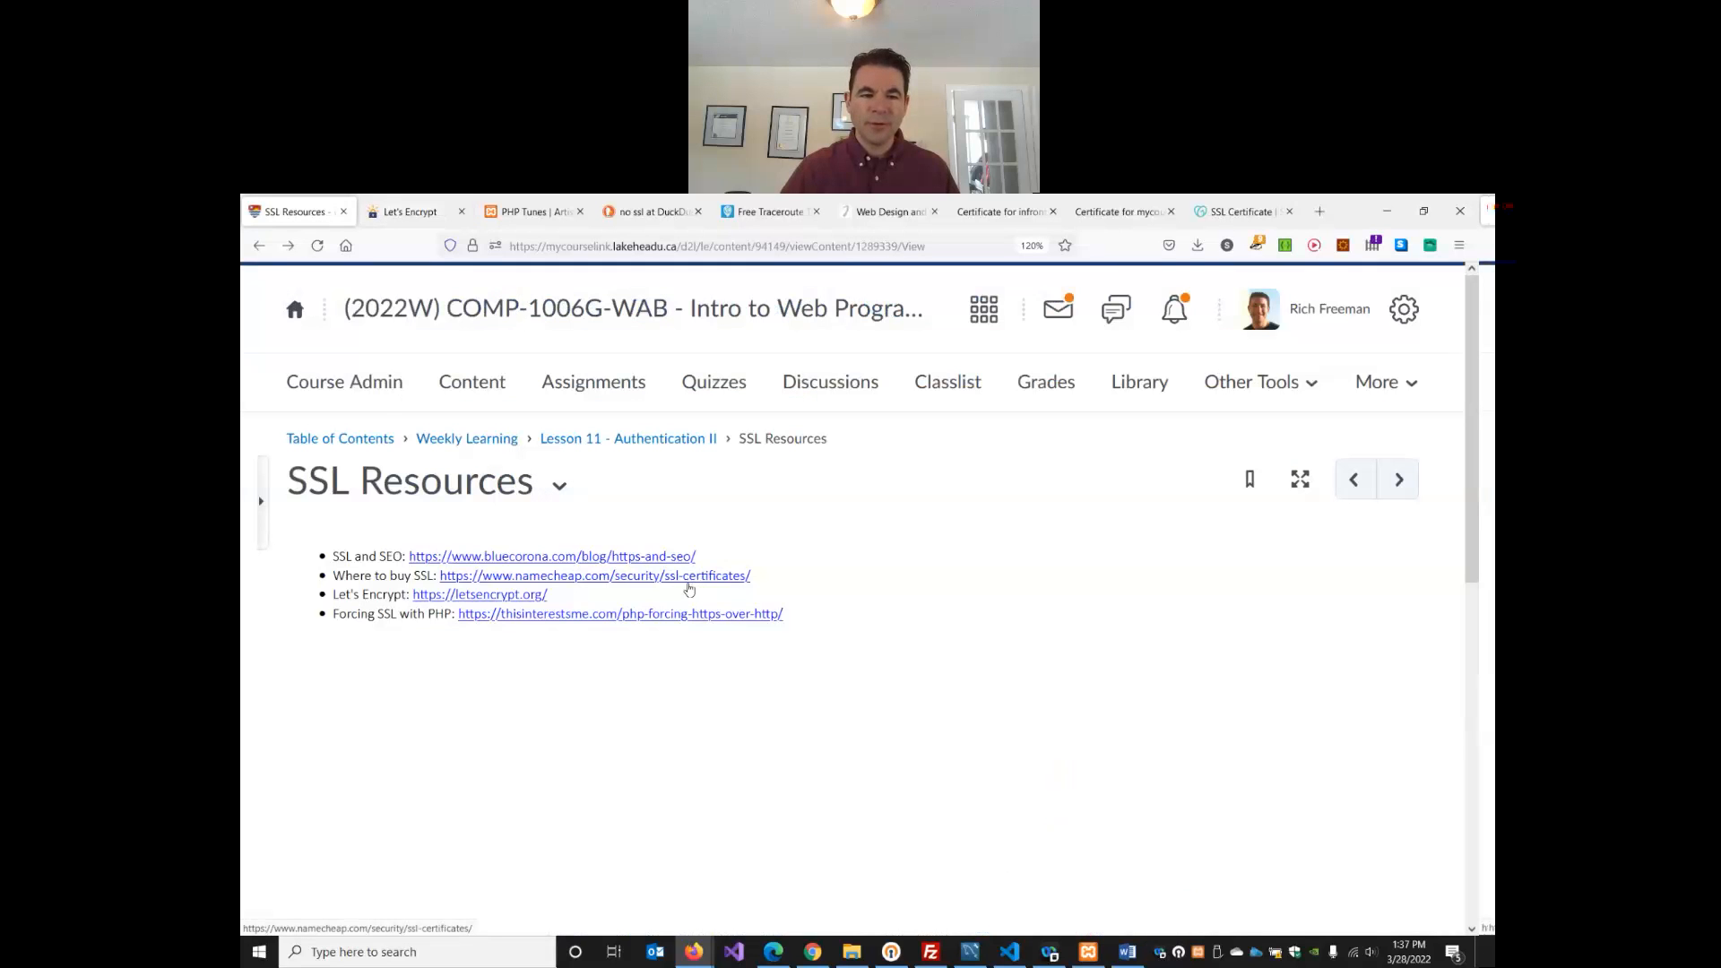
pyautogui.rightClick(594, 575)
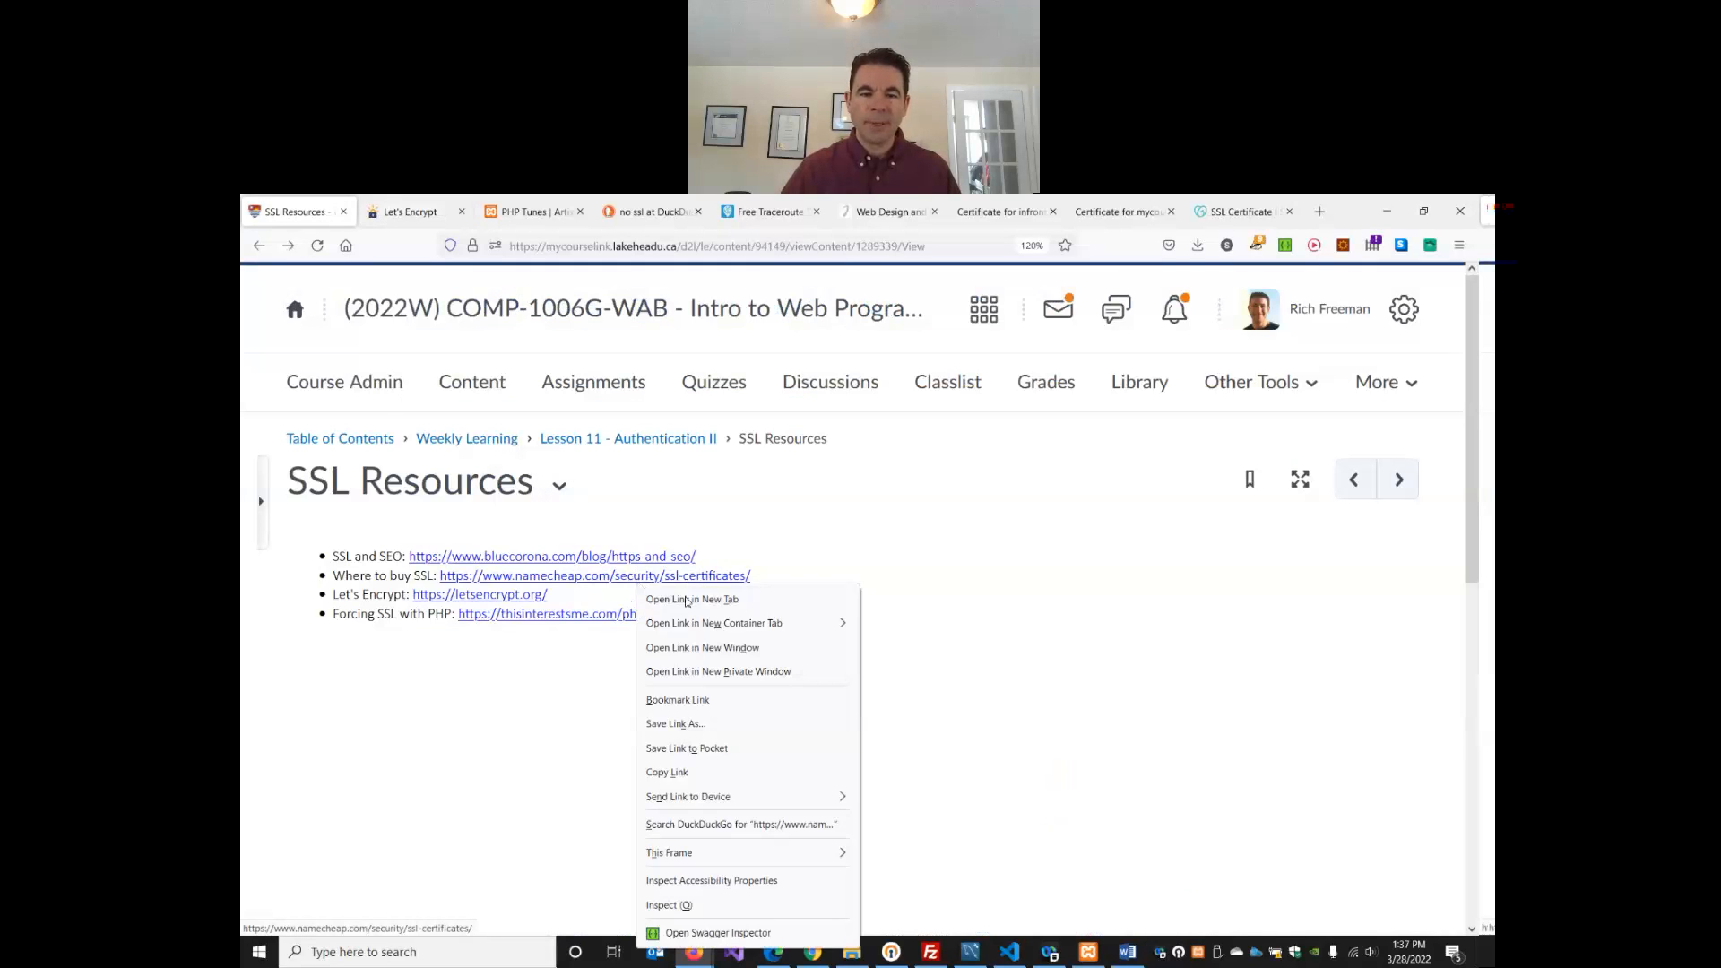
pyautogui.click(692, 598)
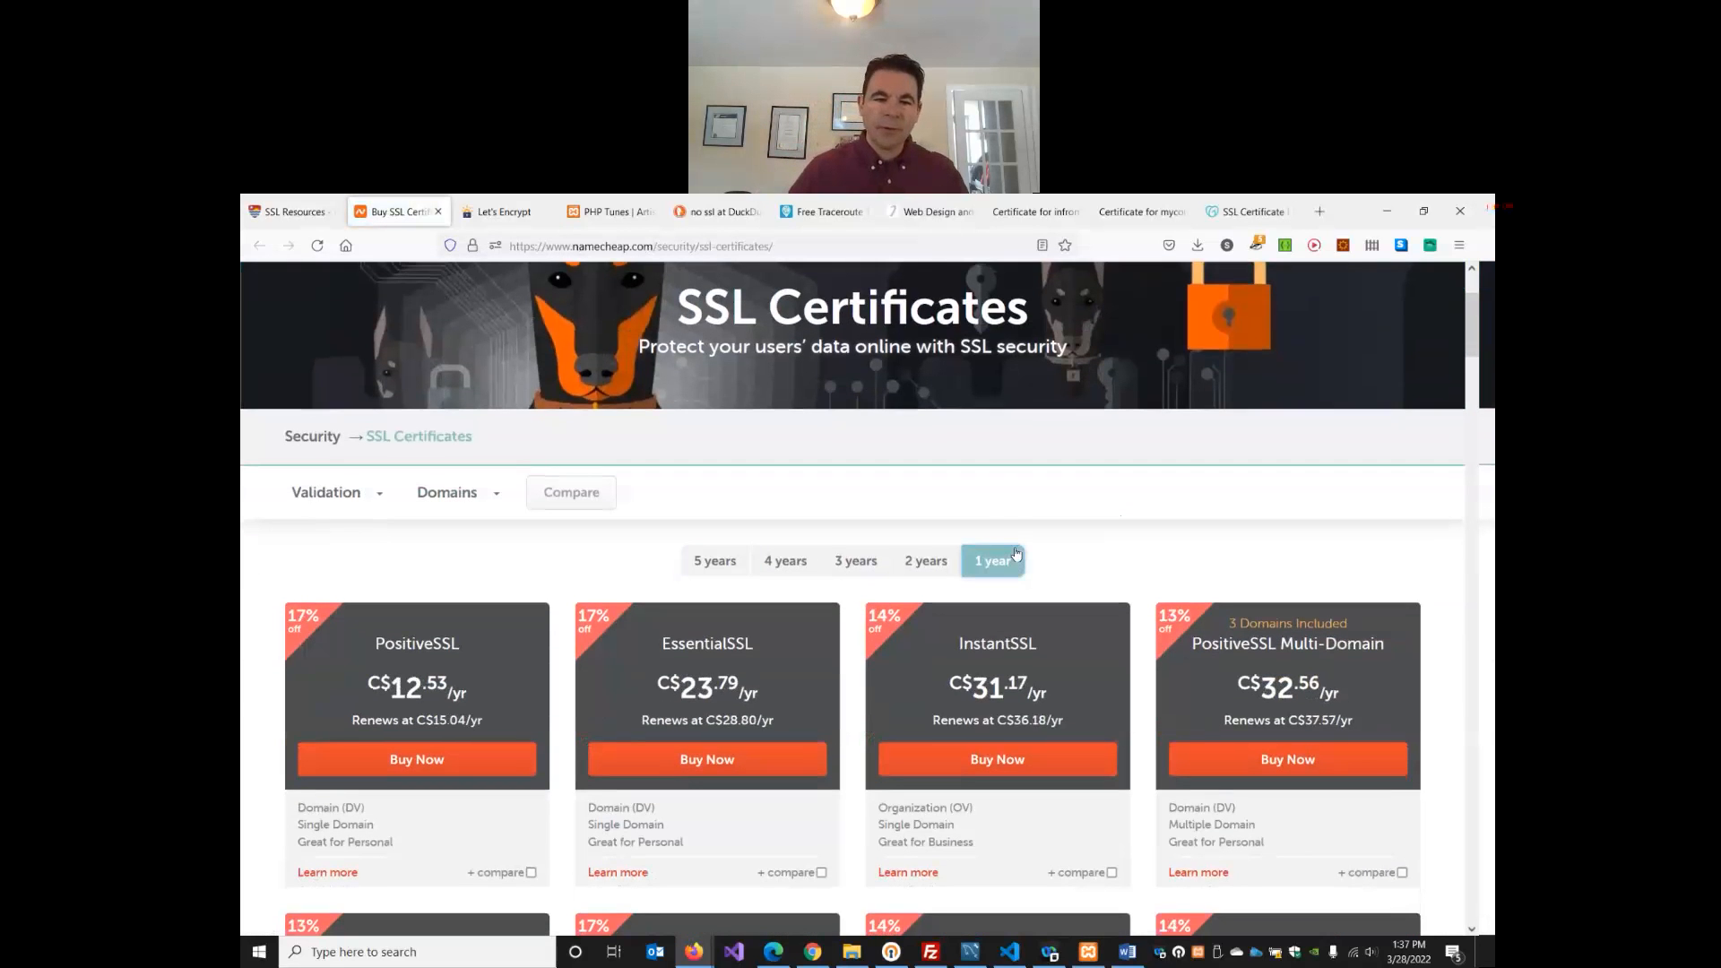
# Step: Browse all the Namecheap SSL price cards, starting from PositiveSSL at C$12.53 a year
pyautogui.scroll(-3)
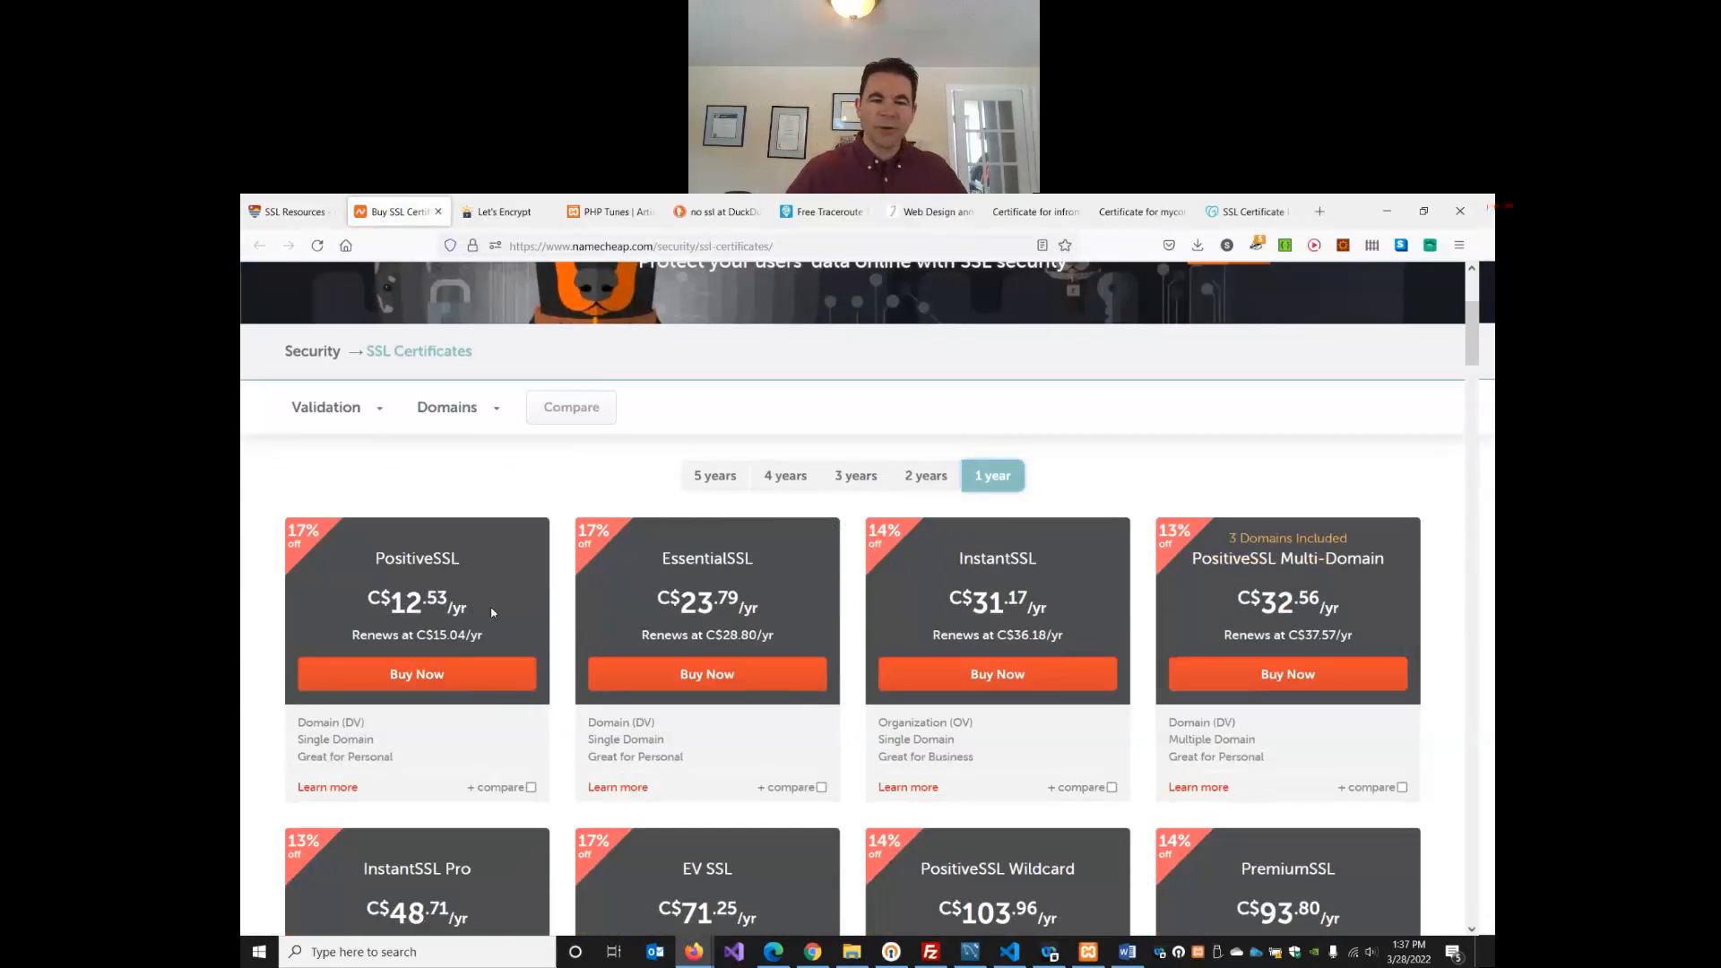
pyautogui.scroll(-3)
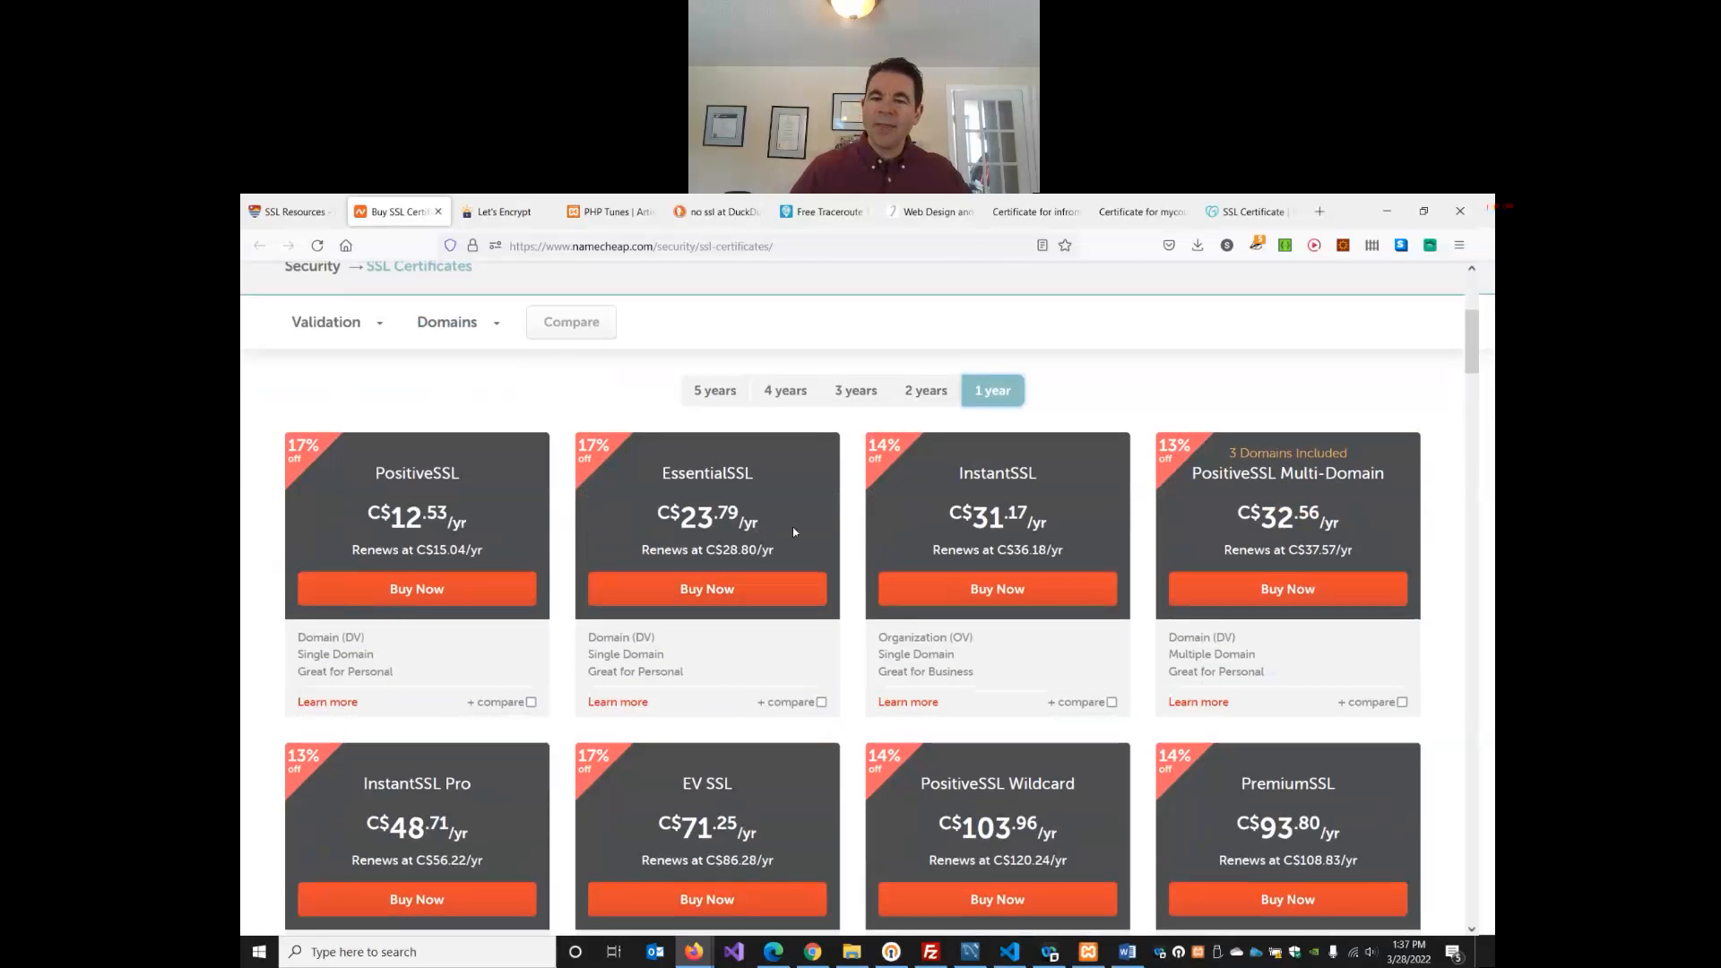
pyautogui.scroll(-3)
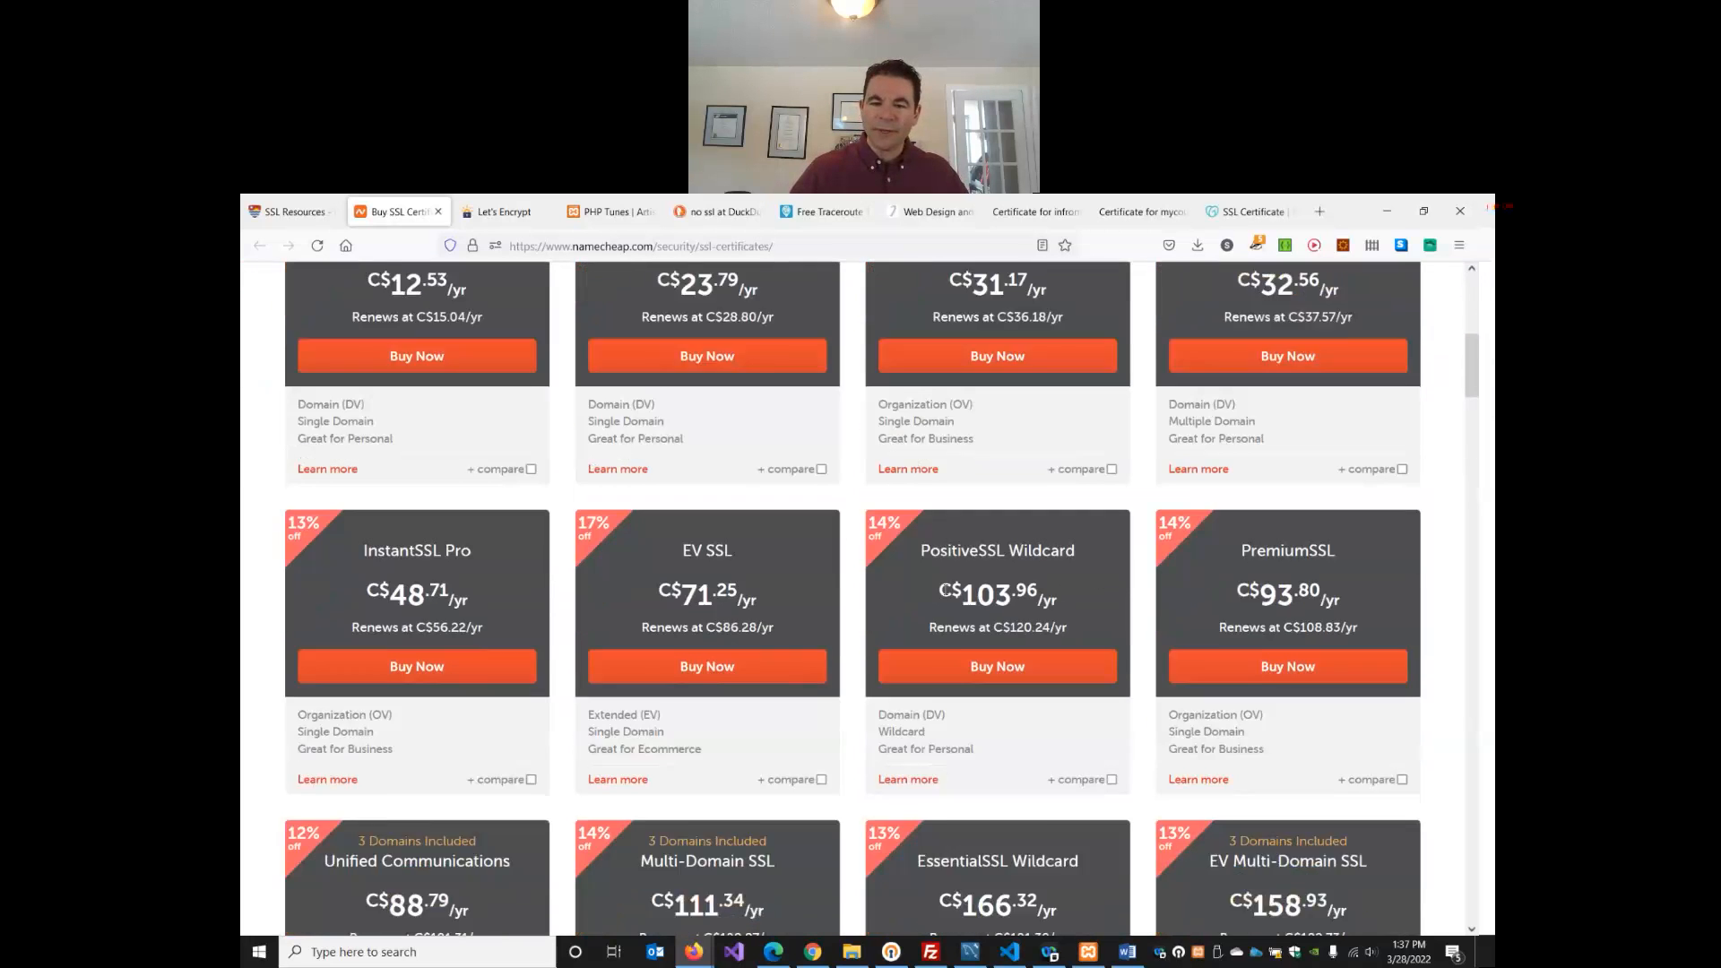
pyautogui.scroll(-3)
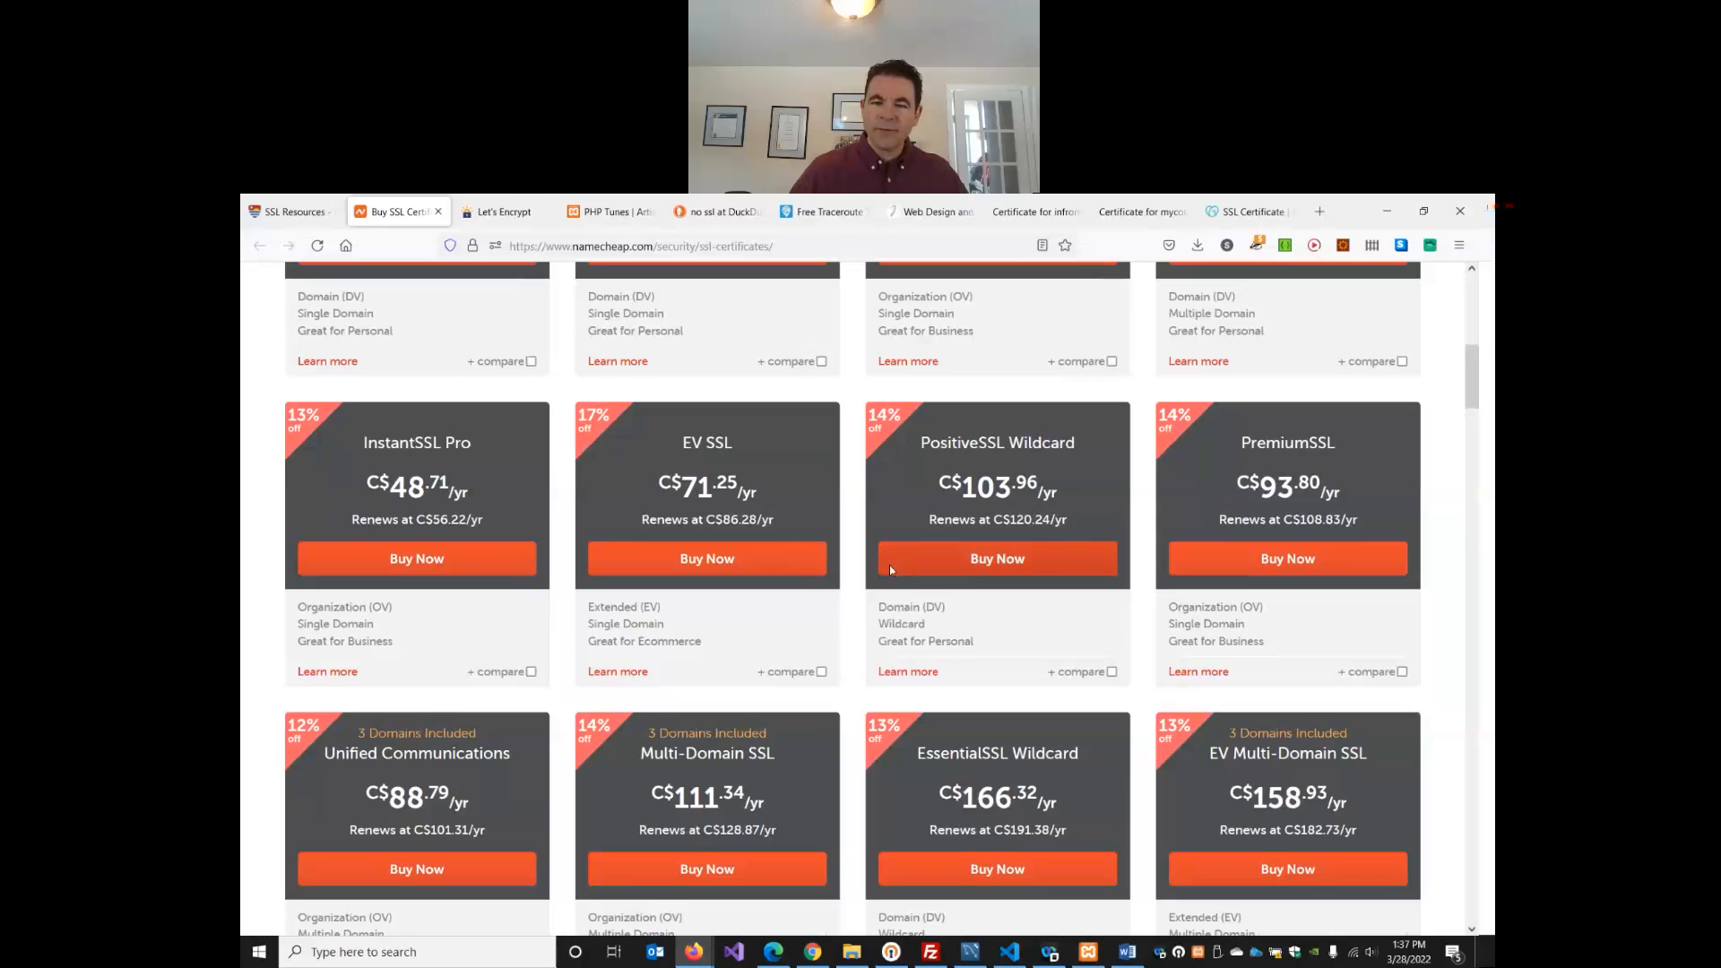
pyautogui.scroll(-3)
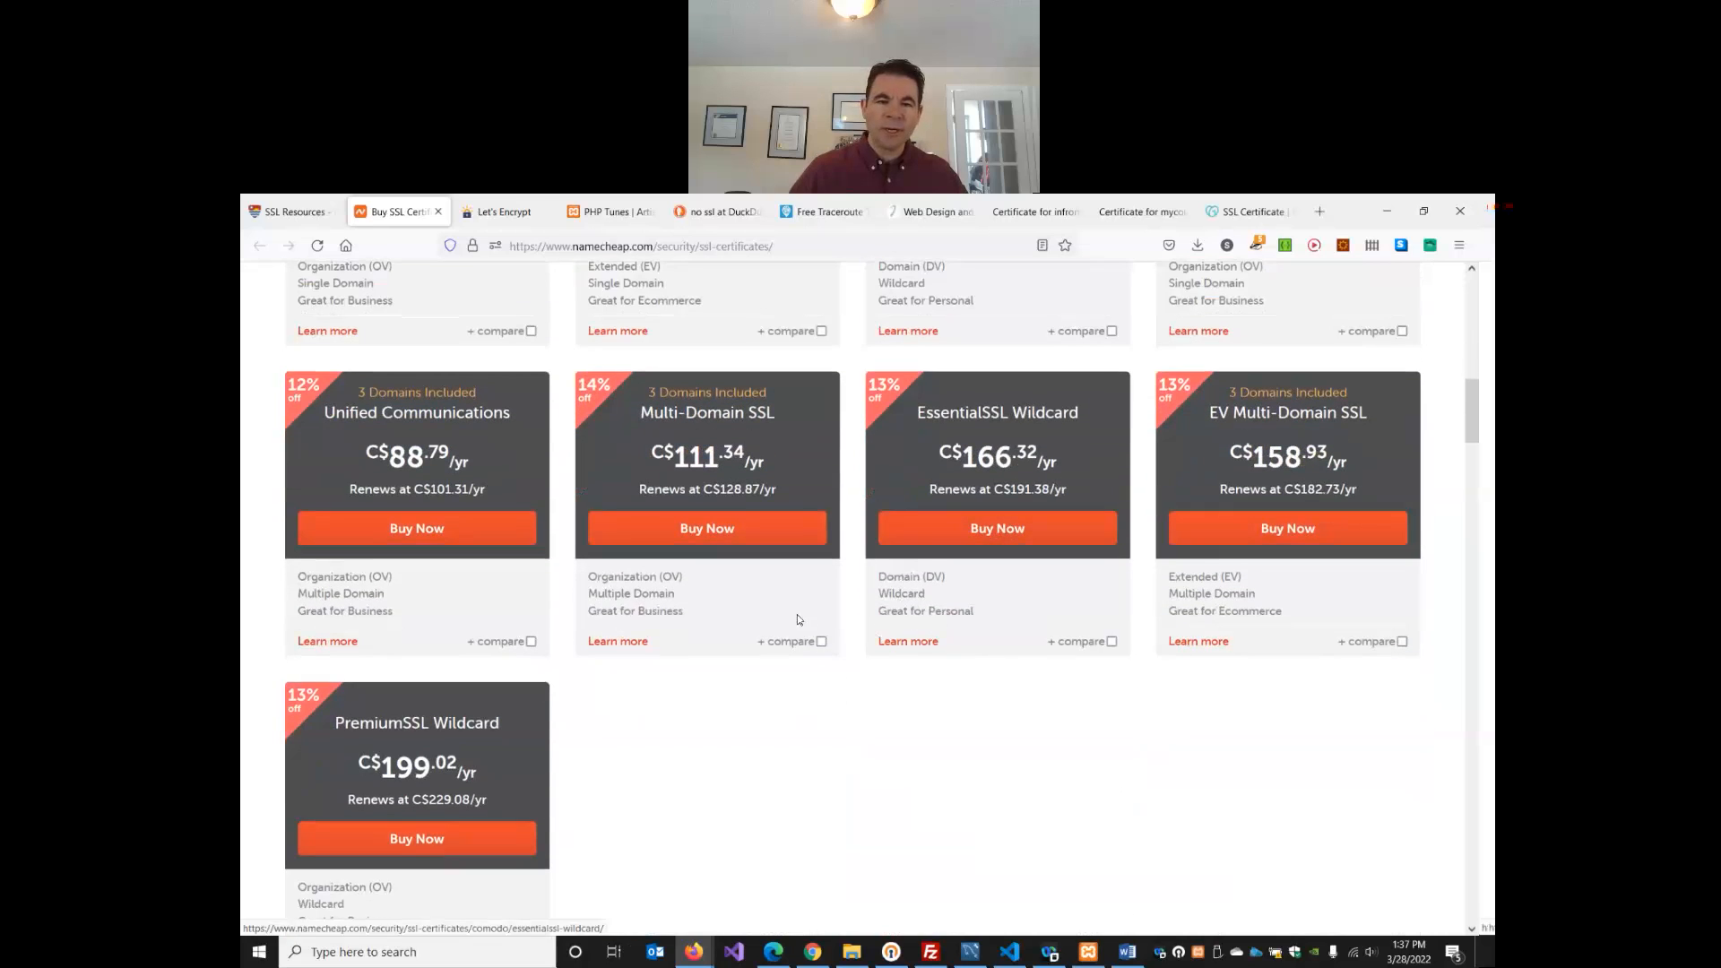
pyautogui.scroll(3)
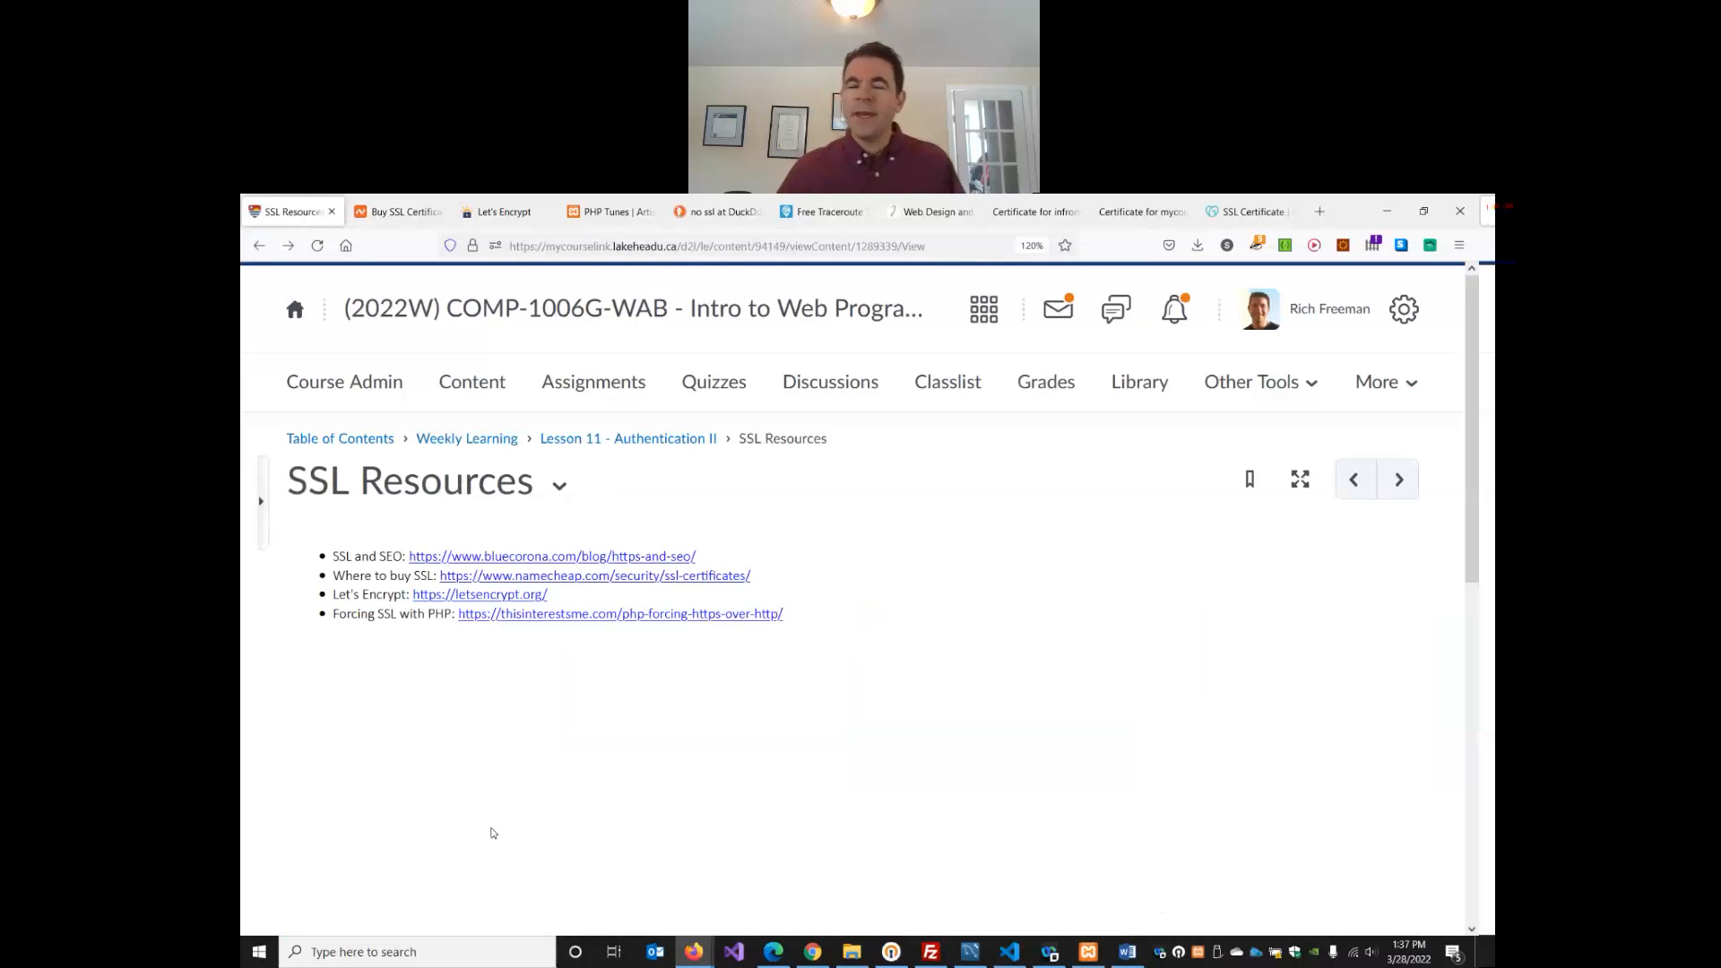
pyautogui.moveTo(619, 686)
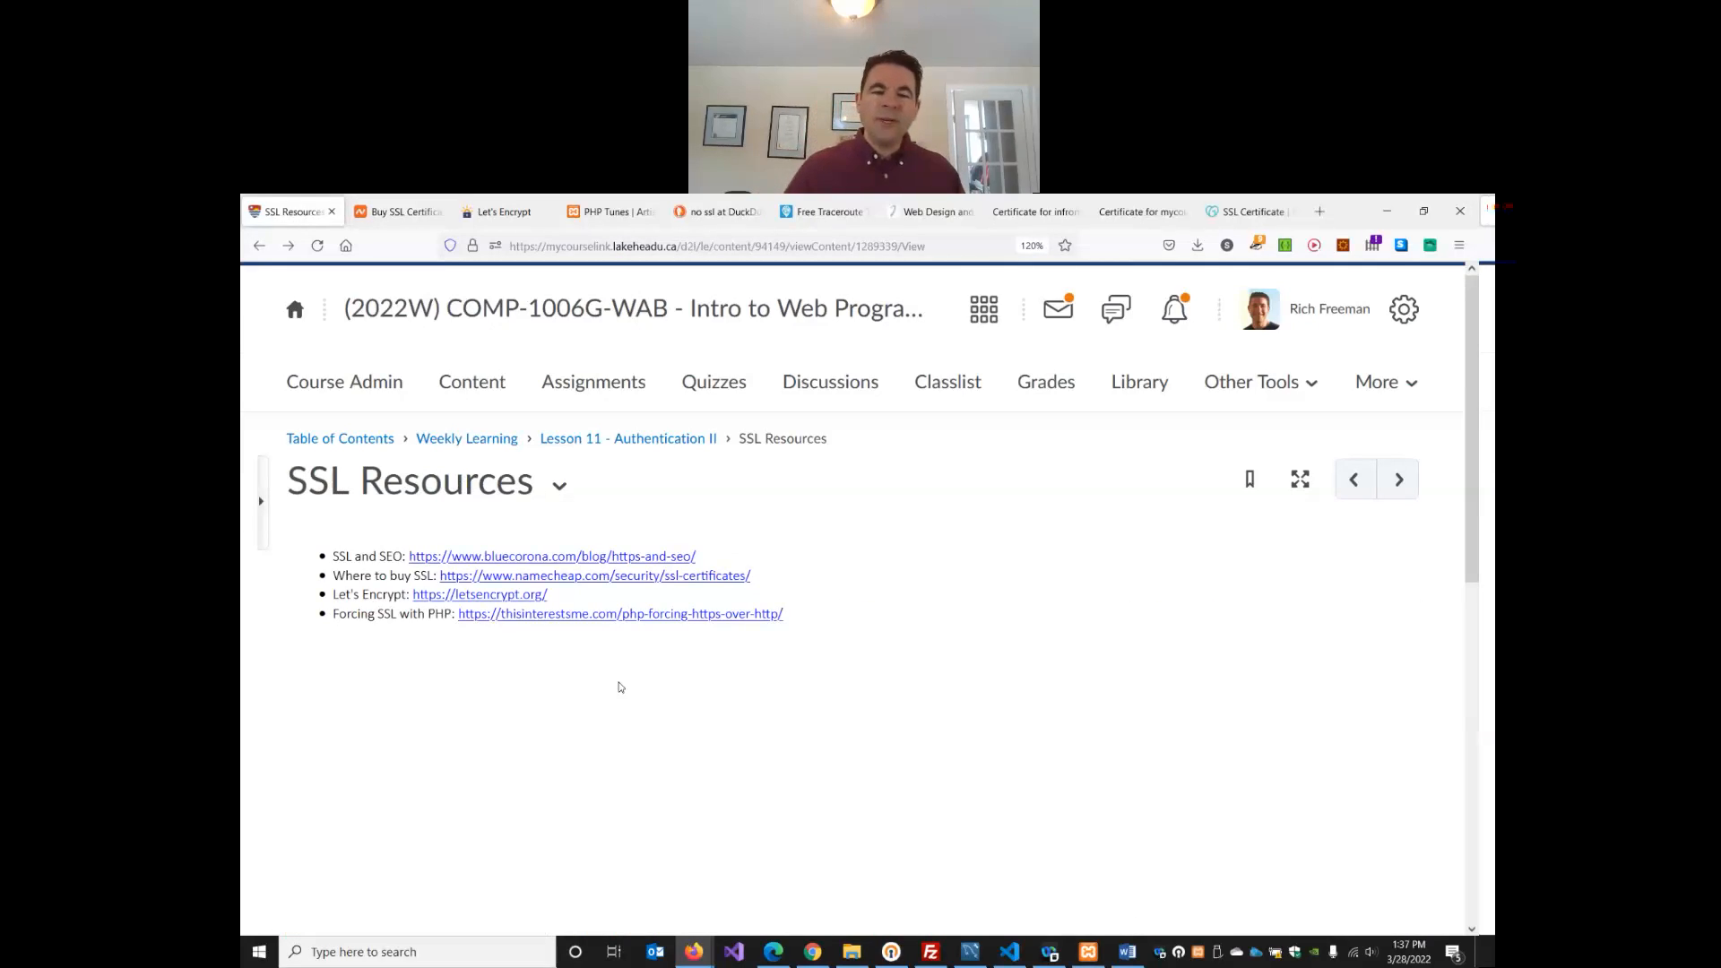
pyautogui.moveTo(620, 620)
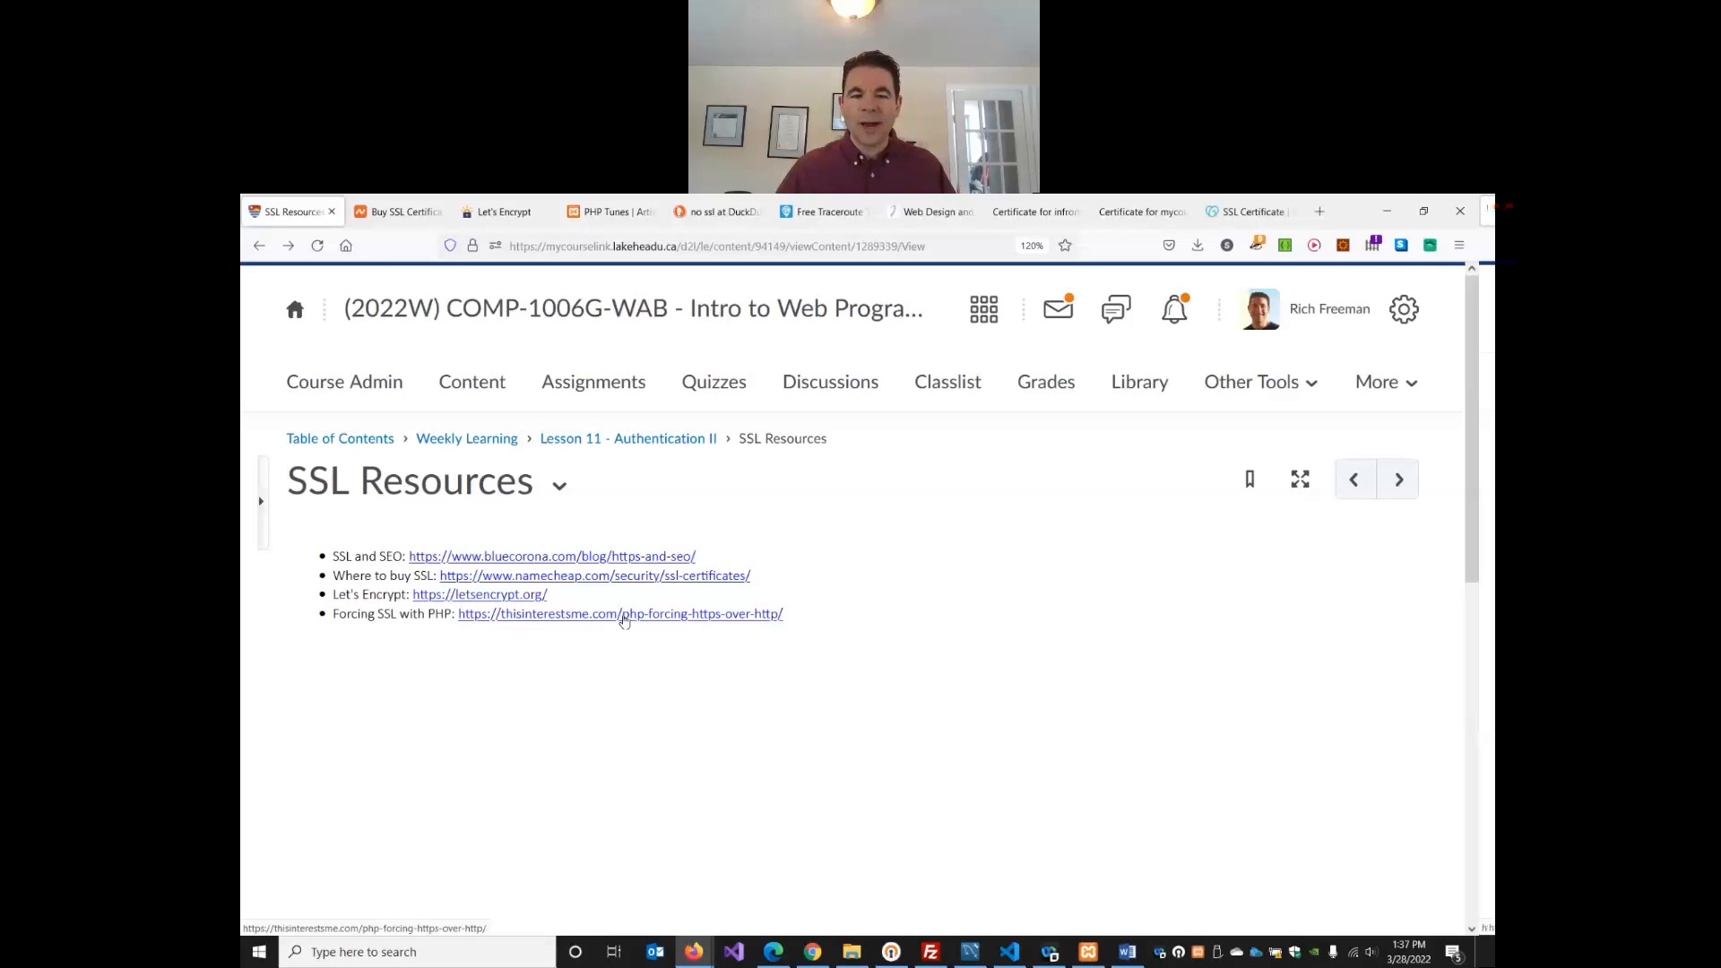
# Step: Open the thisinterestsme.com Forcing SSL with PHP article in a new tab and bring its HTTPS-check code into view
pyautogui.rightClick(618, 613)
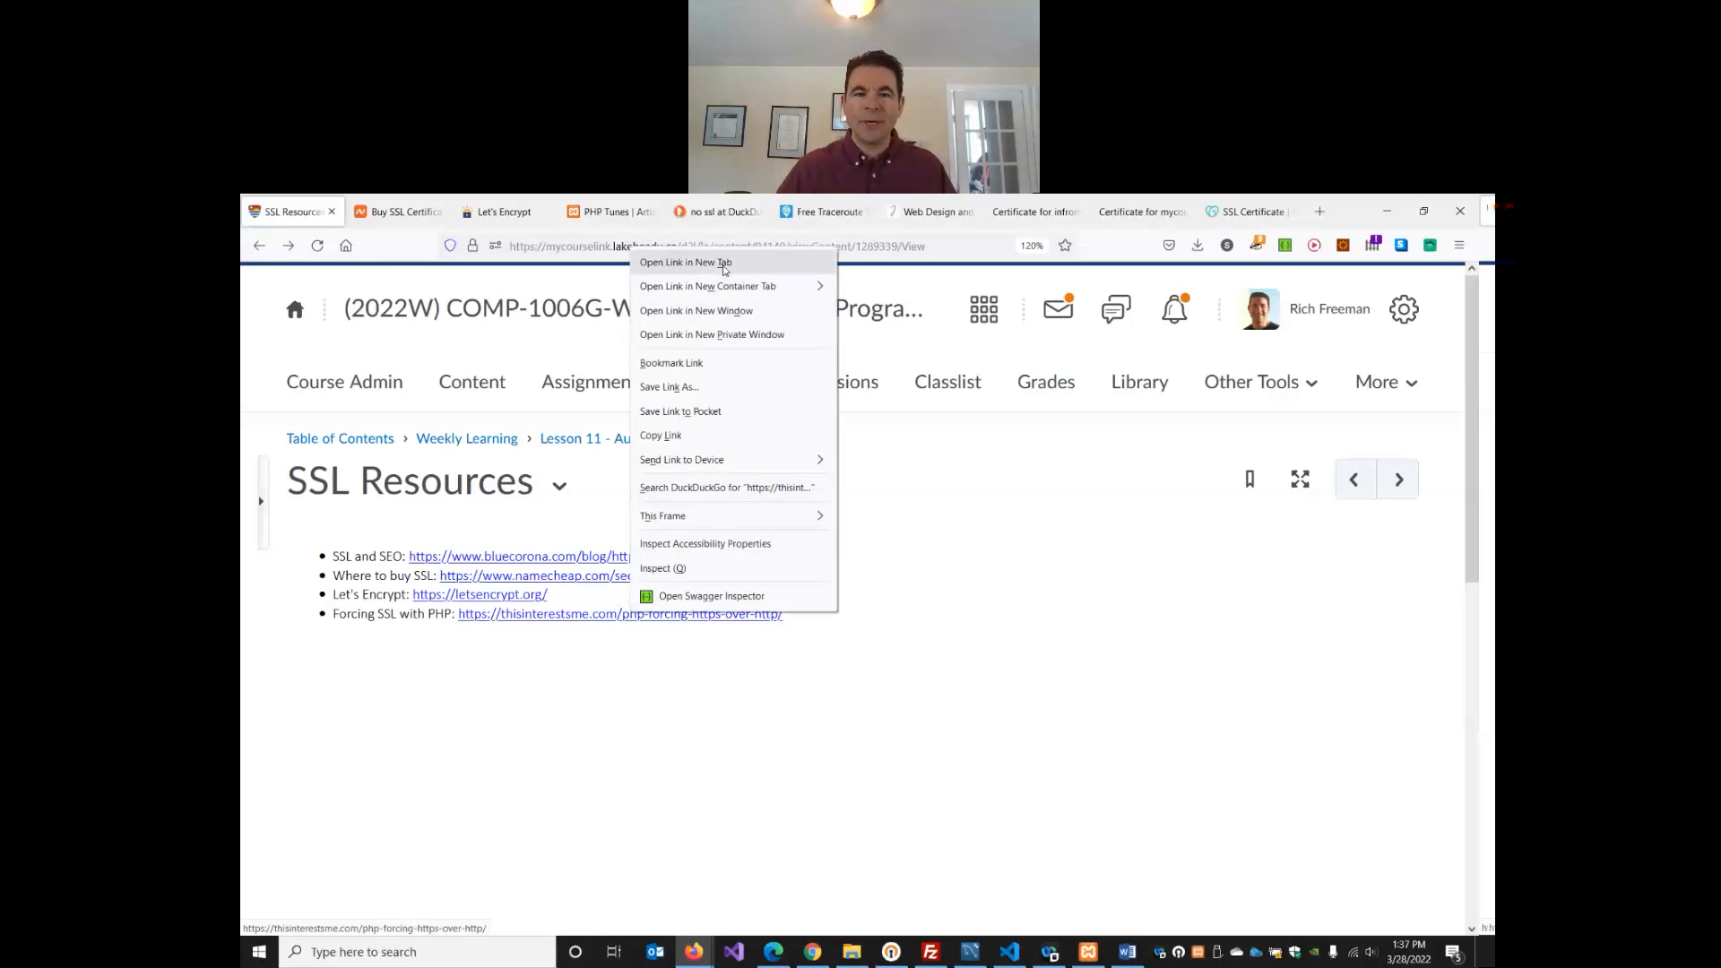
pyautogui.click(683, 262)
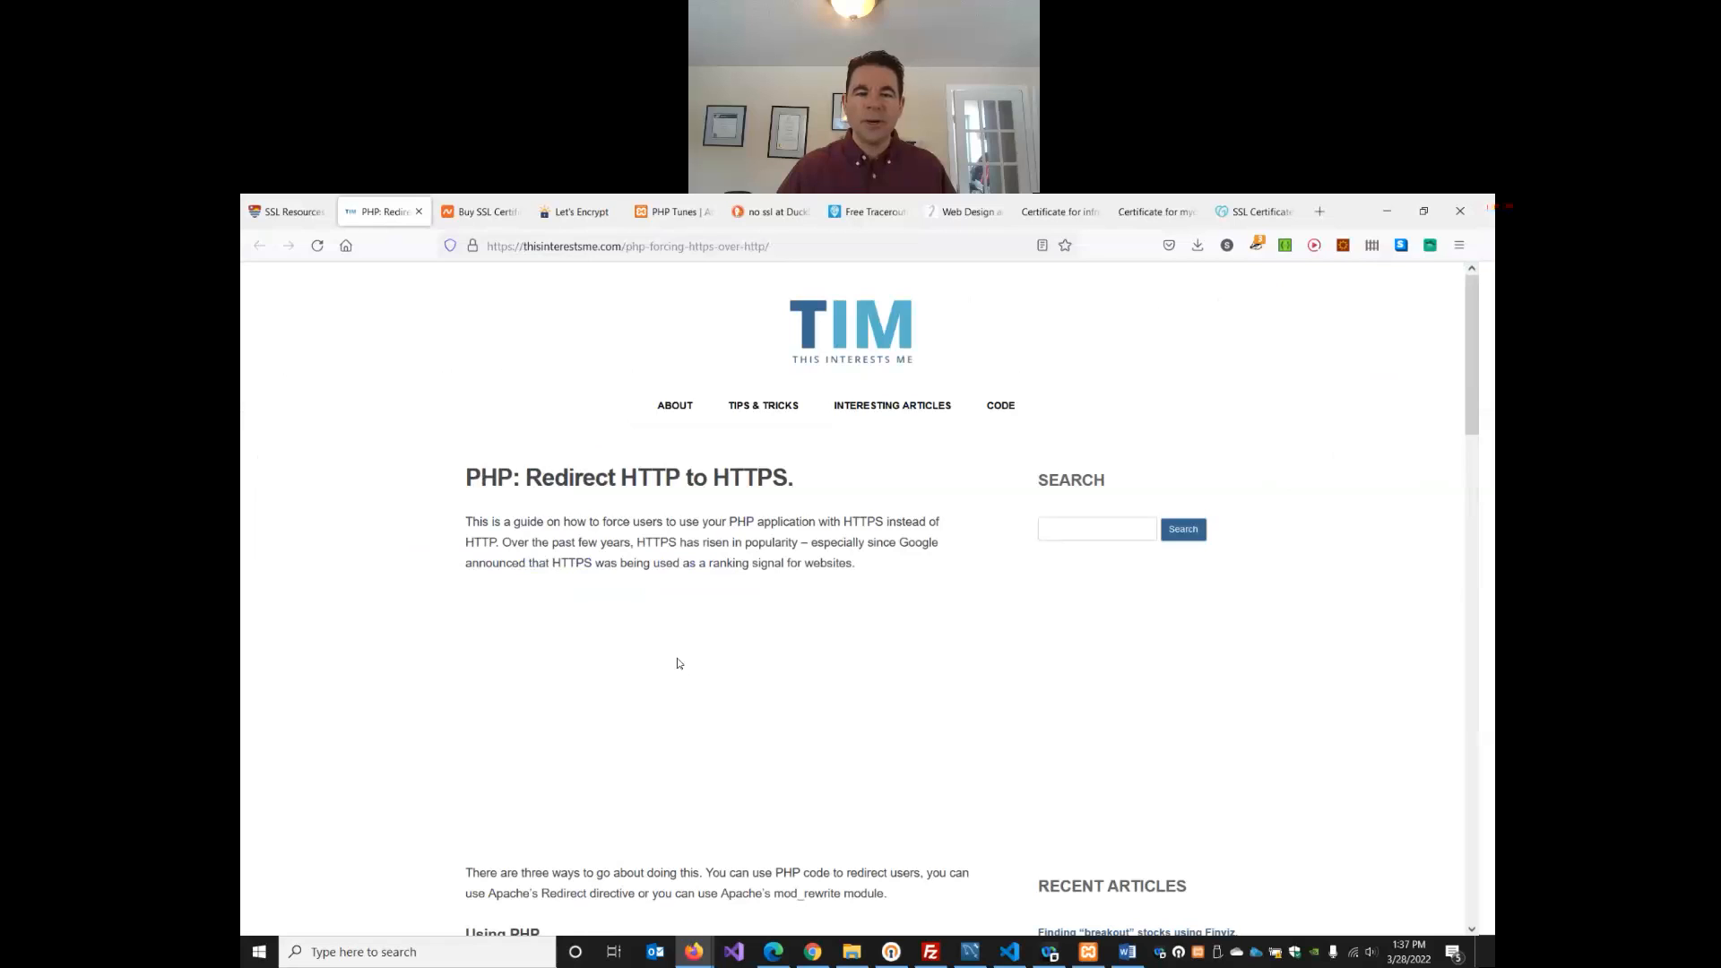
pyautogui.doubleClick(645, 477)
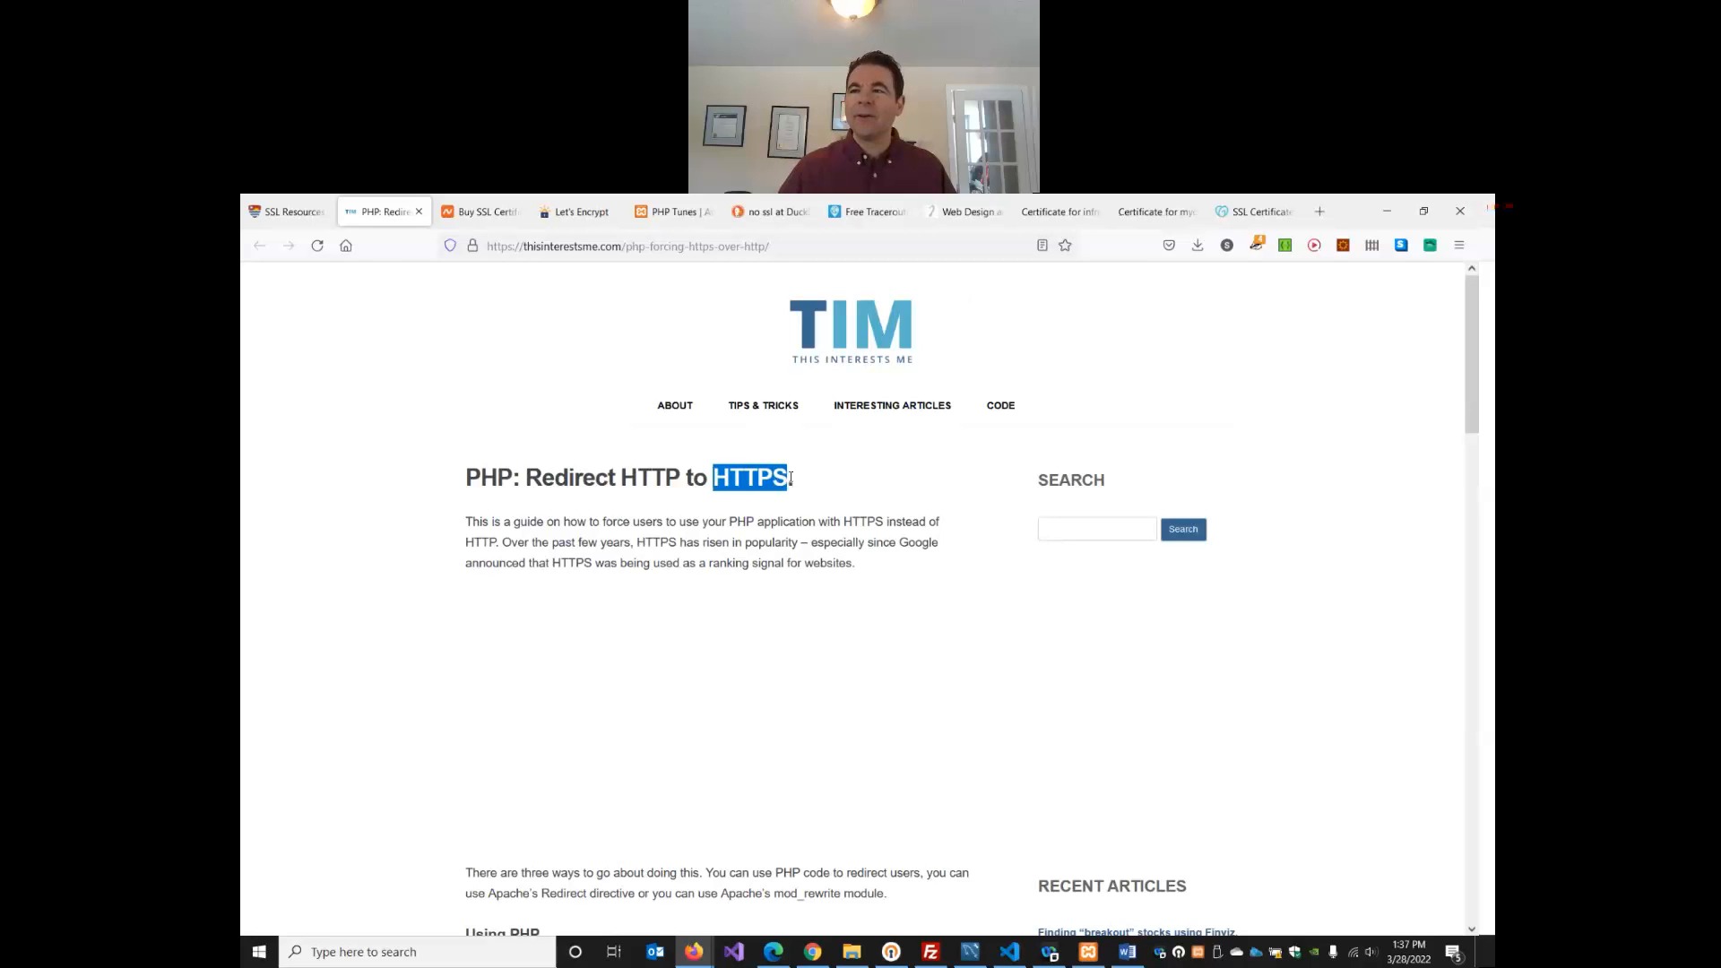
pyautogui.scroll(-3)
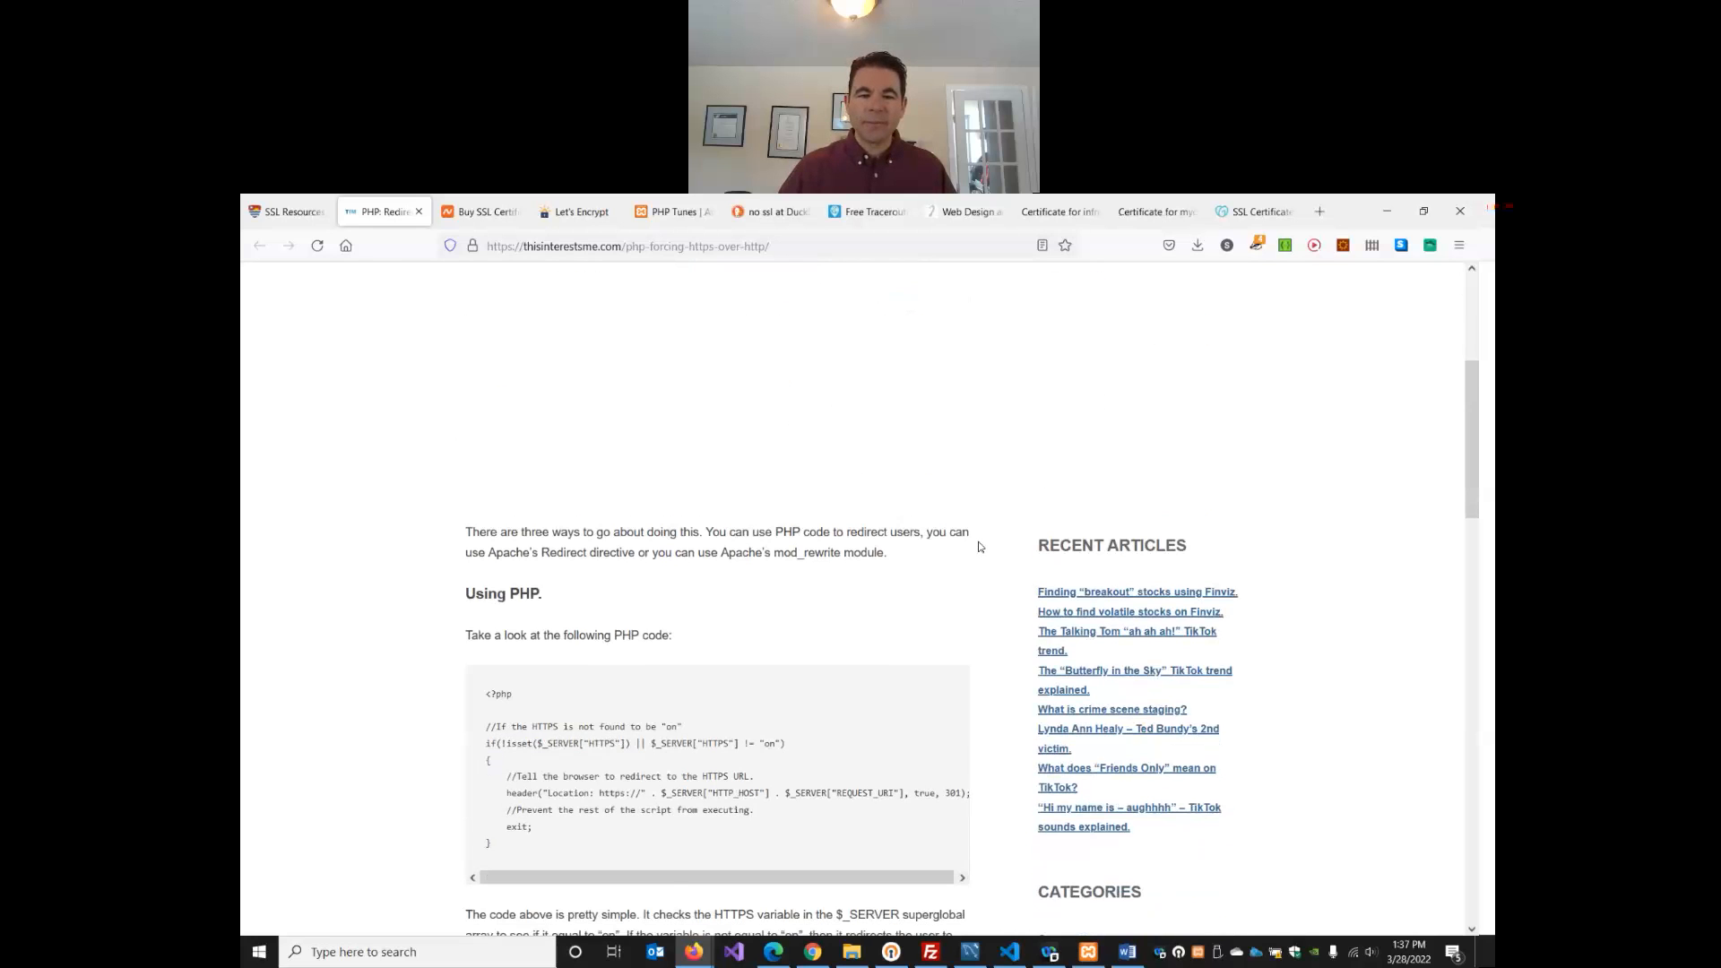
pyautogui.scroll(-3)
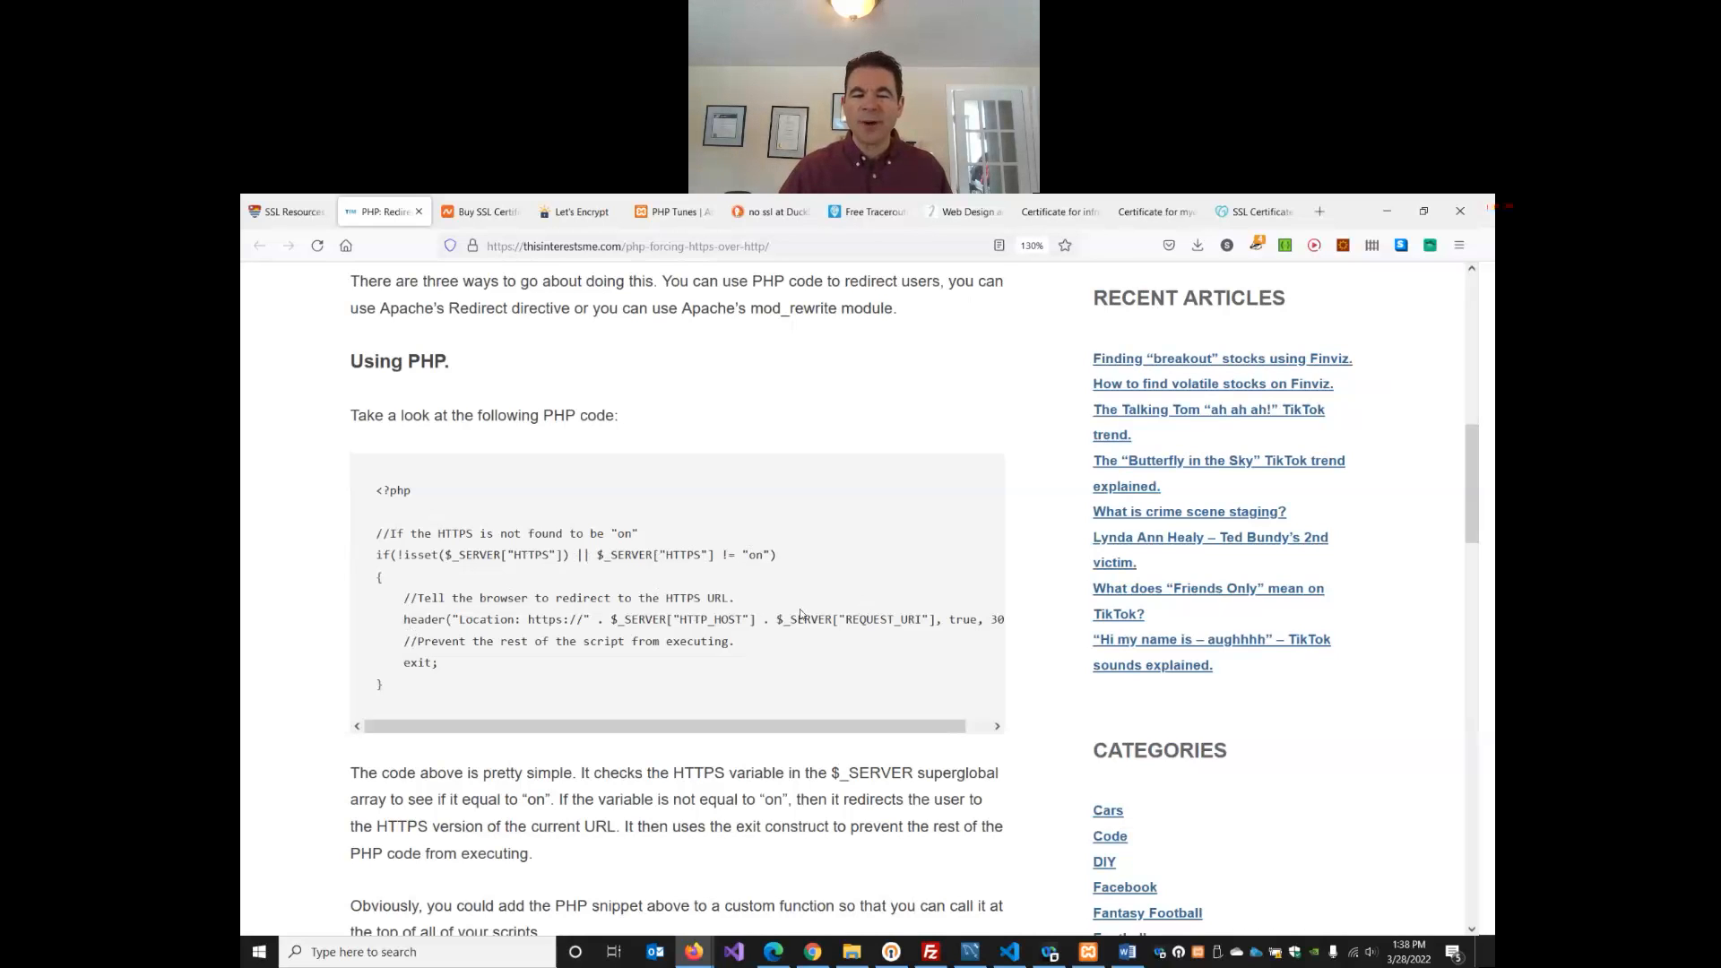
pyautogui.moveTo(875, 708)
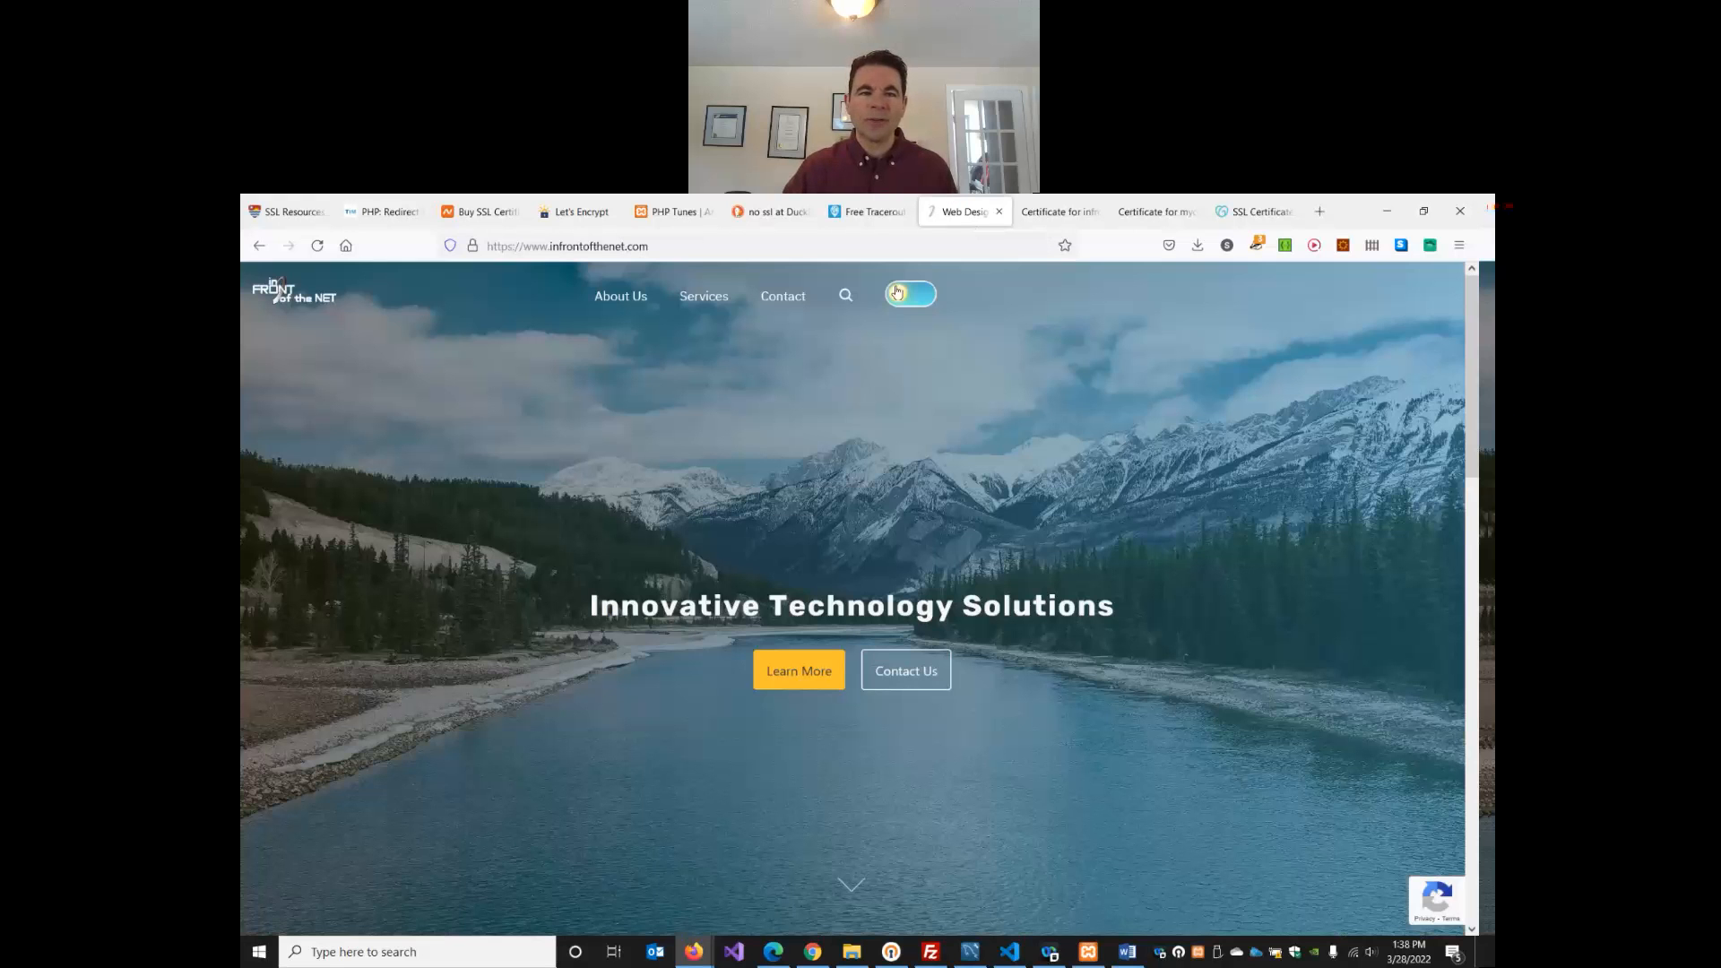
# Step: Reveal the full https address of infrontofthenet.com in the address bar
pyautogui.click(568, 245)
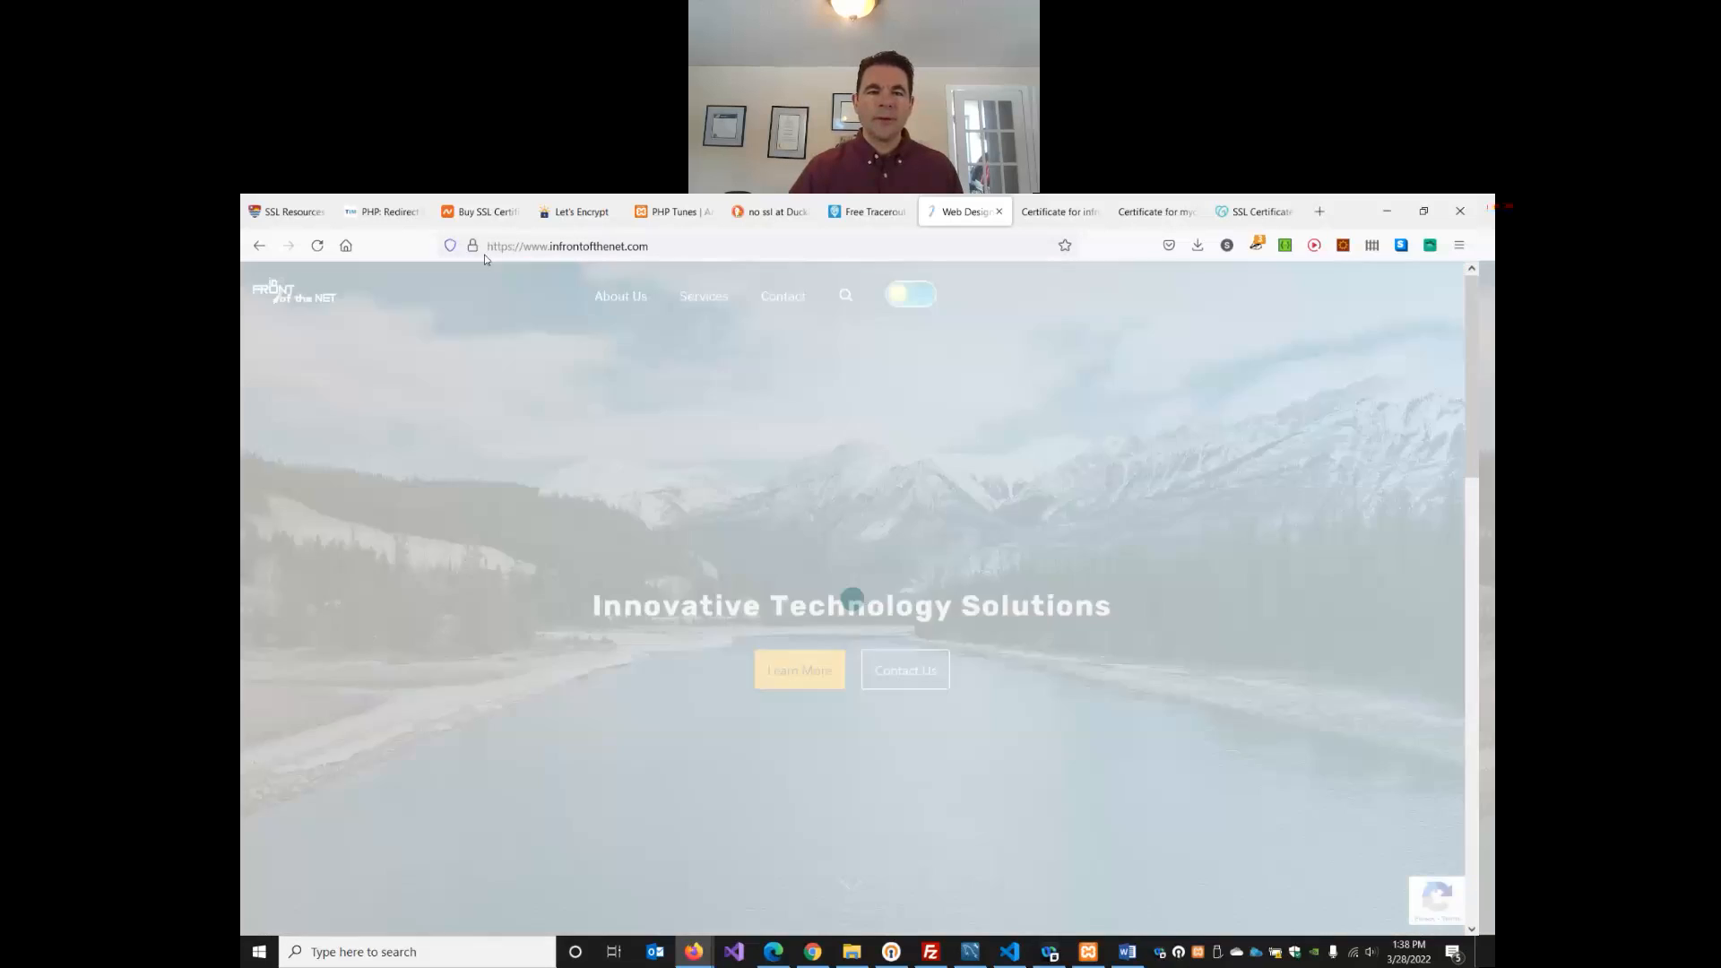
pyautogui.click(566, 245)
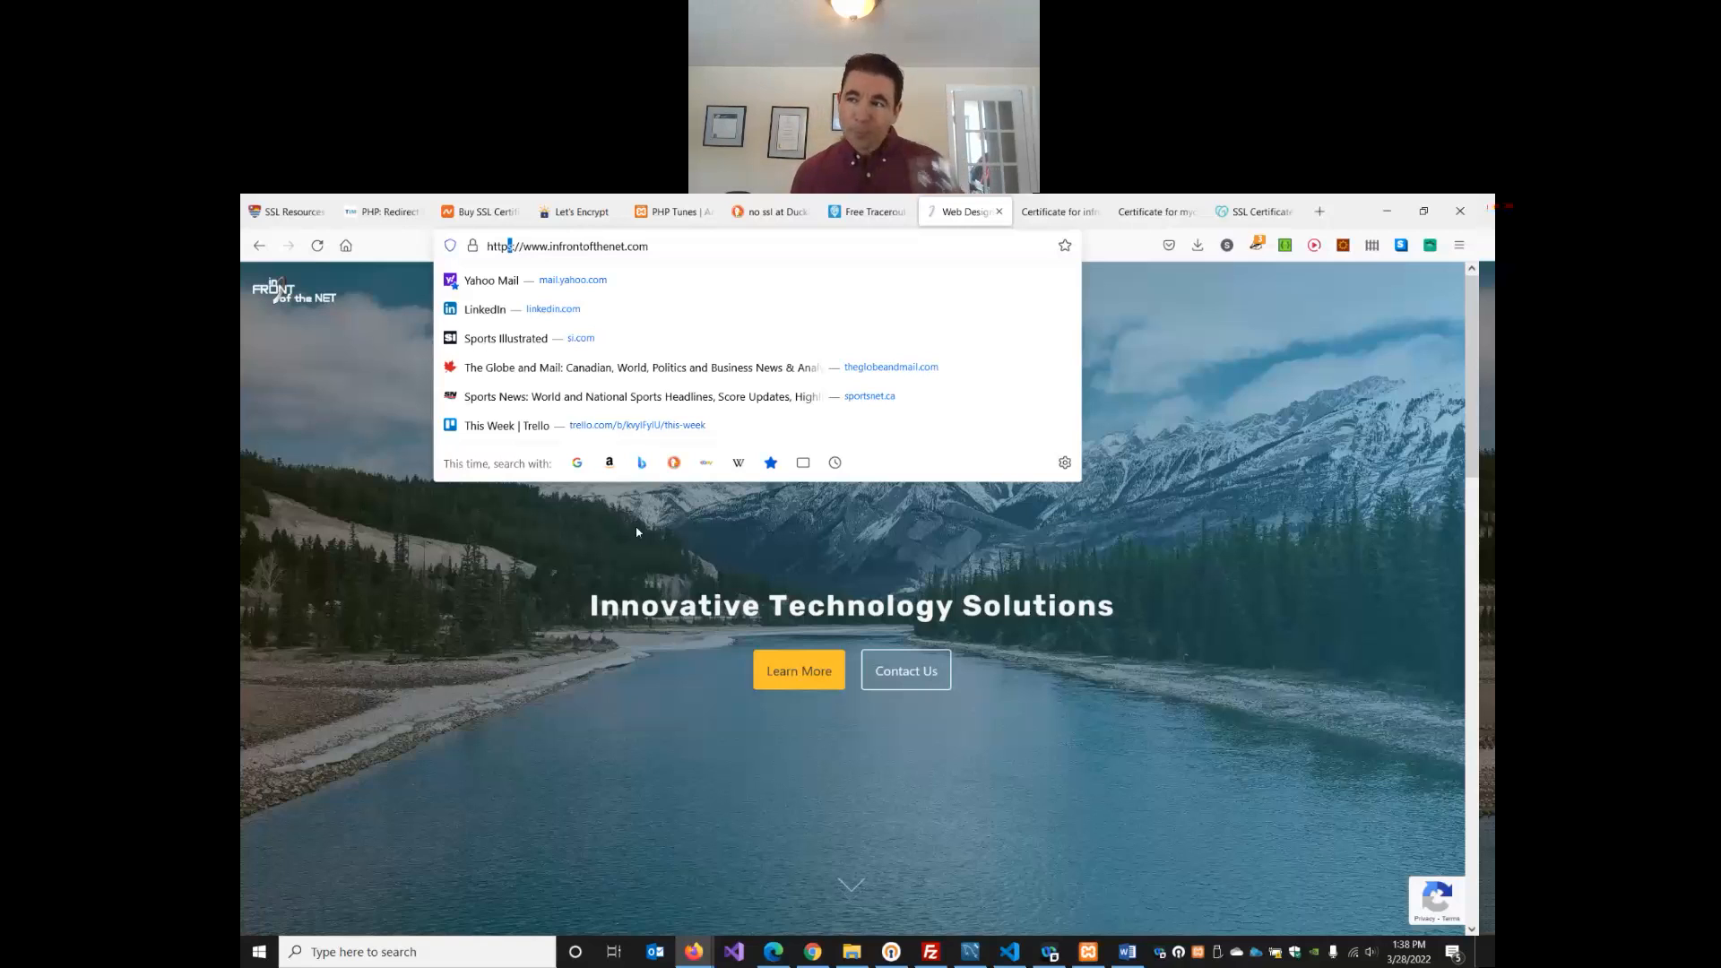
pyautogui.moveTo(1043, 513)
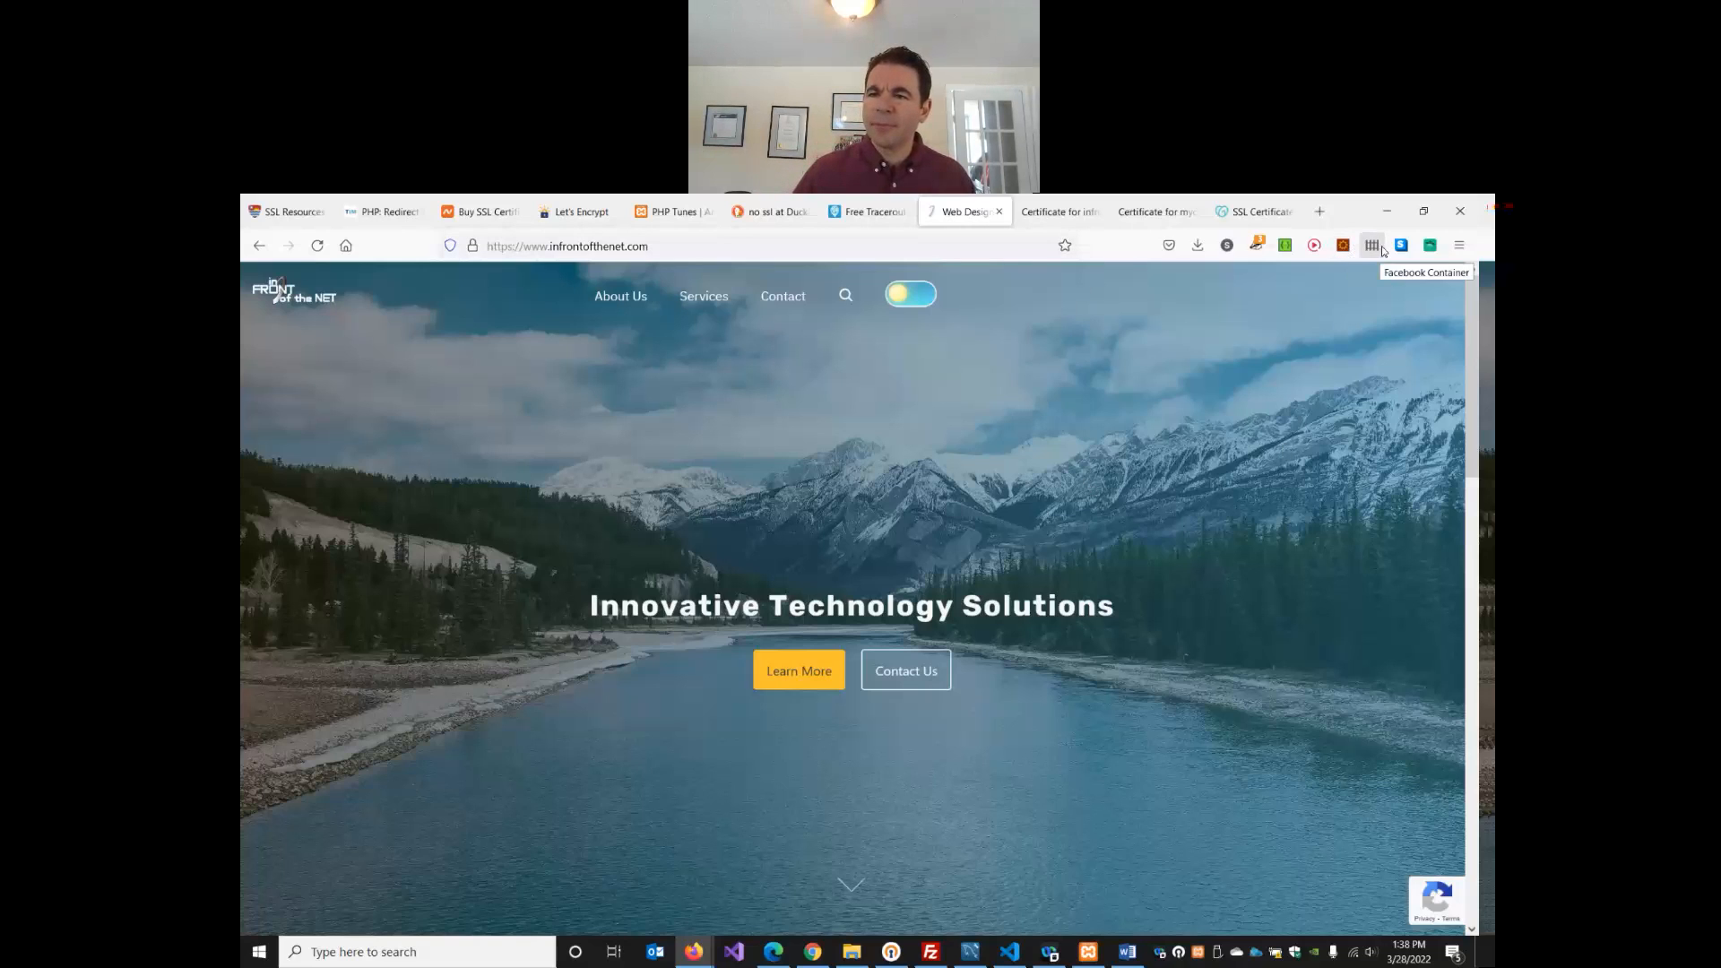
pyautogui.moveTo(1400, 245)
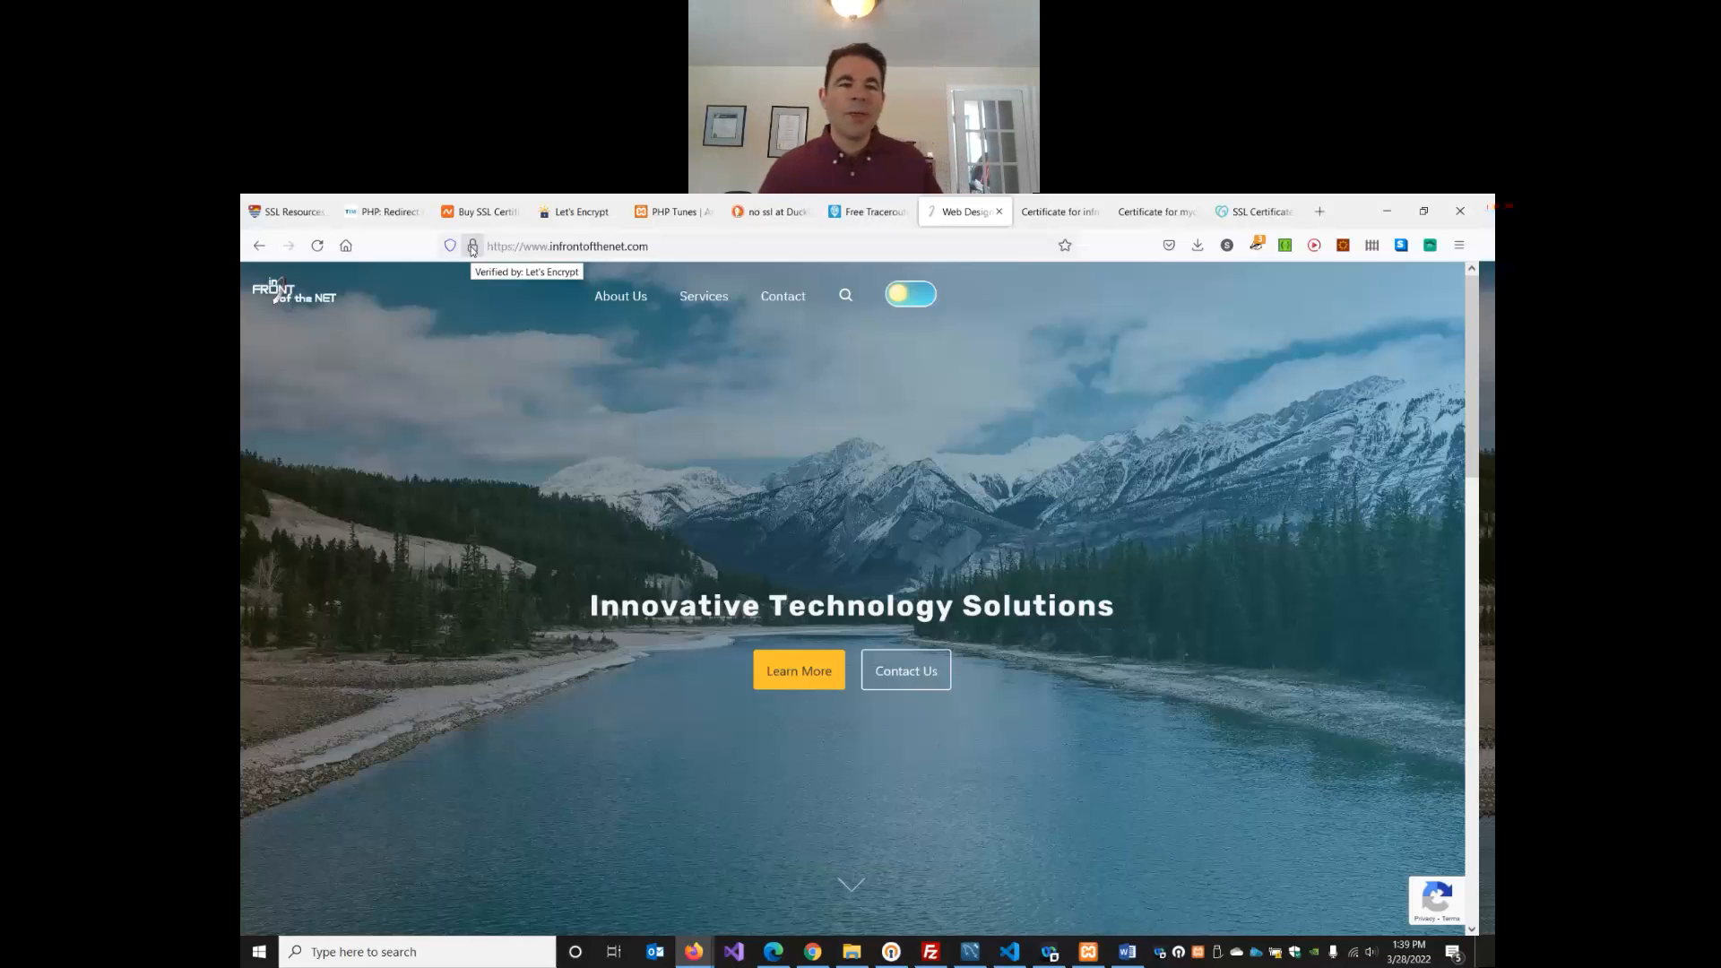
# Step: Review the Let's Encrypt home page and the Namecheap and GoDaddy SSL price pages
pyautogui.click(573, 211)
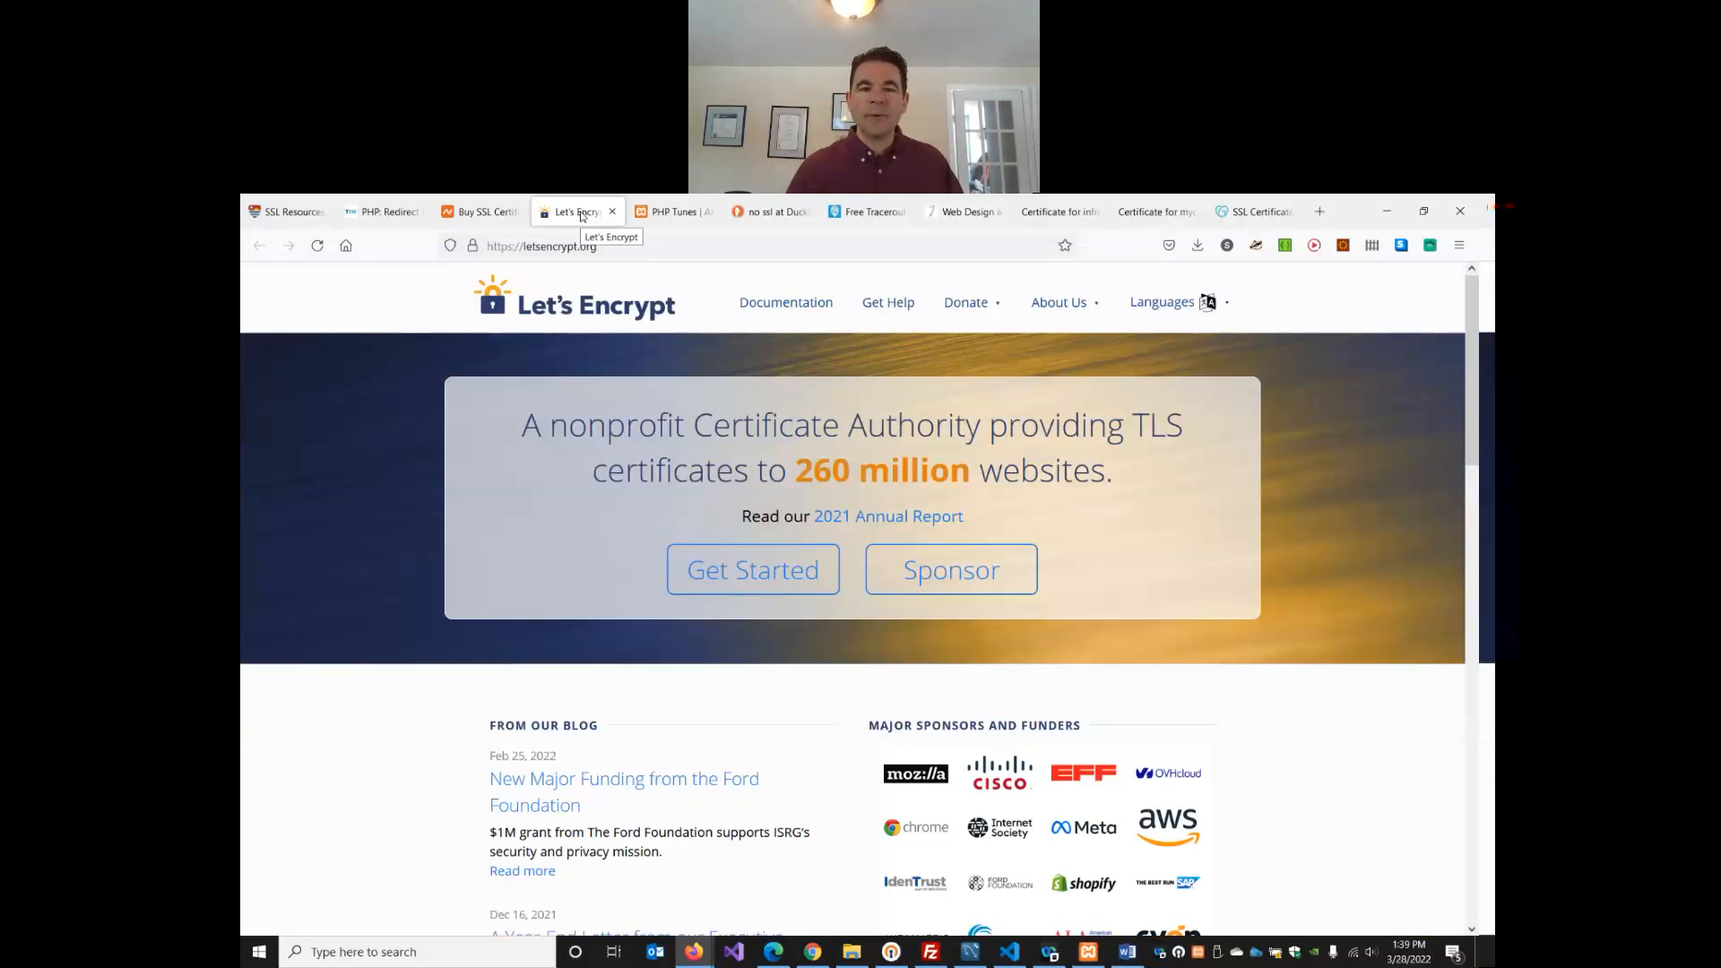
pyautogui.click(480, 212)
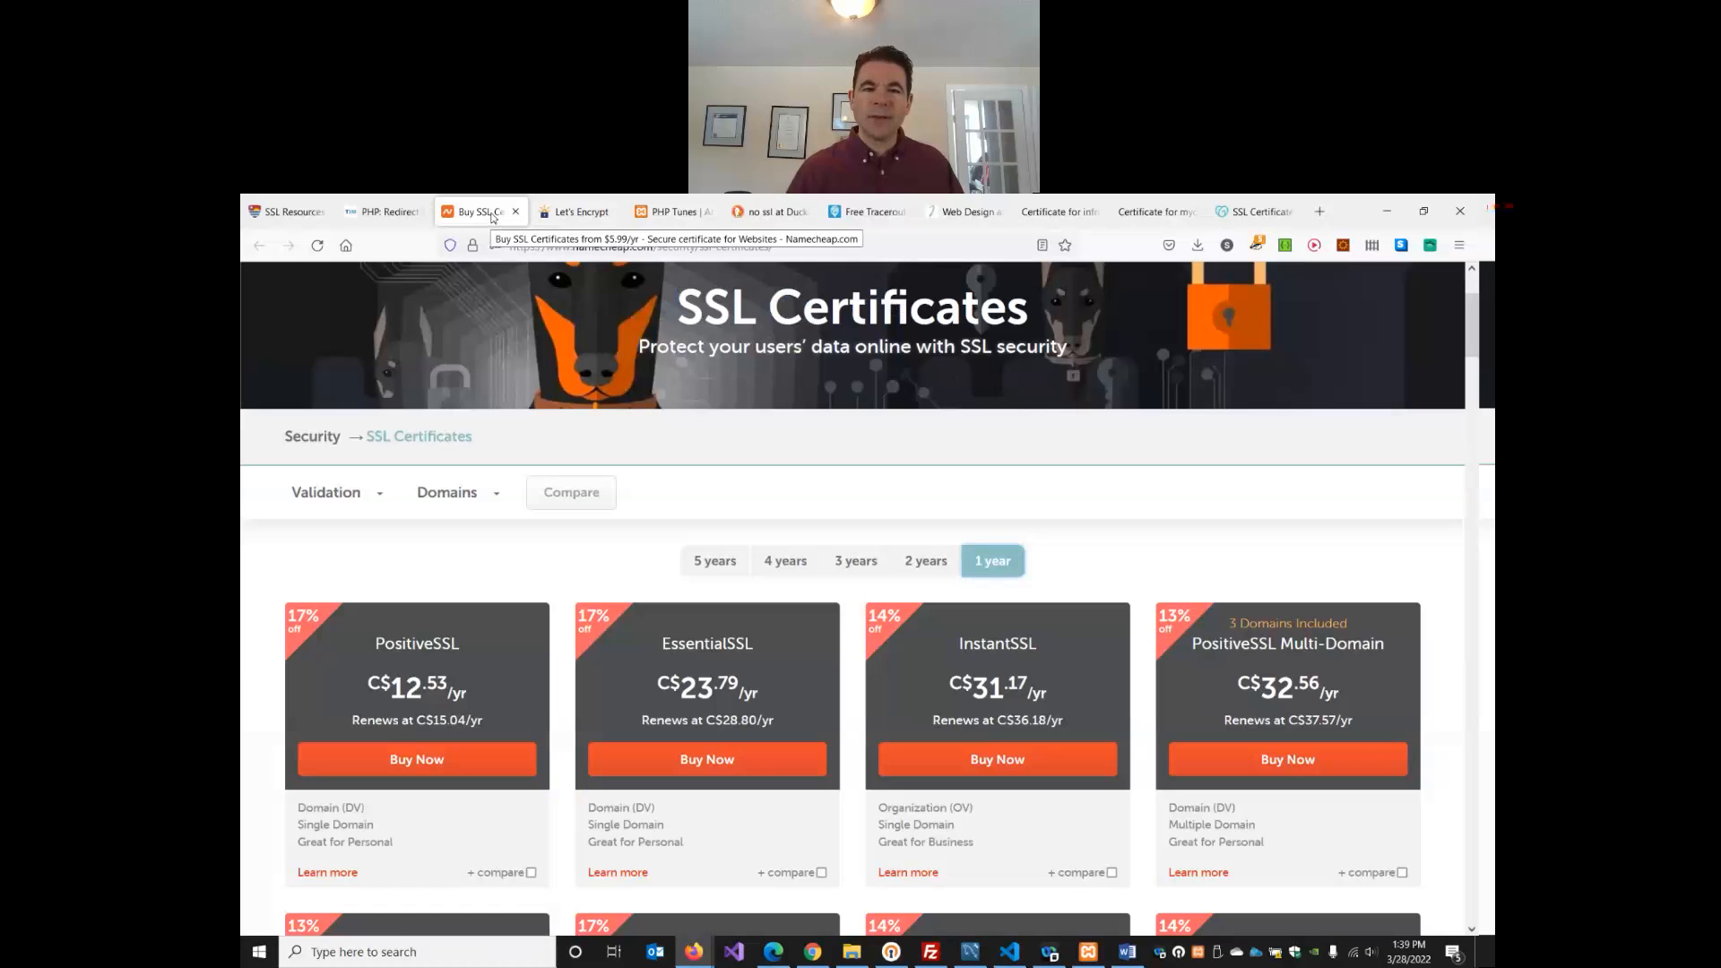
pyautogui.click(1251, 212)
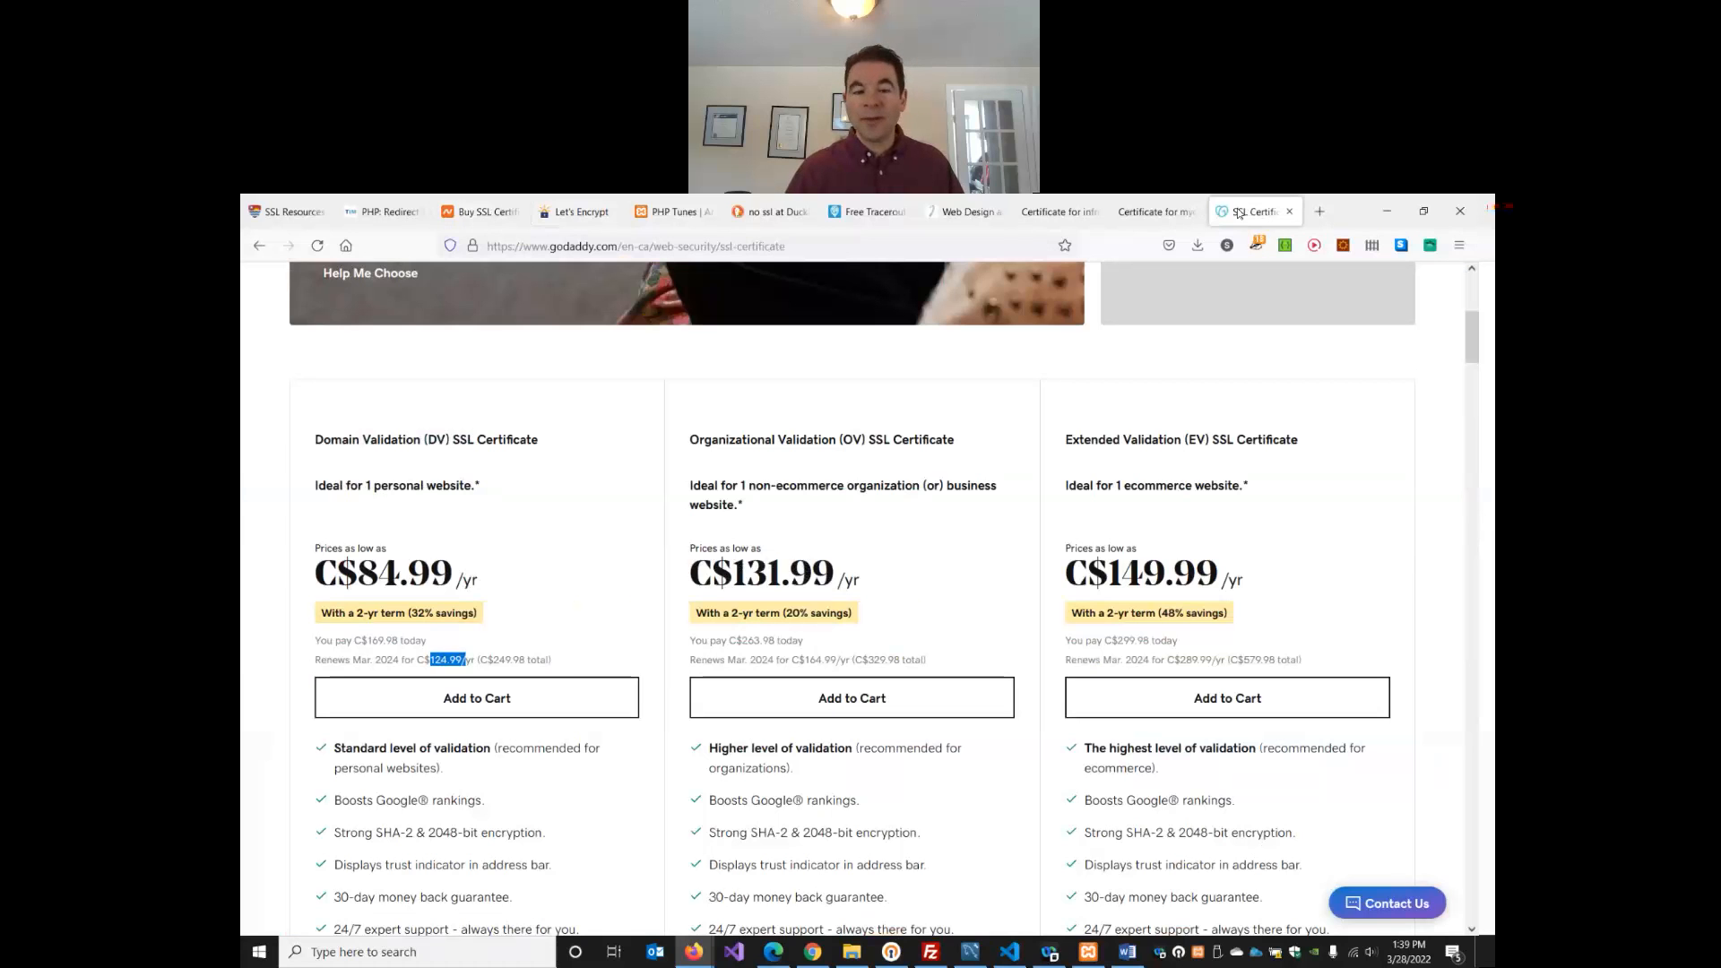
pyautogui.moveTo(950, 527)
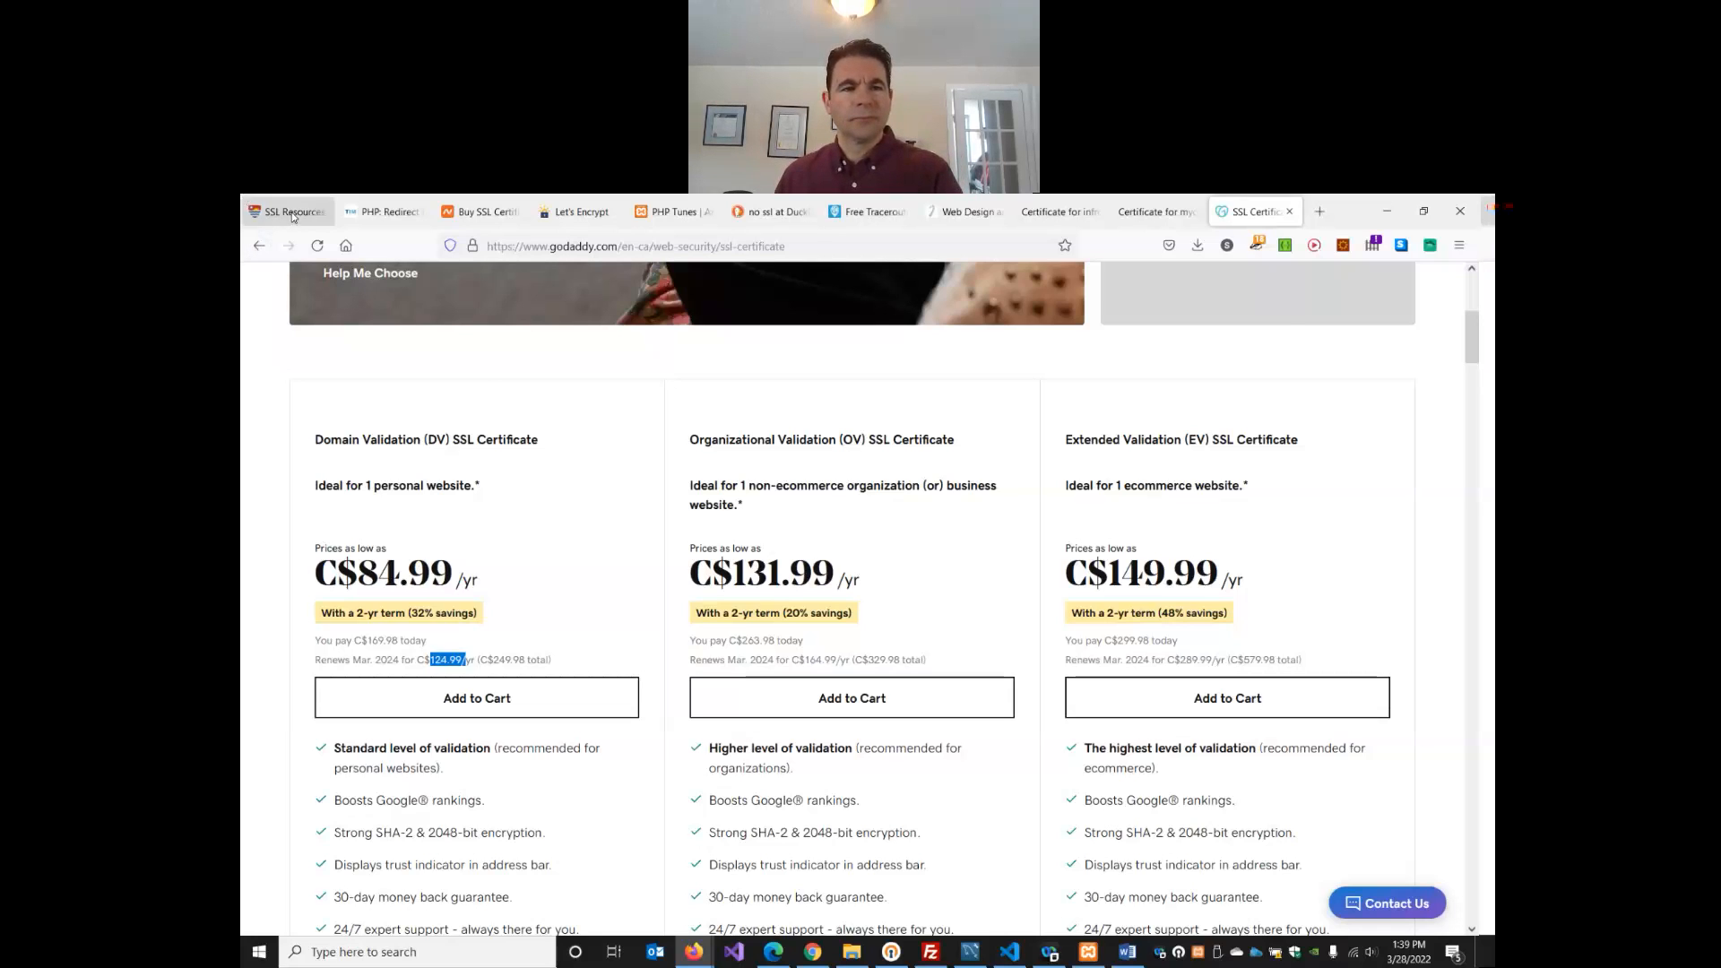
# Step: Return to the SSL Resources page and go up to the Lesson 11 module contents
pyautogui.click(286, 212)
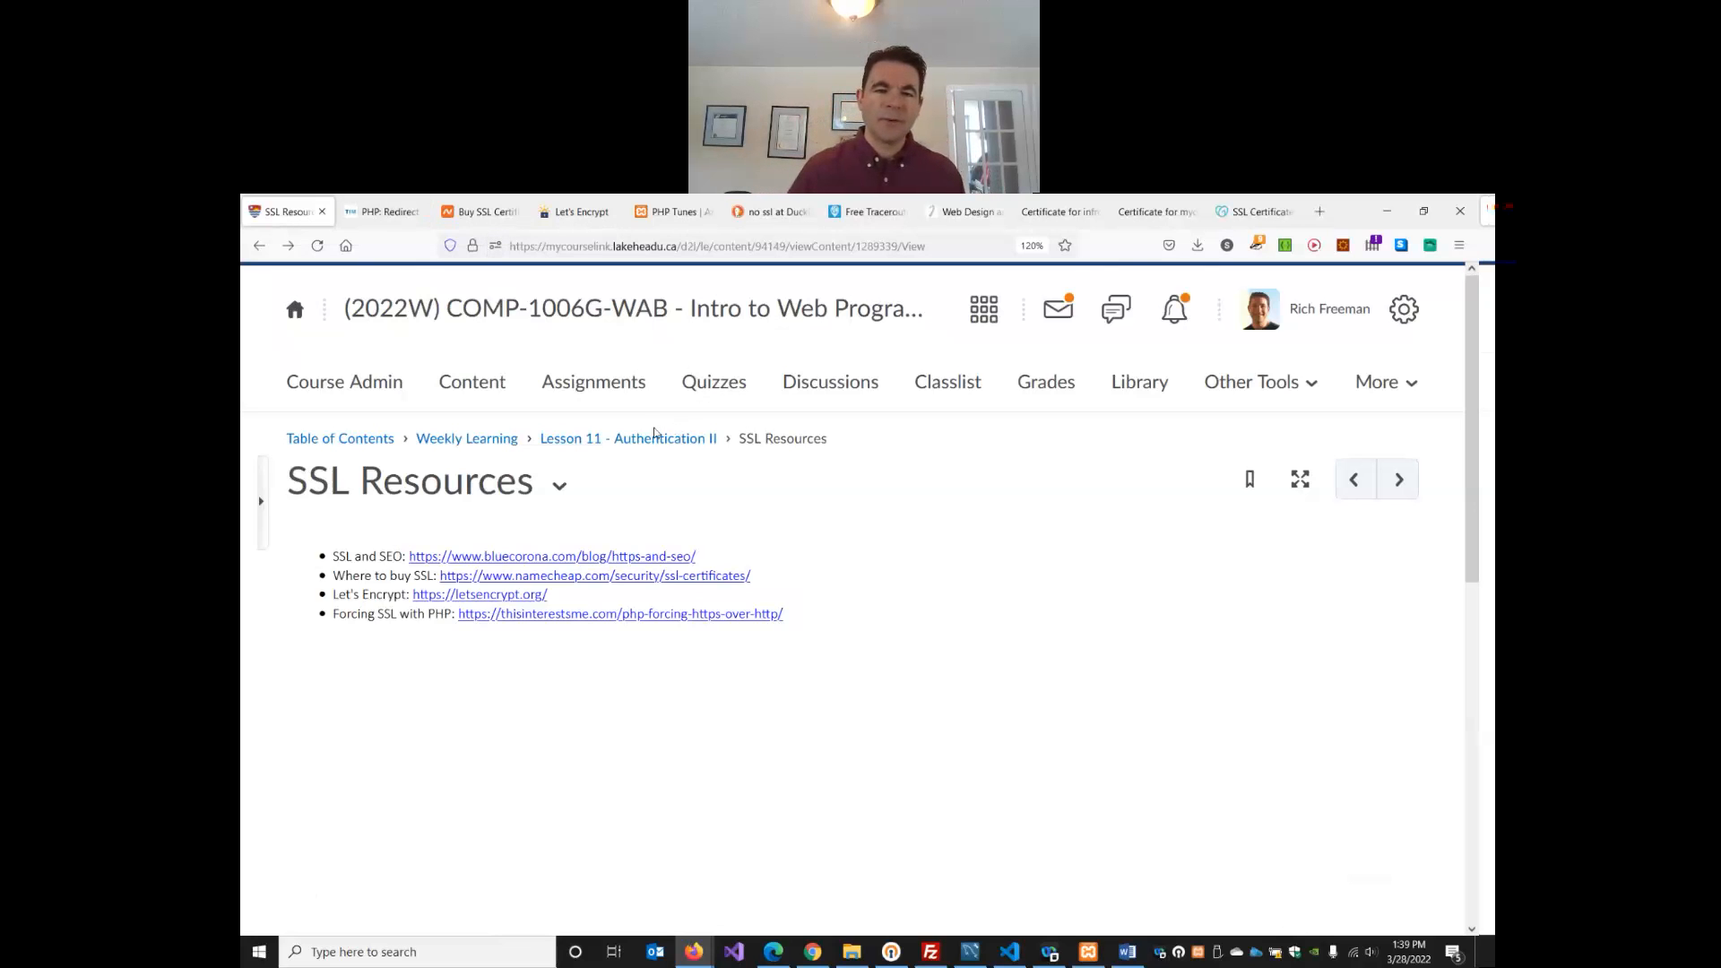
pyautogui.click(628, 438)
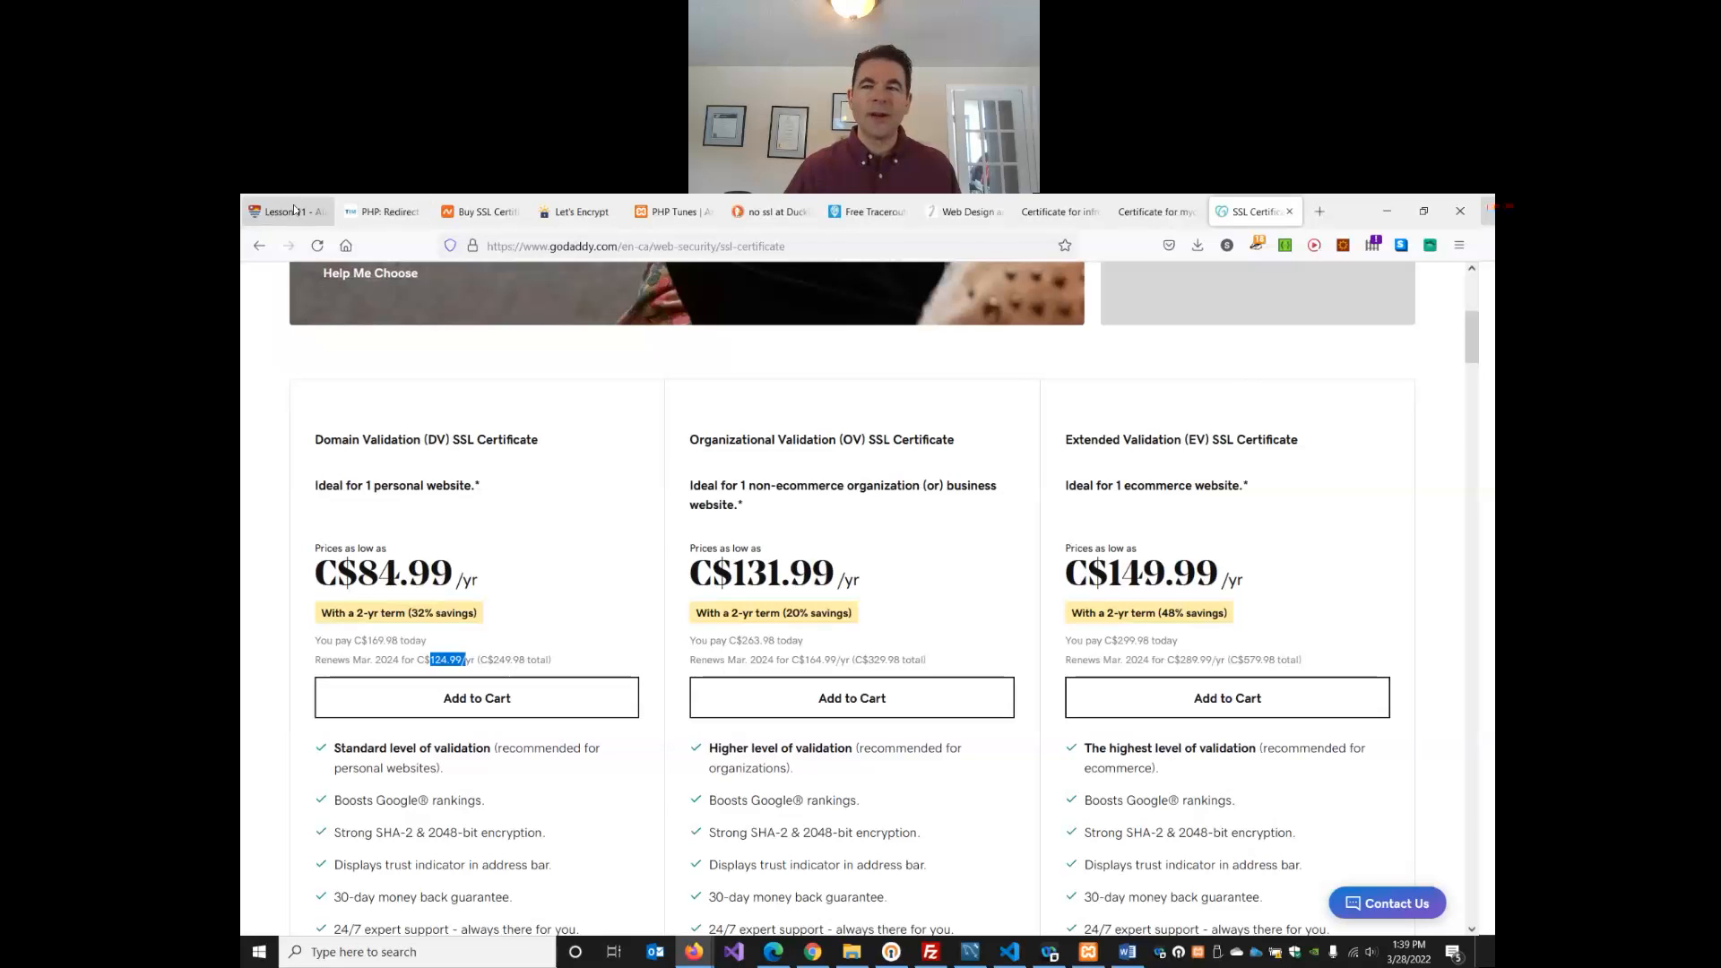
pyautogui.click(283, 212)
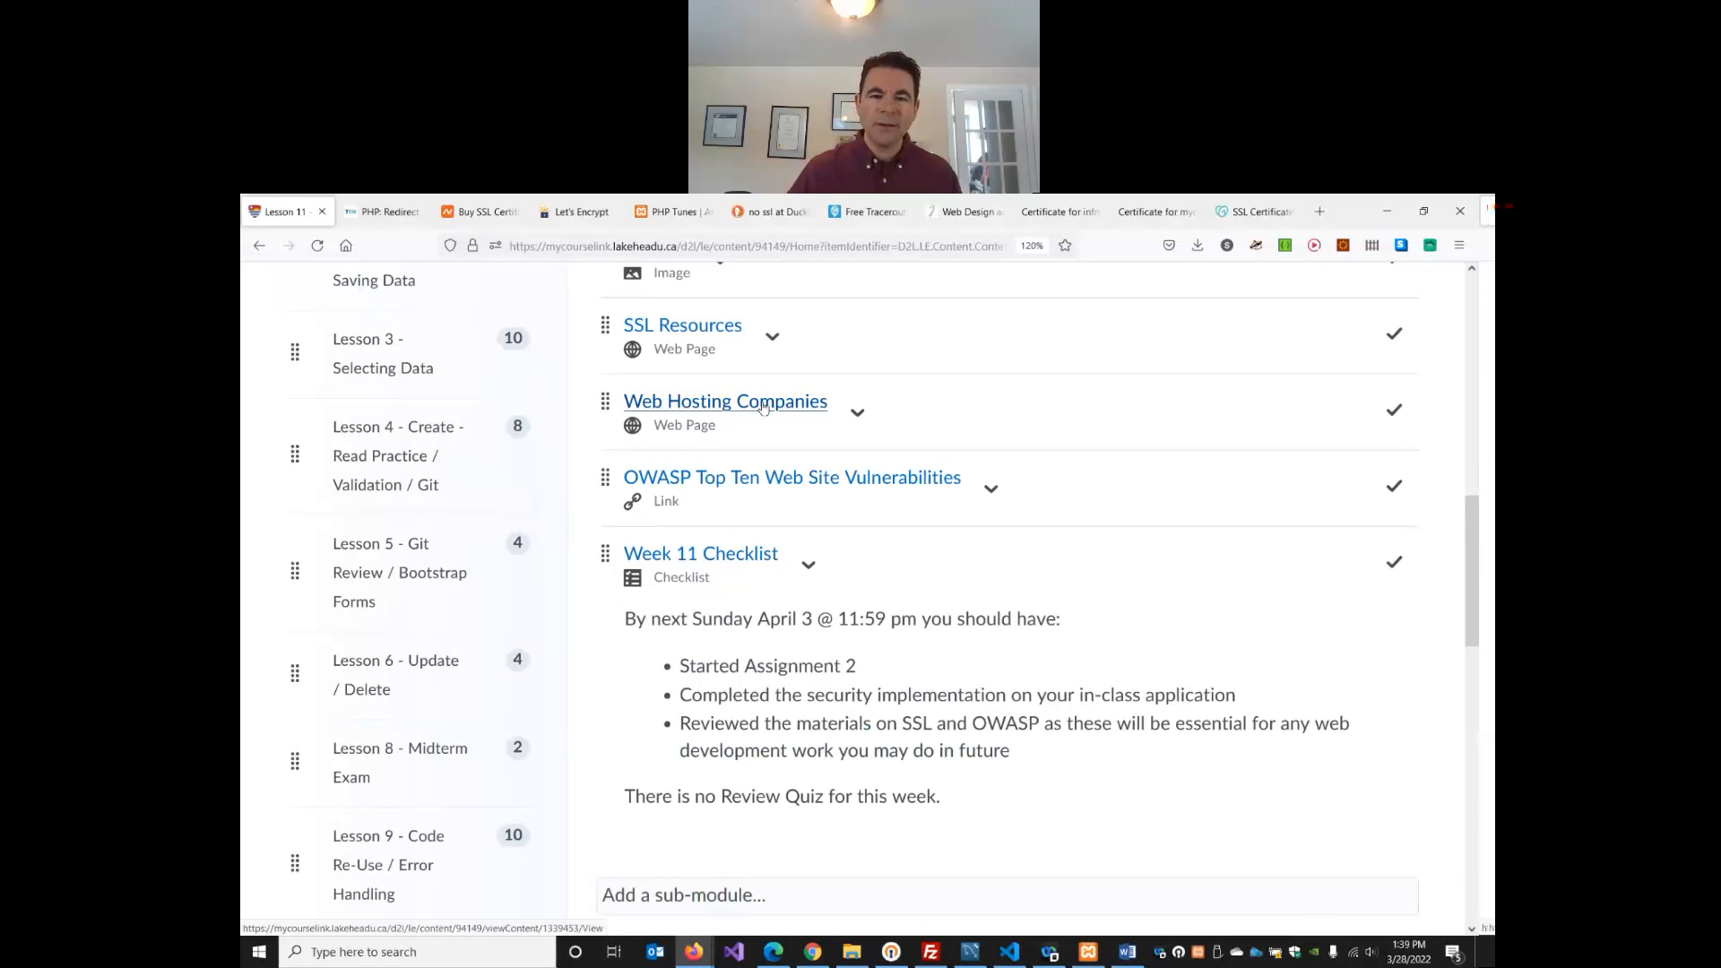
# Step: Open the Web Hosting Companies page listing hostpapa.com and newtekwebhosting.com
pyautogui.click(724, 400)
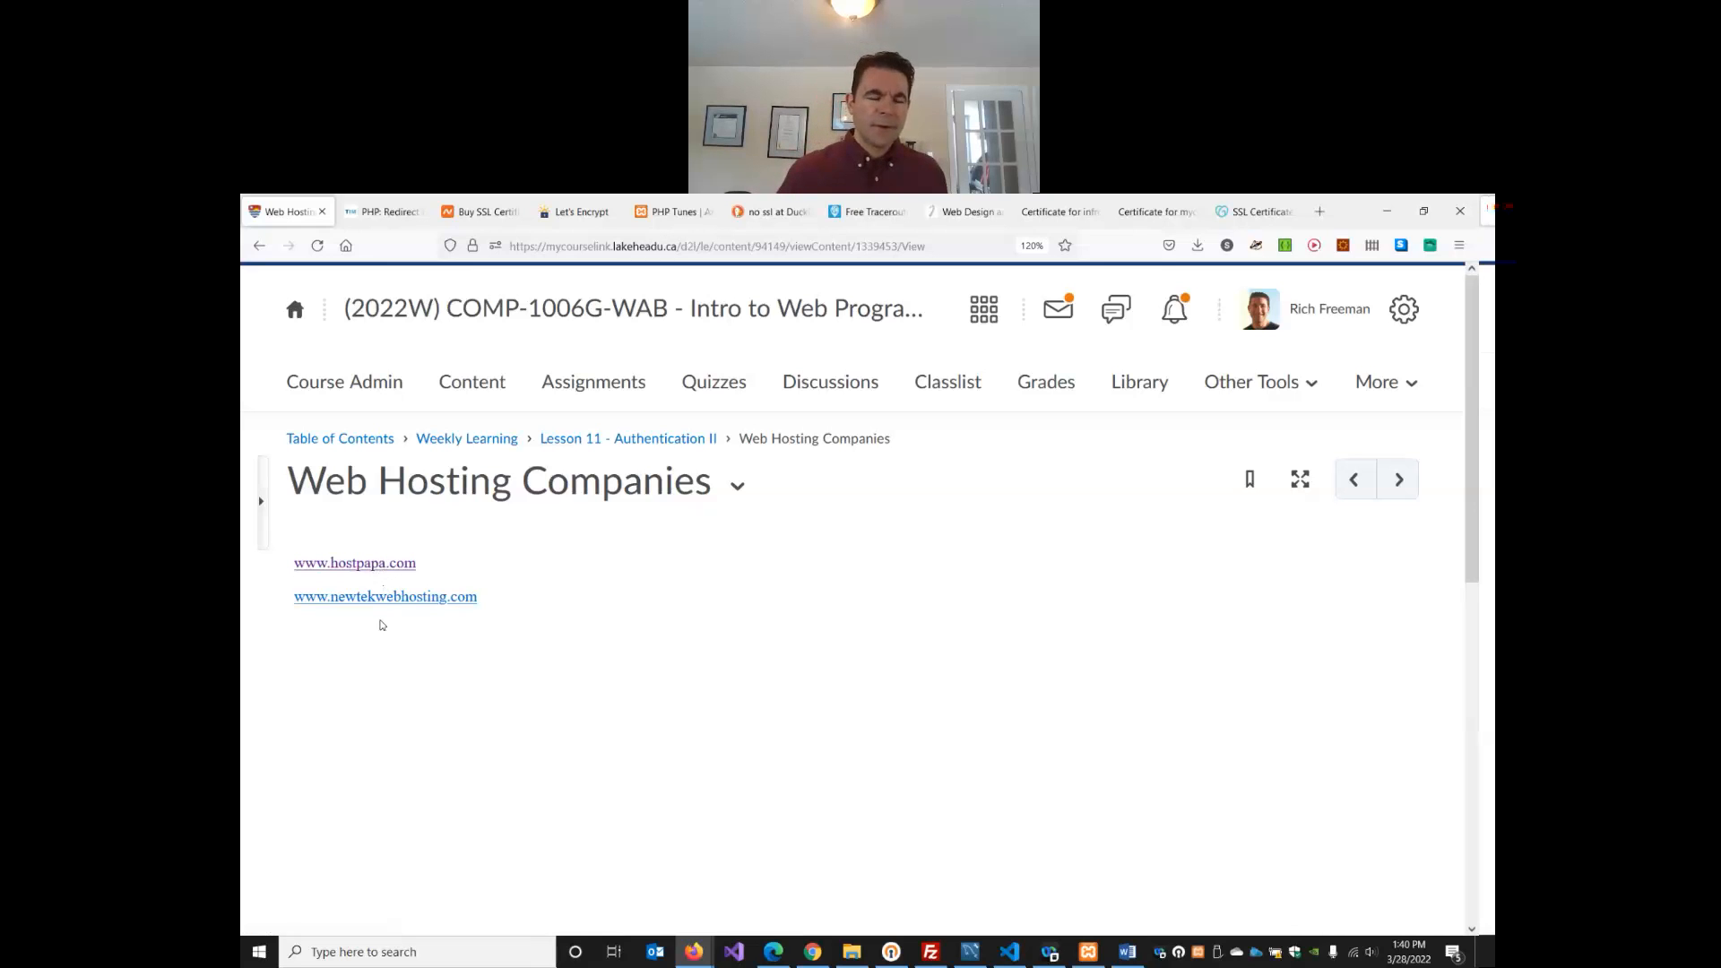
pyautogui.moveTo(426, 565)
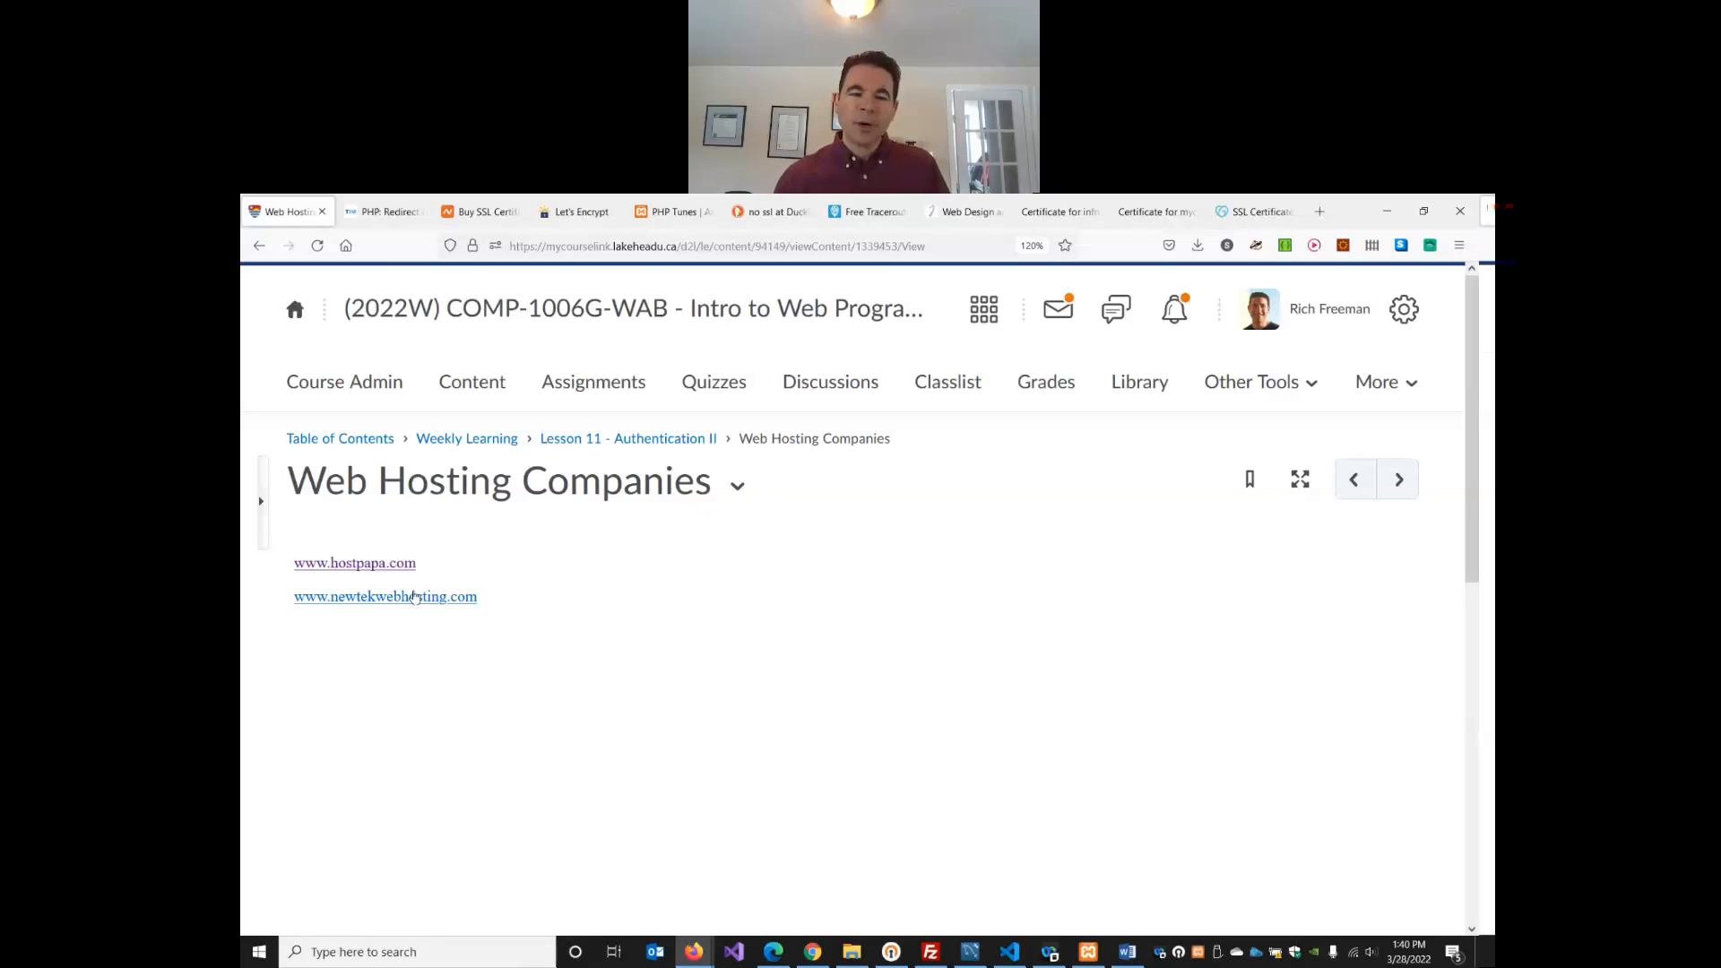
pyautogui.moveTo(386, 595)
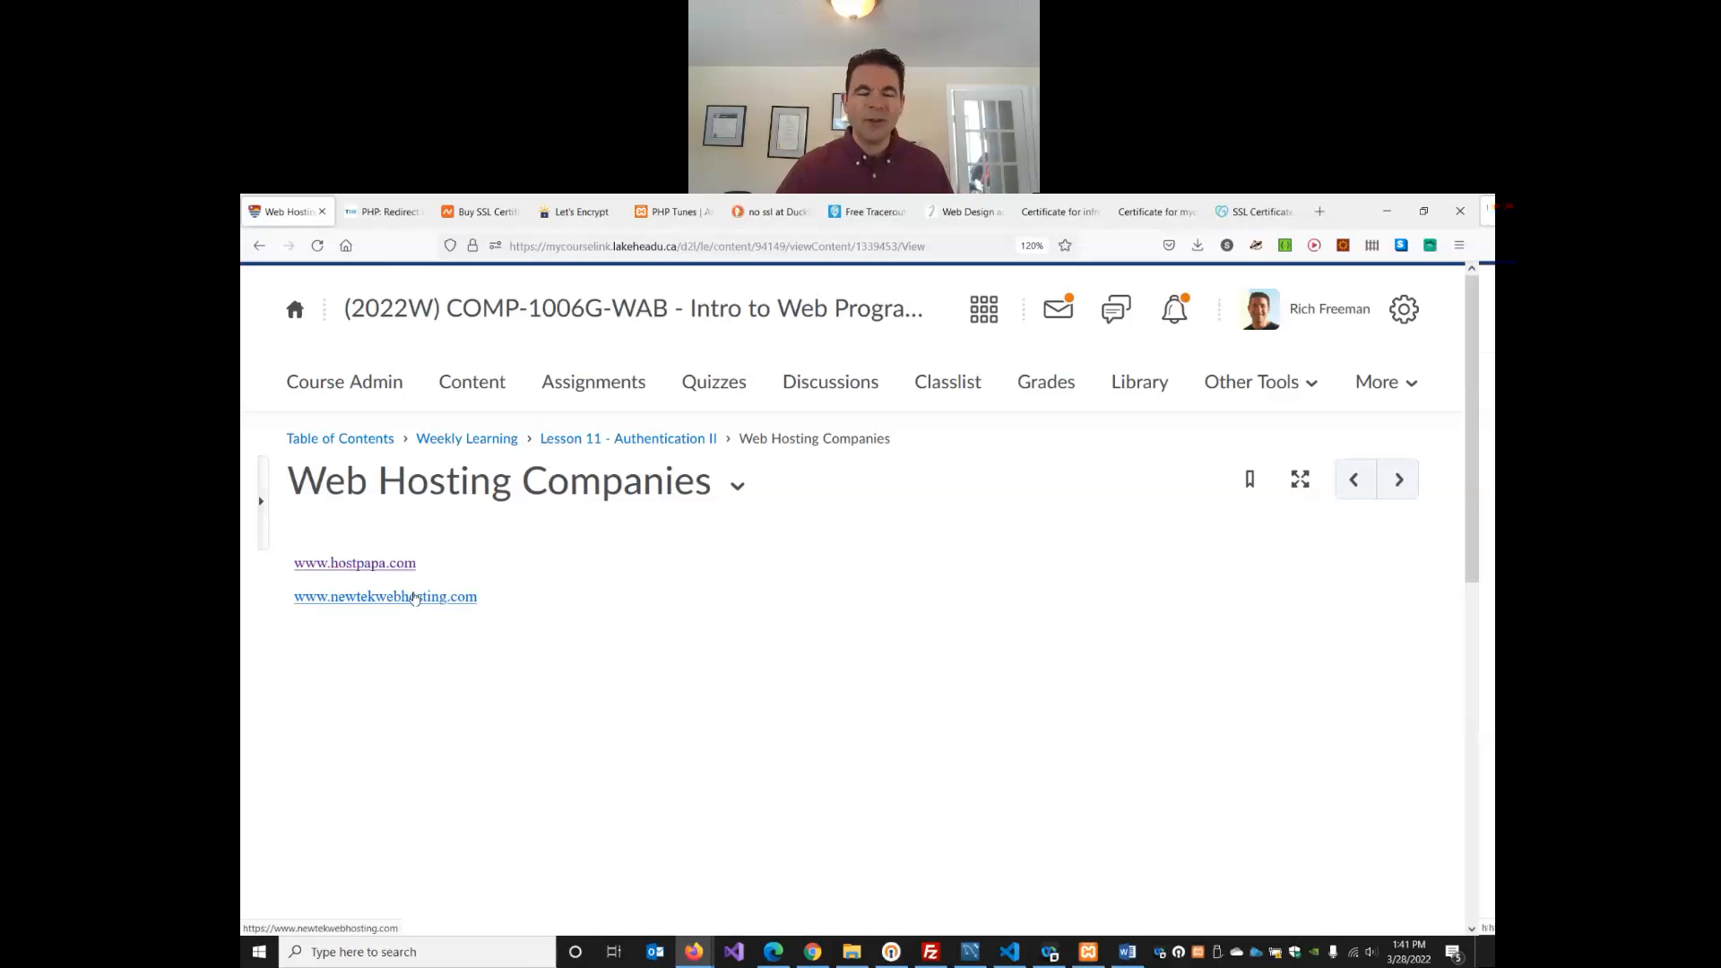
pyautogui.moveTo(384, 563)
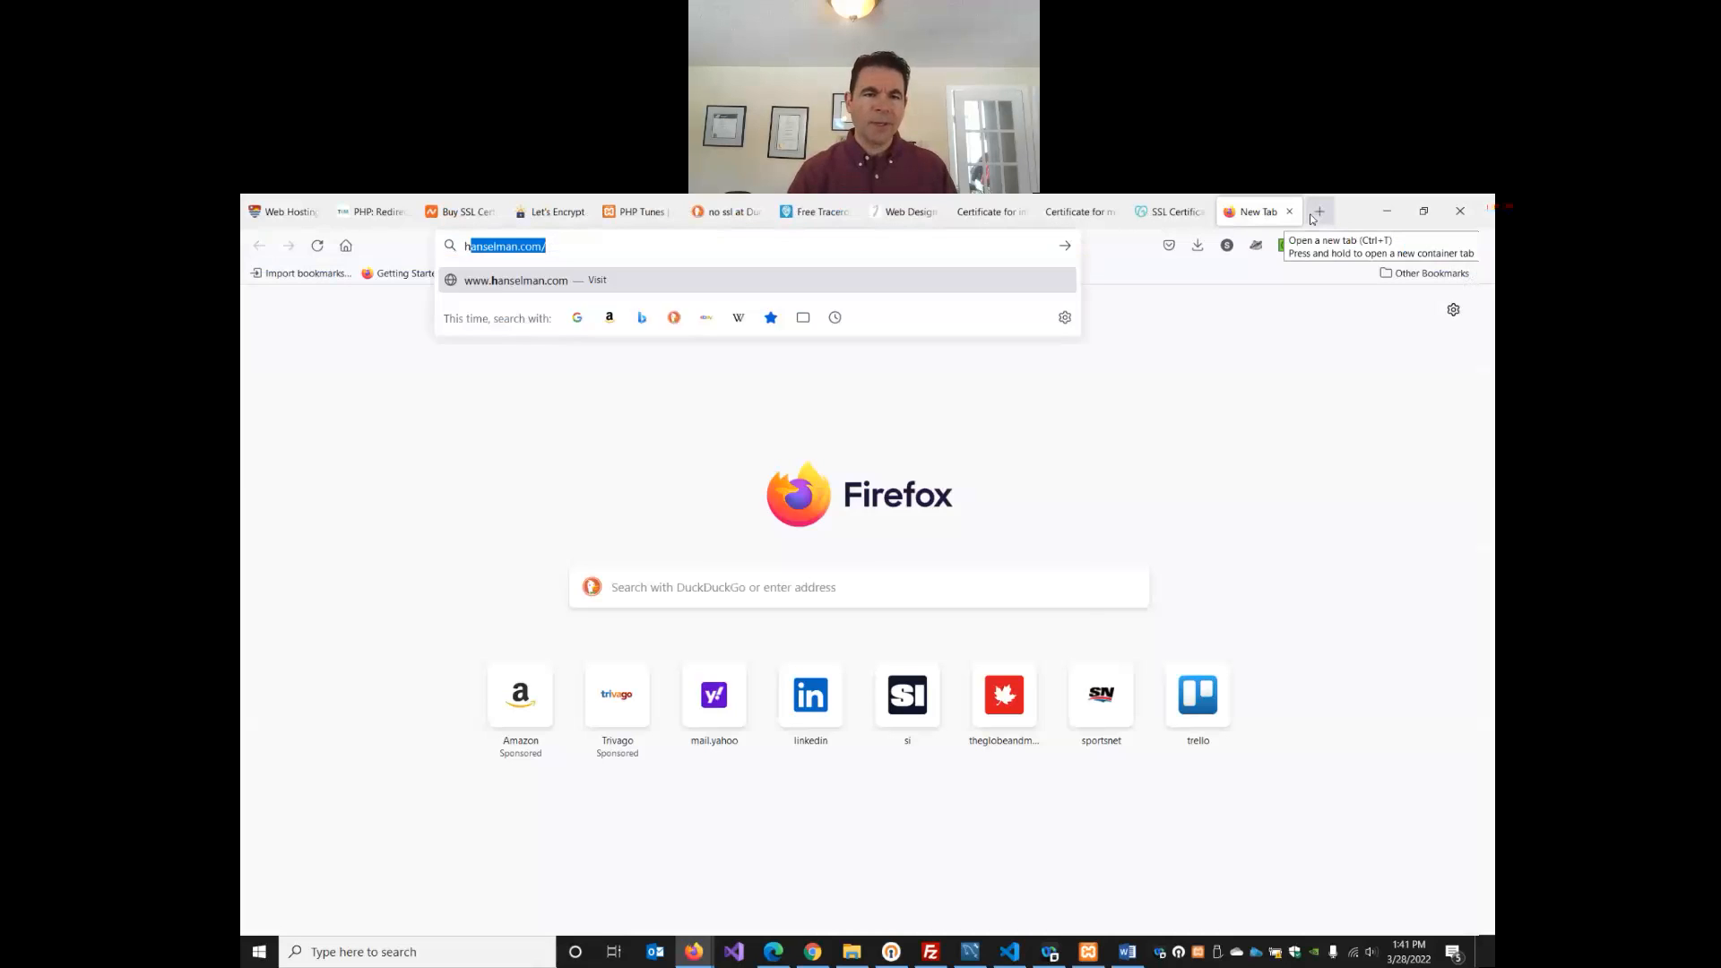
# Step: Go to hostpapa, sign in to the hosting account and open My Services
pyautogui.write('hostpapa.com')
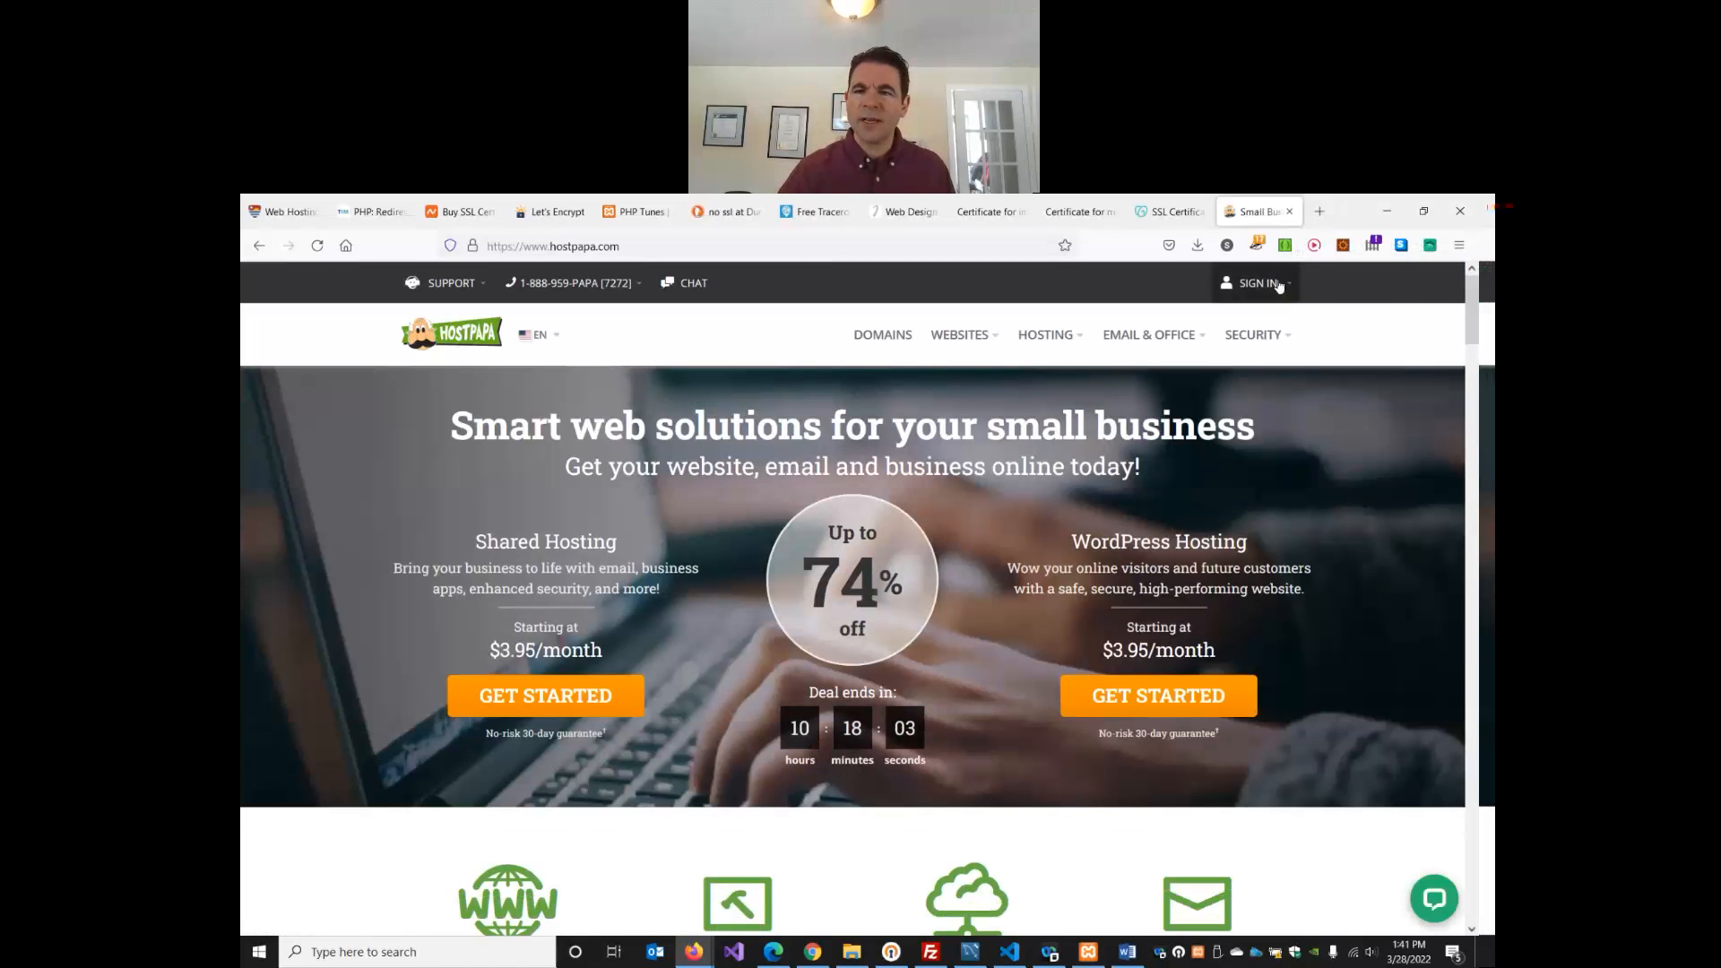
pyautogui.click(1257, 284)
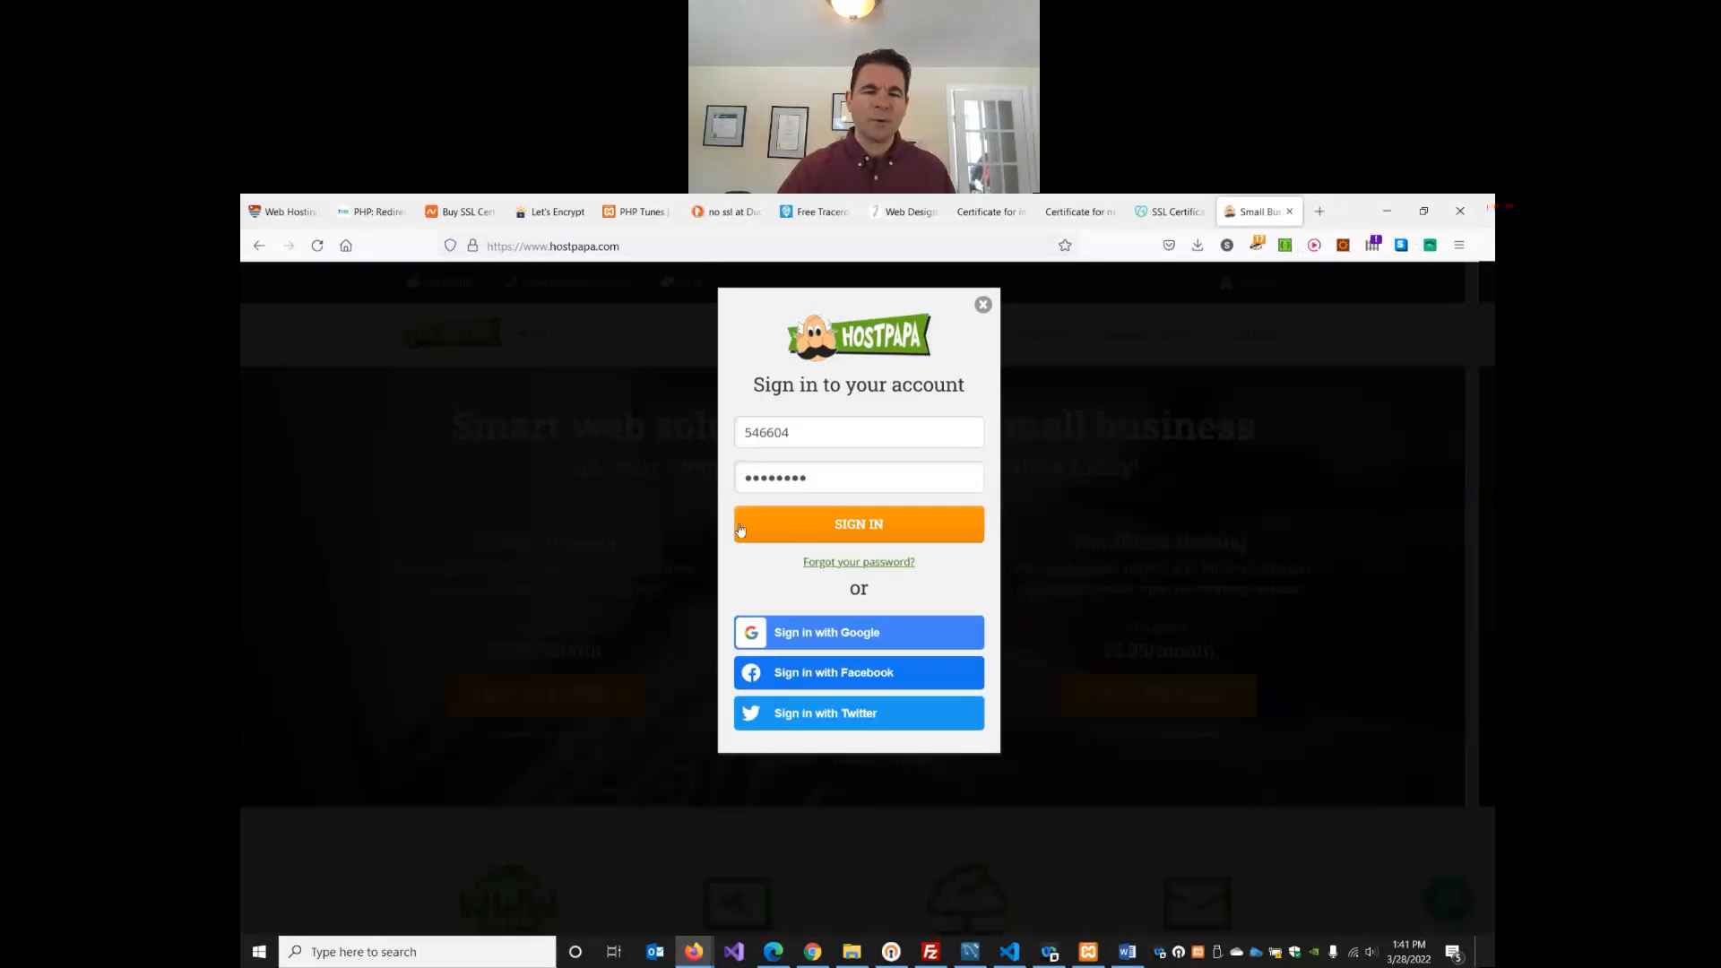
pyautogui.click(858, 523)
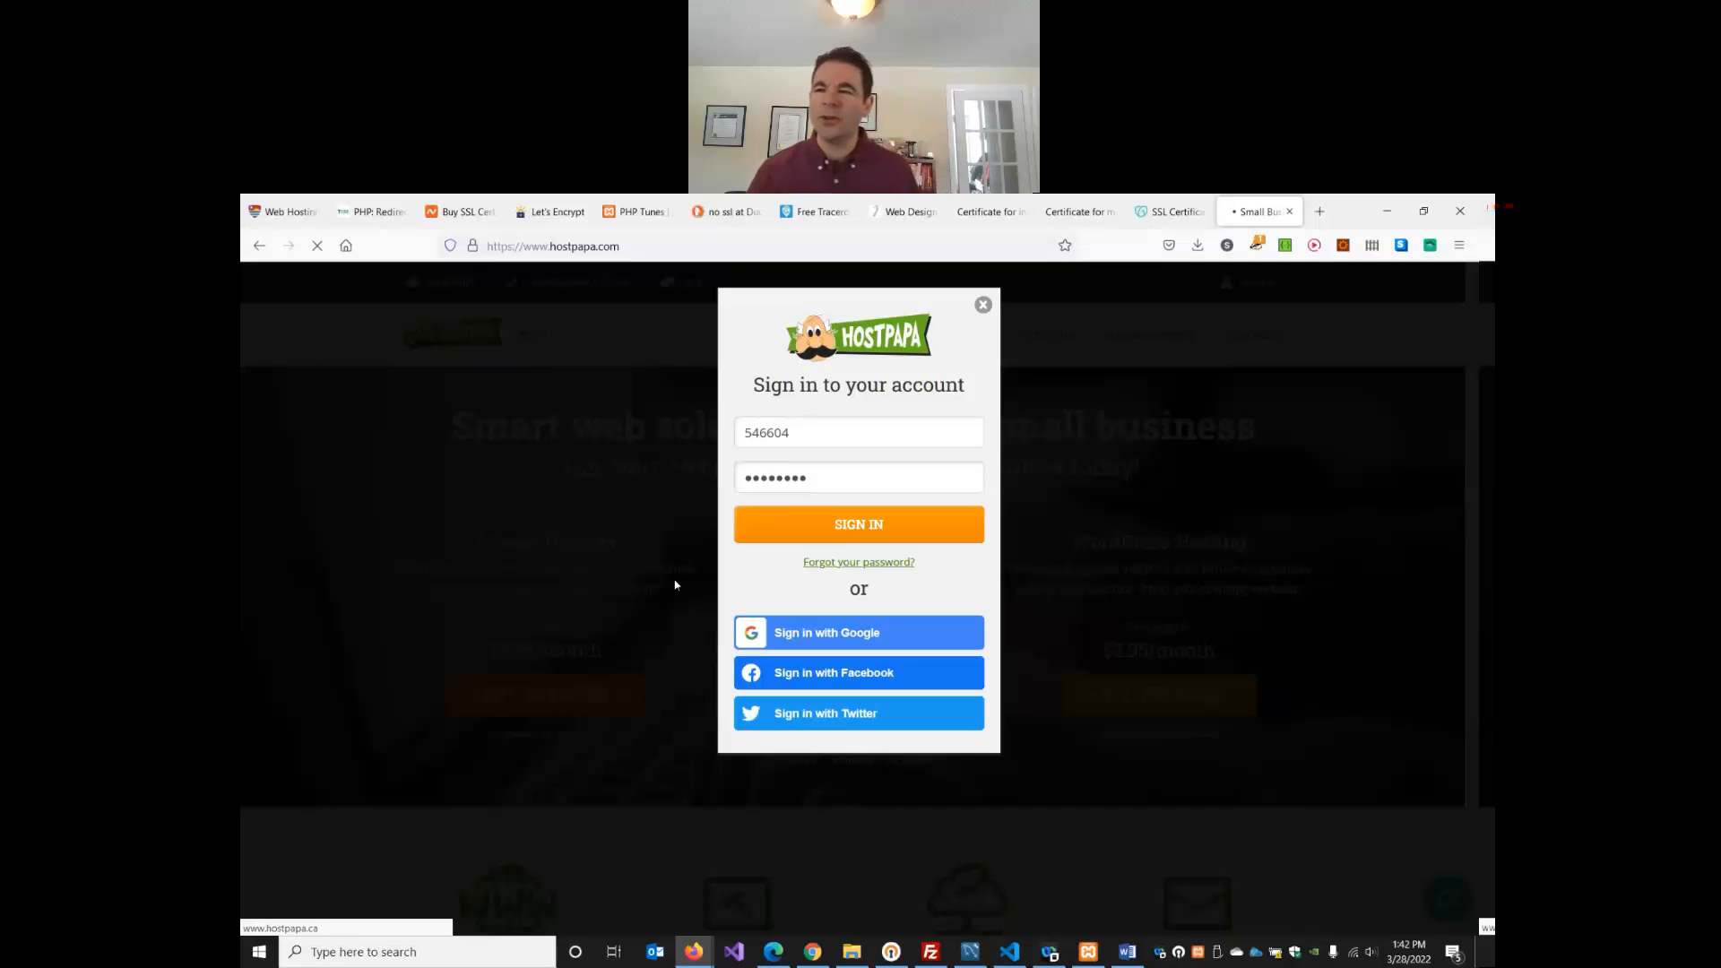
pyautogui.click(858, 523)
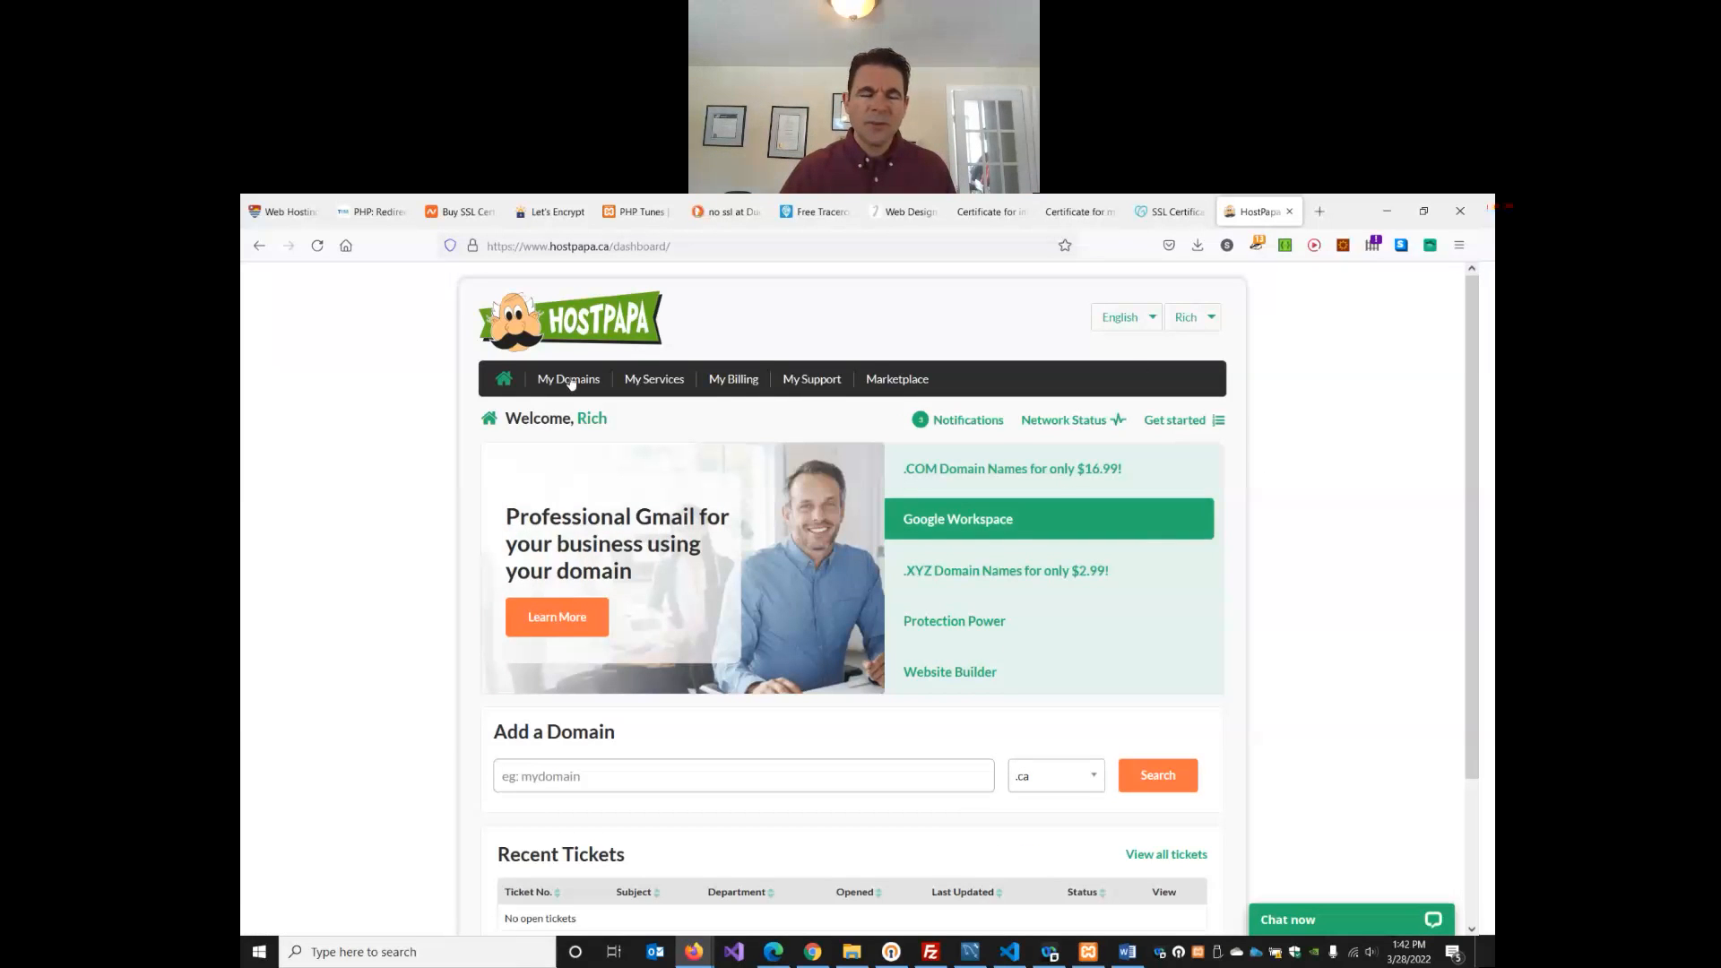
# Step: Expand the reseller hosting plan's details, active until April 2022
pyautogui.scroll(-3)
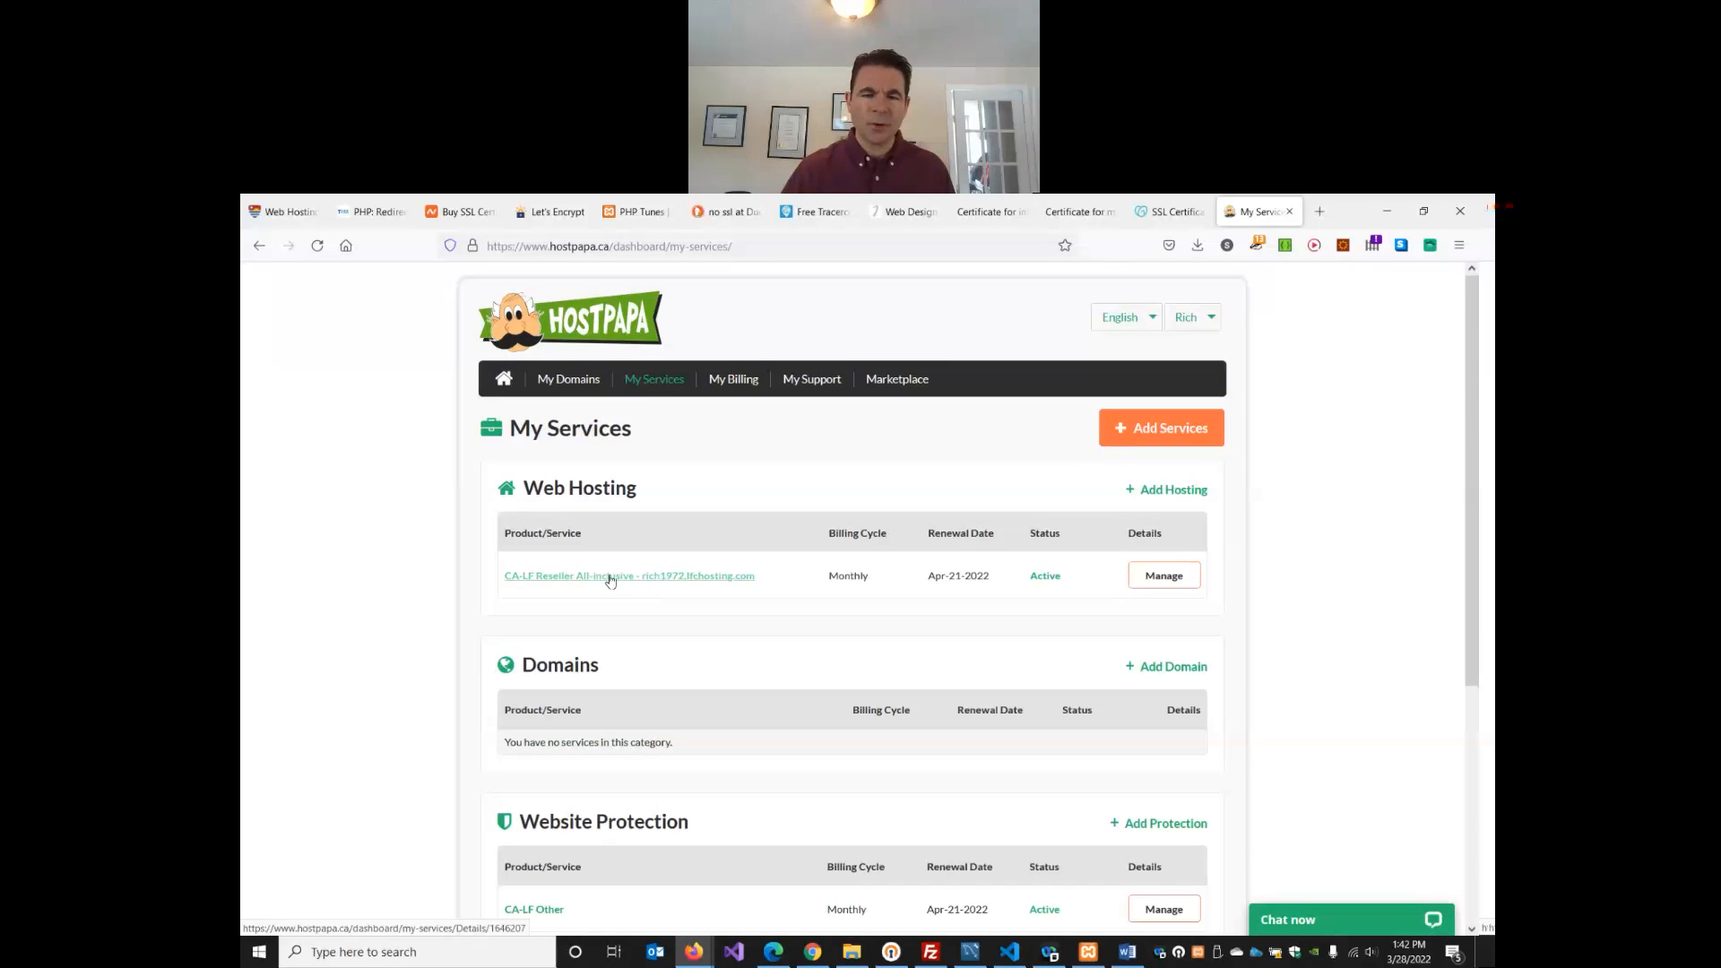
pyautogui.click(1161, 575)
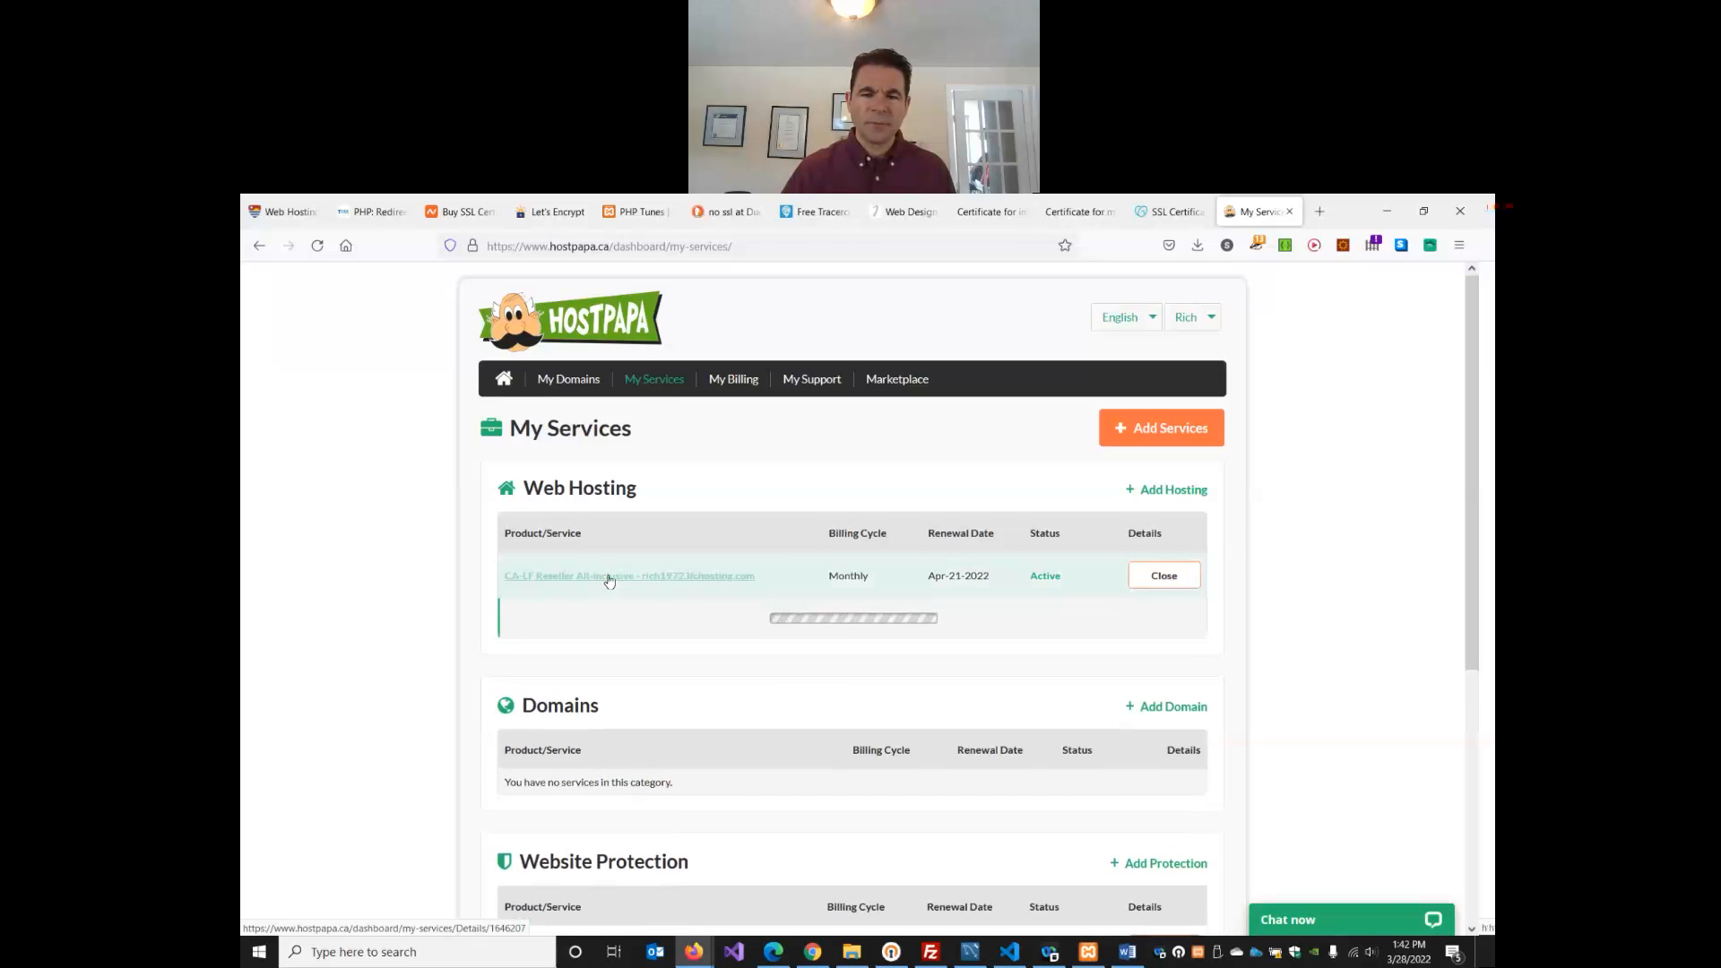
pyautogui.click(629, 575)
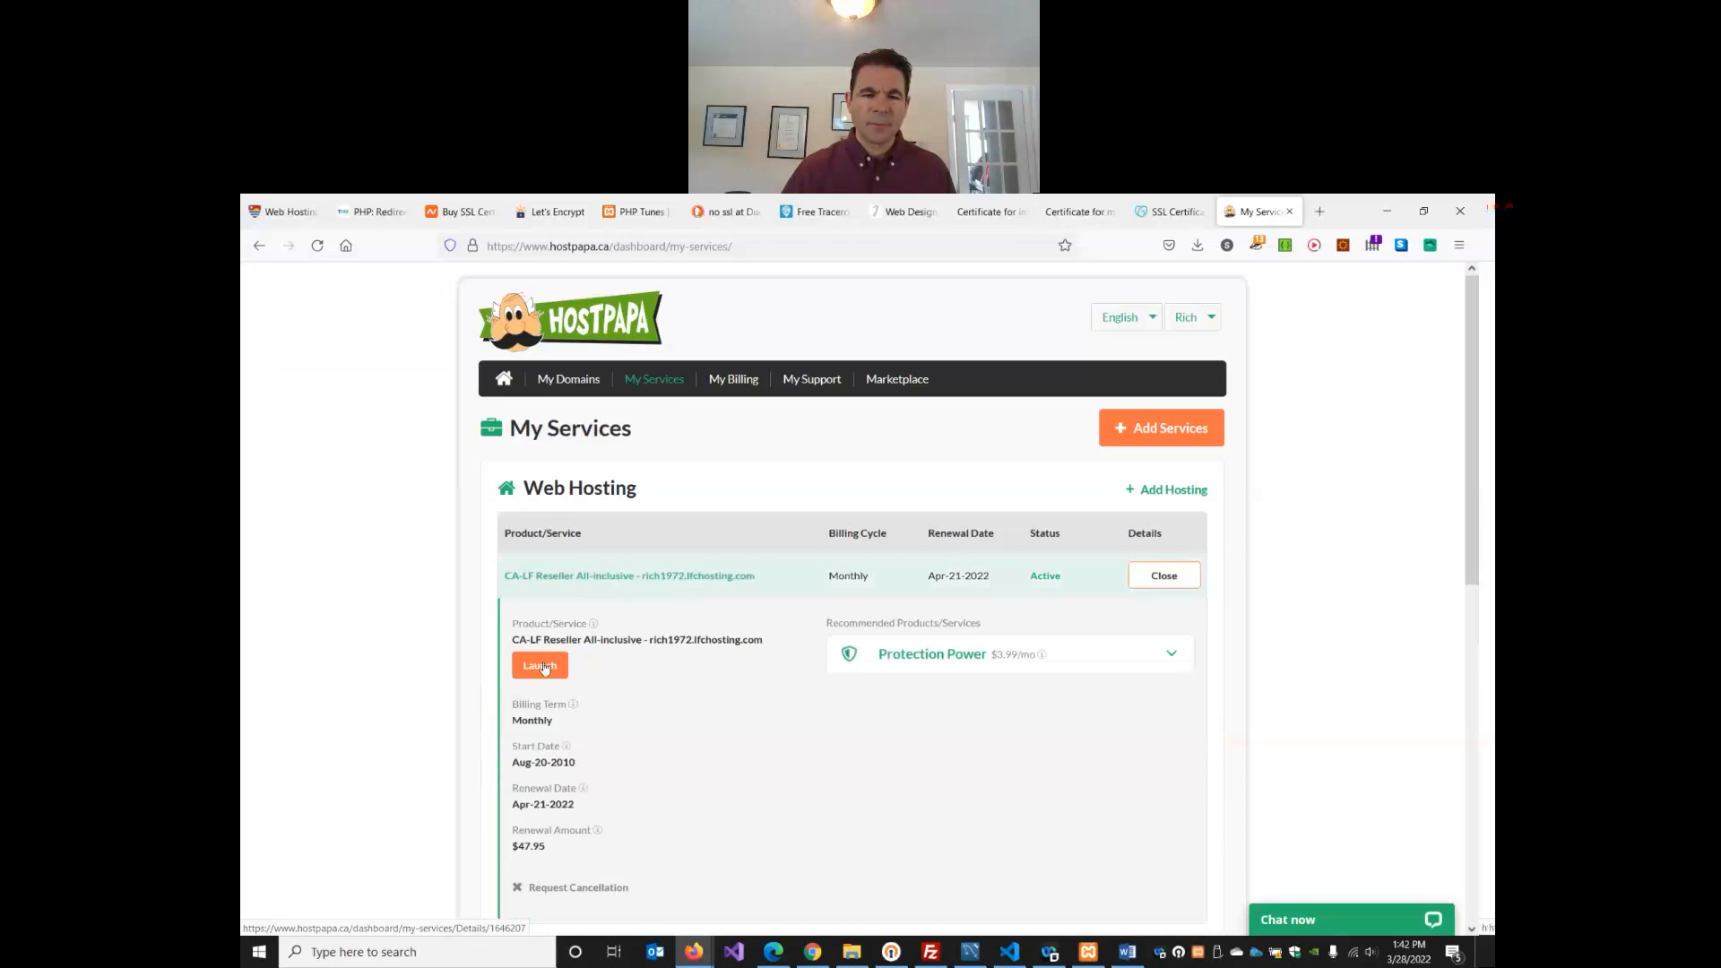
# Step: Log in to Plesk and reach the infrontofthenet.com domain overview from the Domains list
pyautogui.click(539, 667)
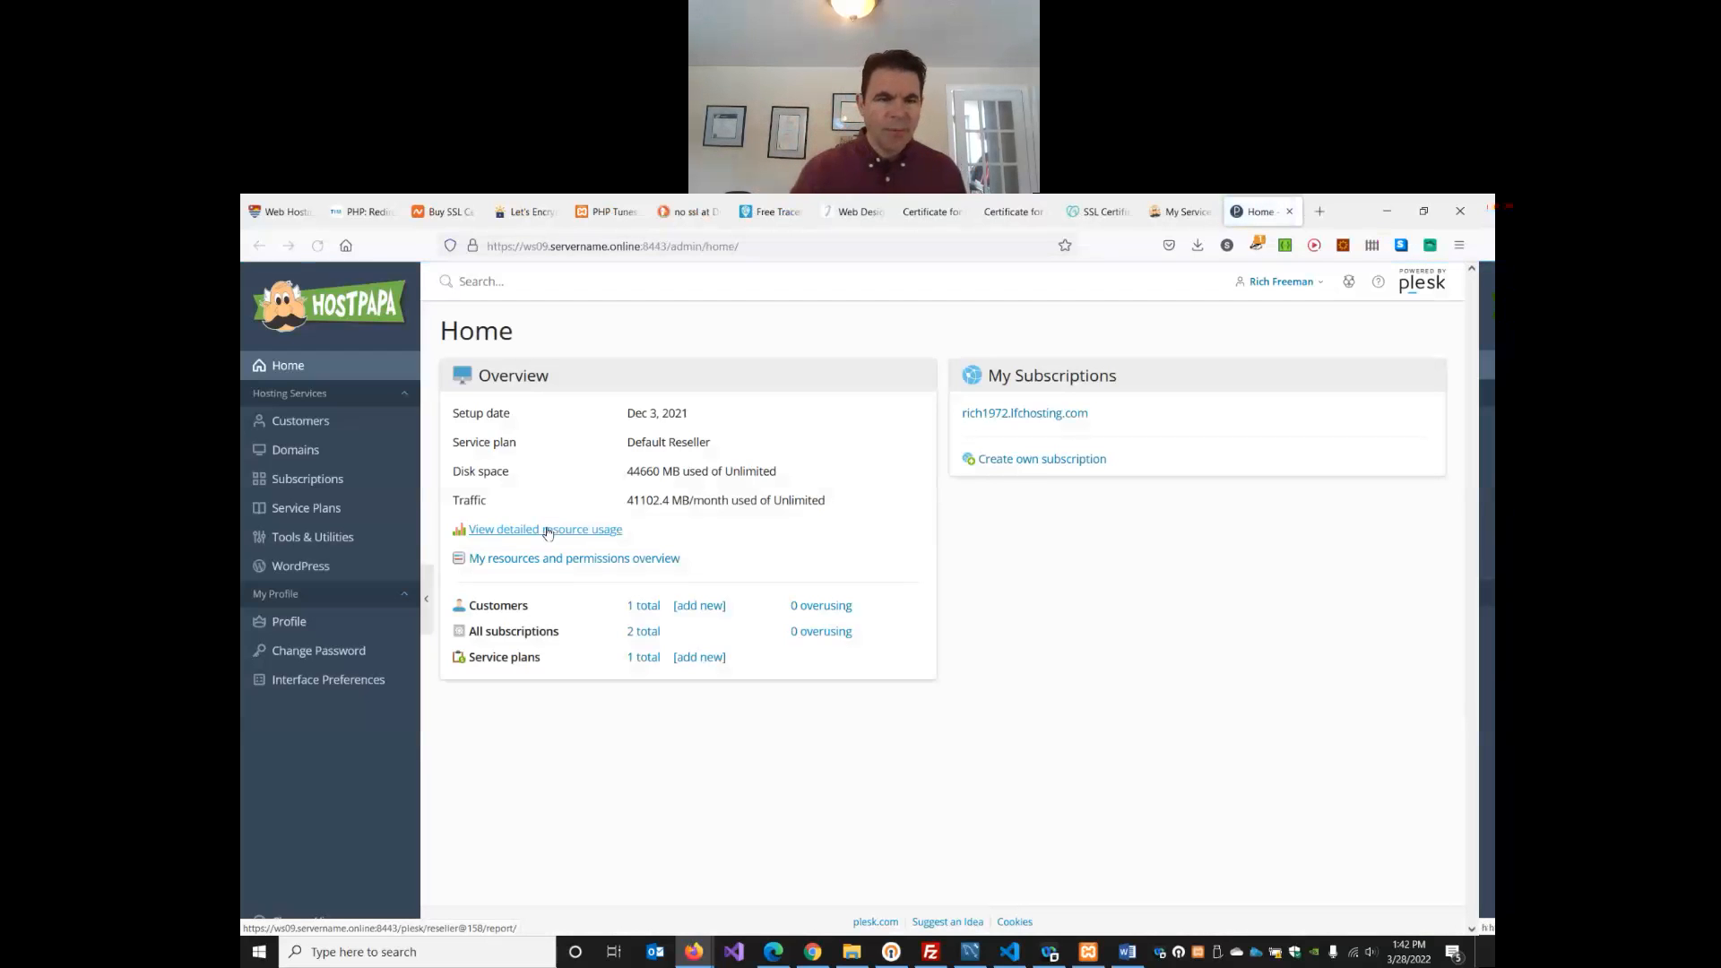
pyautogui.moveTo(293, 448)
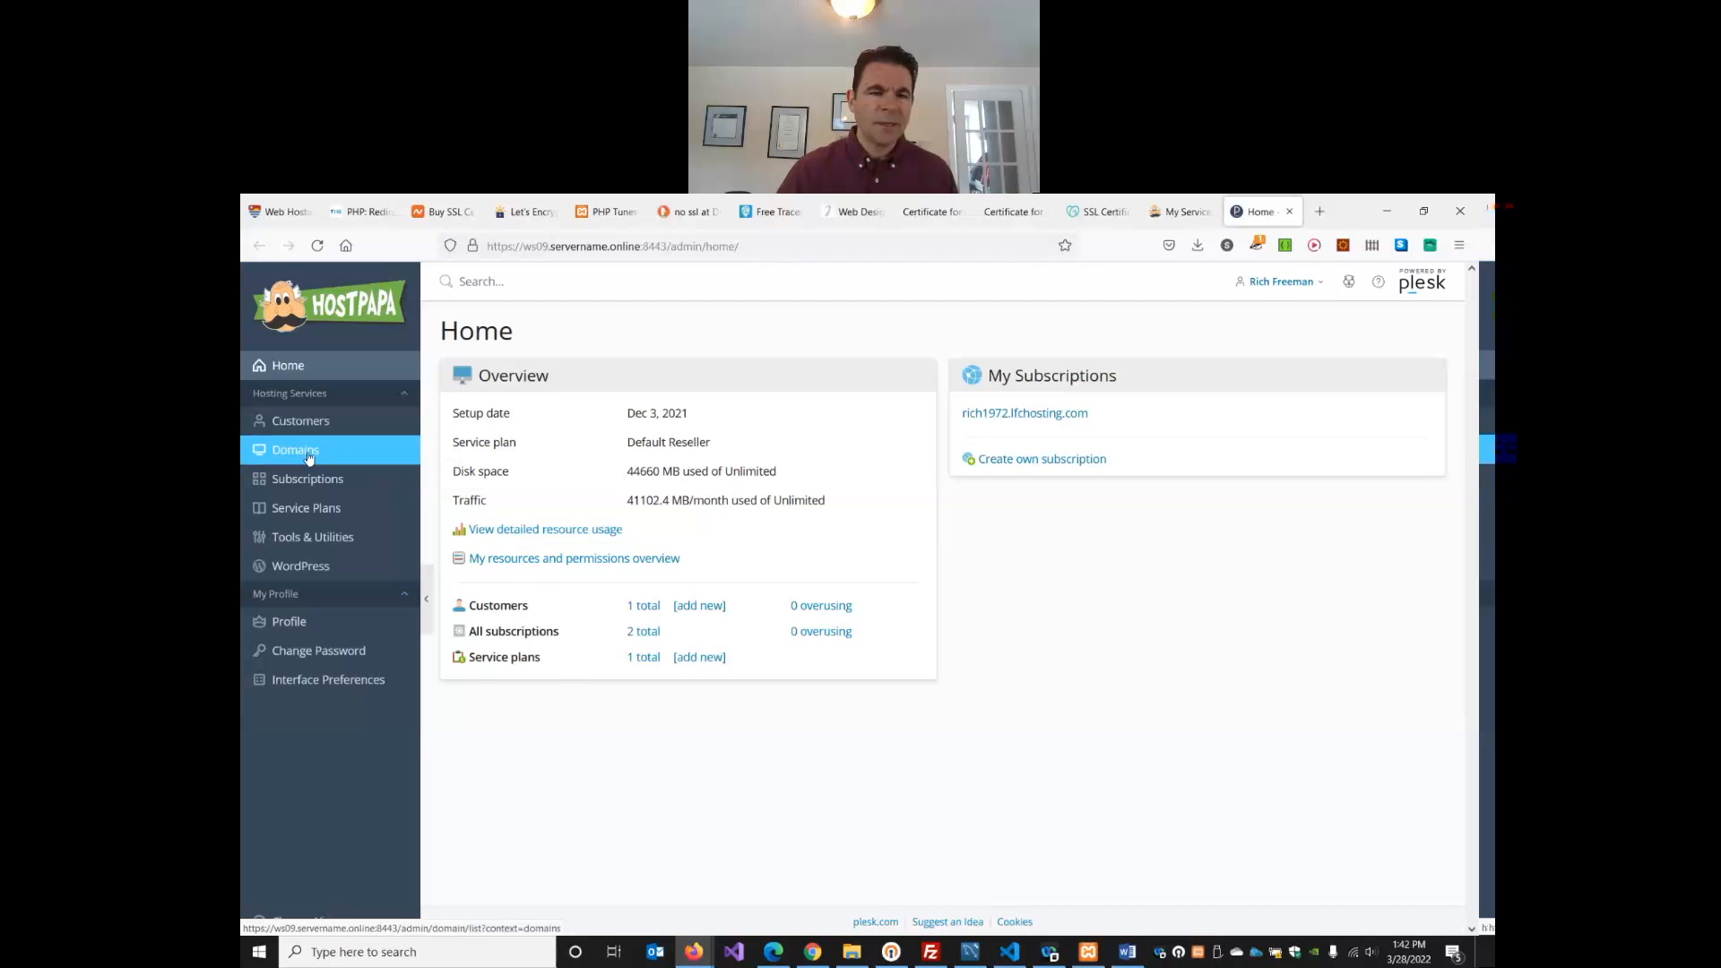
pyautogui.click(294, 448)
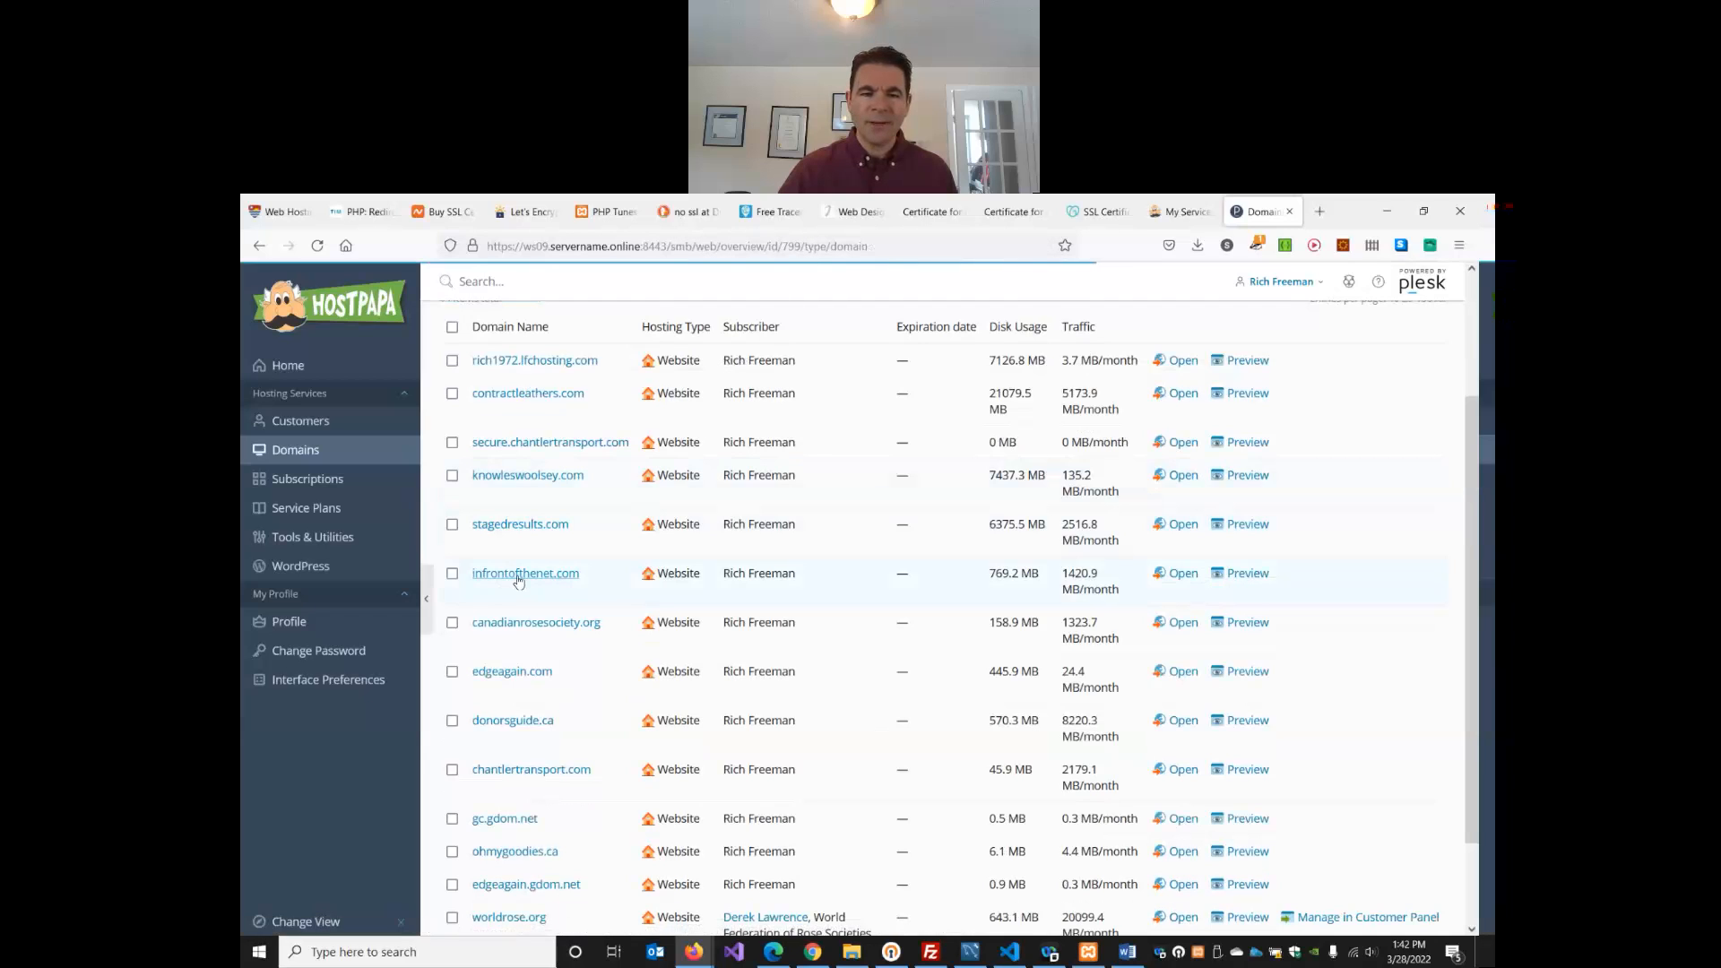
pyautogui.click(525, 571)
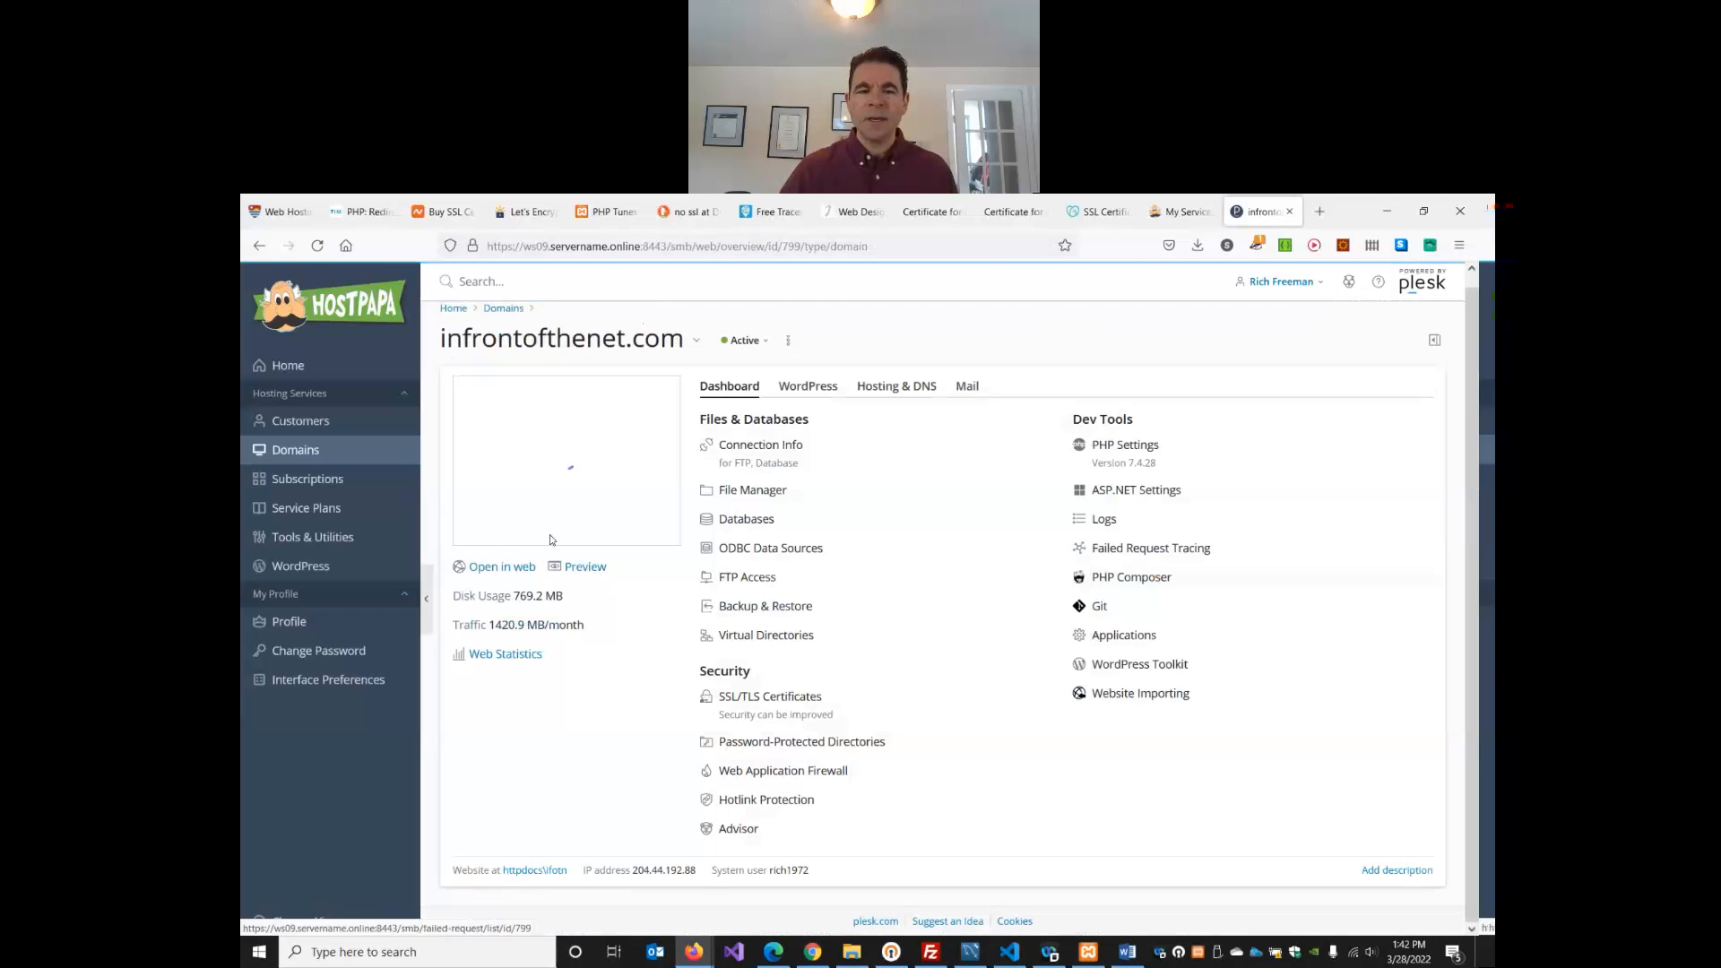
pyautogui.click(896, 385)
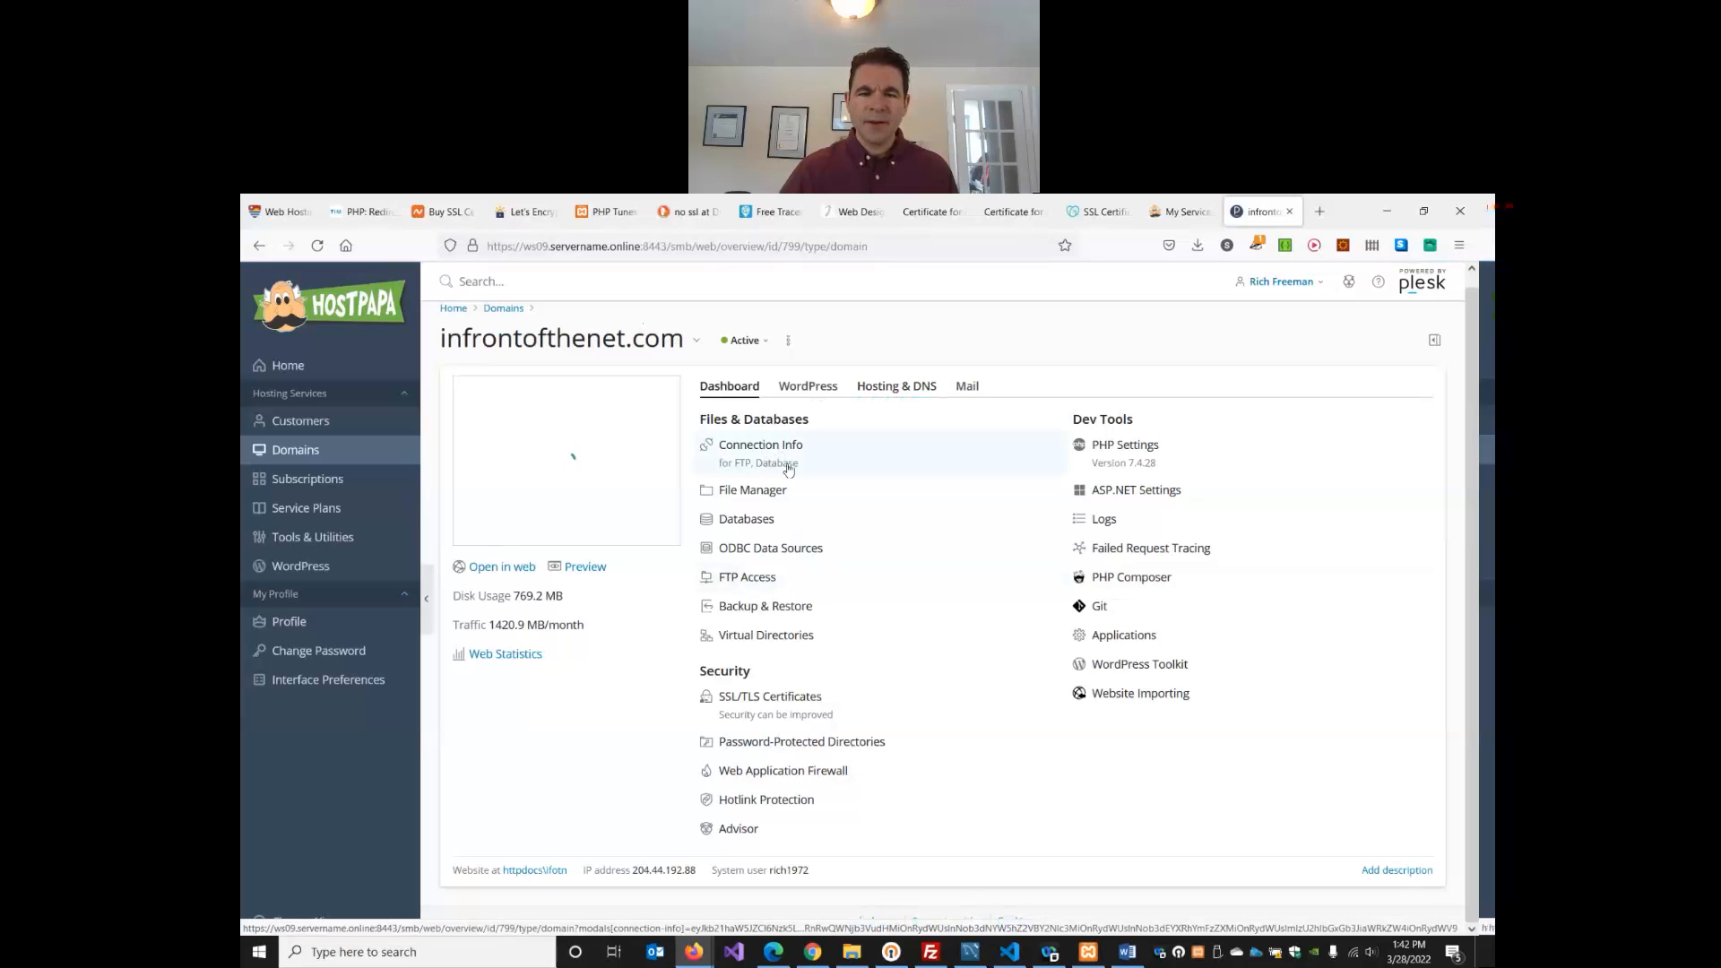
# Step: Show the Databases page listing the subscription's MS SQL databases such as agemadb
pyautogui.click(746, 518)
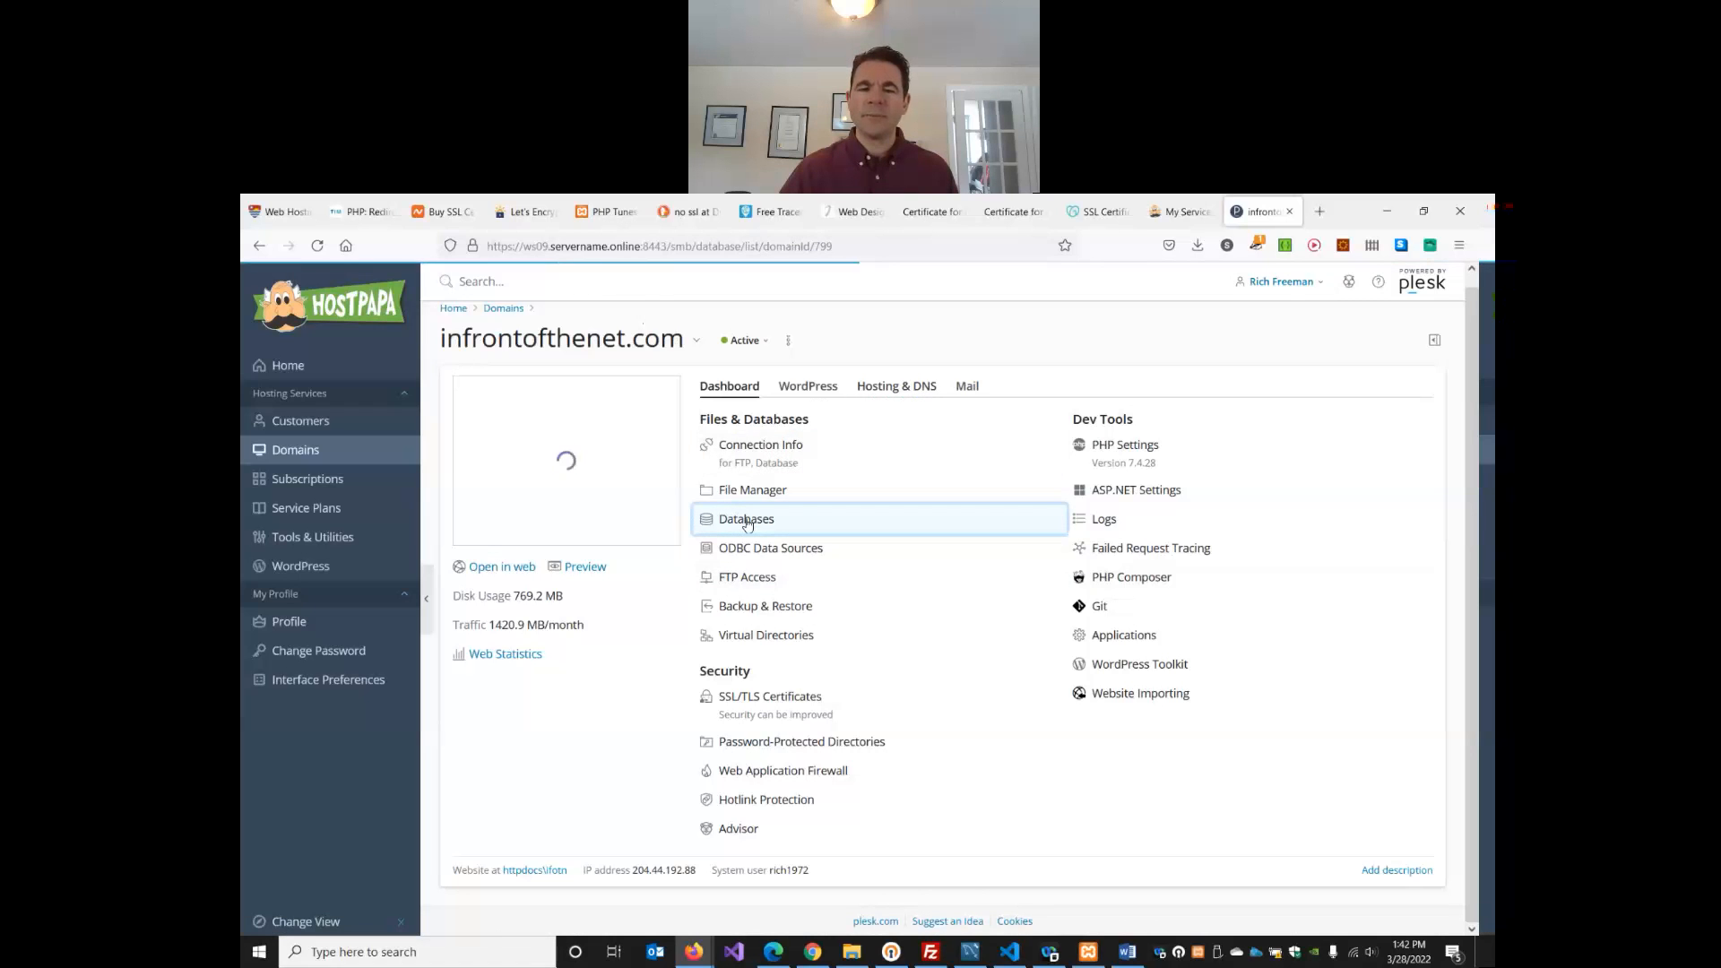
pyautogui.click(746, 518)
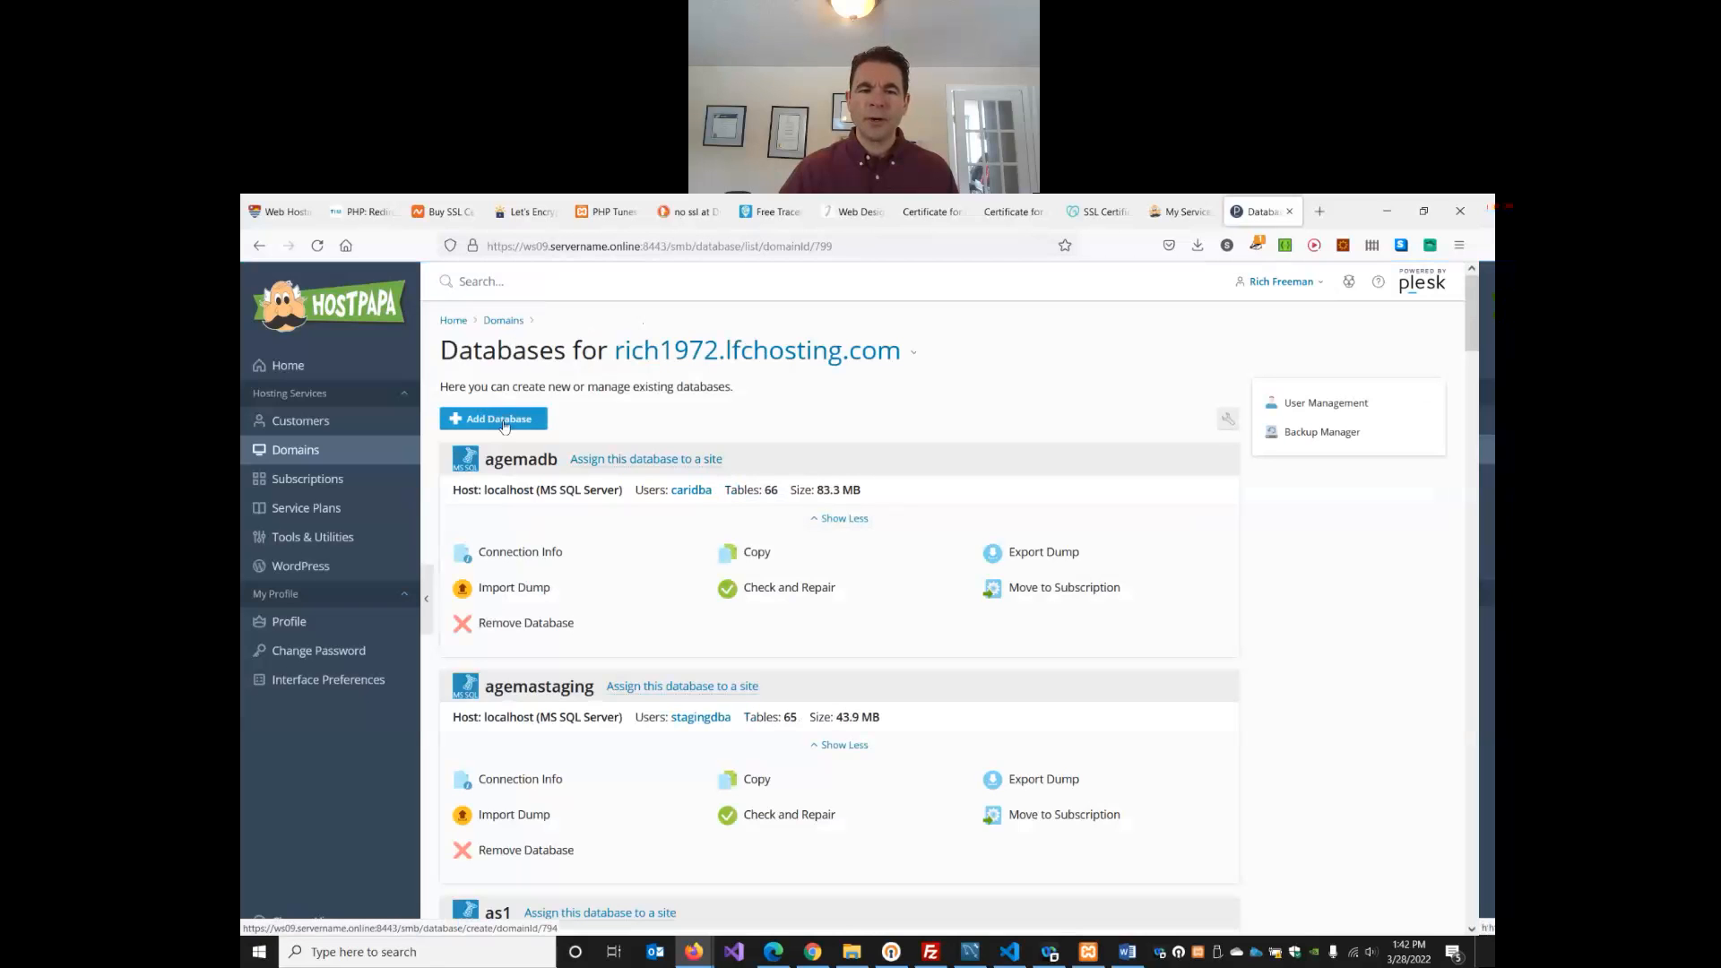
# Step: Review the Add a Database form and cancel it without creating anything
pyautogui.click(493, 417)
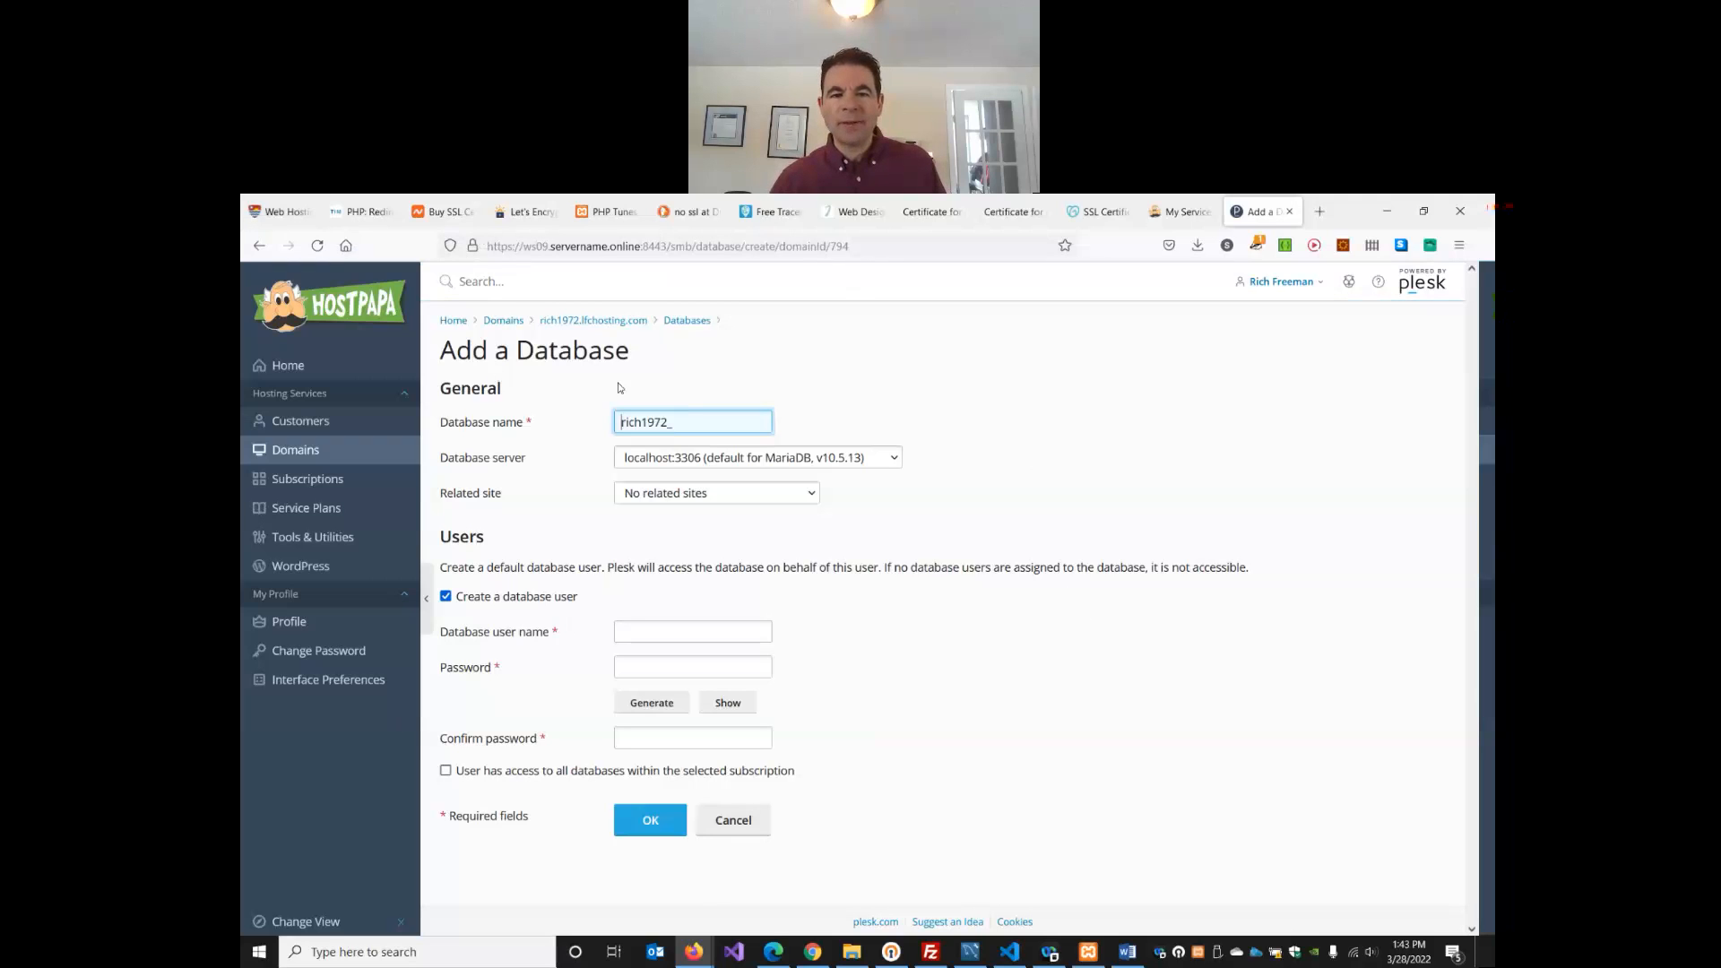
pyautogui.moveTo(991, 647)
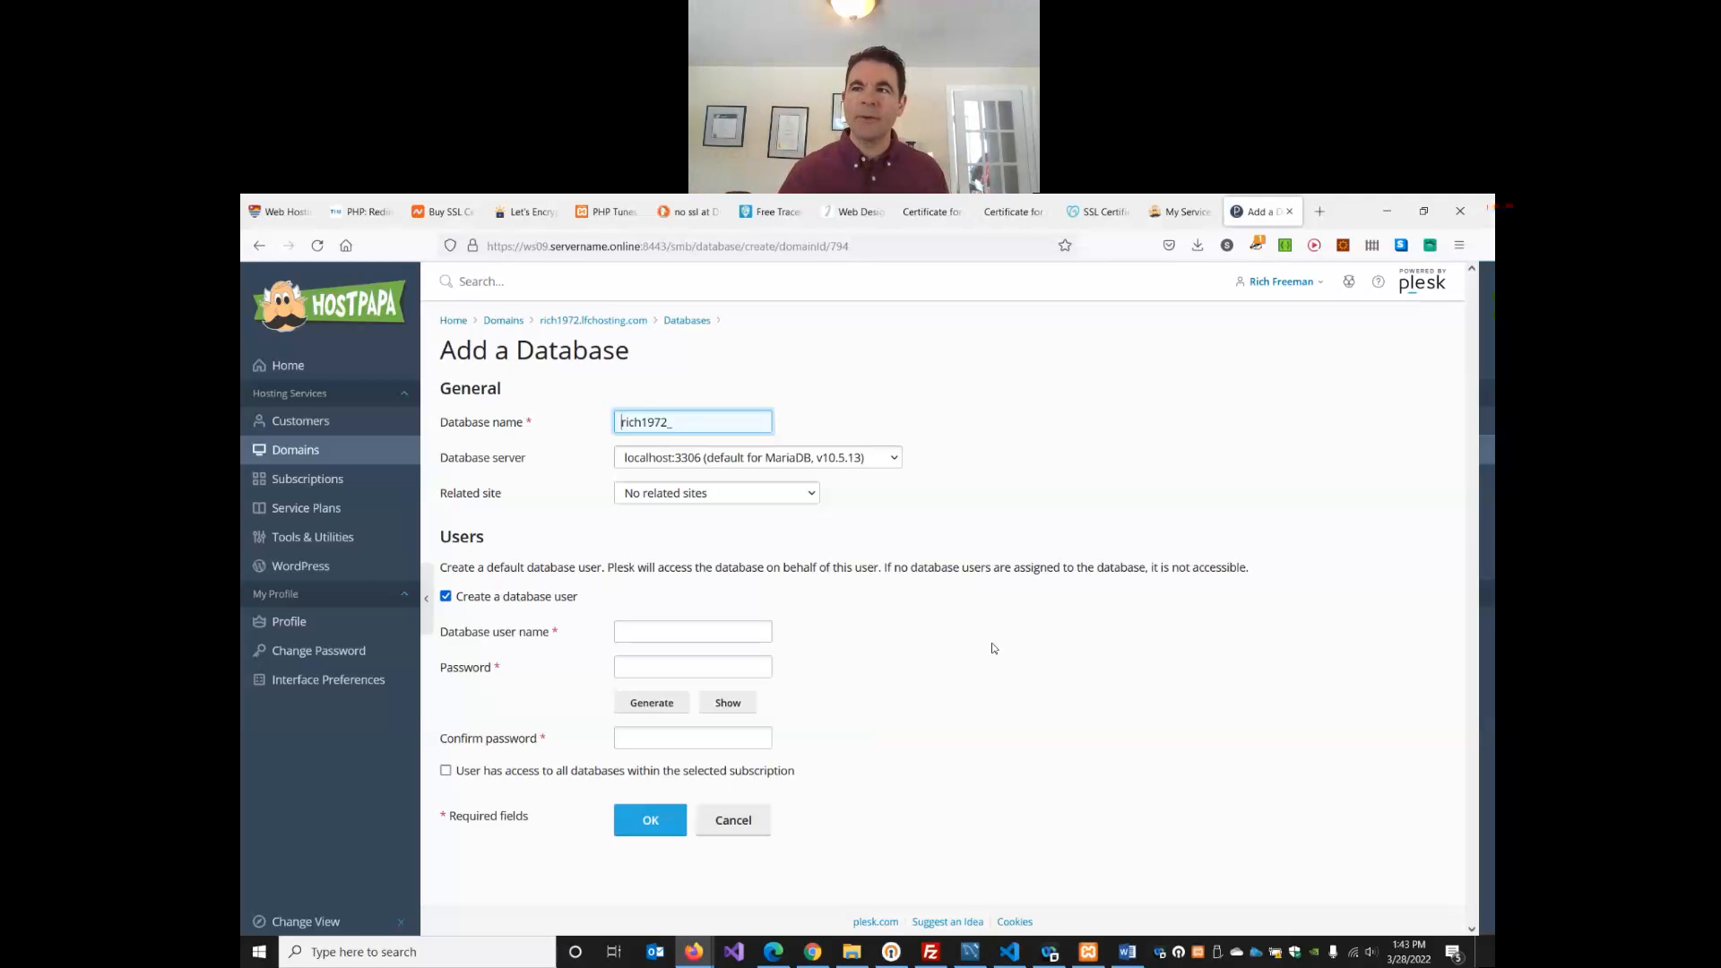
pyautogui.moveTo(970, 661)
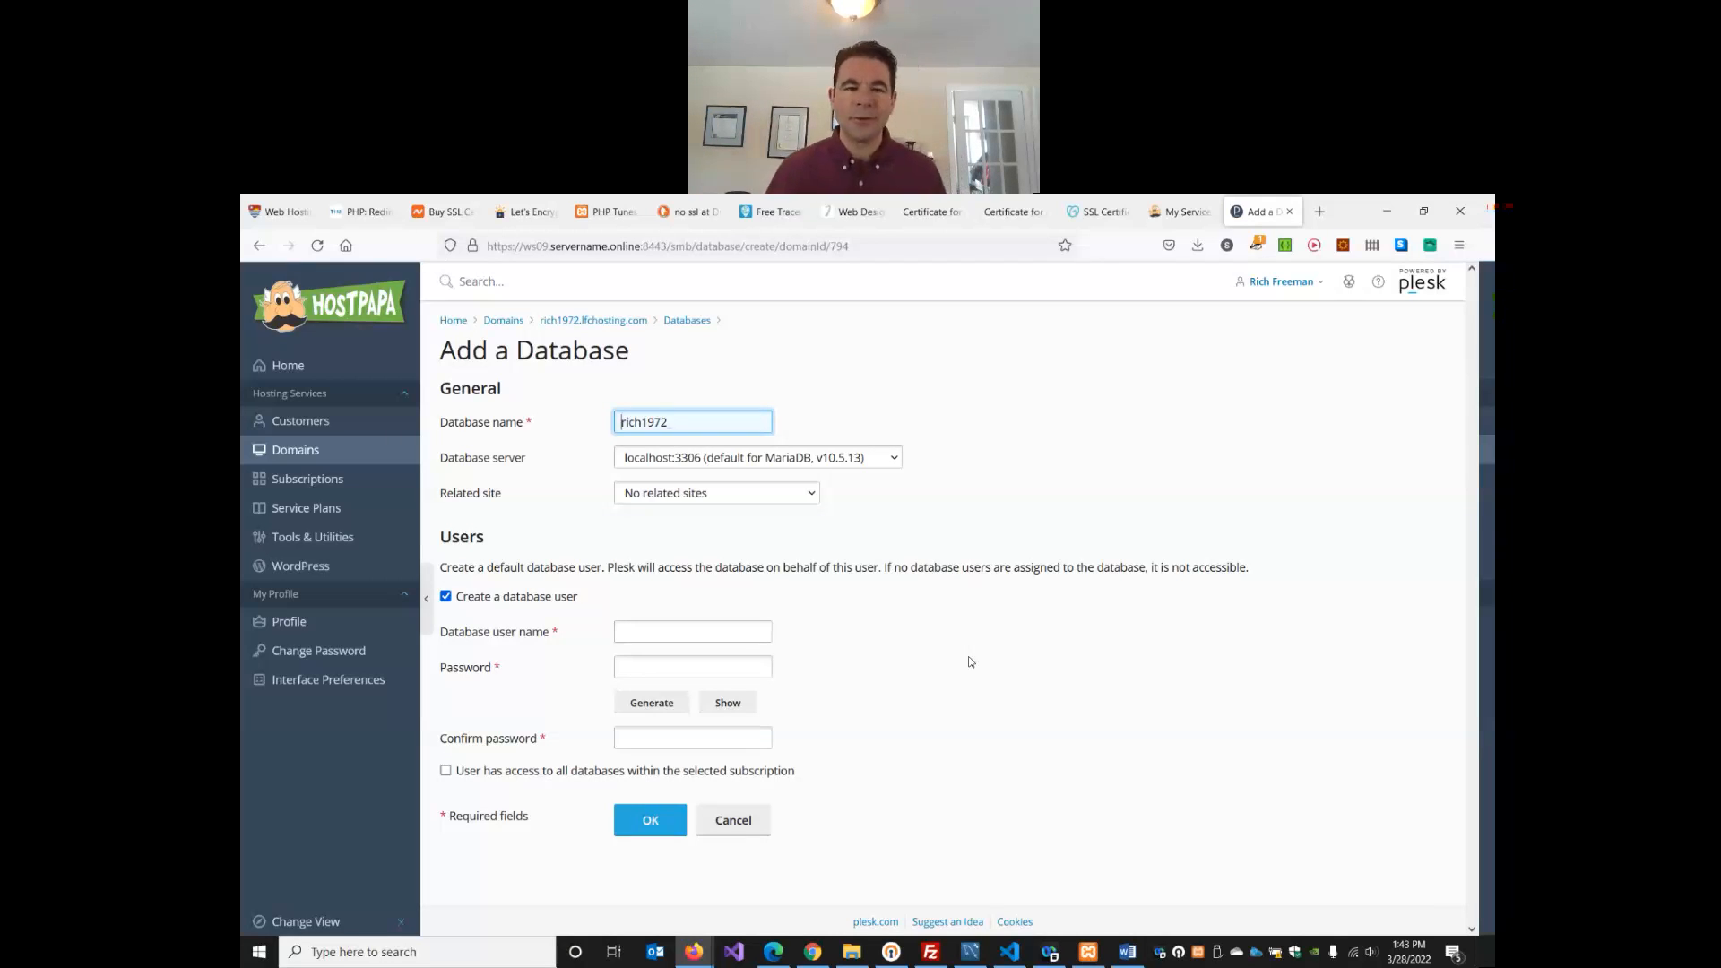
pyautogui.moveTo(1079, 420)
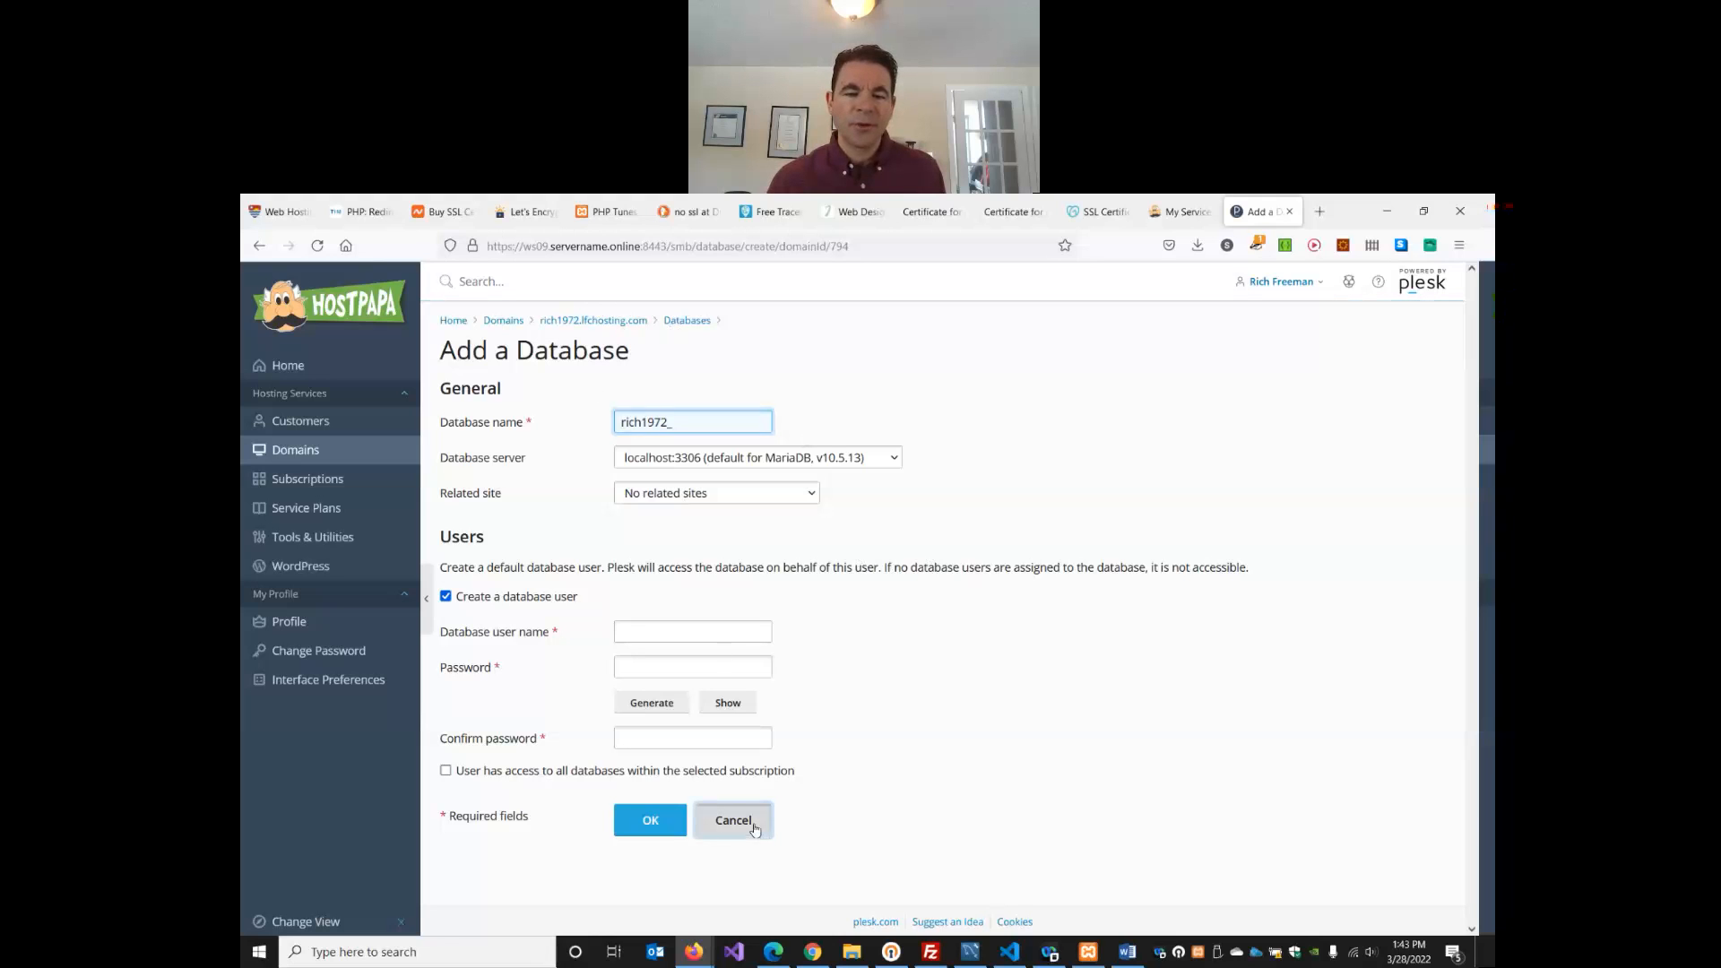
pyautogui.click(733, 819)
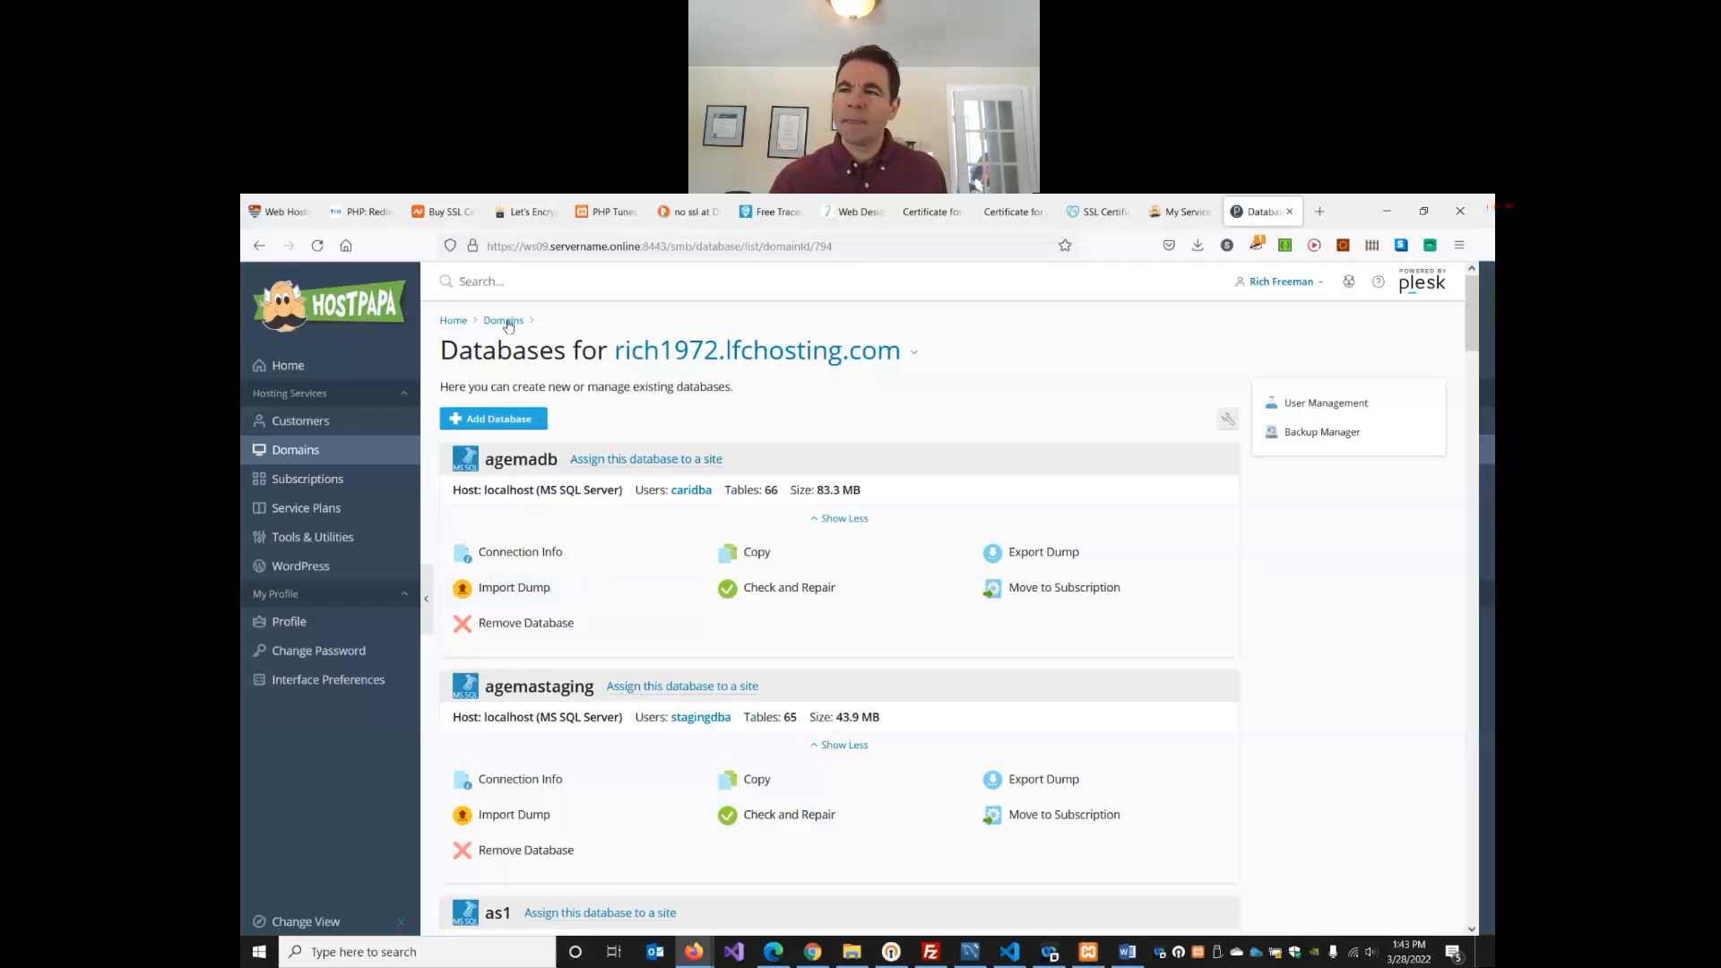
# Step: Return to the infrontofthenet.com overview via Domains, then switch to the D2L course tab
pyautogui.click(502, 319)
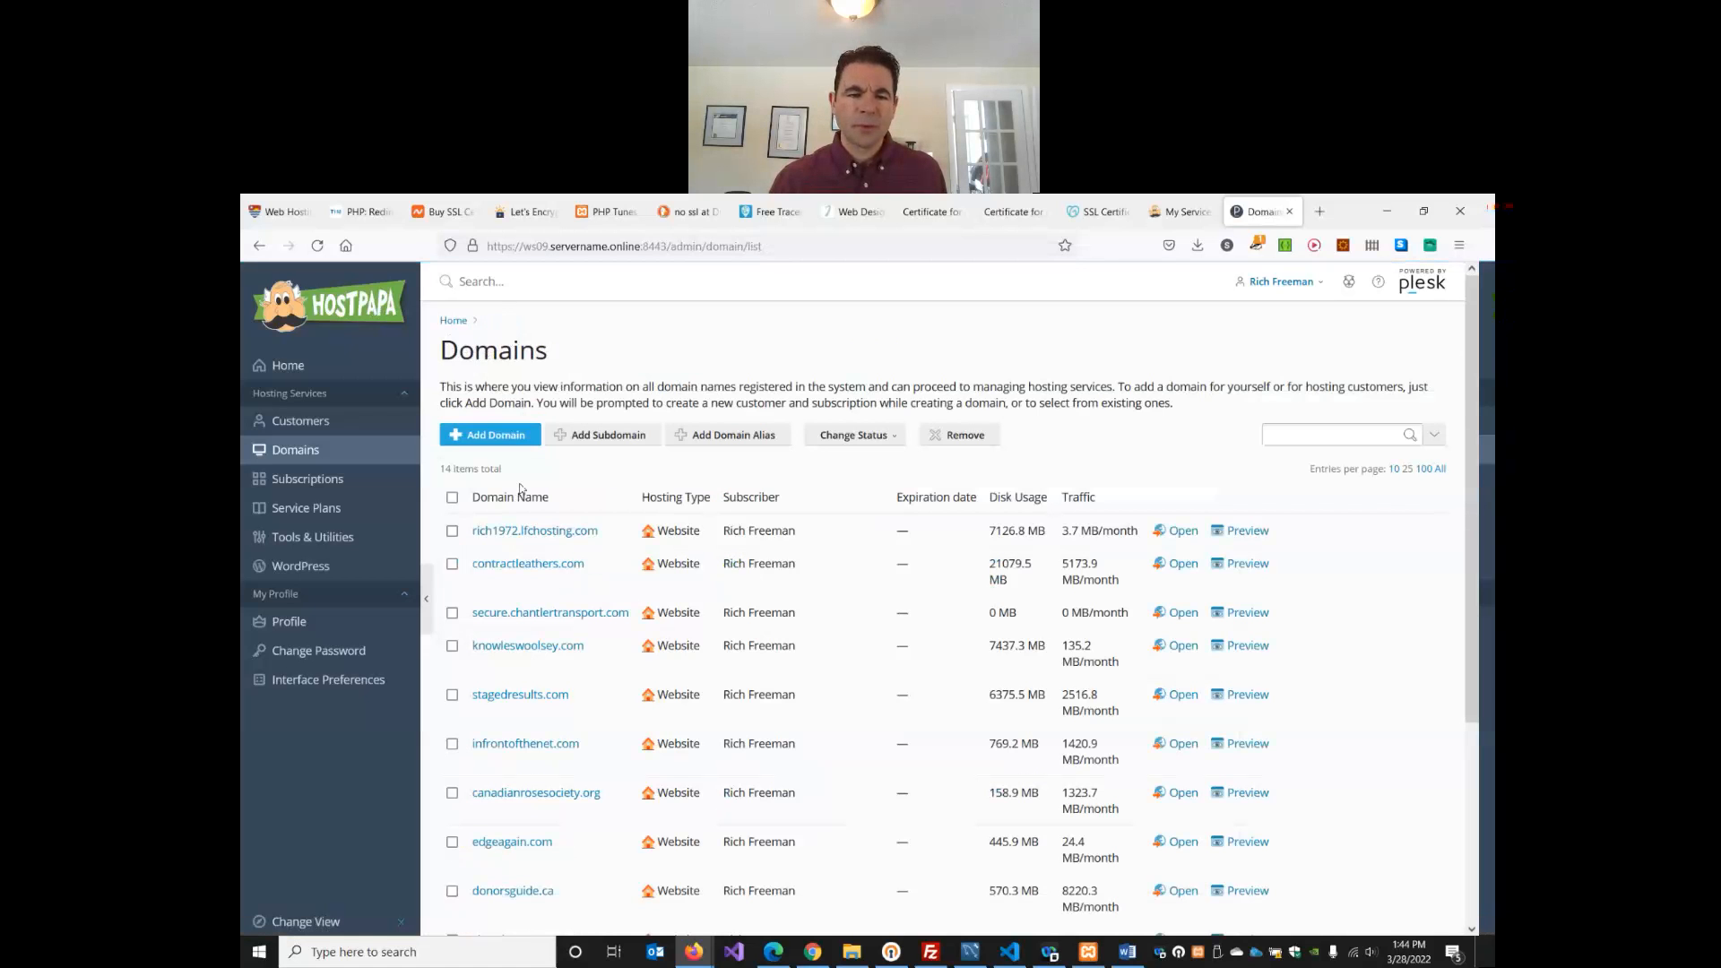
pyautogui.click(525, 742)
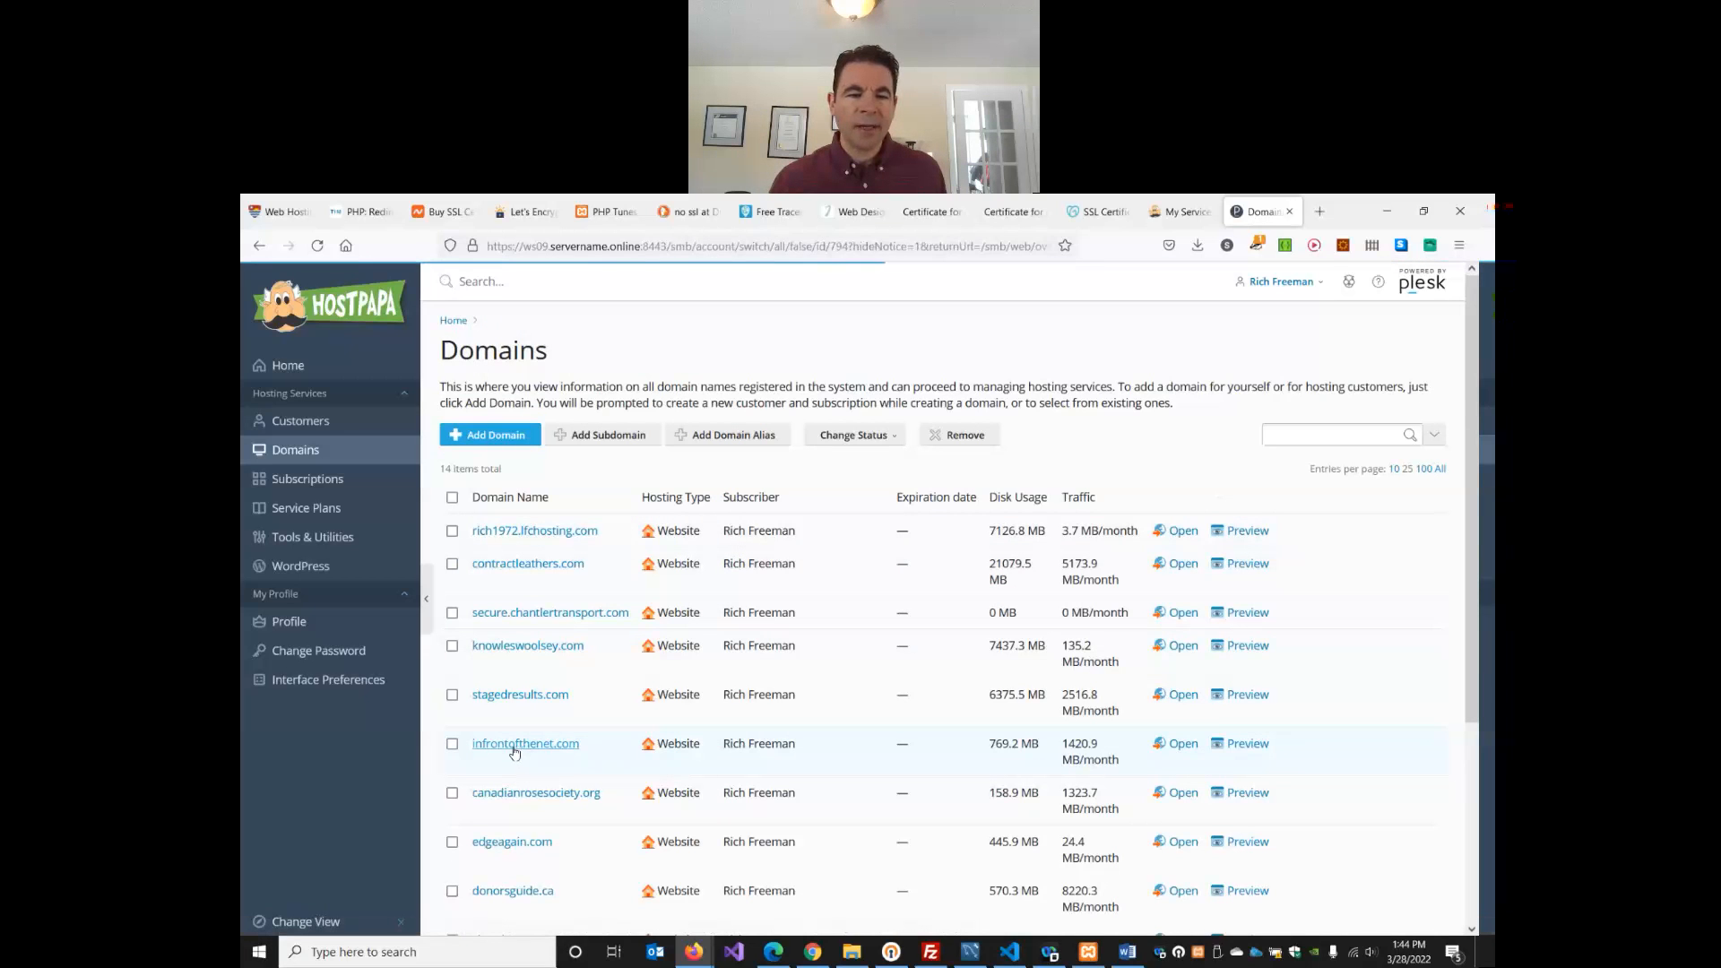
pyautogui.click(525, 742)
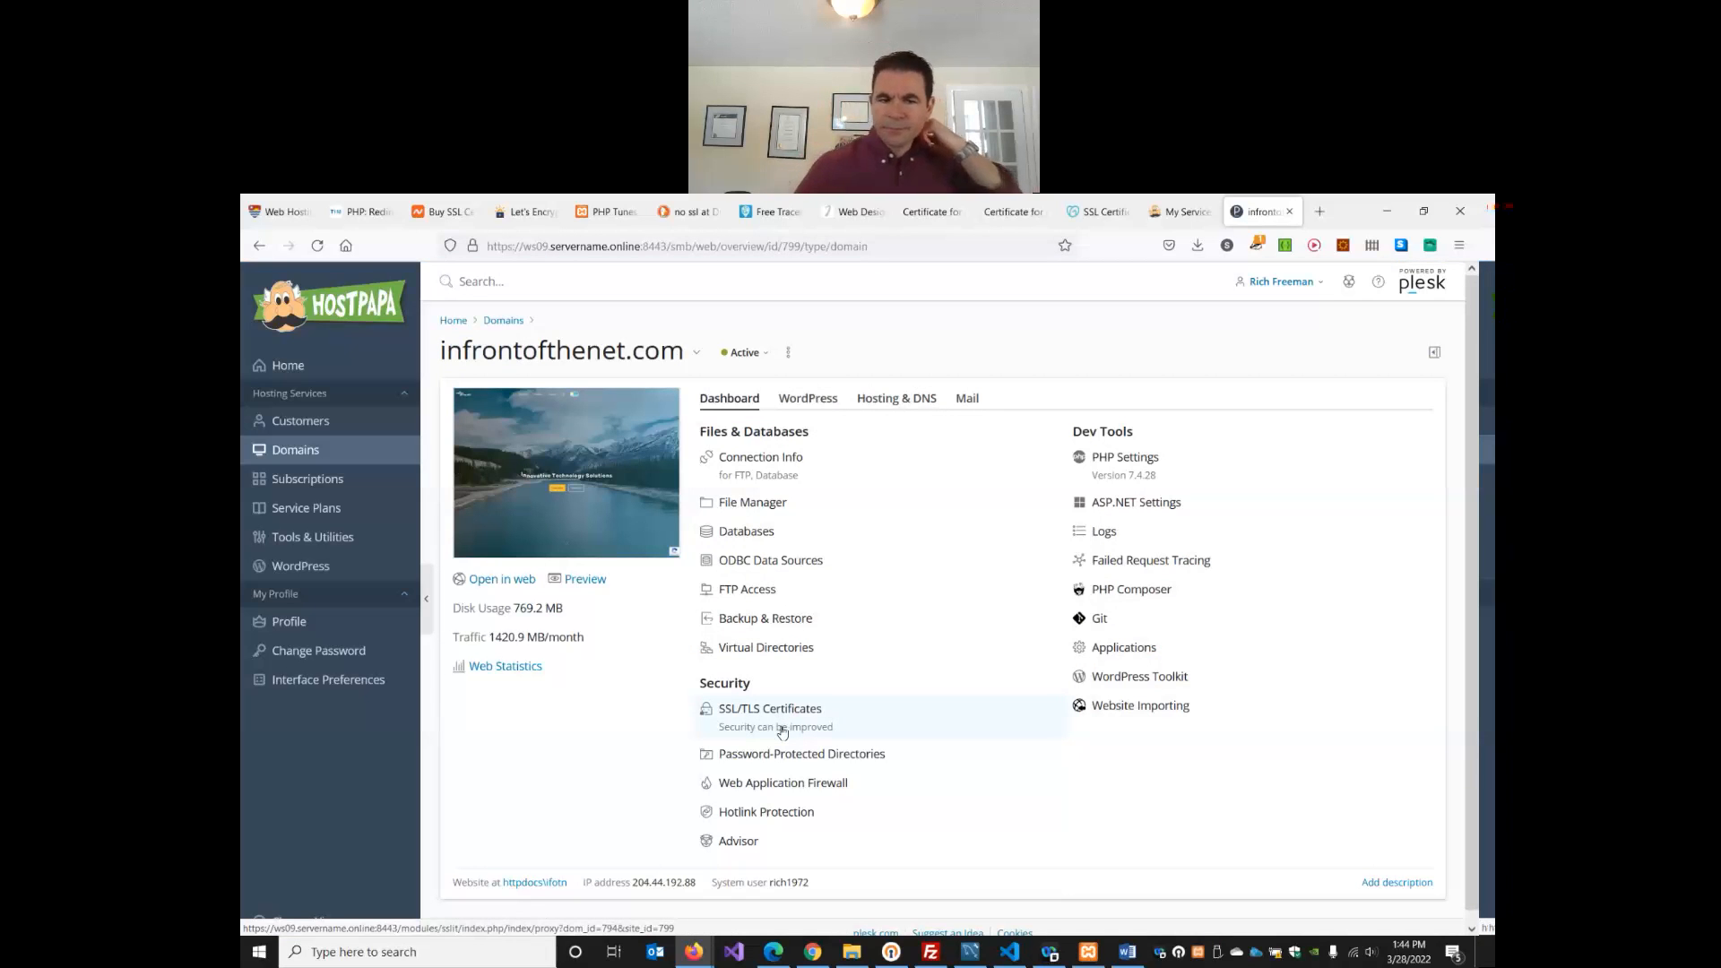
pyautogui.click(279, 212)
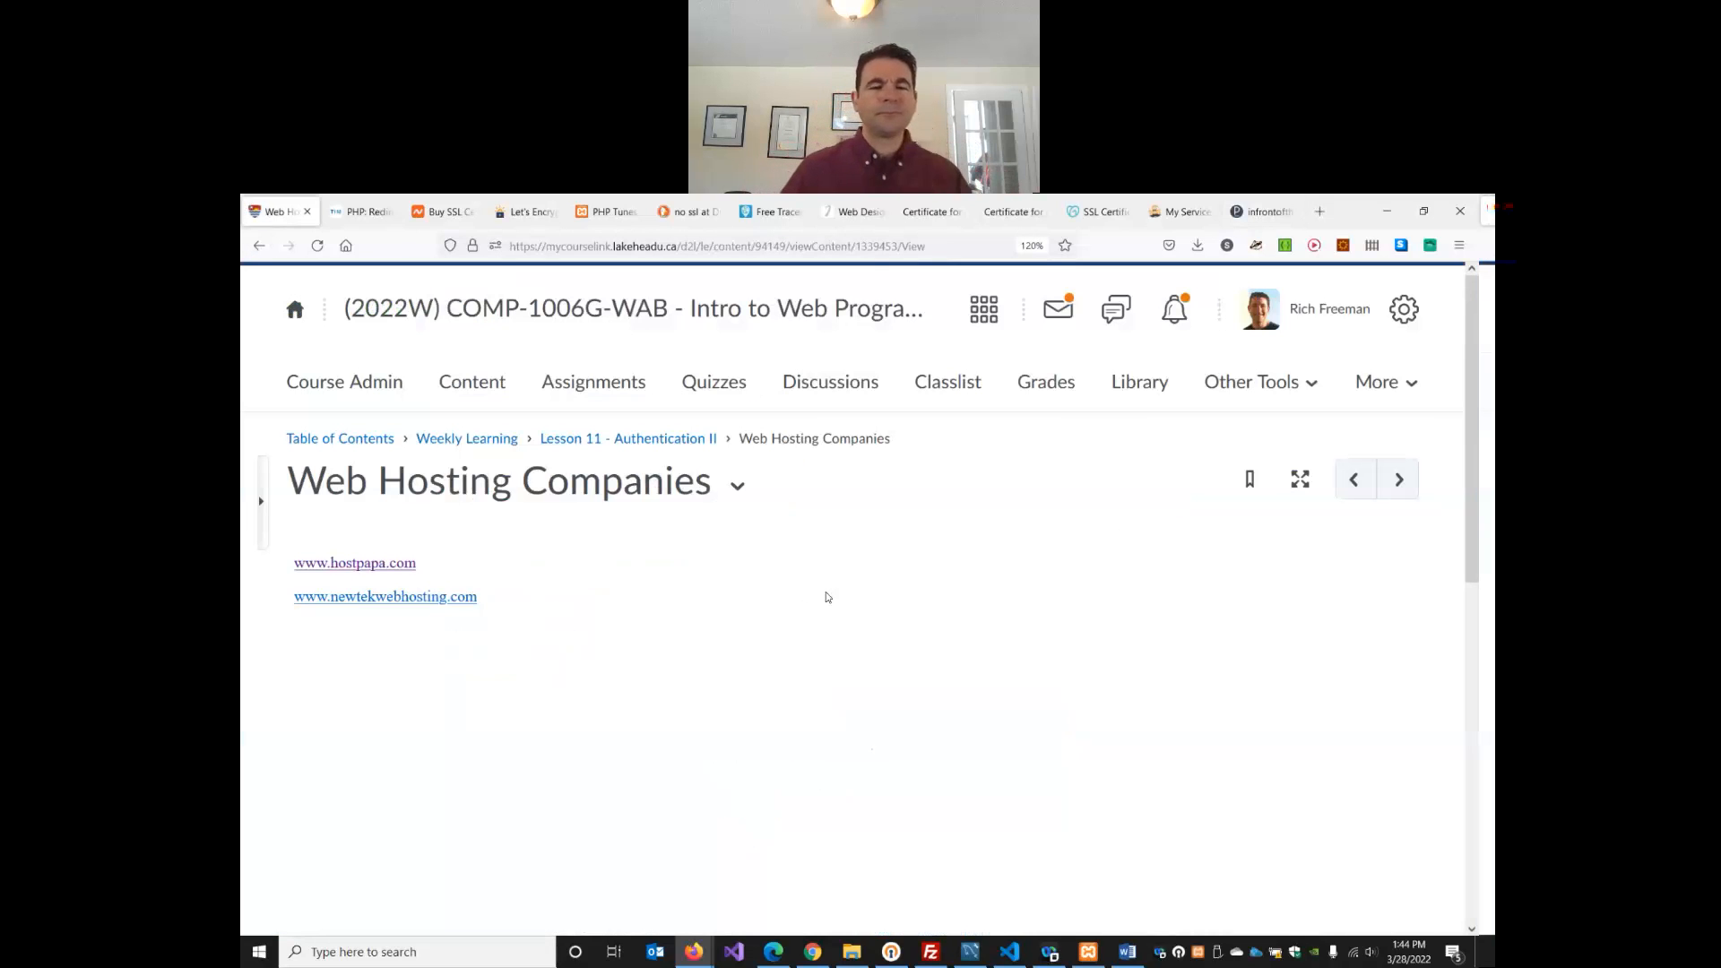
pyautogui.moveTo(627, 438)
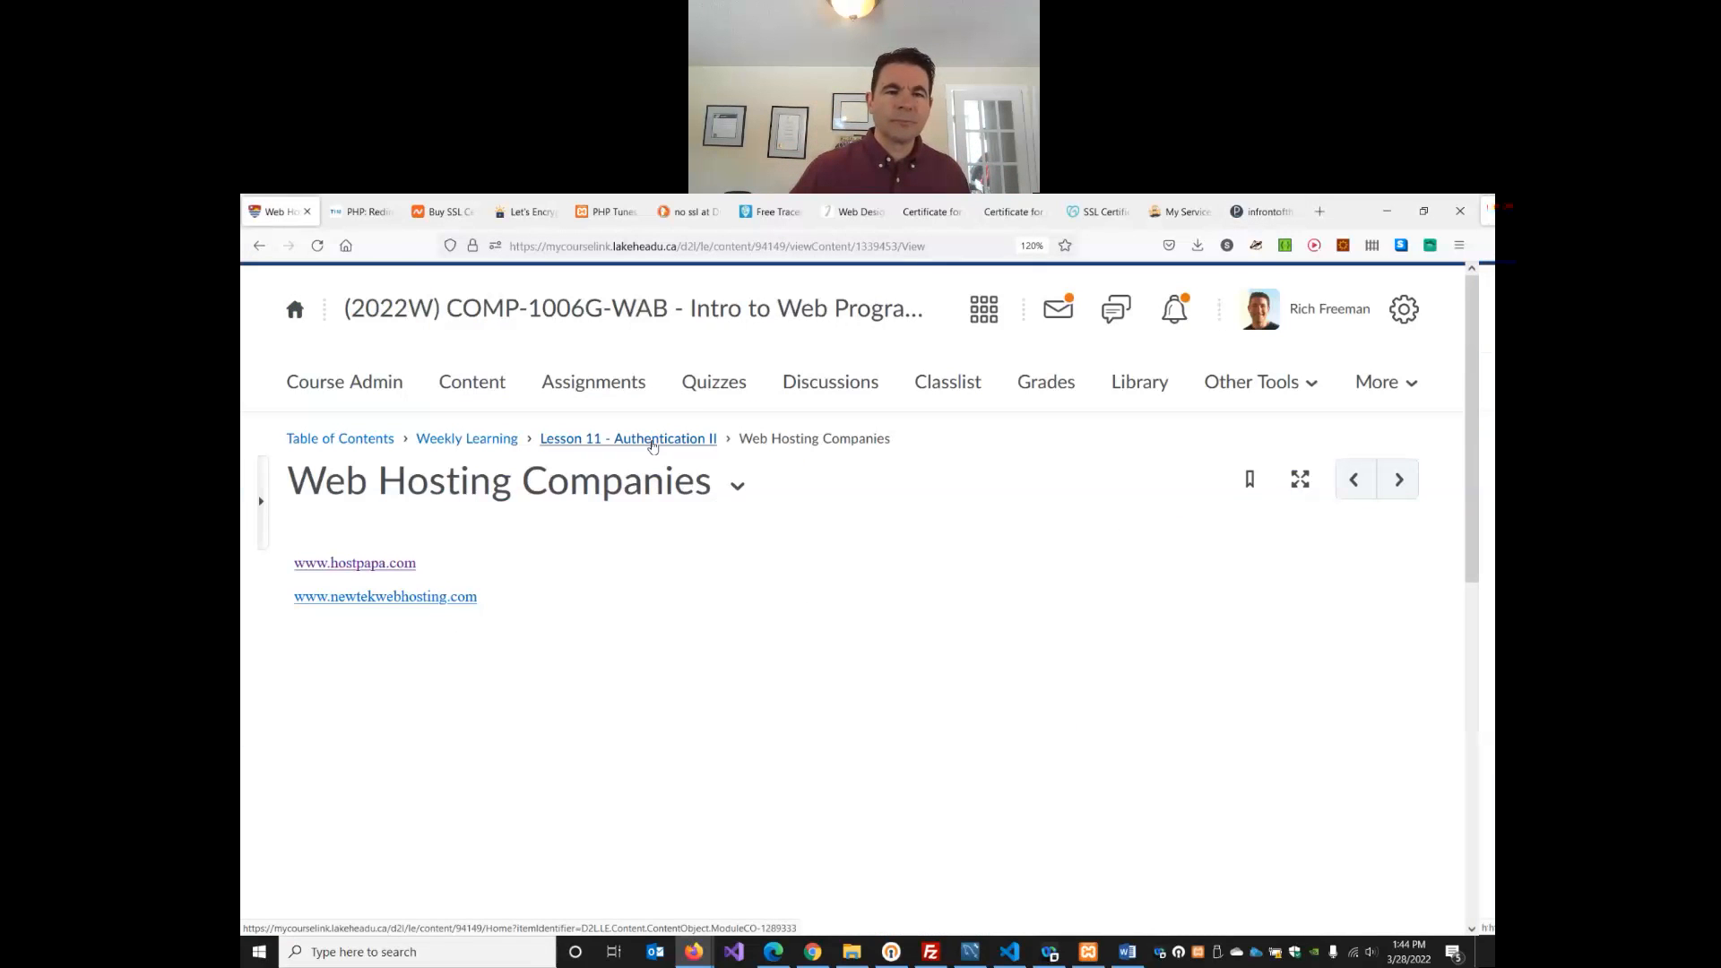
# Step: From Lesson 11 - Authentication II, open the OWASP Top Ten Web Site Vulnerabilities link
pyautogui.click(627, 438)
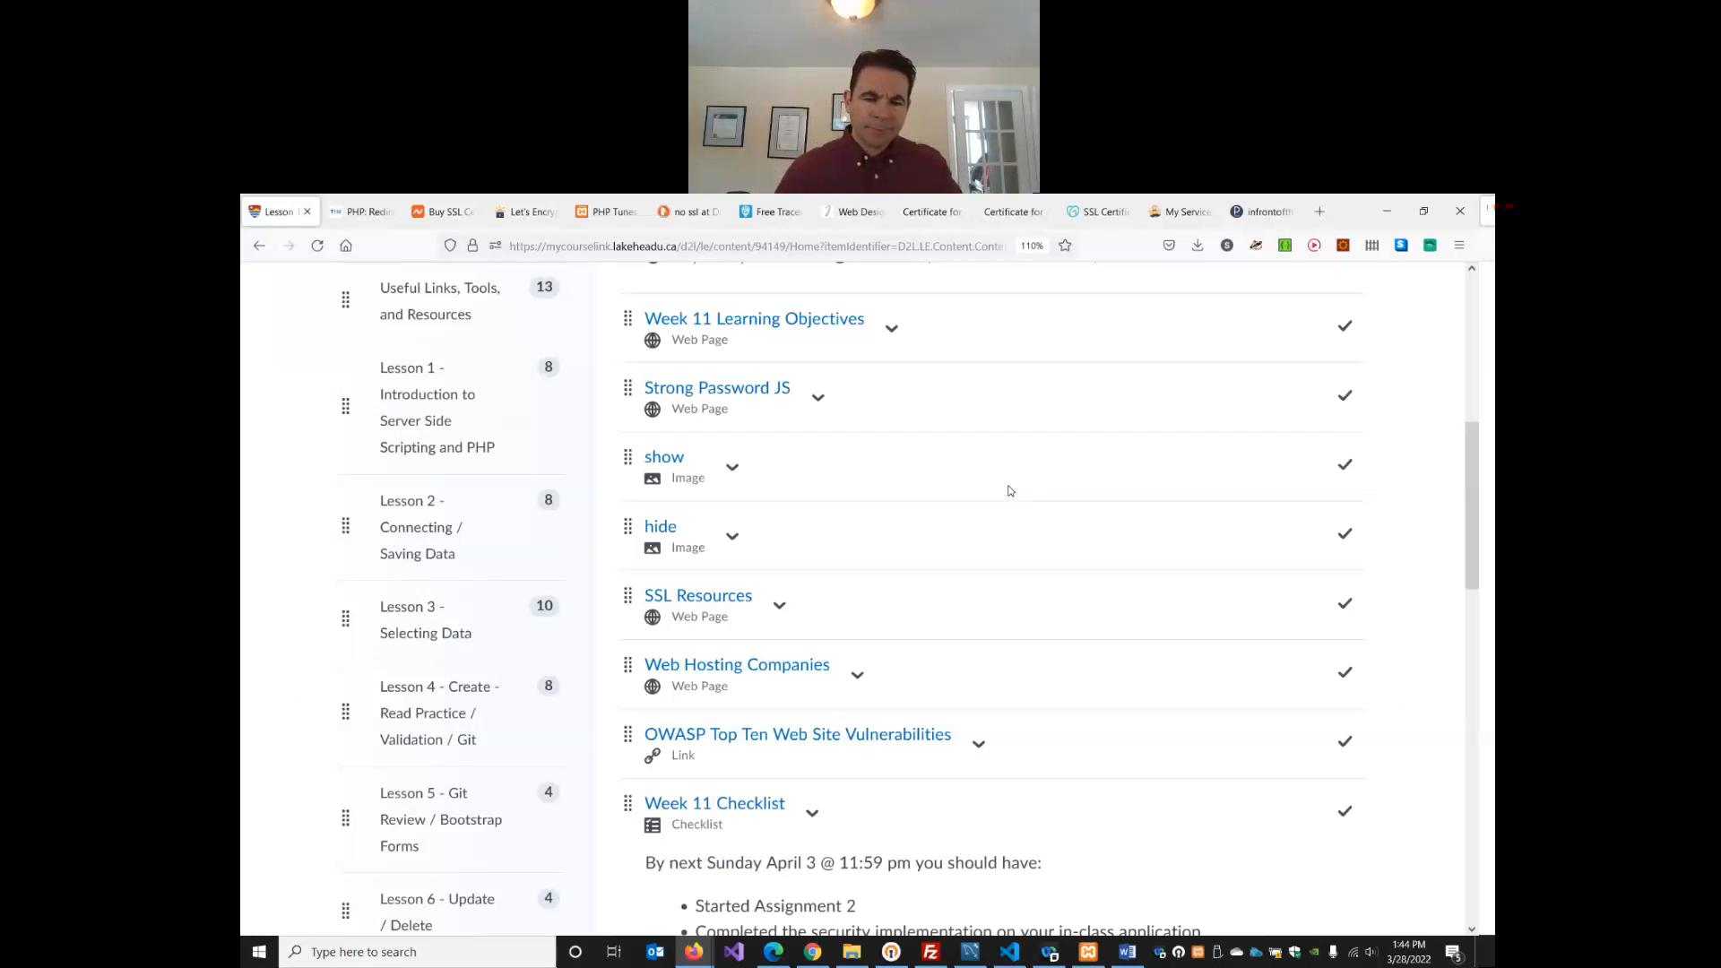
pyautogui.moveTo(812, 733)
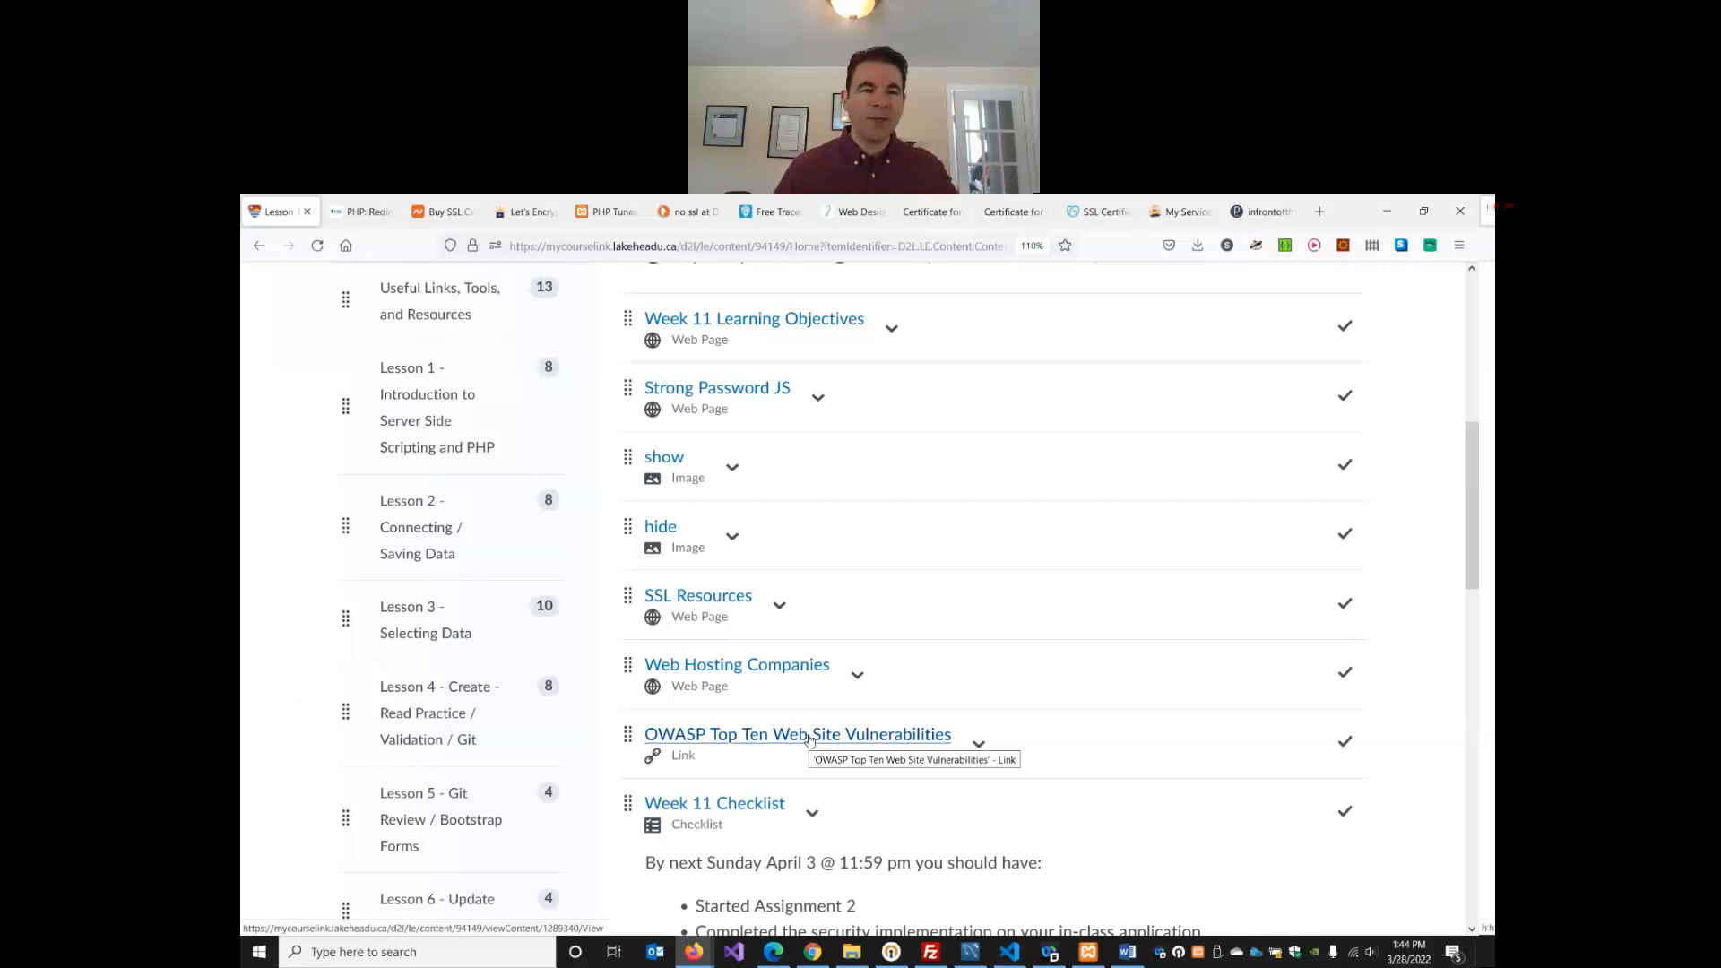
pyautogui.click(796, 735)
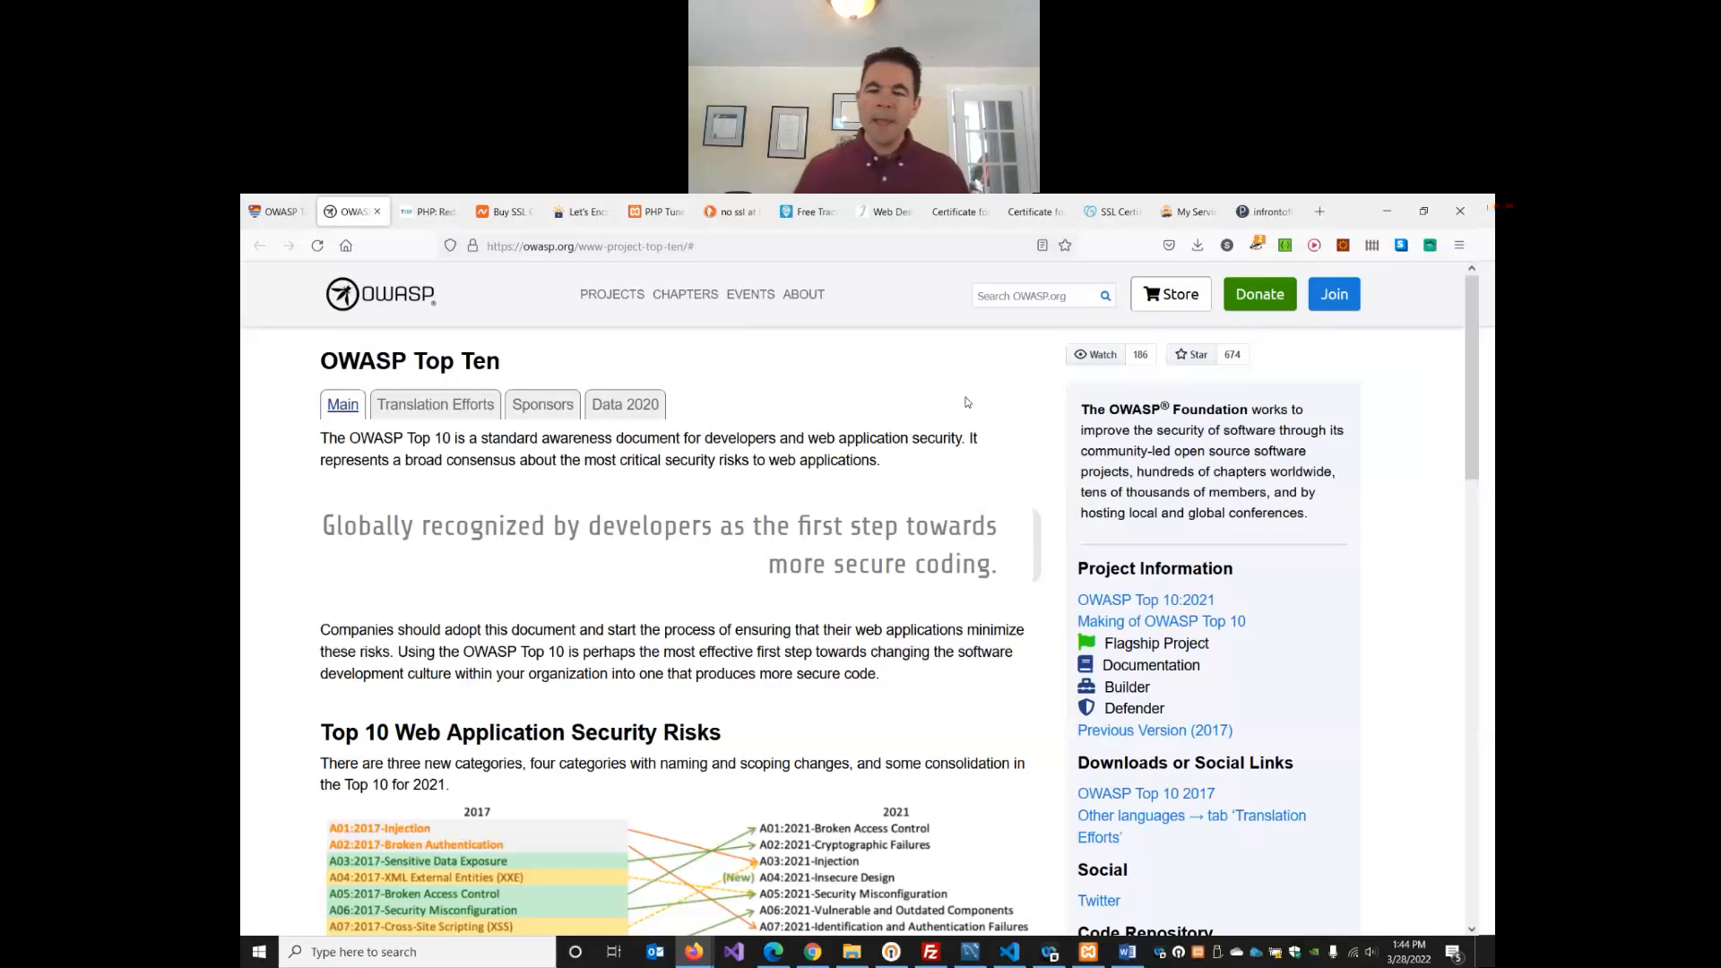
pyautogui.moveTo(921, 378)
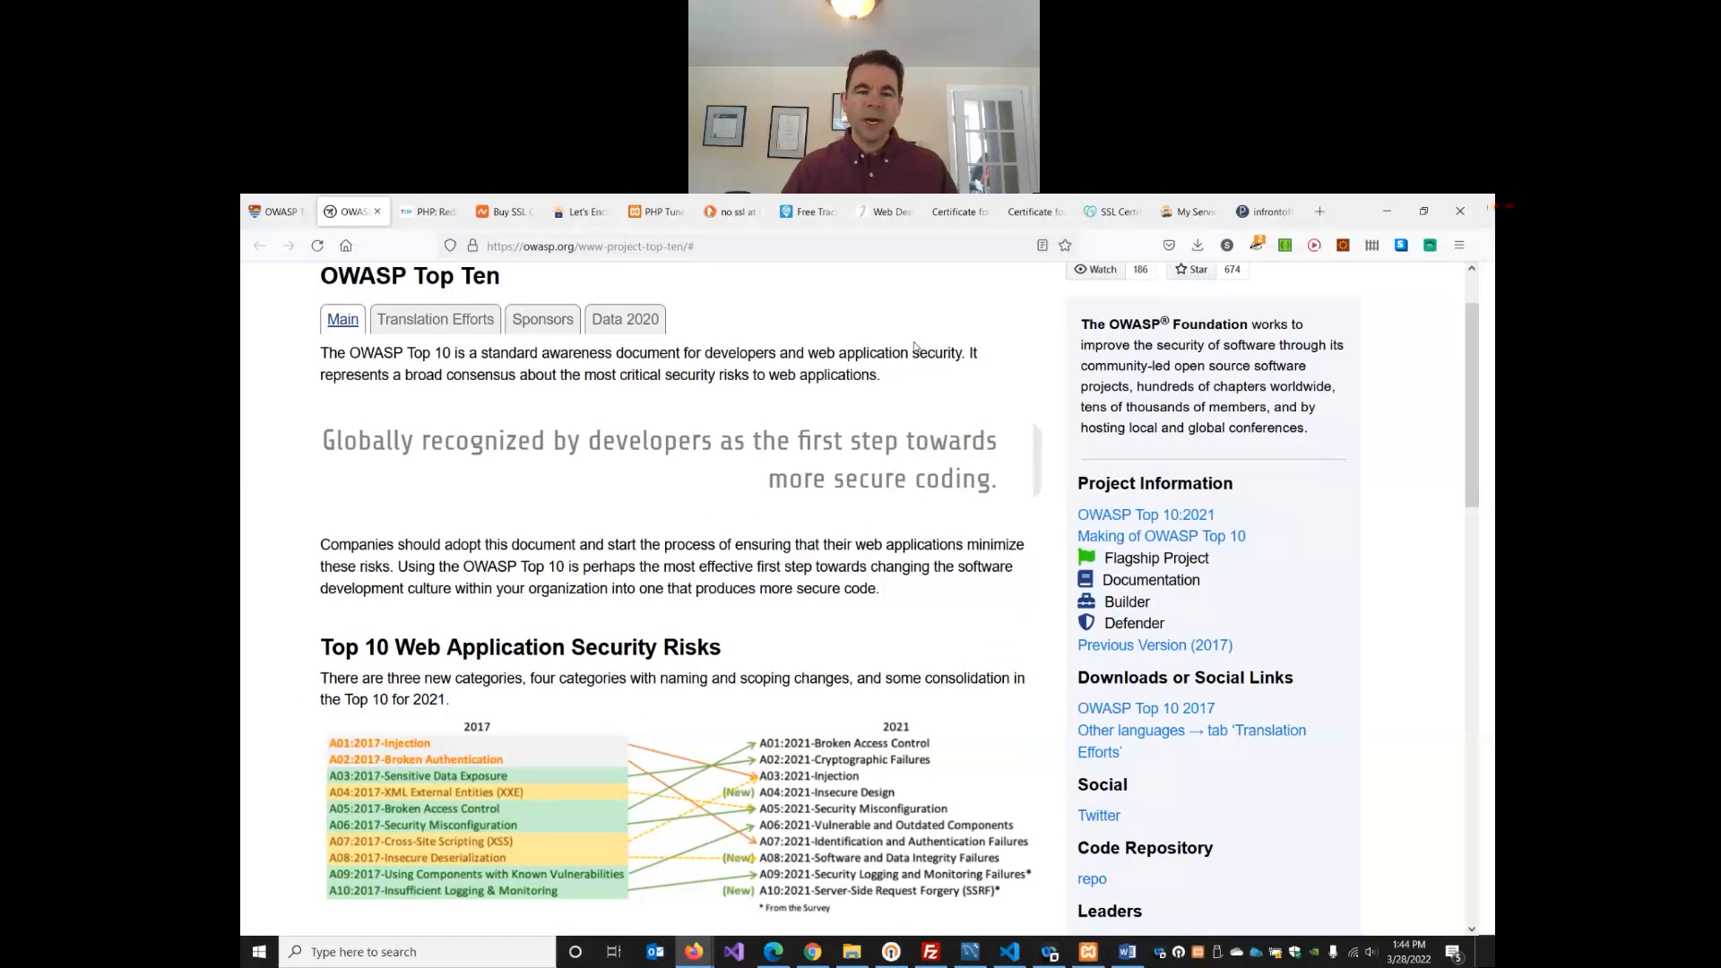
pyautogui.moveTo(966, 629)
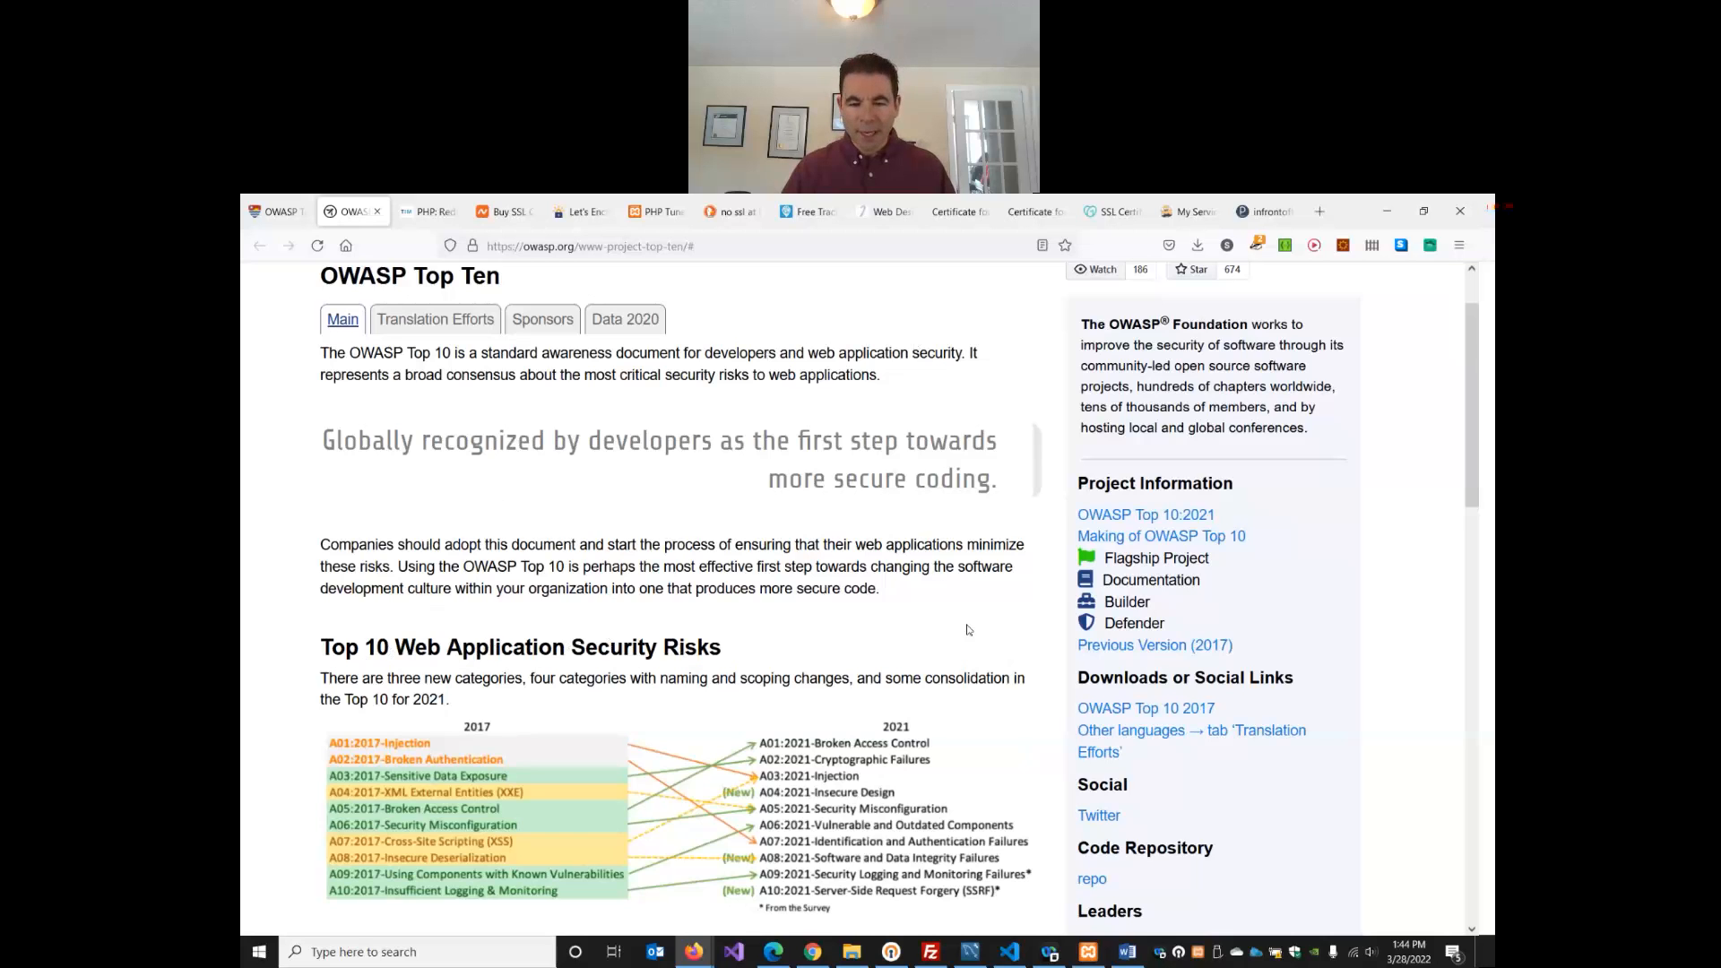
# Step: Scroll to the Top 10 risks list and open A01:2021 Broken Access Control
pyautogui.scroll(-3)
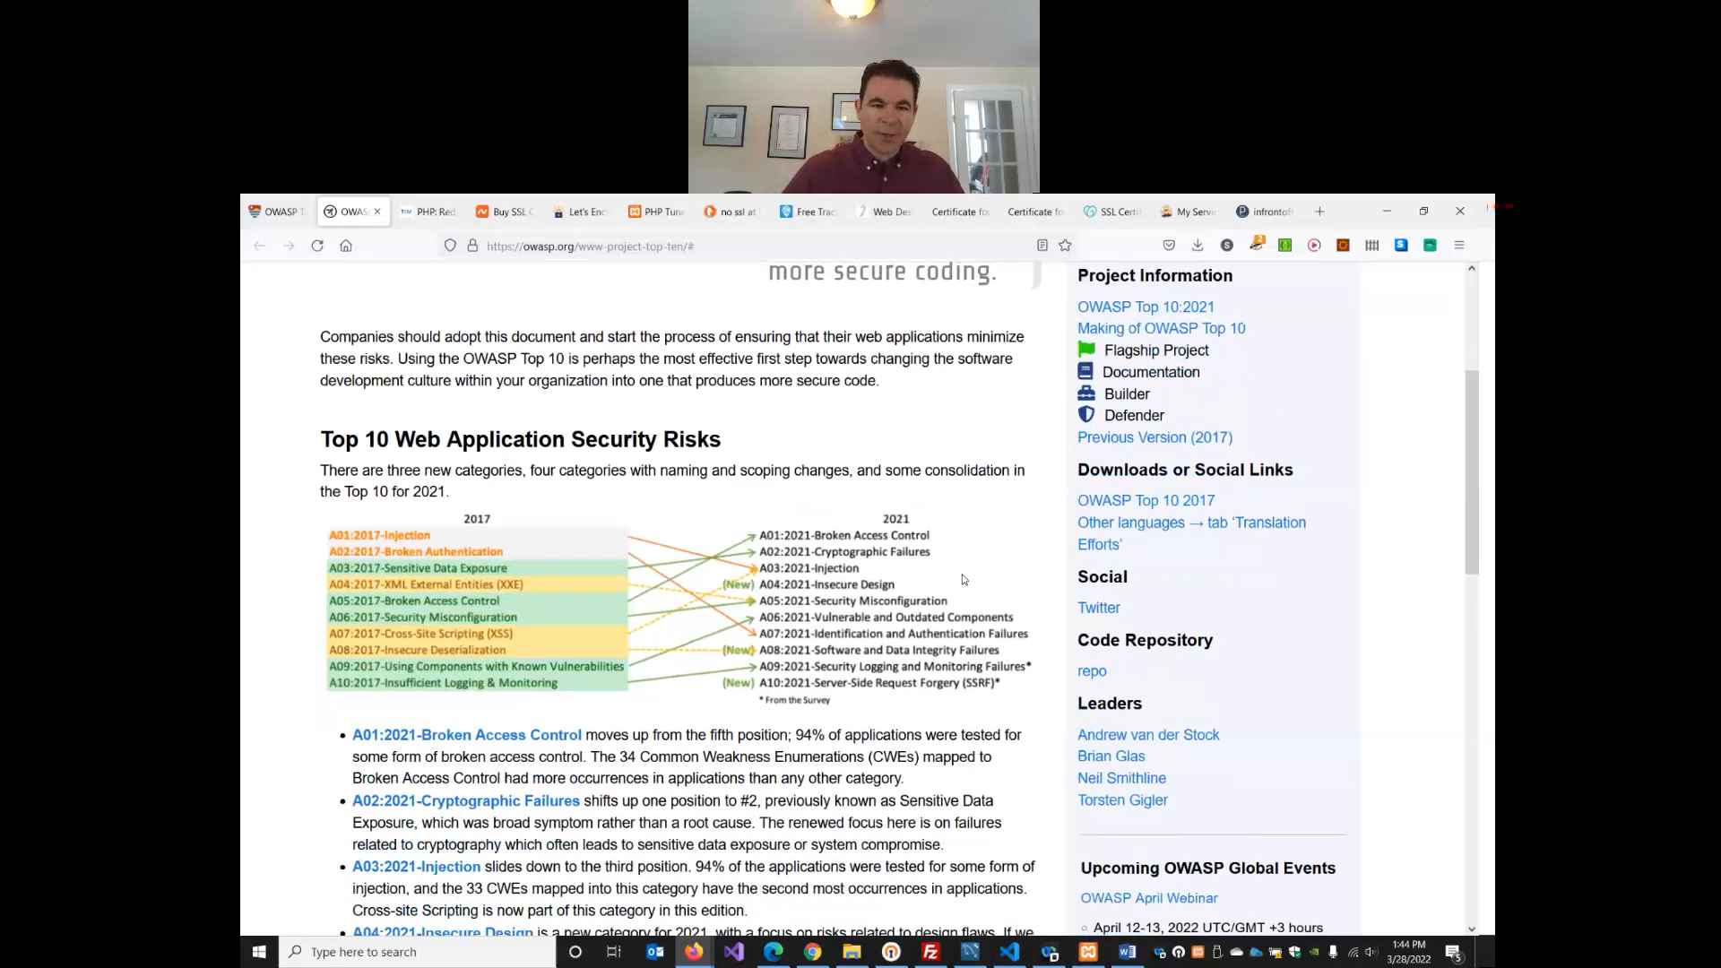
pyautogui.scroll(-3)
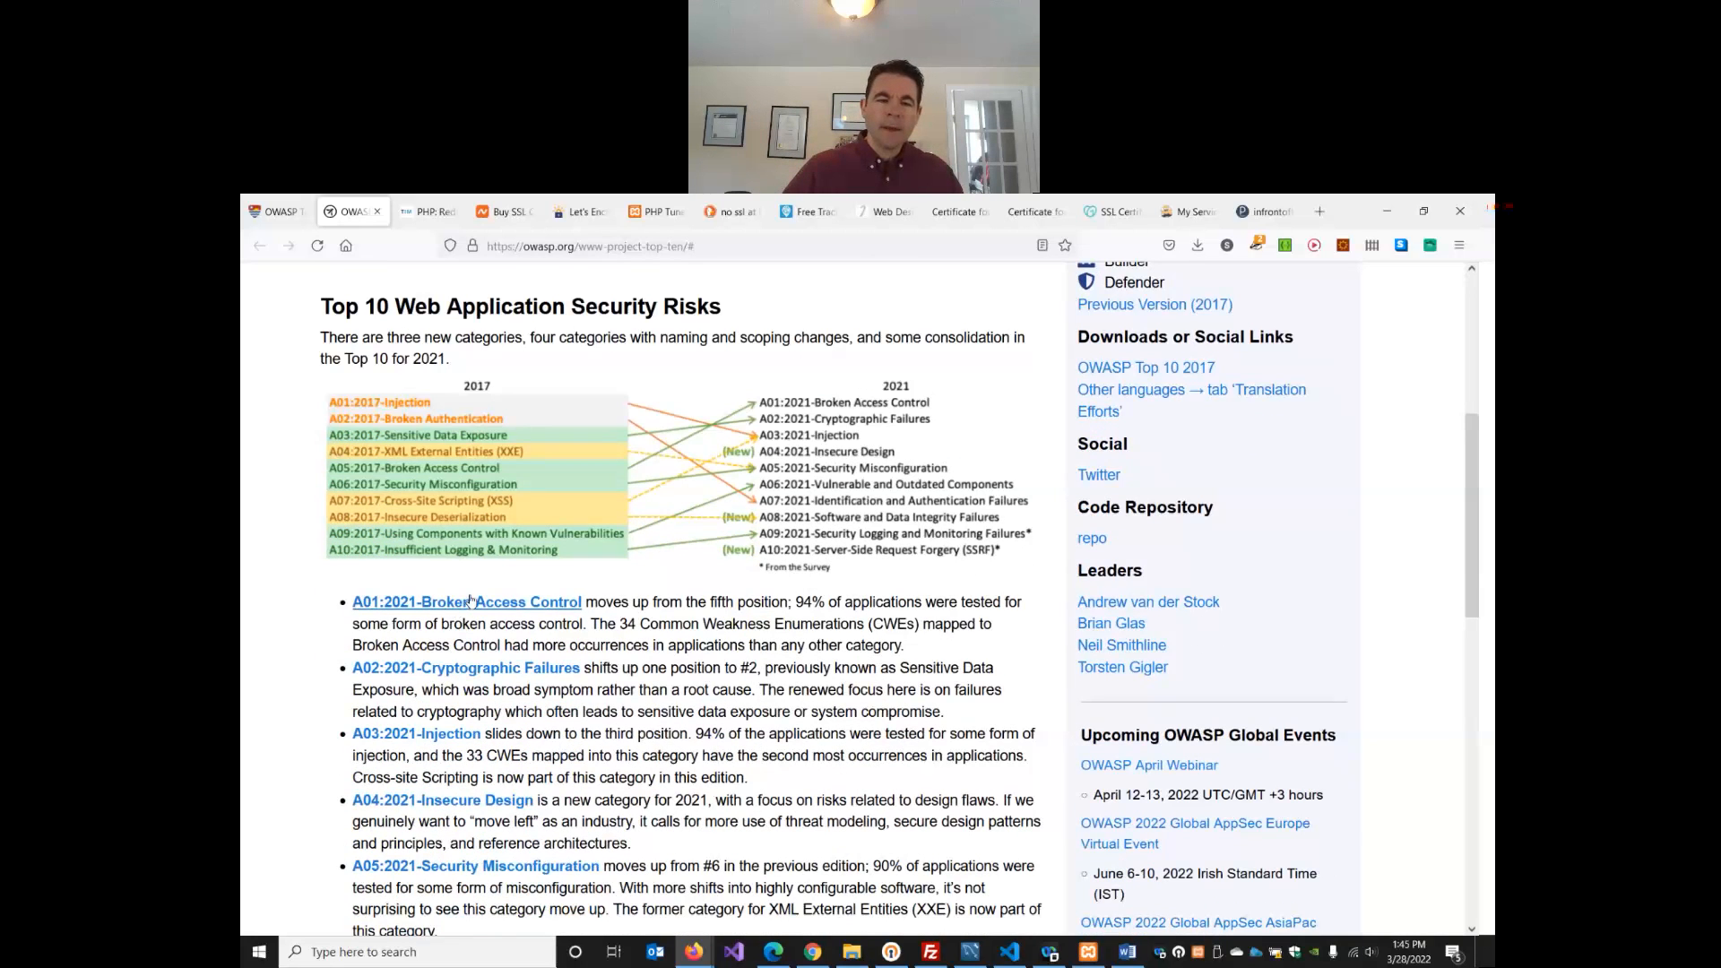
pyautogui.click(467, 603)
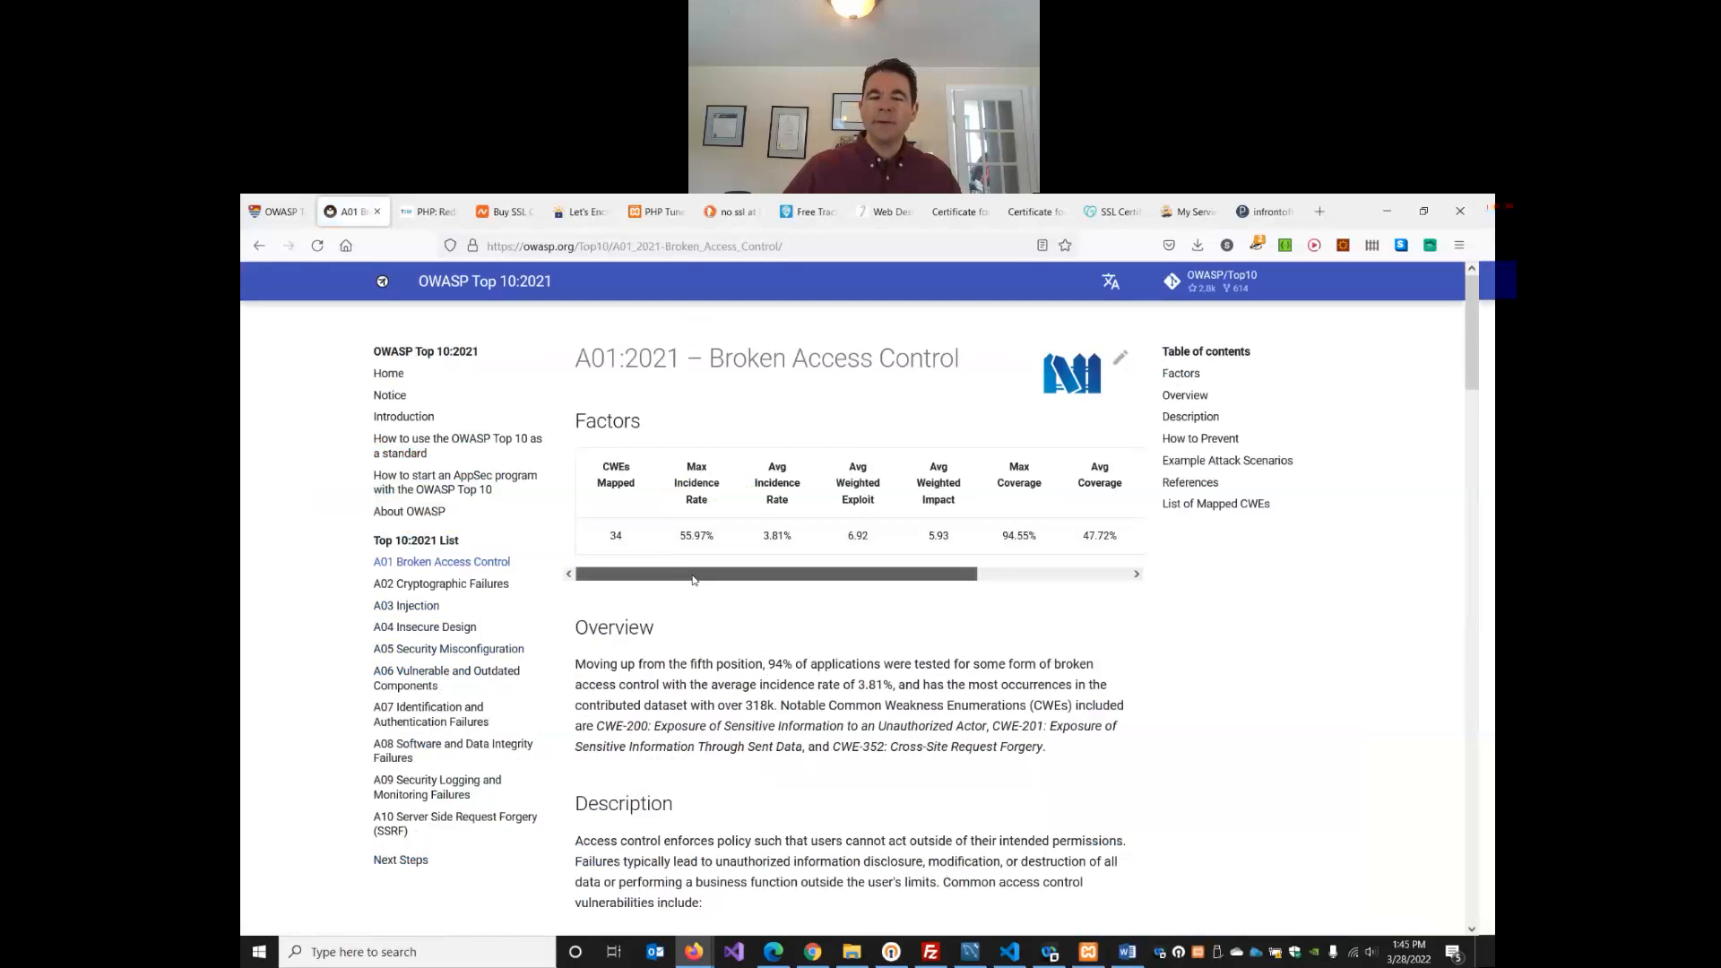
# Step: Read A01, highlighting '94% of applications were tested' and the point about viewing someone else's account
pyautogui.scroll(-3)
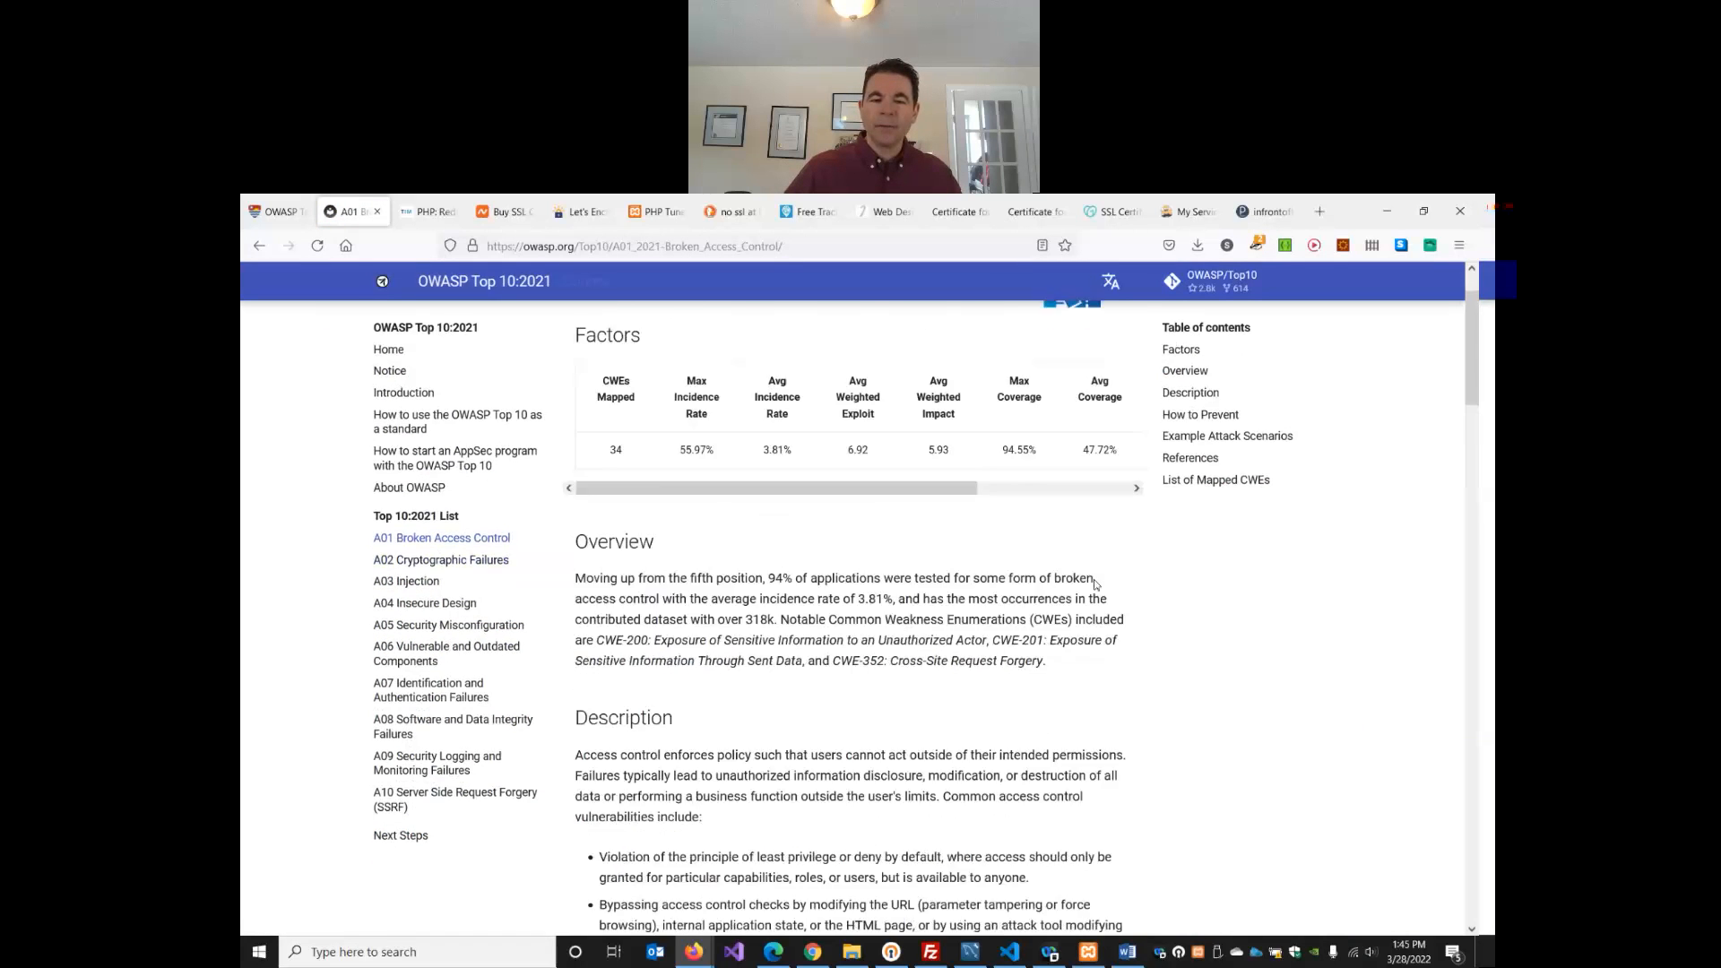
pyautogui.scroll(-3)
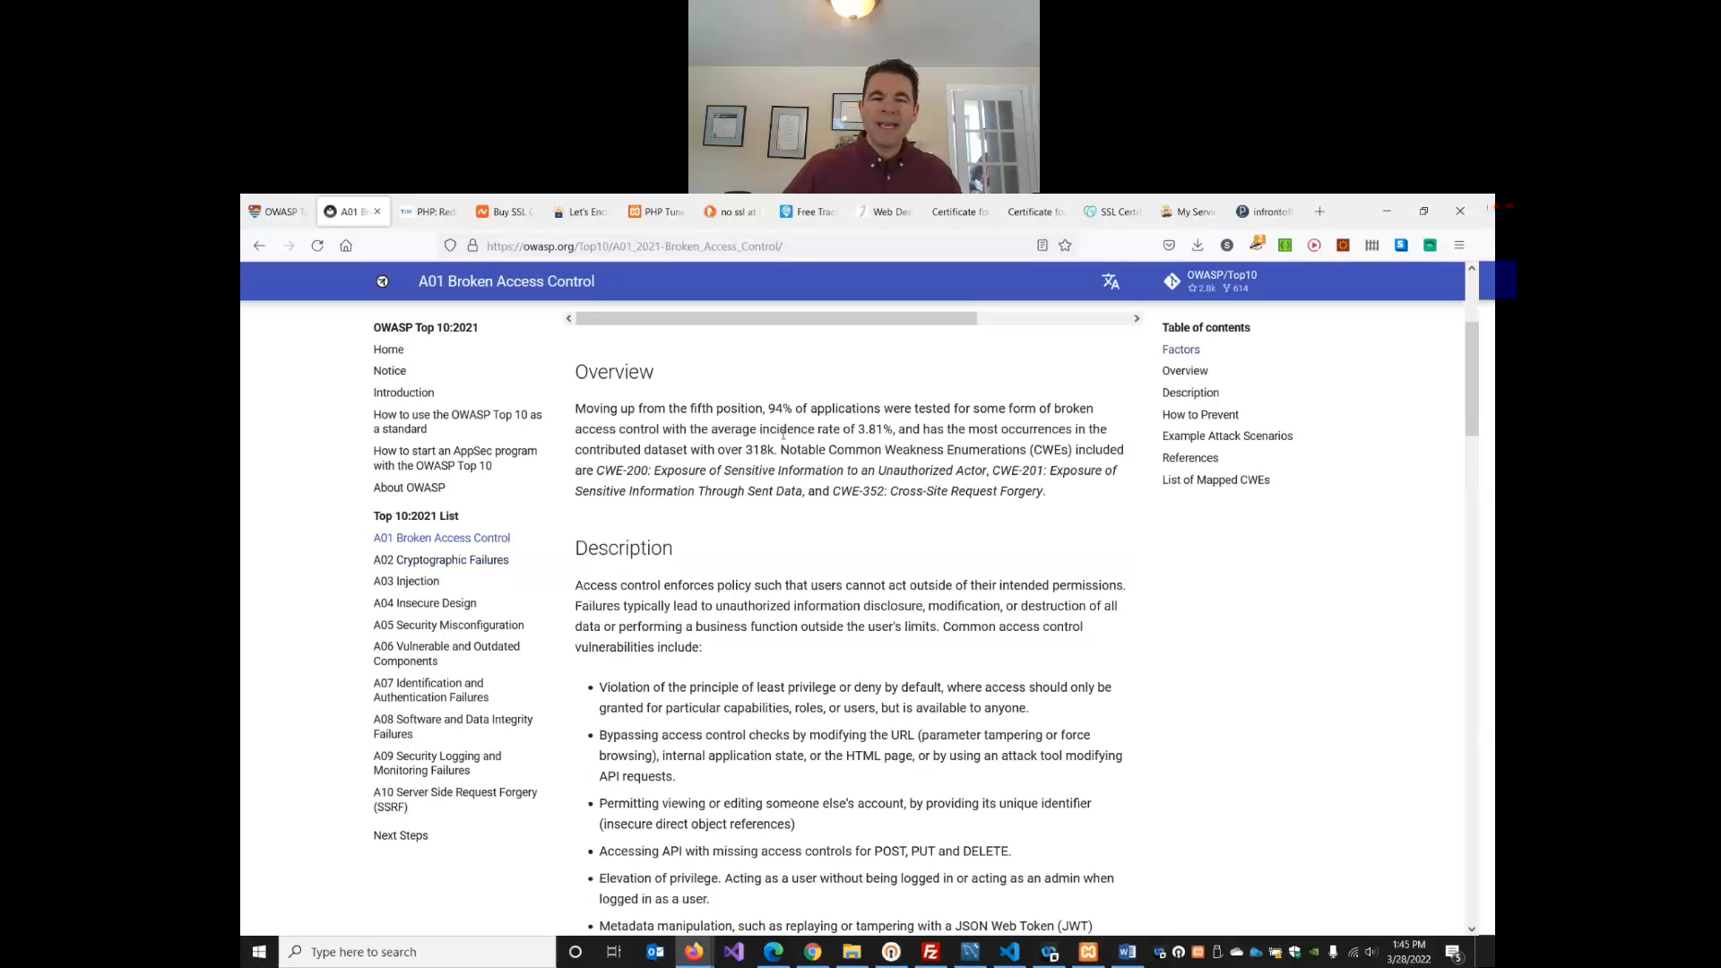
pyautogui.moveTo(765, 406); pyautogui.dragTo(893, 407)
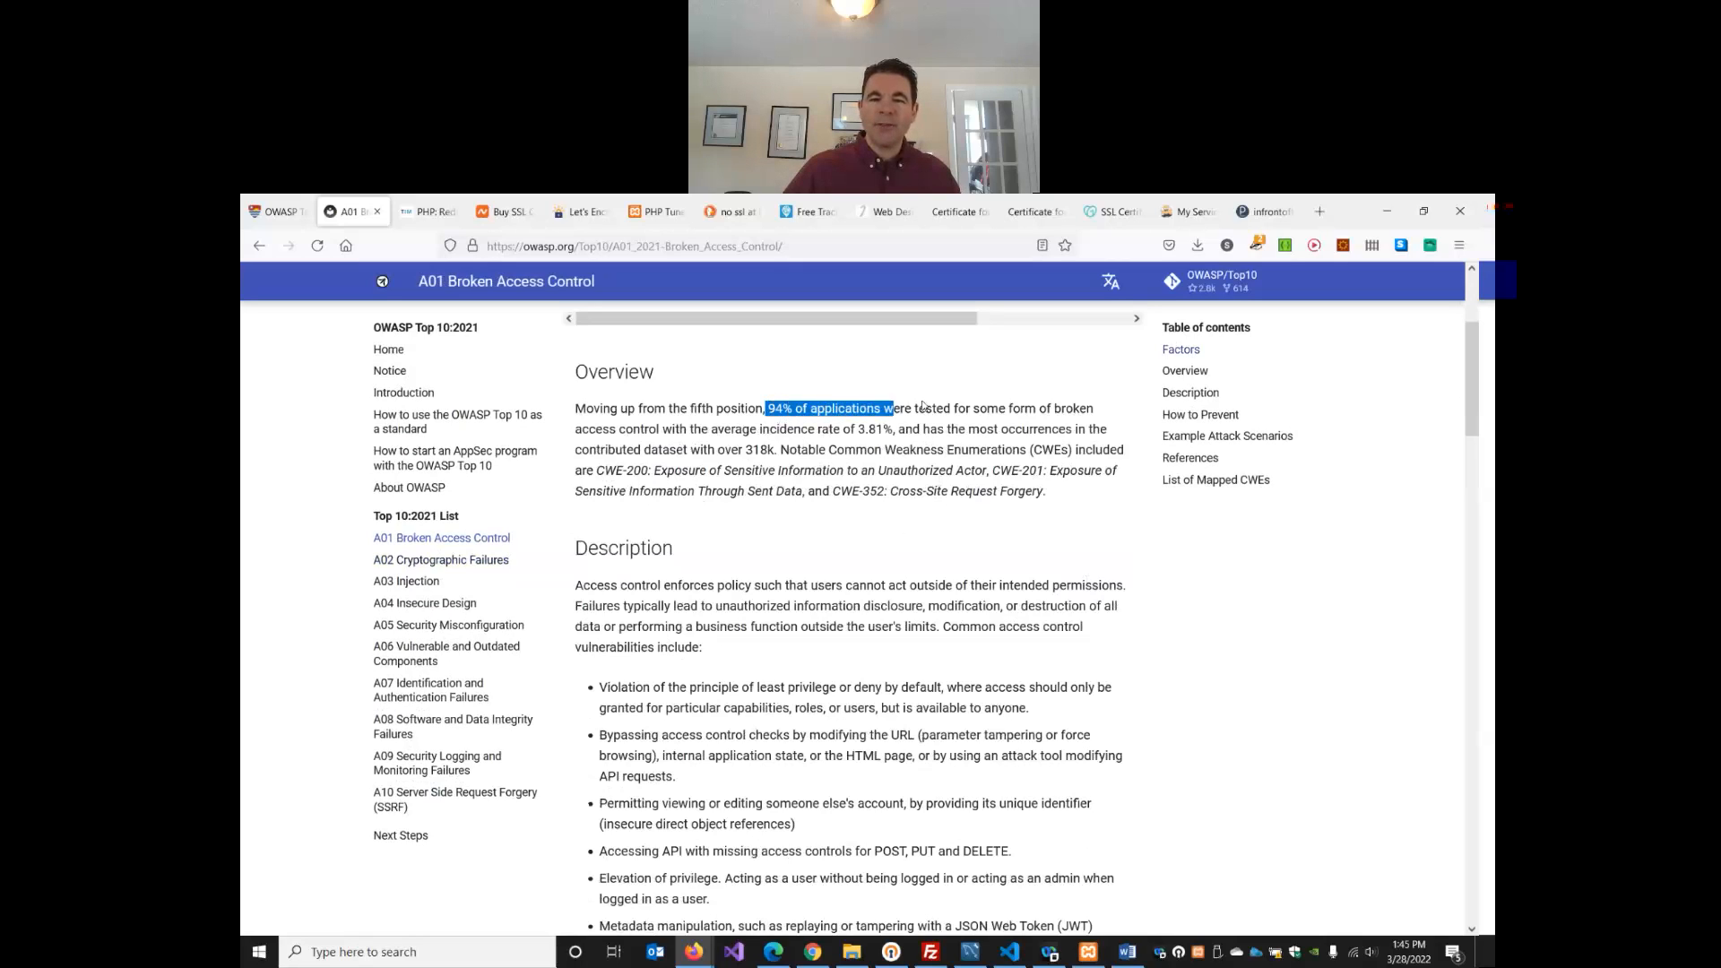
pyautogui.moveTo(891, 407); pyautogui.dragTo(951, 407)
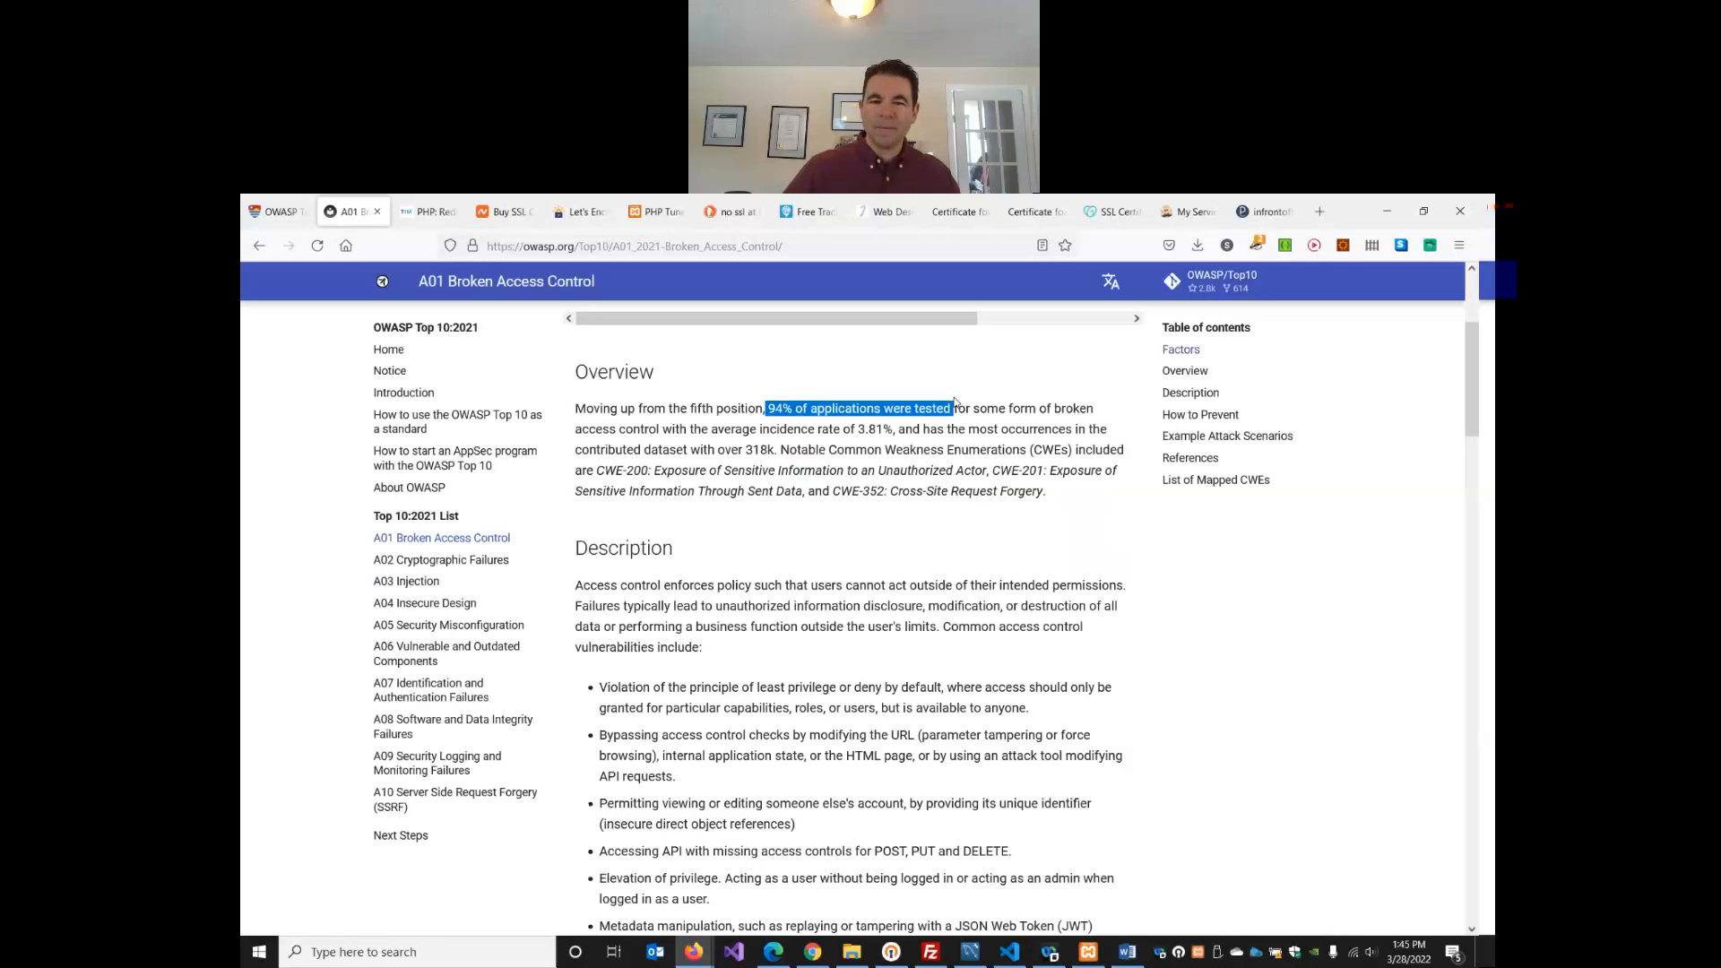
pyautogui.scroll(-3)
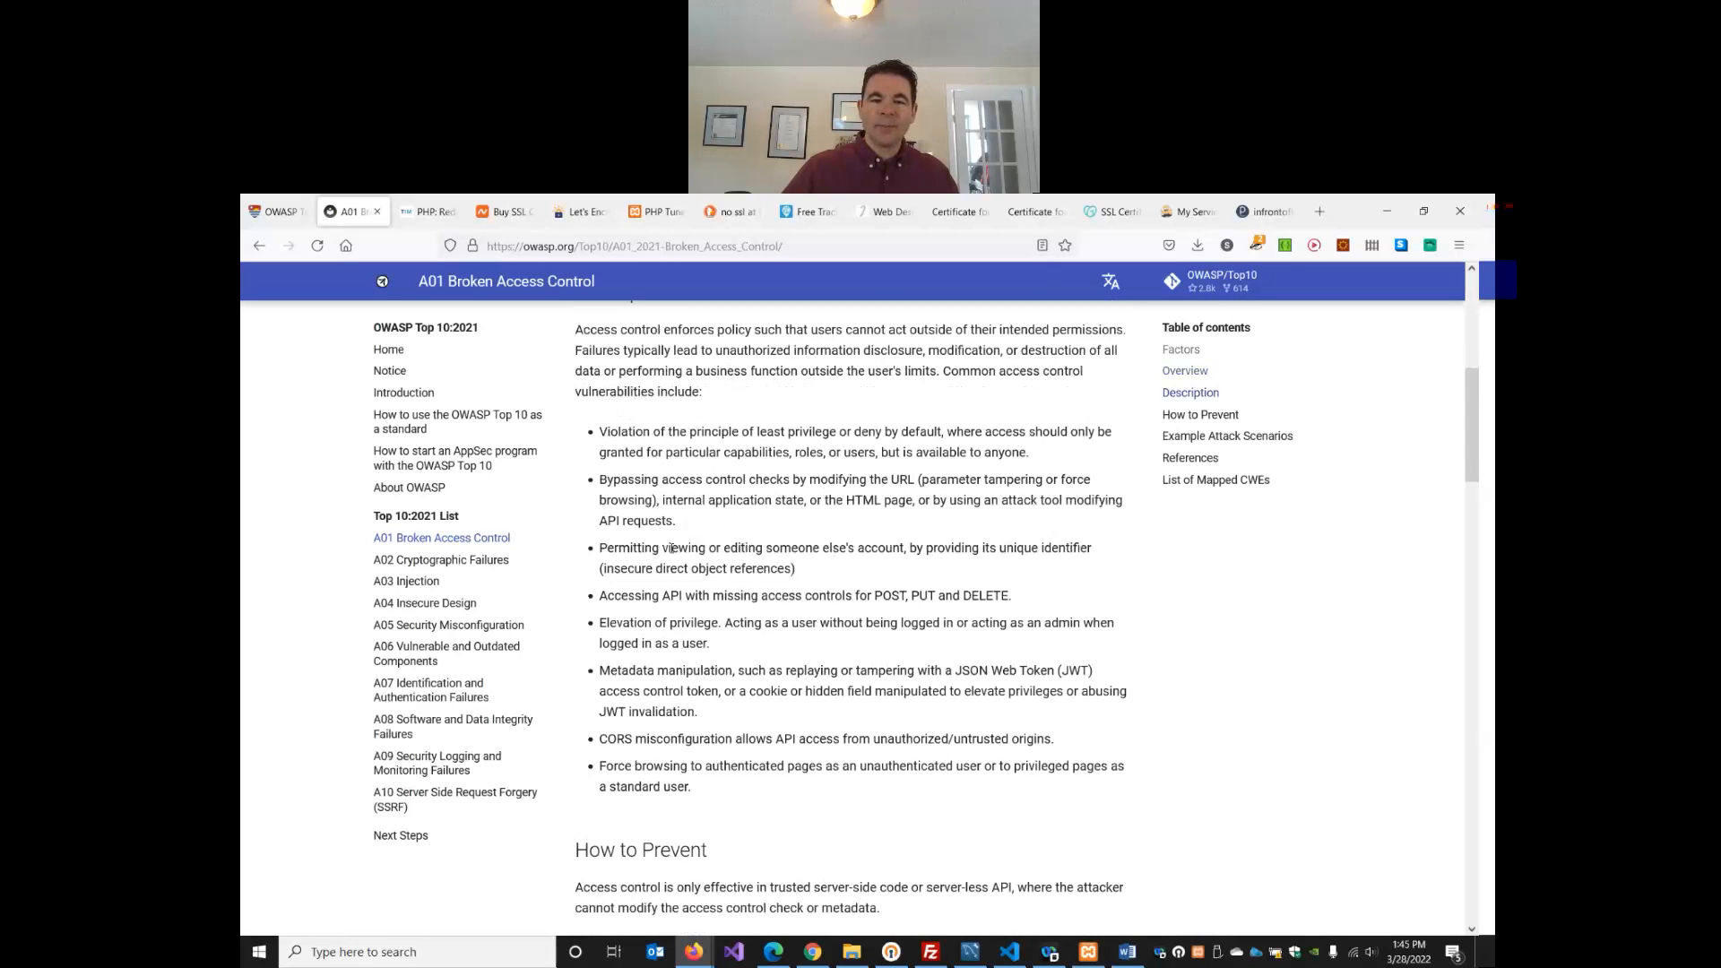
pyautogui.doubleClick(622, 548)
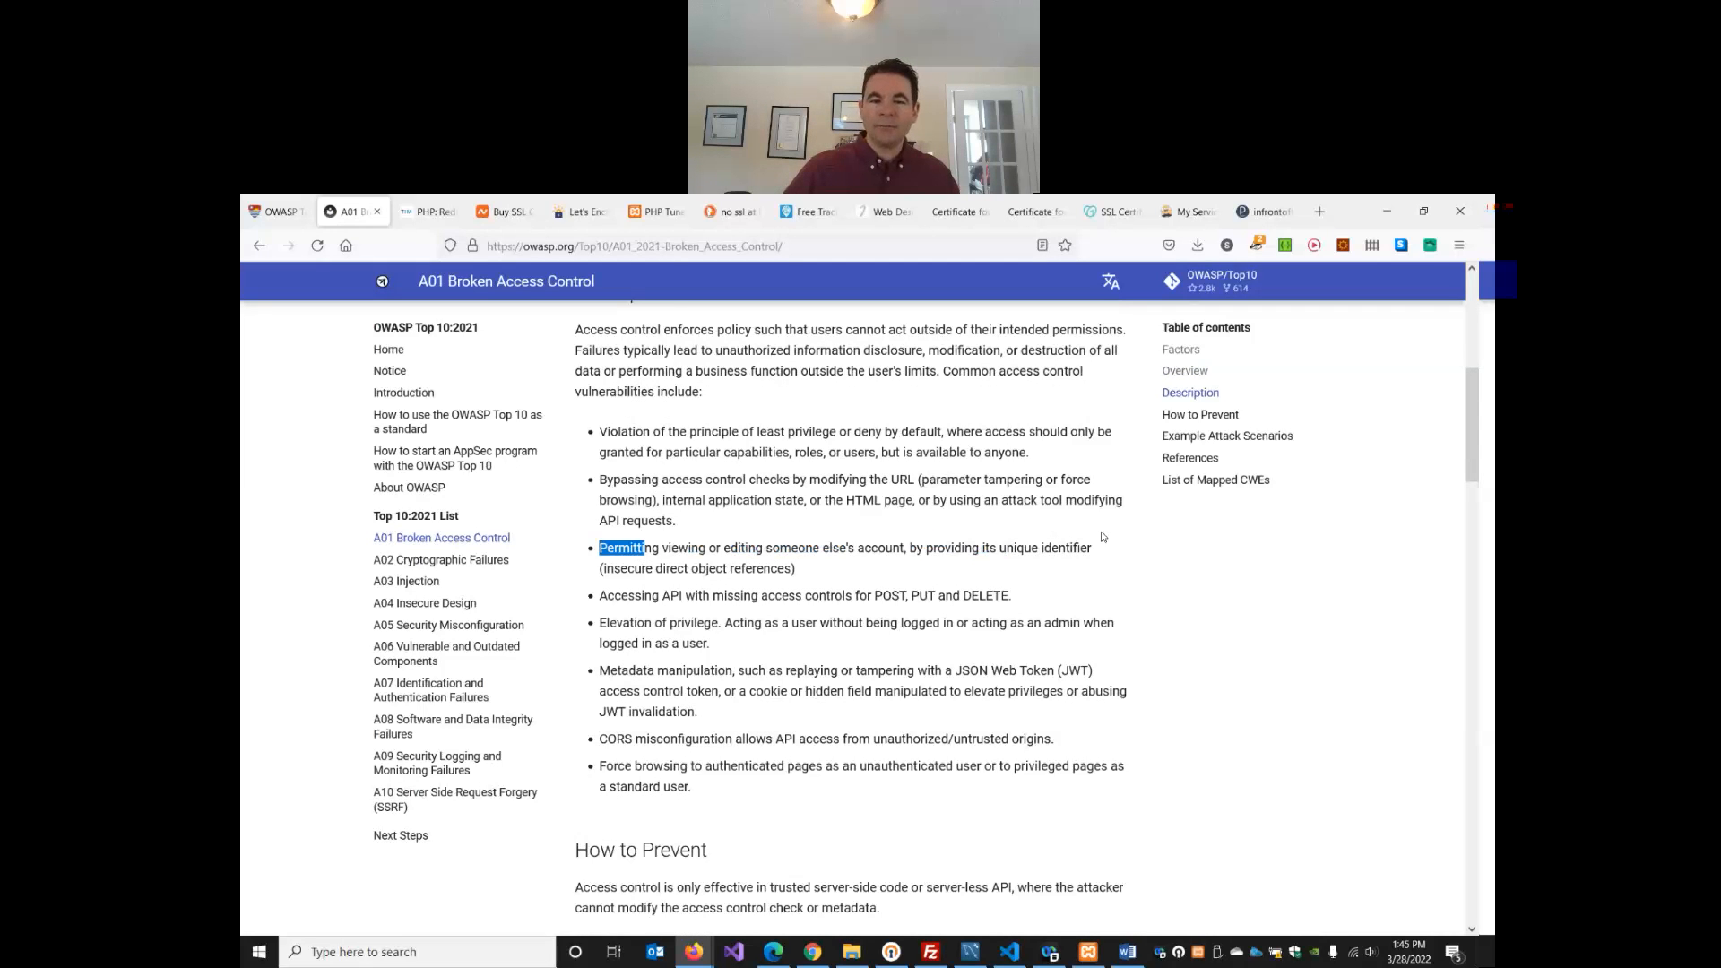
pyautogui.moveTo(645, 549); pyautogui.dragTo(1093, 549)
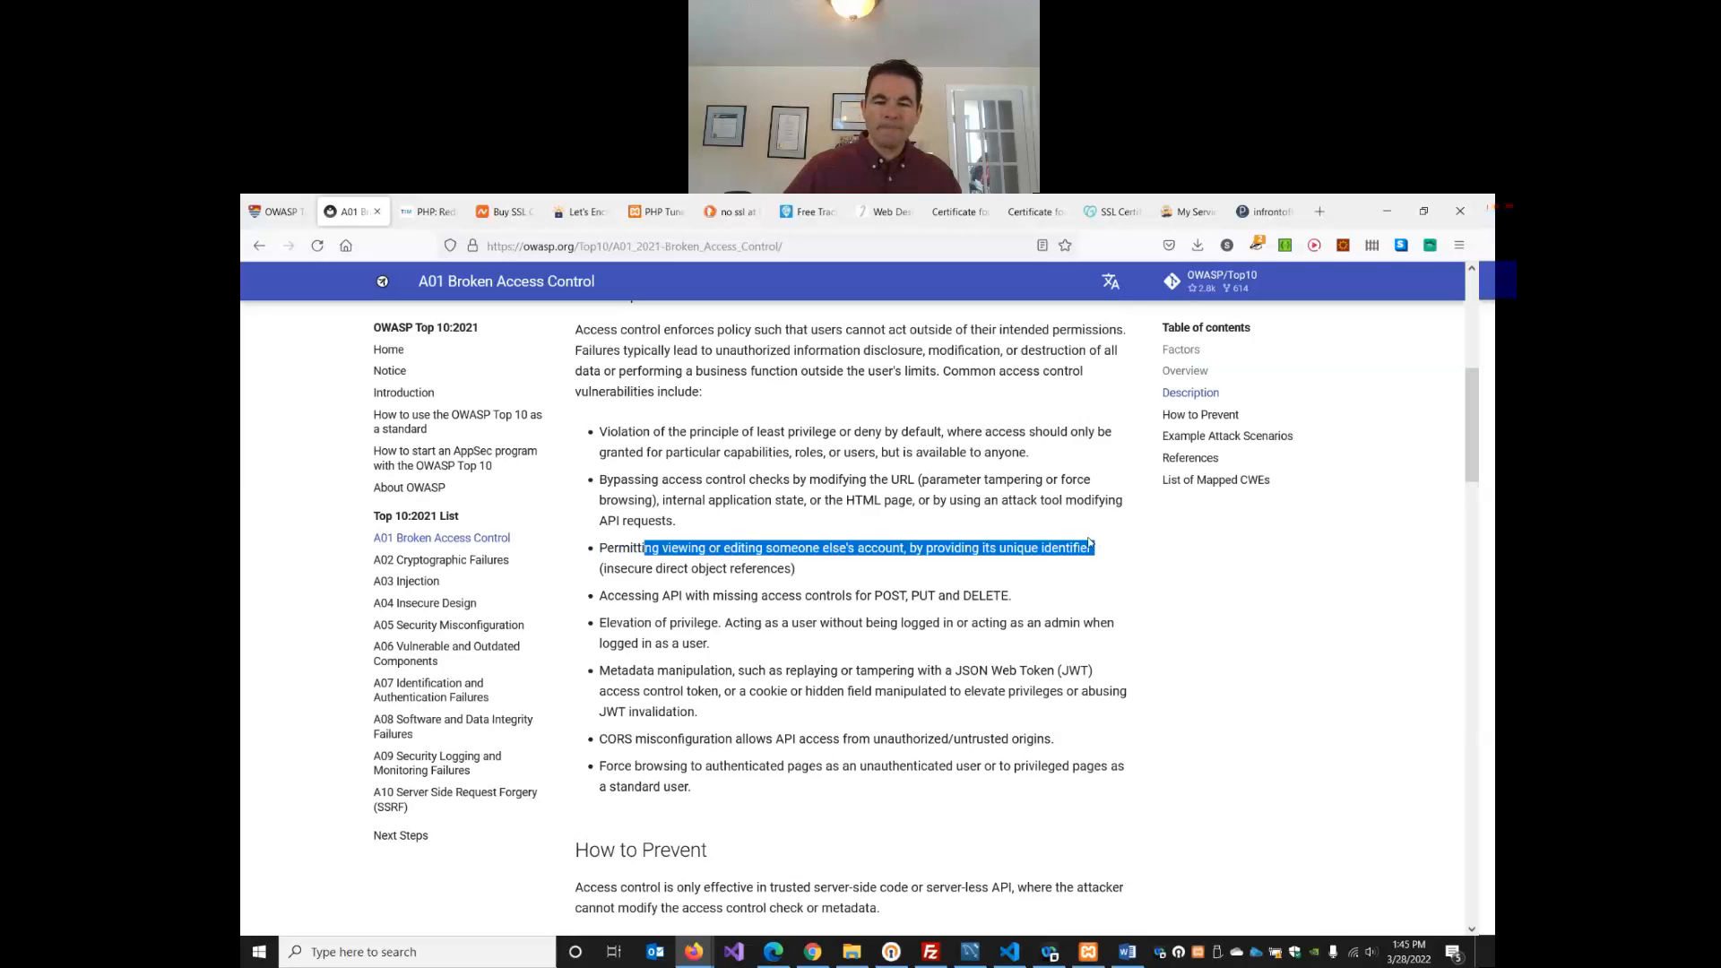
# Step: Continue down the A01 page and open the A03 Injection article from the sidebar
pyautogui.scroll(-3)
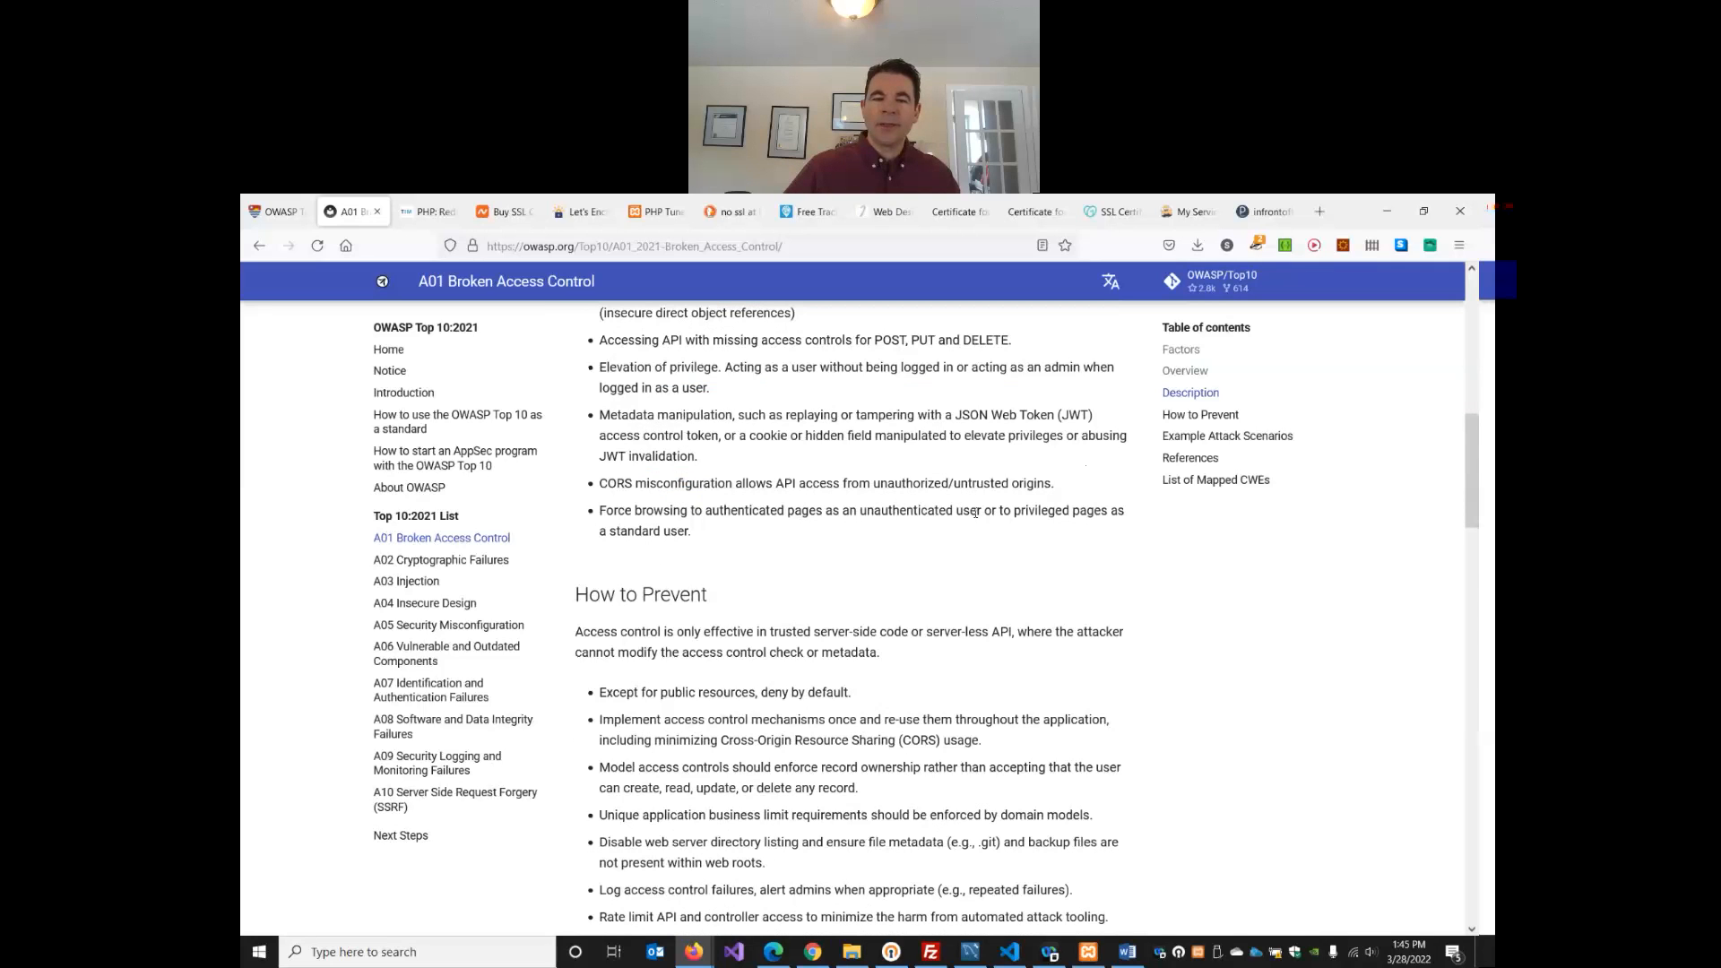
pyautogui.scroll(-3)
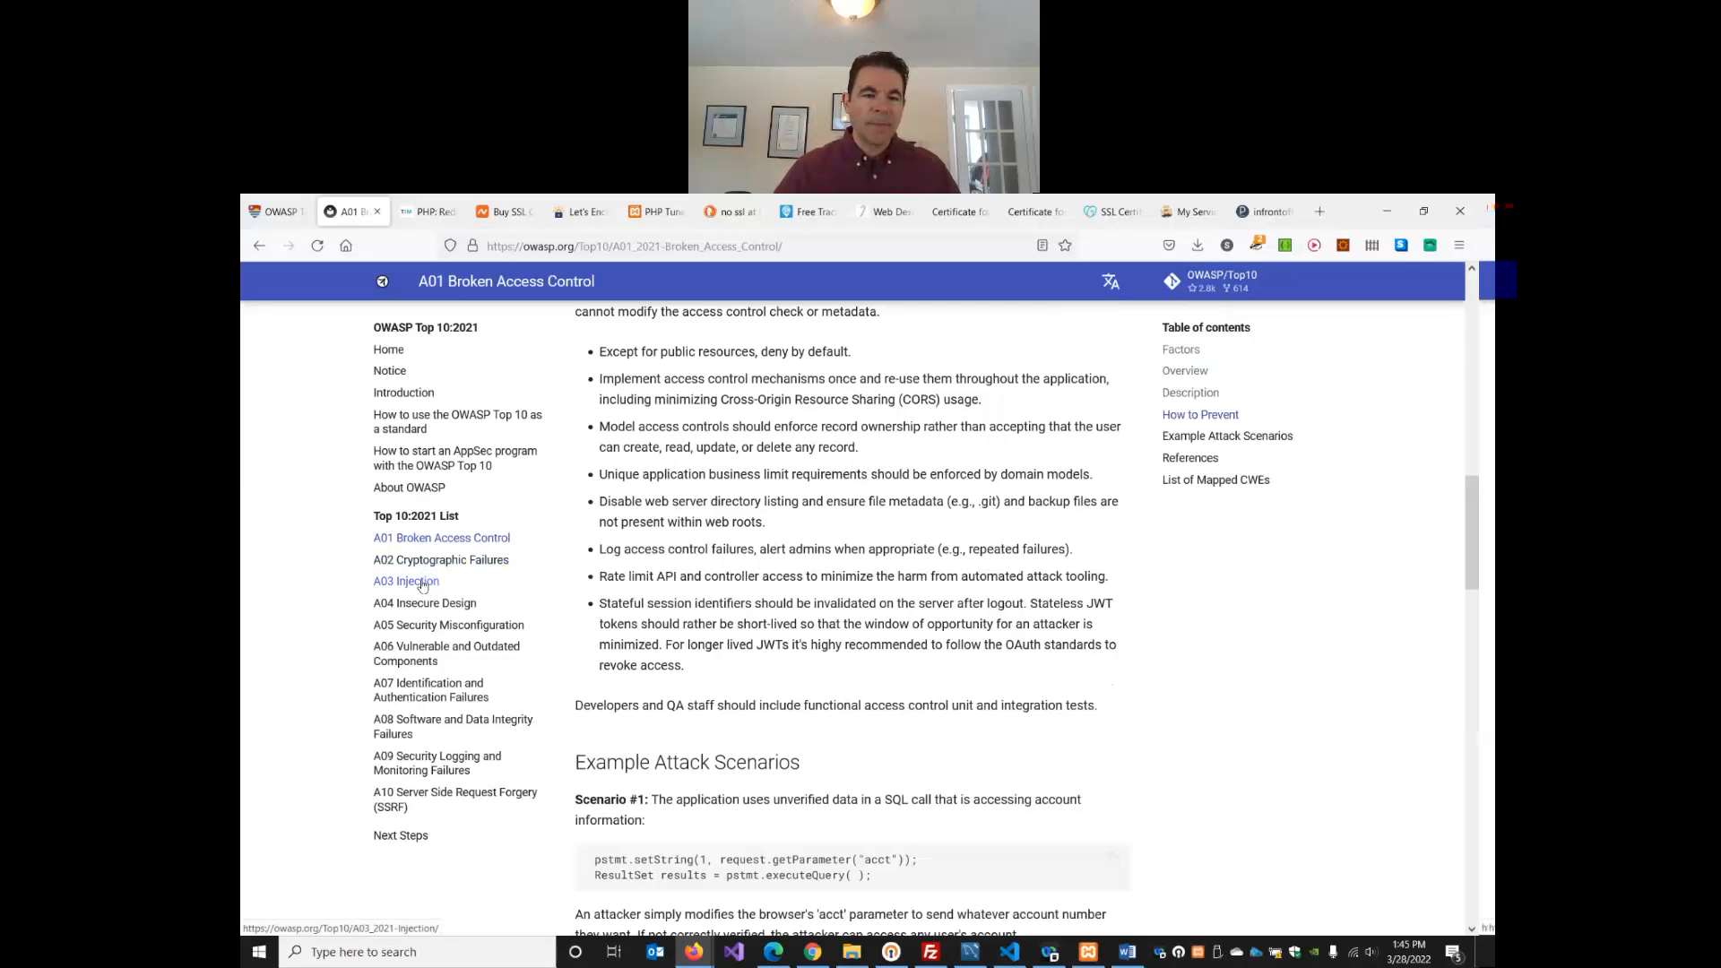
pyautogui.click(405, 580)
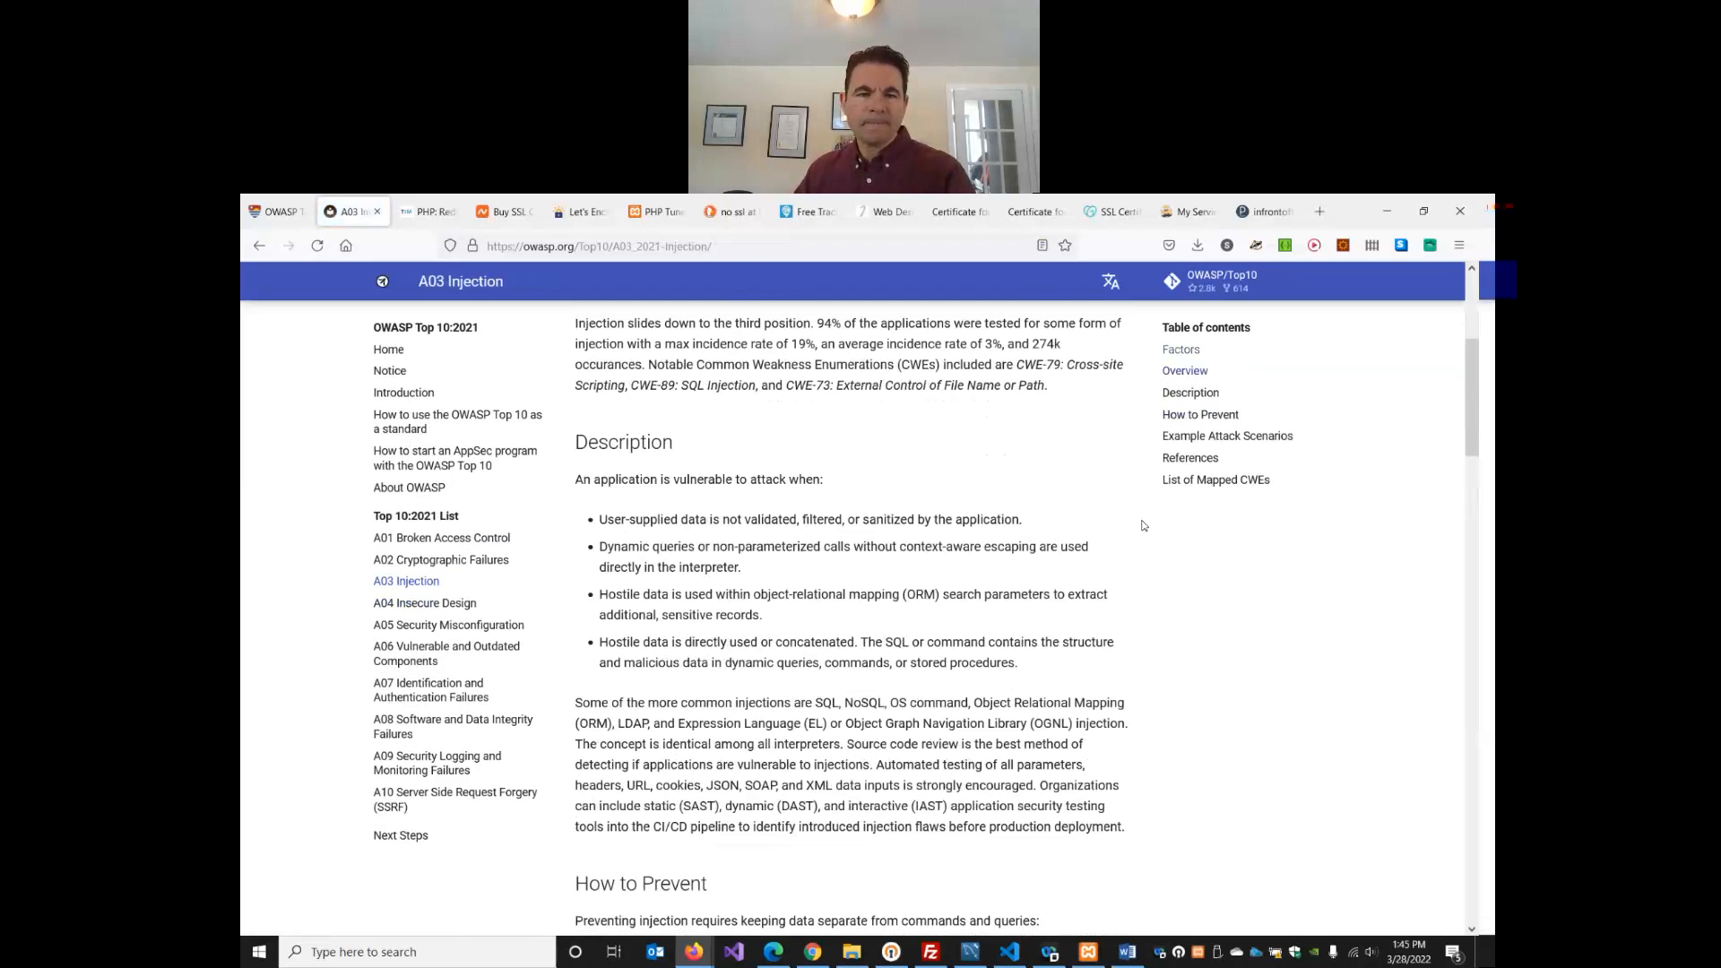
# Step: Read A03 Injection, highlighting the non-parameterized calls phrase, then return to the D2L OWASP topic tab
pyautogui.scroll(-3)
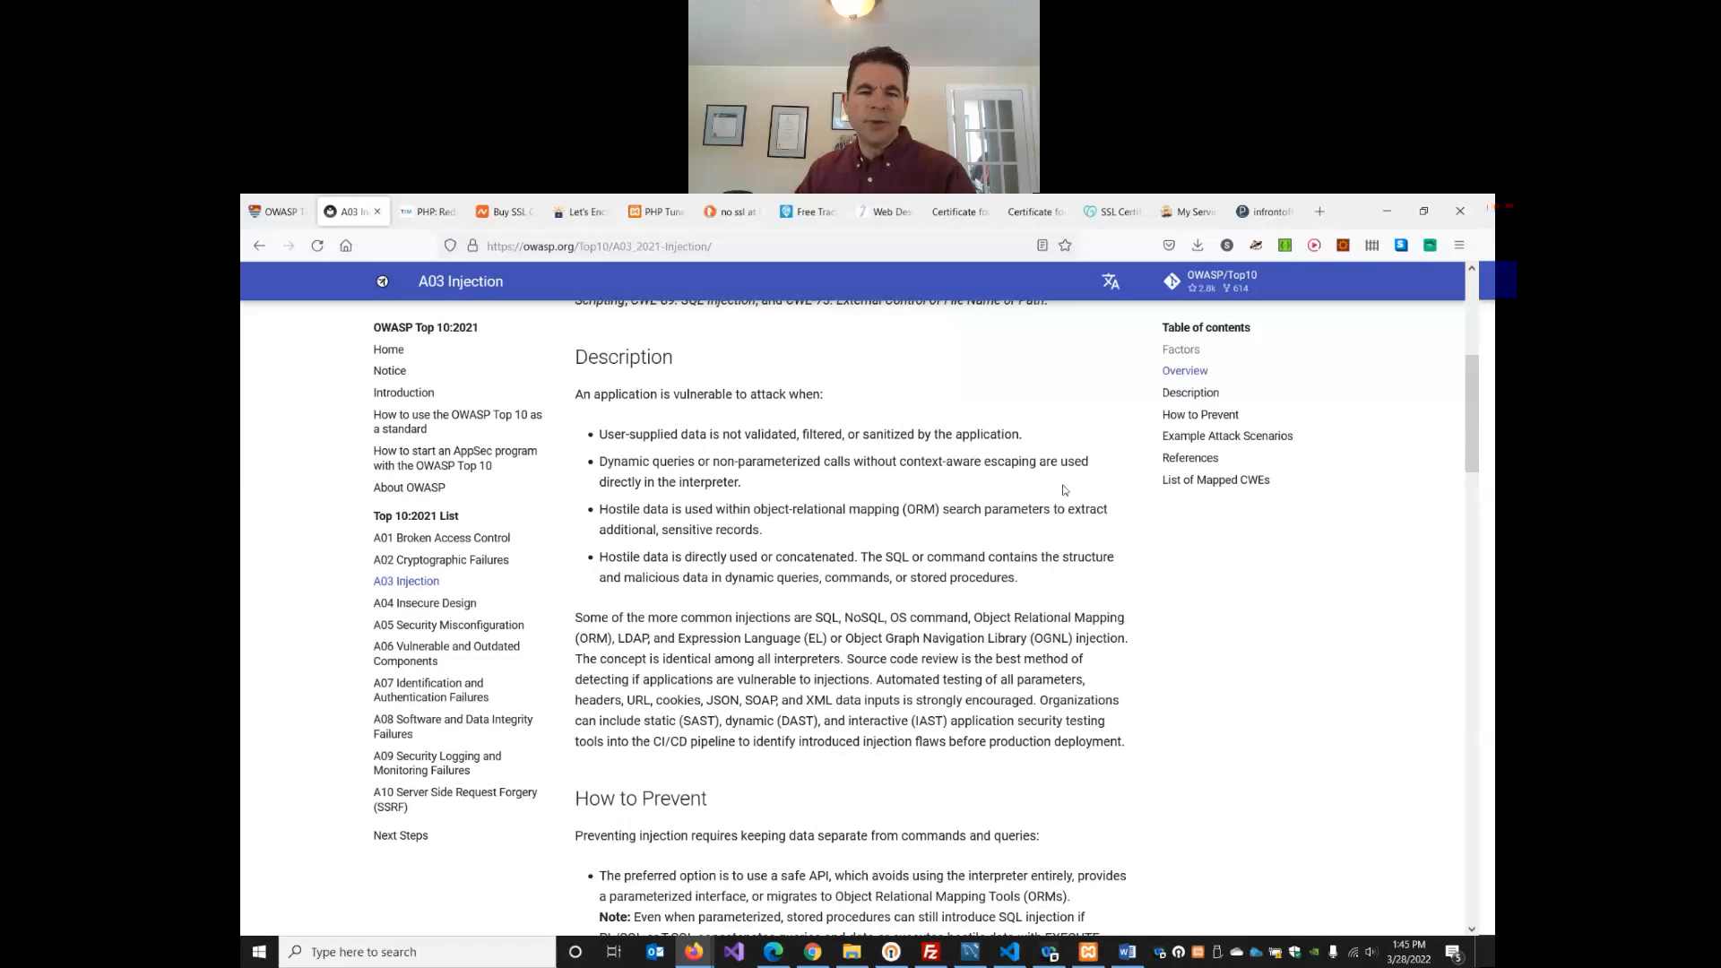
pyautogui.moveTo(717, 461); pyautogui.dragTo(838, 461)
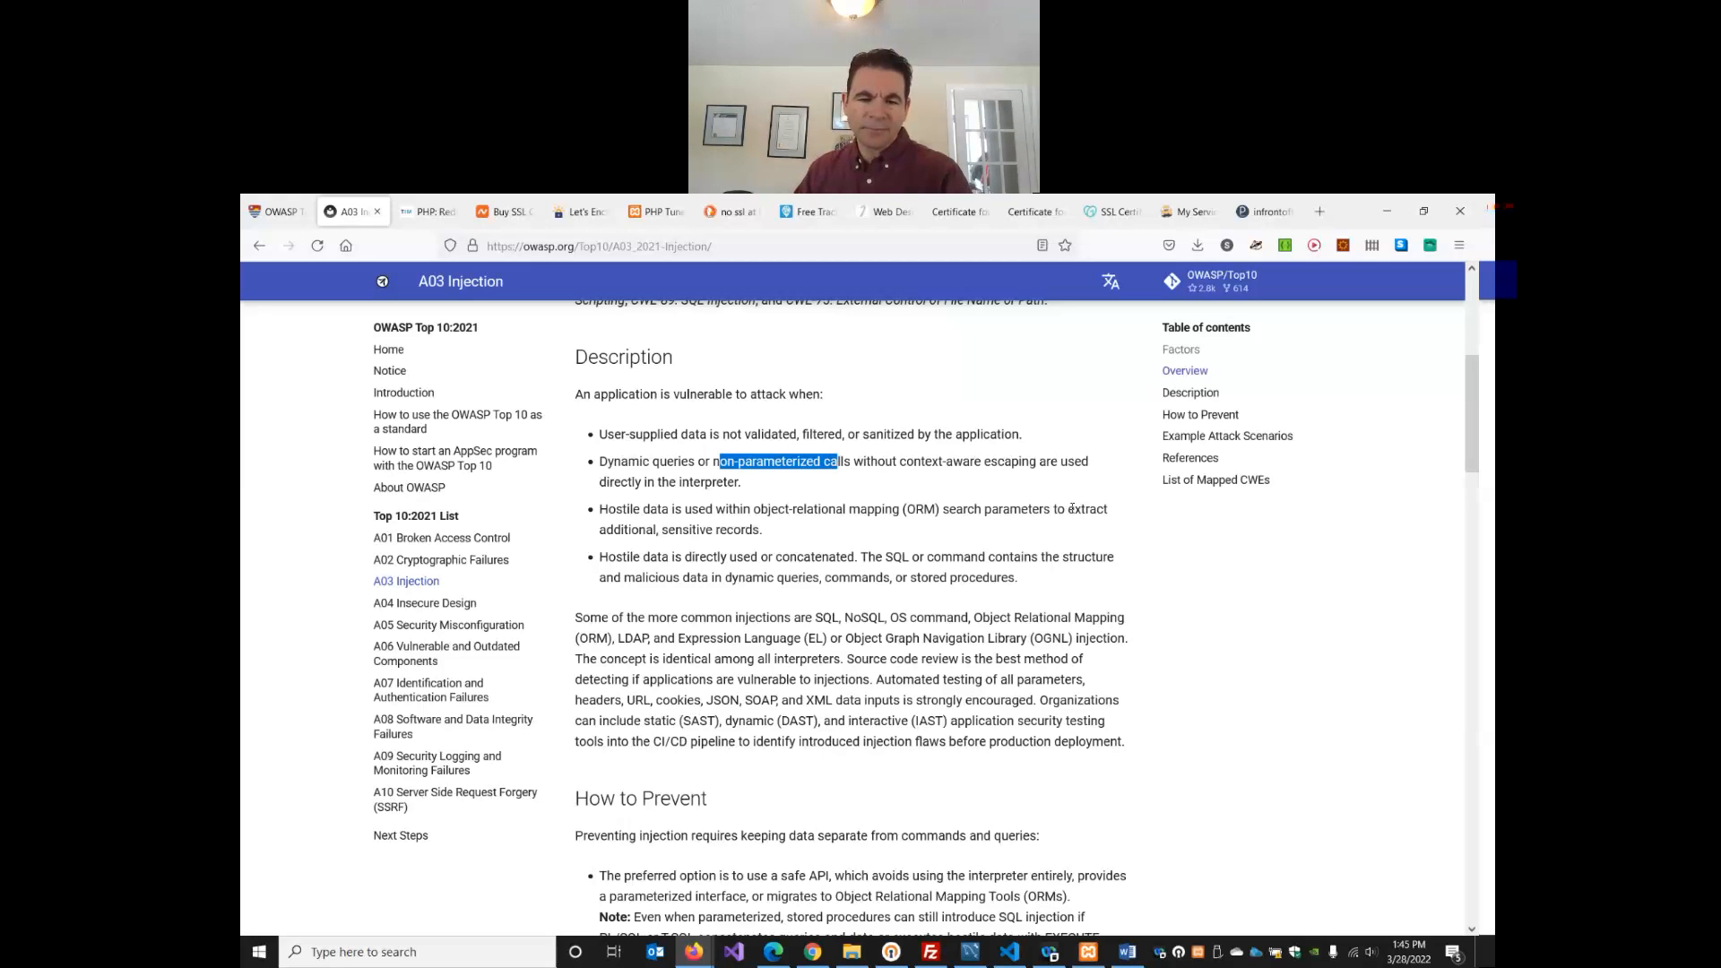
pyautogui.scroll(-3)
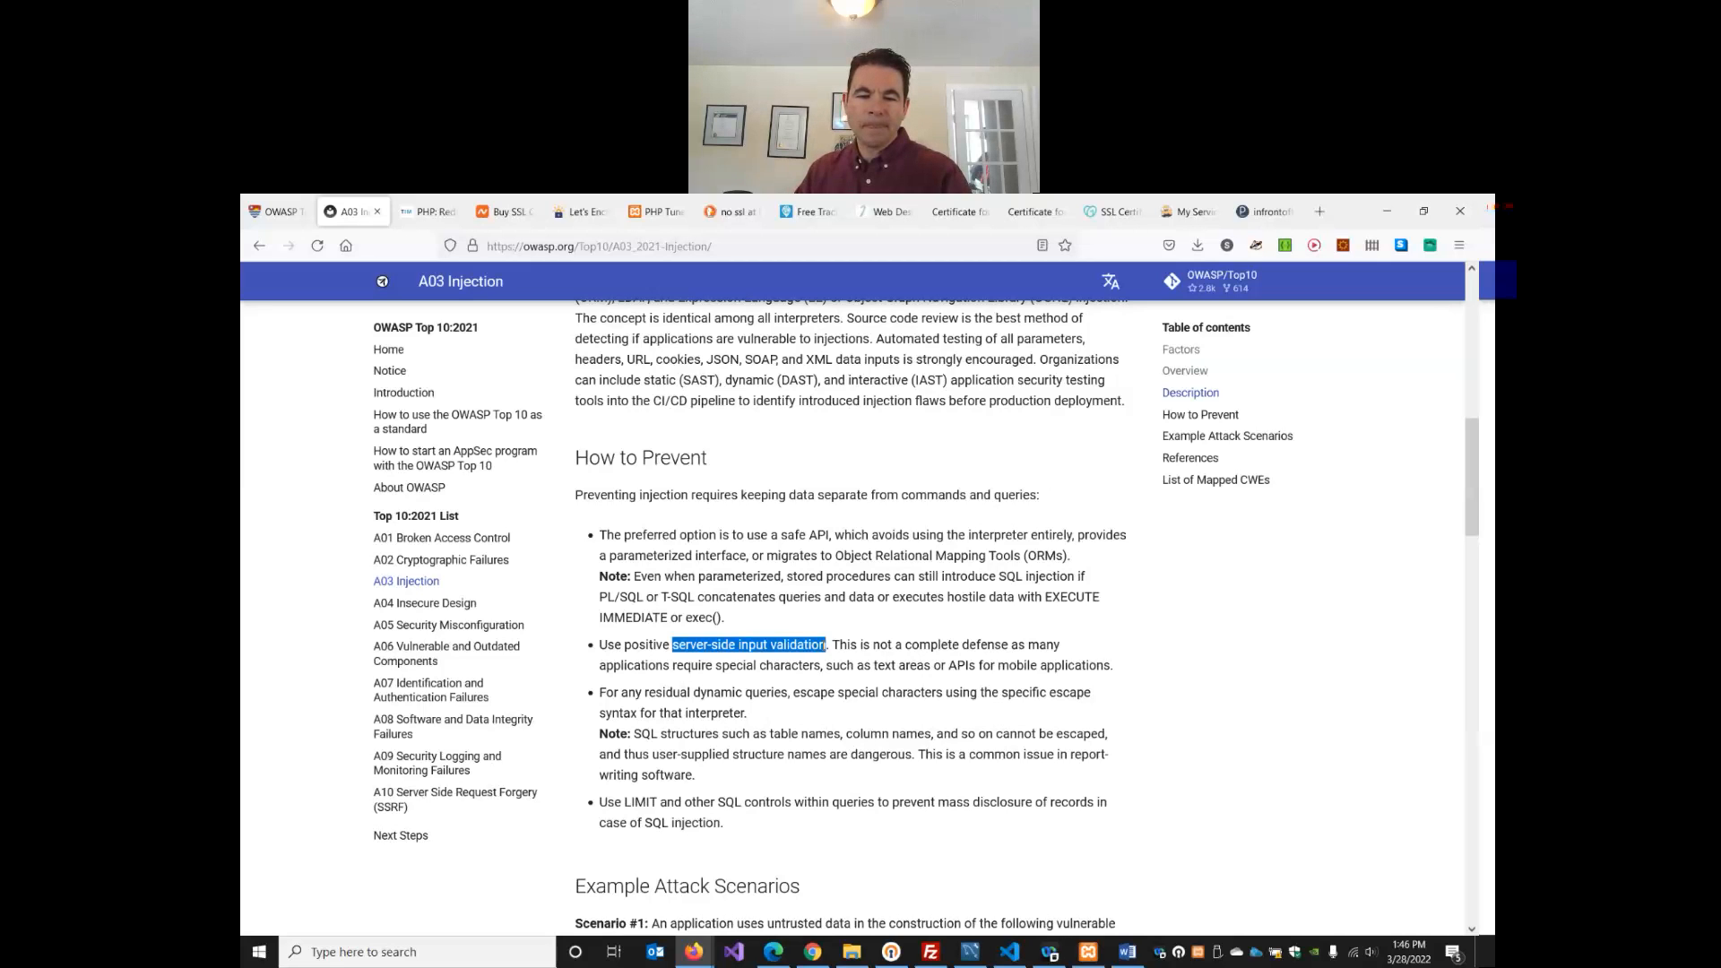
pyautogui.scroll(-3)
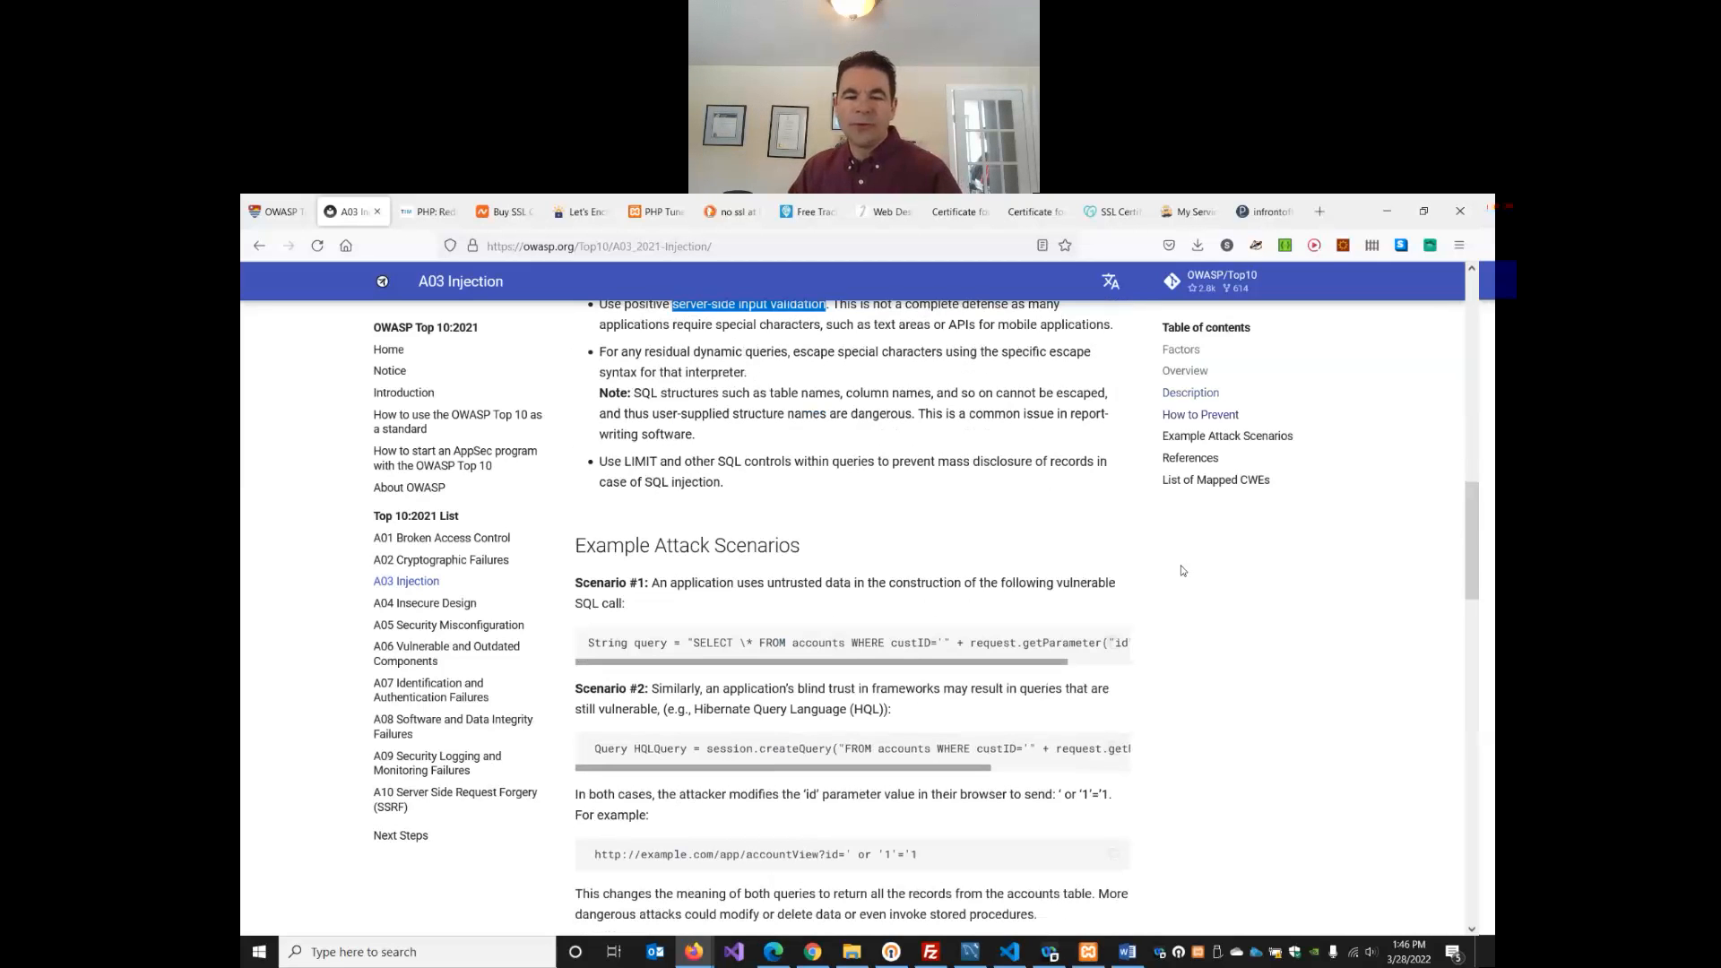
pyautogui.scroll(-3)
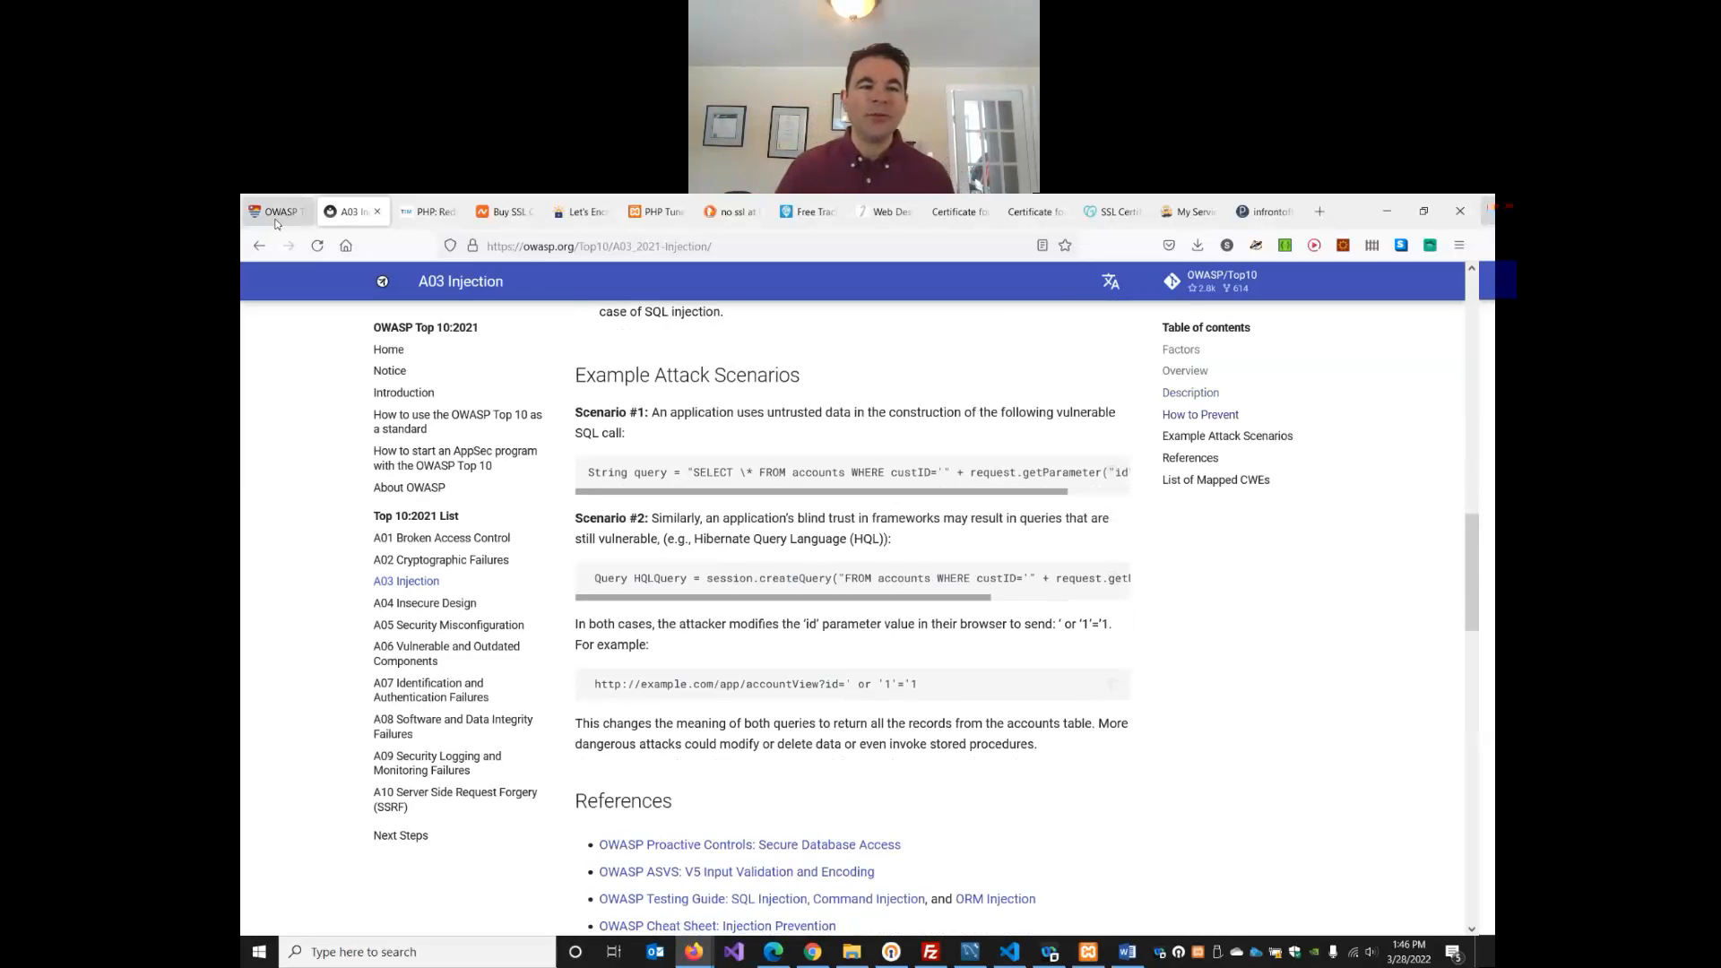
pyautogui.click(276, 211)
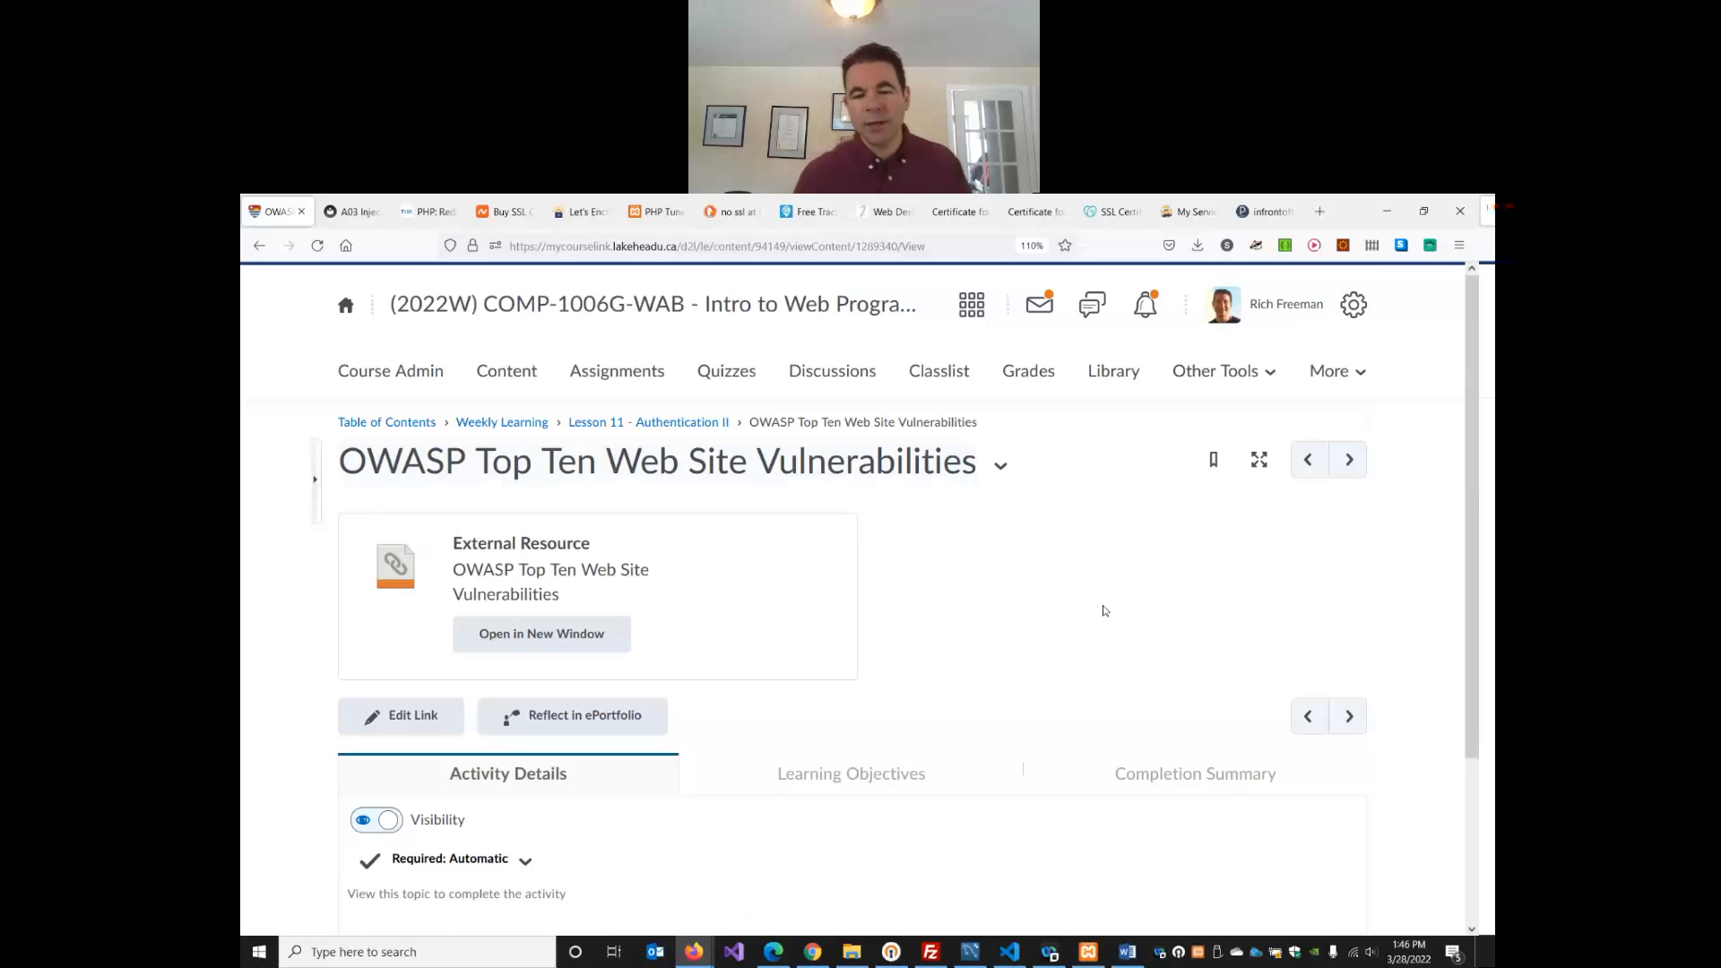
pyautogui.moveTo(1301, 636)
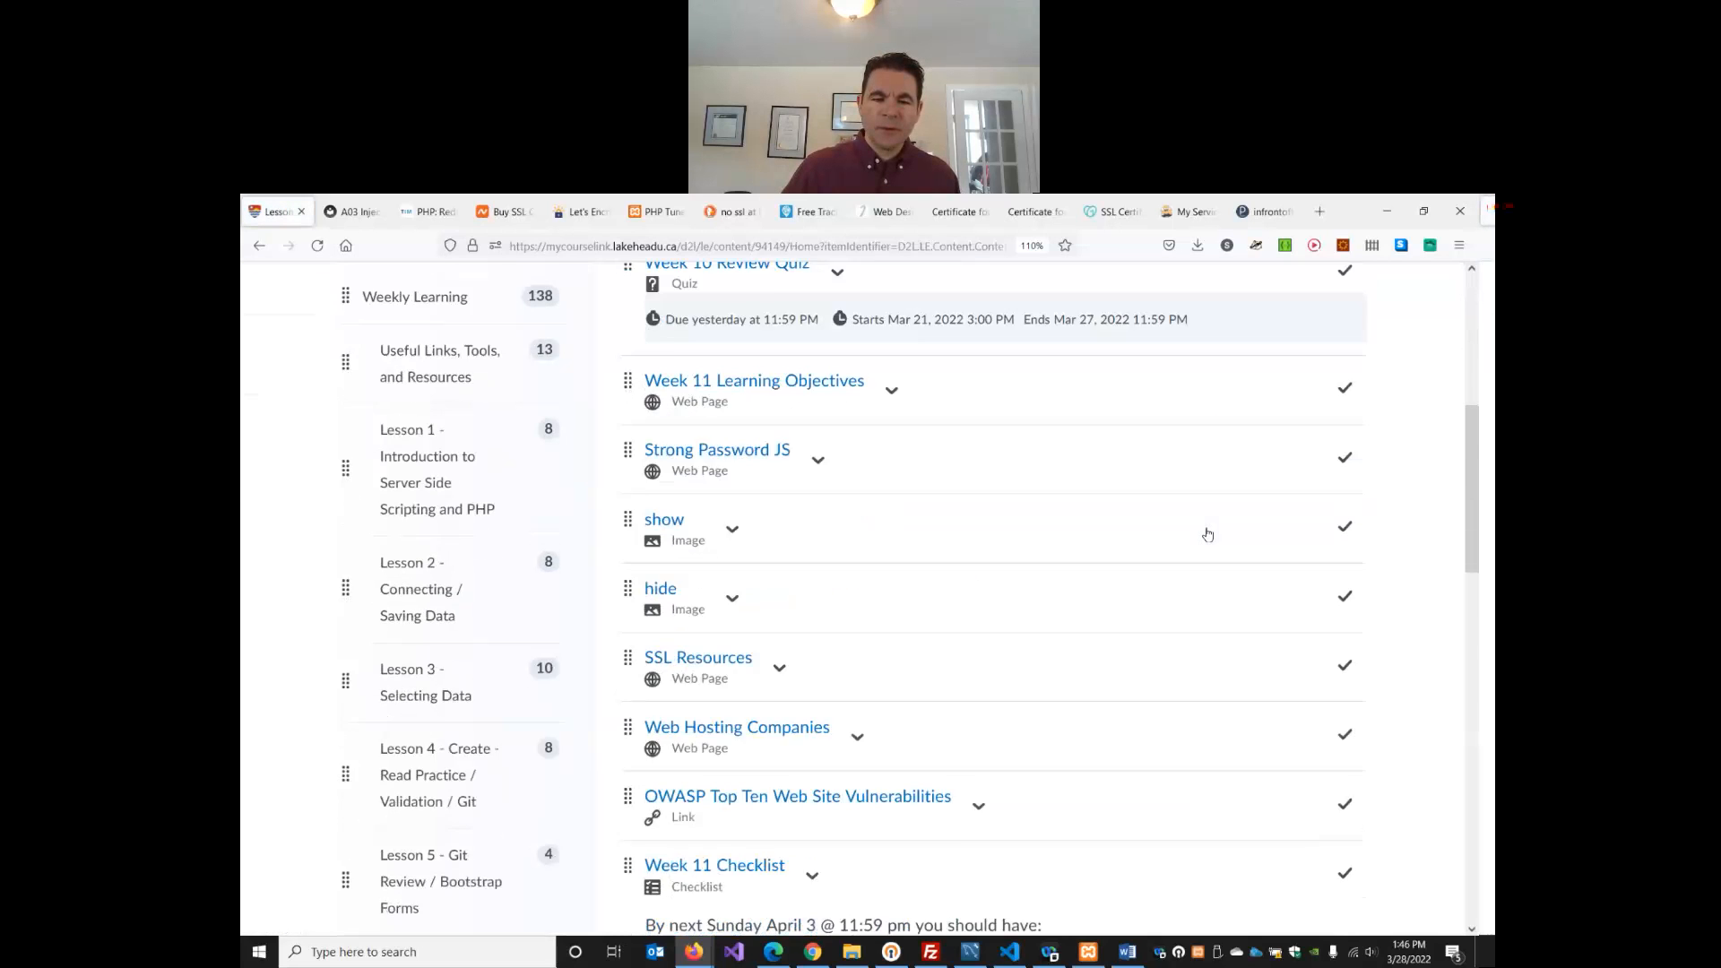
# Step: Scroll the Lesson 11 module and view the Assignments list, where Assignment 2 is due April 3
pyautogui.scroll(-3)
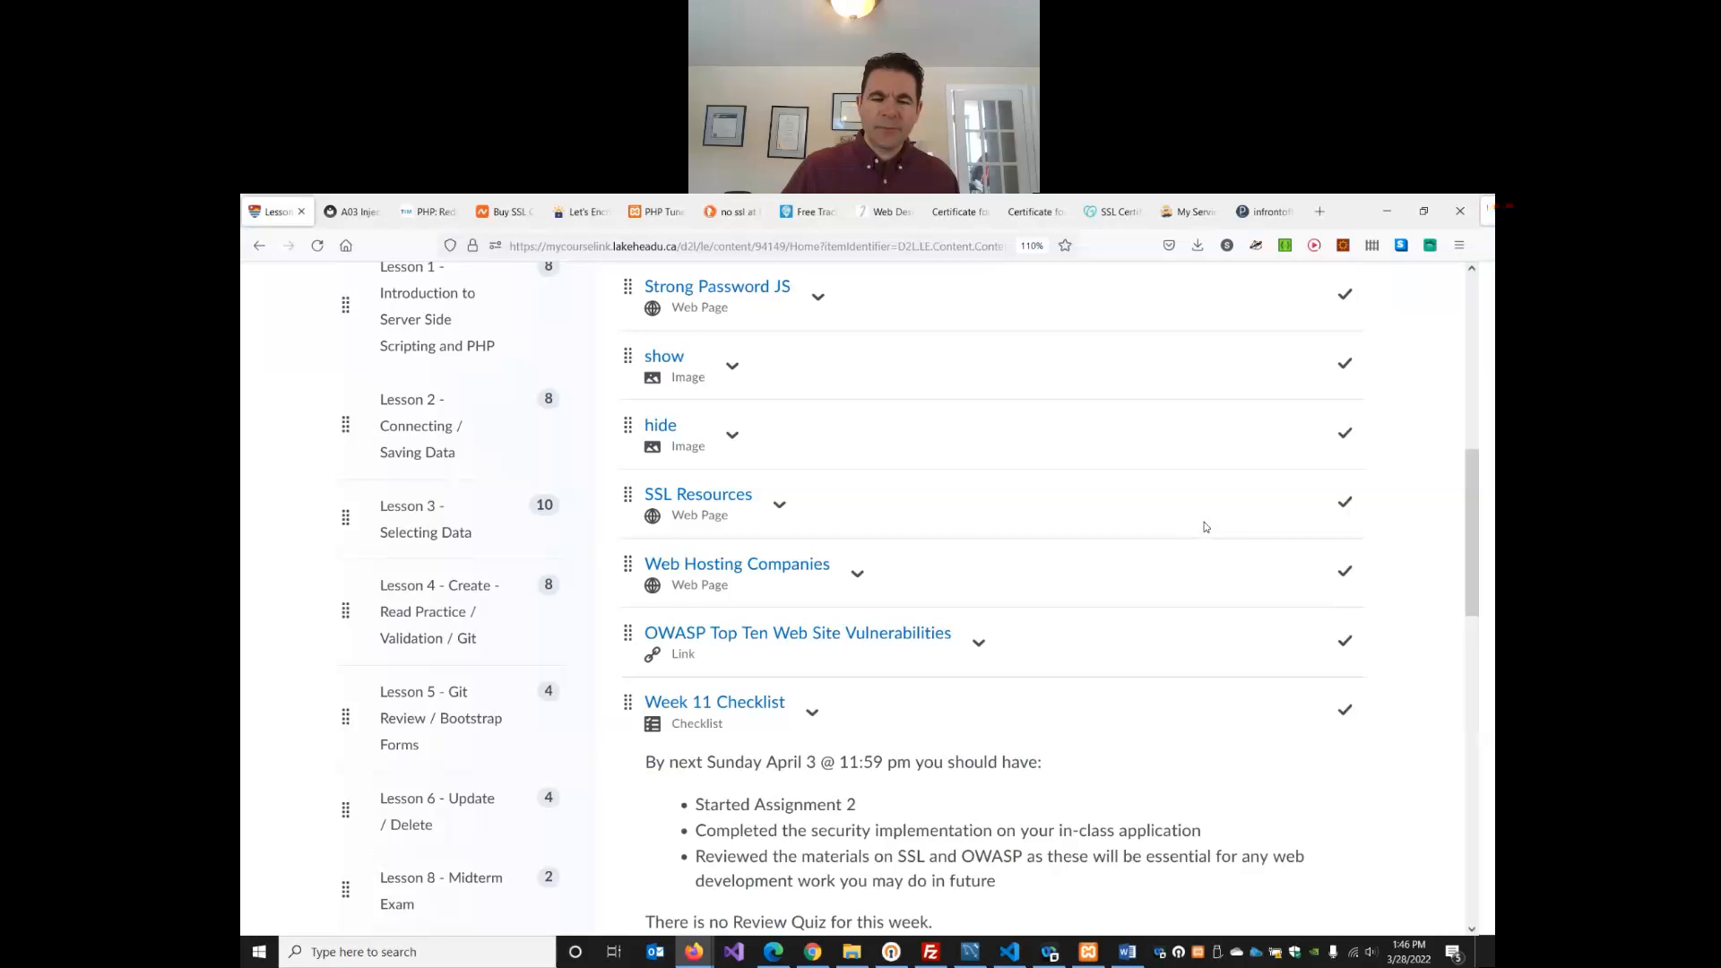
pyautogui.scroll(-3)
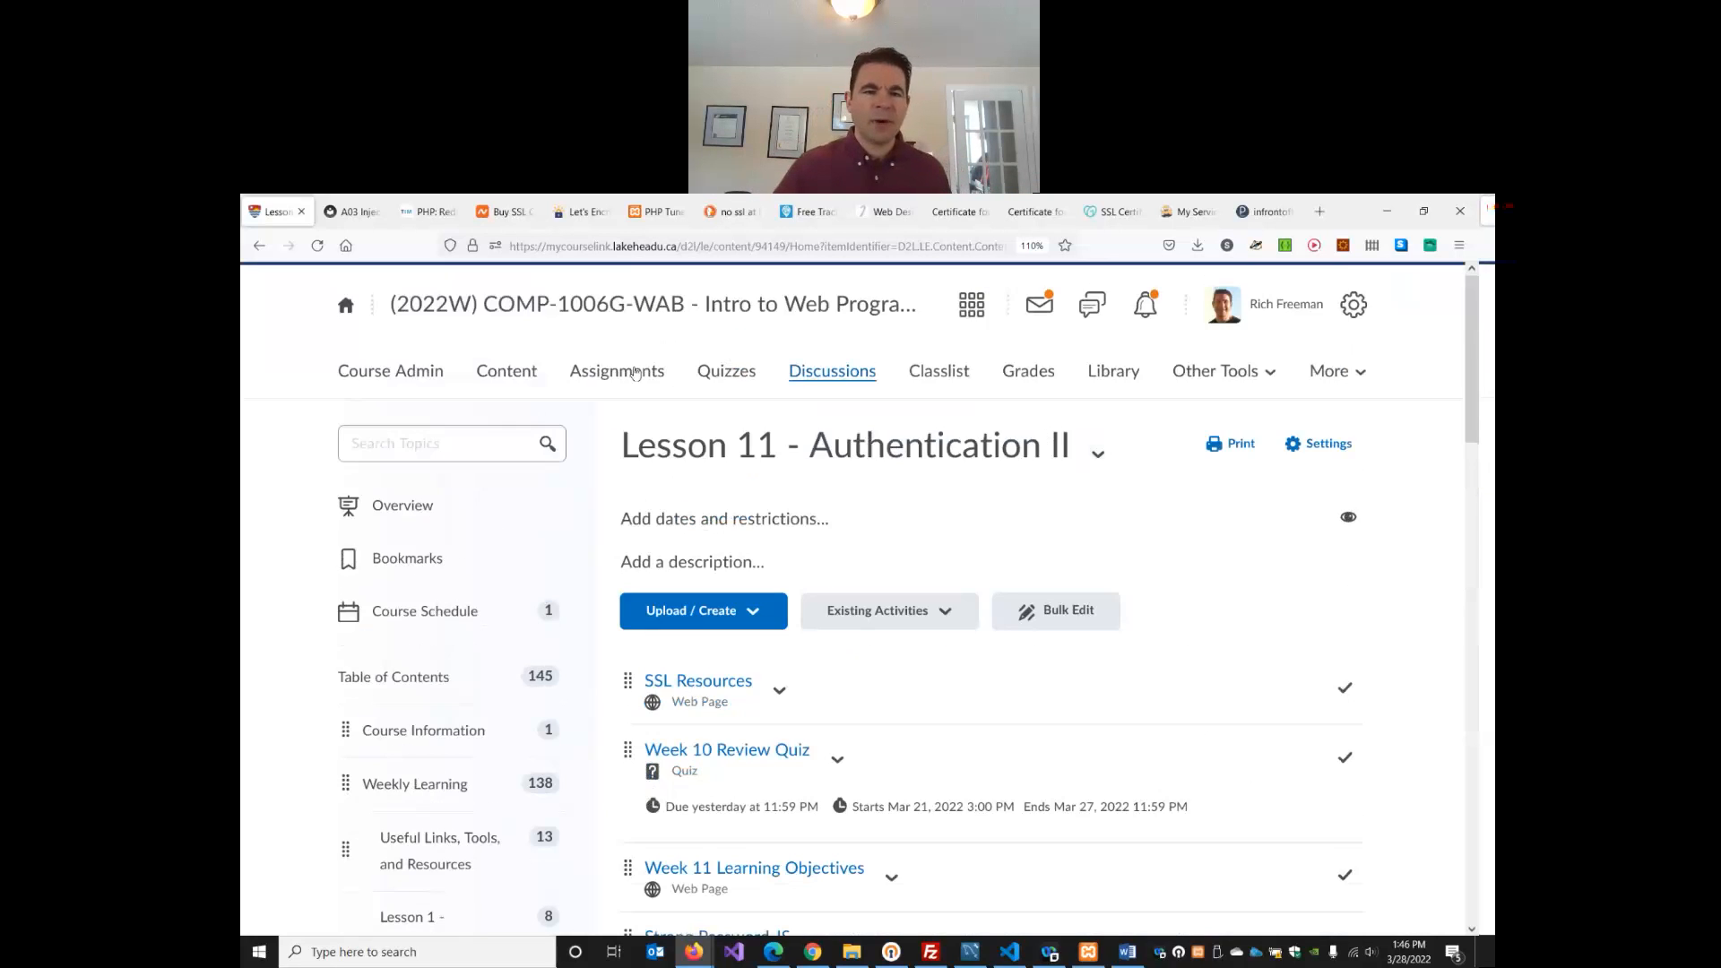
pyautogui.click(615, 369)
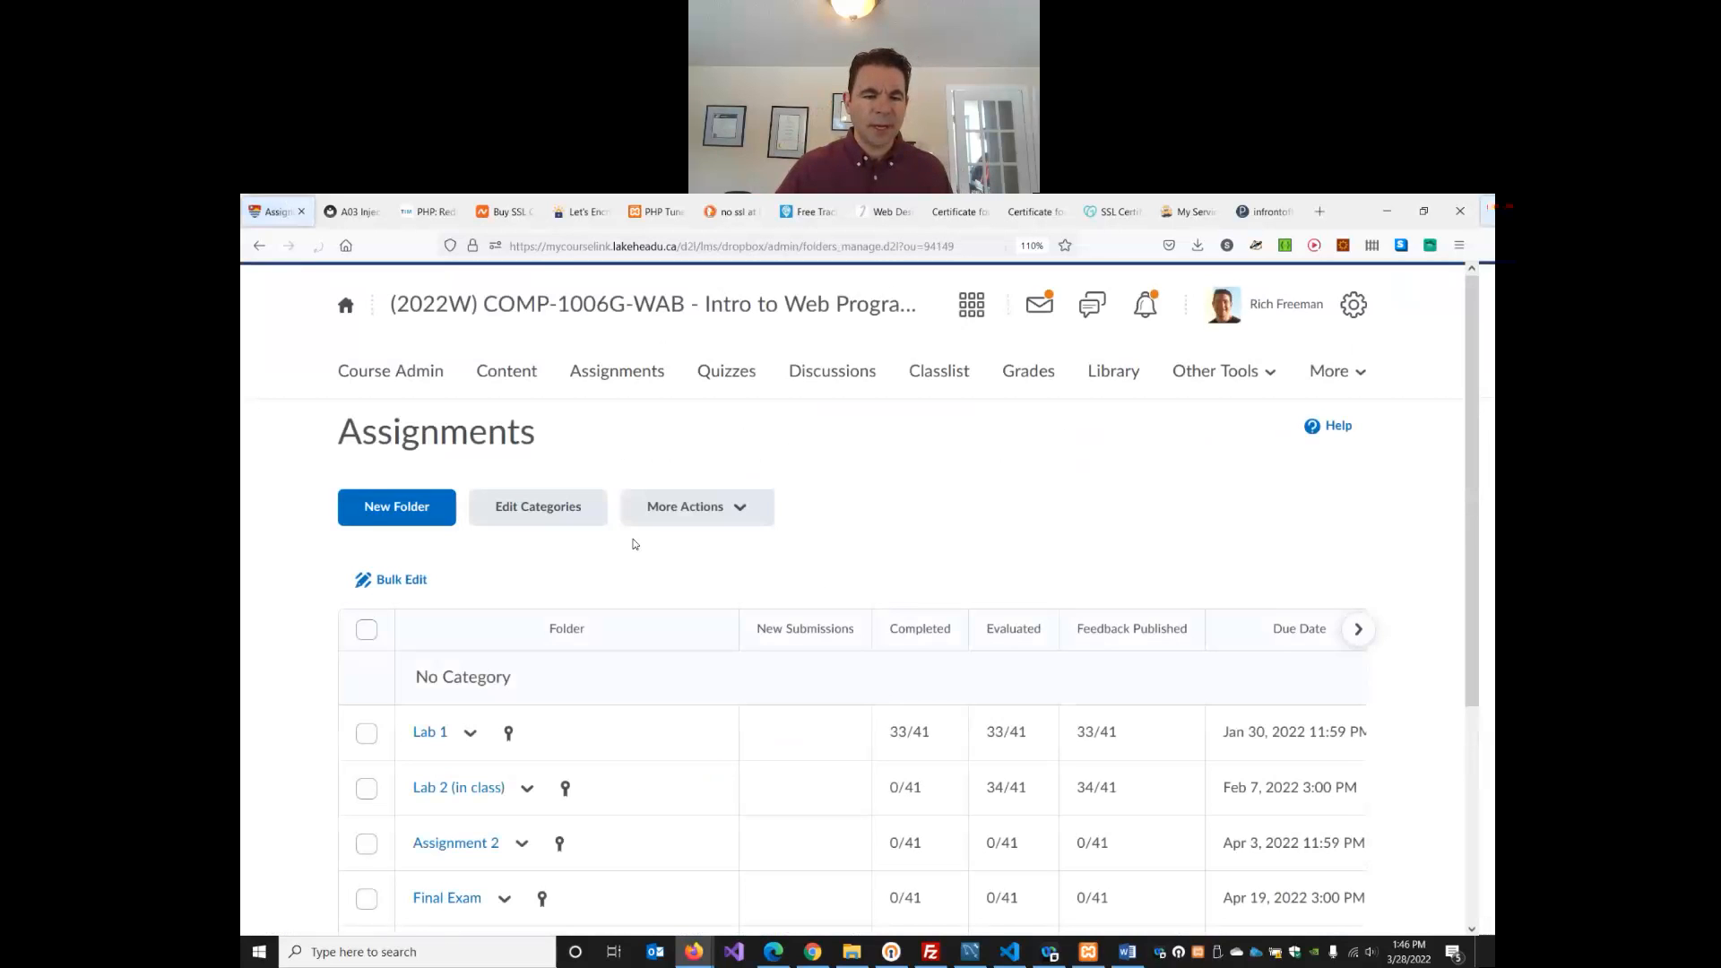
pyautogui.scroll(-3)
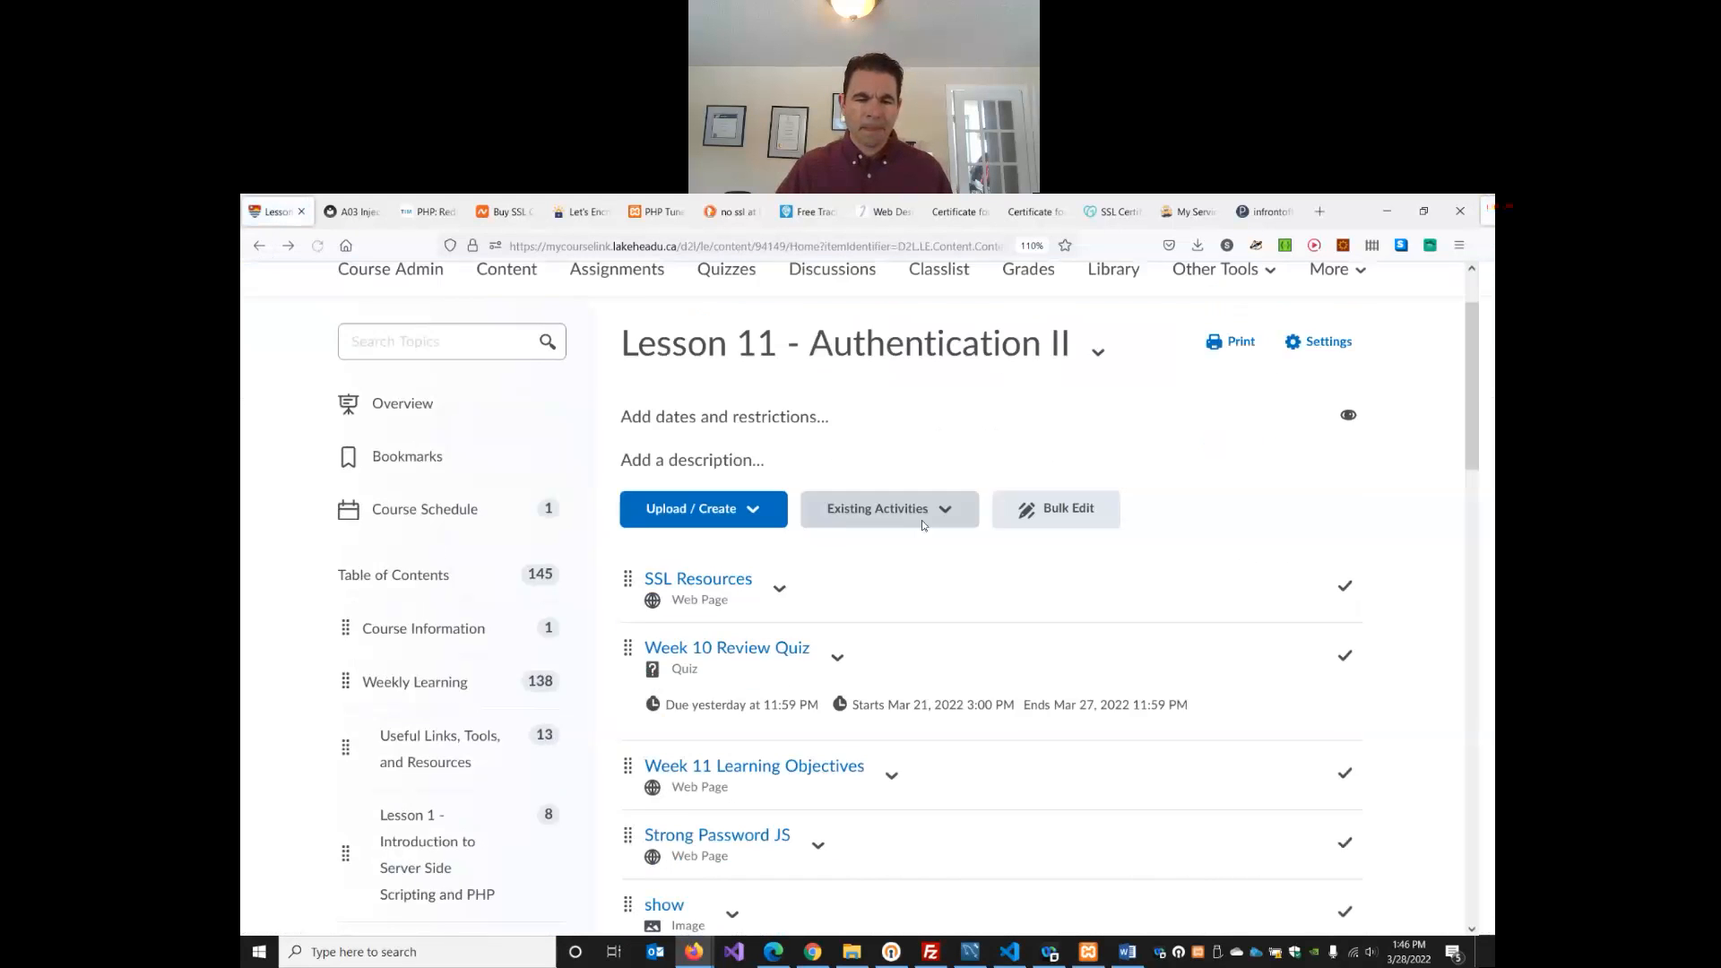
# Step: Change the first Week 11 checklist item to 'Submitted Assignment 2' and save with Update
pyautogui.scroll(-3)
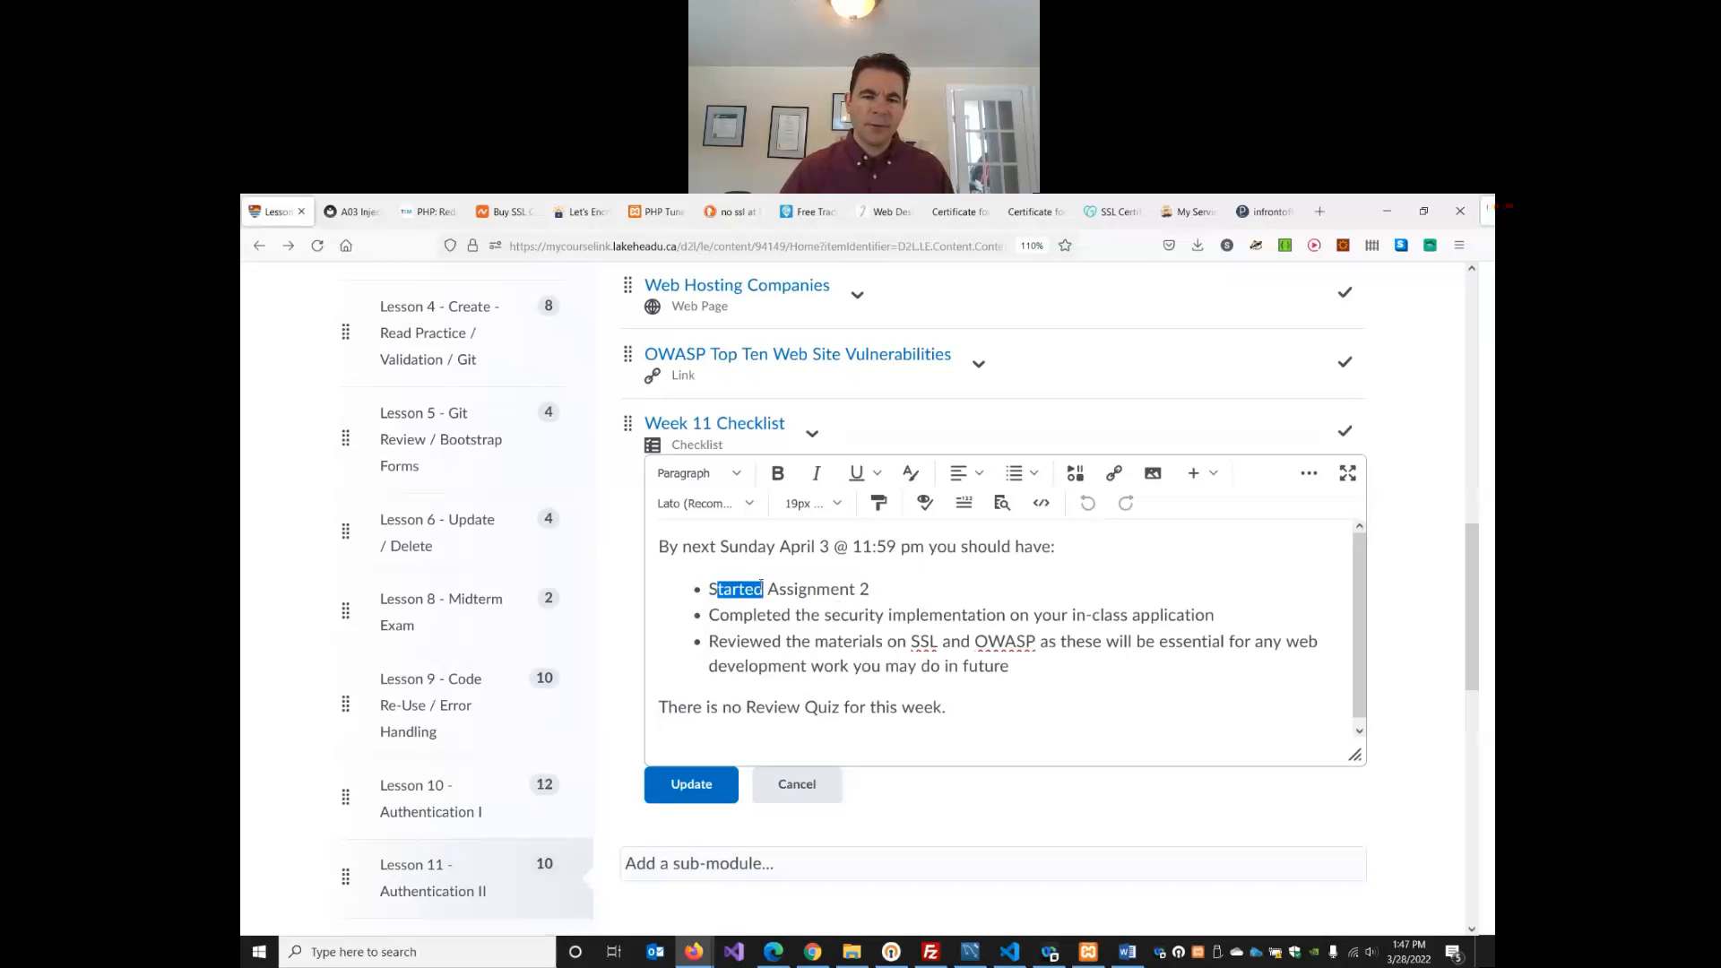
pyautogui.write('Submit')
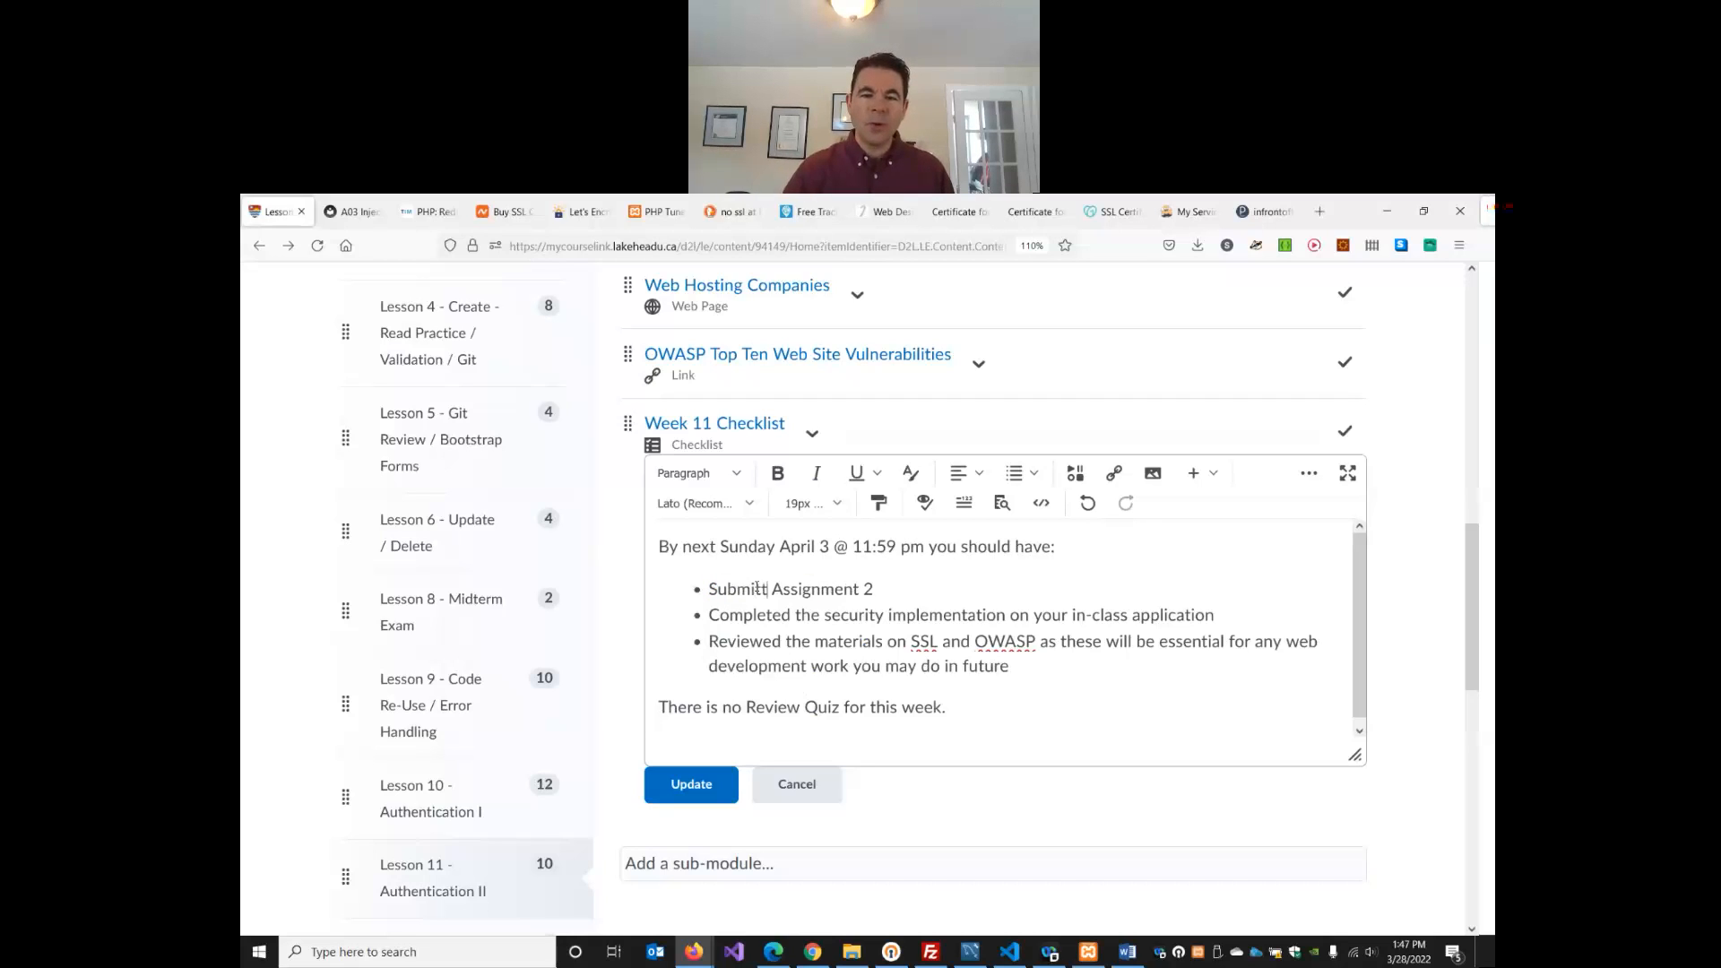
pyautogui.click(690, 783)
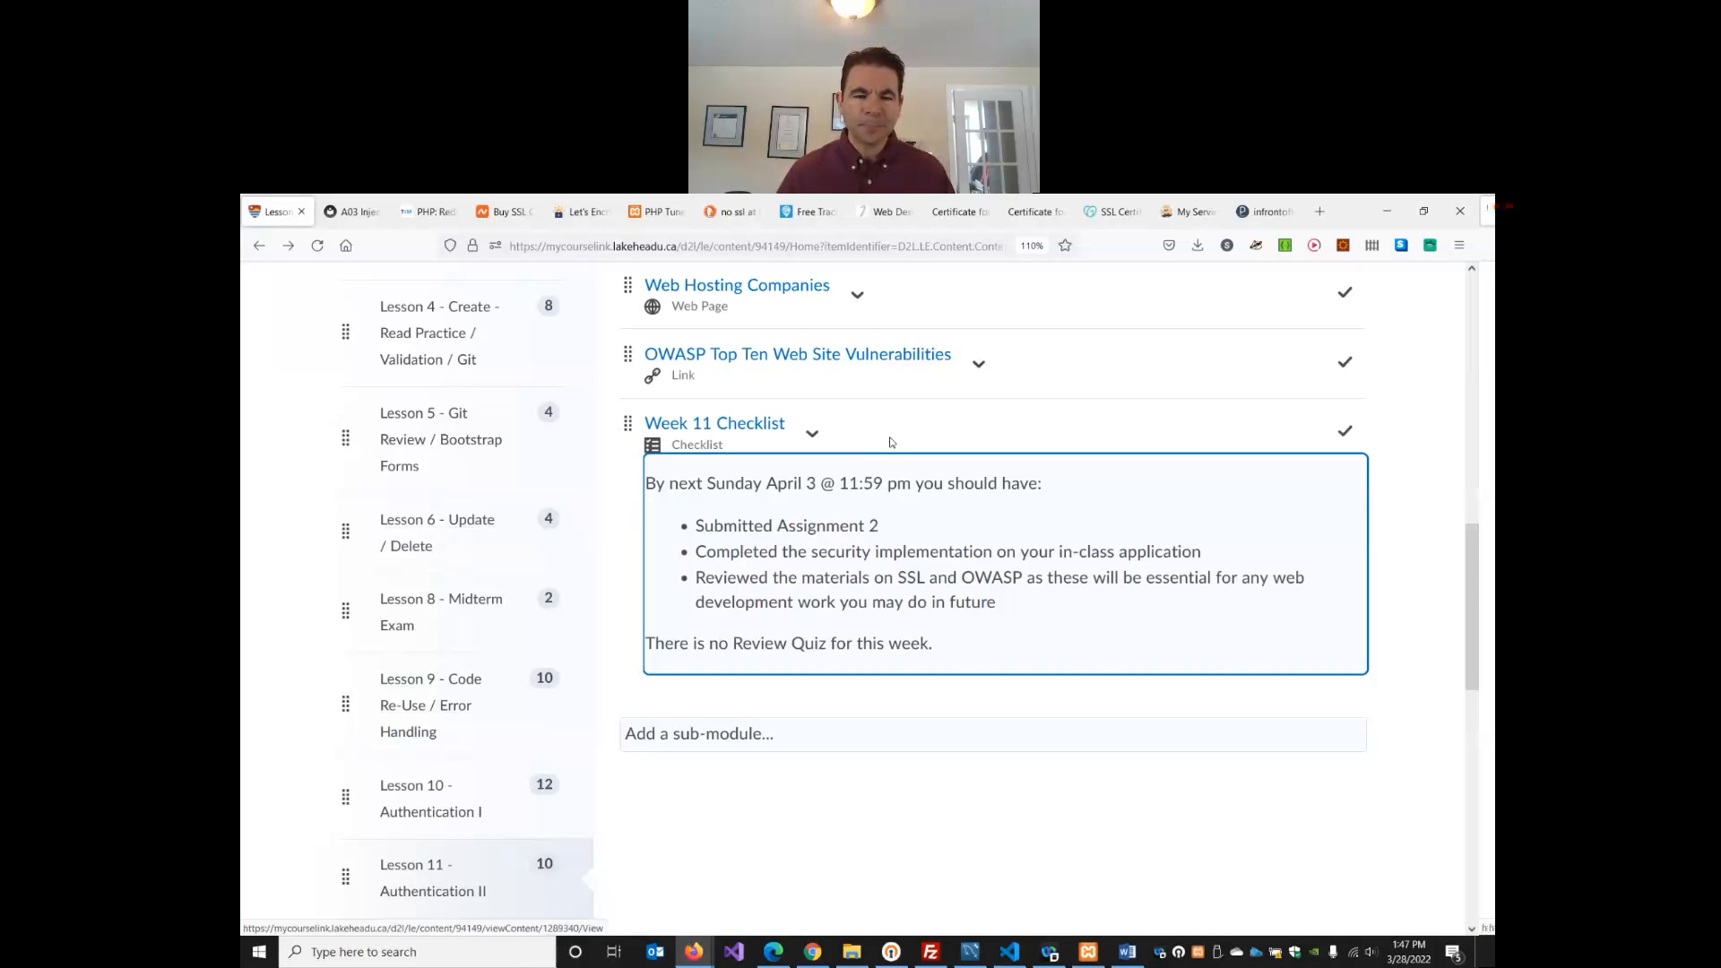
pyautogui.scroll(-3)
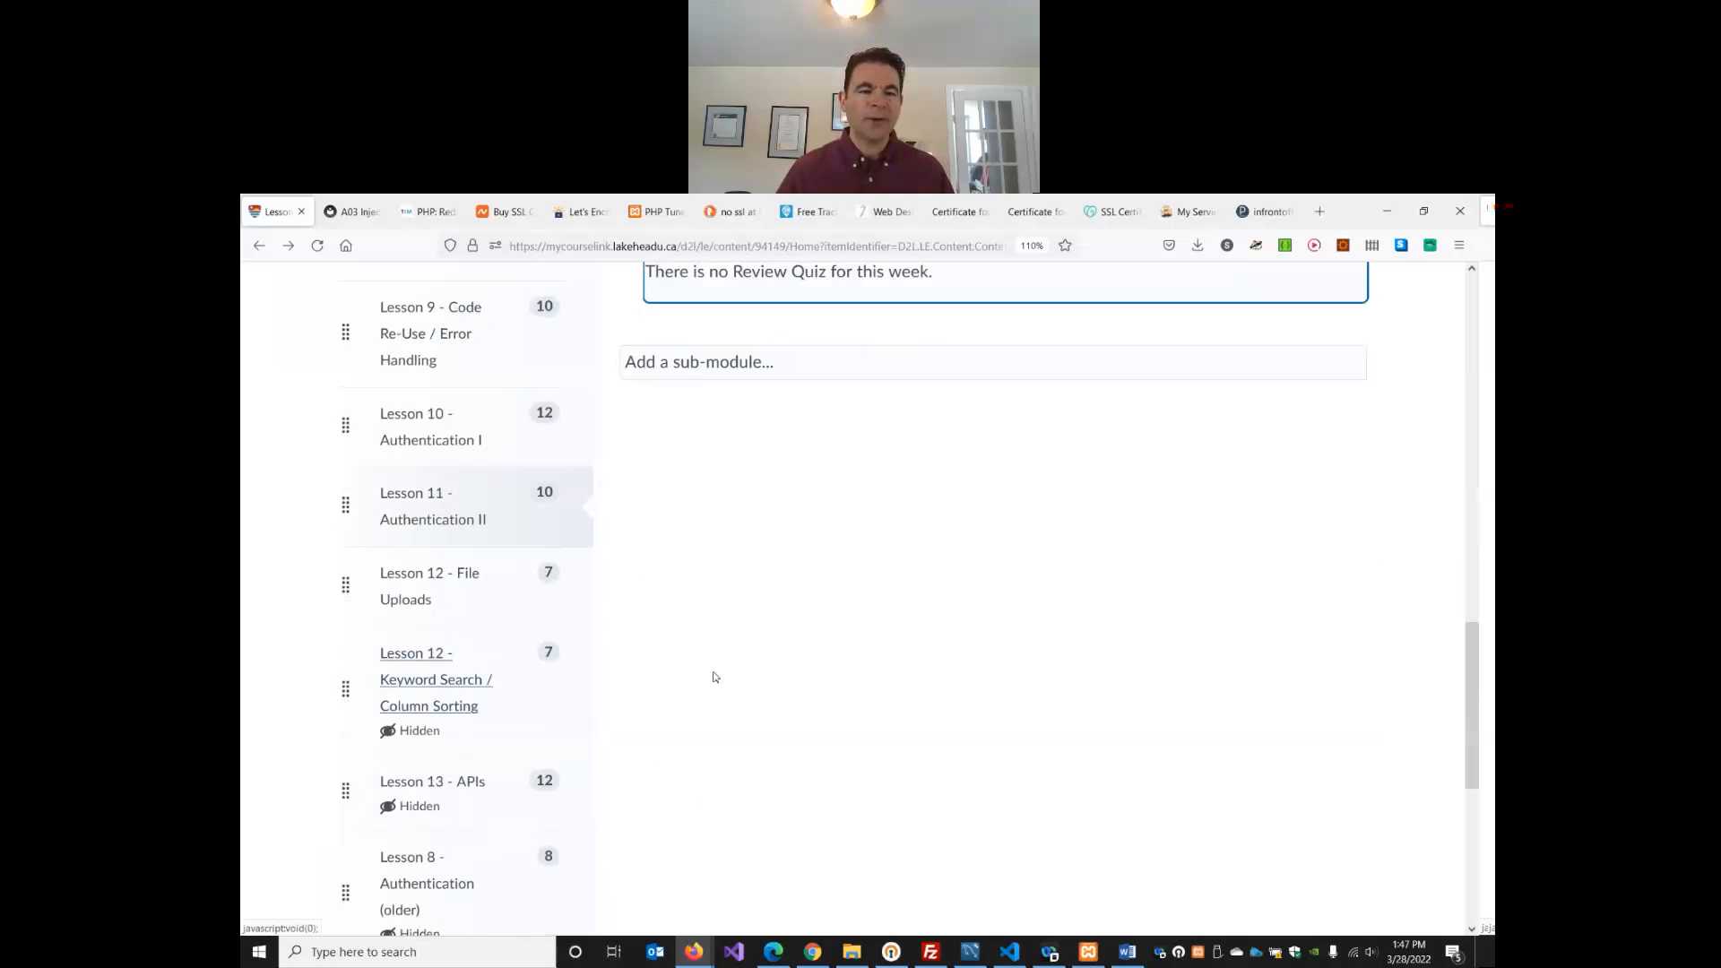